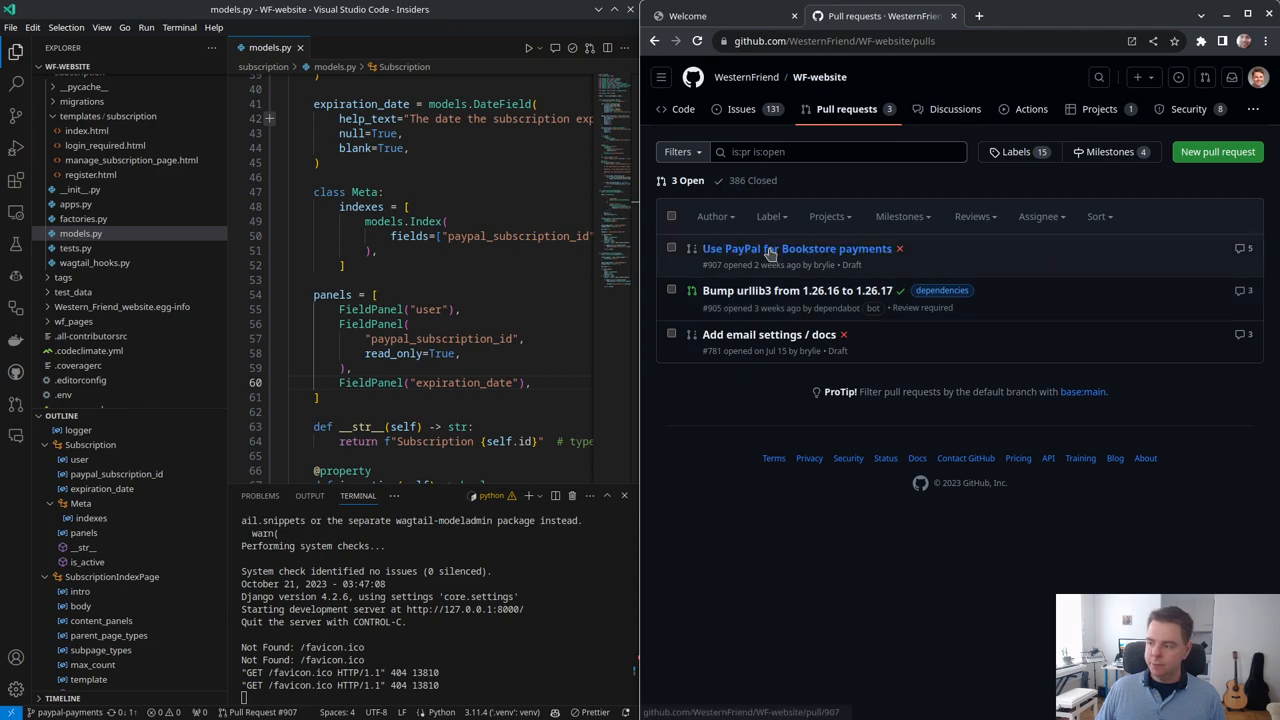
Step: Rename the PayPal pull request to 'Use PayPal for payments'
{"action": "left_click", "coordinate": [795, 248]}
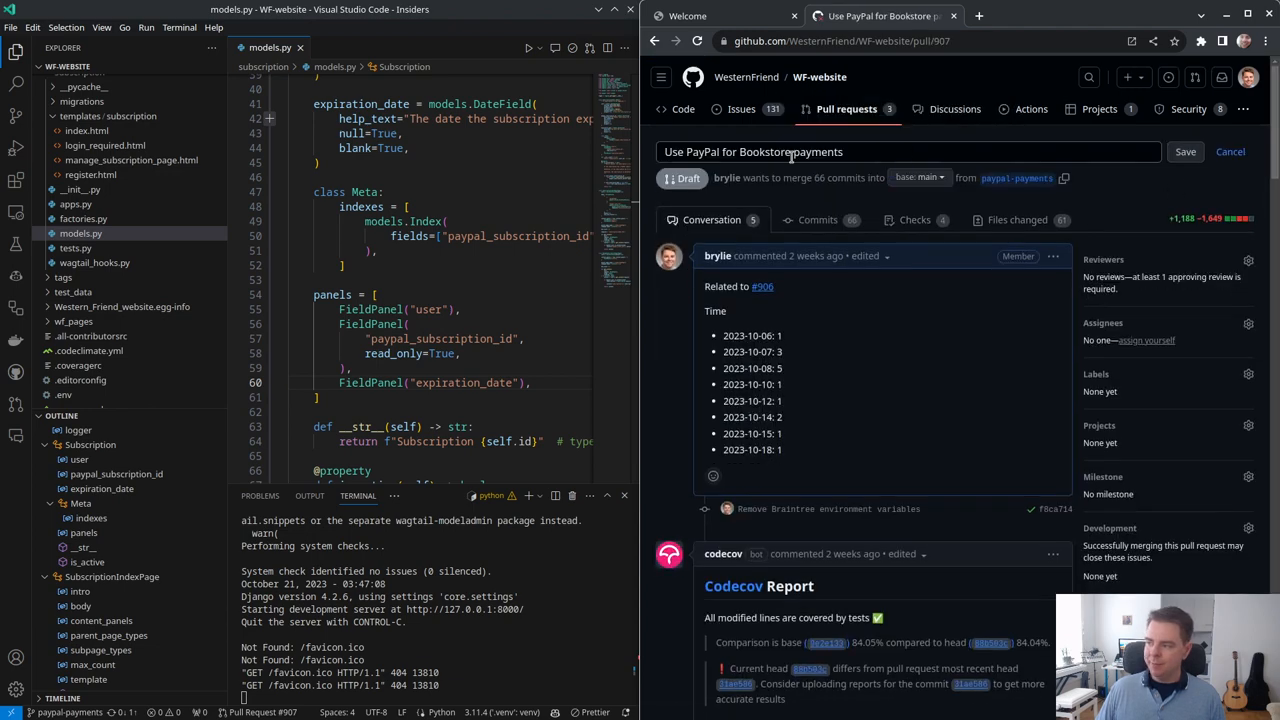
{"action": "left_click", "coordinate": [1185, 151]}
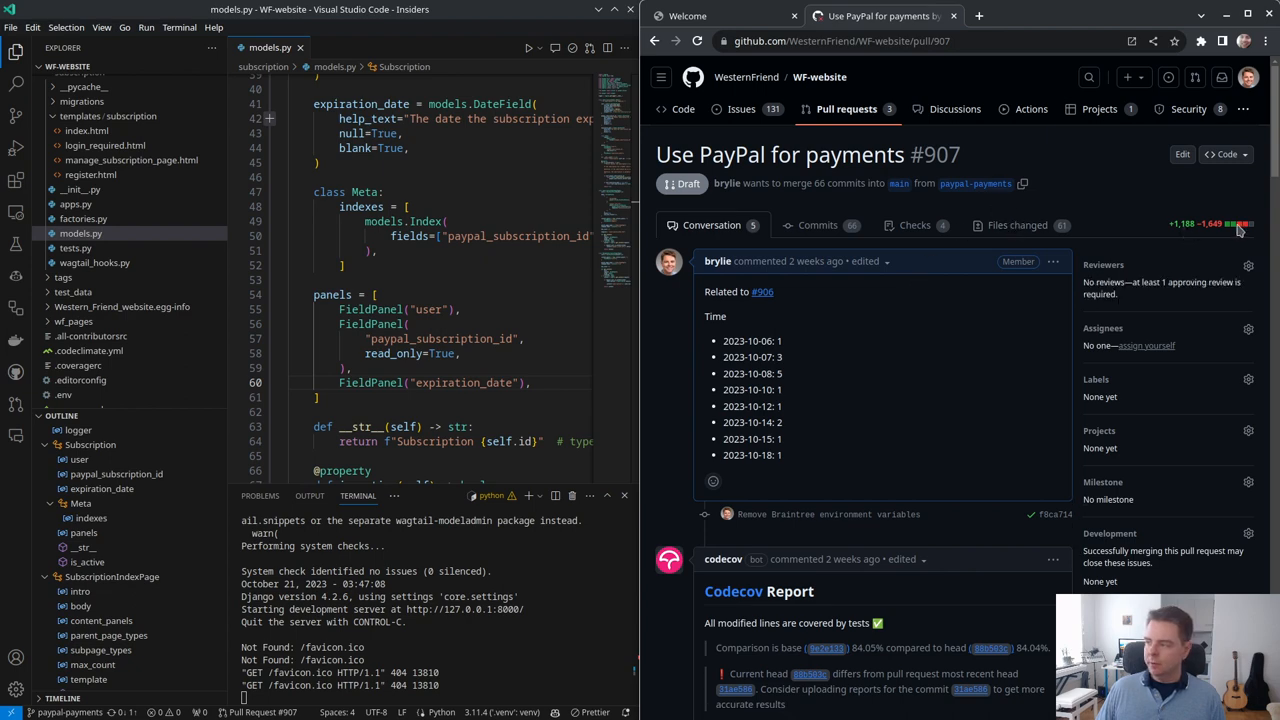
{"action": "scroll", "scroll_direction": "down", "scroll_amount": 3}
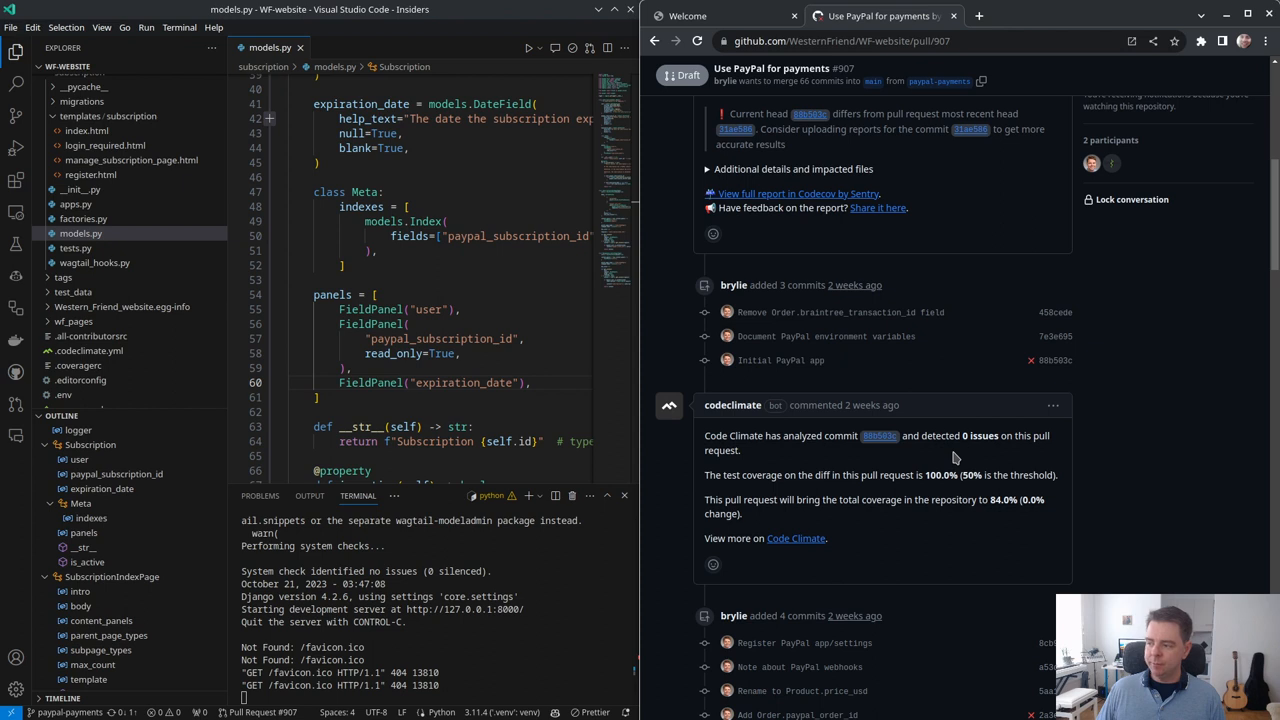
{"action": "mouse_move", "coordinate": [970, 450]}
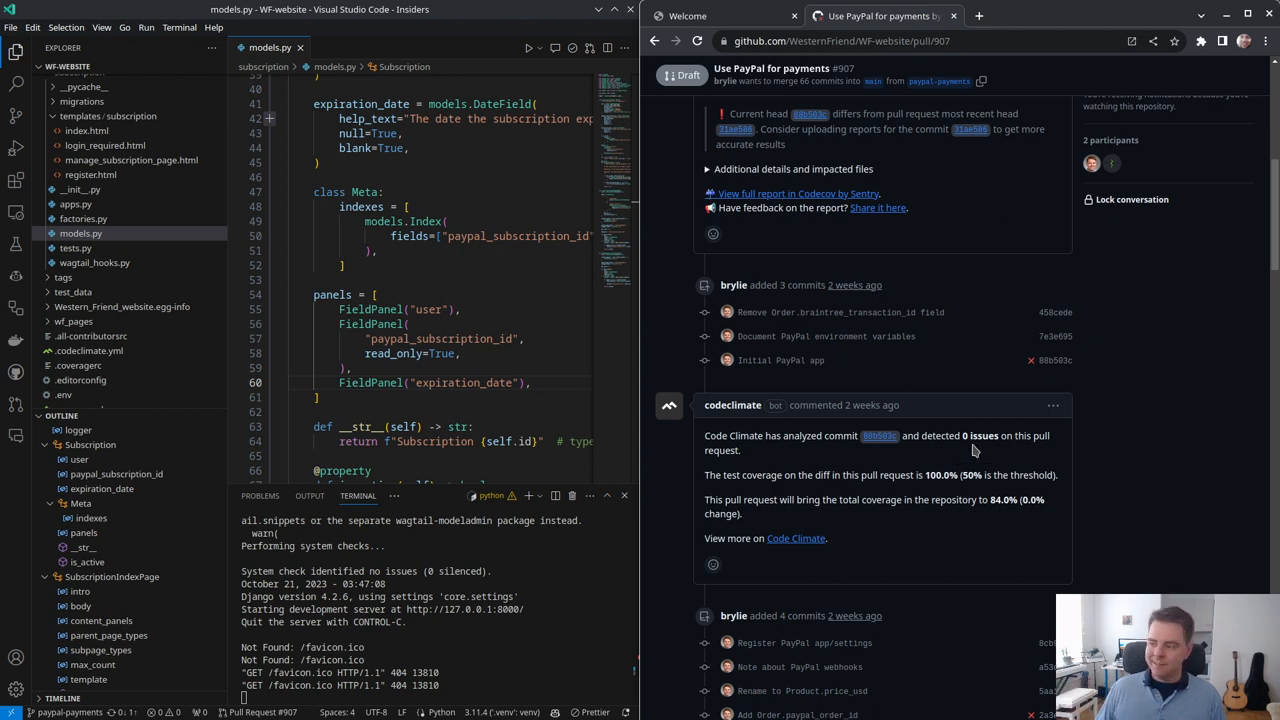
Step: Review the pull request's commit checks down to the SonarCloud quality gate report
{"action": "scroll", "scroll_direction": "down", "scroll_amount": 3}
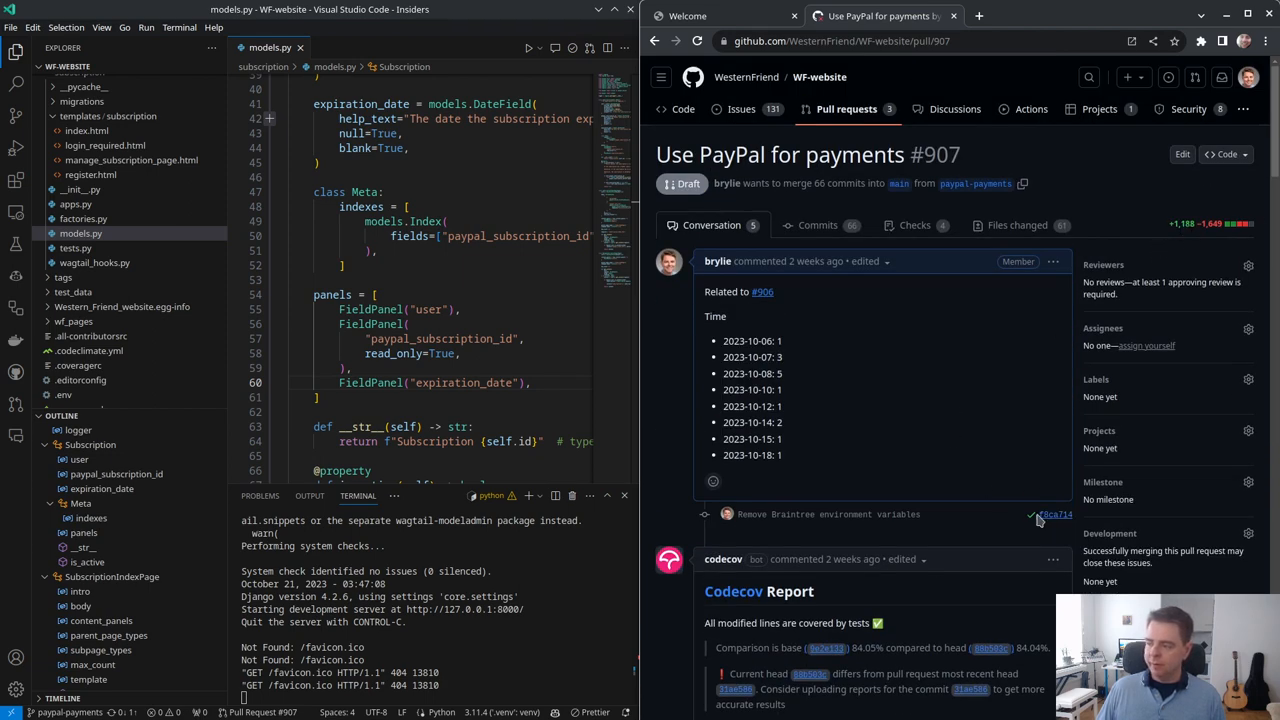
{"action": "mouse_move", "coordinate": [1025, 527]}
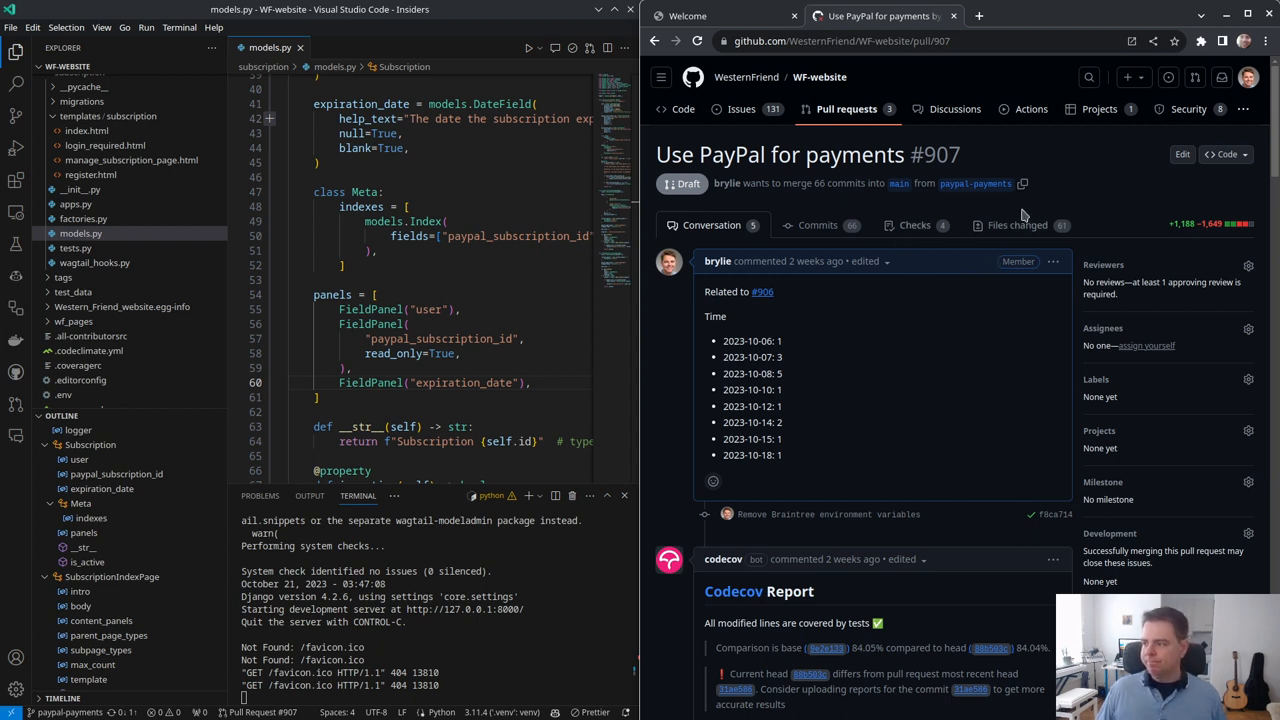
{"action": "mouse_move", "coordinate": [817, 225]}
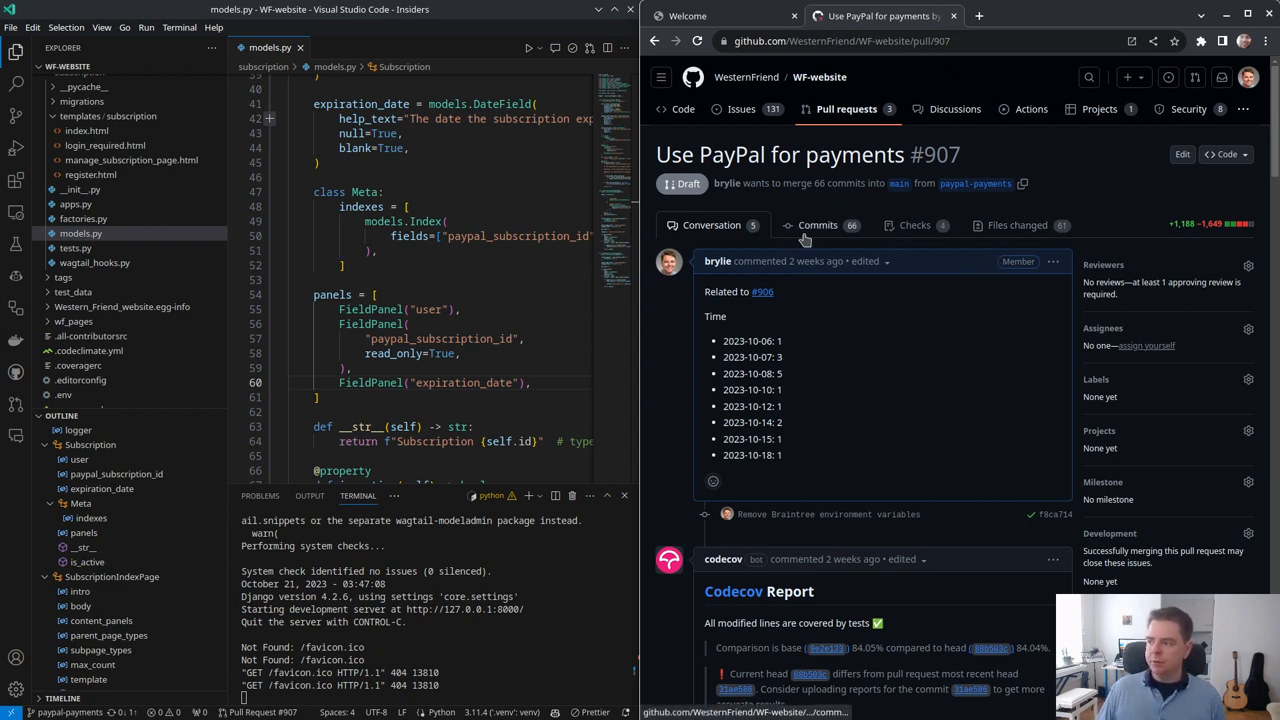
{"action": "mouse_move", "coordinate": [990, 341]}
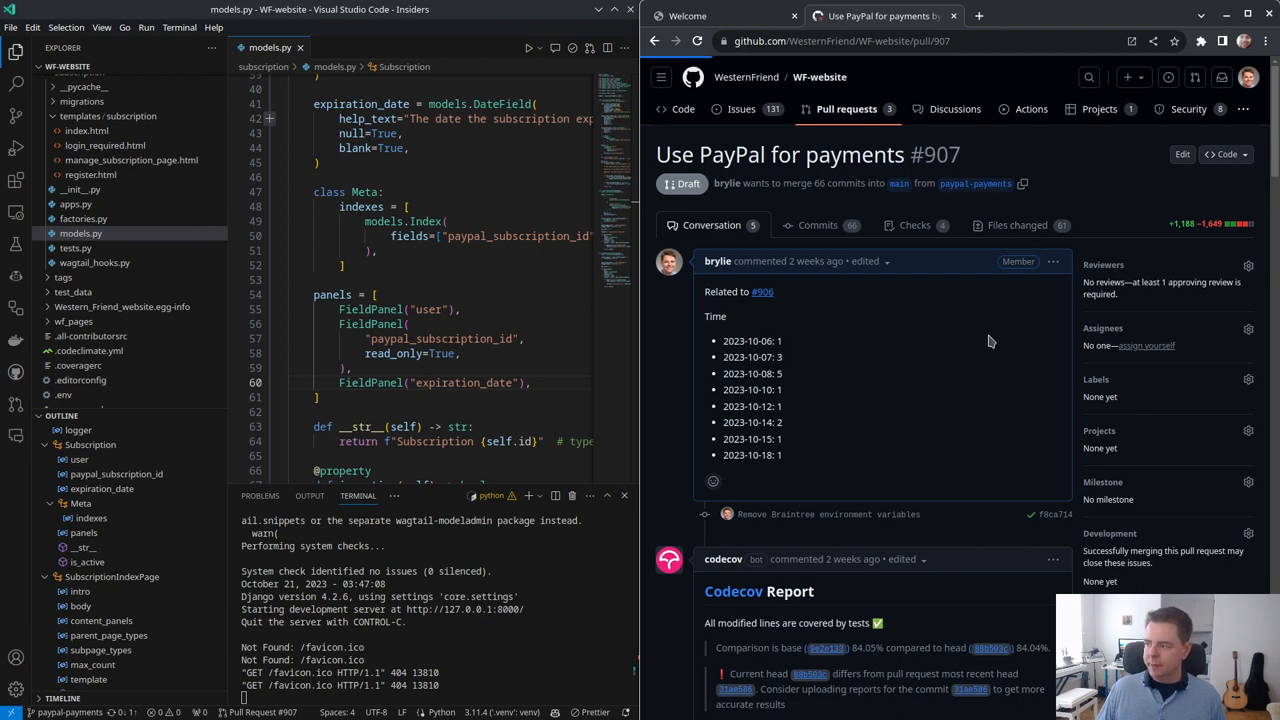
{"action": "left_click", "coordinate": [1017, 224]}
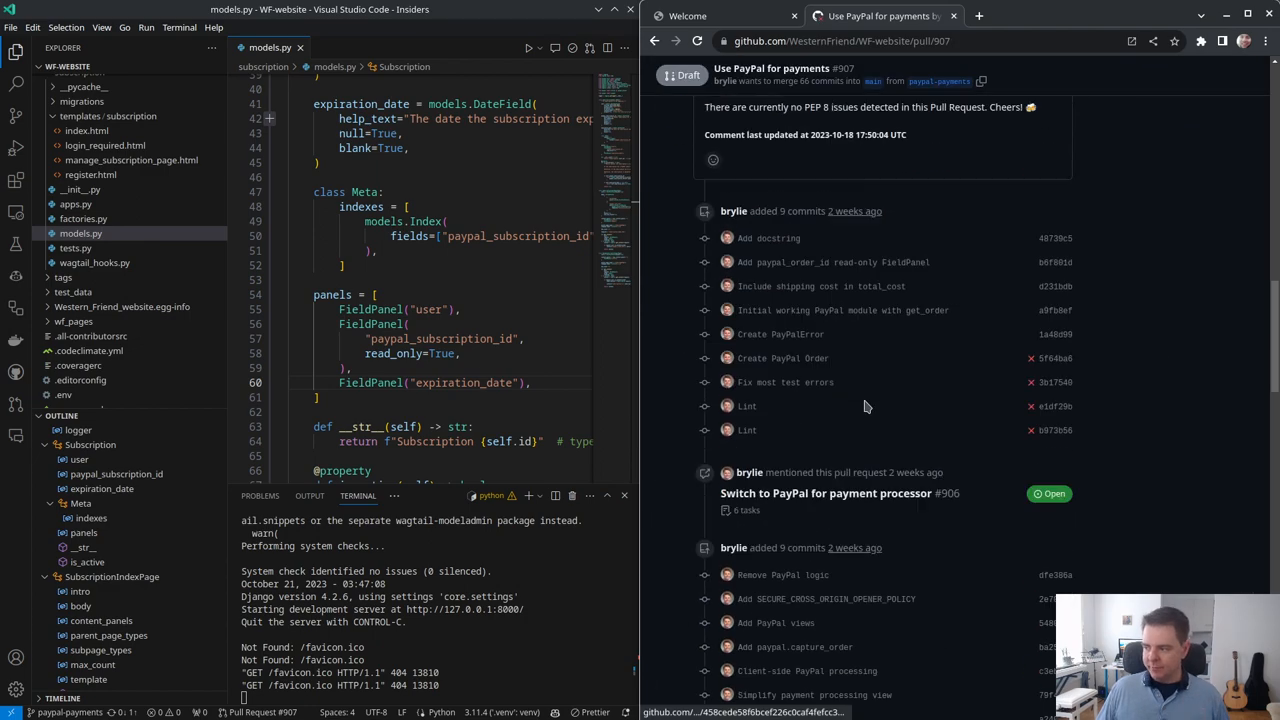
{"action": "scroll", "scroll_direction": "down", "scroll_amount": 3}
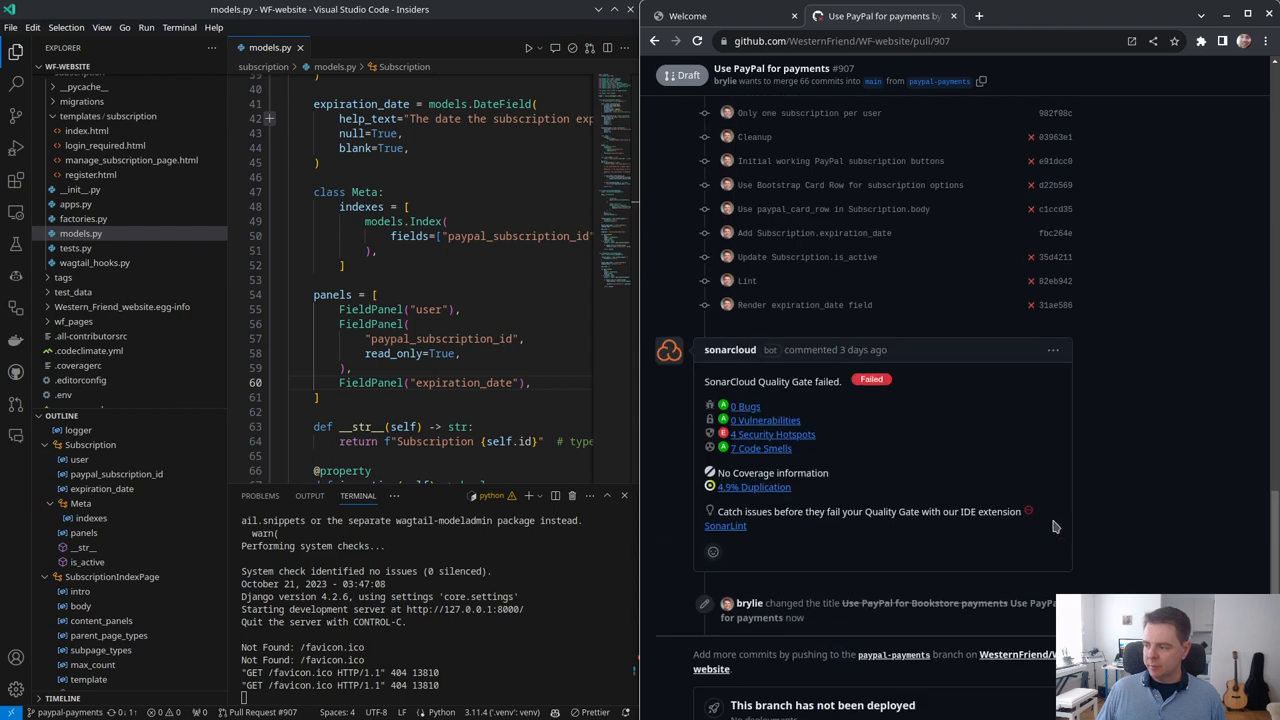
{"action": "mouse_move", "coordinate": [1028, 313]}
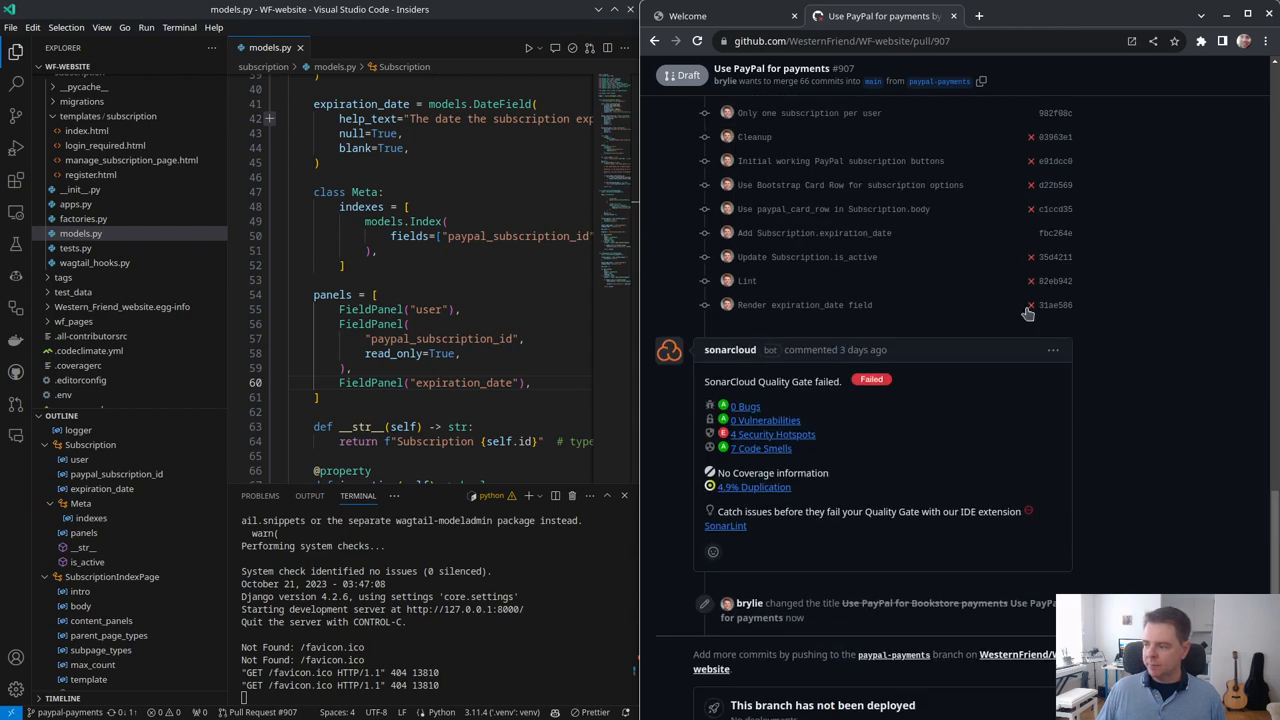
{"action": "mouse_move", "coordinate": [544, 648]}
{"action": "type", "text": "python manage.py test"}
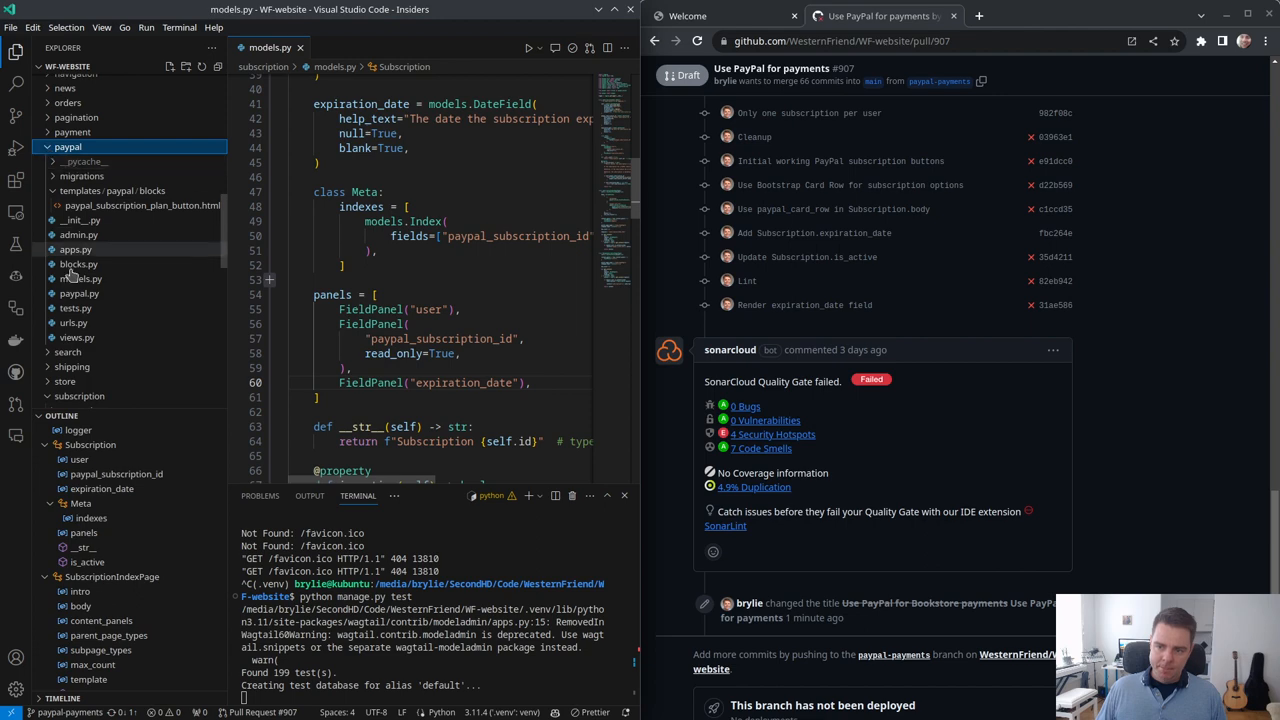
Step: Open paypal tests.py and paypal.py, then run the full suite: 199 tests, 10 errors
{"action": "left_click", "coordinate": [78, 308]}
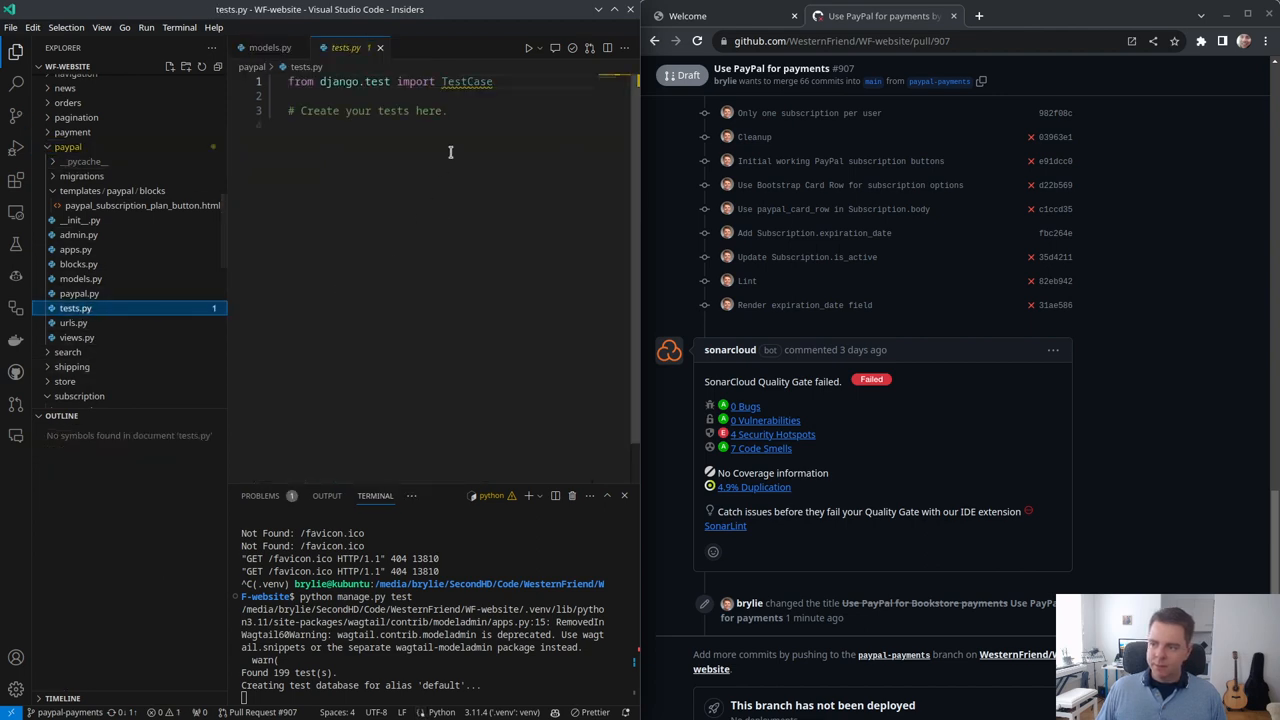
{"action": "left_click", "coordinate": [79, 293]}
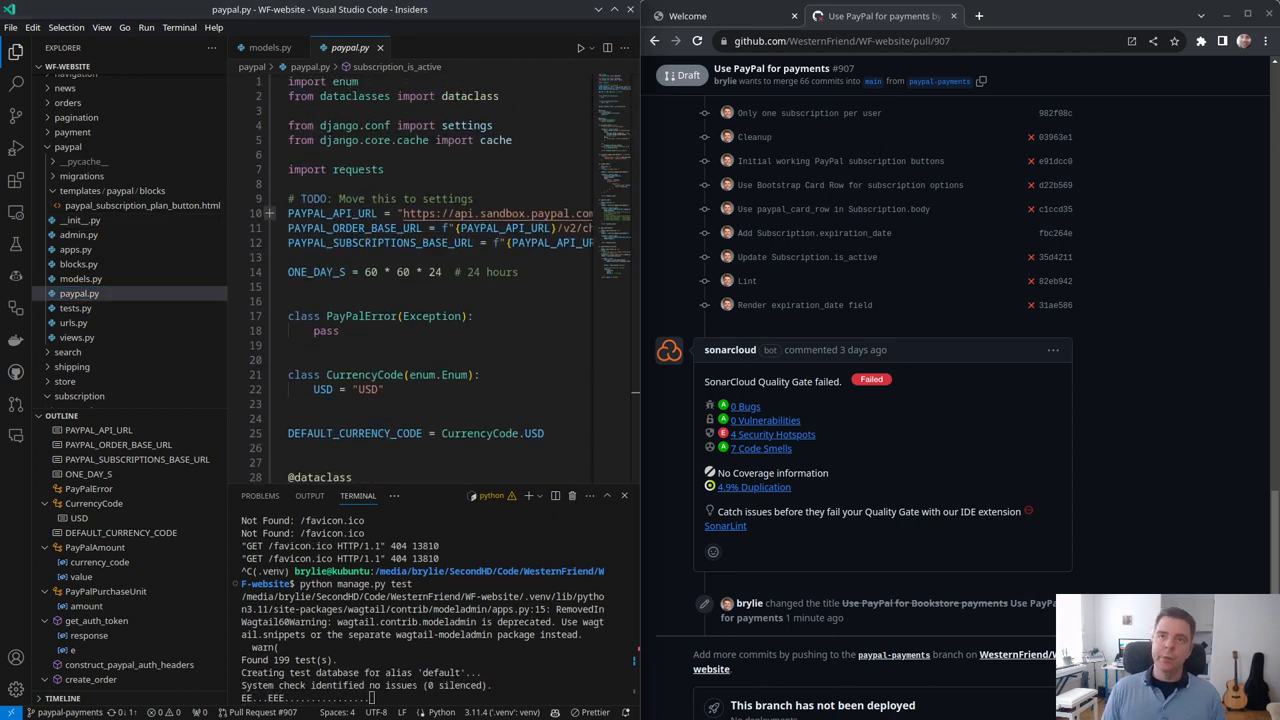
{"action": "scroll", "scroll_direction": "down", "scroll_amount": 3}
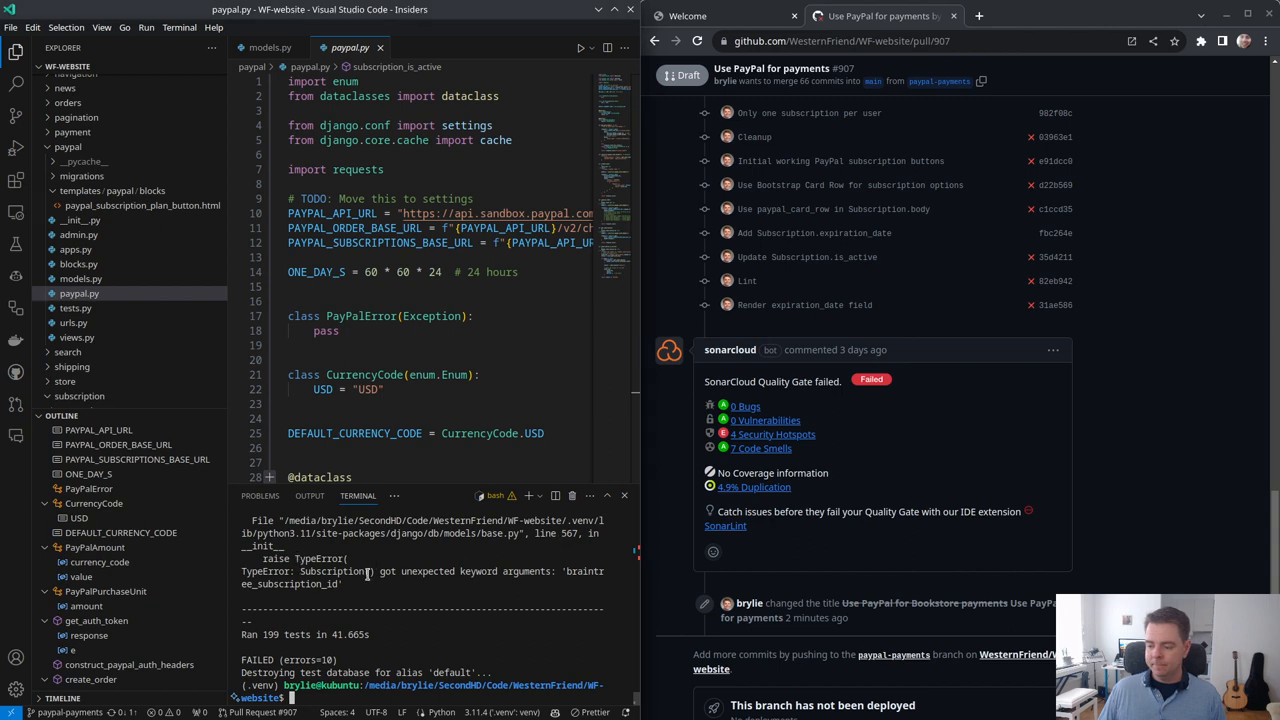
Step: Pick out Subscription and the unexpected argument from the error, then search Python files for is_active
{"action": "double_click", "coordinate": [331, 571]}
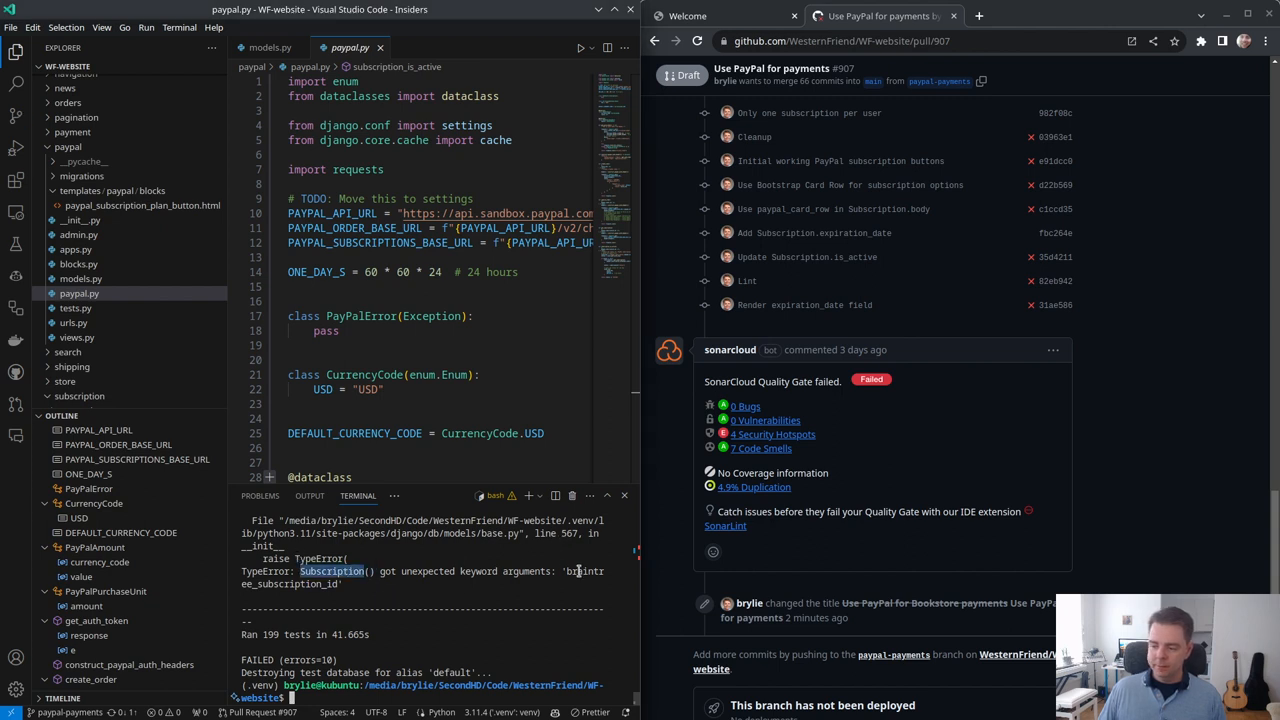
{"action": "double_click", "coordinate": [585, 571]}
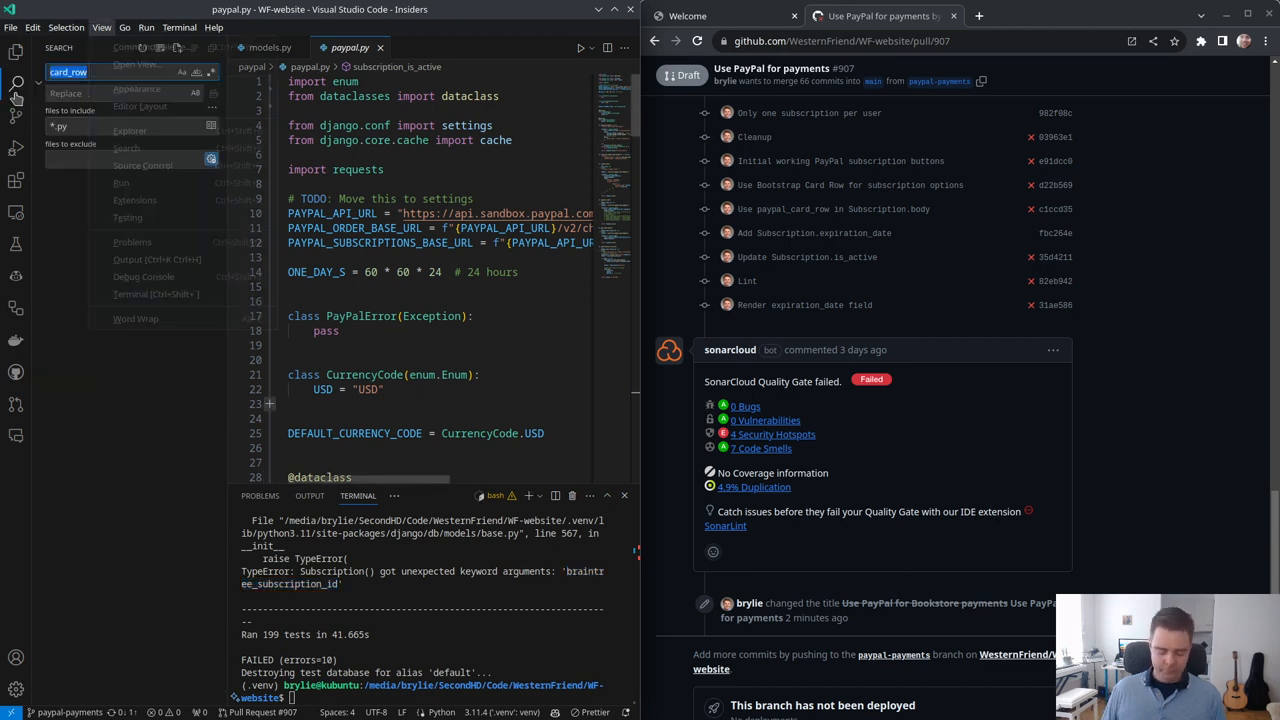
{"action": "type", "text": "is_active"}
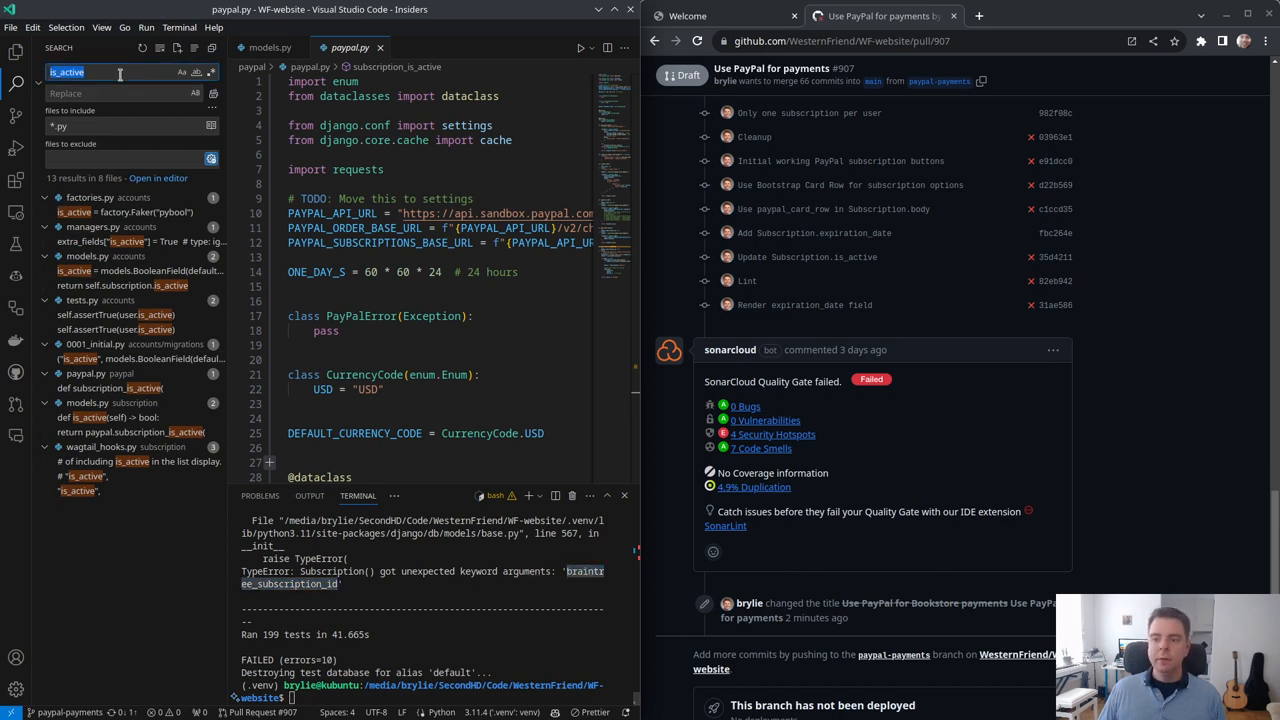
Step: Search for braintree_subscription_id, inspect donations models.py, then return to the subscription models
{"action": "type", "text": "braintree_subscription_id"}
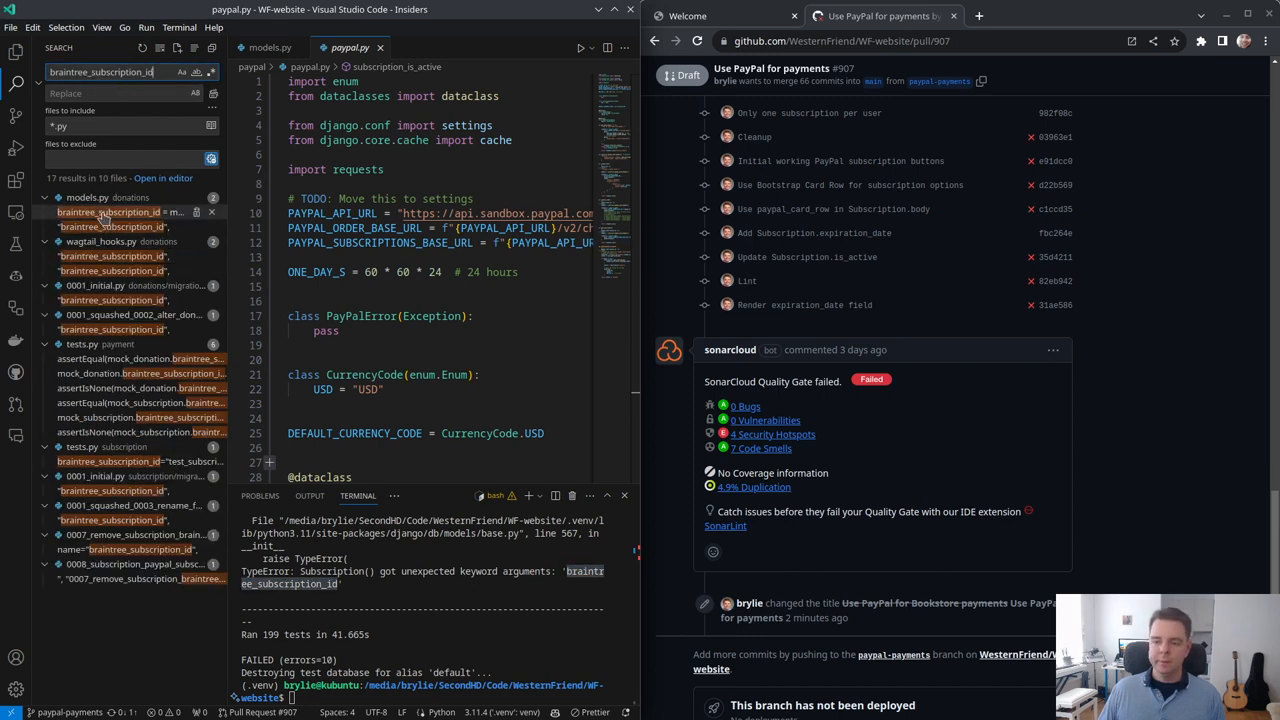
{"action": "left_click", "coordinate": [110, 212]}
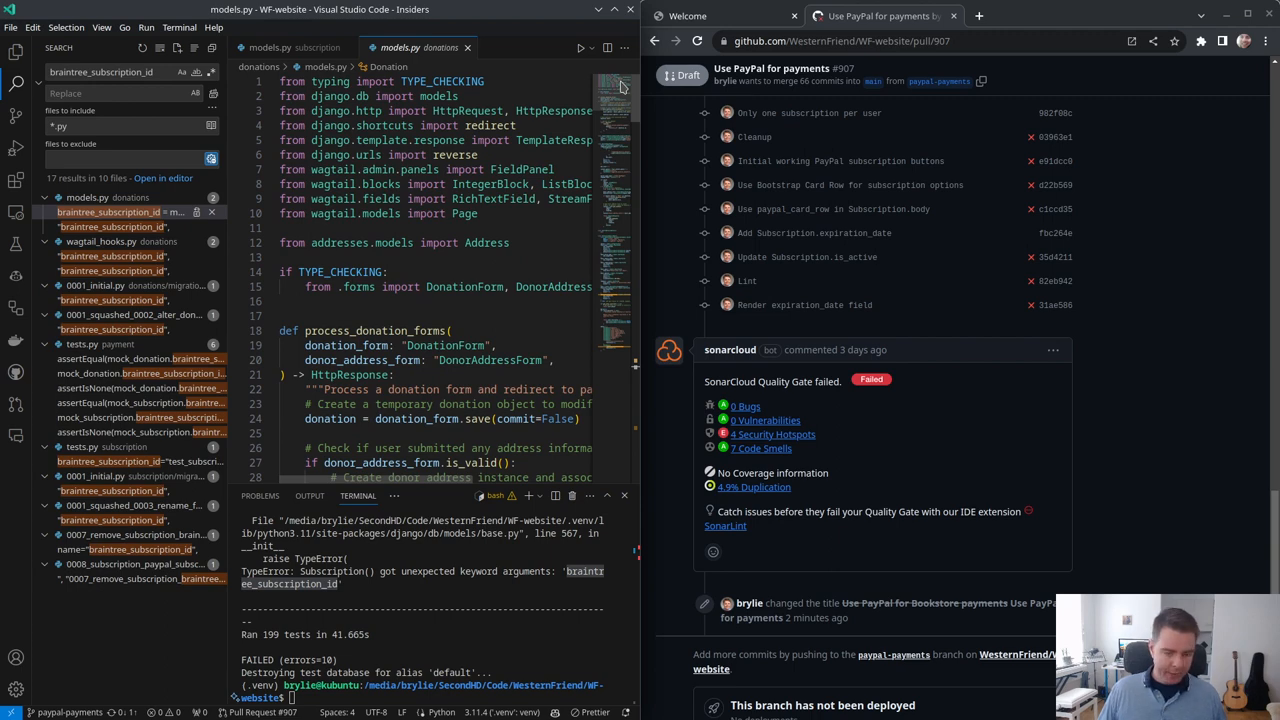
{"action": "left_click", "coordinate": [16, 52]}
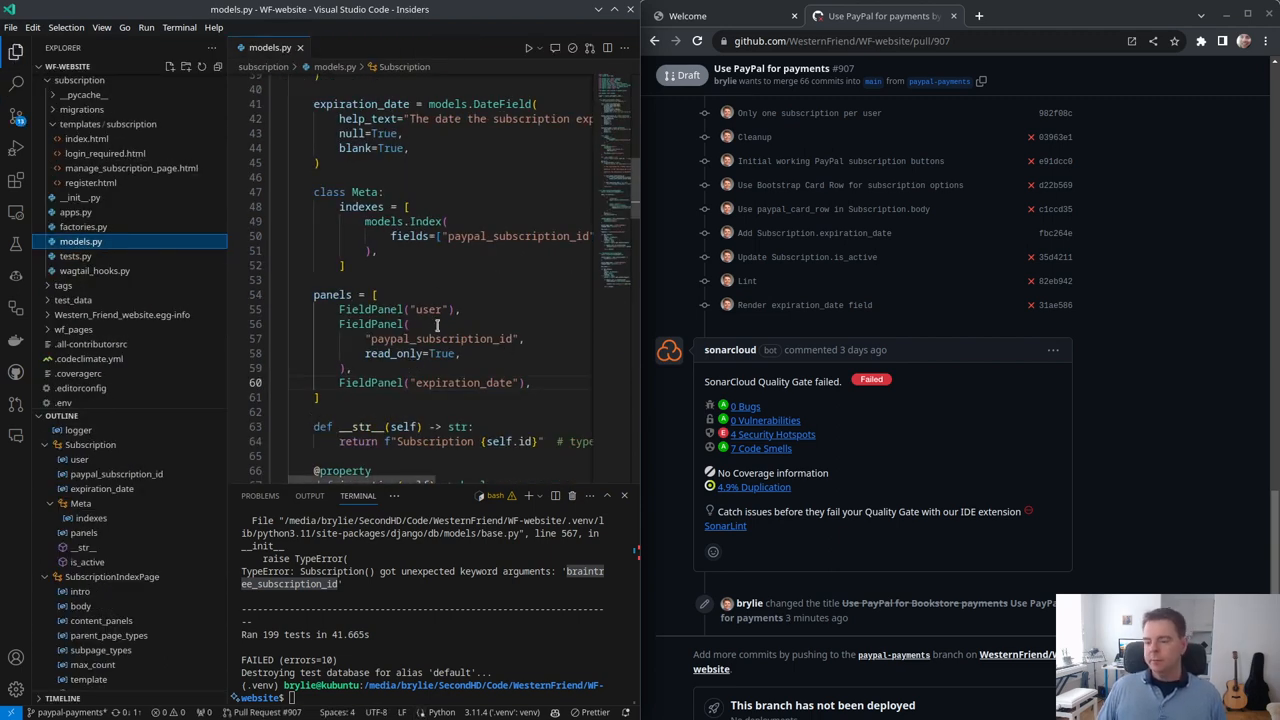
{"action": "mouse_move", "coordinate": [15, 117]}
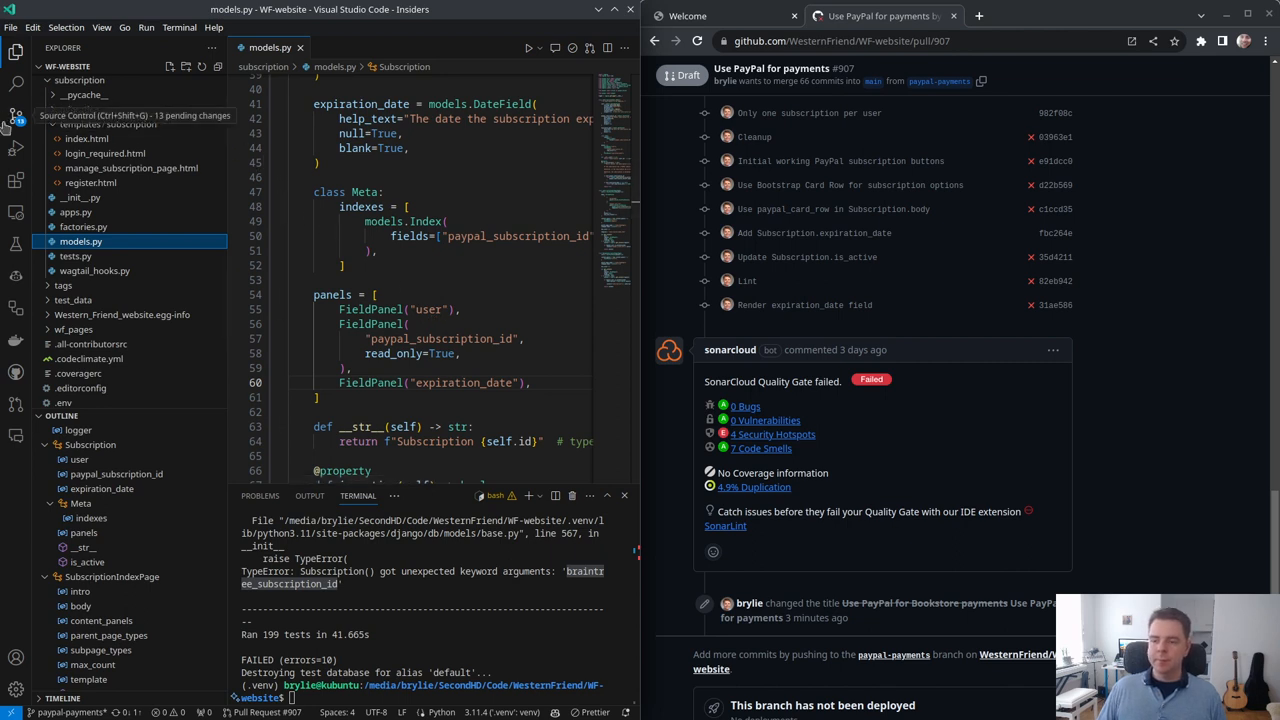
Step: Commit the 13 staged donations-app deletions with a 'Remove' message and push
{"action": "left_click", "coordinate": [15, 116]}
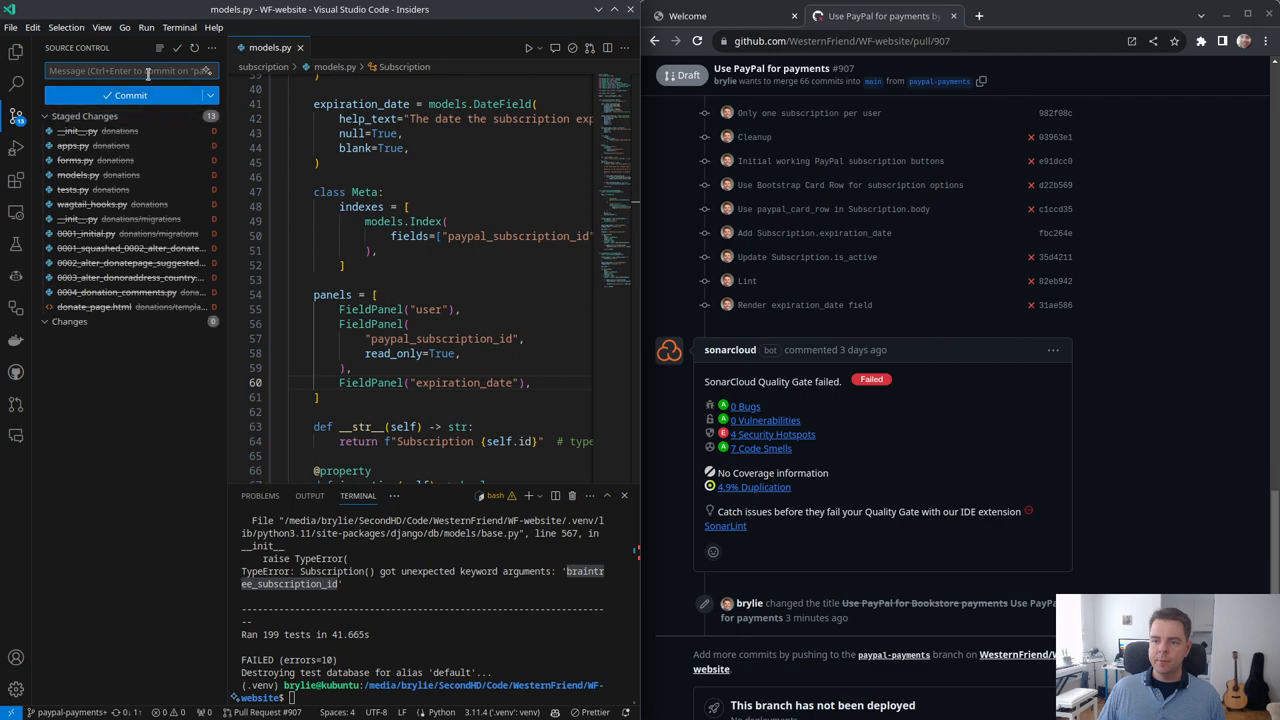
{"action": "type", "text": "Remove"}
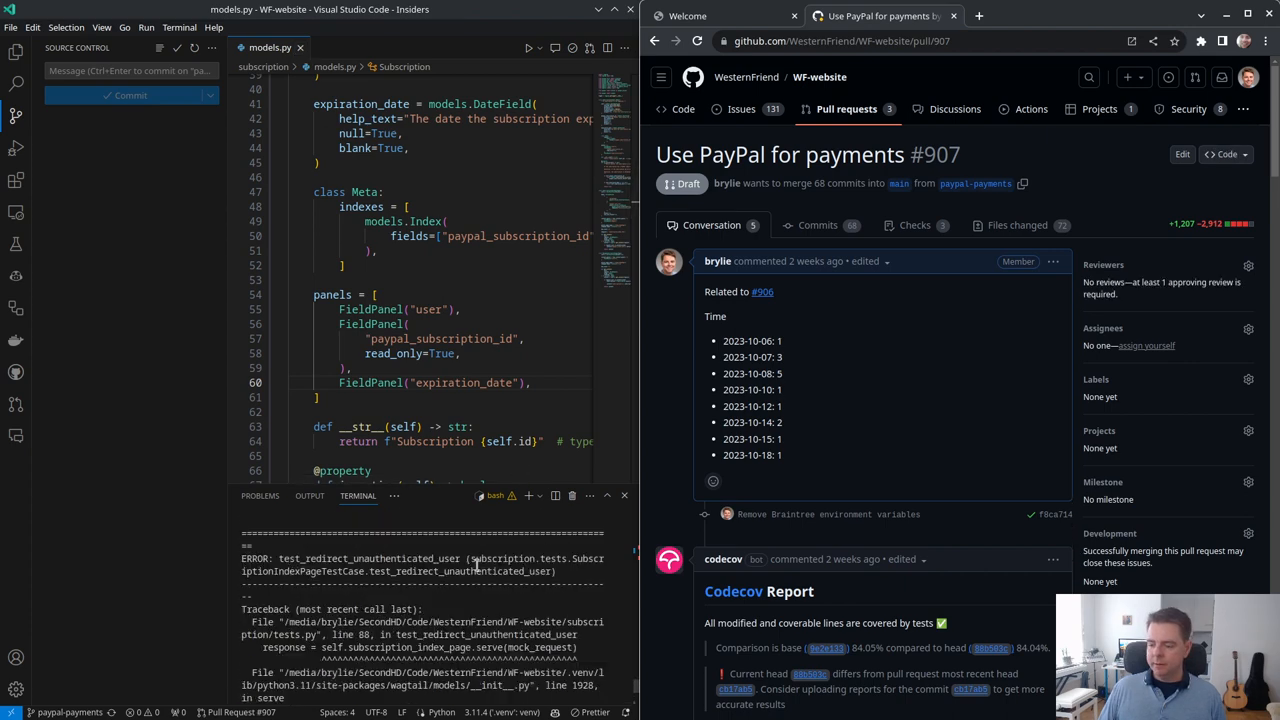
{"action": "scroll", "scroll_direction": "down", "scroll_amount": 3}
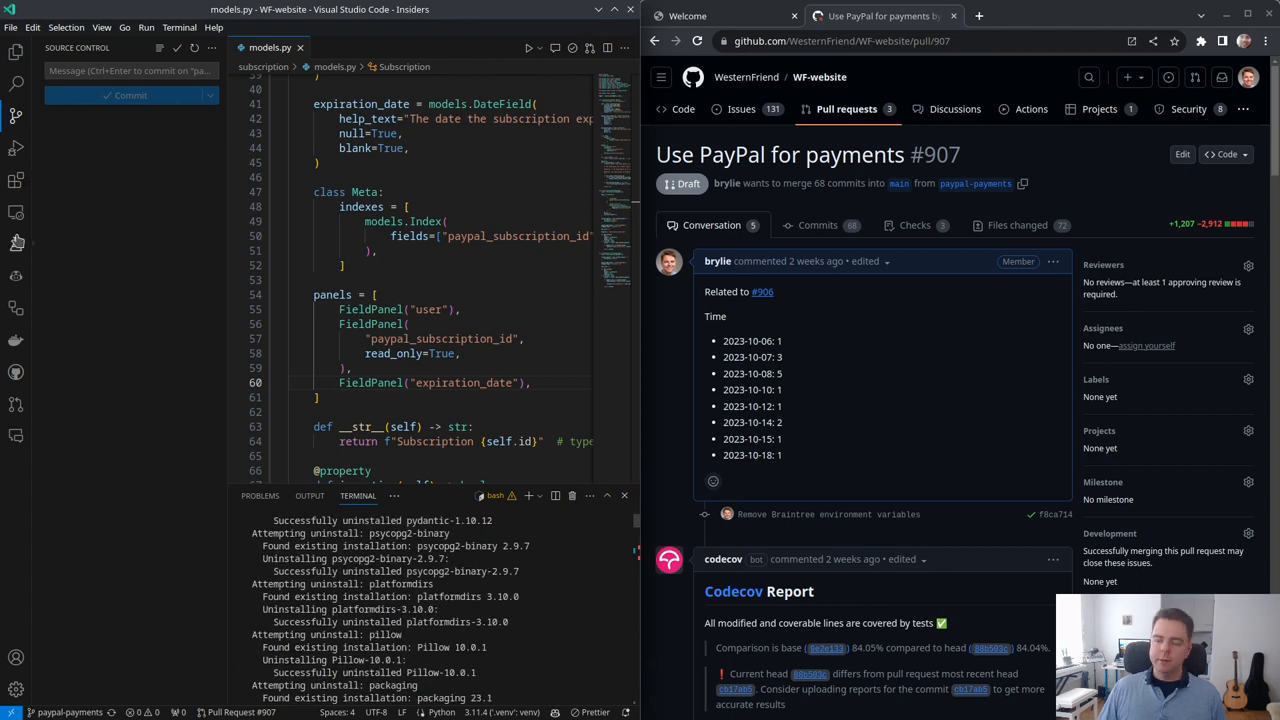
Step: Search the extension marketplace for 'django test' and view Django Test Runner details
{"action": "left_click", "coordinate": [15, 243]}
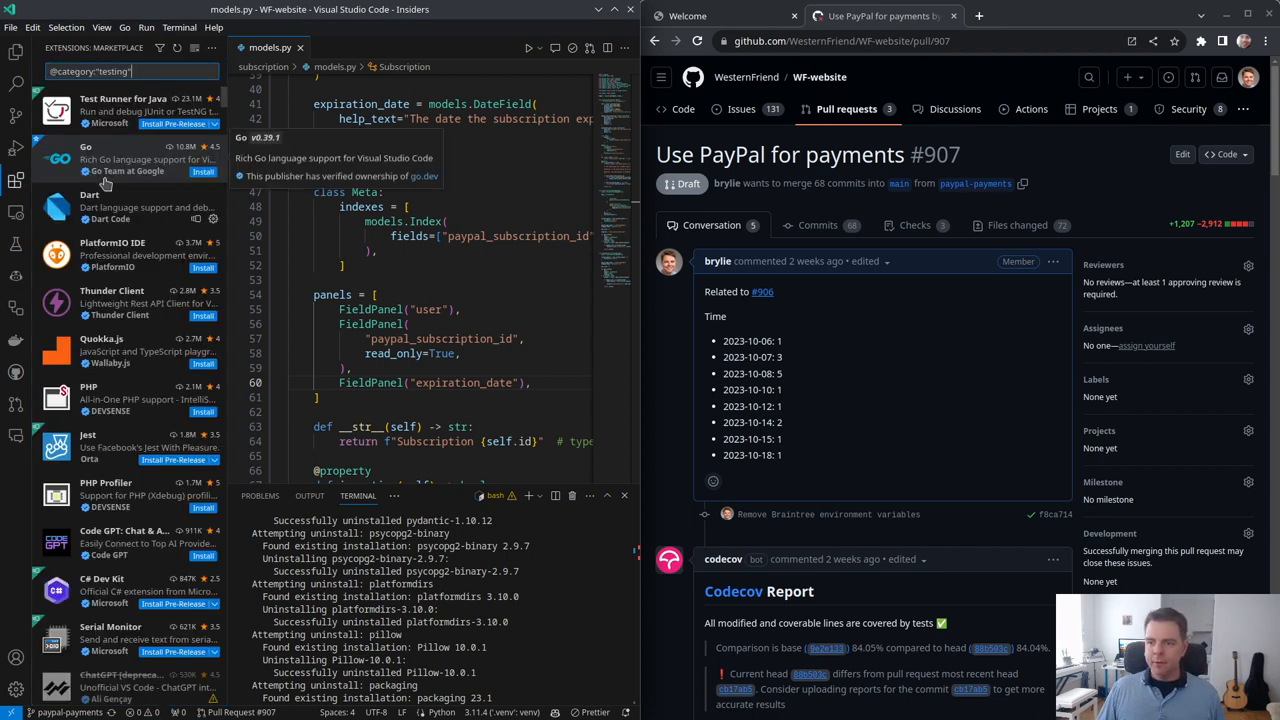
{"action": "type", "text": "django"}
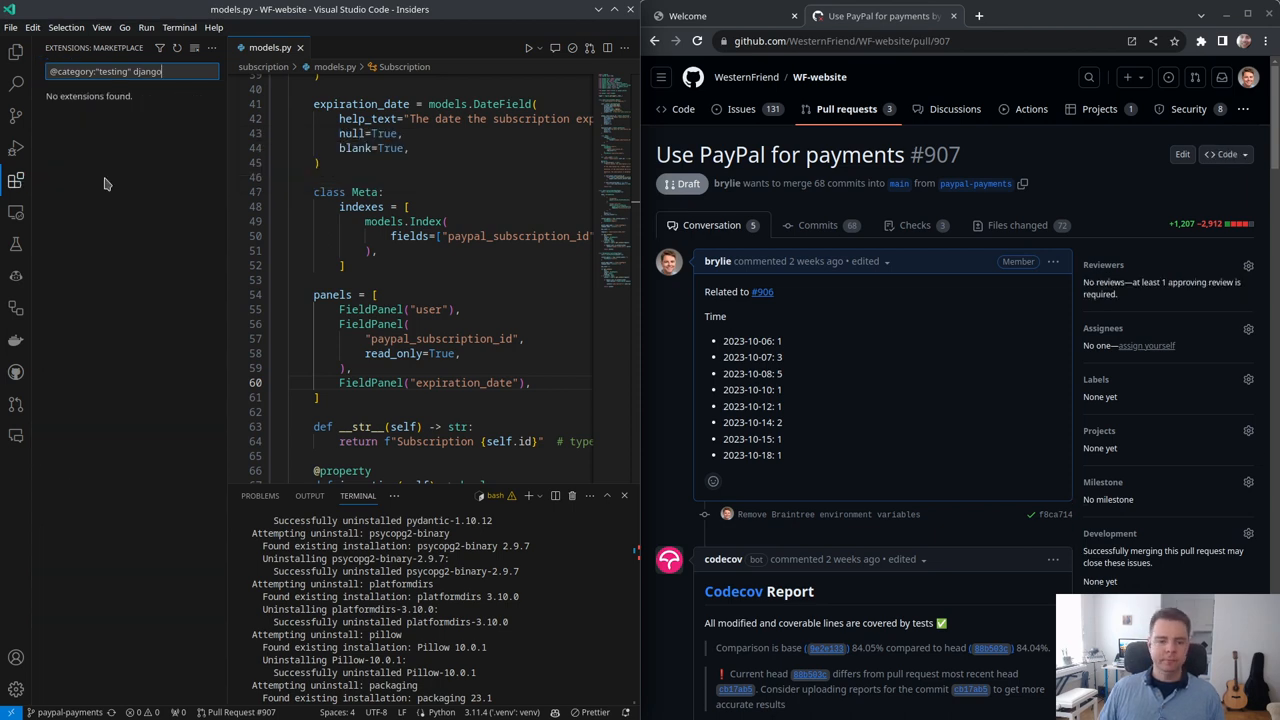
{"action": "key", "text": "Backspace"}
{"action": "type", "text": "django test"}
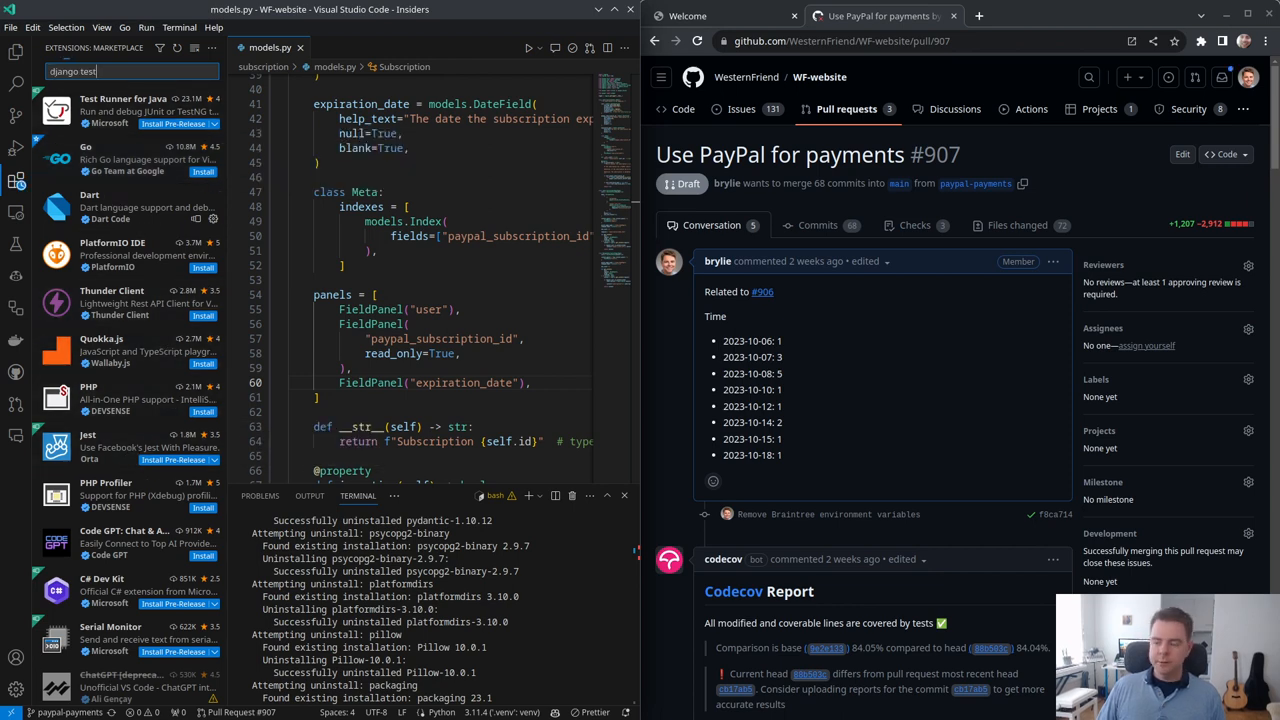
{"action": "left_click", "coordinate": [122, 158]}
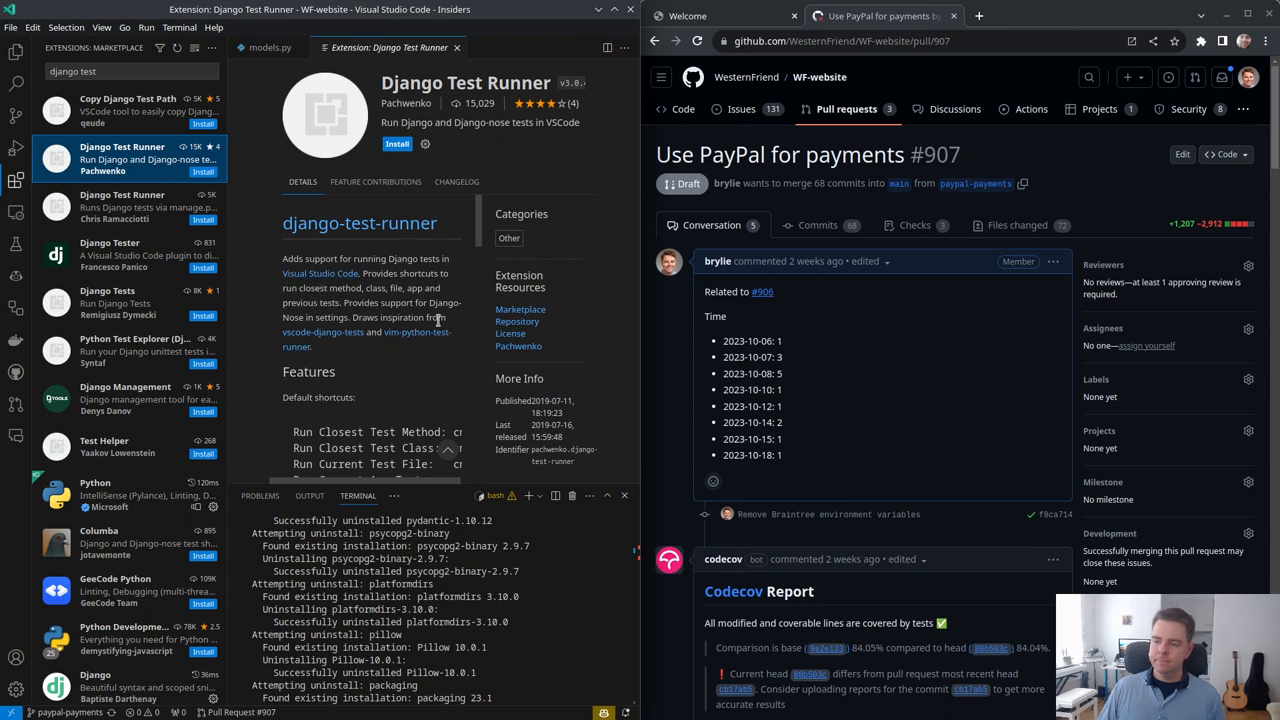
{"action": "mouse_move", "coordinate": [417, 338]}
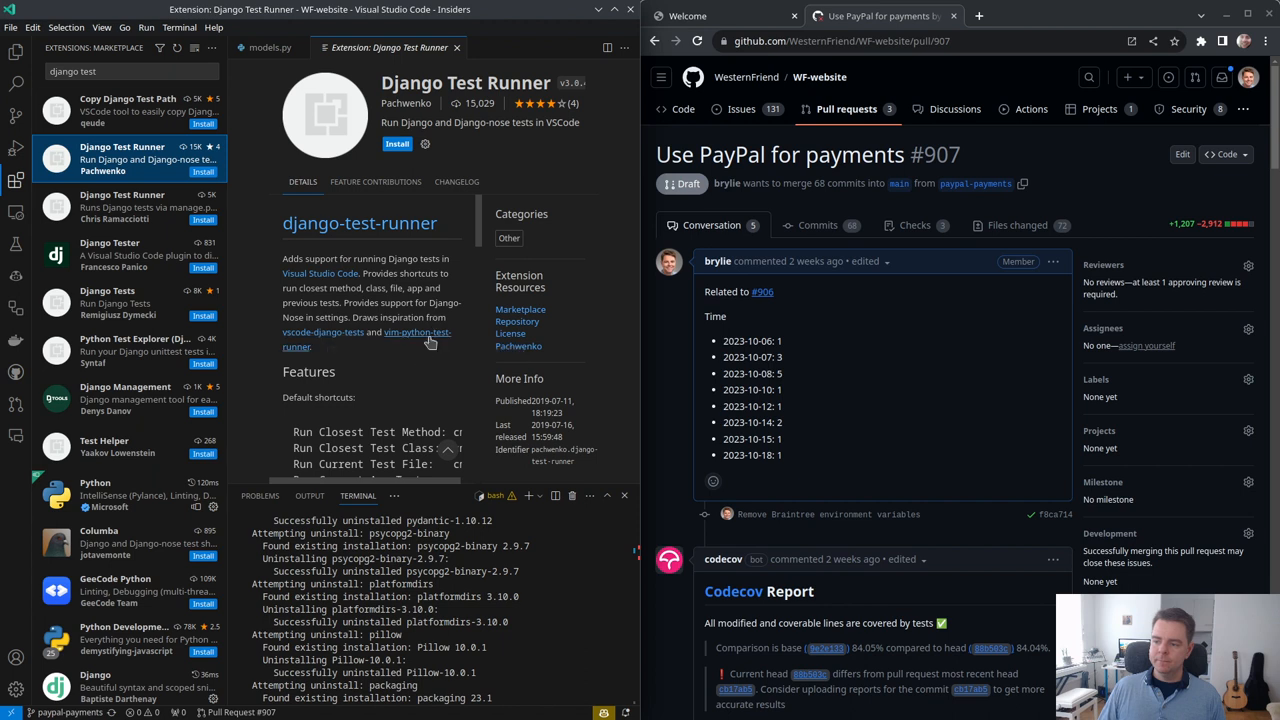
{"action": "mouse_move", "coordinate": [323, 331]}
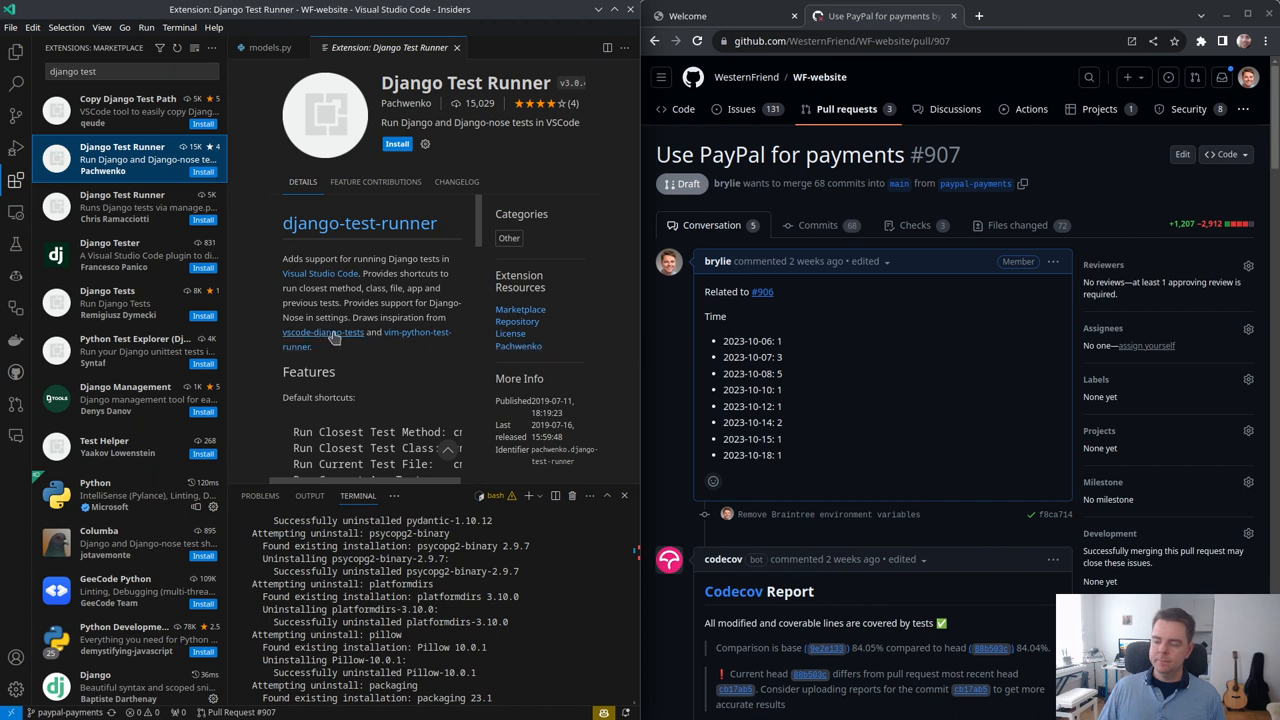
Step: Compare the other Django Test Runner, Django Management and Python Test Explorer (Django Hacked) extensions
{"action": "scroll", "scroll_direction": "down", "scroll_amount": 3}
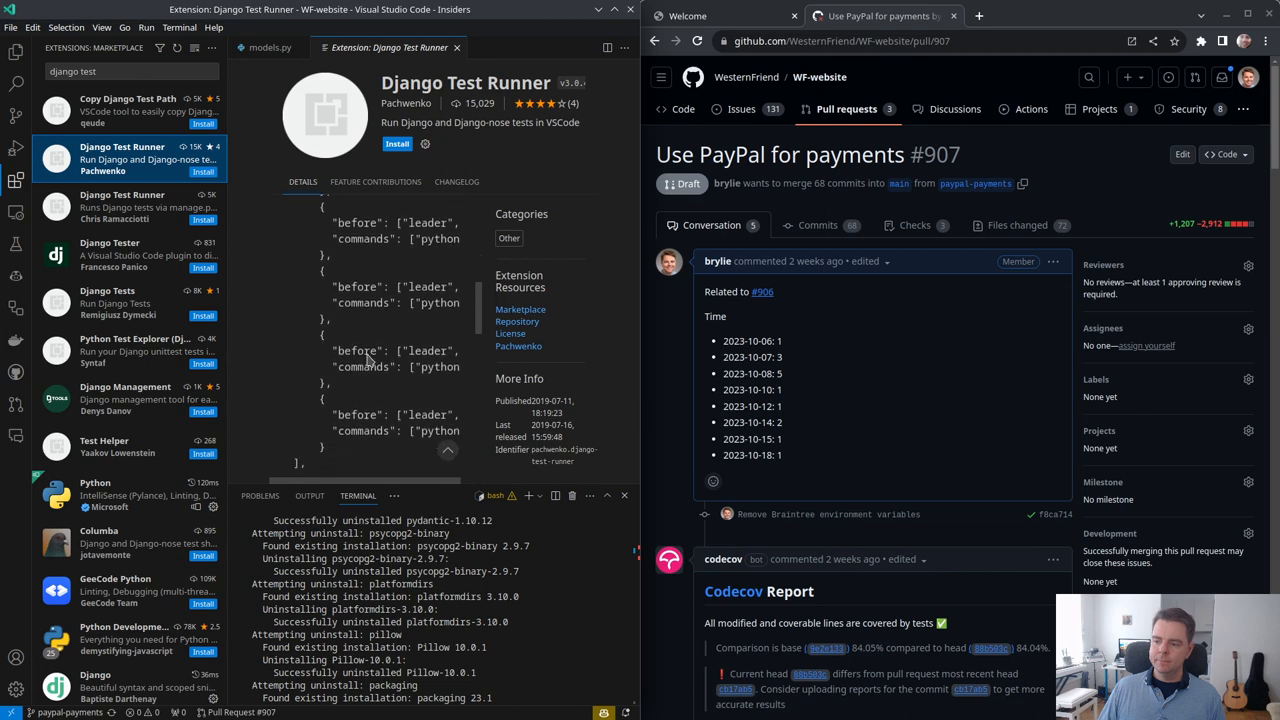
{"action": "scroll", "scroll_direction": "down", "scroll_amount": 3}
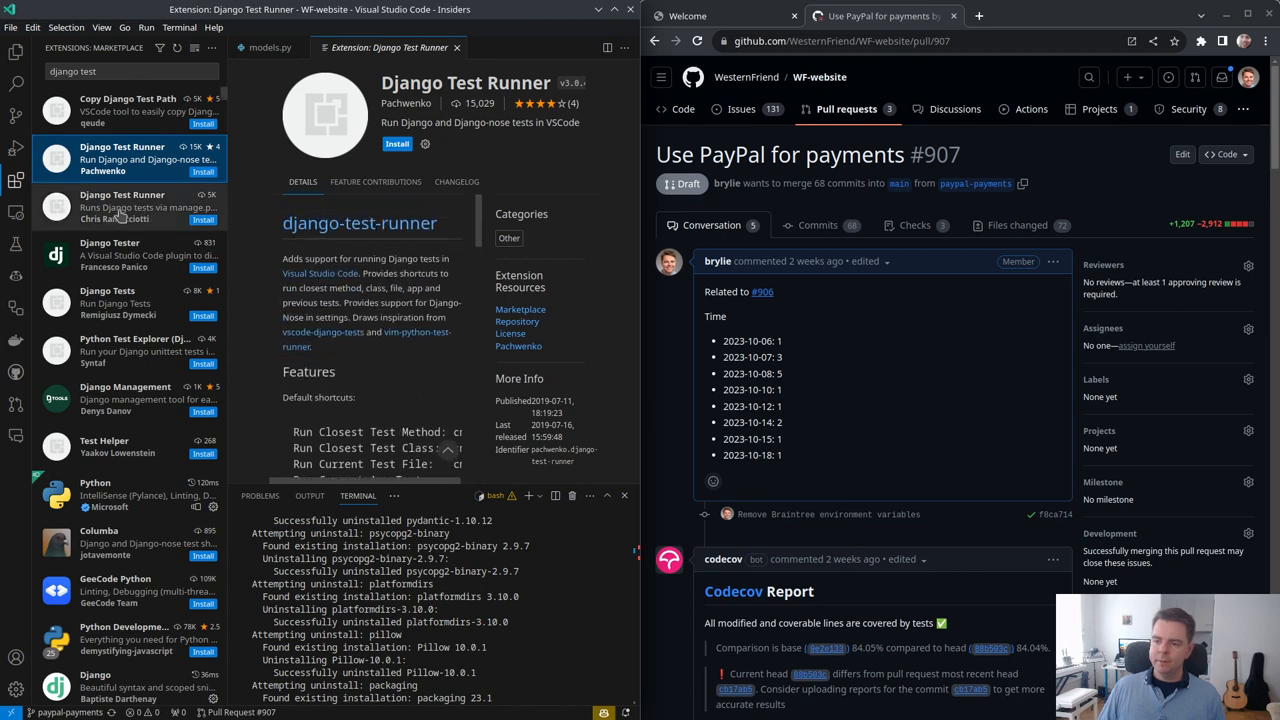
{"action": "left_click", "coordinate": [122, 207]}
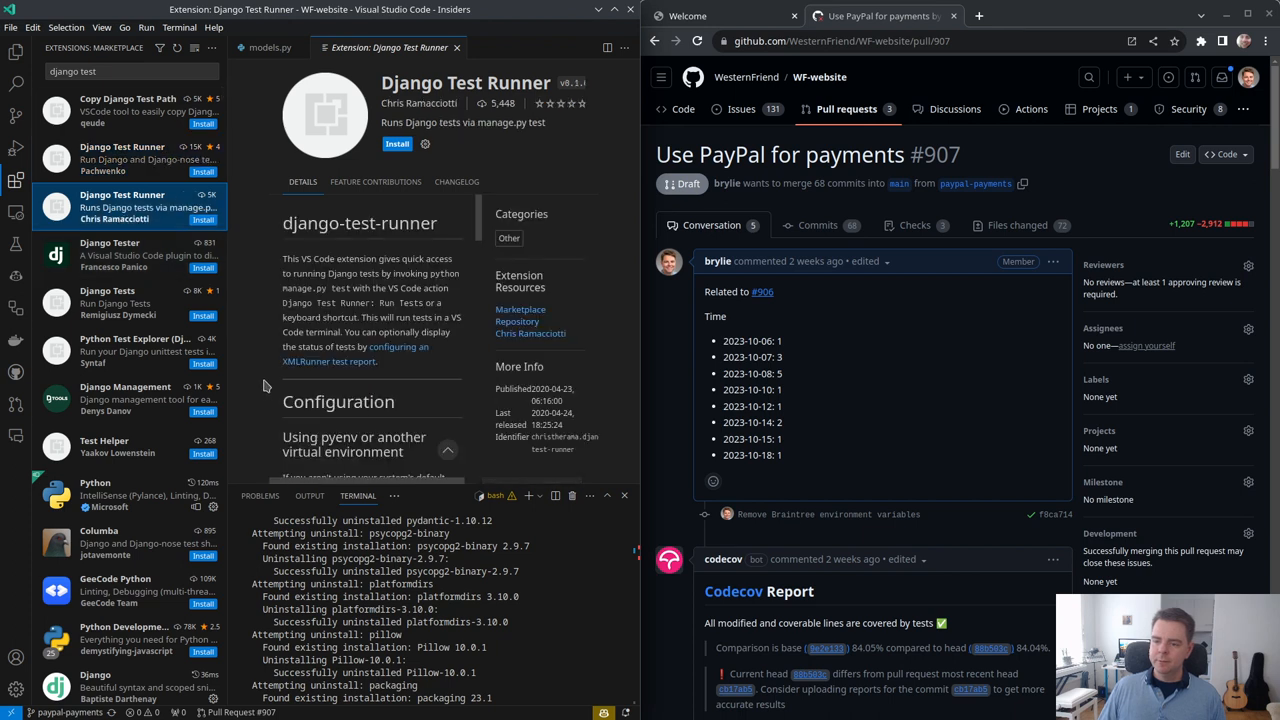
{"action": "mouse_move", "coordinate": [92, 360]}
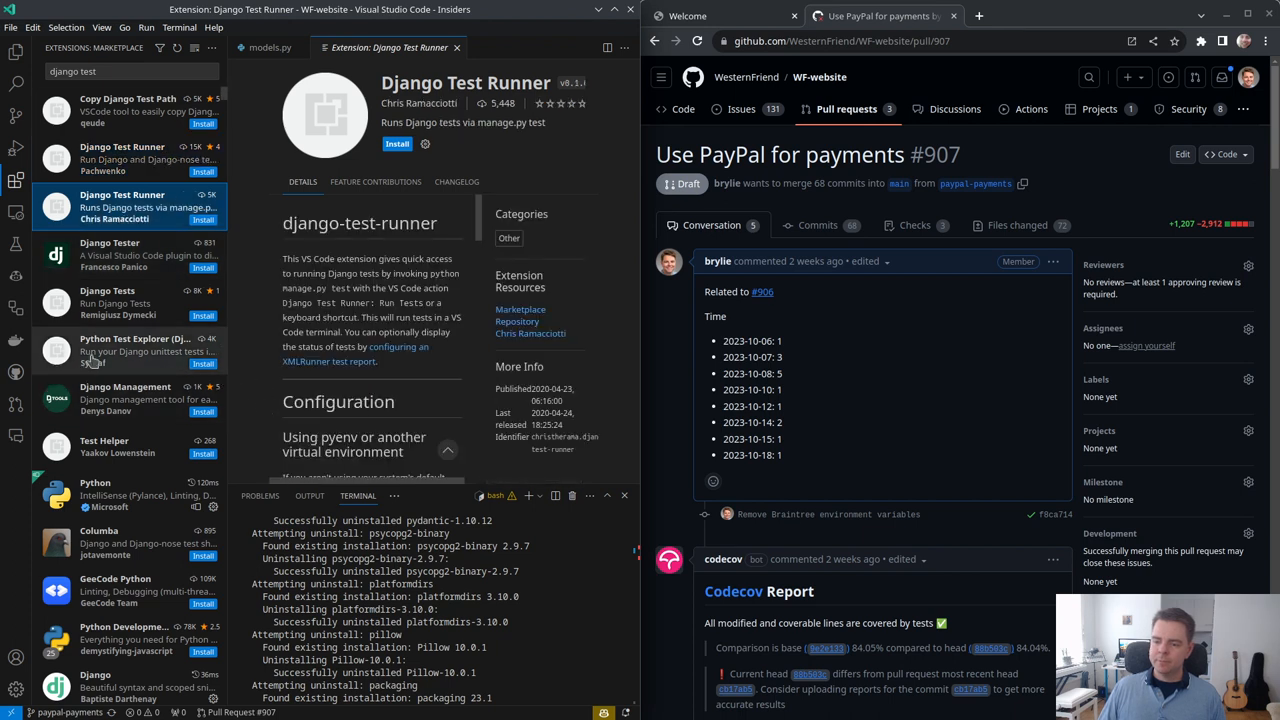
{"action": "left_click", "coordinate": [125, 398]}
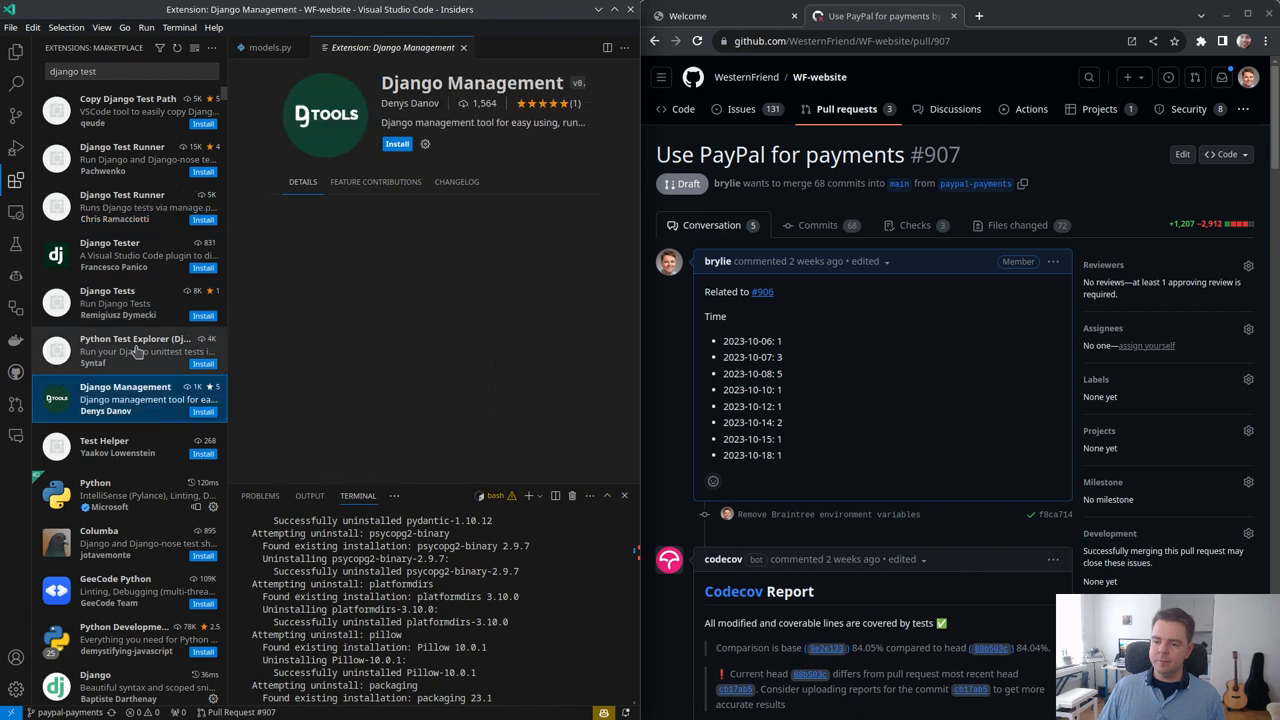
{"action": "left_click", "coordinate": [135, 345]}
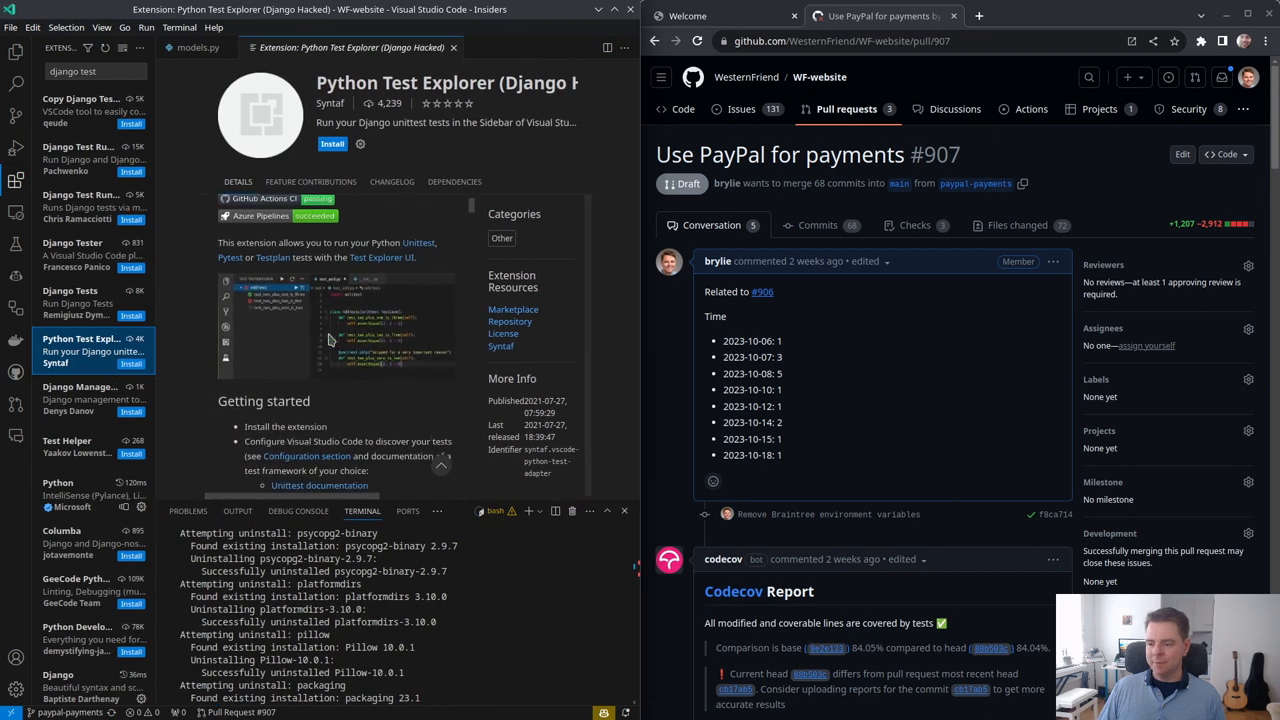
{"action": "mouse_move", "coordinate": [250, 388]}
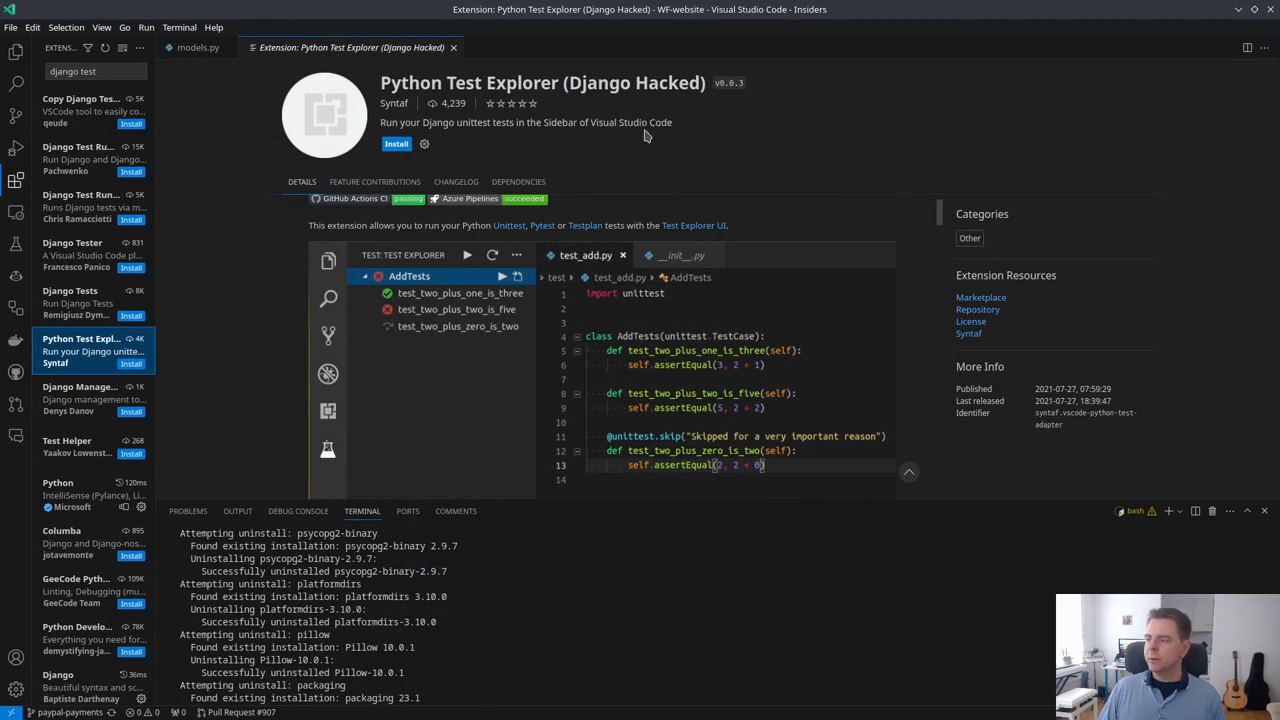
Step: Read the Django Test Runner, Python Test Explorer, Django Management and Test Helper extension details
{"action": "scroll", "scroll_direction": "down", "scroll_amount": 3}
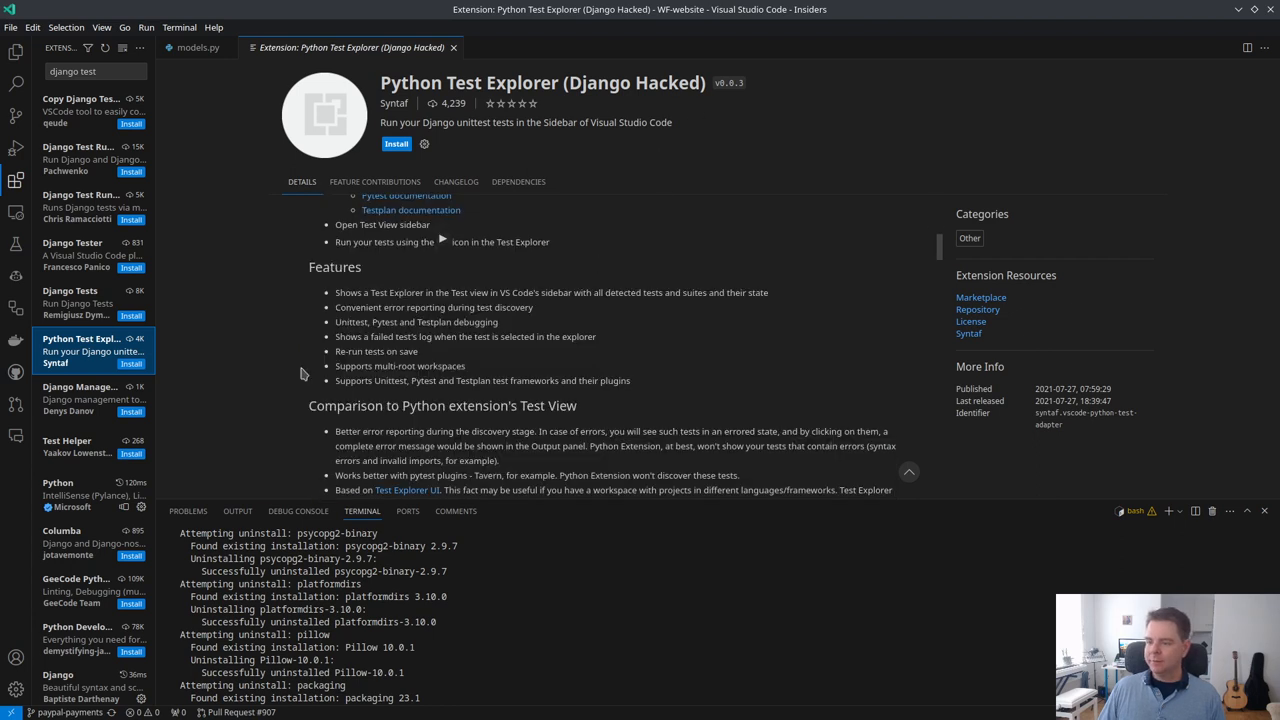
{"action": "mouse_move", "coordinate": [78, 505]}
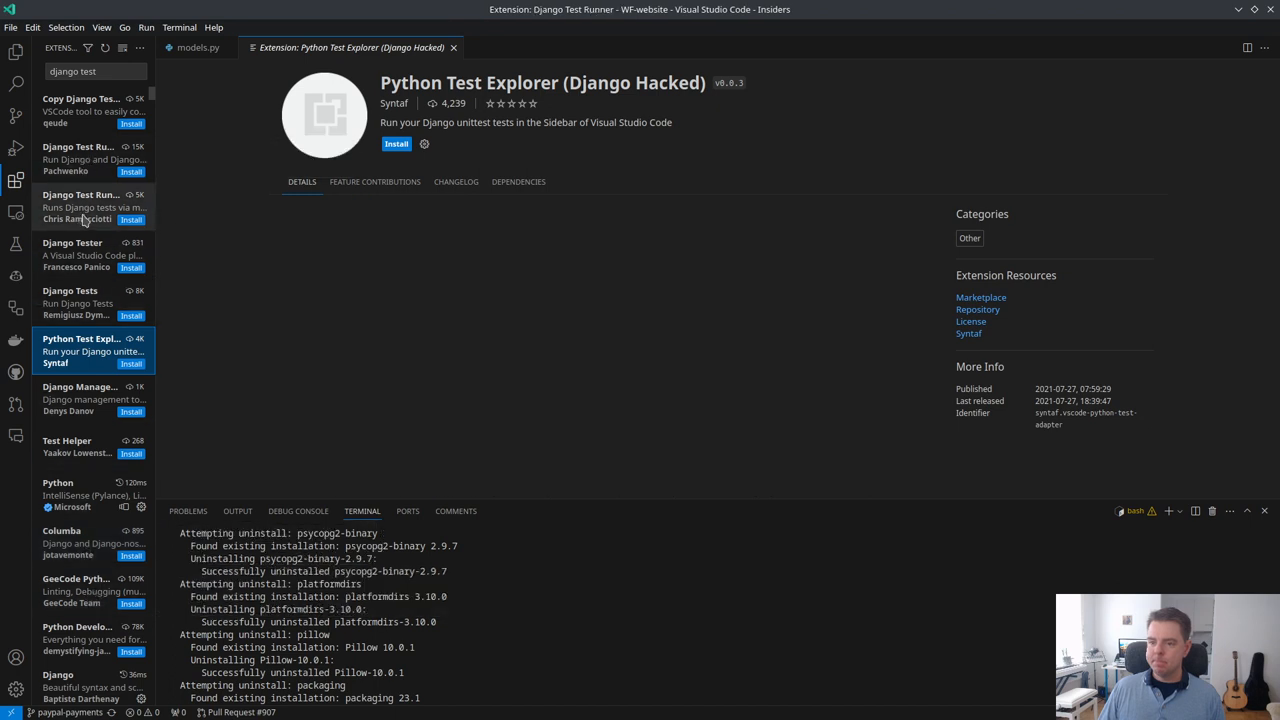
{"action": "left_click", "coordinate": [80, 194]}
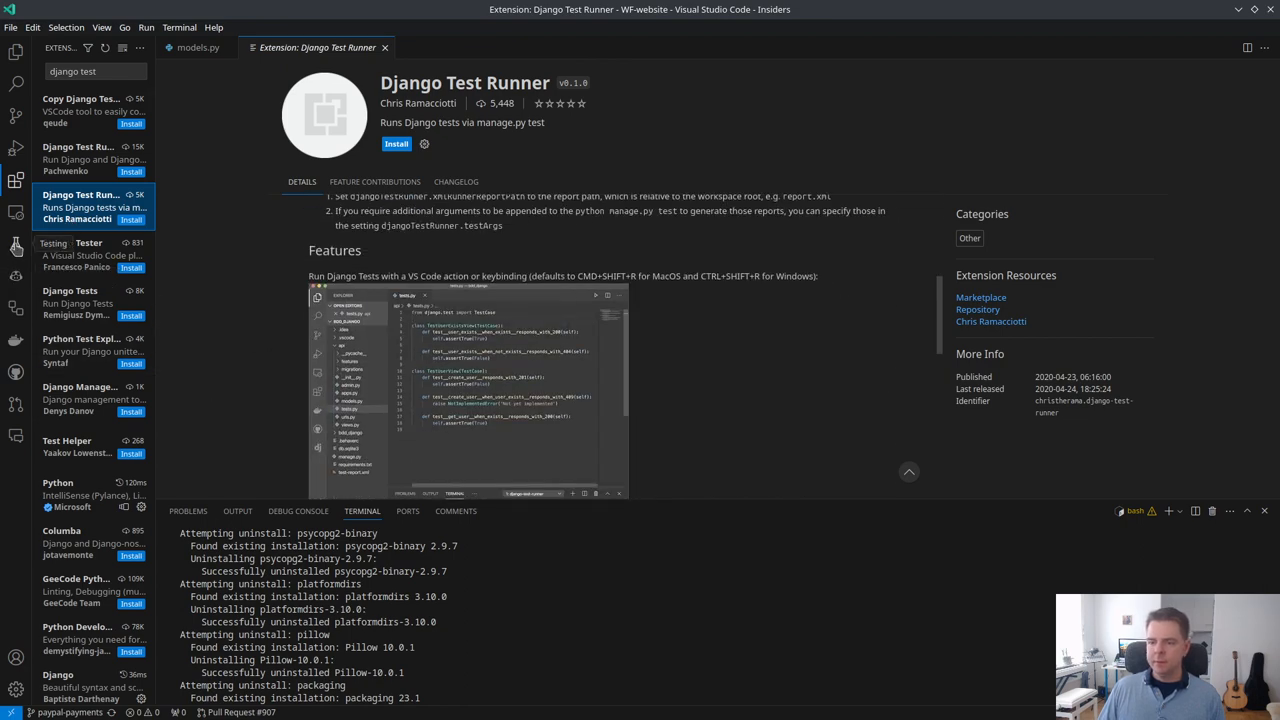
{"action": "left_click", "coordinate": [85, 345]}
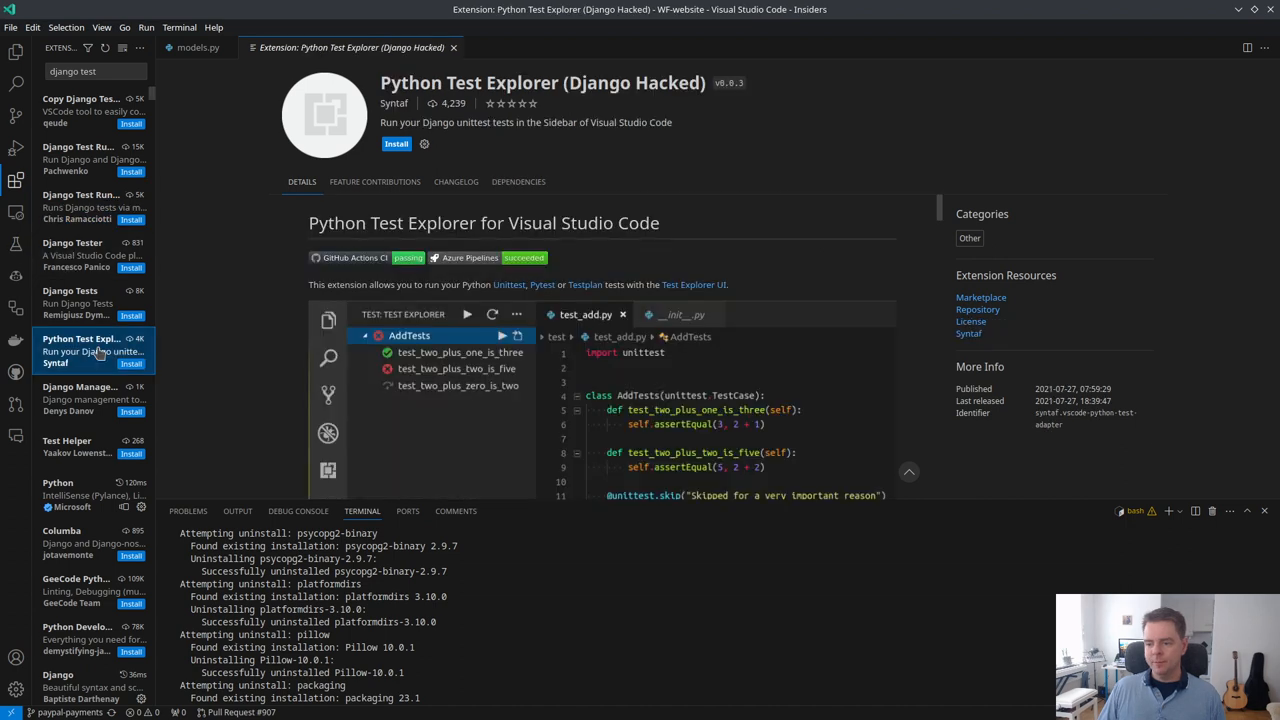
{"action": "mouse_move", "coordinate": [96, 393]}
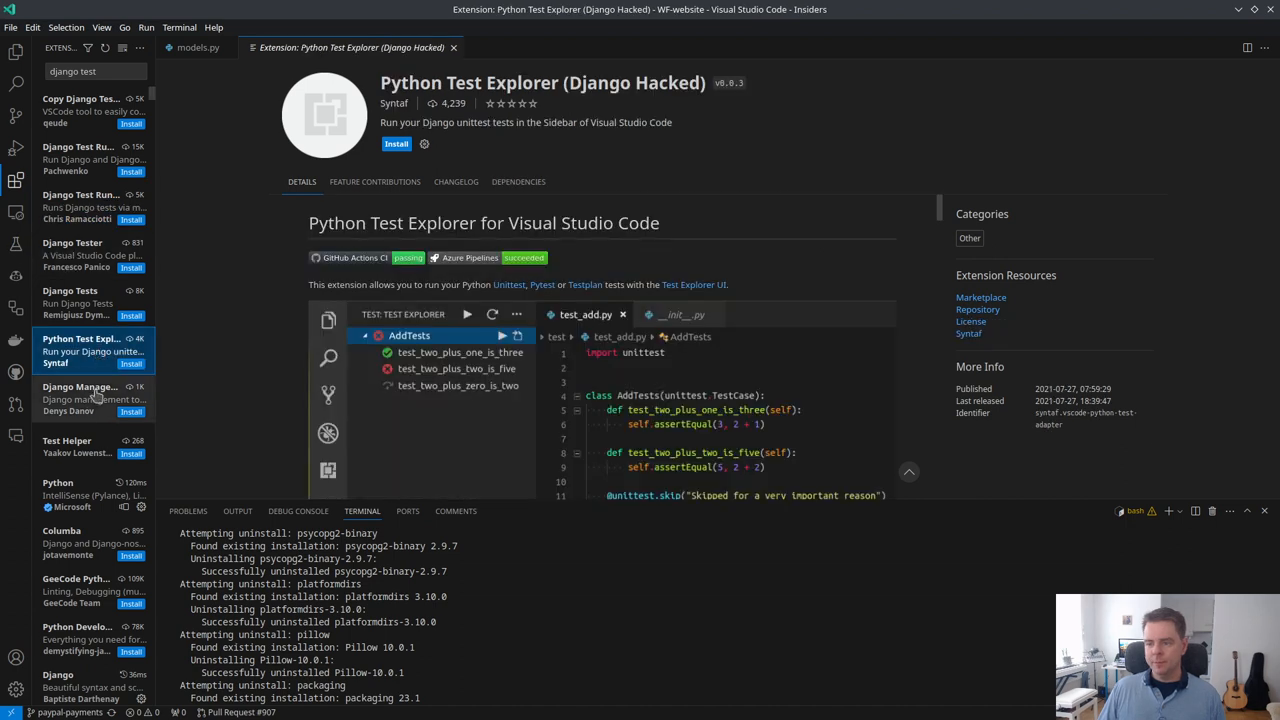
{"action": "left_click", "coordinate": [80, 393]}
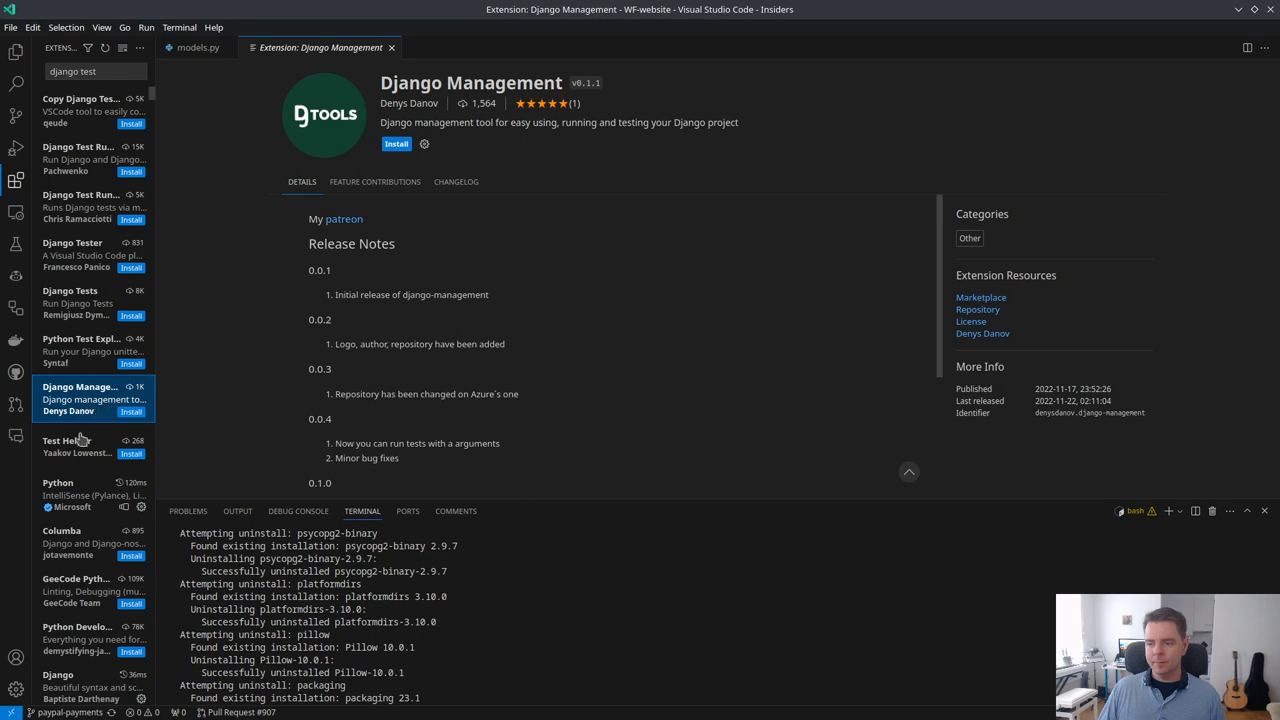
{"action": "left_click", "coordinate": [90, 475]}
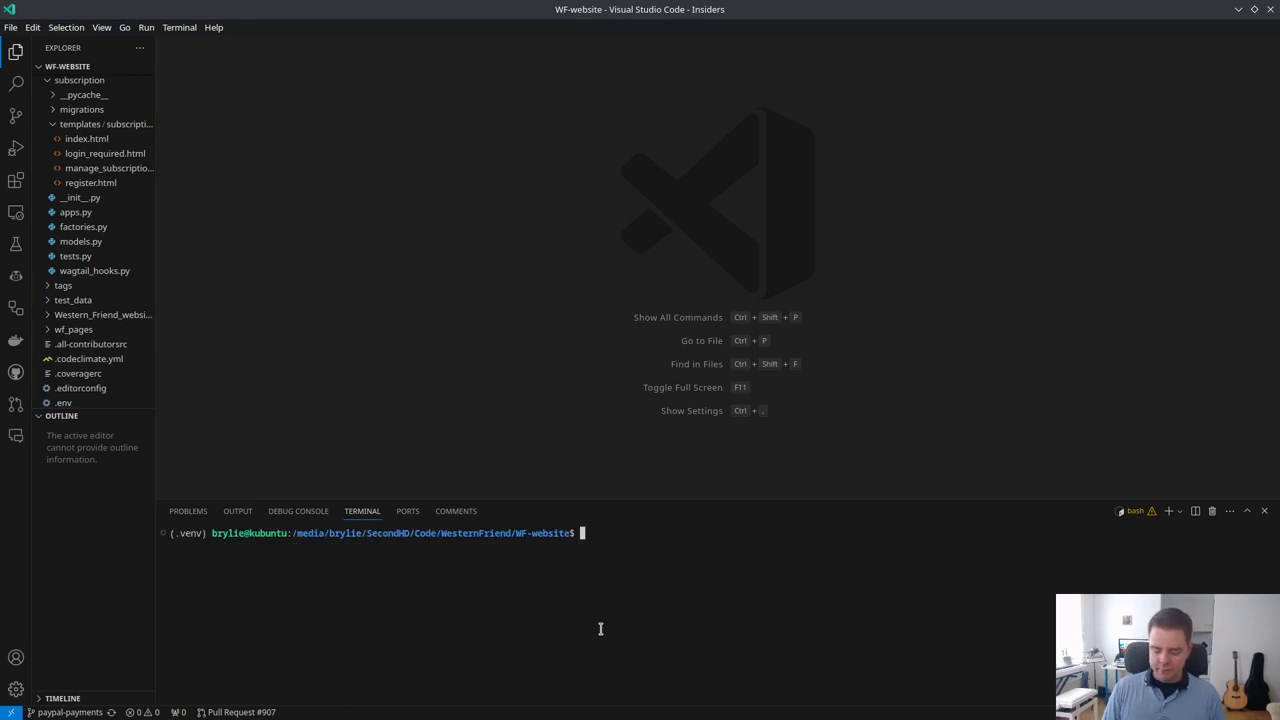
Step: Run 'python manage.py test paypal' and pick out the missing 'donations' module in the error
{"action": "key", "text": "Return"}
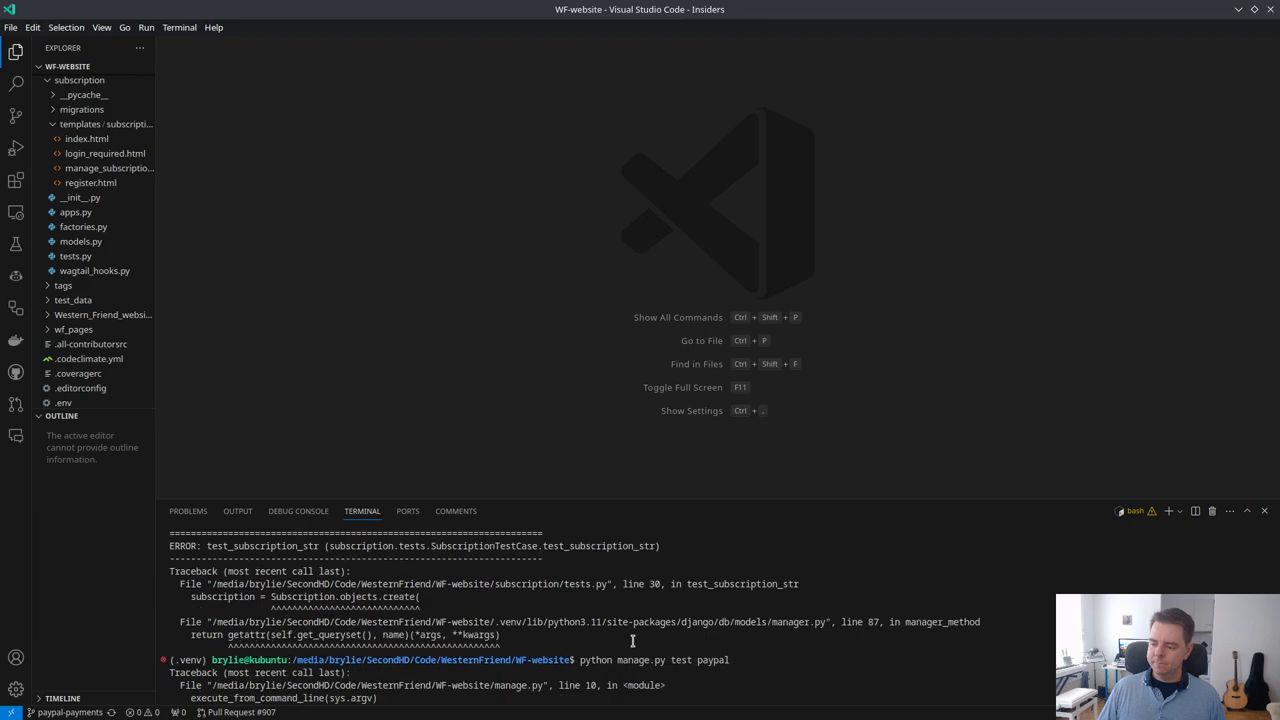
{"action": "scroll", "scroll_direction": "down", "scroll_amount": 3}
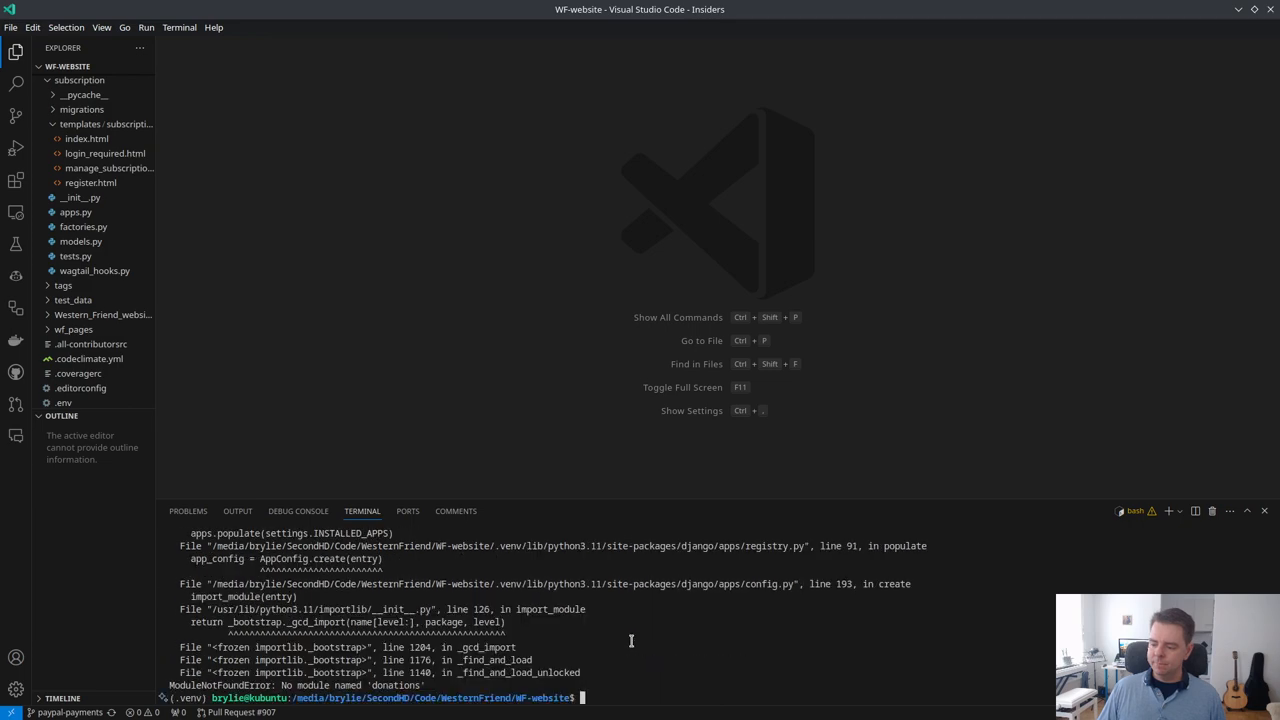
{"action": "double_click", "coordinate": [396, 685]}
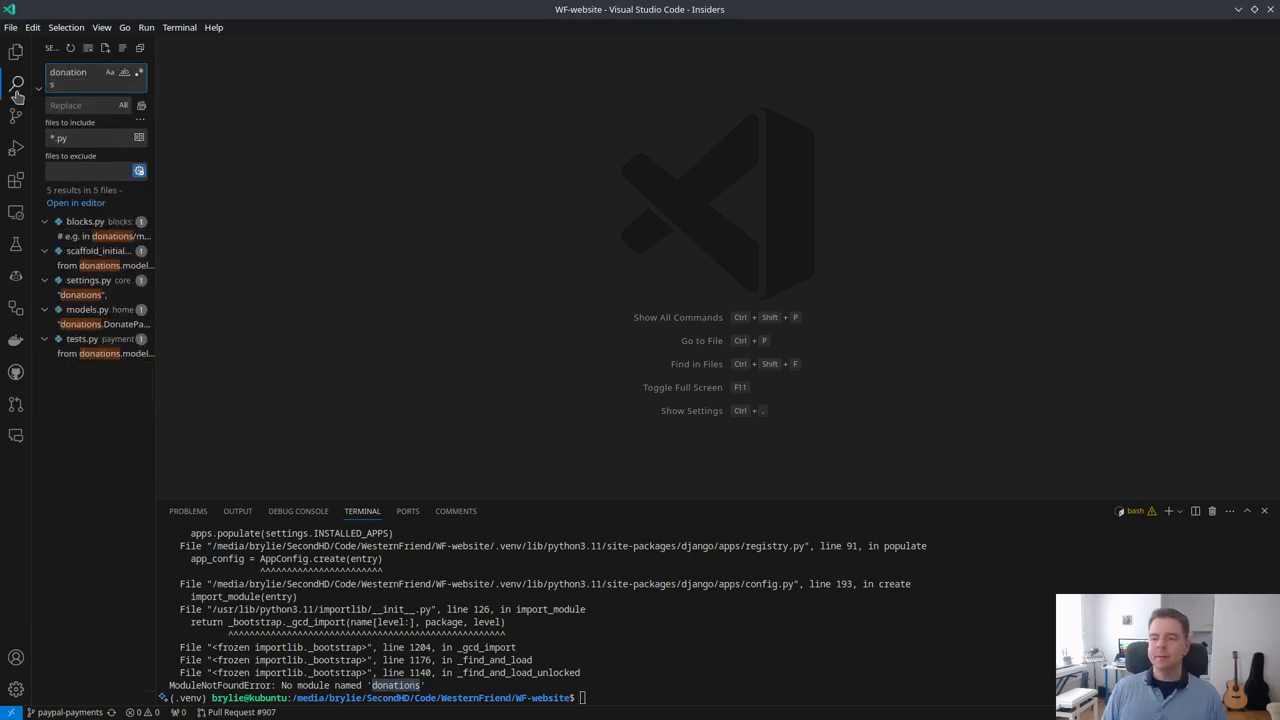
Step: Check the donations matches in blocks.py and settings.py, and delete the donations.DonatePage line from models.py
{"action": "left_click", "coordinate": [90, 236]}
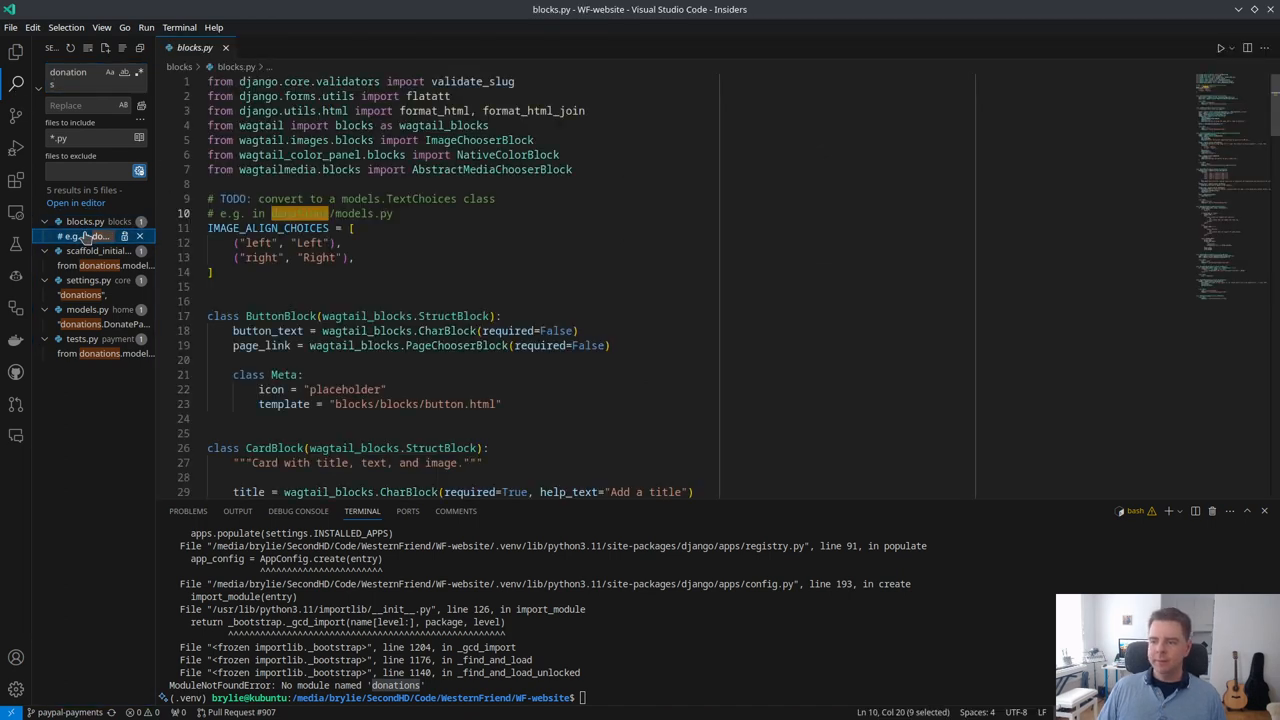
{"action": "left_click", "coordinate": [80, 265]}
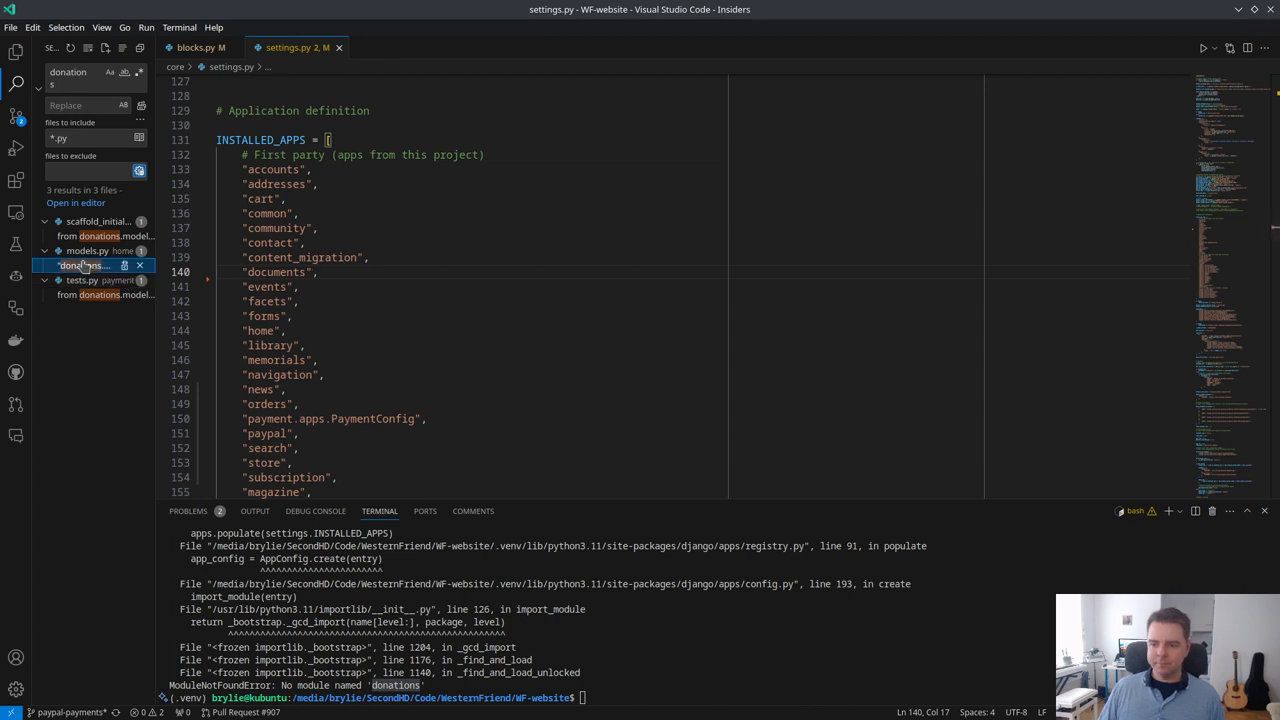
{"action": "left_click", "coordinate": [85, 265]}
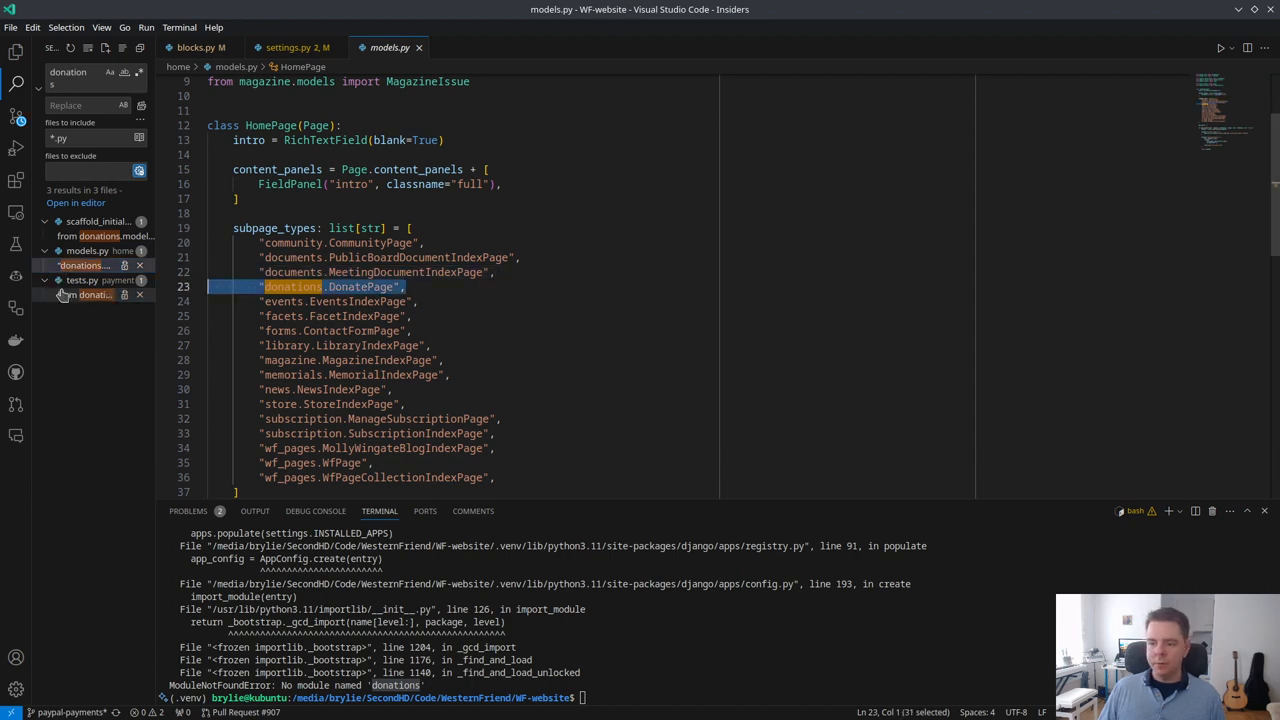
{"action": "key", "text": "Delete"}
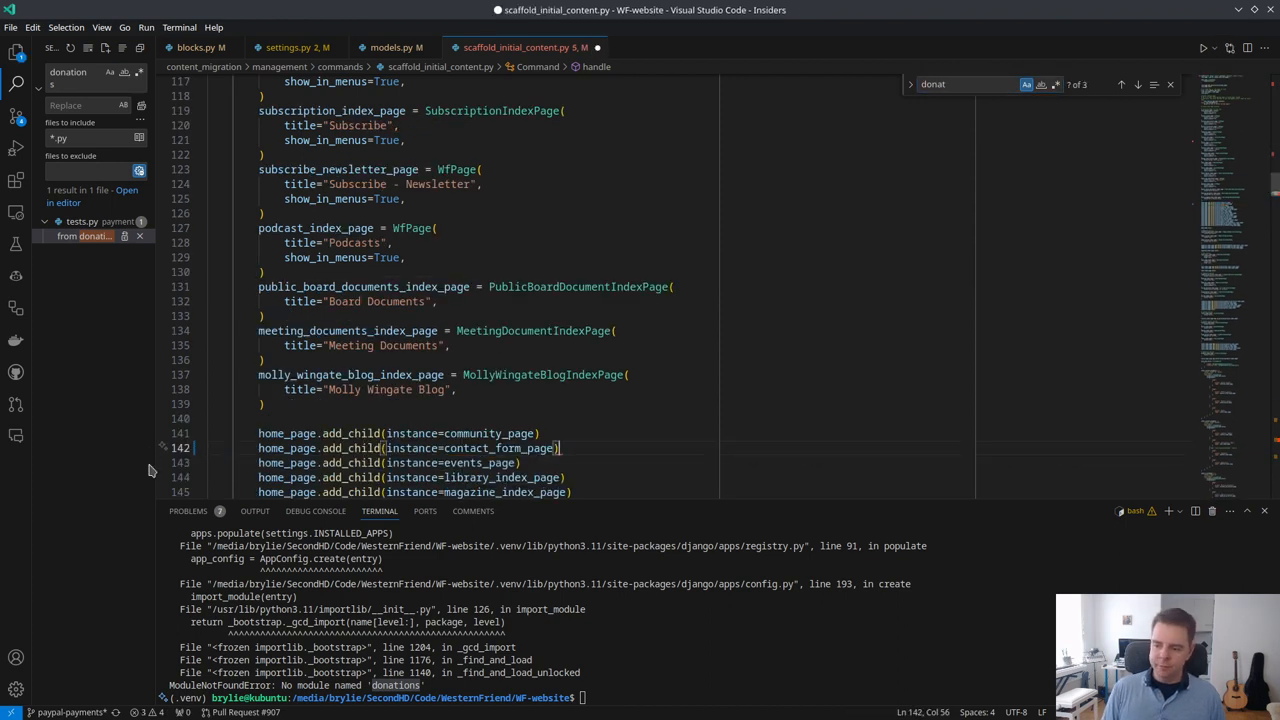
Step: Remove the donations references from scaffold_initial_content.py and open the remaining tests.py match
{"action": "left_click", "coordinate": [1138, 84]}
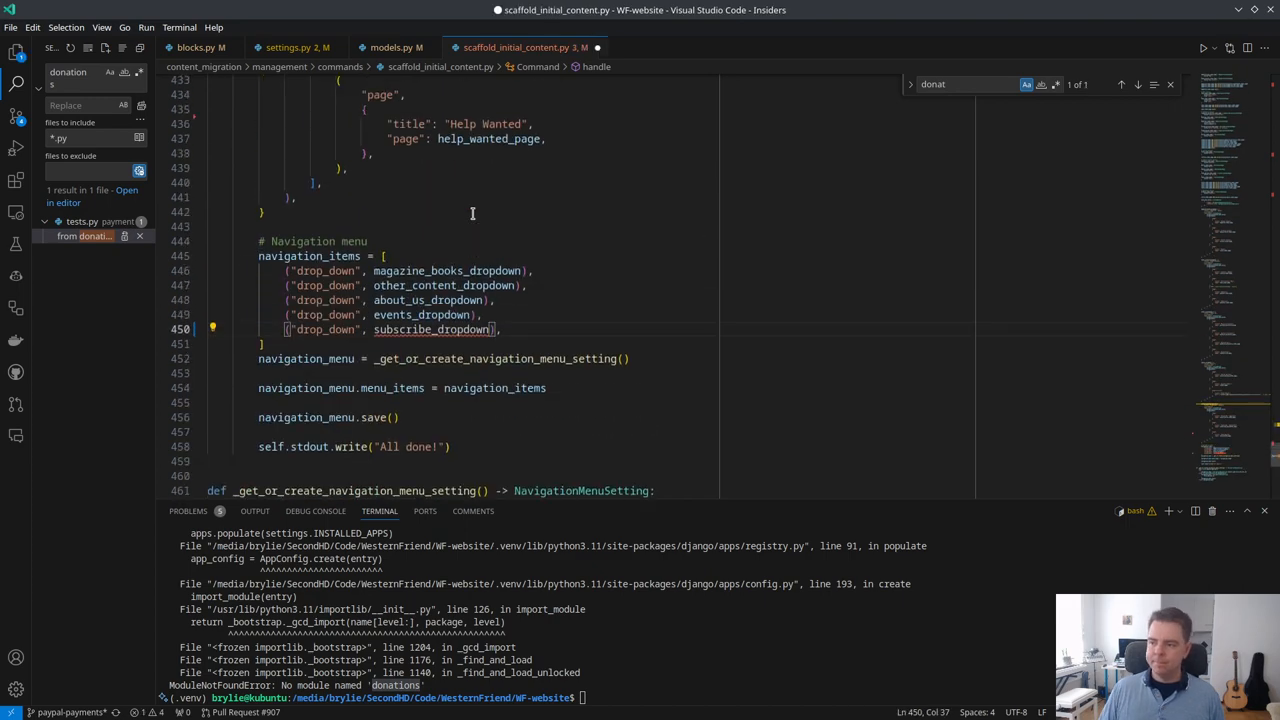
{"action": "scroll", "scroll_direction": "up", "scroll_amount": 3}
{"action": "type", "text": "\"title\": \"Subscribe\","}
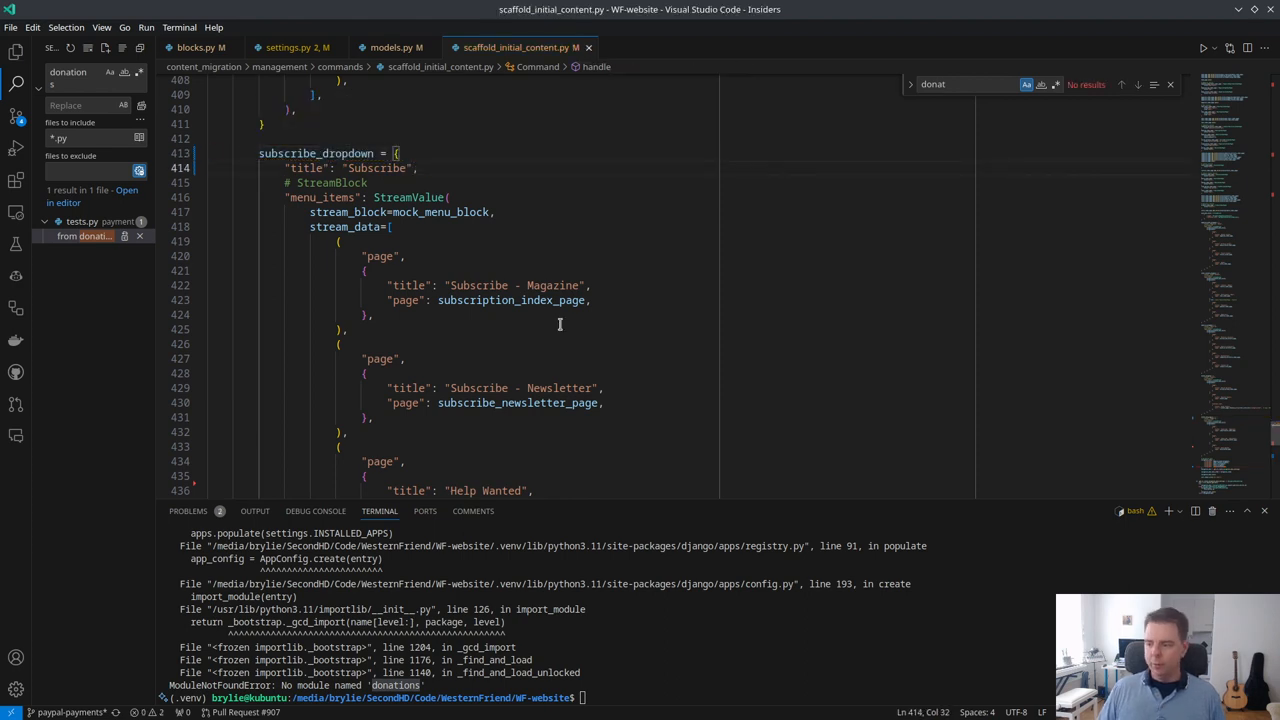
{"action": "scroll", "scroll_direction": "down", "scroll_amount": 3}
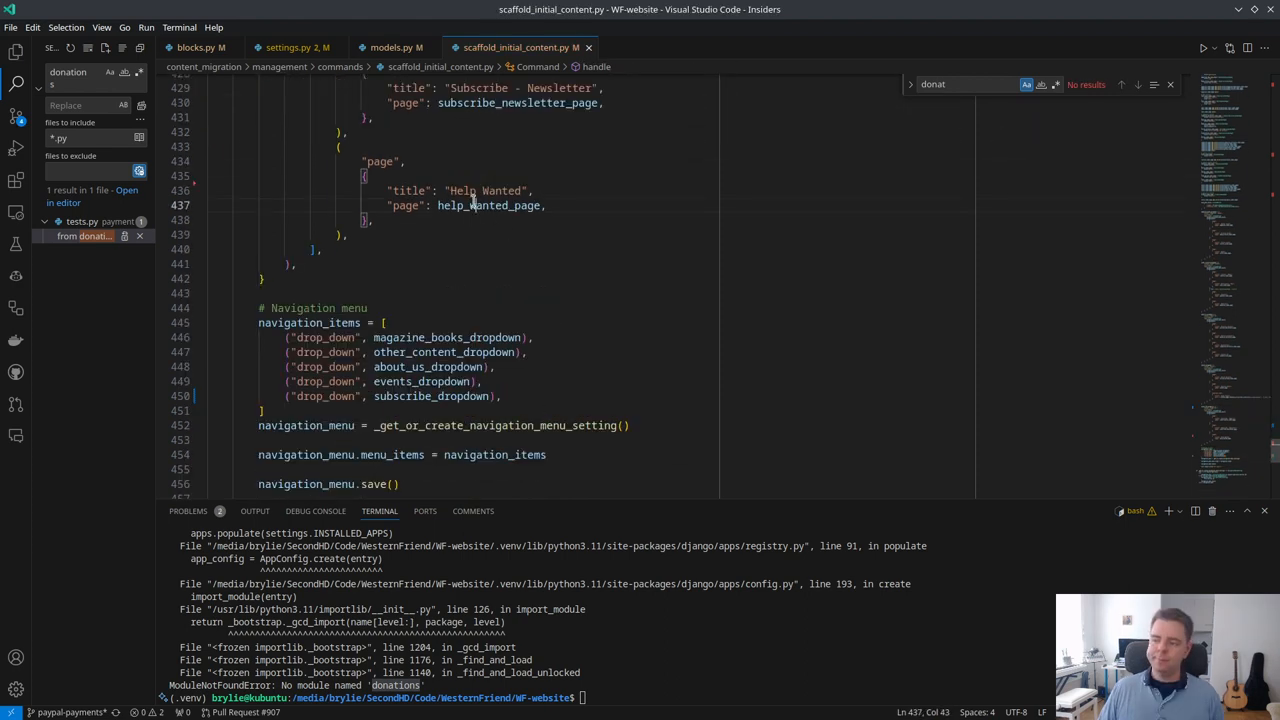
{"action": "scroll", "scroll_direction": "down", "scroll_amount": 3}
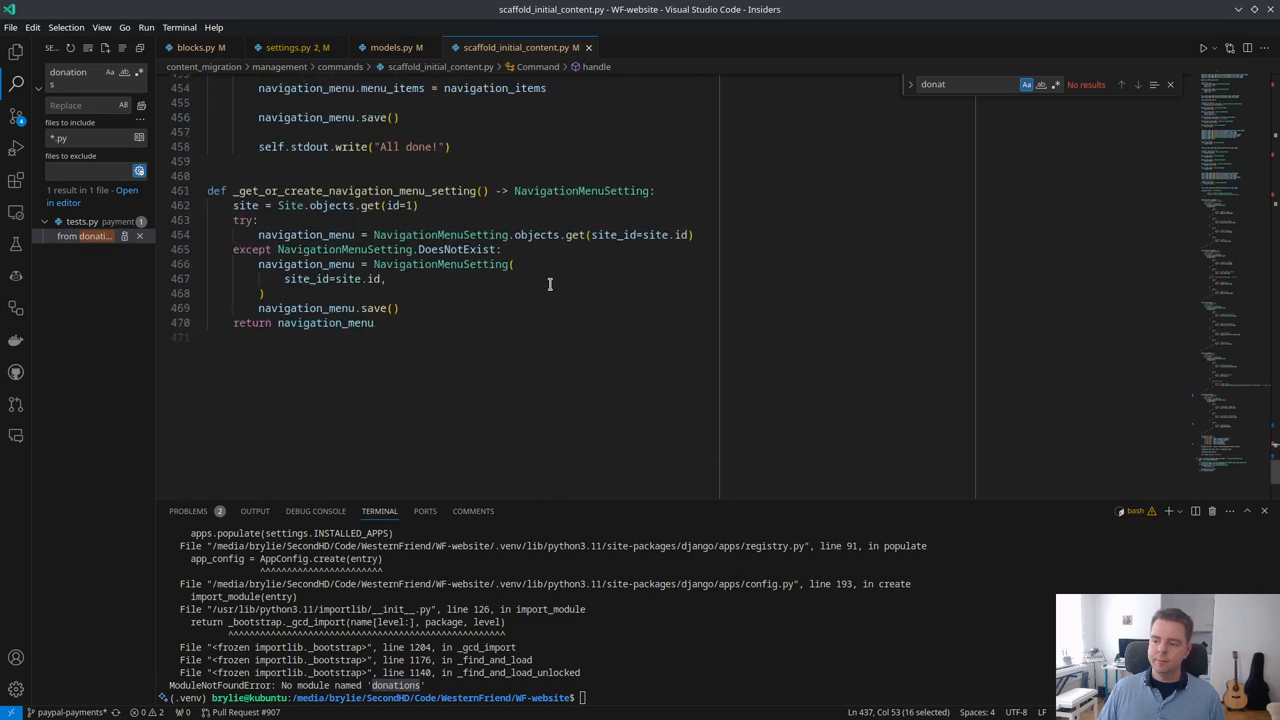
{"action": "left_click", "coordinate": [85, 236]}
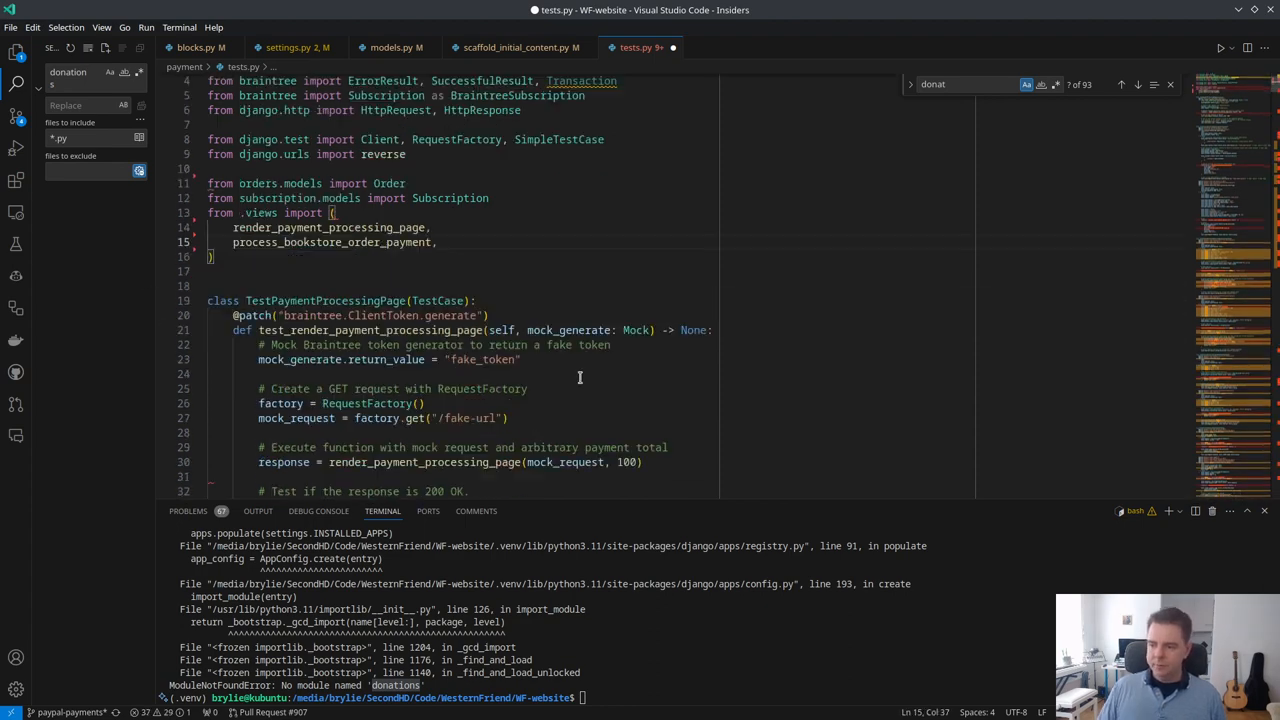
Step: Delete the TestProcessBraintreeSingleDonation and TestProcessDonationPayment classes from tests.py
{"action": "scroll", "scroll_direction": "down", "scroll_amount": 3}
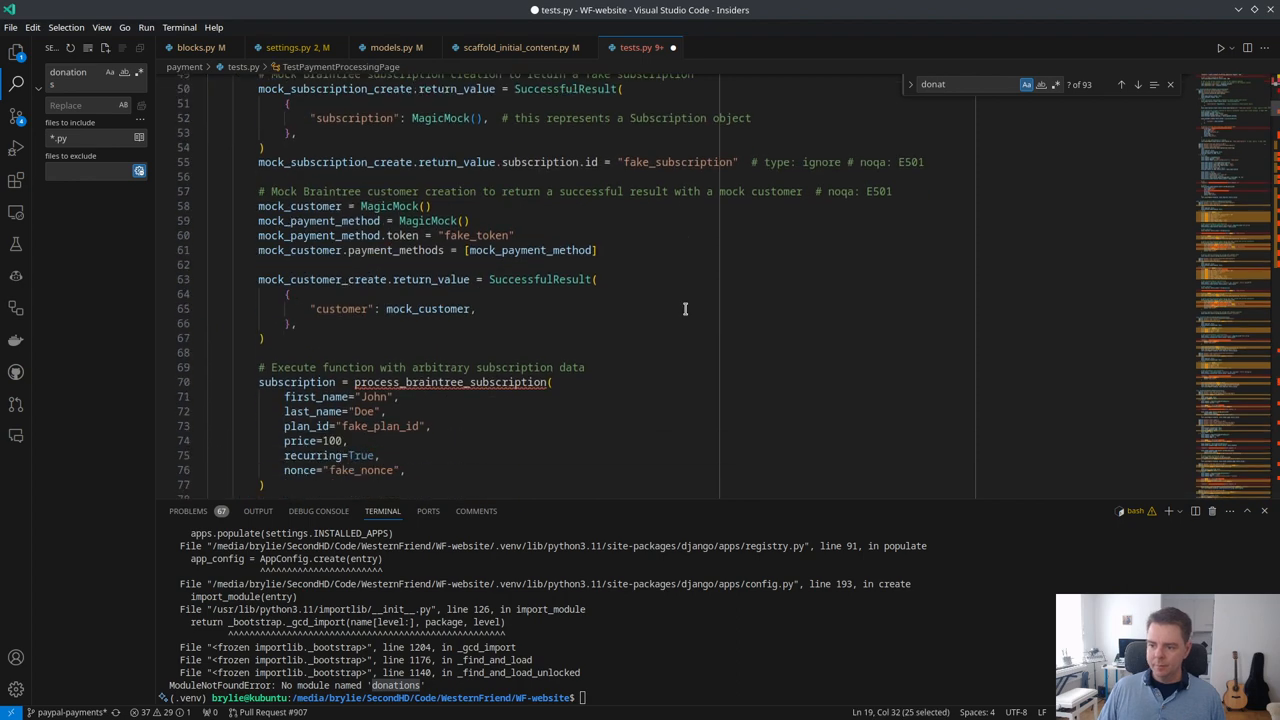
{"action": "scroll", "scroll_direction": "down", "scroll_amount": 3}
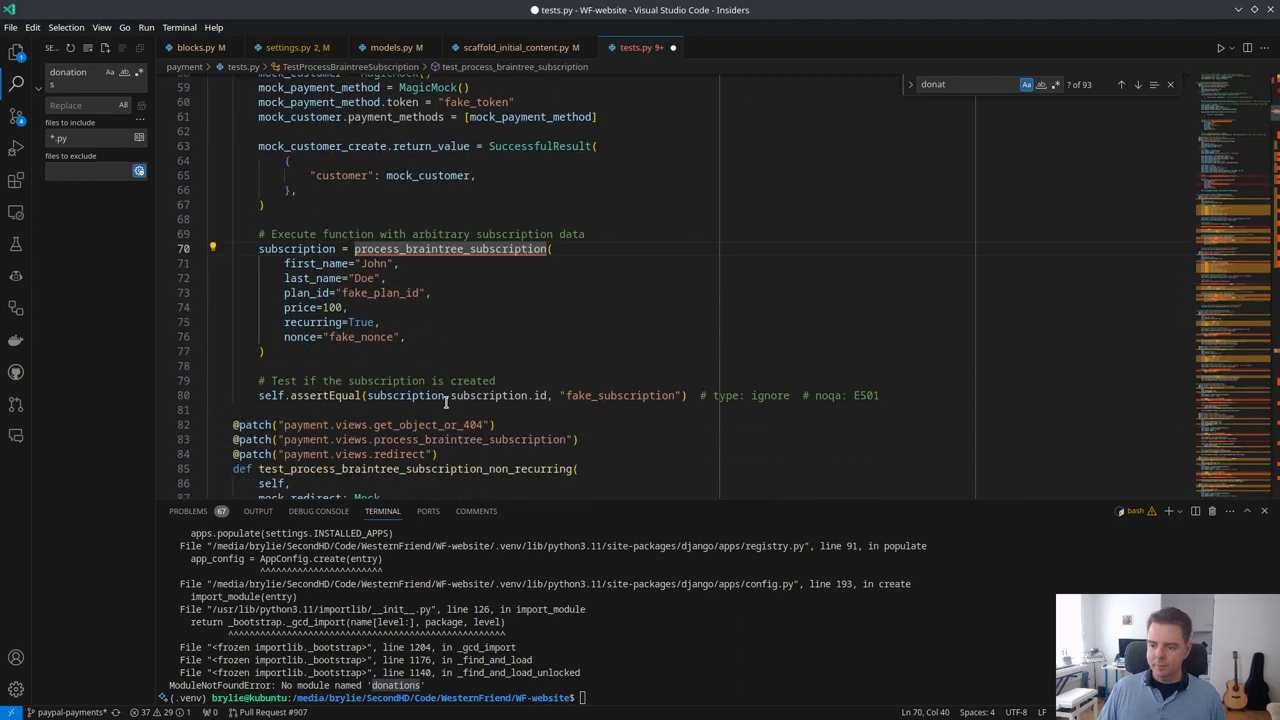
{"action": "scroll", "scroll_direction": "up", "scroll_amount": 3}
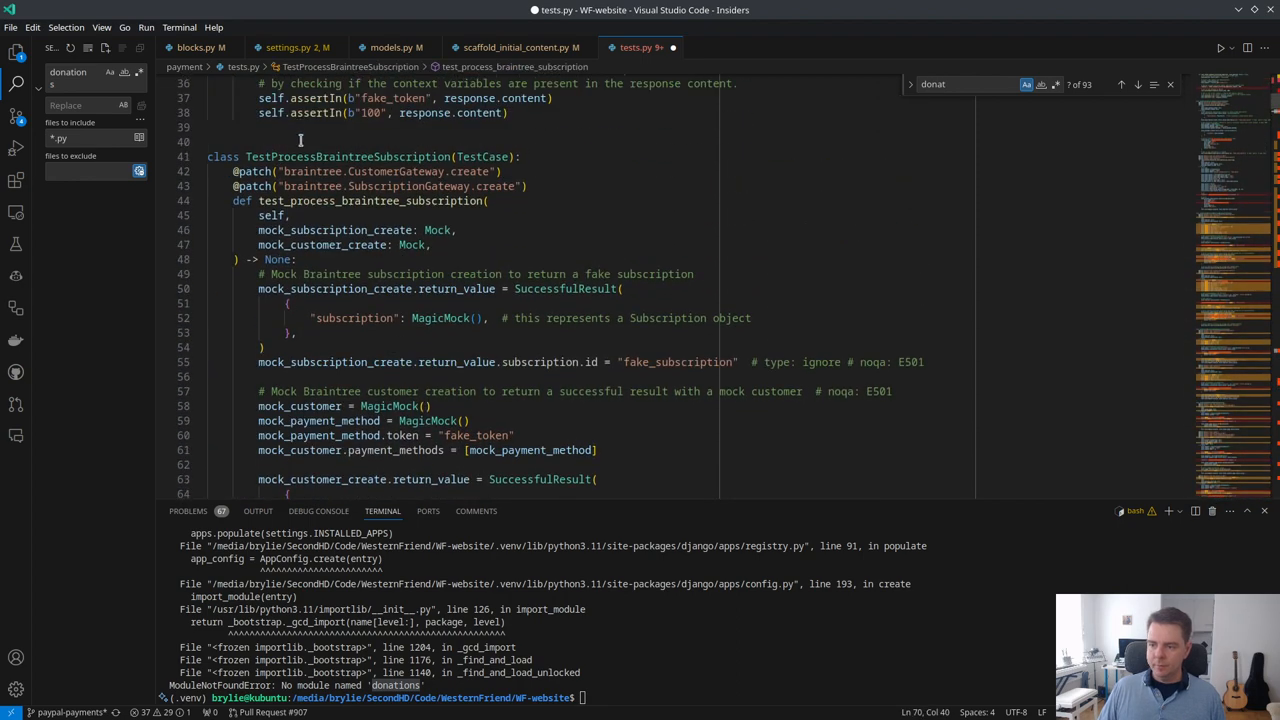
{"action": "scroll", "scroll_direction": "down", "scroll_amount": 3}
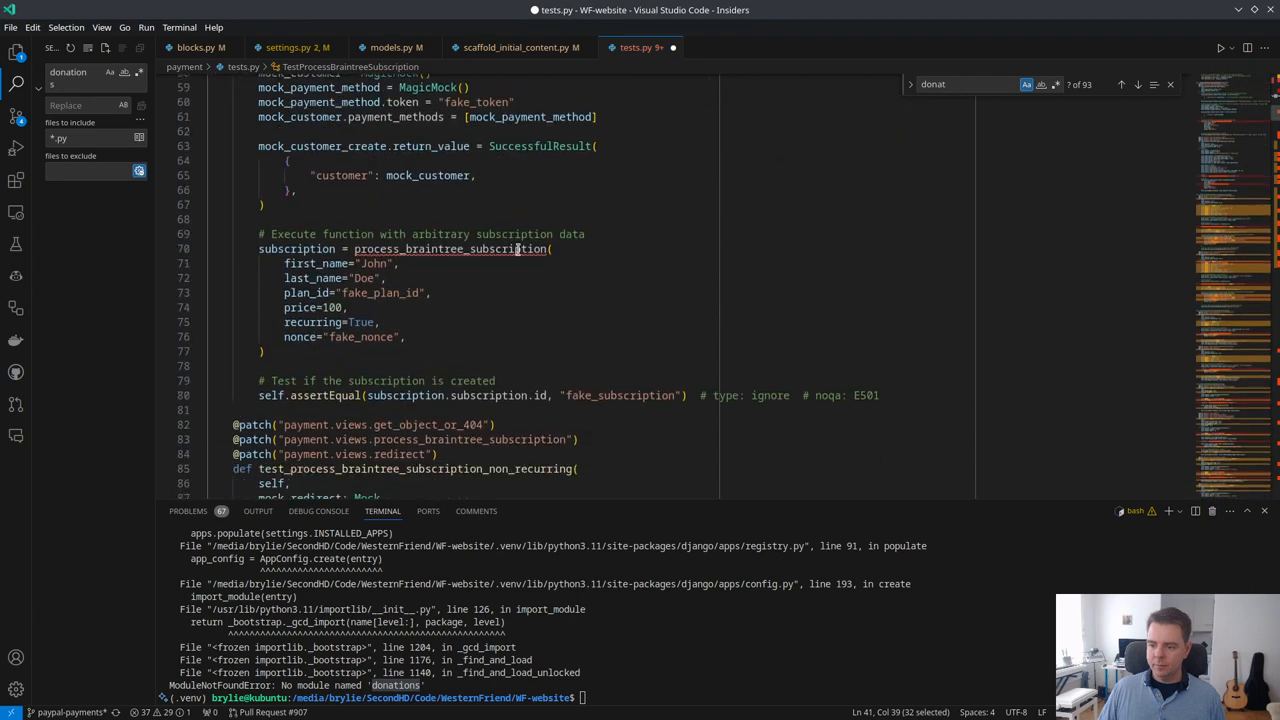
{"action": "scroll", "scroll_direction": "up", "scroll_amount": 3}
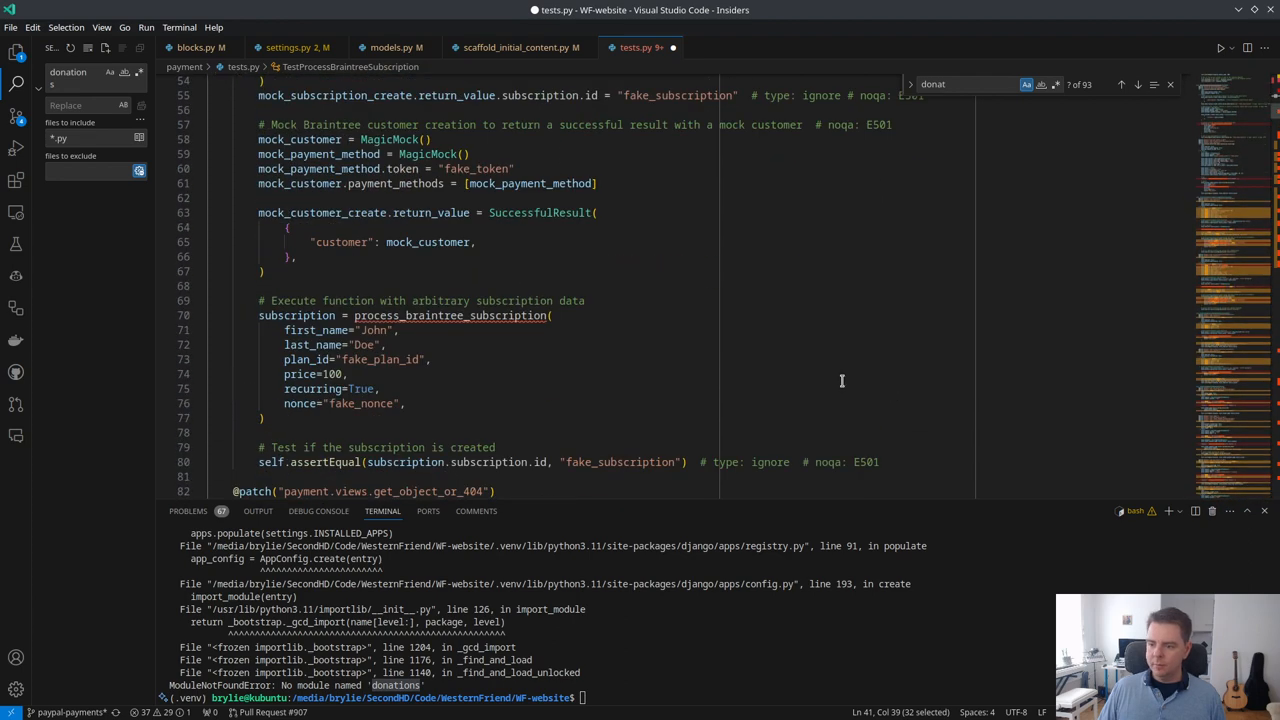
{"action": "scroll", "scroll_direction": "up", "scroll_amount": 3}
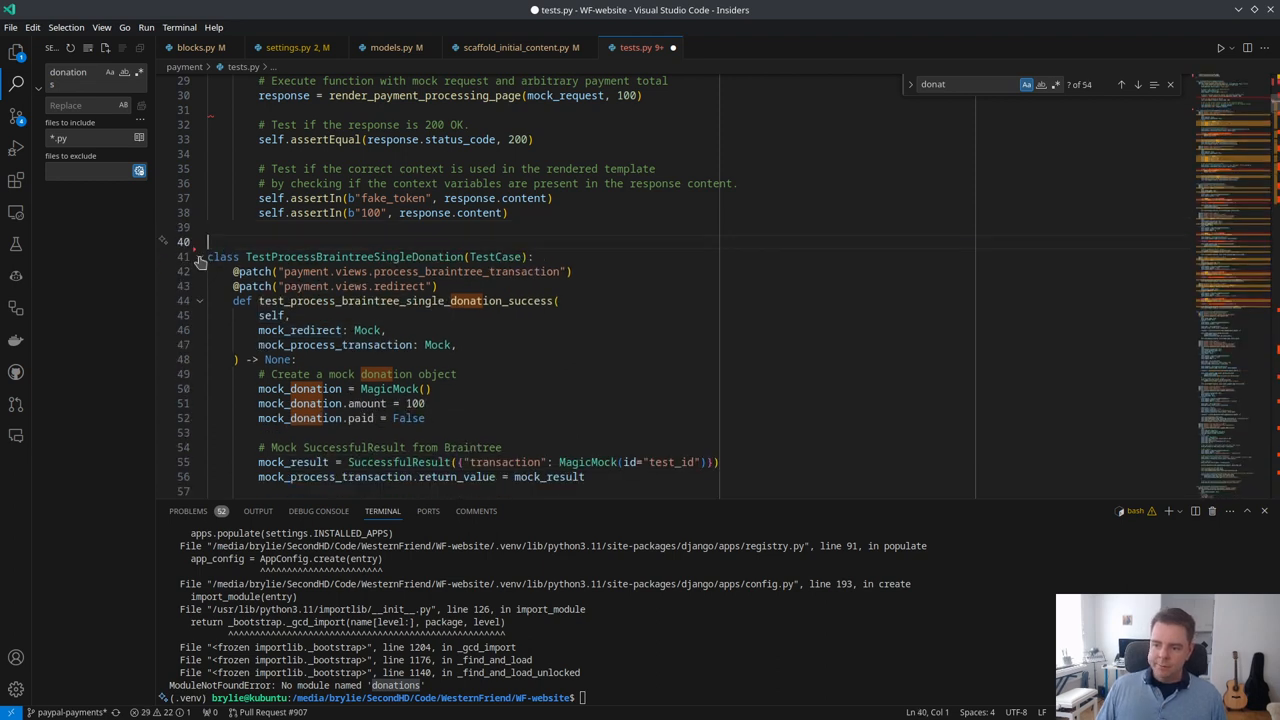
{"action": "left_click", "coordinate": [199, 256]}
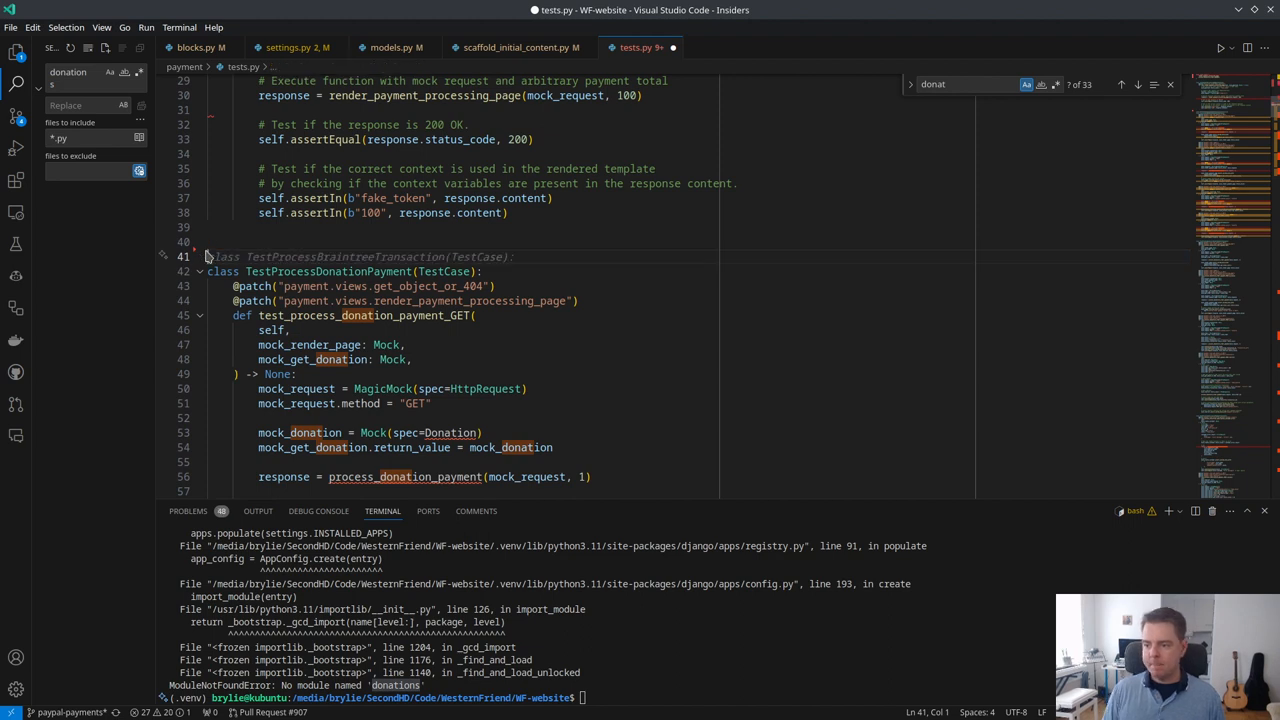
{"action": "left_click", "coordinate": [199, 256]}
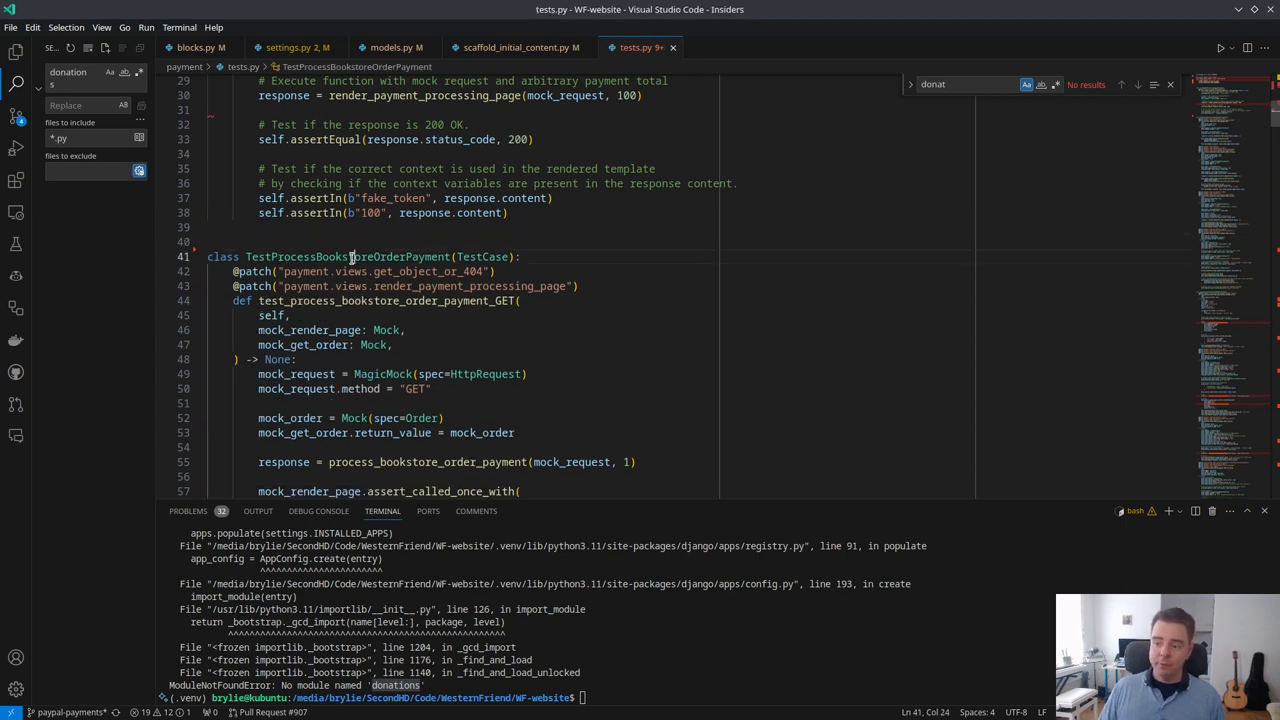
Step: Delete the tests from the POST_no_nonce test through the end of TestProcessSubscriptionPayment
{"action": "scroll", "scroll_direction": "down", "scroll_amount": 3}
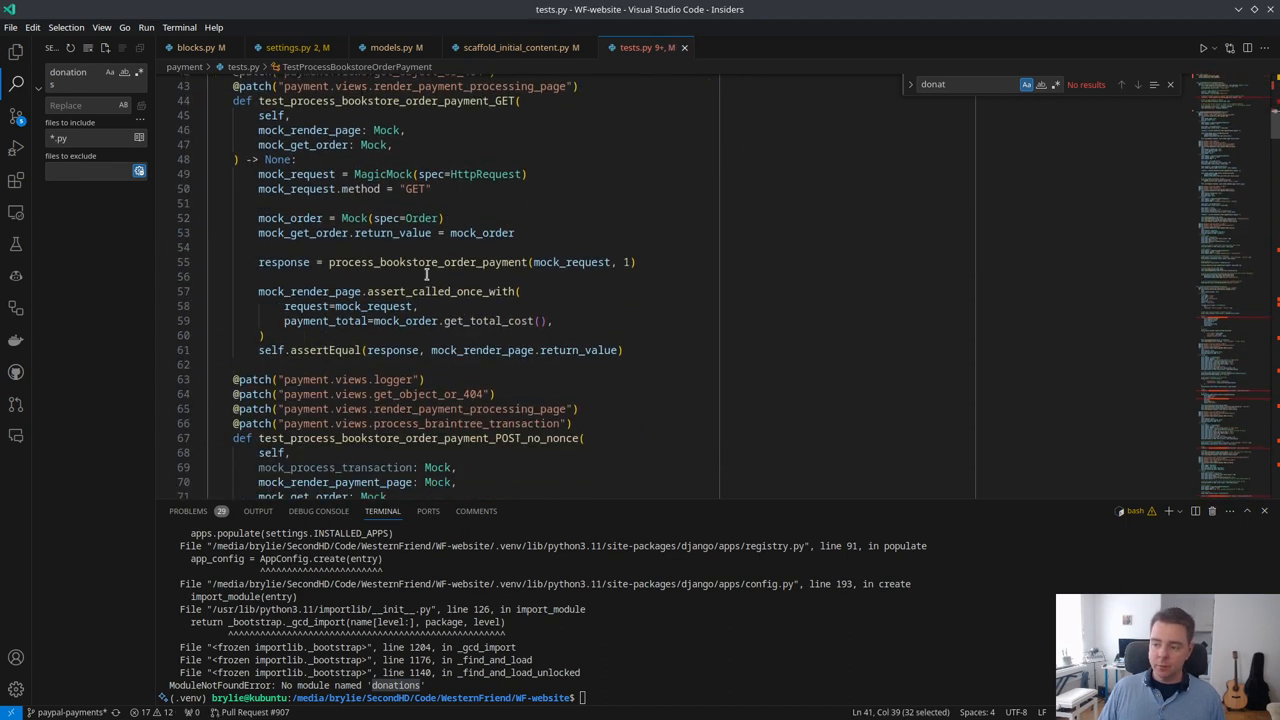
{"action": "double_click", "coordinate": [428, 262]}
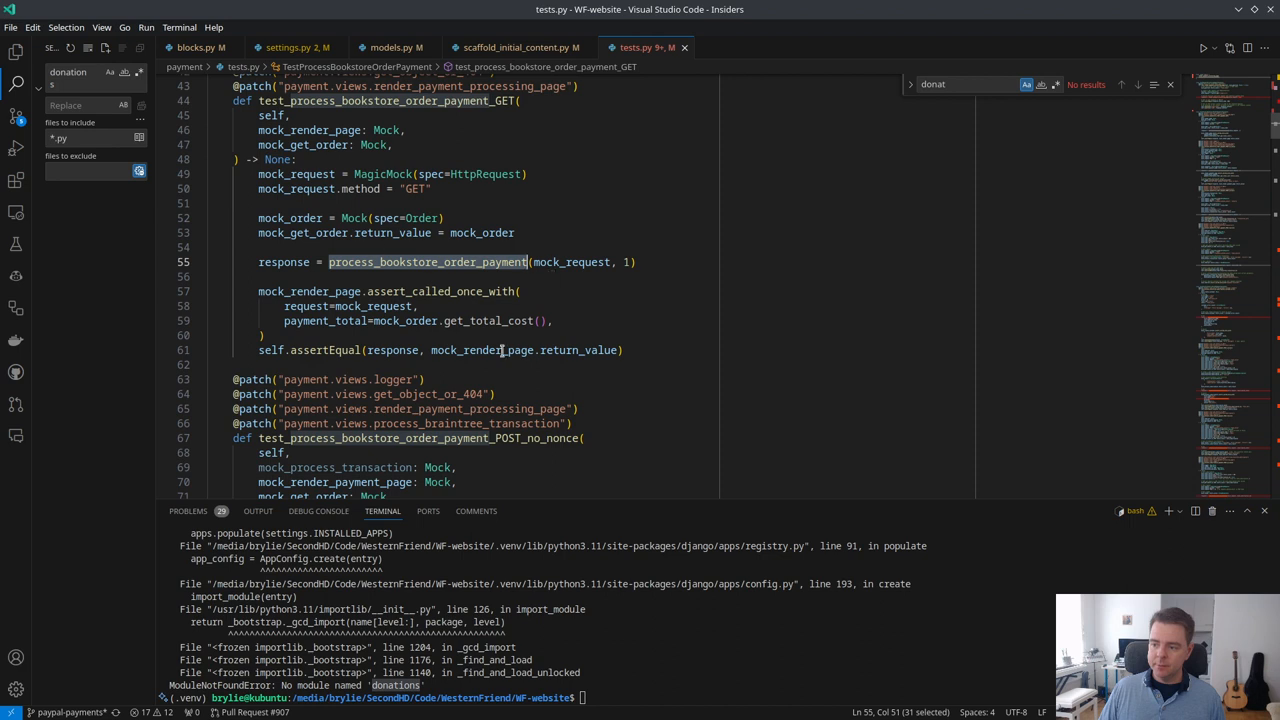
{"action": "scroll", "scroll_direction": "down", "scroll_amount": 3}
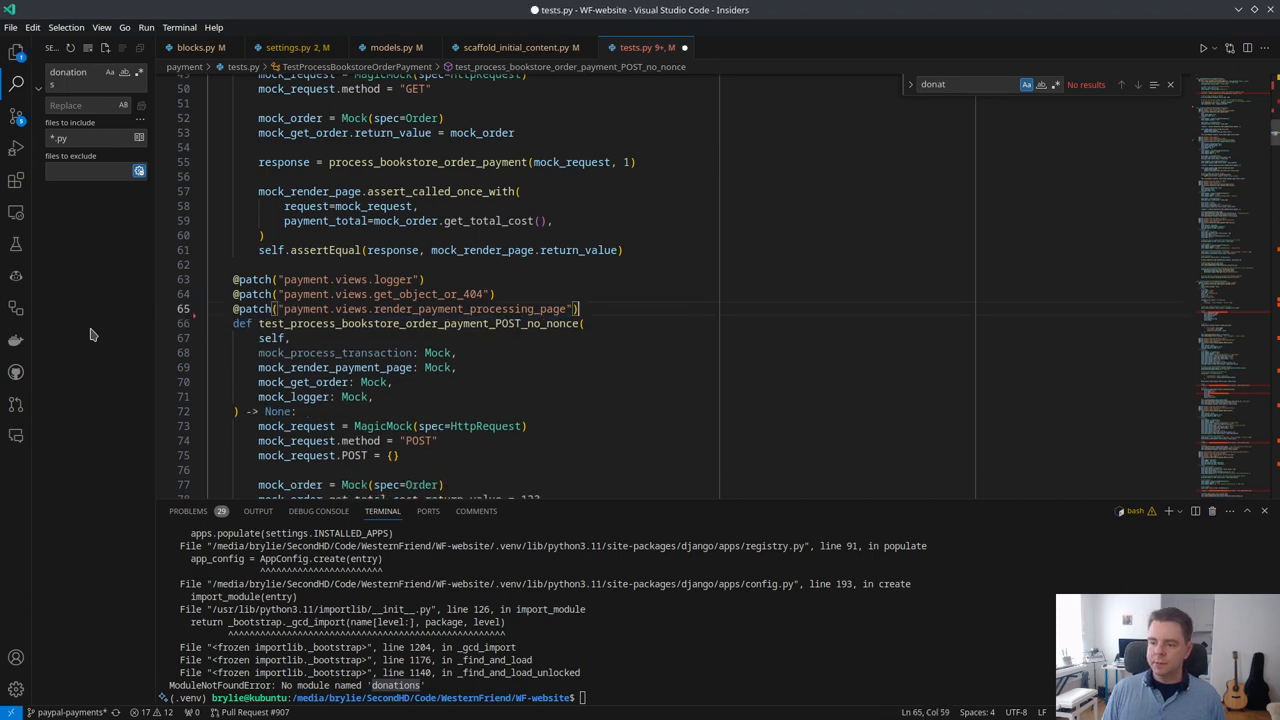
{"action": "scroll", "scroll_direction": "down", "scroll_amount": 3}
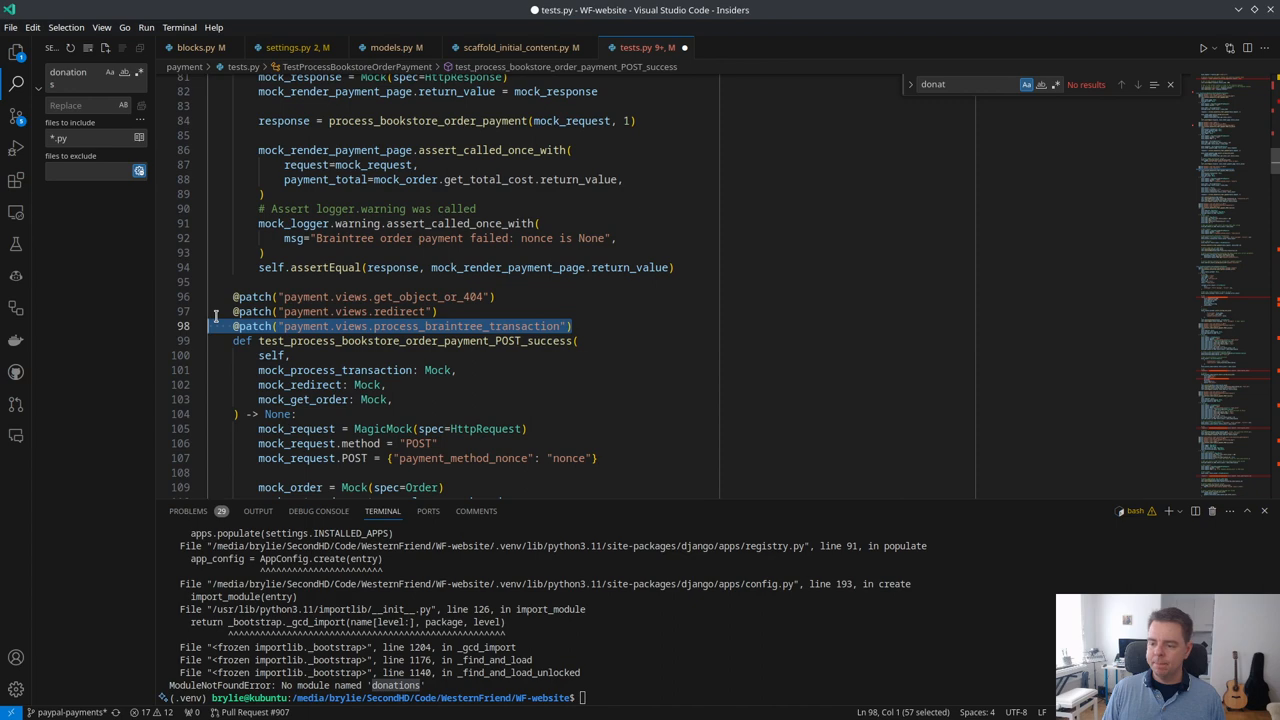
{"action": "scroll", "scroll_direction": "up", "scroll_amount": 3}
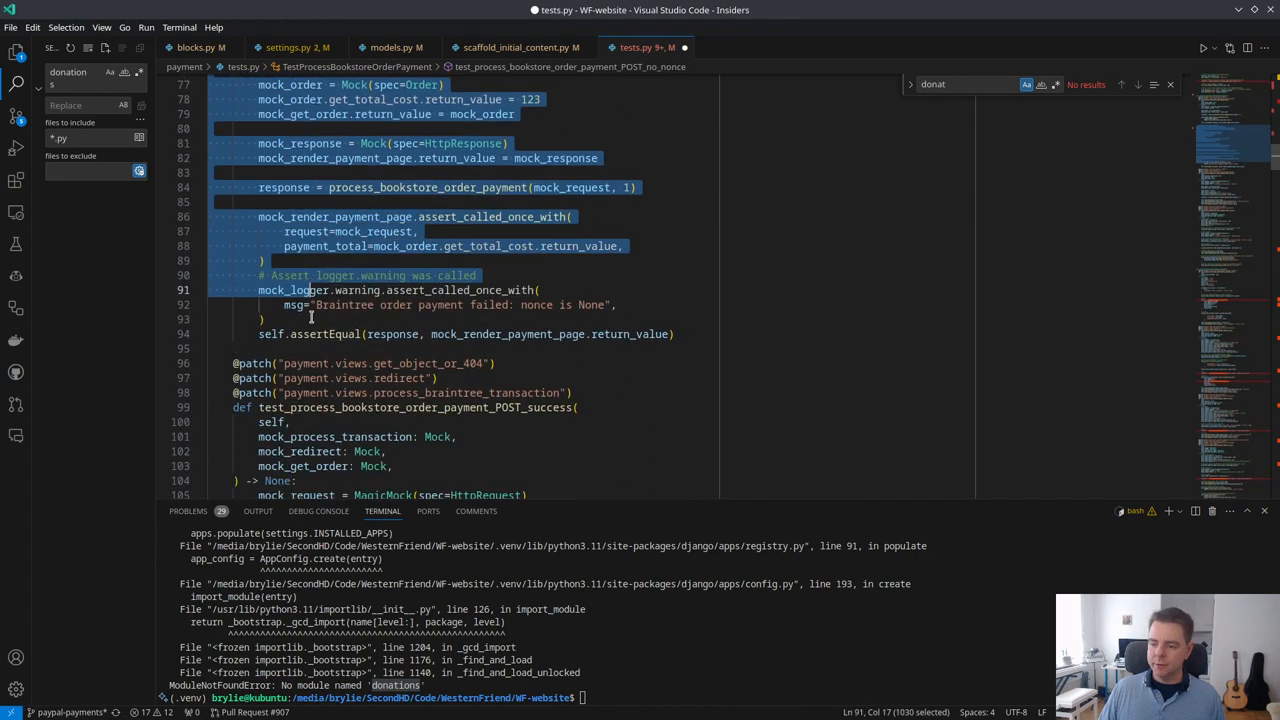
{"action": "scroll", "scroll_direction": "down", "scroll_amount": 3}
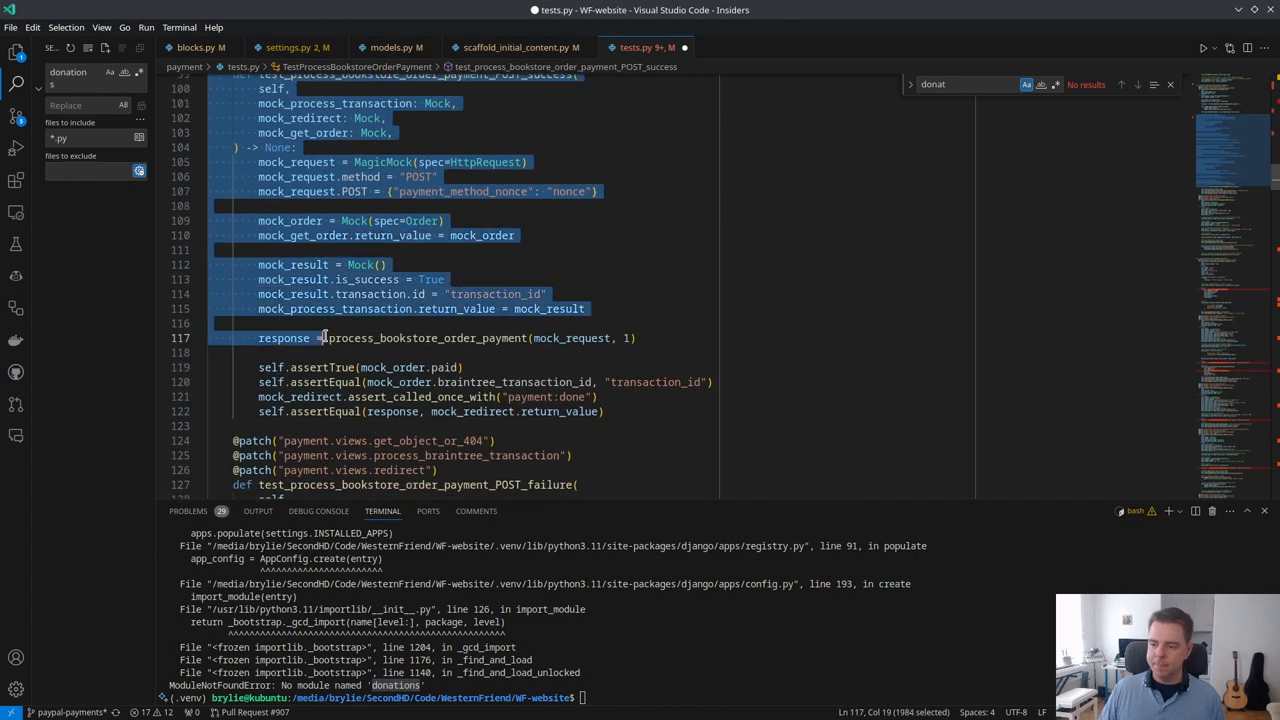
{"action": "scroll", "scroll_direction": "down", "scroll_amount": 3}
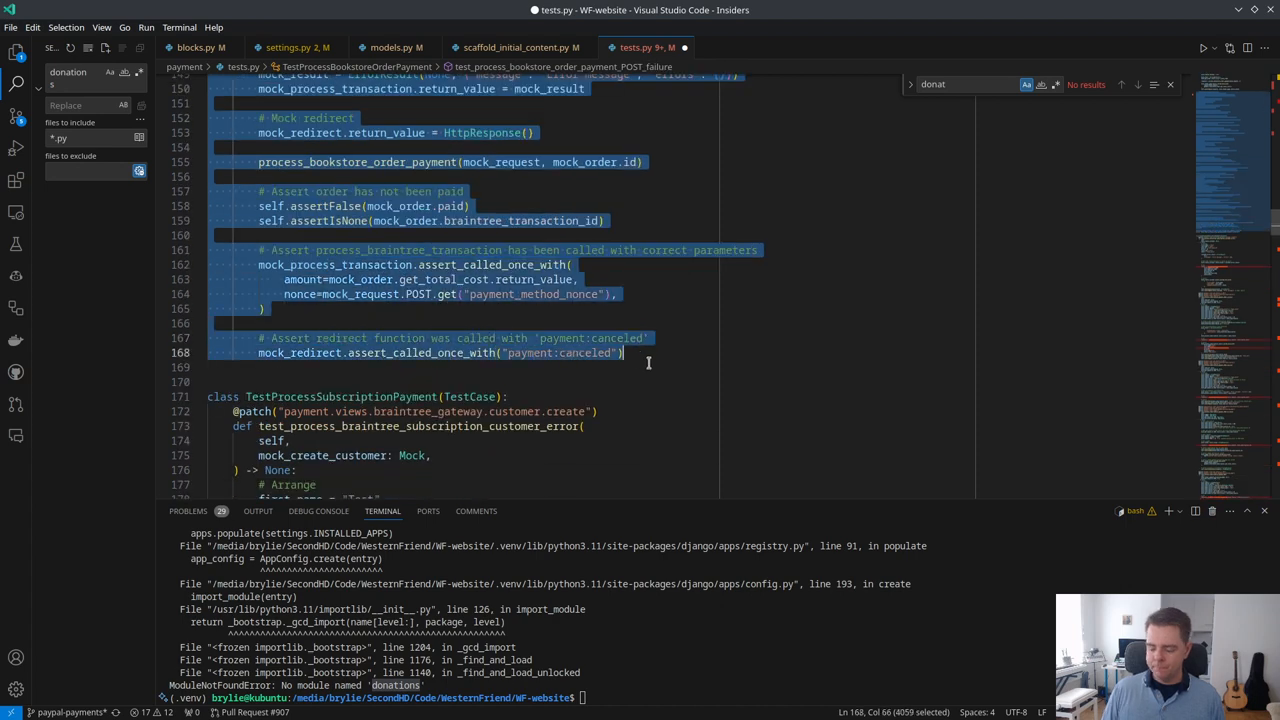
{"action": "scroll", "scroll_direction": "up", "scroll_amount": 3}
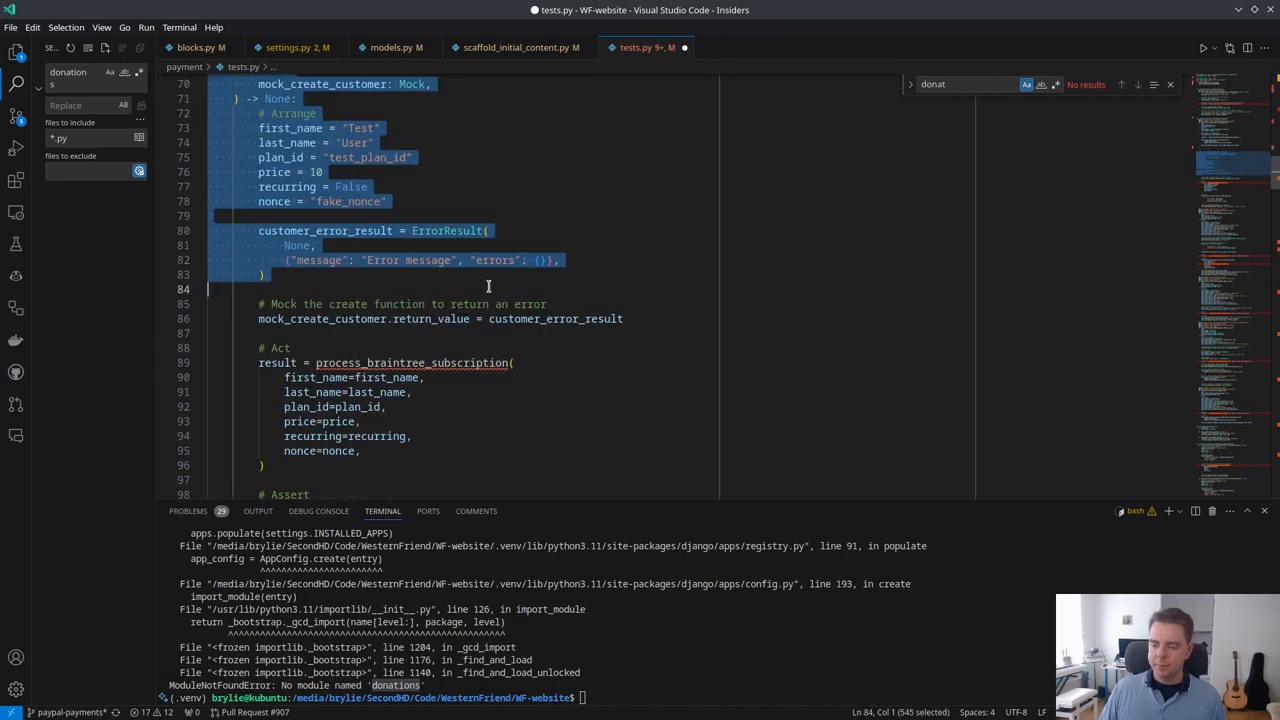
{"action": "scroll", "scroll_direction": "down", "scroll_amount": 3}
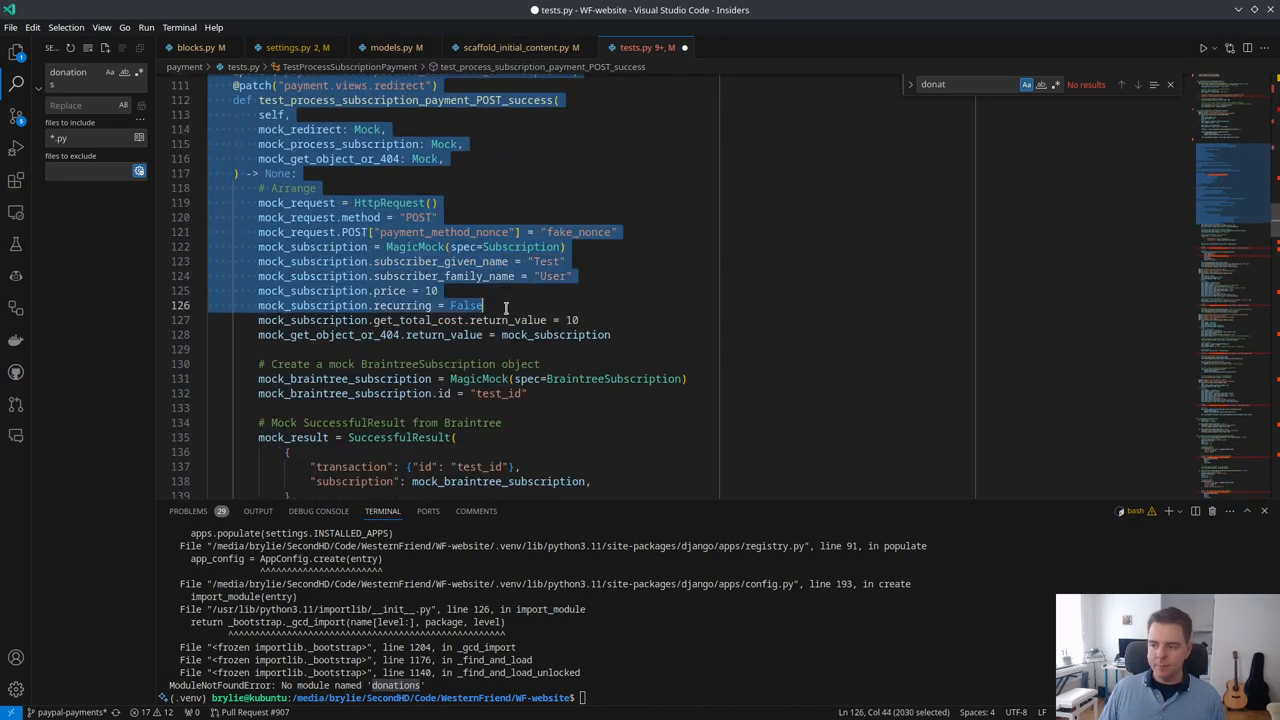
{"action": "scroll", "scroll_direction": "down", "scroll_amount": 3}
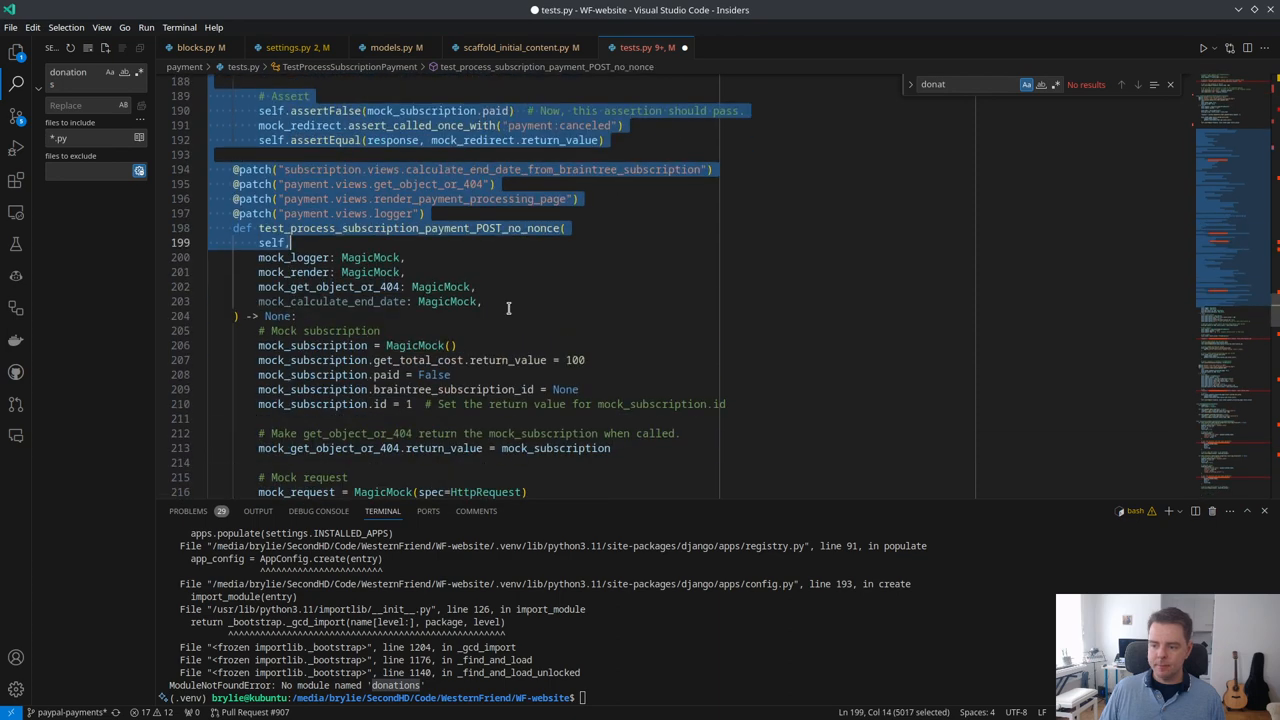
{"action": "scroll", "scroll_direction": "down", "scroll_amount": 3}
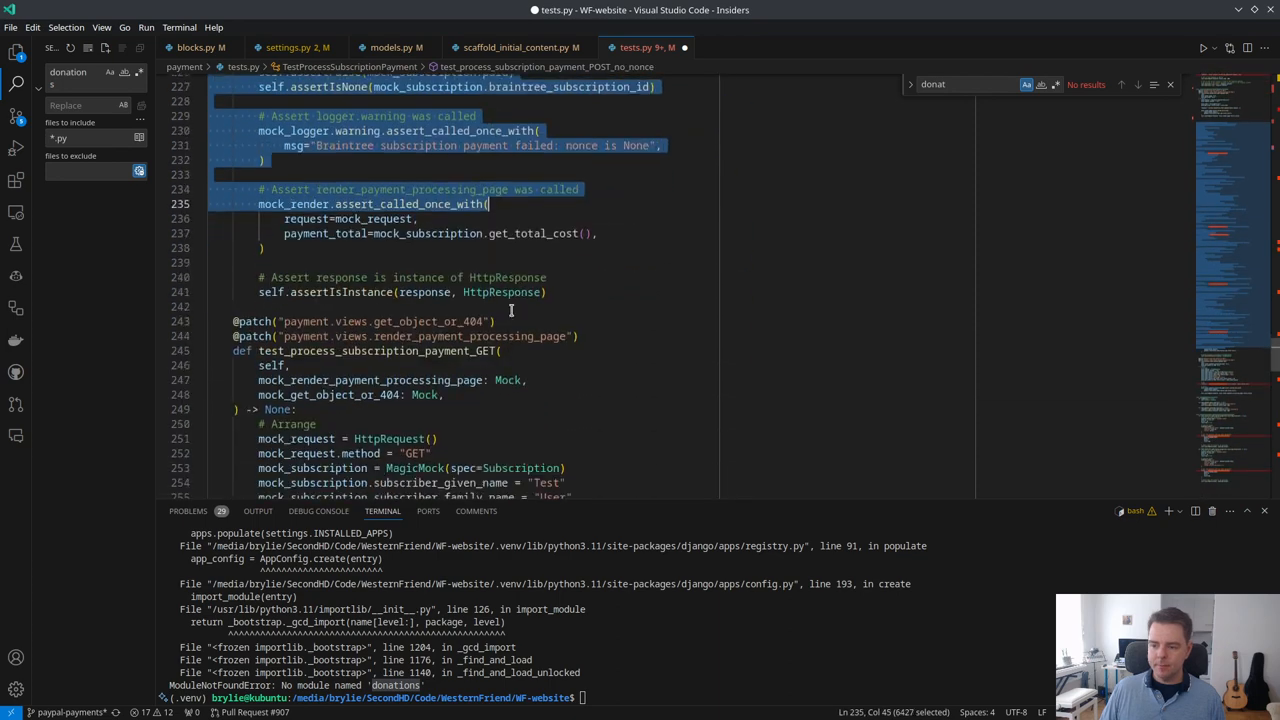
{"action": "scroll", "scroll_direction": "down", "scroll_amount": 3}
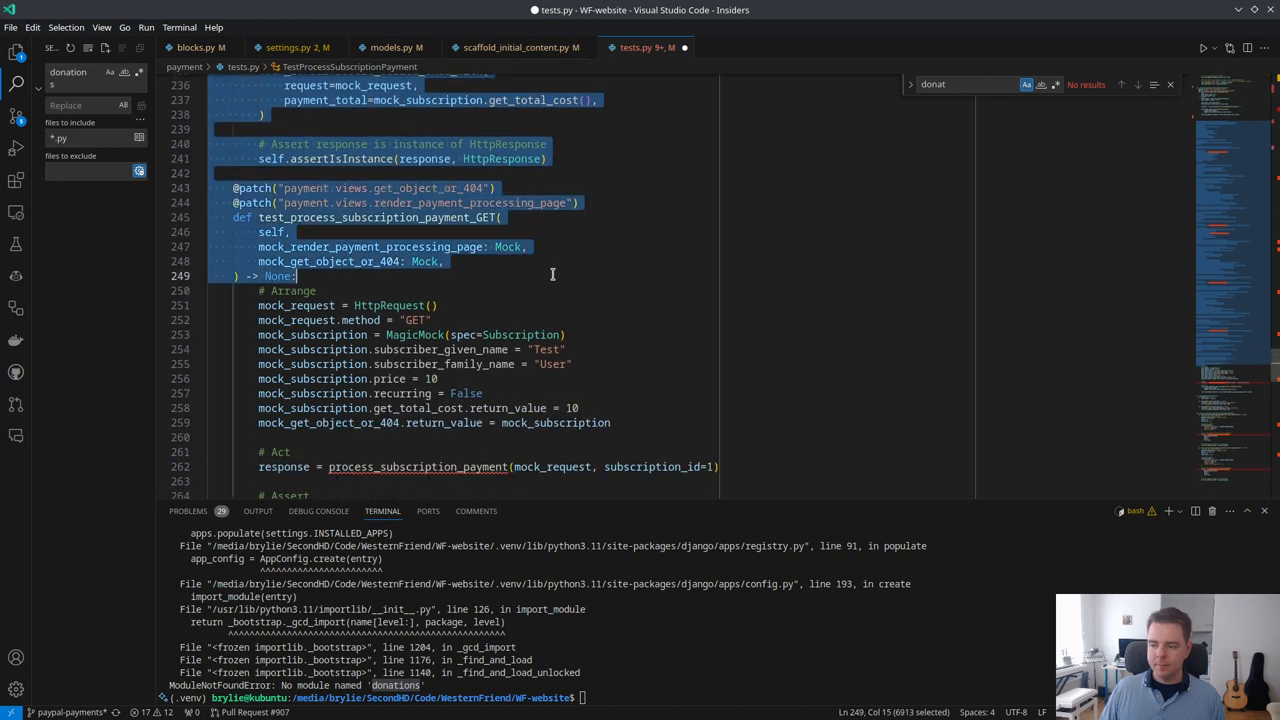
{"action": "scroll", "scroll_direction": "down", "scroll_amount": 3}
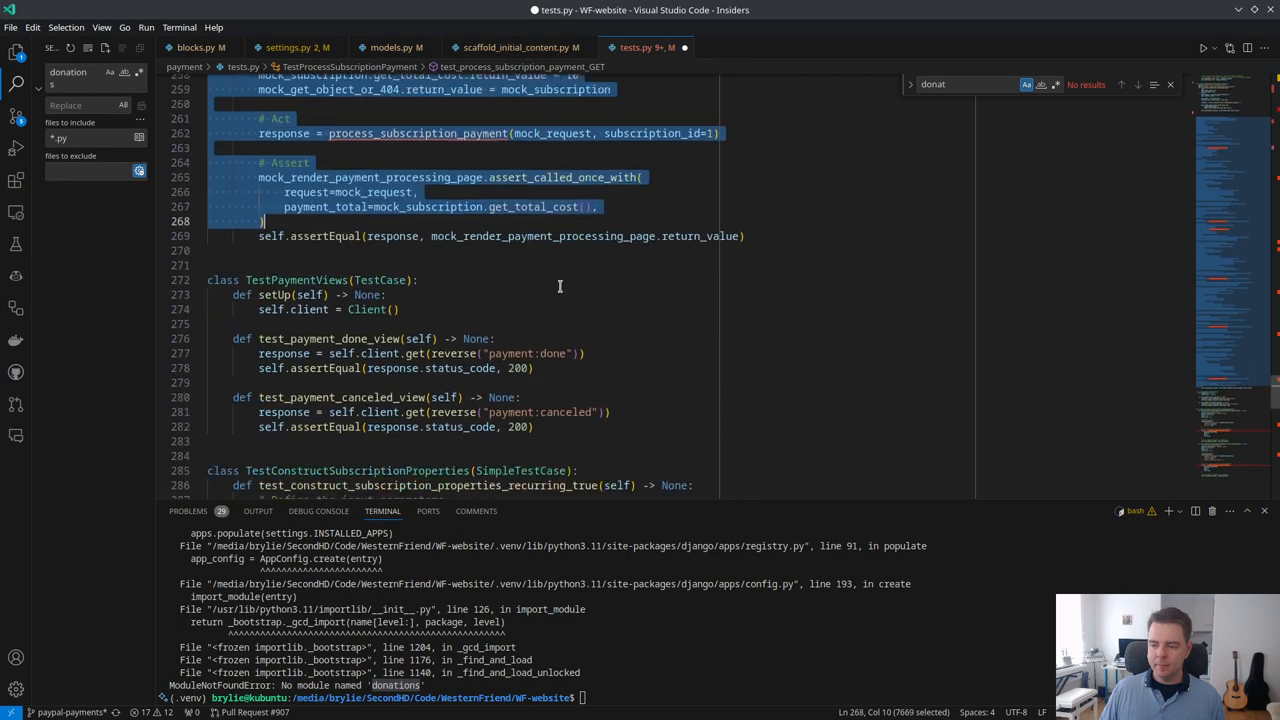
{"action": "left_click", "coordinate": [745, 236]}
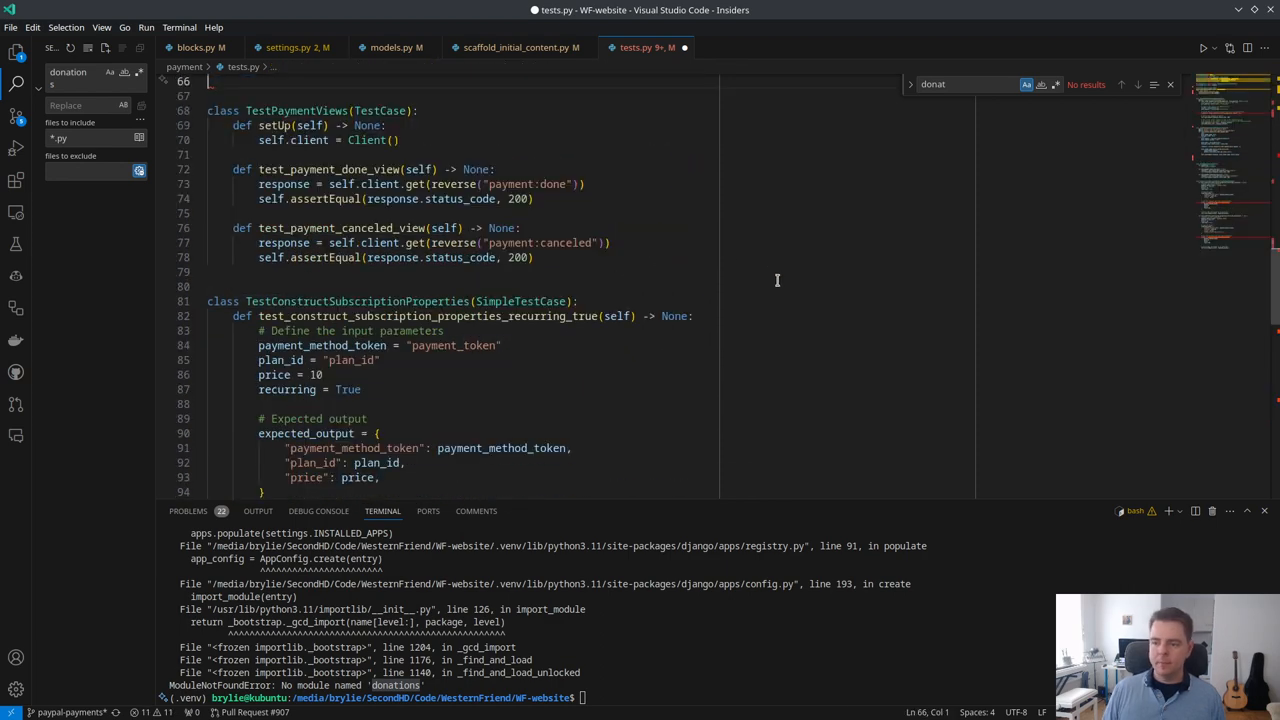
Step: Inspect the GET test's mock order and jump to the process_bookstore_order_payment definition
{"action": "scroll", "scroll_direction": "up", "scroll_amount": 3}
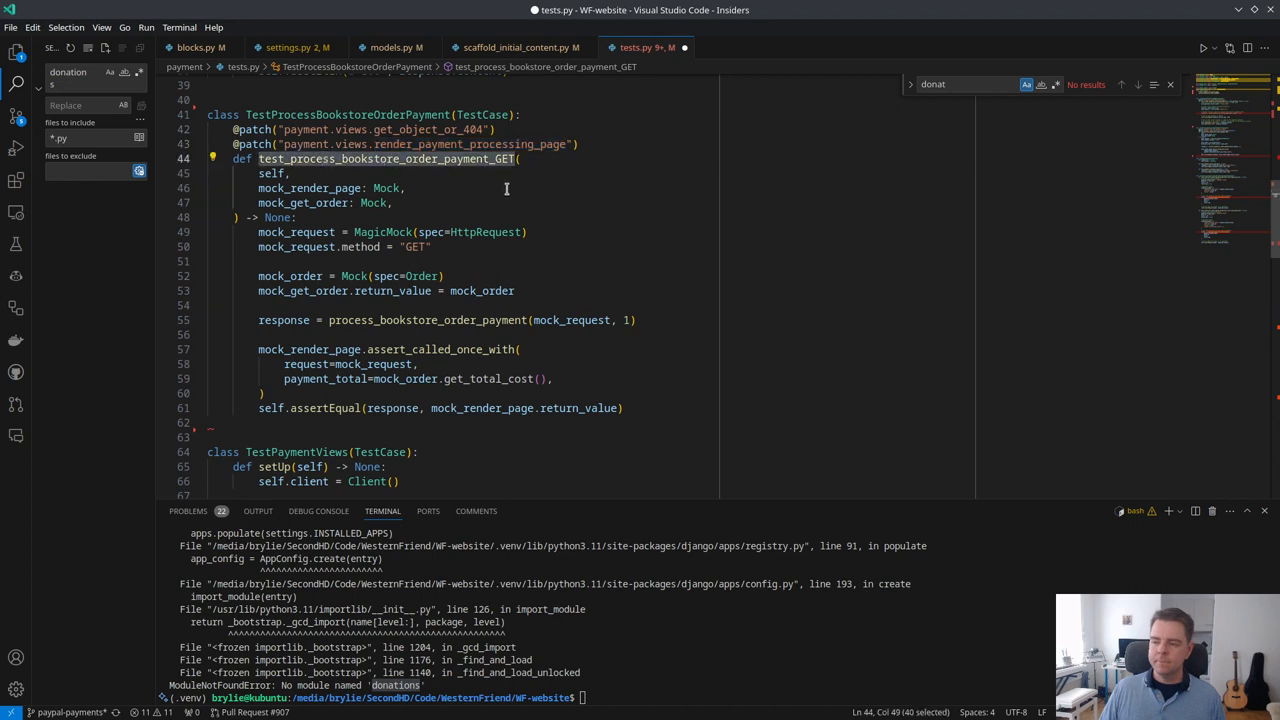
{"action": "left_click", "coordinate": [365, 231]}
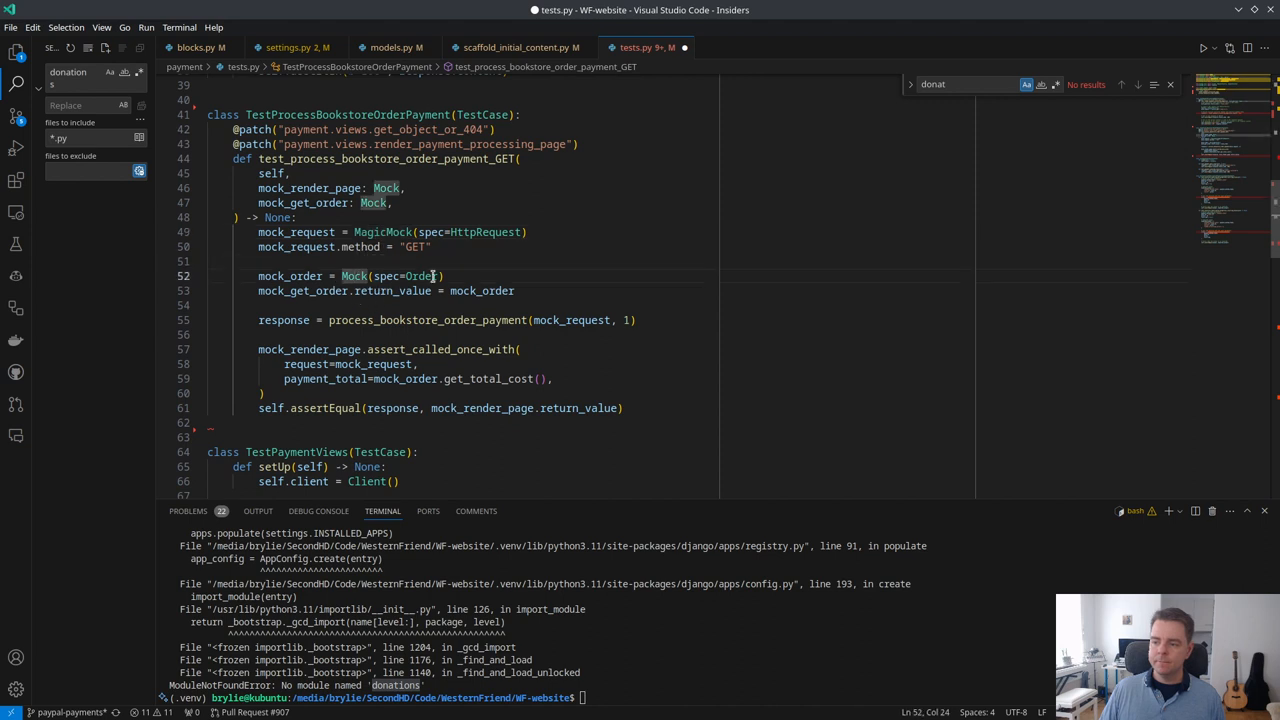
{"action": "left_click", "coordinate": [516, 290]}
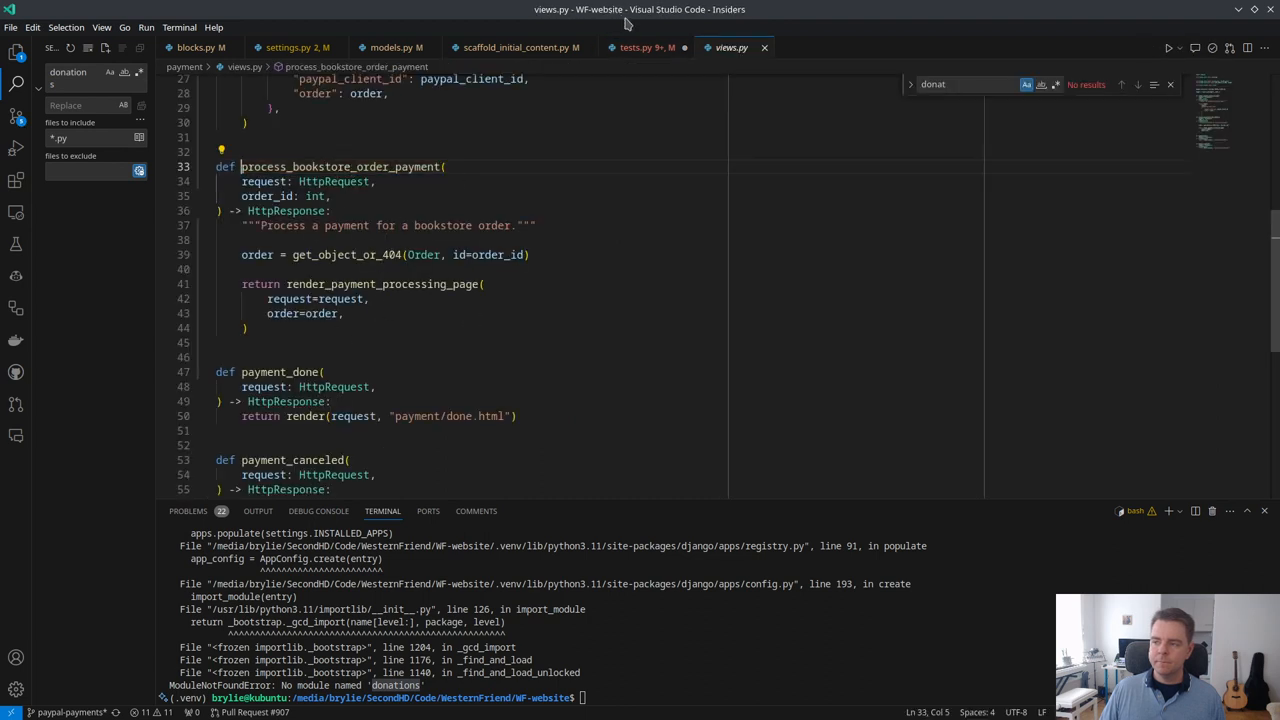
Step: Delete the TestConstructSubscriptionProperties class from tests.py, leaving TestPaymentViews as the last class
{"action": "left_click", "coordinate": [647, 47]}
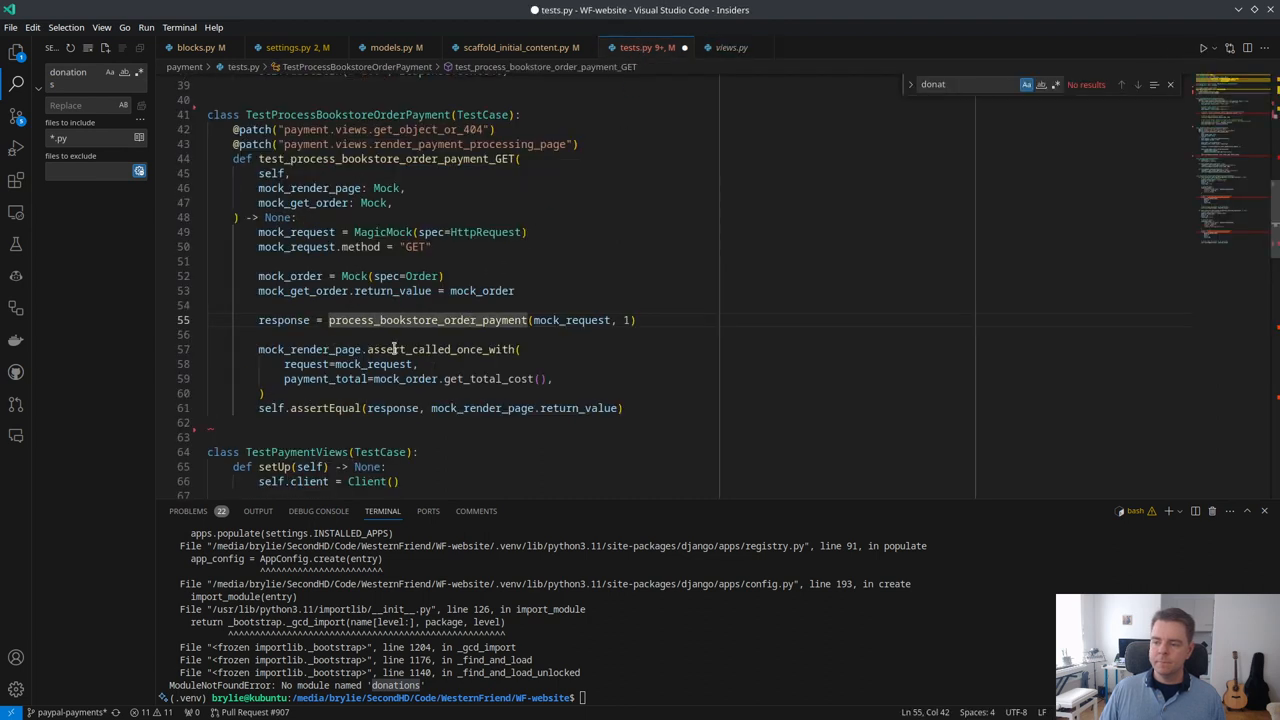
{"action": "mouse_move", "coordinate": [515, 378]}
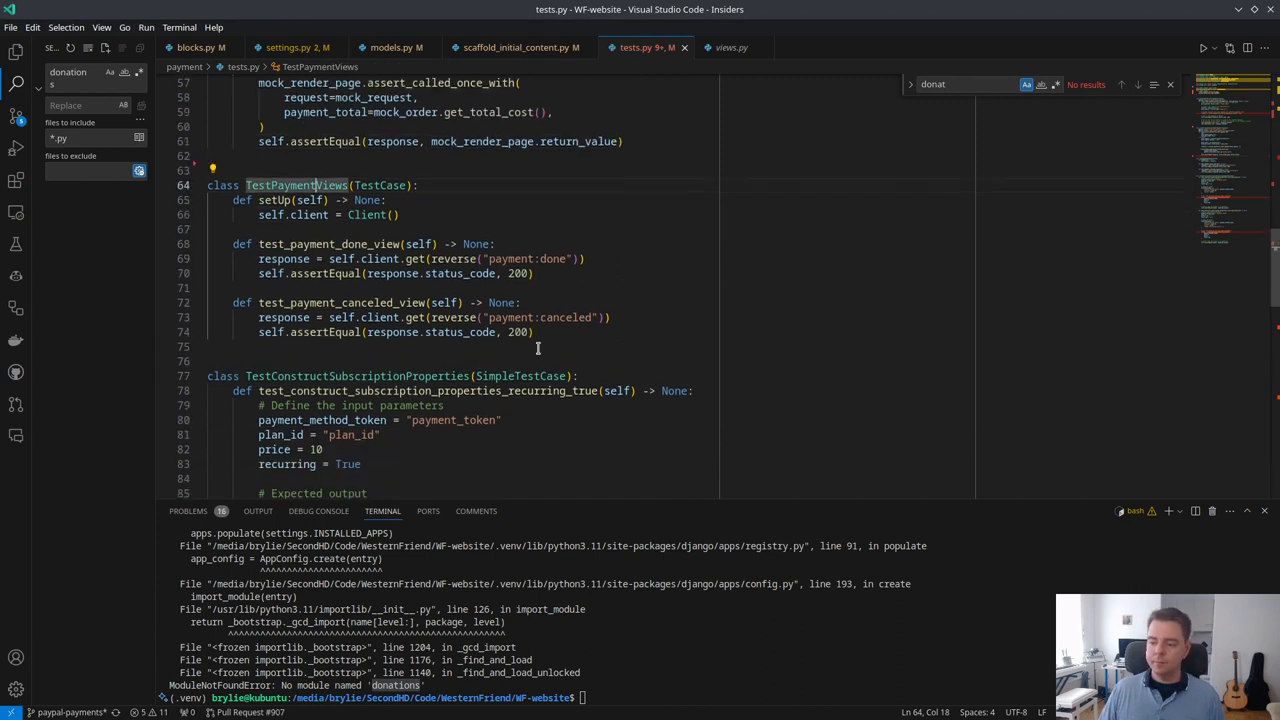
{"action": "left_click", "coordinate": [540, 317]}
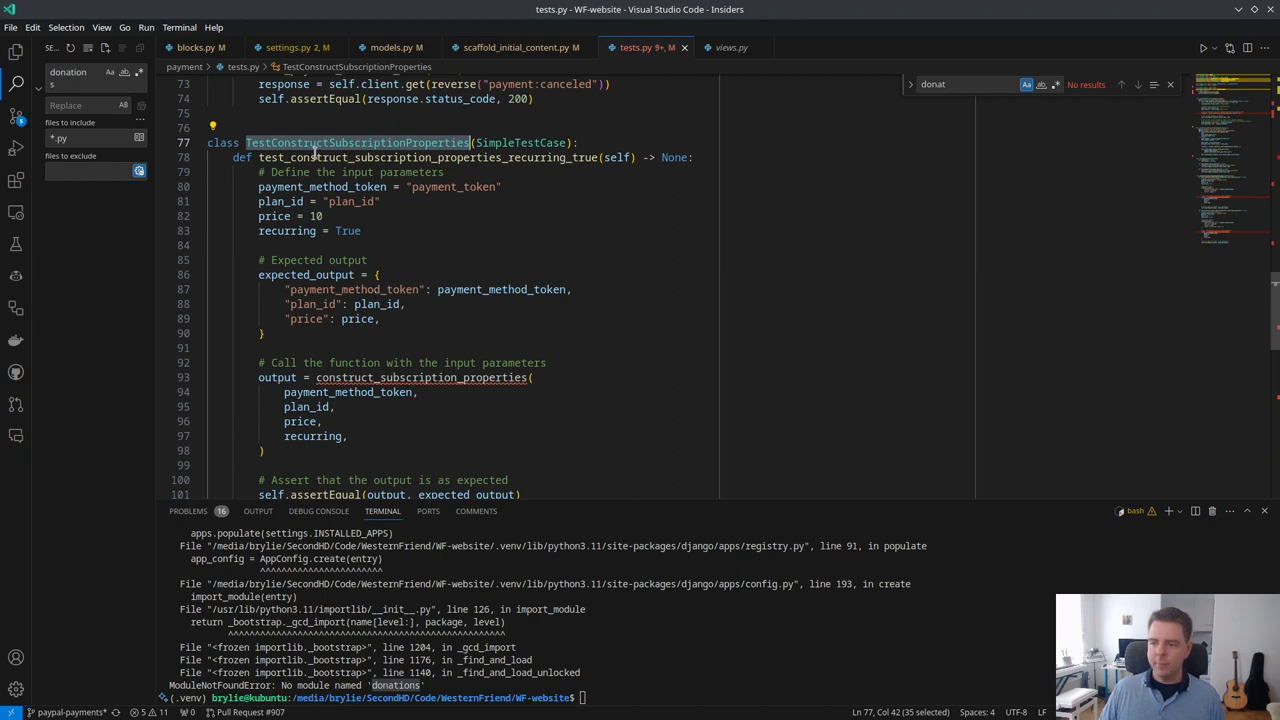
{"action": "mouse_move", "coordinate": [570, 238]}
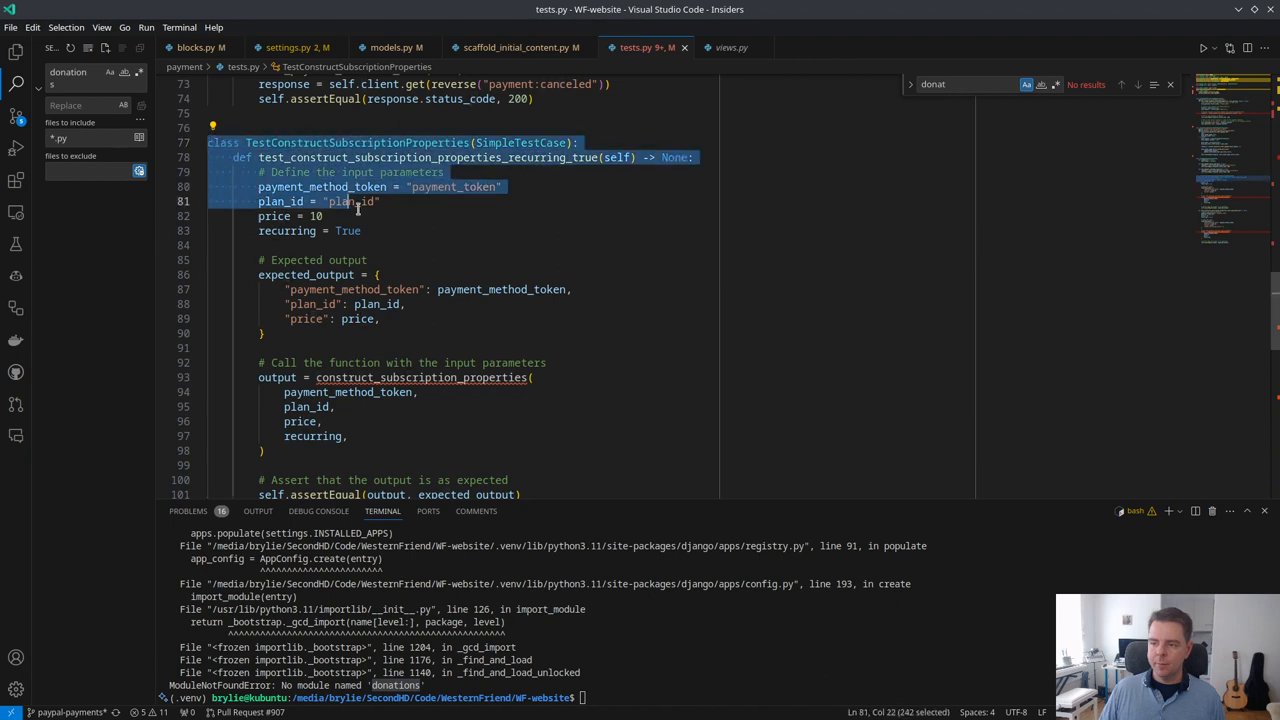
{"action": "scroll", "scroll_direction": "down", "scroll_amount": 3}
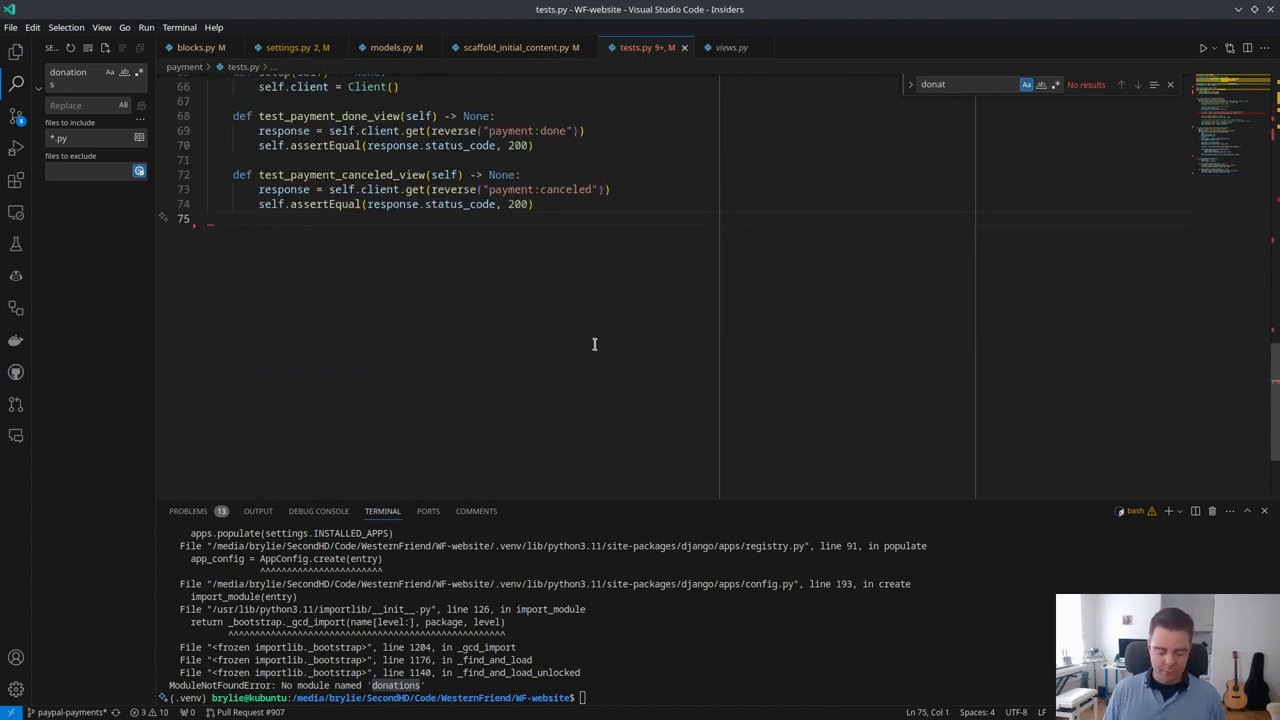
{"action": "scroll", "scroll_direction": "up", "scroll_amount": 3}
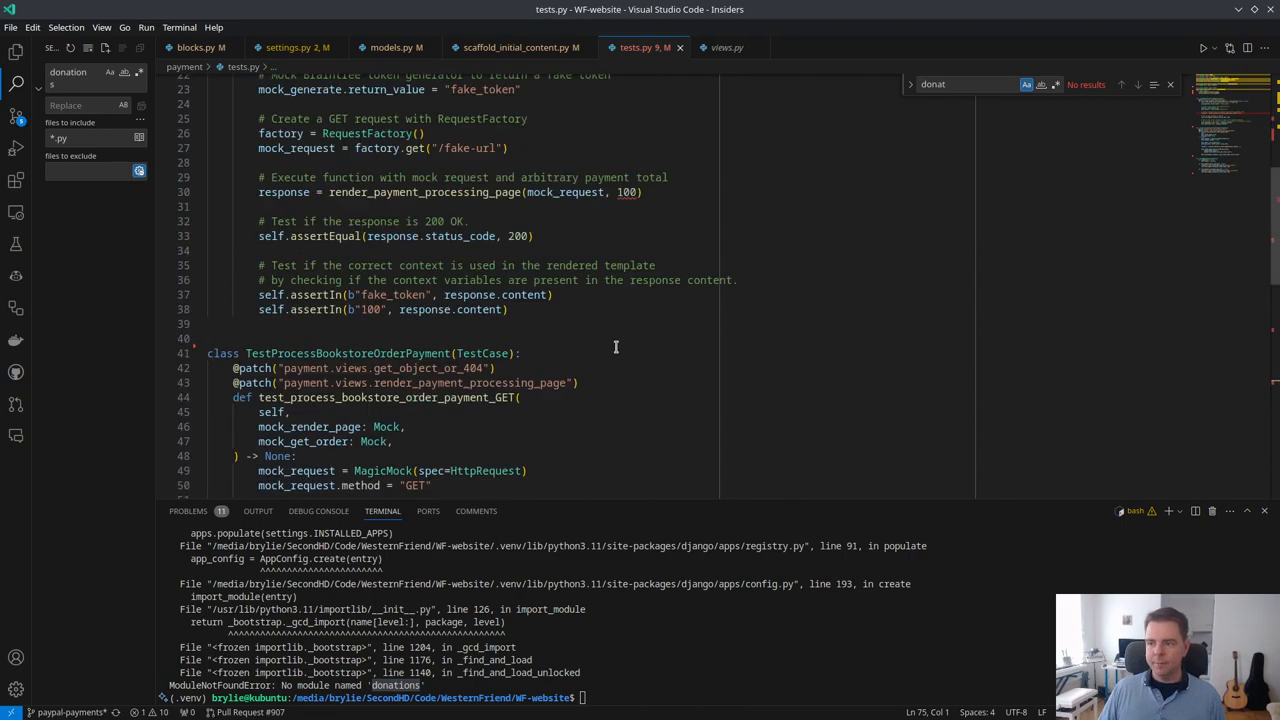
{"action": "scroll", "scroll_direction": "up", "scroll_amount": 3}
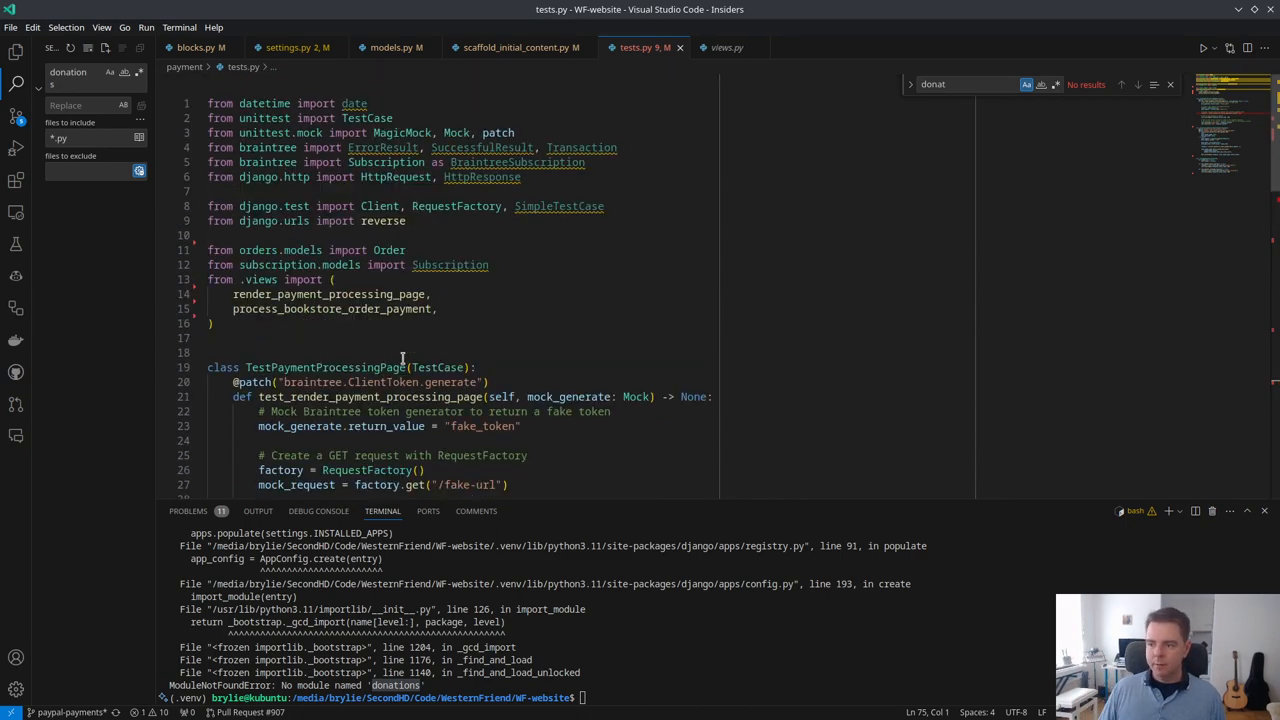
{"action": "left_click", "coordinate": [523, 177]}
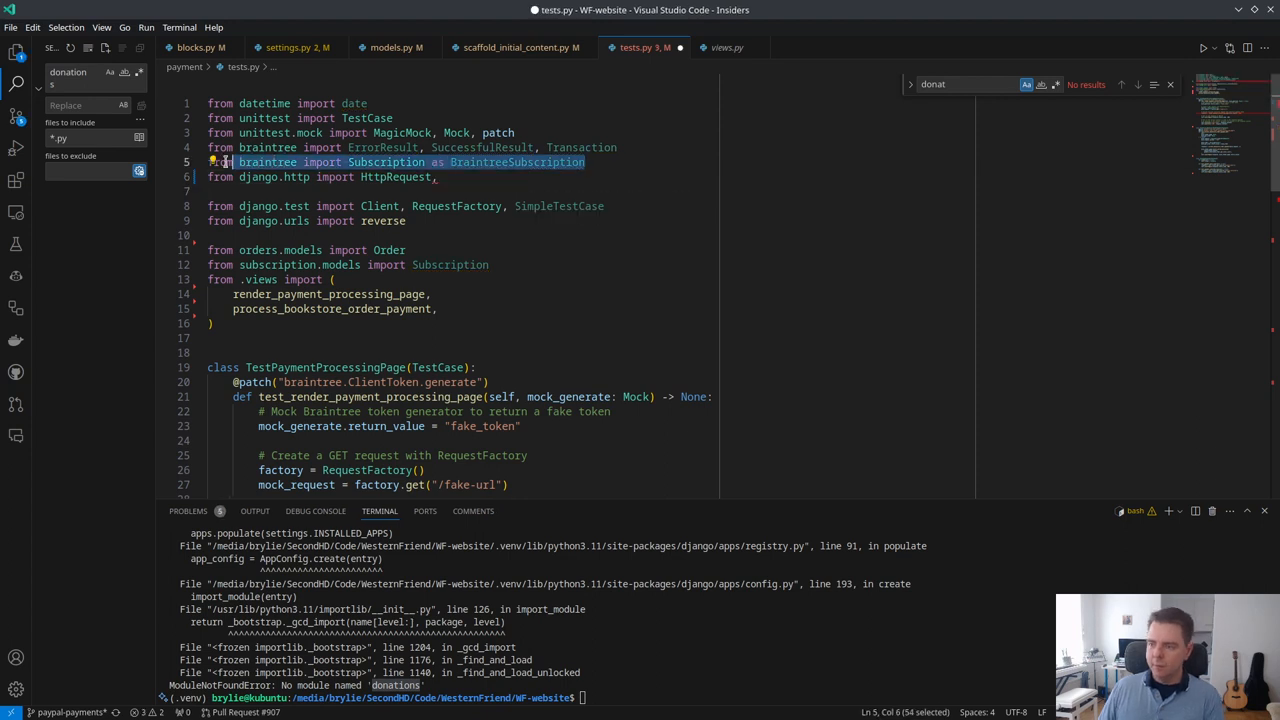
{"action": "key", "text": "Delete"}
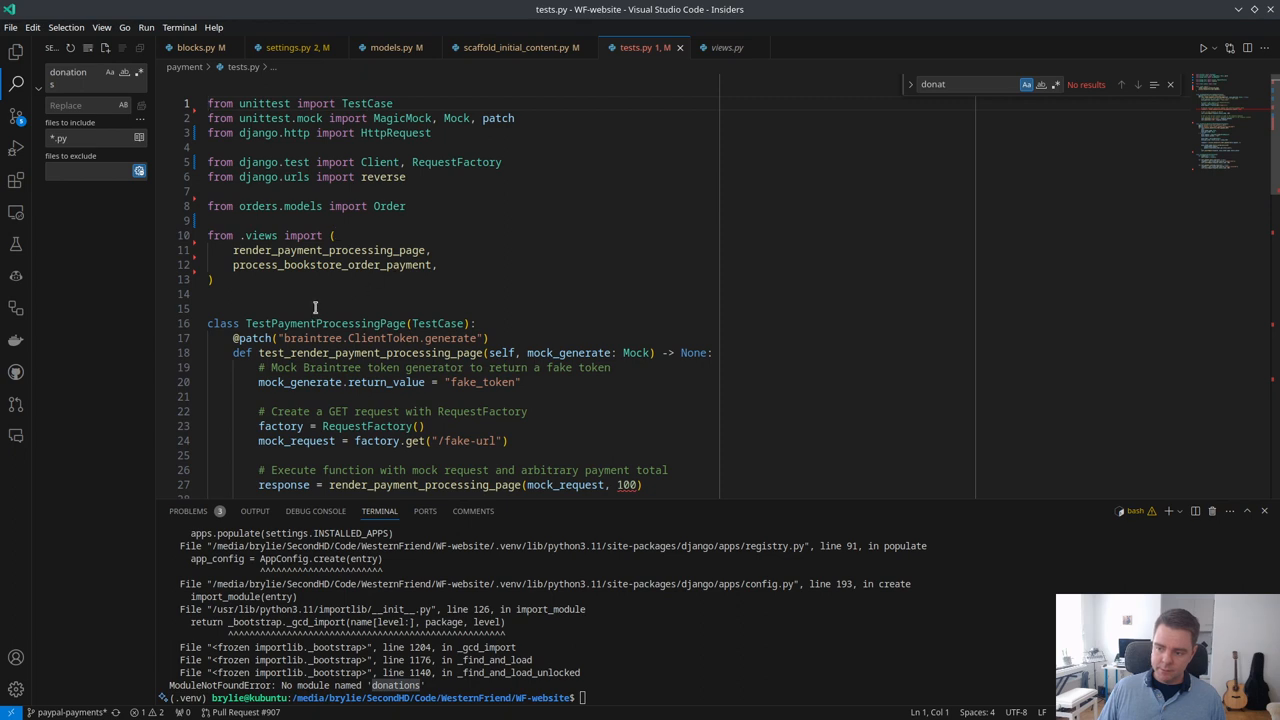
{"action": "left_click", "coordinate": [314, 308]}
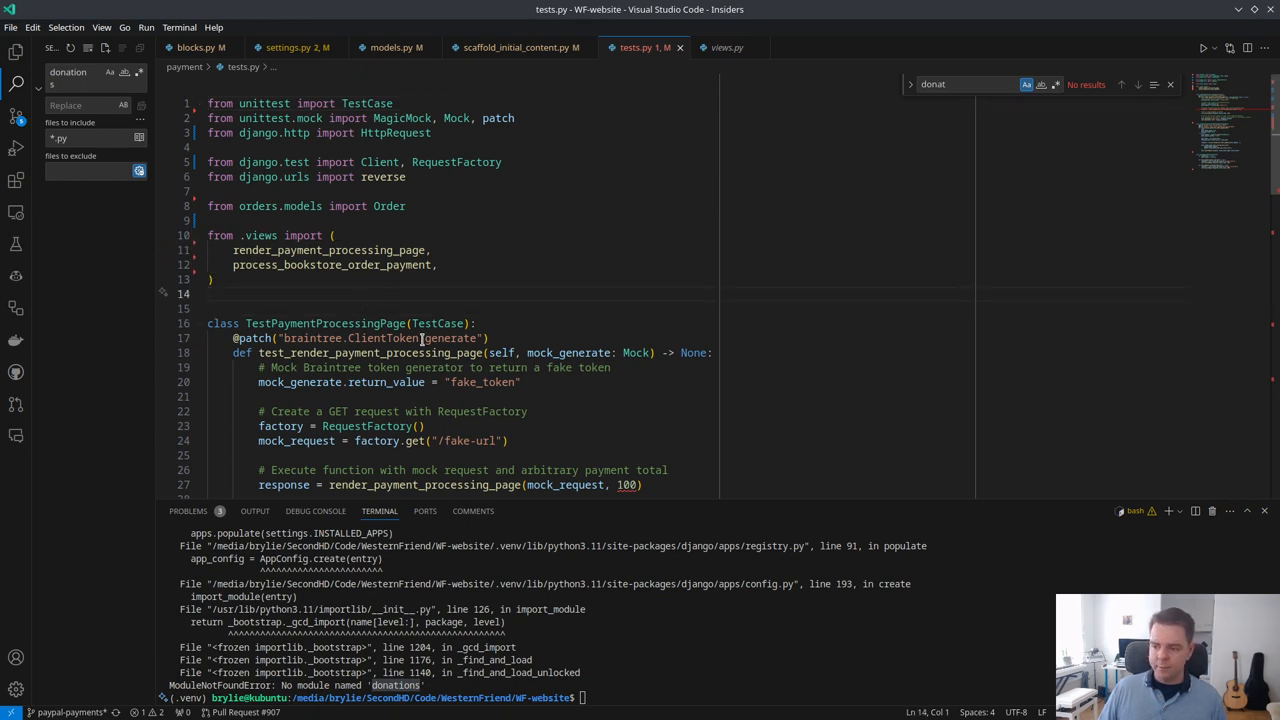
{"action": "scroll", "scroll_direction": "down", "scroll_amount": 3}
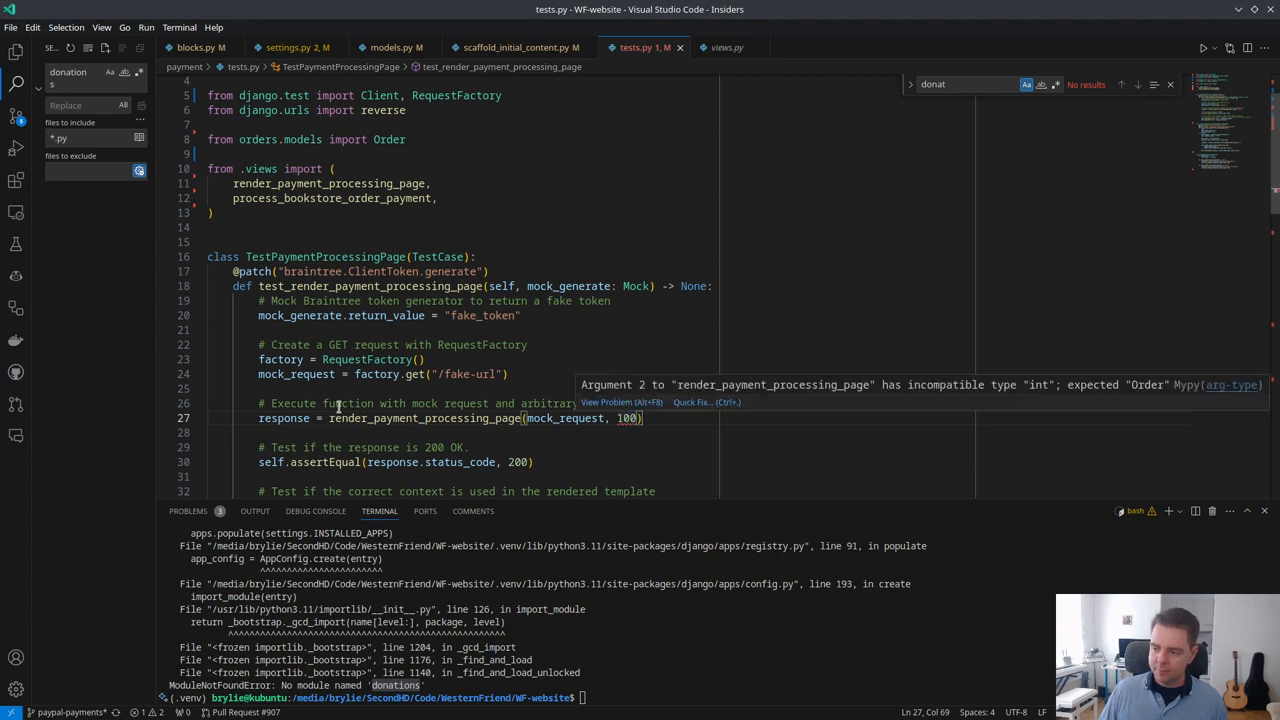
{"action": "mouse_move", "coordinate": [470, 406]}
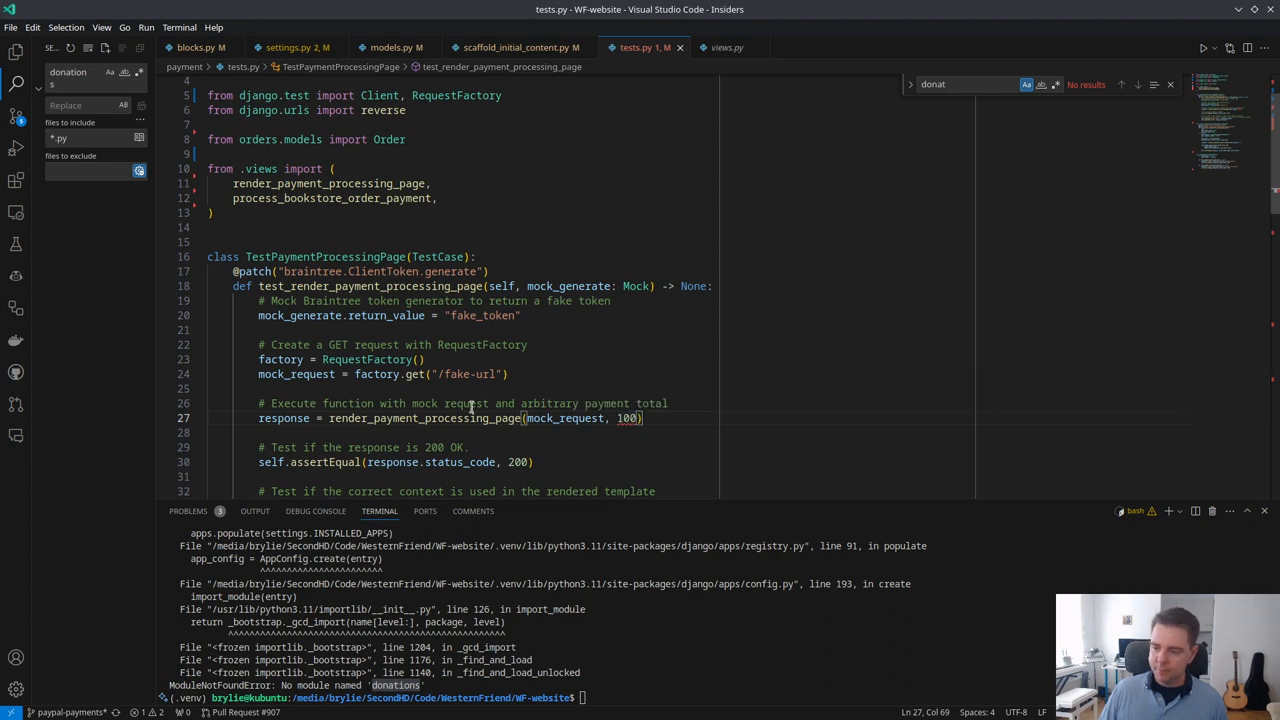
{"action": "mouse_move", "coordinate": [627, 418]}
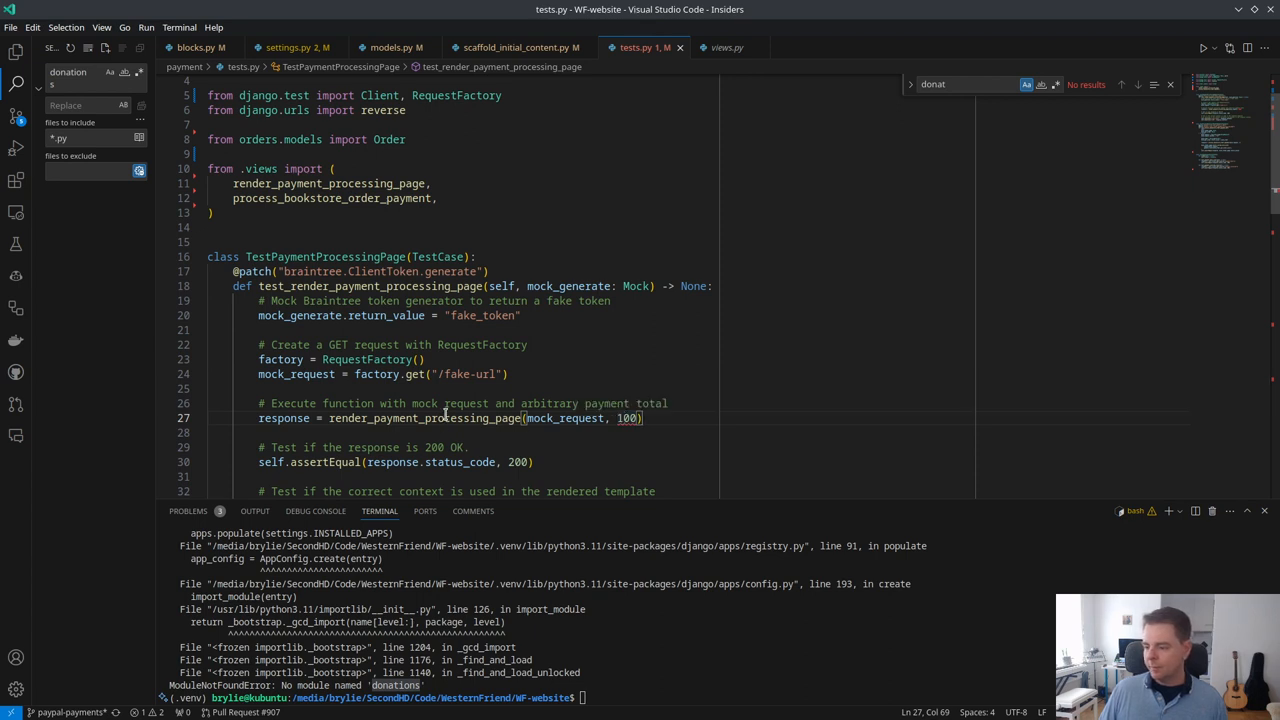
Step: Add 'order: Order = OrderFactory() # type: ignore' to the payment page test and pass order instead of 100
{"action": "left_click", "coordinate": [726, 47]}
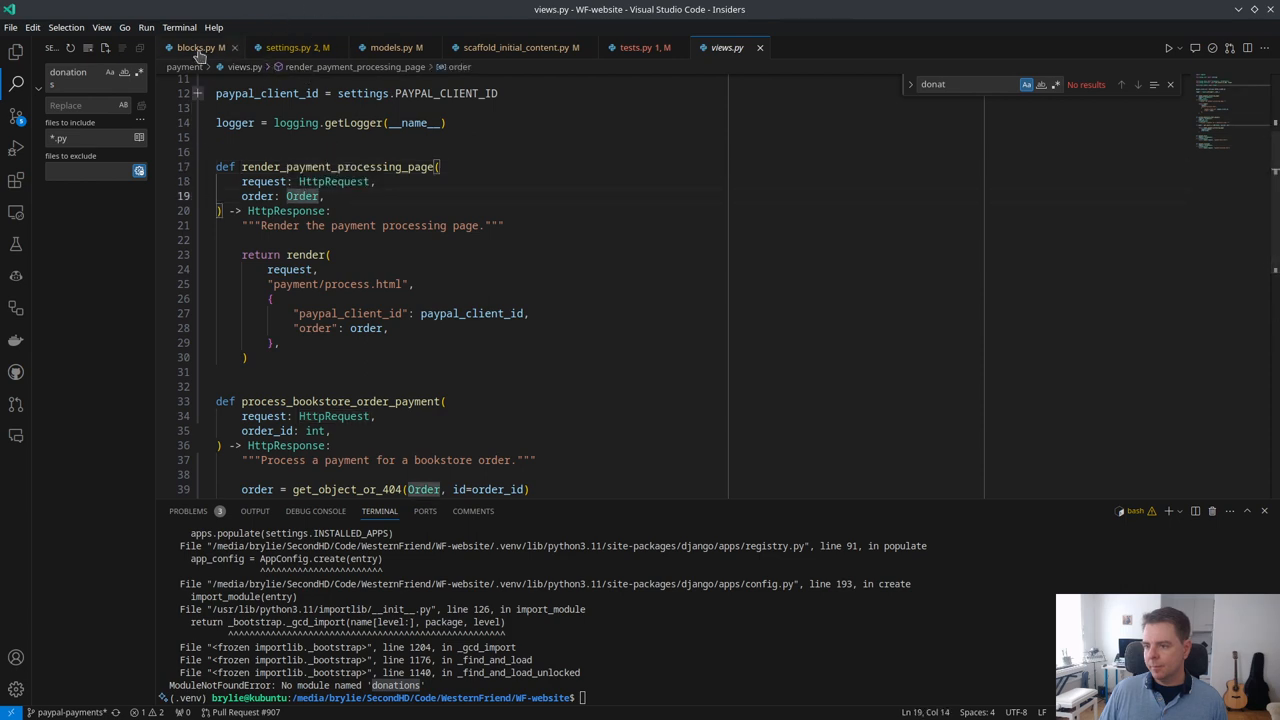
{"action": "left_click", "coordinate": [645, 47]}
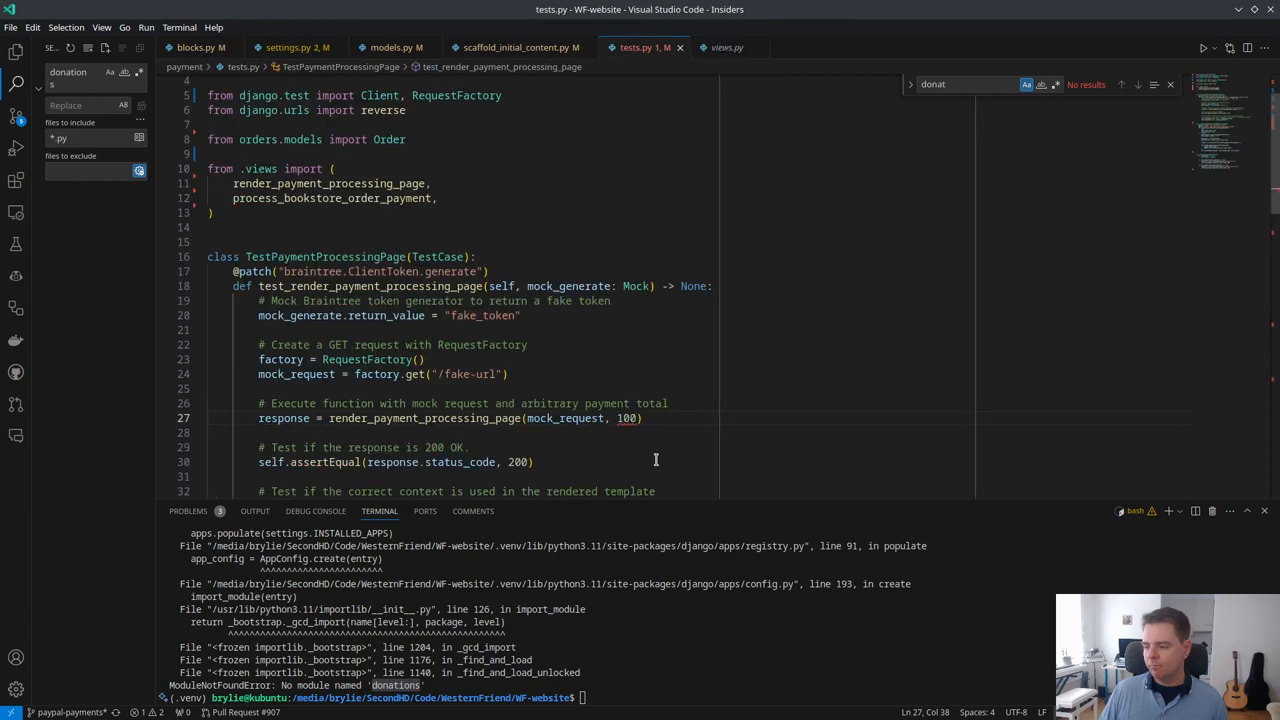
{"action": "mouse_move", "coordinate": [420, 418]}
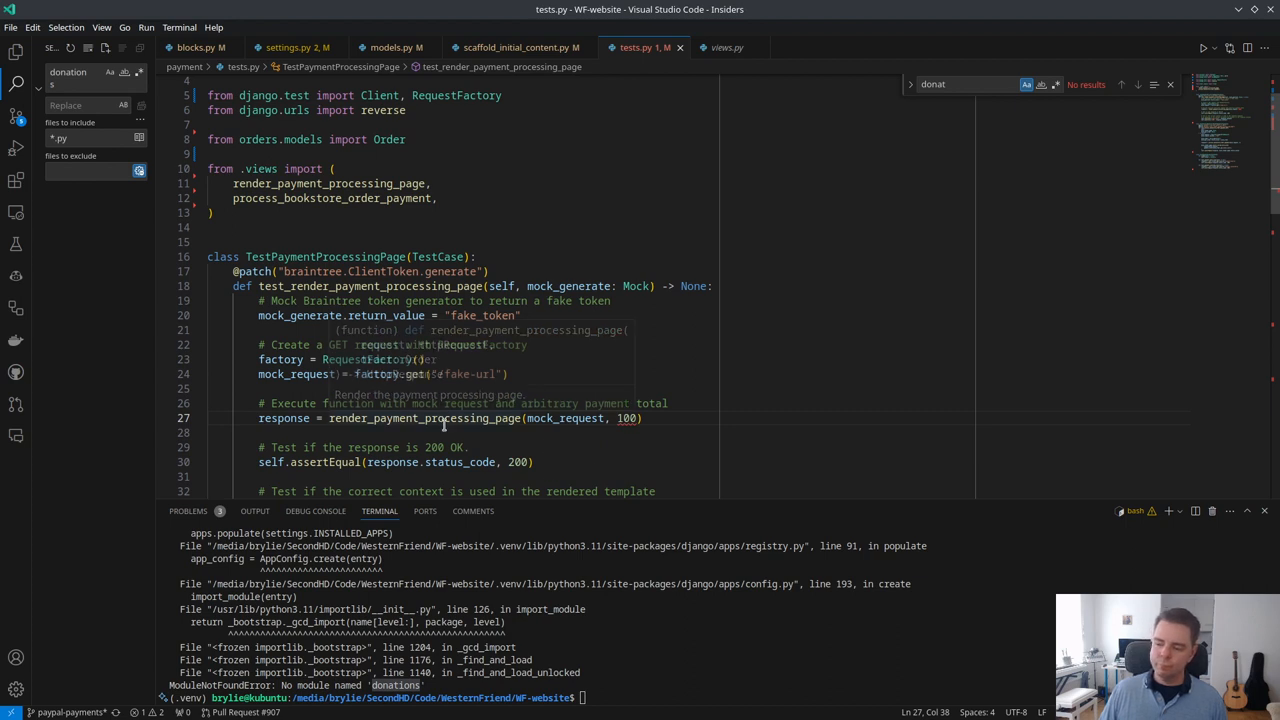
{"action": "mouse_move", "coordinate": [700, 428]}
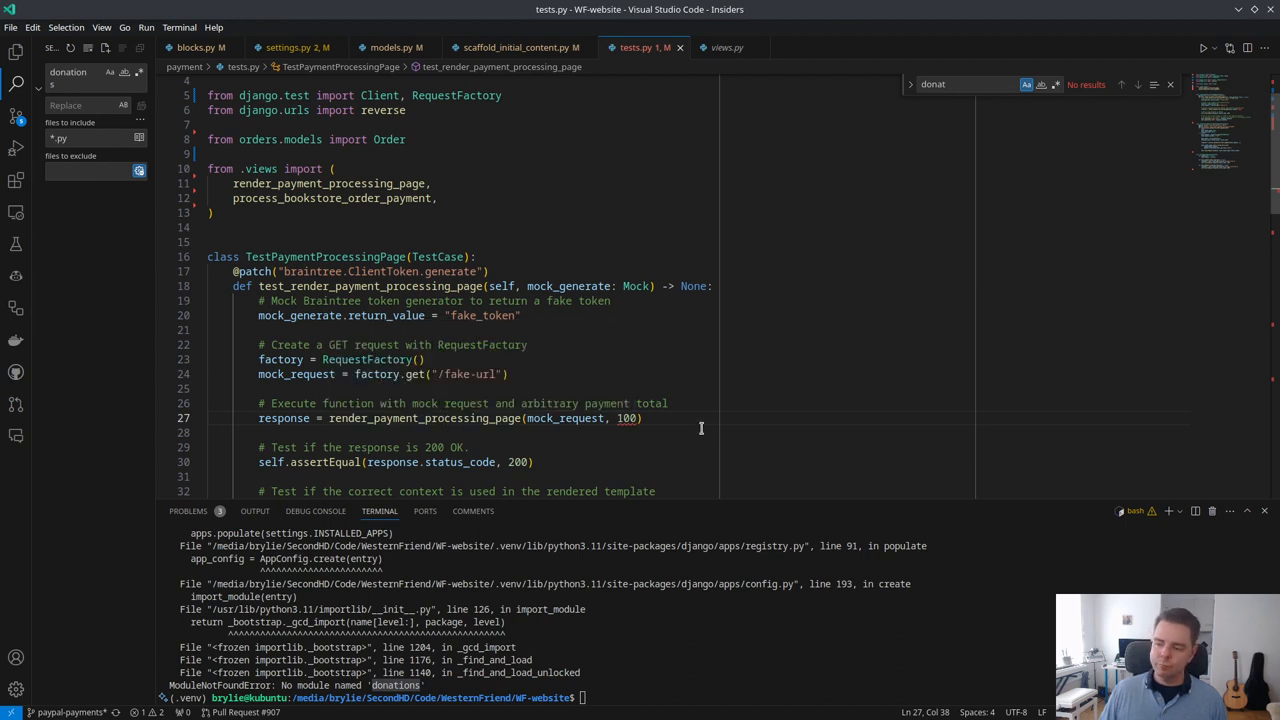
{"action": "left_click", "coordinate": [560, 374]}
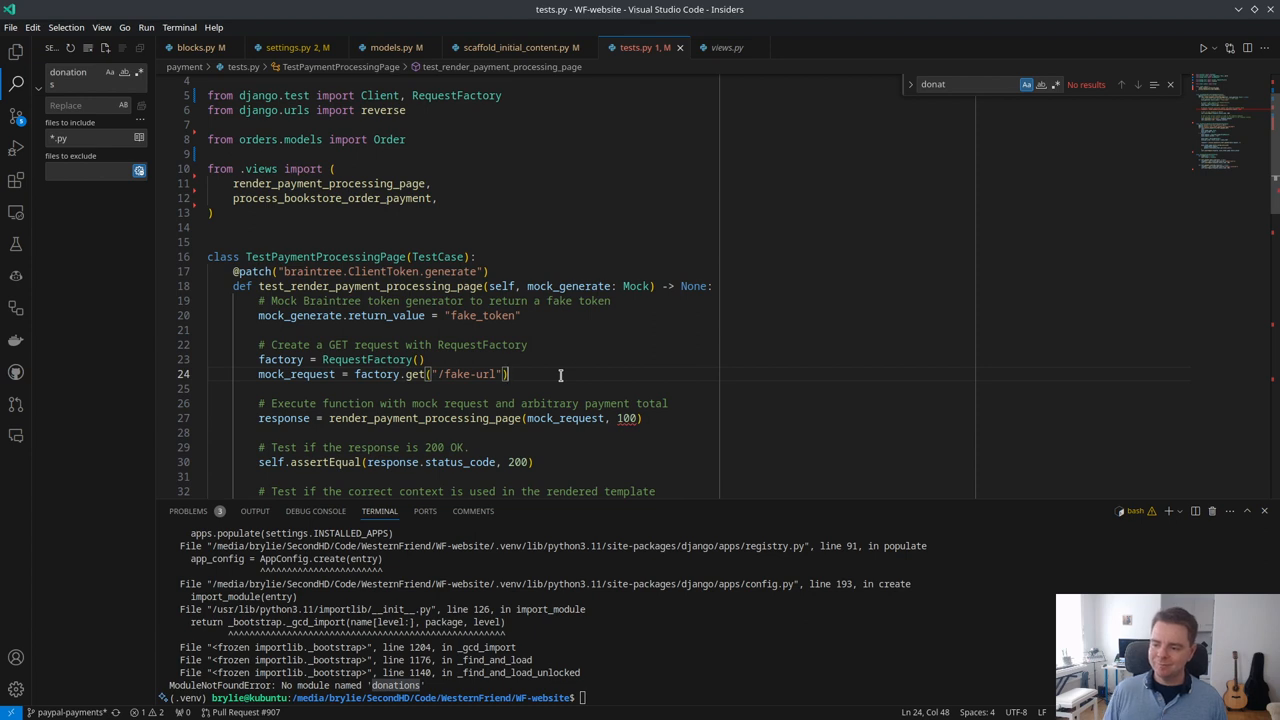
{"action": "type", "text": "order = O"}
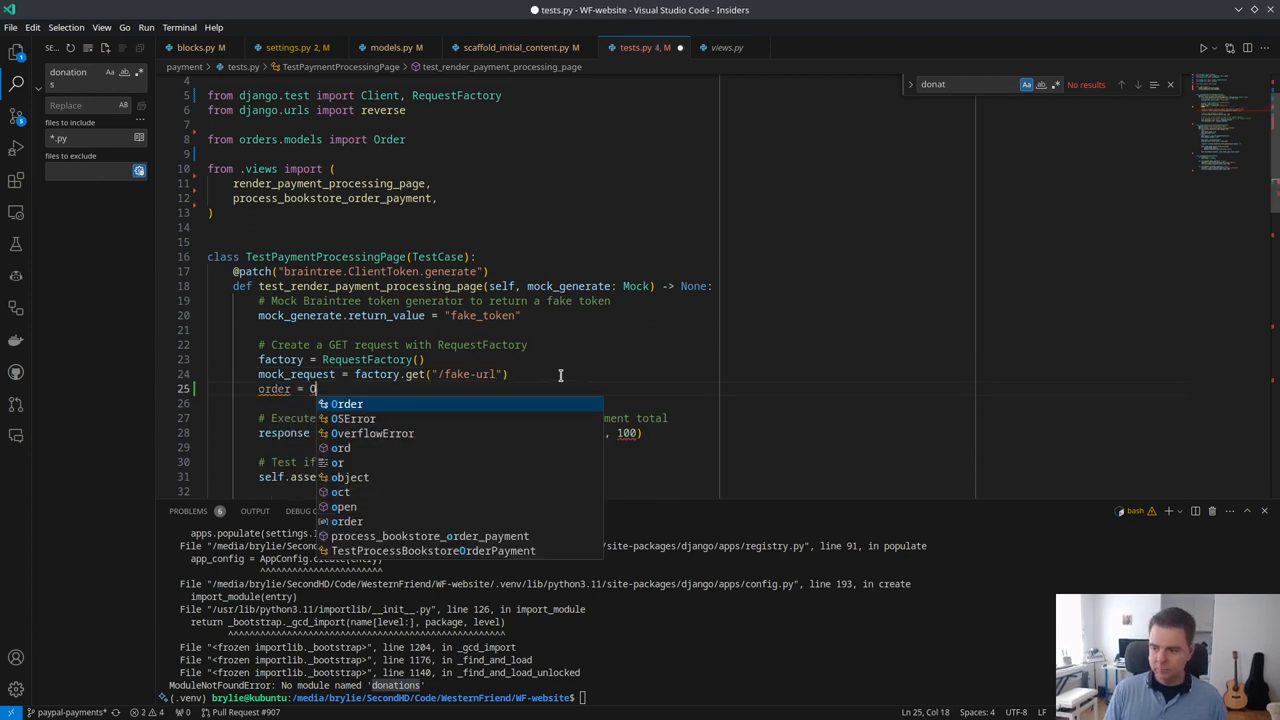
{"action": "type", "text": "rderFac"}
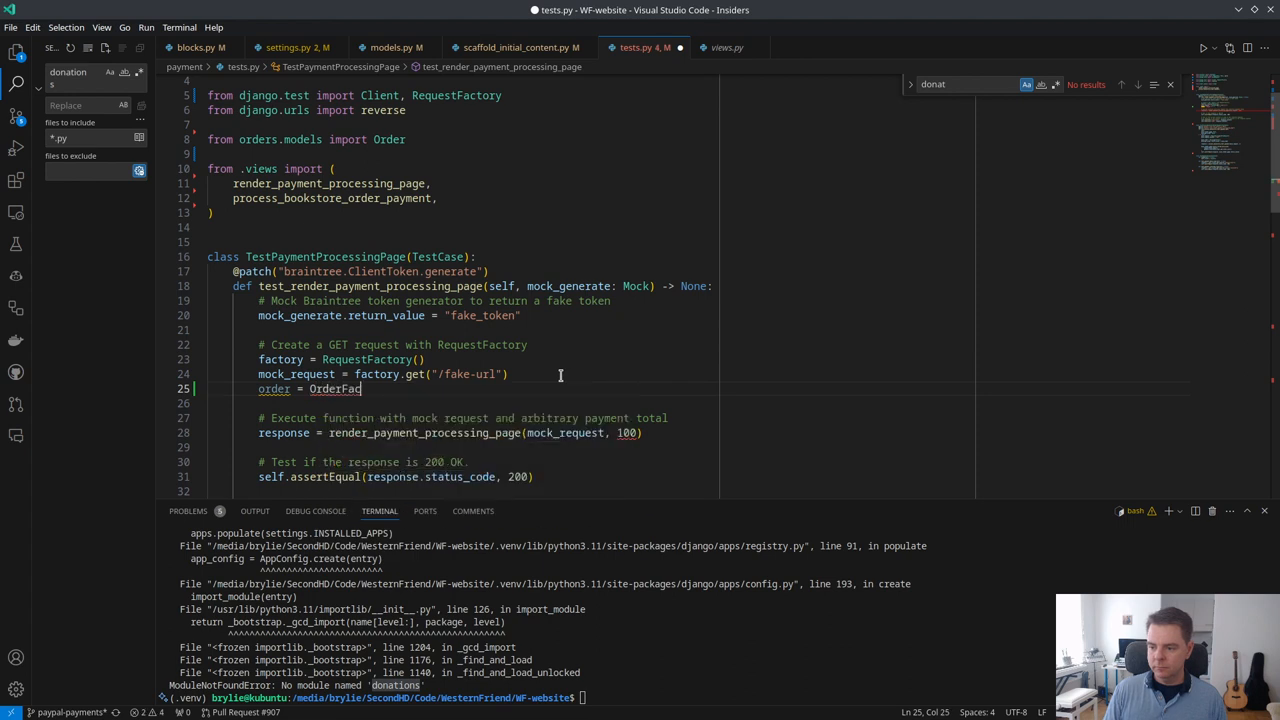
{"action": "type", "text": "tory()"}
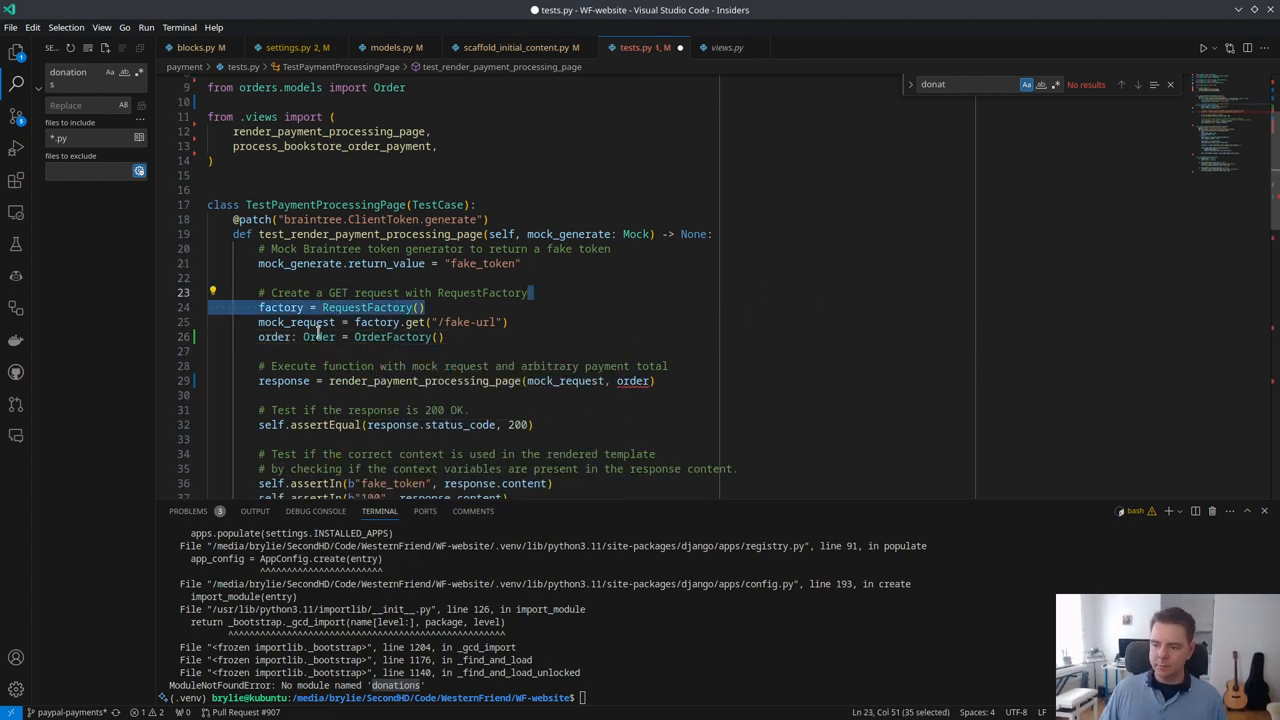
{"action": "type", "text": "# type: ignore"}
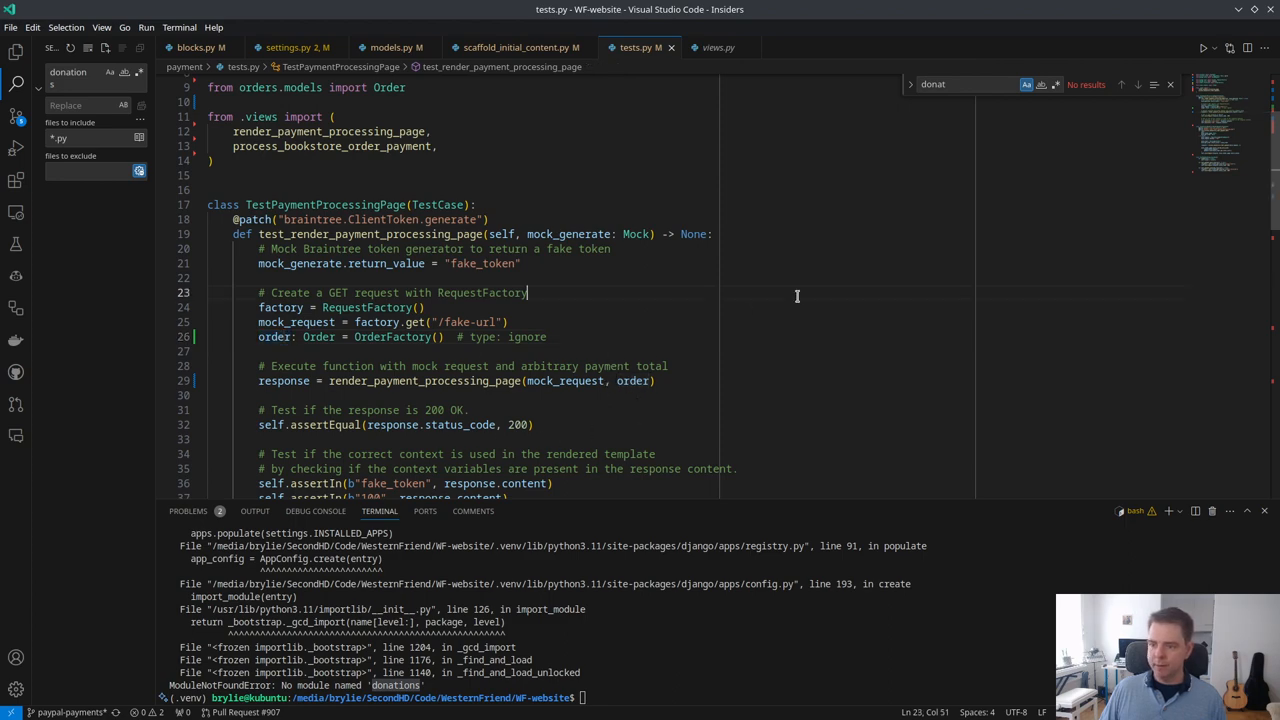
{"action": "scroll", "scroll_direction": "down", "scroll_amount": 3}
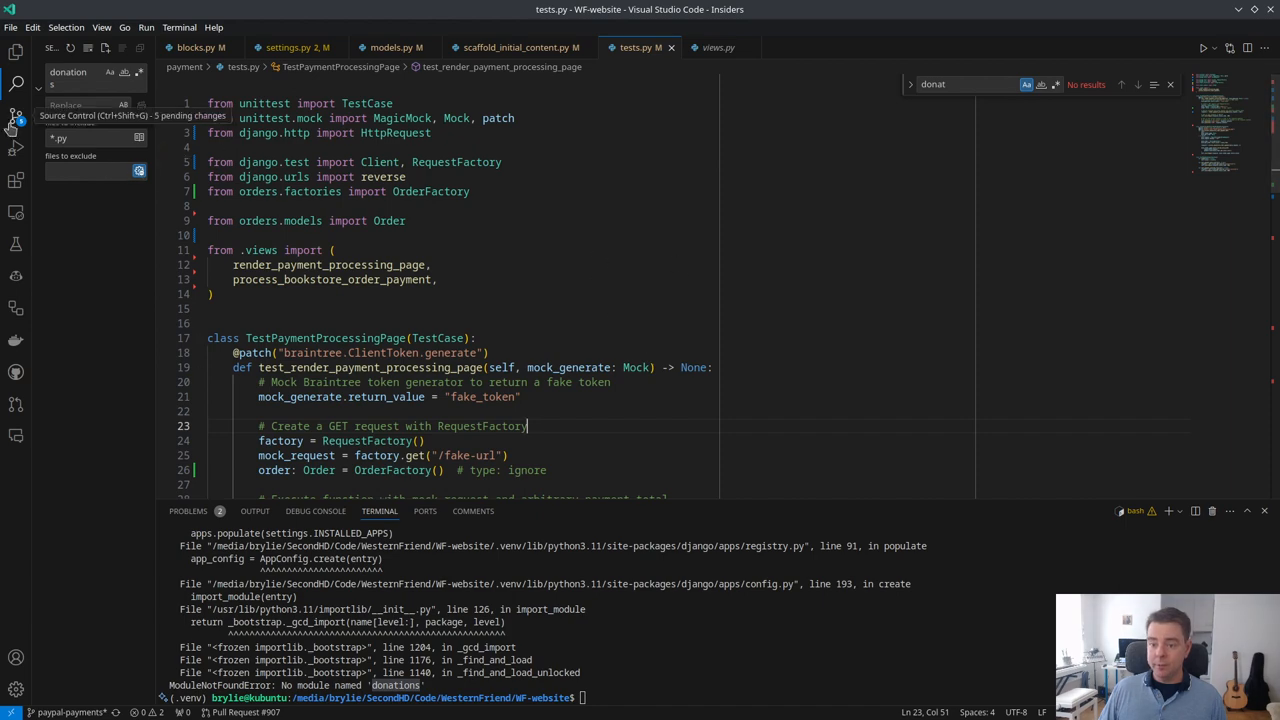
Step: Review the staged tests.py diff in Source Control and commit the changes
{"action": "left_click", "coordinate": [15, 115]}
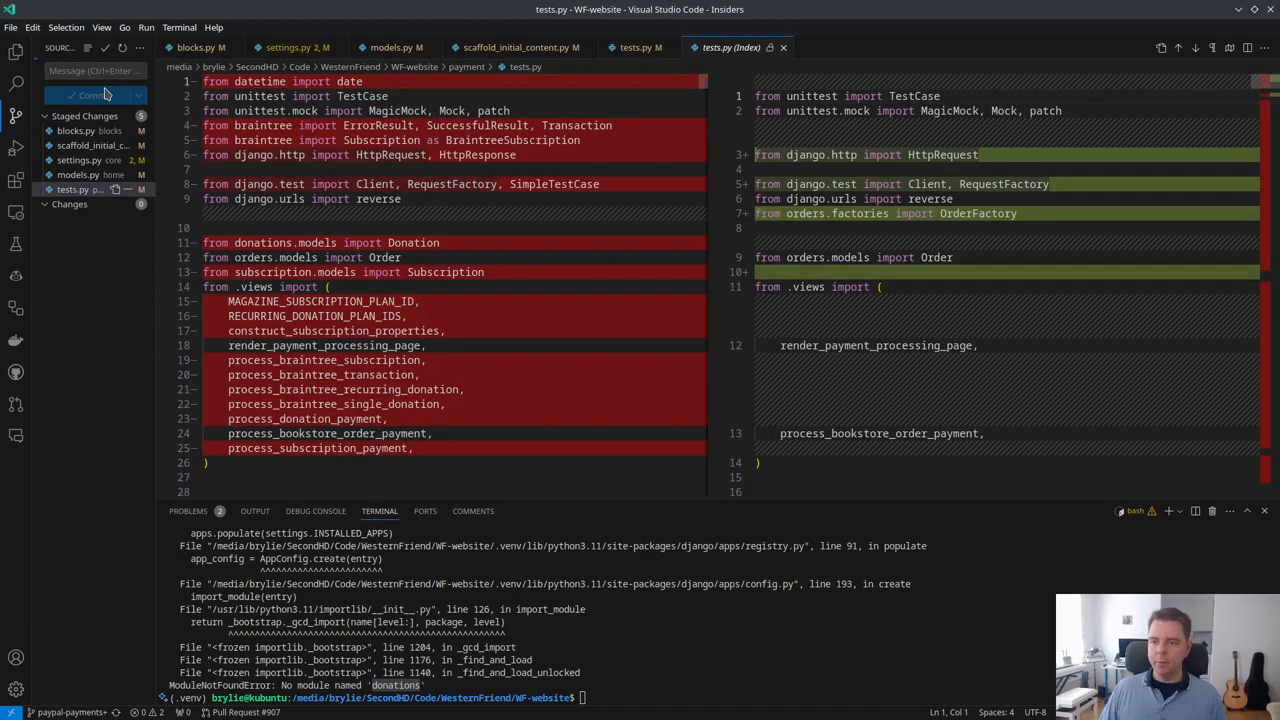
{"action": "left_click", "coordinate": [95, 95]}
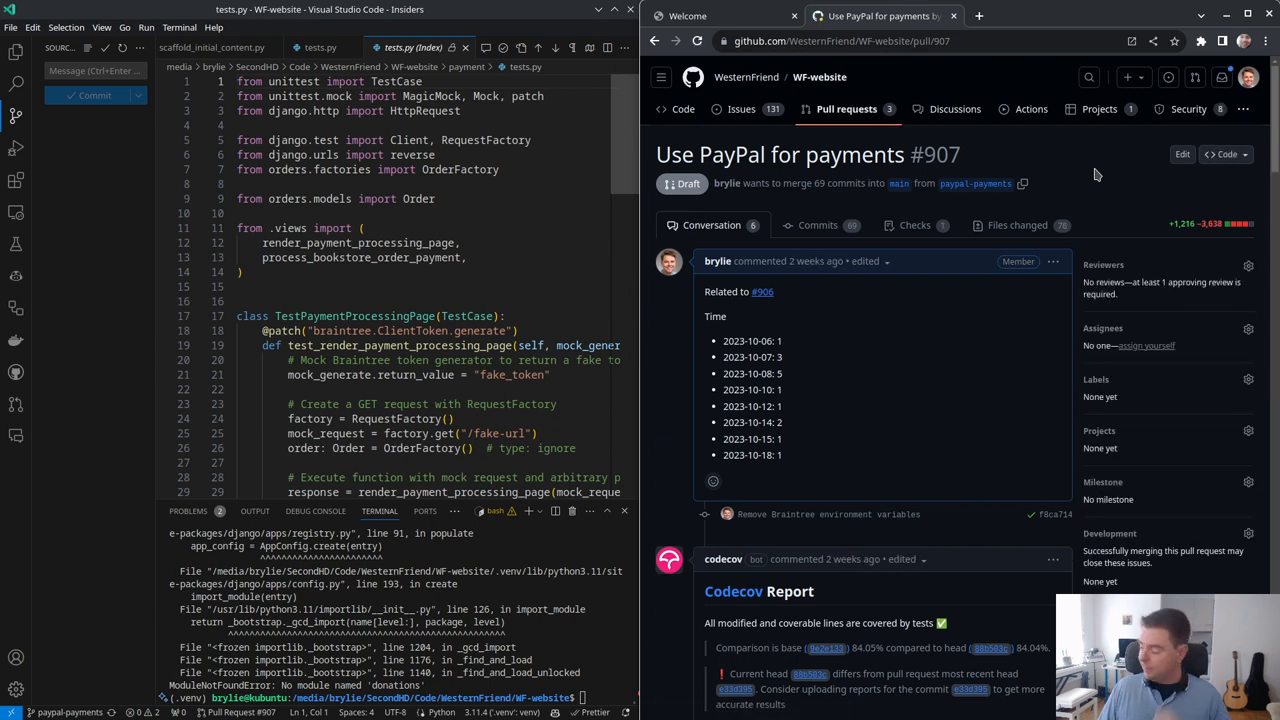
{"action": "mouse_move", "coordinate": [1015, 363]}
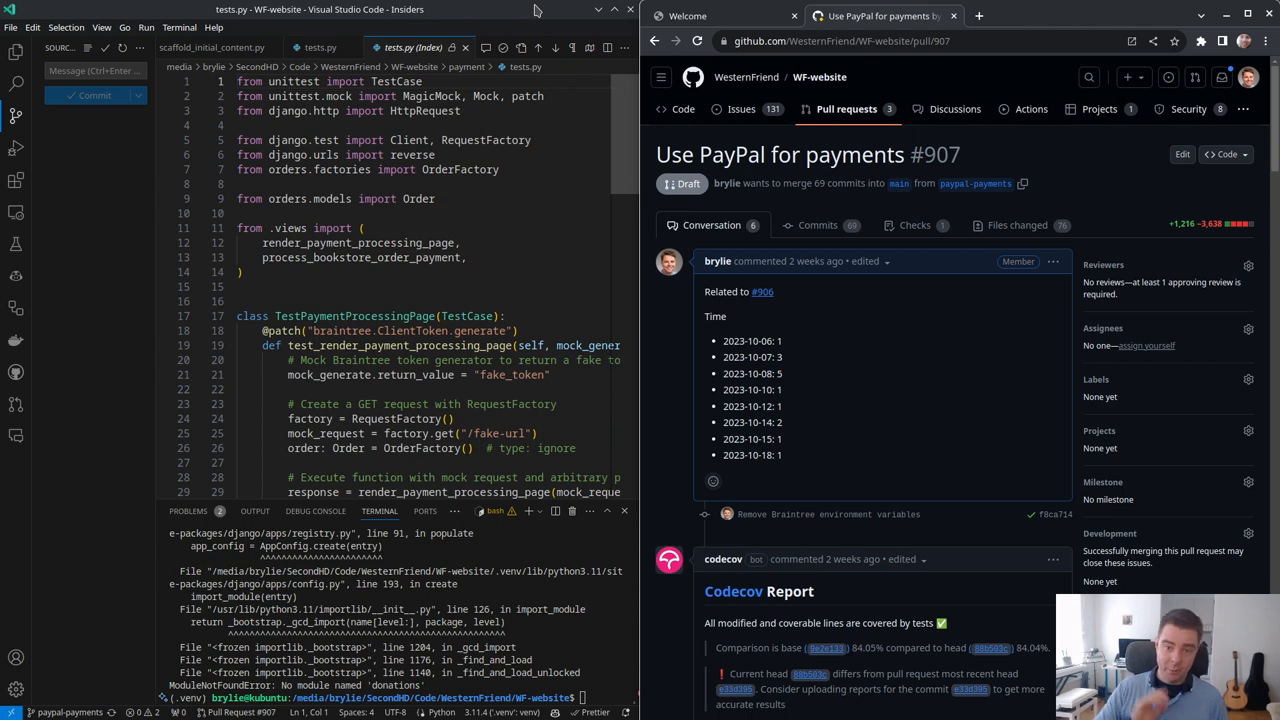
{"action": "mouse_move", "coordinate": [1018, 225]}
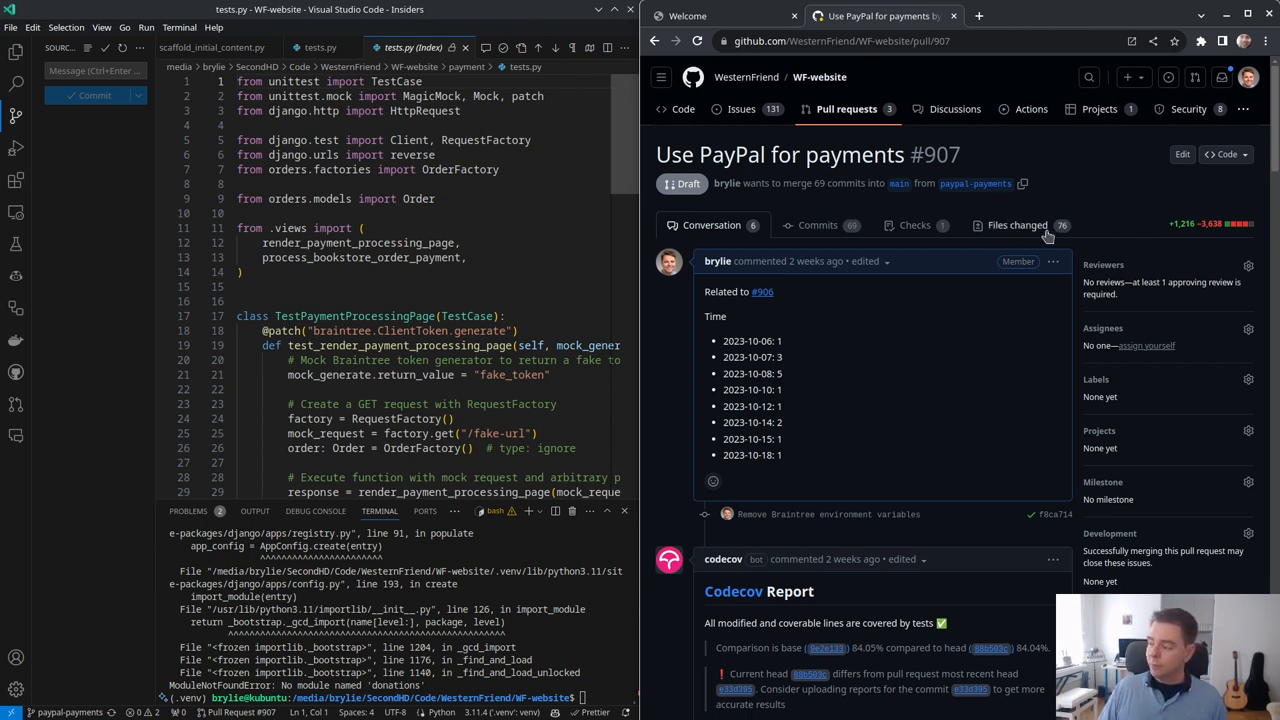
{"action": "mouse_move", "coordinate": [1176, 236]}
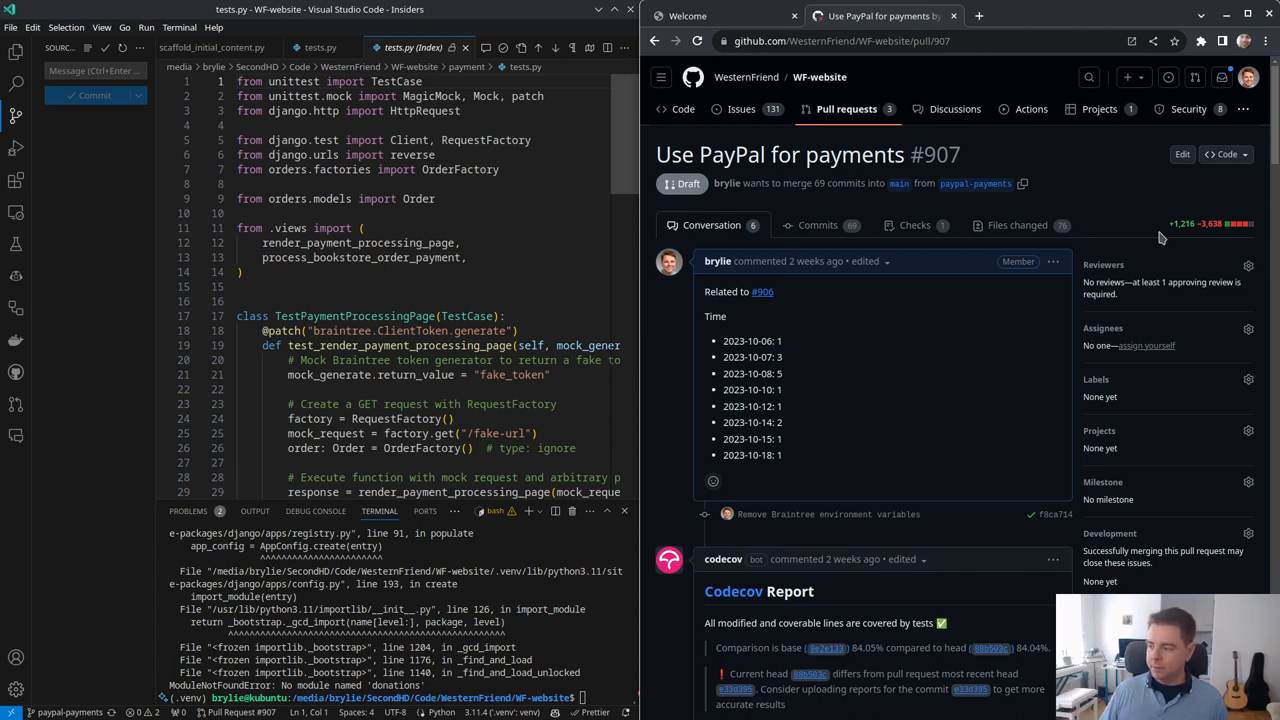
{"action": "mouse_move", "coordinate": [1031, 422]}
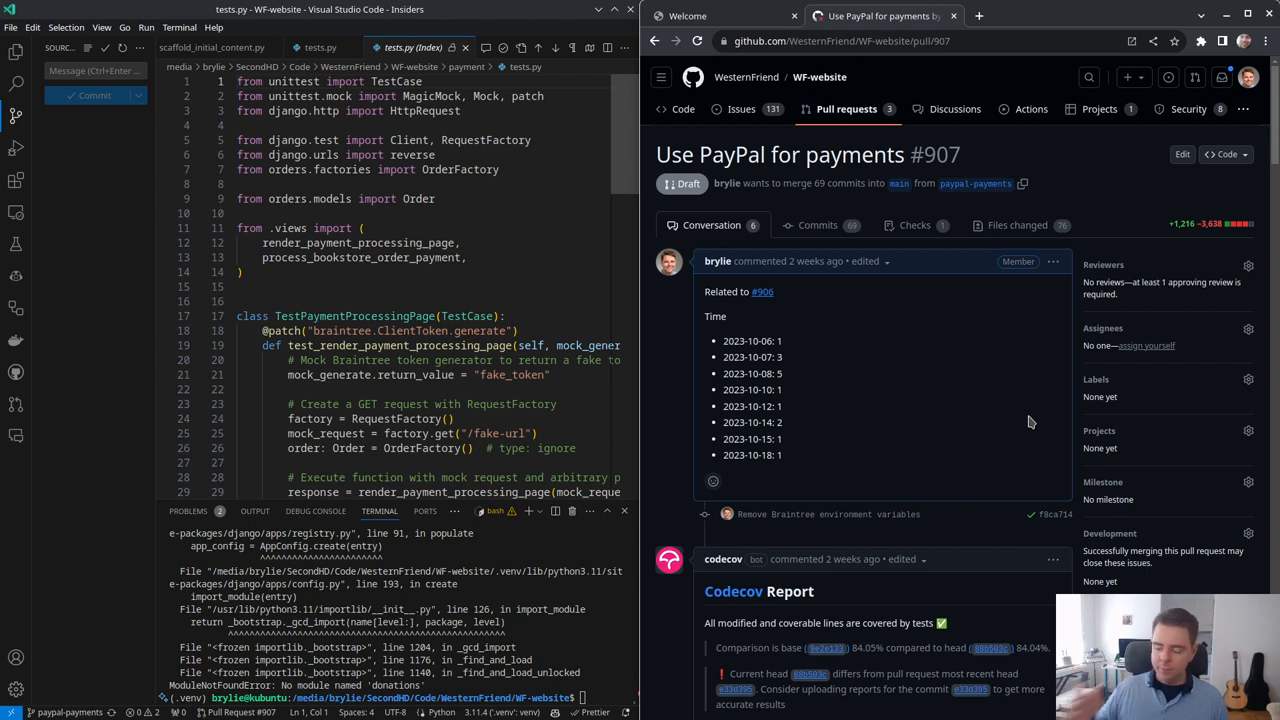
{"action": "mouse_move", "coordinate": [911, 375]}
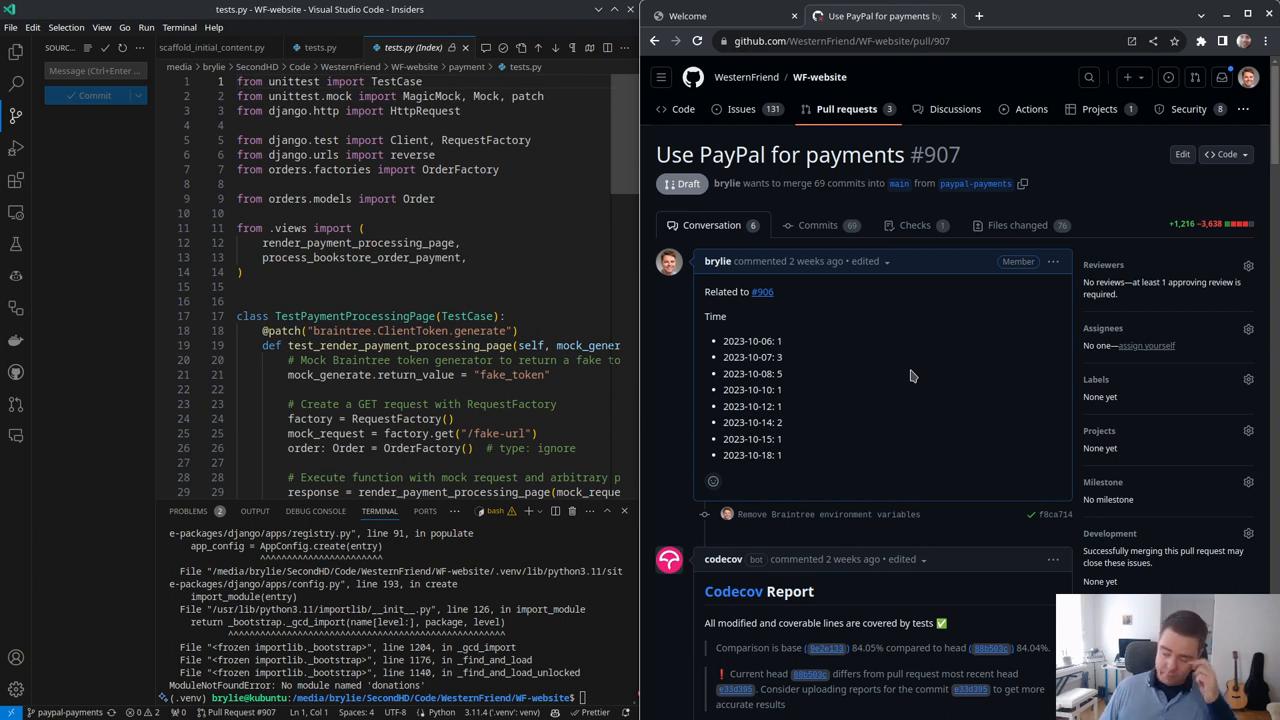
{"action": "mouse_move", "coordinate": [869, 394]}
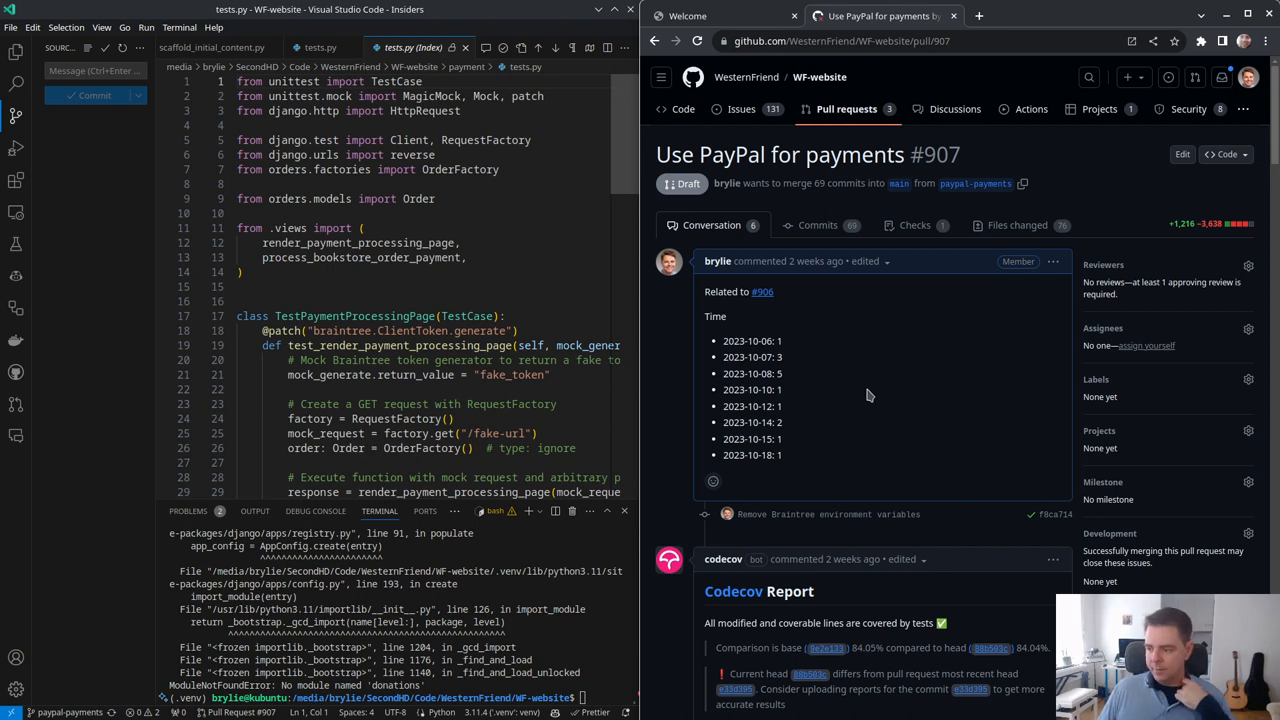
{"action": "mouse_move", "coordinate": [578, 455]}
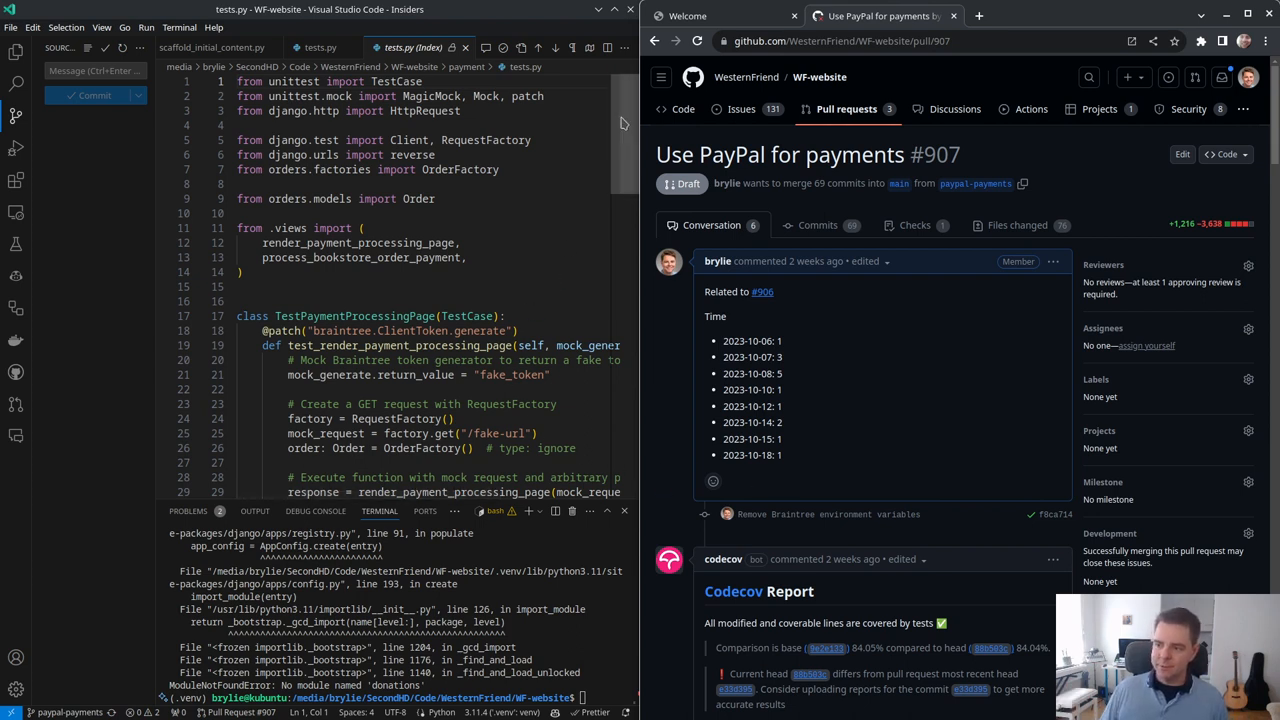
Step: Browse the project's Explorer folder tree and bring up the core settings module
{"action": "scroll", "scroll_direction": "down", "scroll_amount": 3}
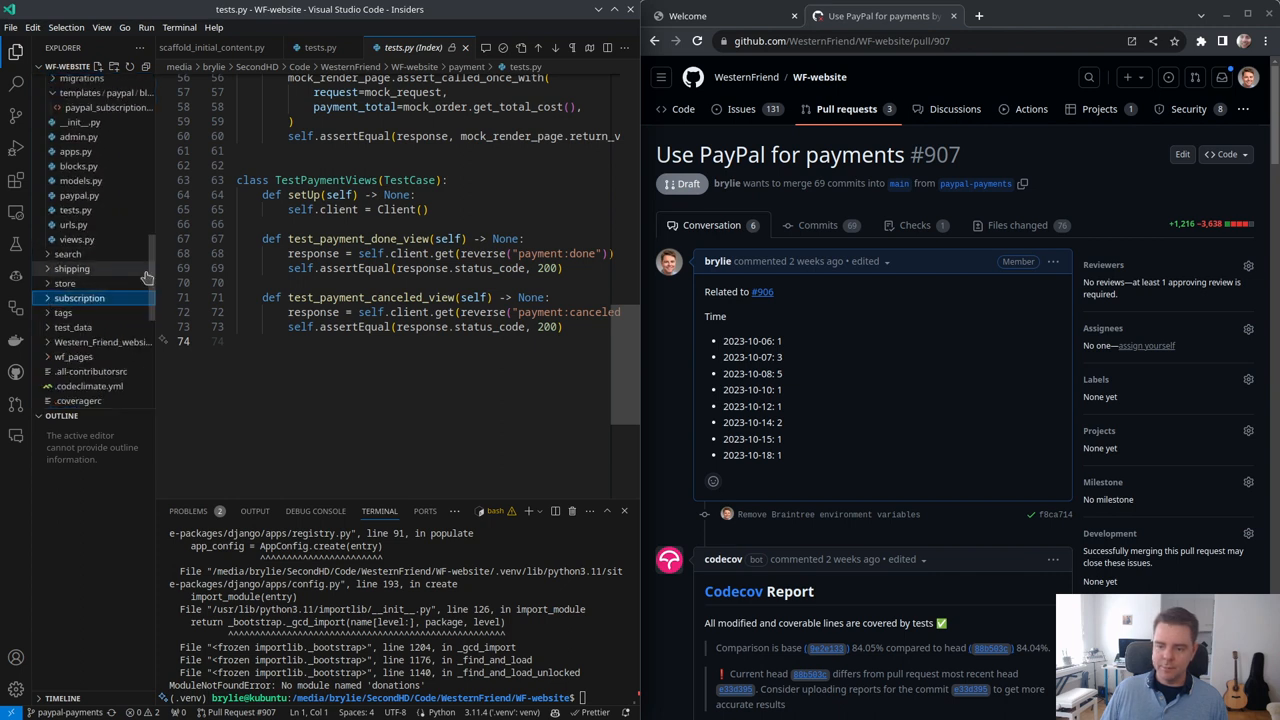
{"action": "scroll", "scroll_direction": "up", "scroll_amount": 3}
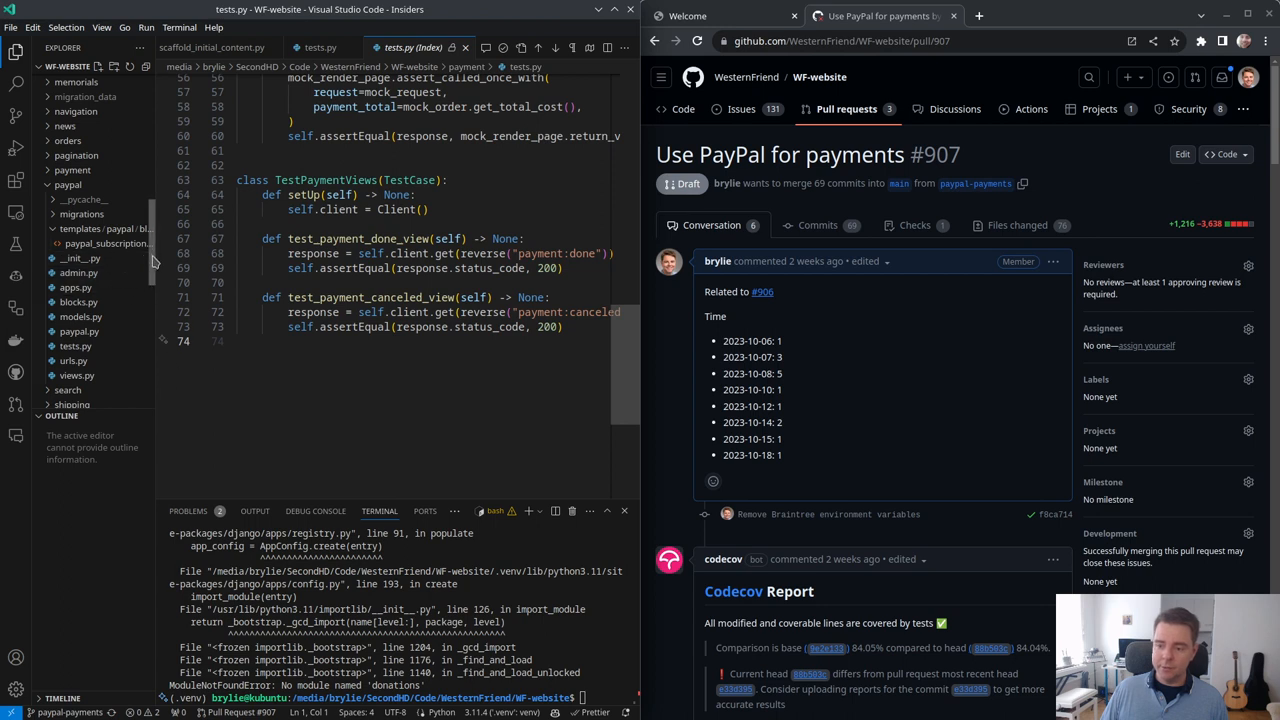
{"action": "scroll", "scroll_direction": "down", "scroll_amount": 3}
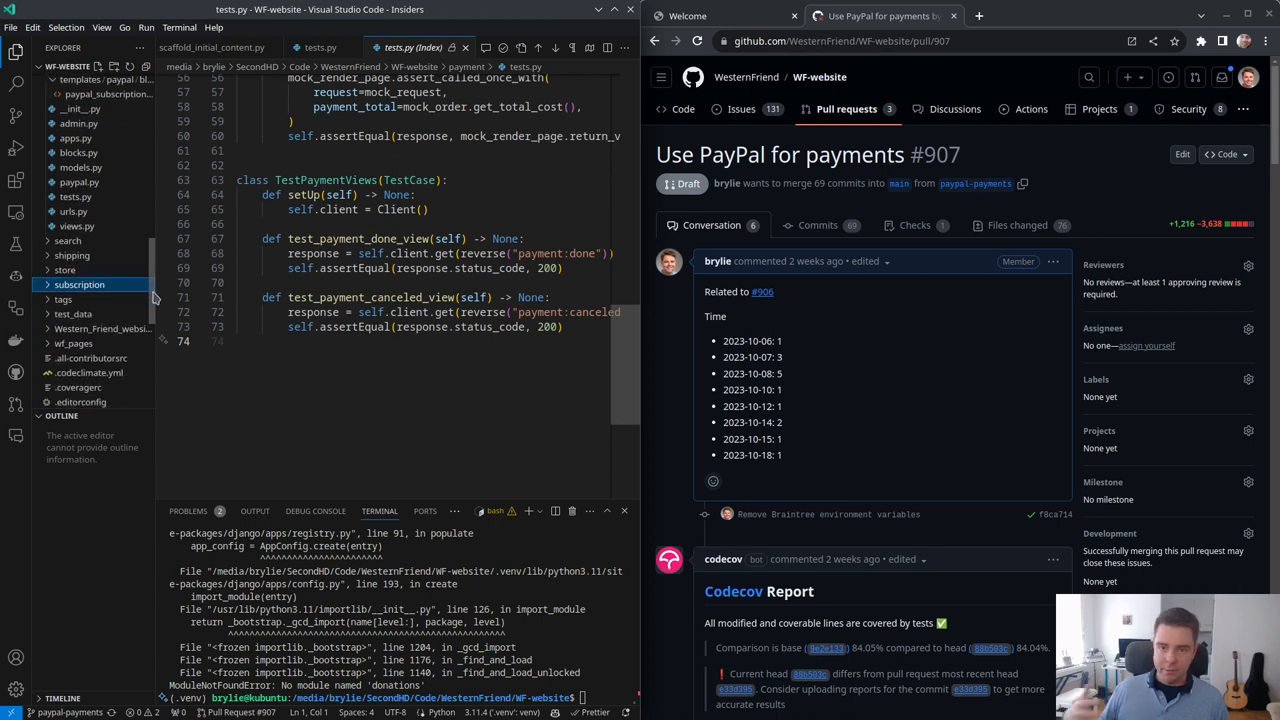
{"action": "scroll", "scroll_direction": "down", "scroll_amount": 3}
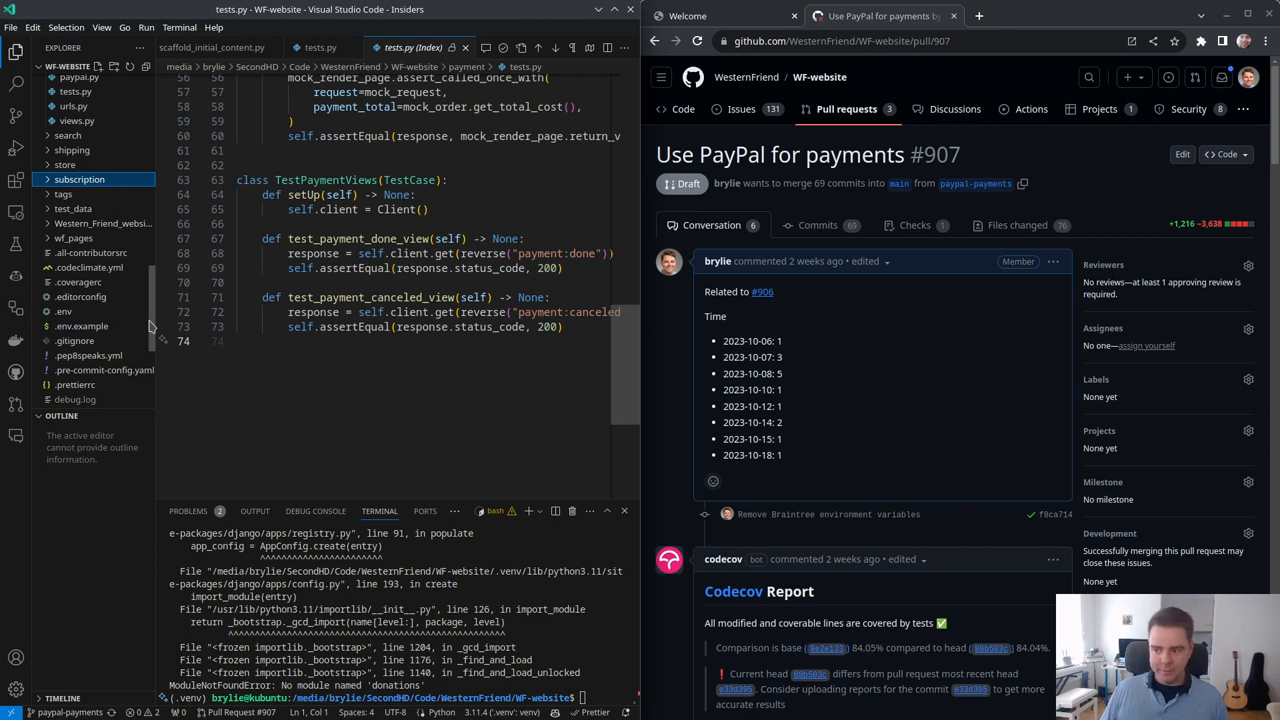
{"action": "scroll", "scroll_direction": "down", "scroll_amount": 3}
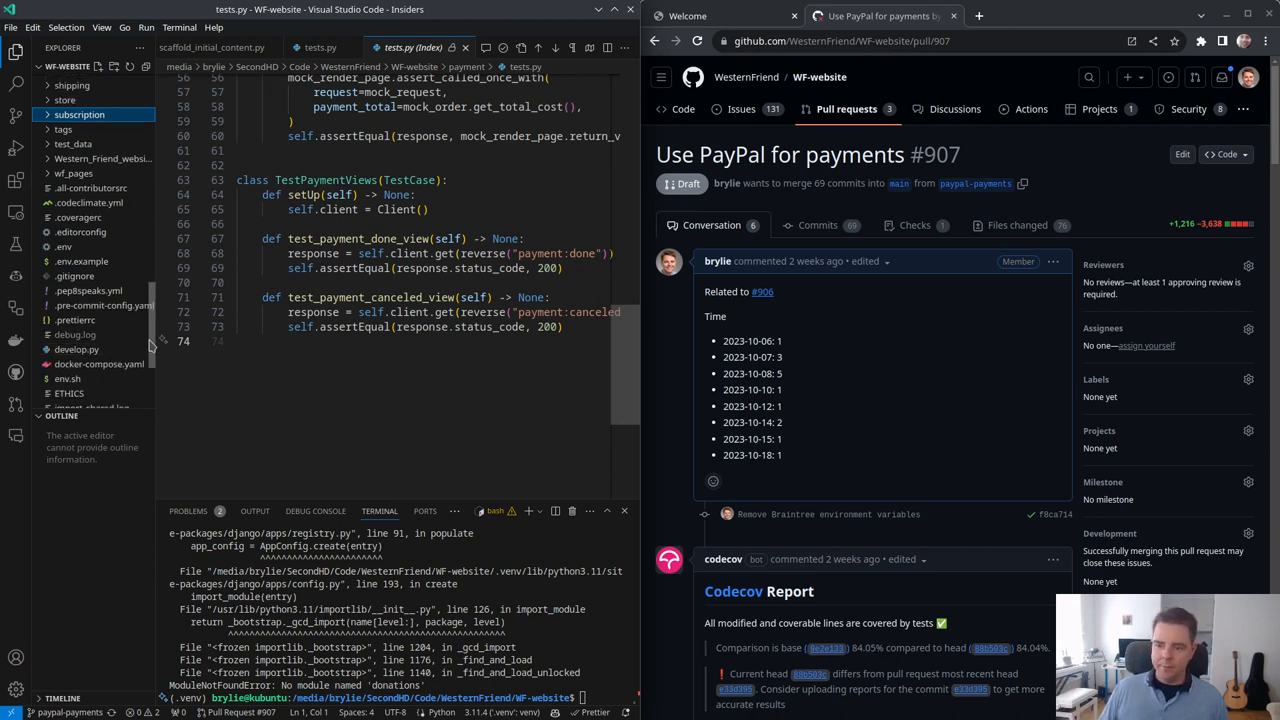
{"action": "left_click", "coordinate": [68, 277]}
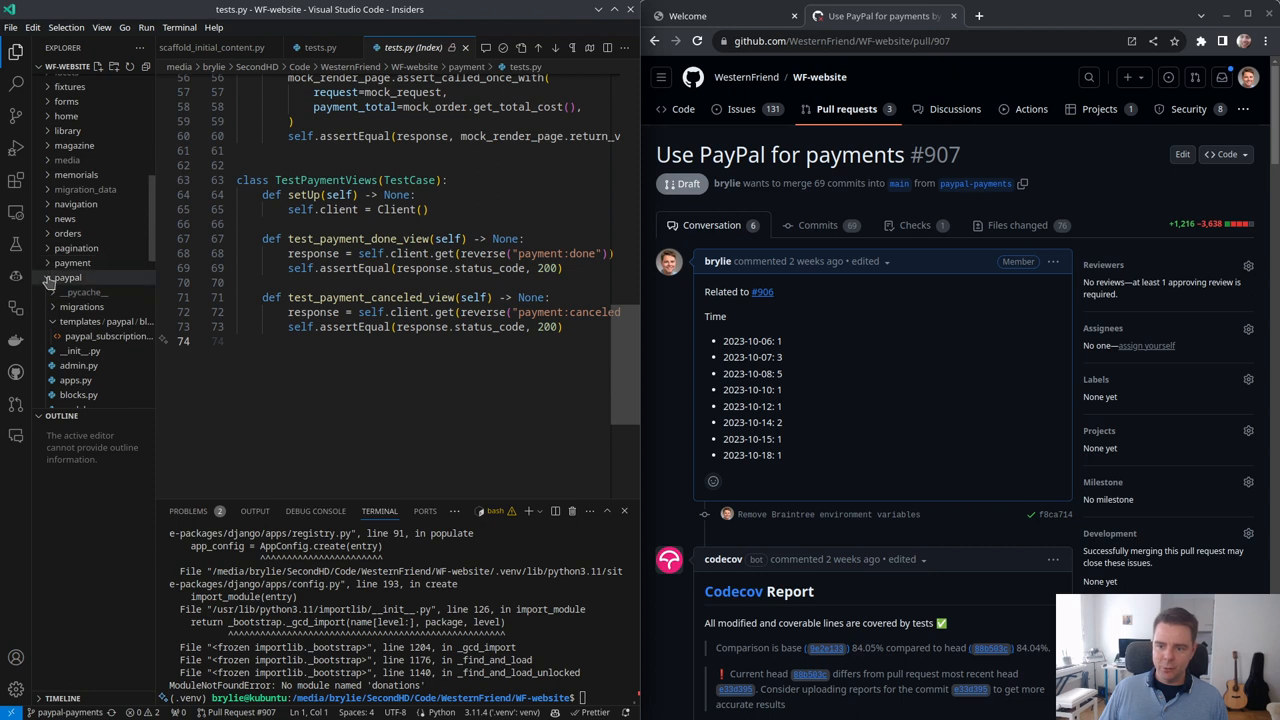
{"action": "left_click", "coordinate": [68, 277]}
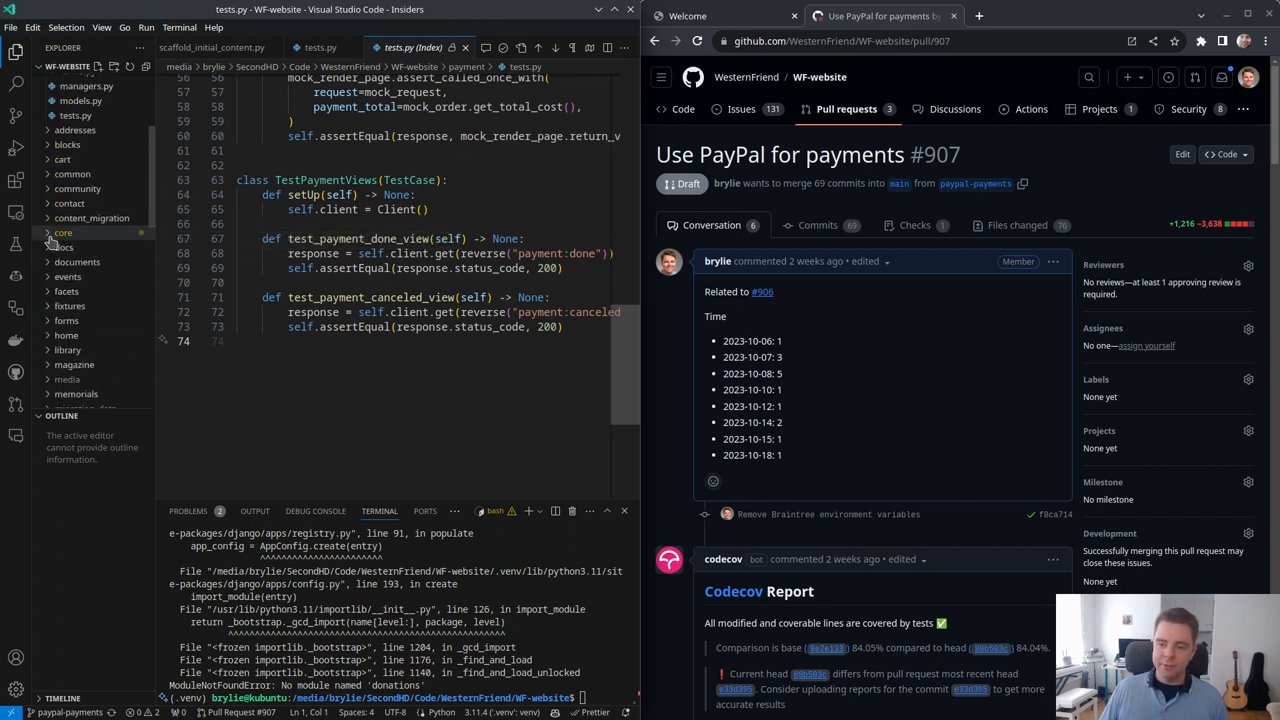
{"action": "key", "text": "ctrl+shift+p"}
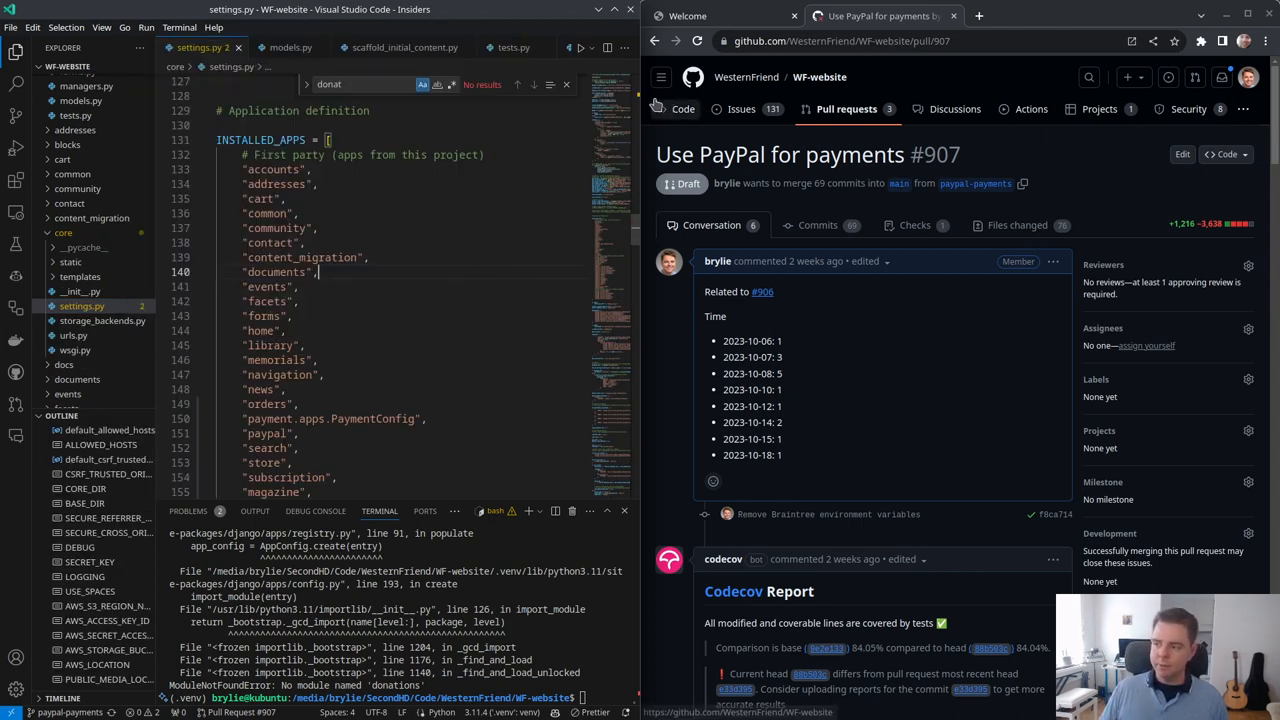
Step: Scroll through the 'braintree' search results across the project's Python files
{"action": "scroll", "scroll_direction": "up", "scroll_amount": 3}
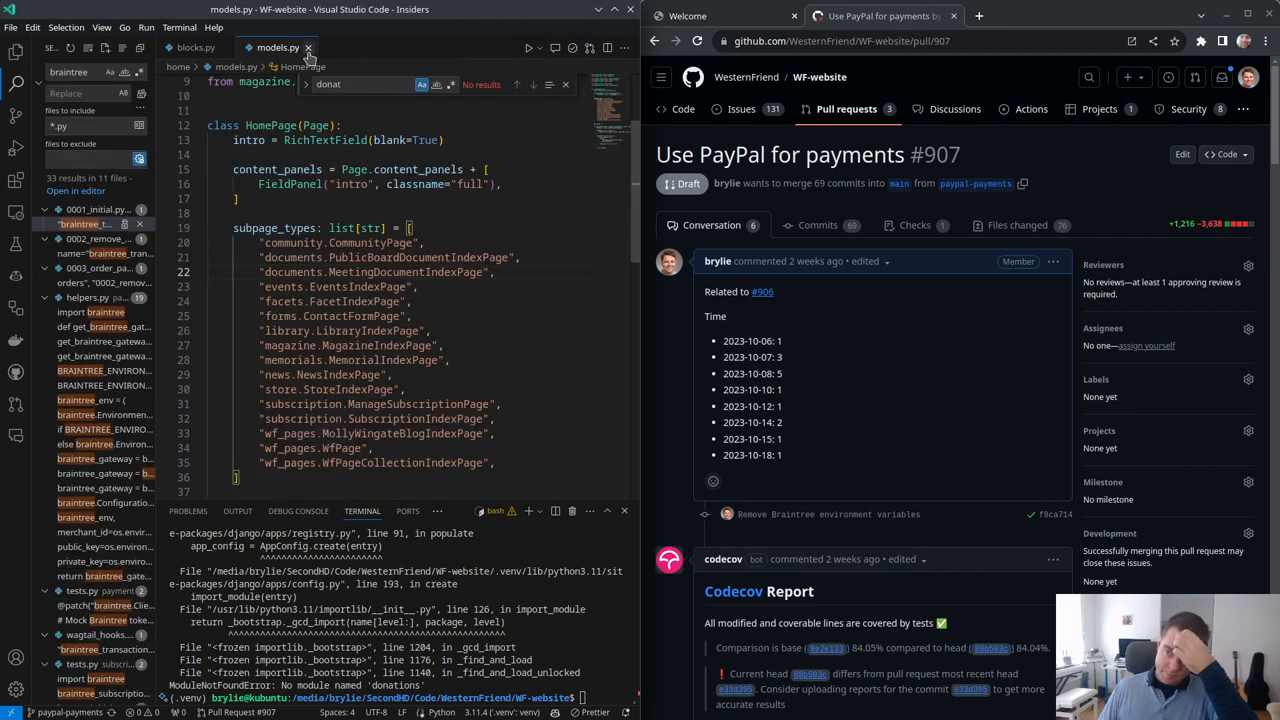
Step: Open the Braintree matches in the orders migration, payment helpers and squashed subscription migrations
{"action": "left_click", "coordinate": [309, 47]}
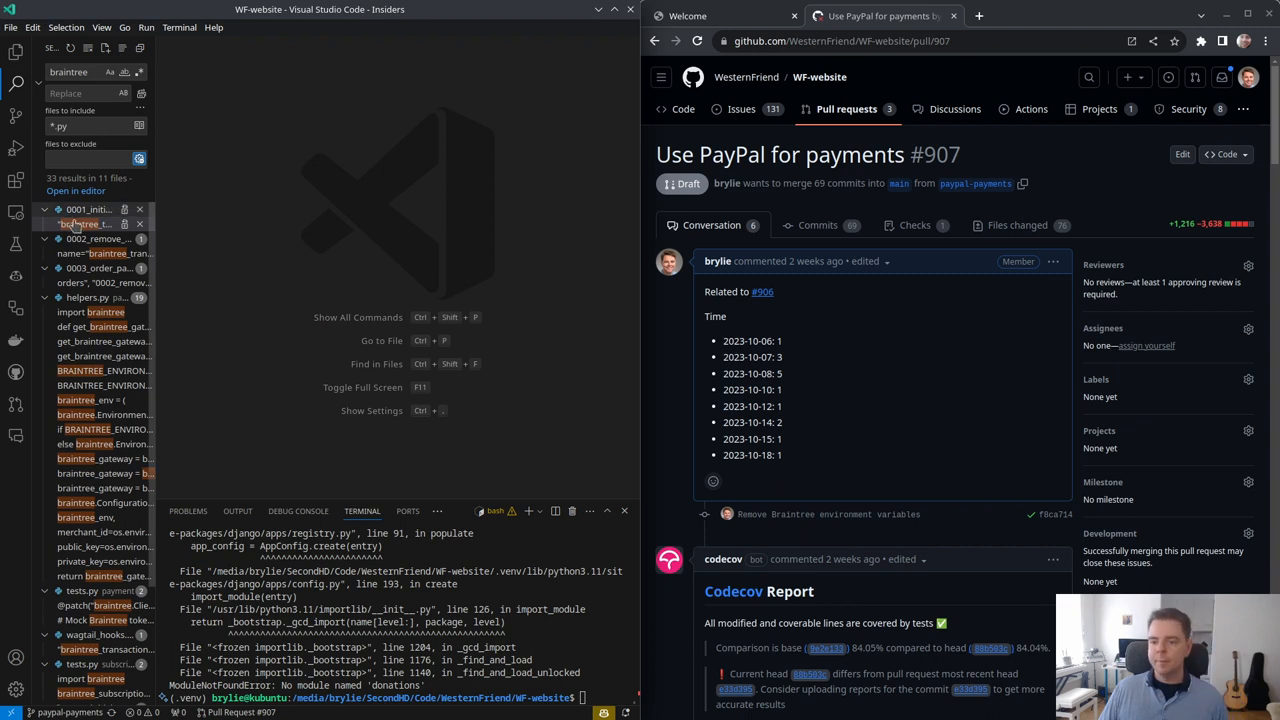
{"action": "left_click", "coordinate": [85, 224]}
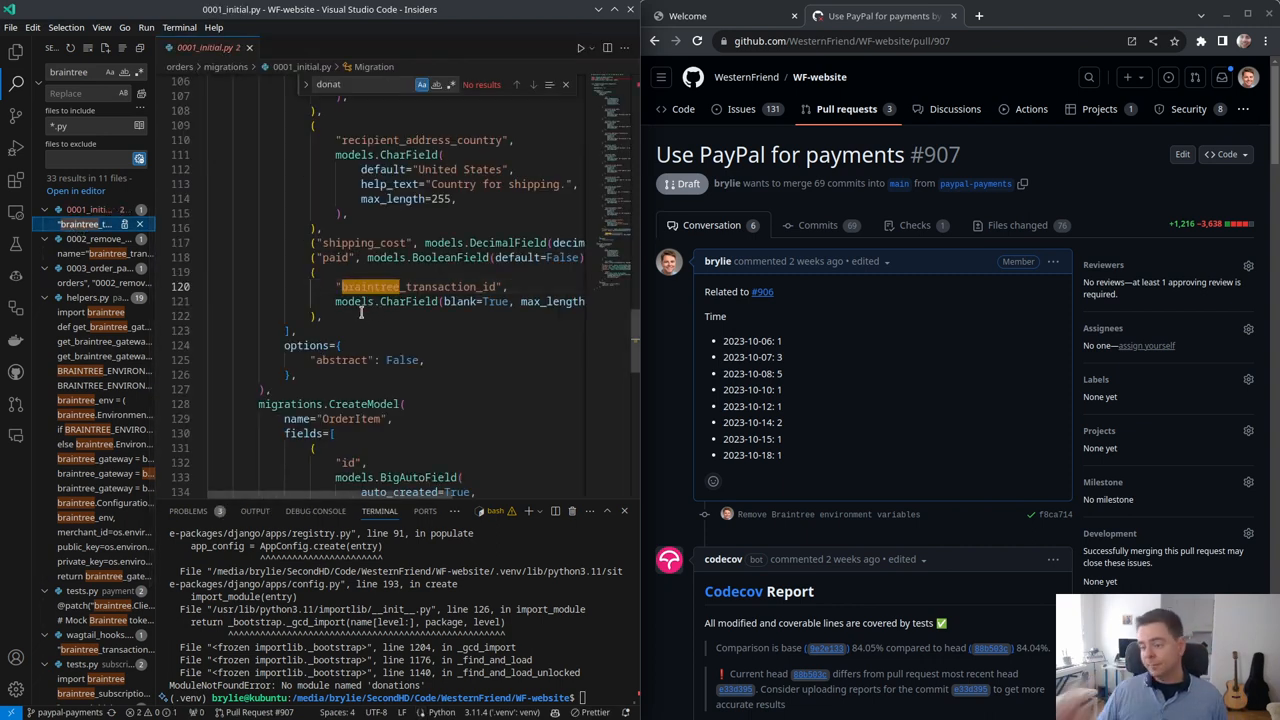
{"action": "left_click", "coordinate": [47, 209]}
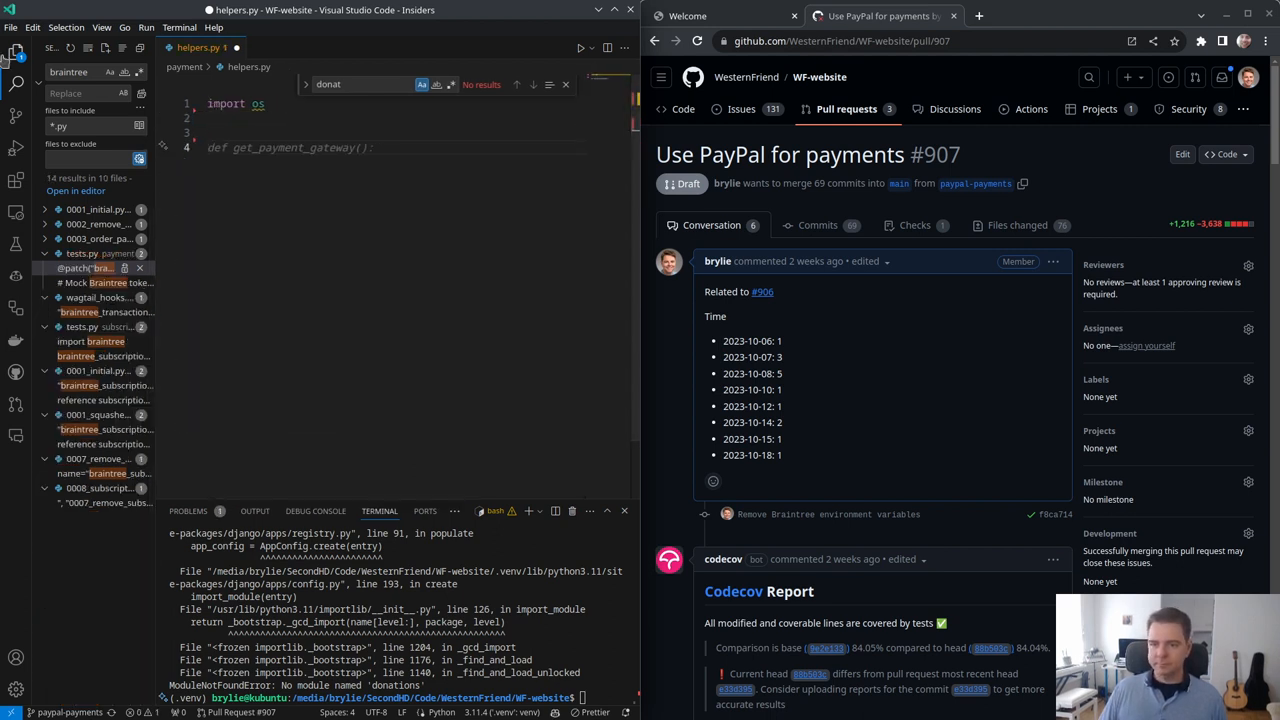
{"action": "left_click", "coordinate": [15, 47]}
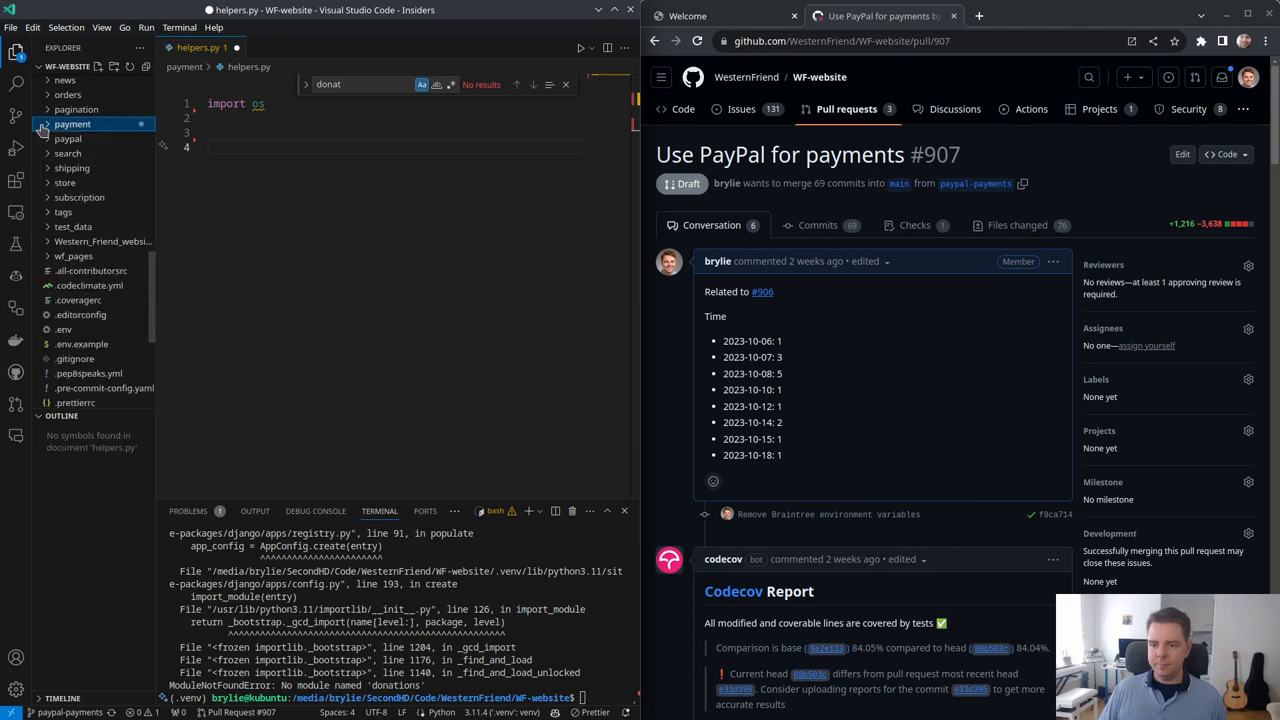
{"action": "left_click", "coordinate": [72, 123]}
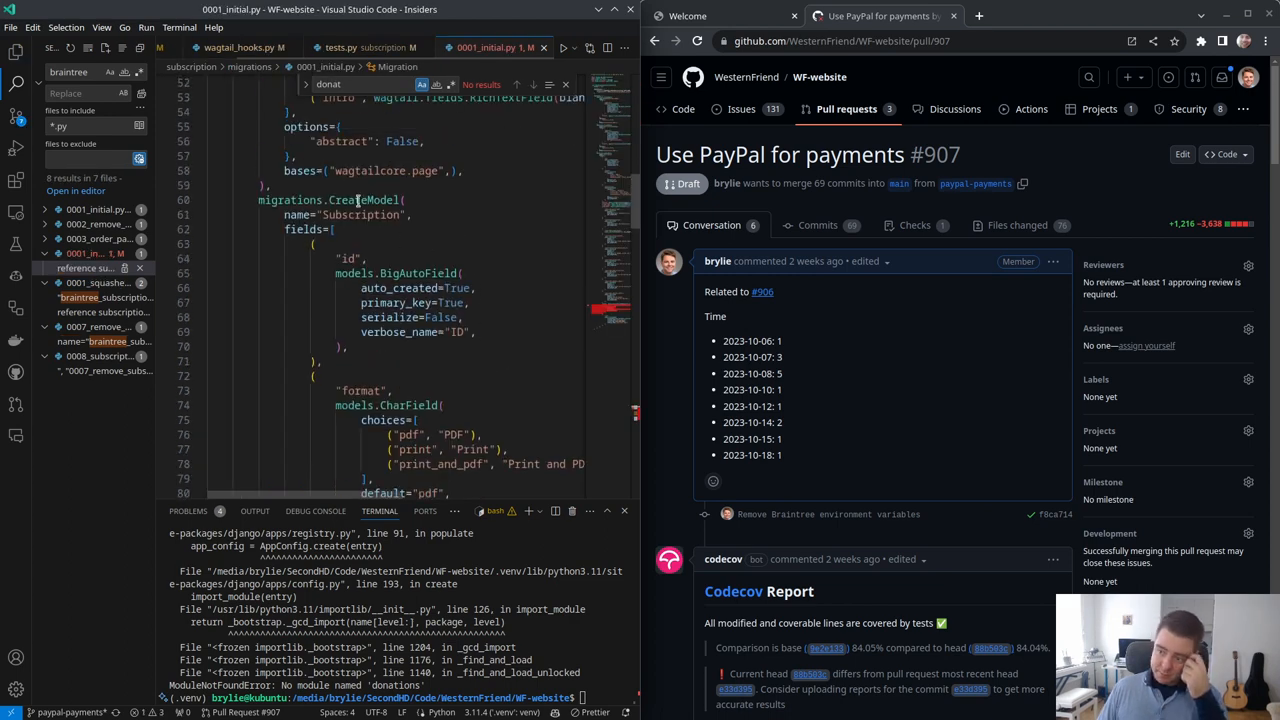
{"action": "left_click", "coordinate": [90, 297]}
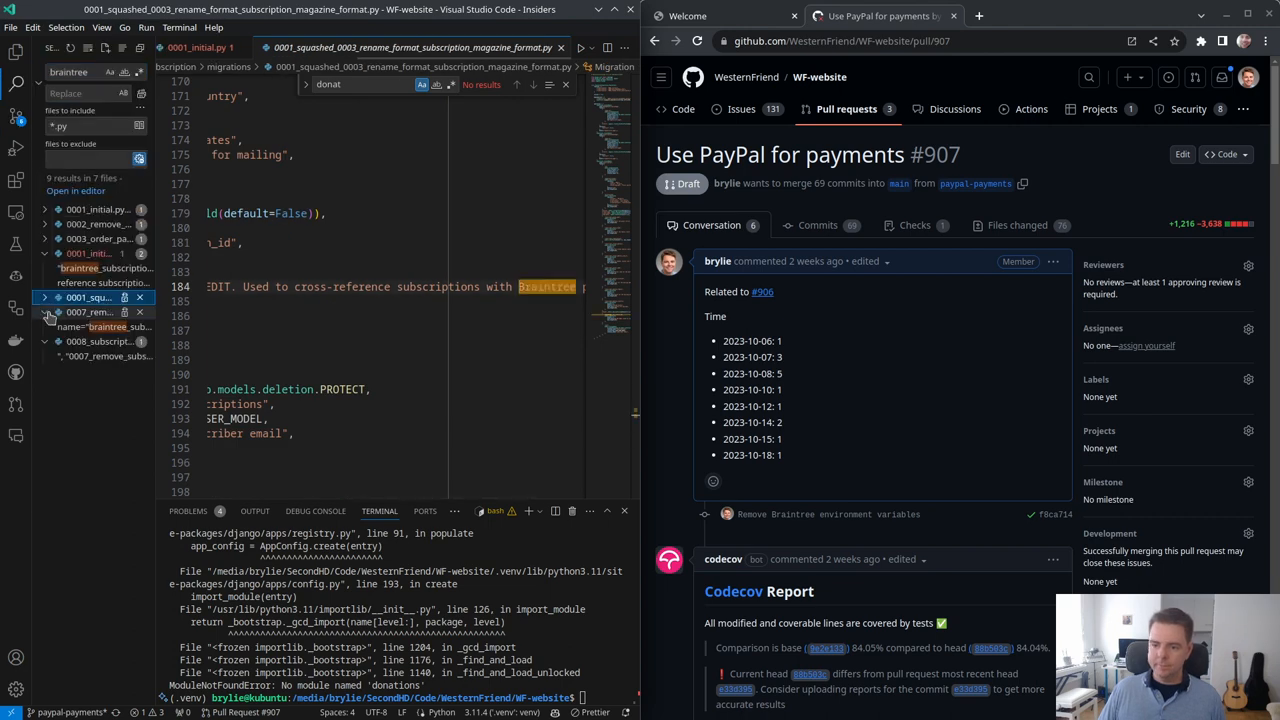
{"action": "left_click", "coordinate": [88, 253]}
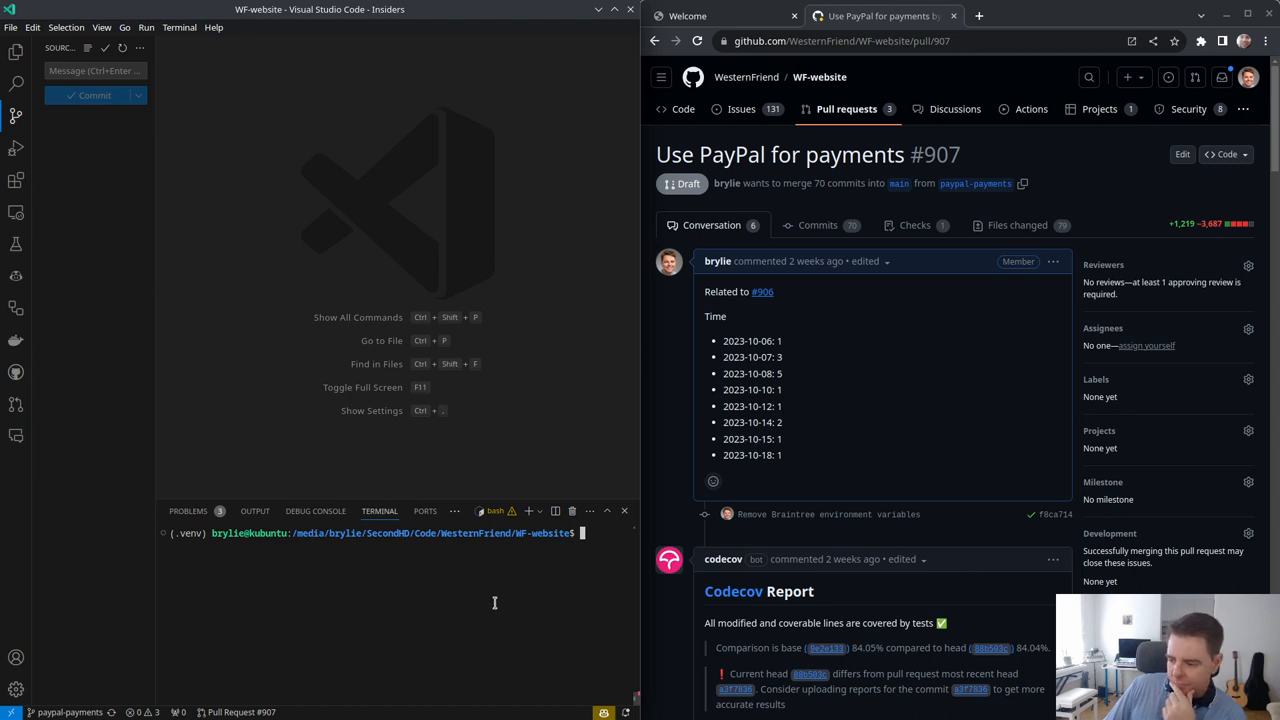
Step: Run 'python manage.py test paypal' in the terminal, which reports 0 tests found
{"action": "key", "text": "Return"}
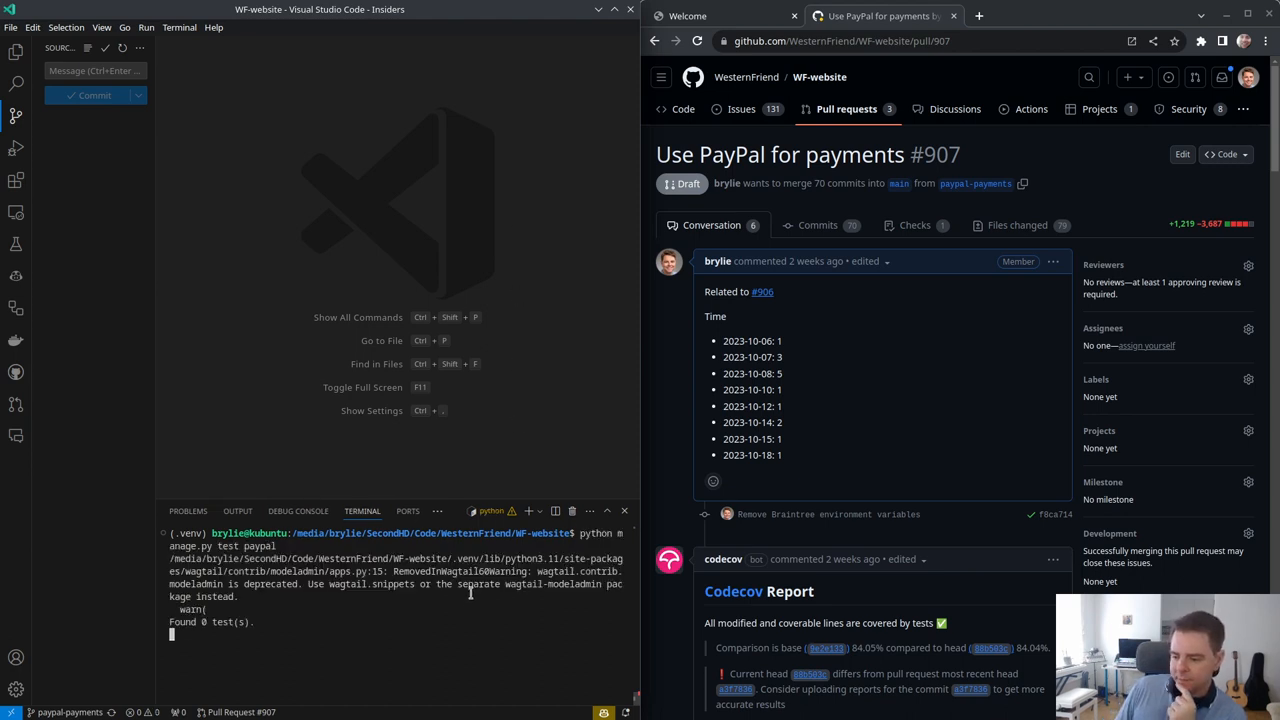
{"action": "key", "text": "Return"}
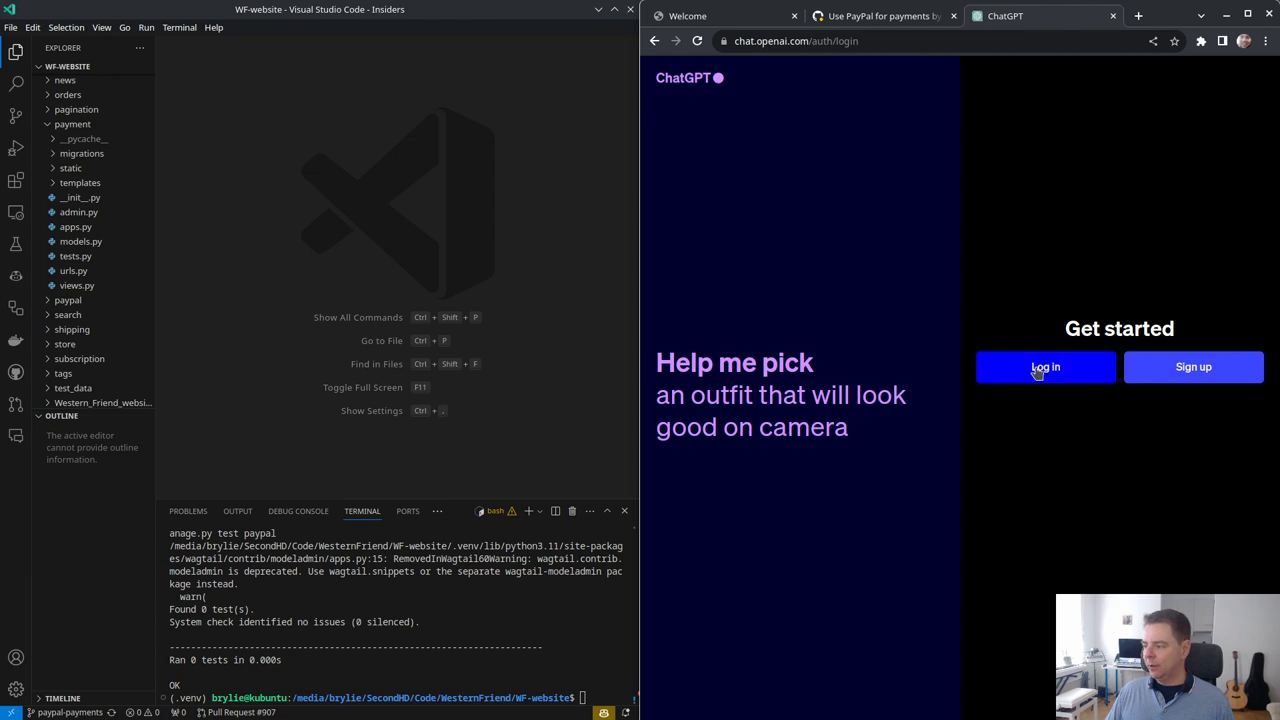
Step: Log in to ChatGPT and reach an empty GPT-4 conversation
{"action": "left_click", "coordinate": [1044, 367]}
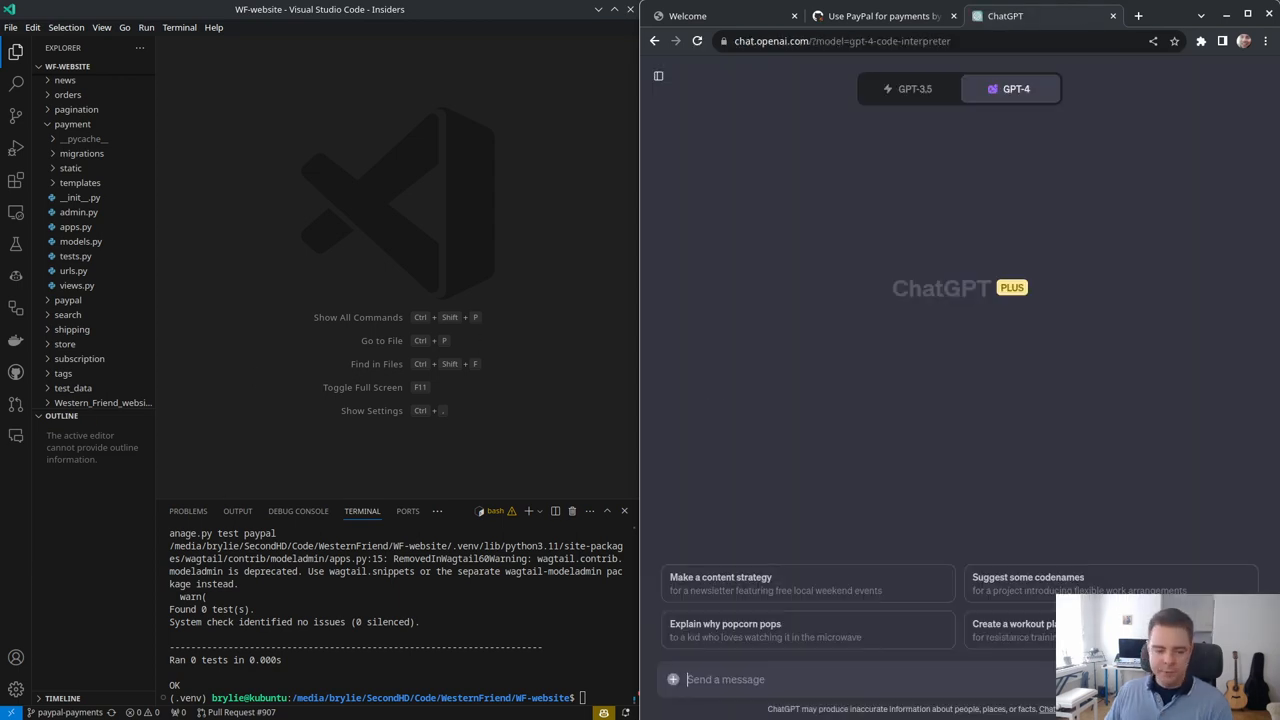
{"action": "left_click", "coordinate": [1010, 88]}
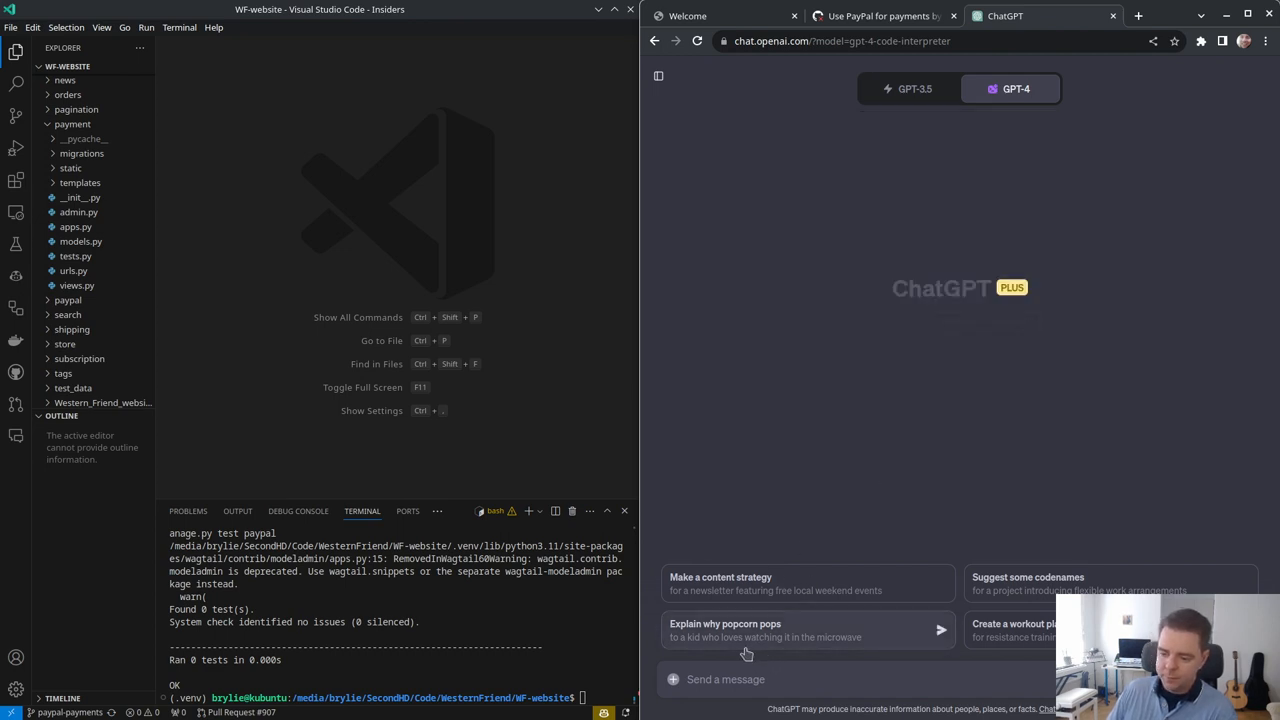
{"action": "mouse_move", "coordinate": [630, 334]}
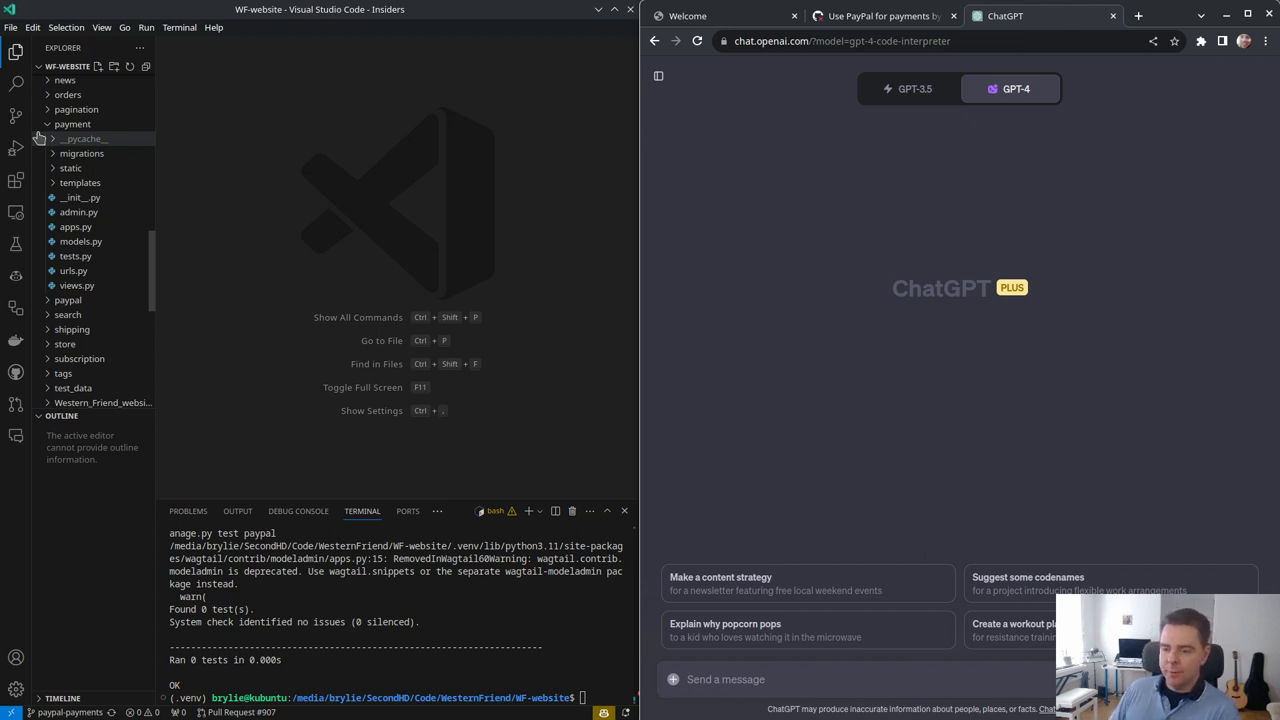
Step: Collapse the payment folder and read through the paypal module source around get_auth_token
{"action": "left_click", "coordinate": [72, 123]}
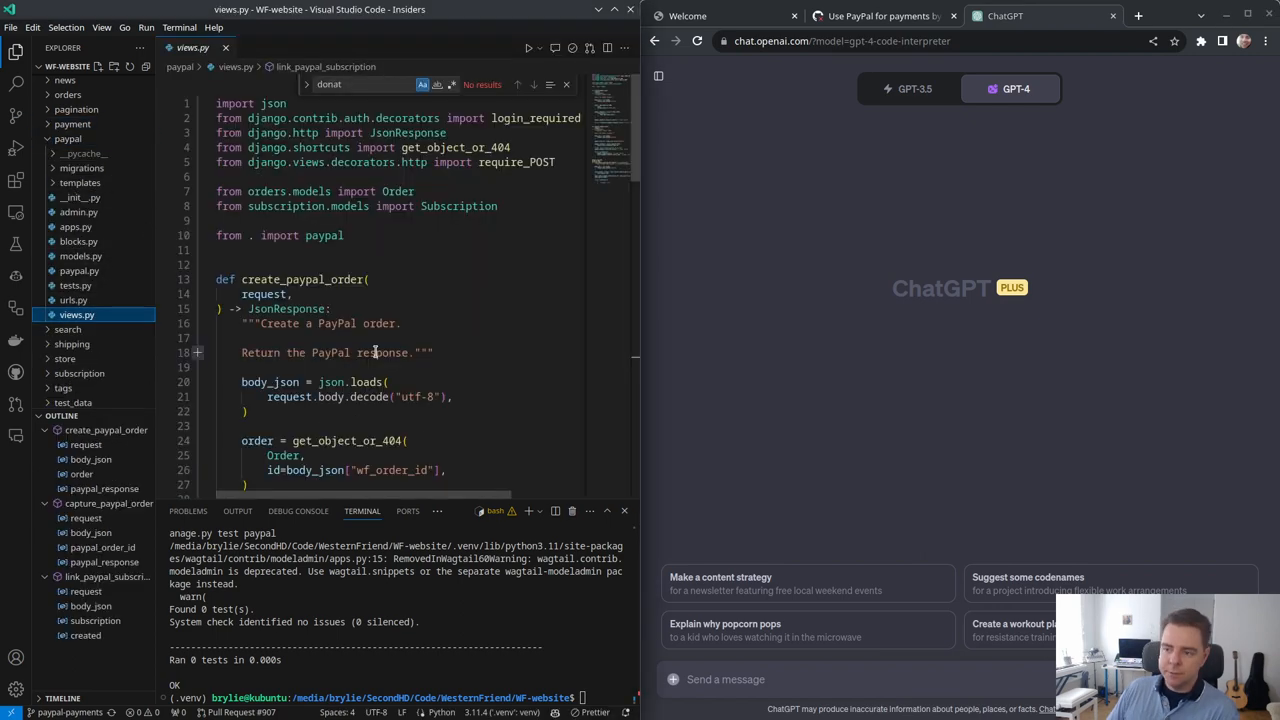
{"action": "scroll", "scroll_direction": "down", "scroll_amount": 3}
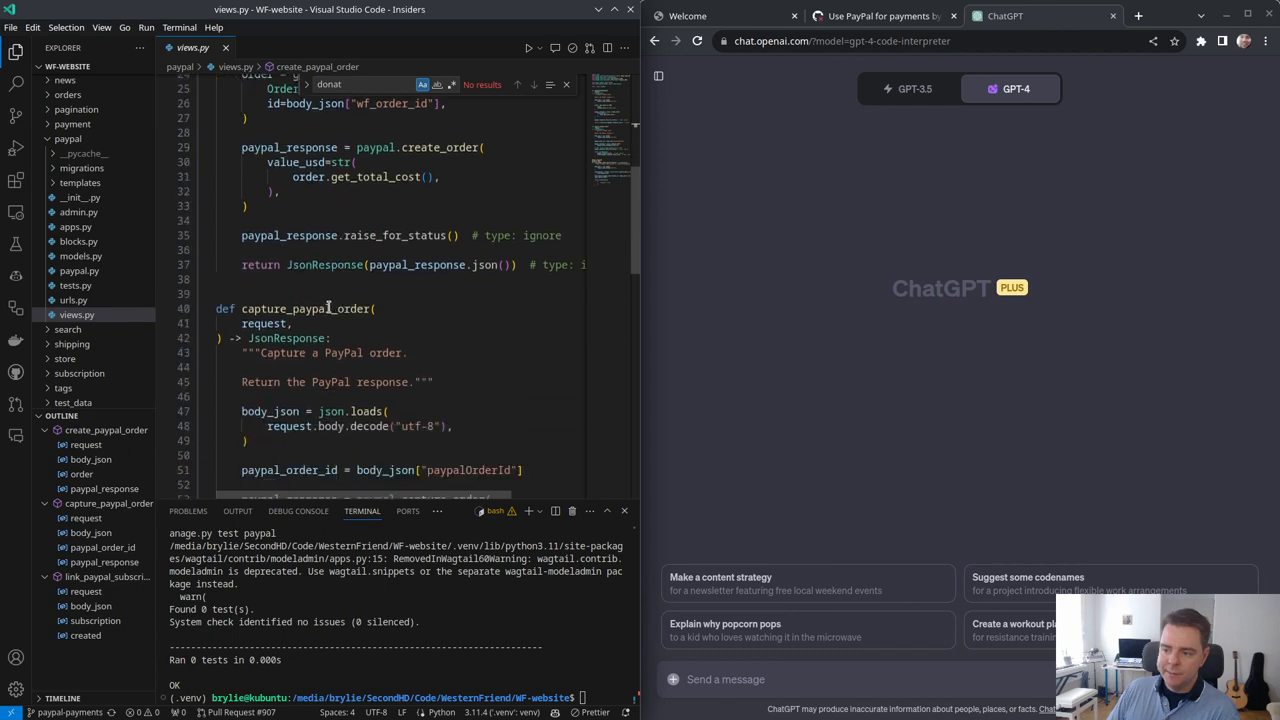
{"action": "scroll", "scroll_direction": "down", "scroll_amount": 3}
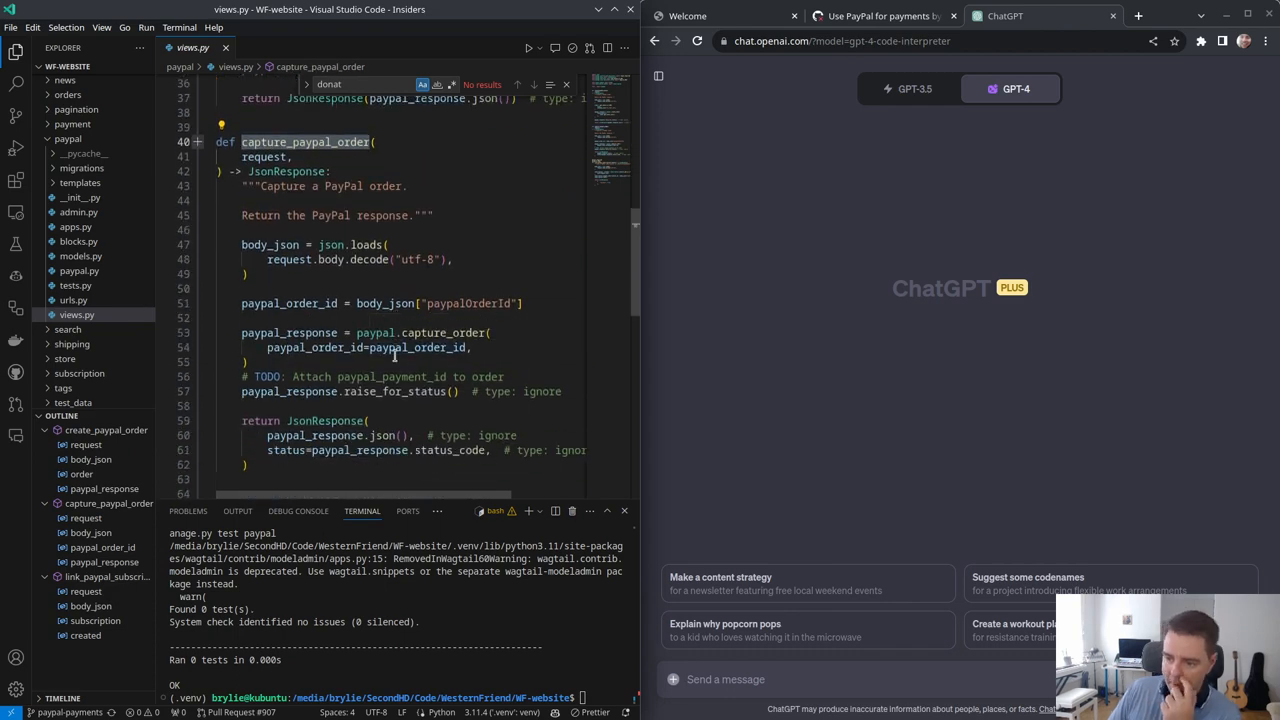
{"action": "scroll", "scroll_direction": "up", "scroll_amount": 3}
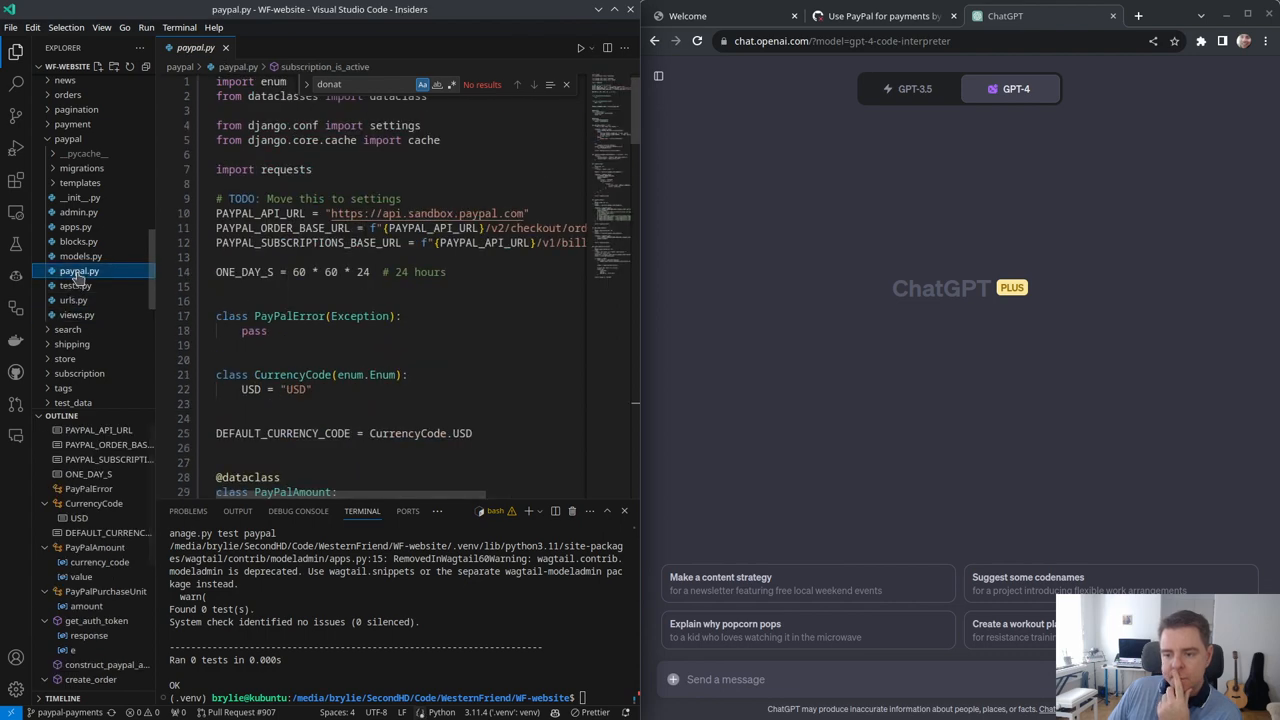
{"action": "scroll", "scroll_direction": "down", "scroll_amount": 3}
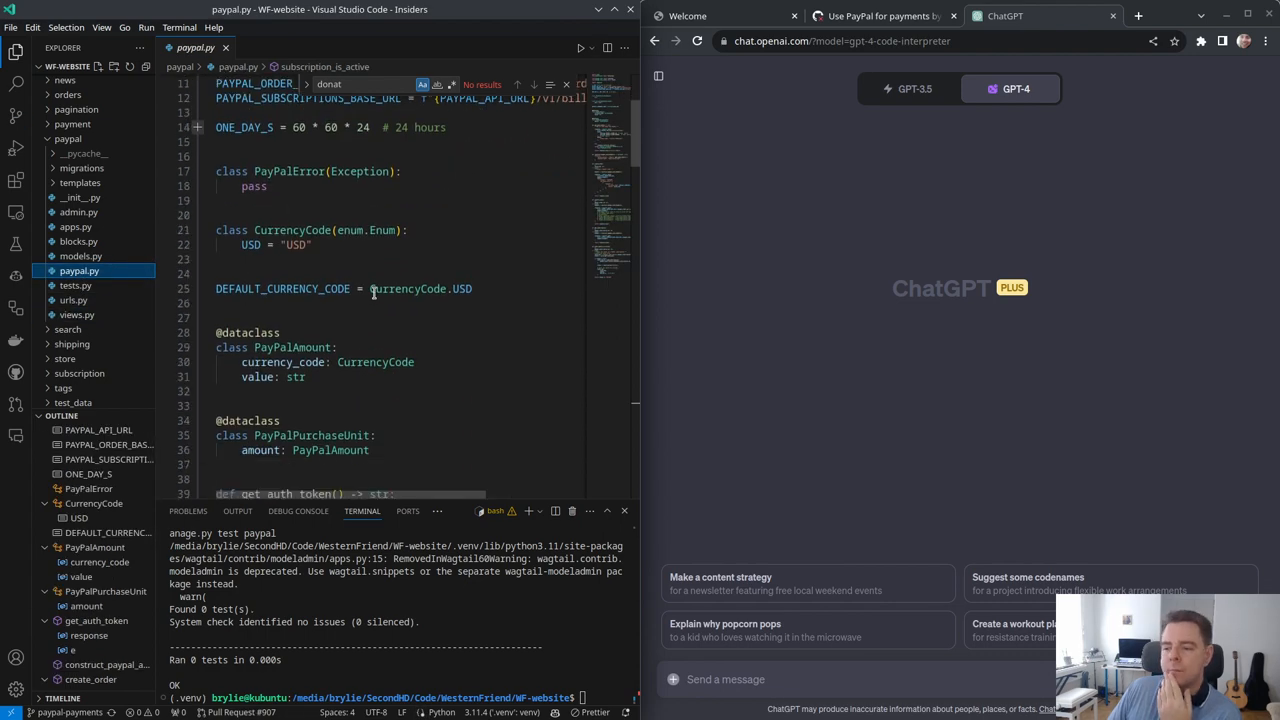
{"action": "scroll", "scroll_direction": "up", "scroll_amount": 3}
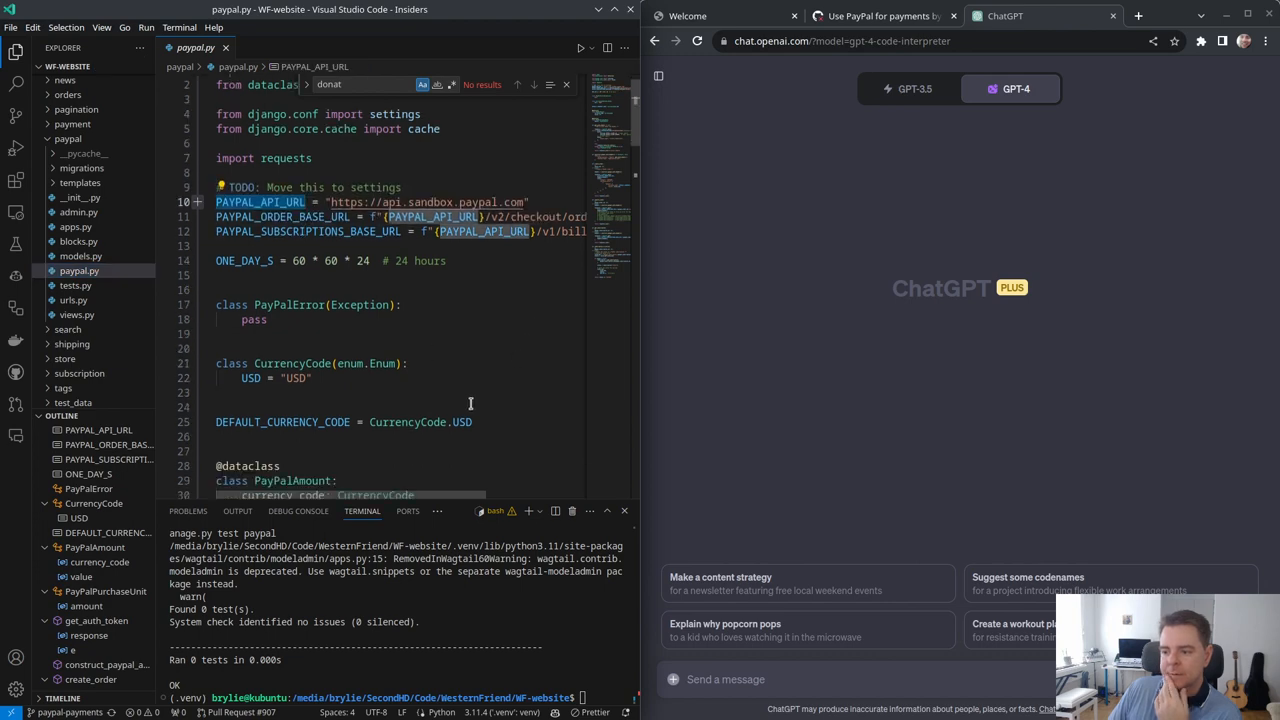
{"action": "scroll", "scroll_direction": "down", "scroll_amount": 3}
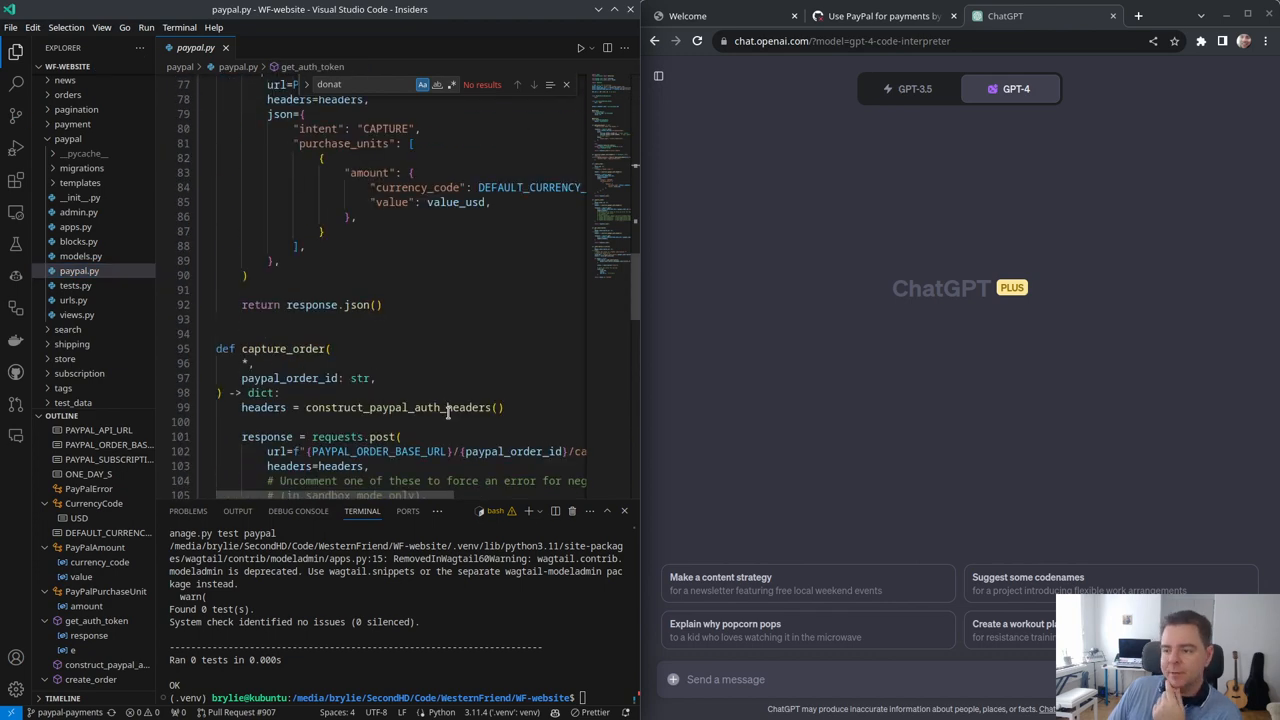
{"action": "scroll", "scroll_direction": "up", "scroll_amount": 3}
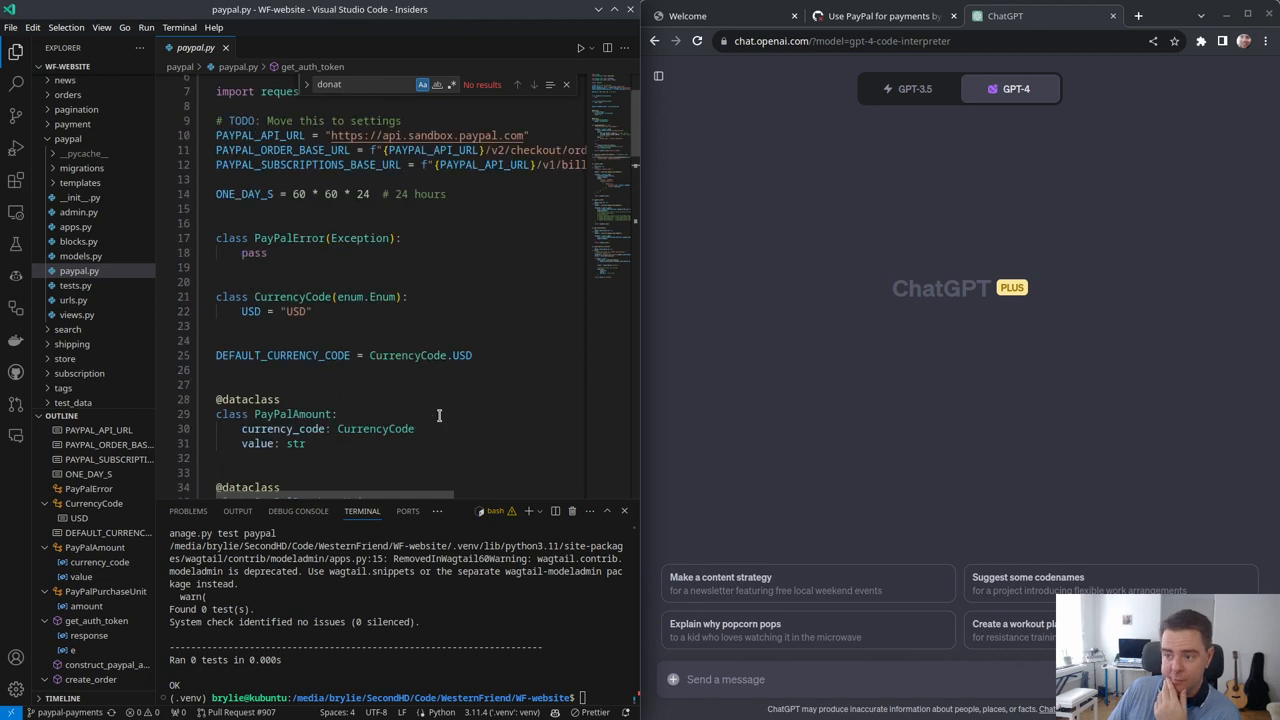
{"action": "scroll", "scroll_direction": "down", "scroll_amount": 3}
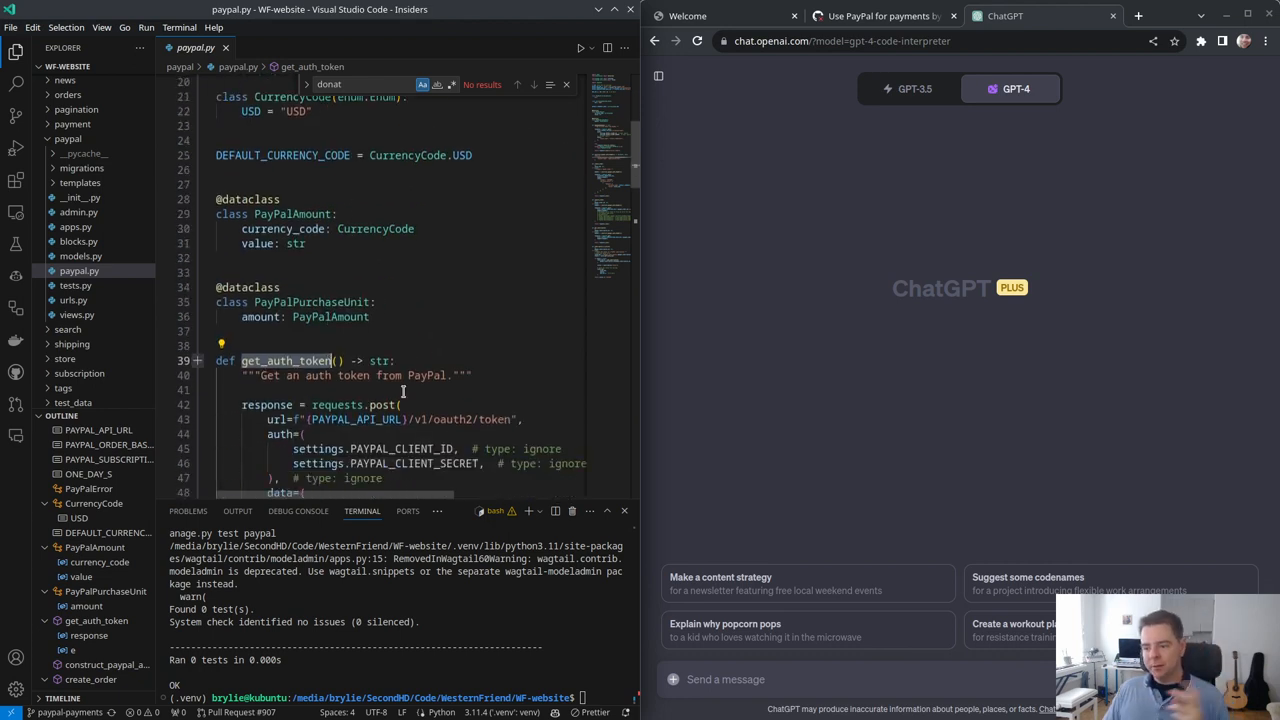
{"action": "scroll", "scroll_direction": "down", "scroll_amount": 3}
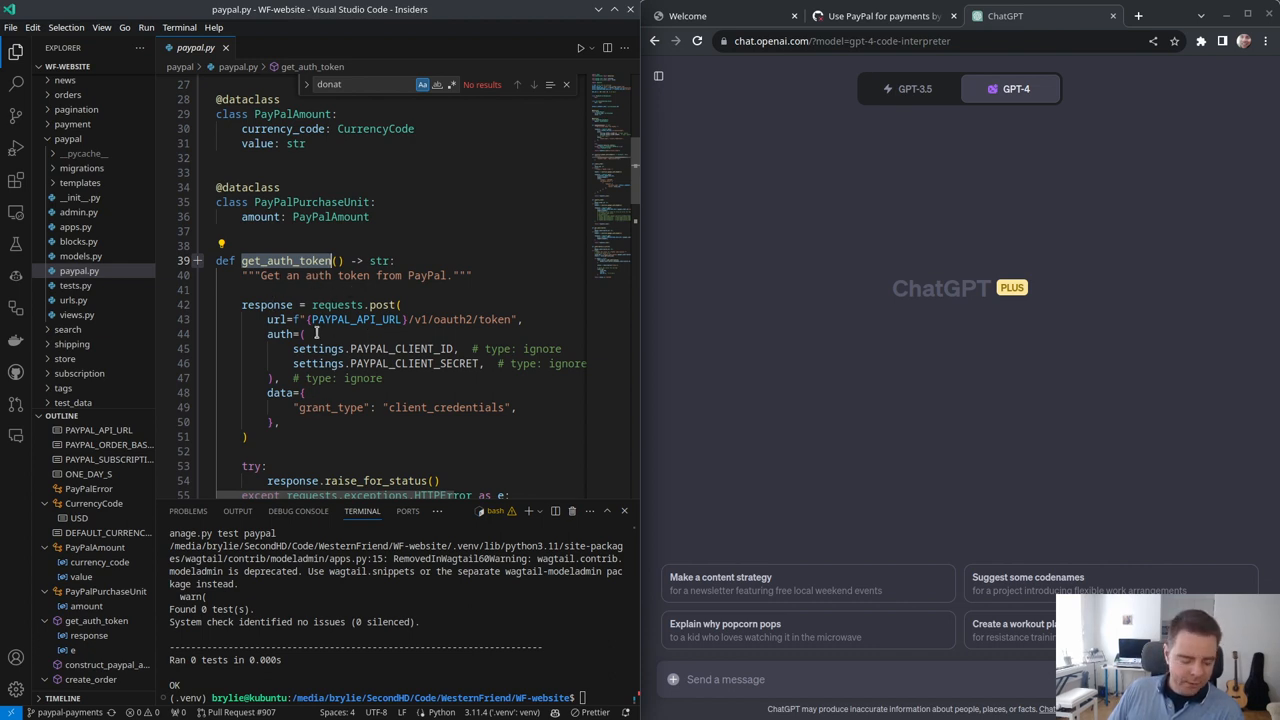
{"action": "mouse_move", "coordinate": [300, 260]}
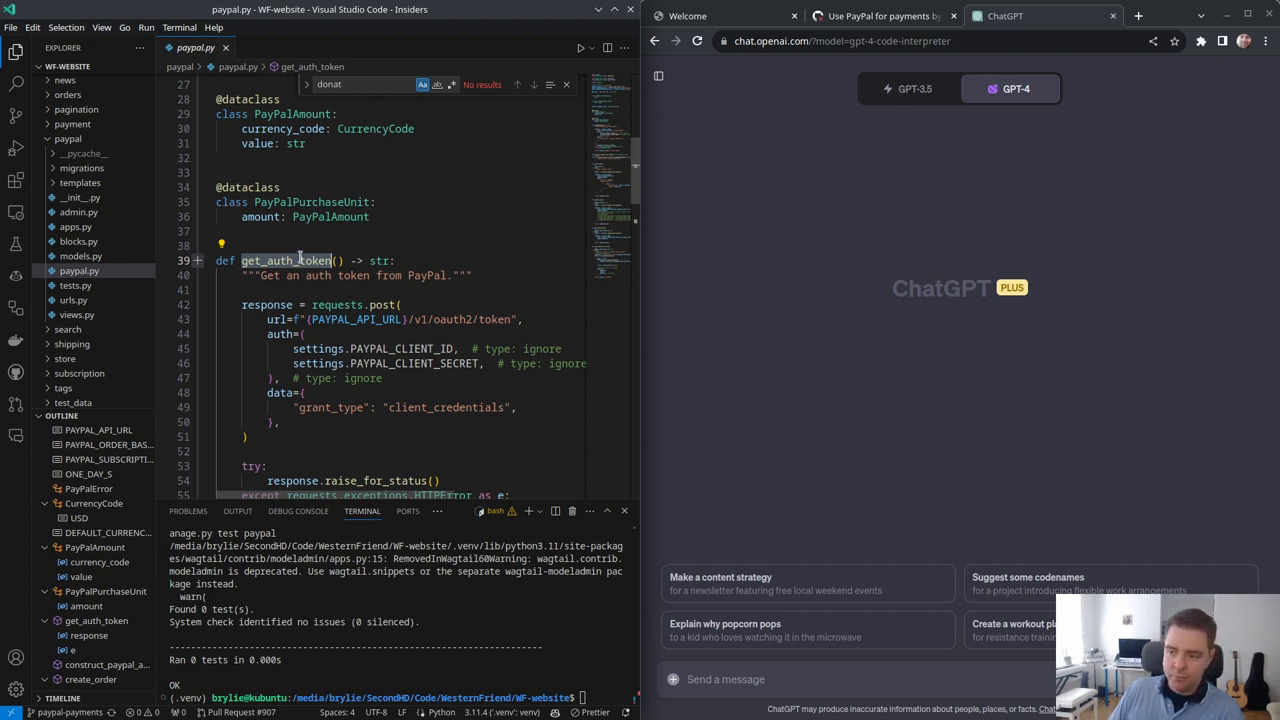
{"action": "mouse_move", "coordinate": [288, 261]}
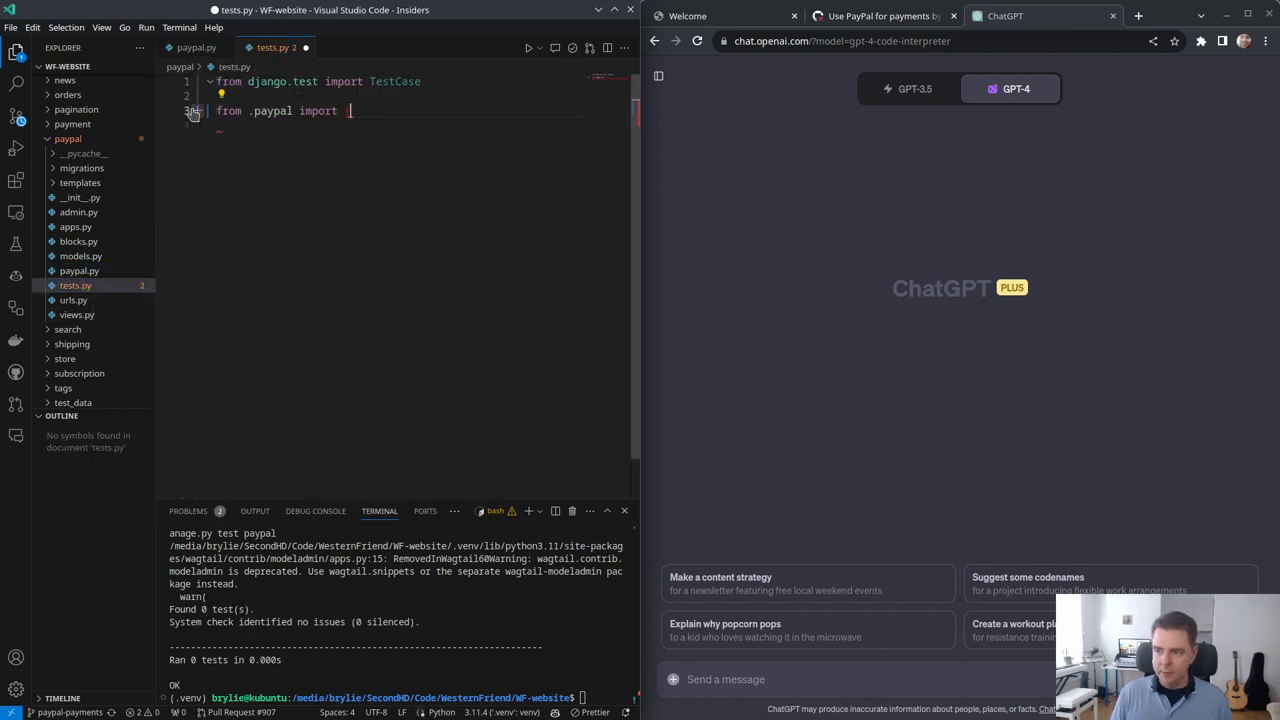
Step: Compare the paypal module's function names against the tests.py import block
{"action": "left_click", "coordinate": [196, 47]}
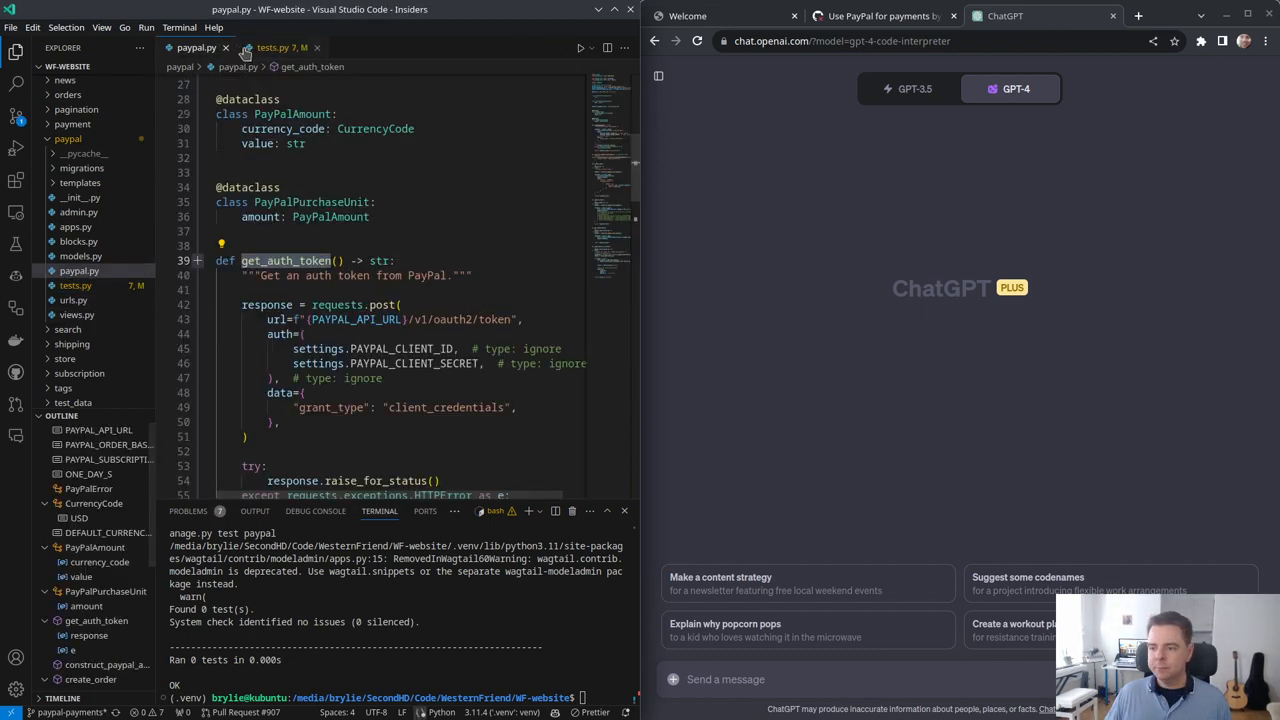
{"action": "left_click", "coordinate": [270, 47]}
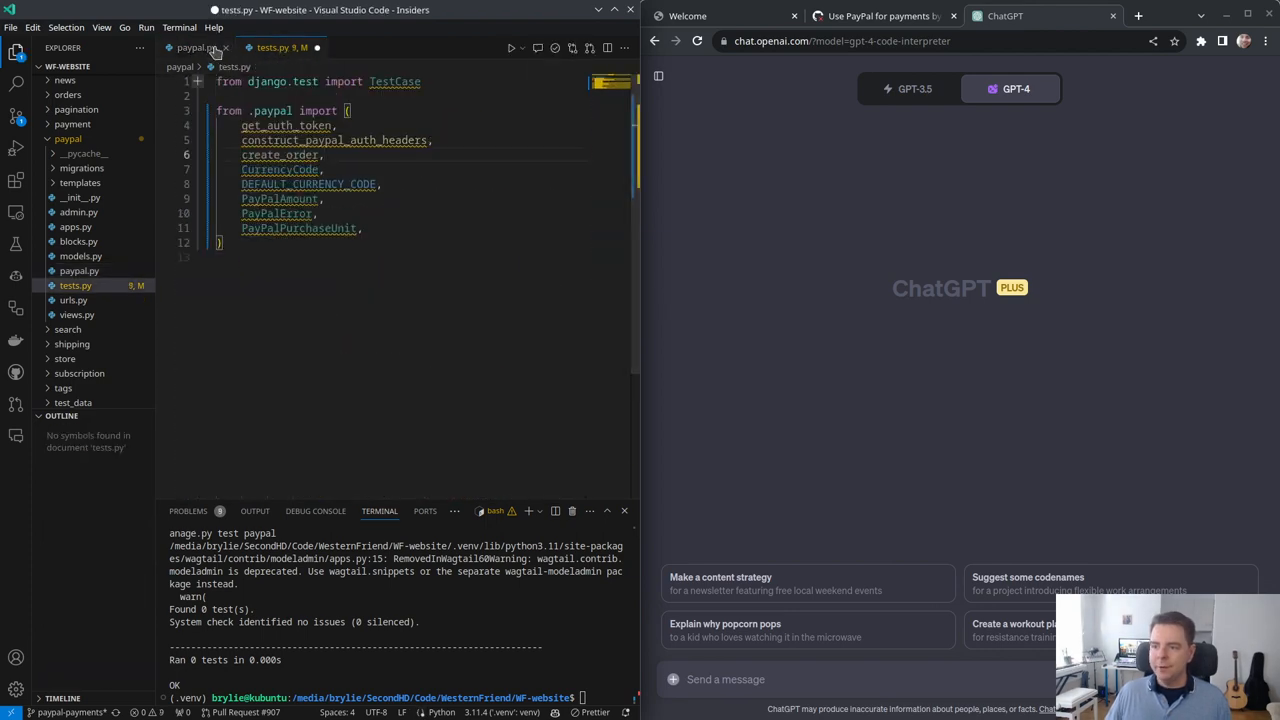
{"action": "left_click", "coordinate": [195, 47]}
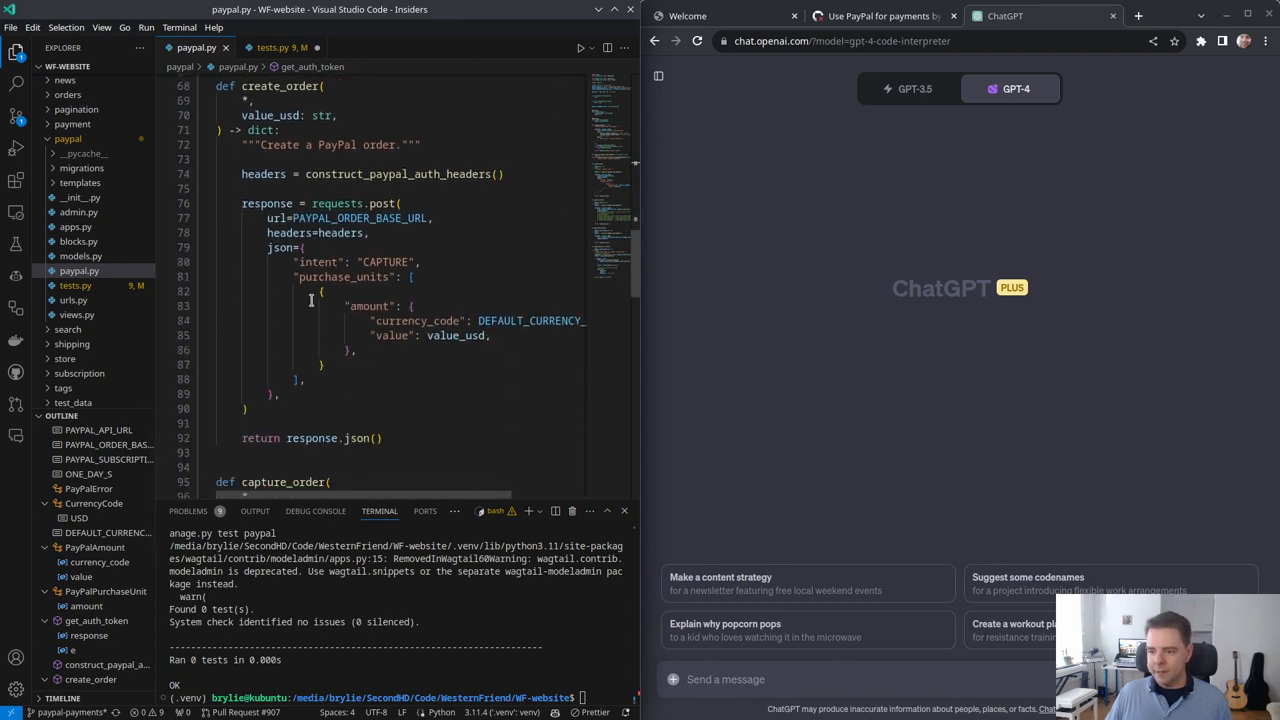
{"action": "scroll", "scroll_direction": "down", "scroll_amount": 3}
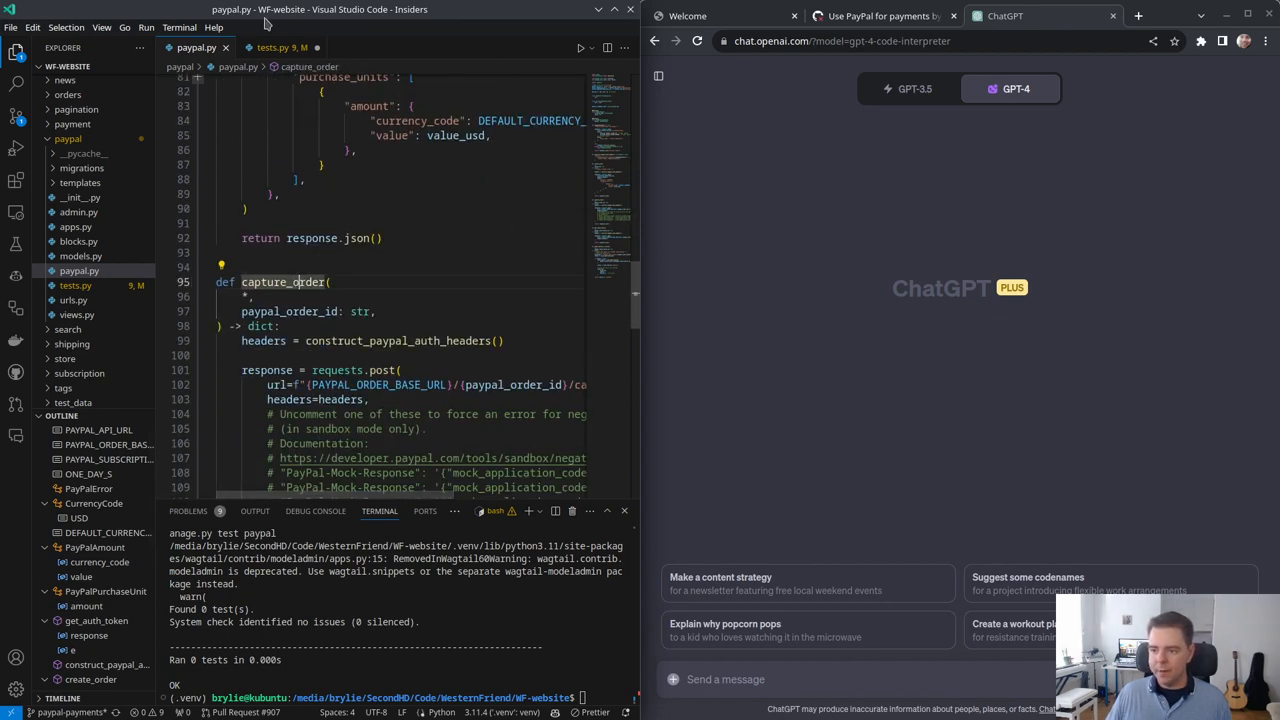
{"action": "left_click", "coordinate": [272, 47]}
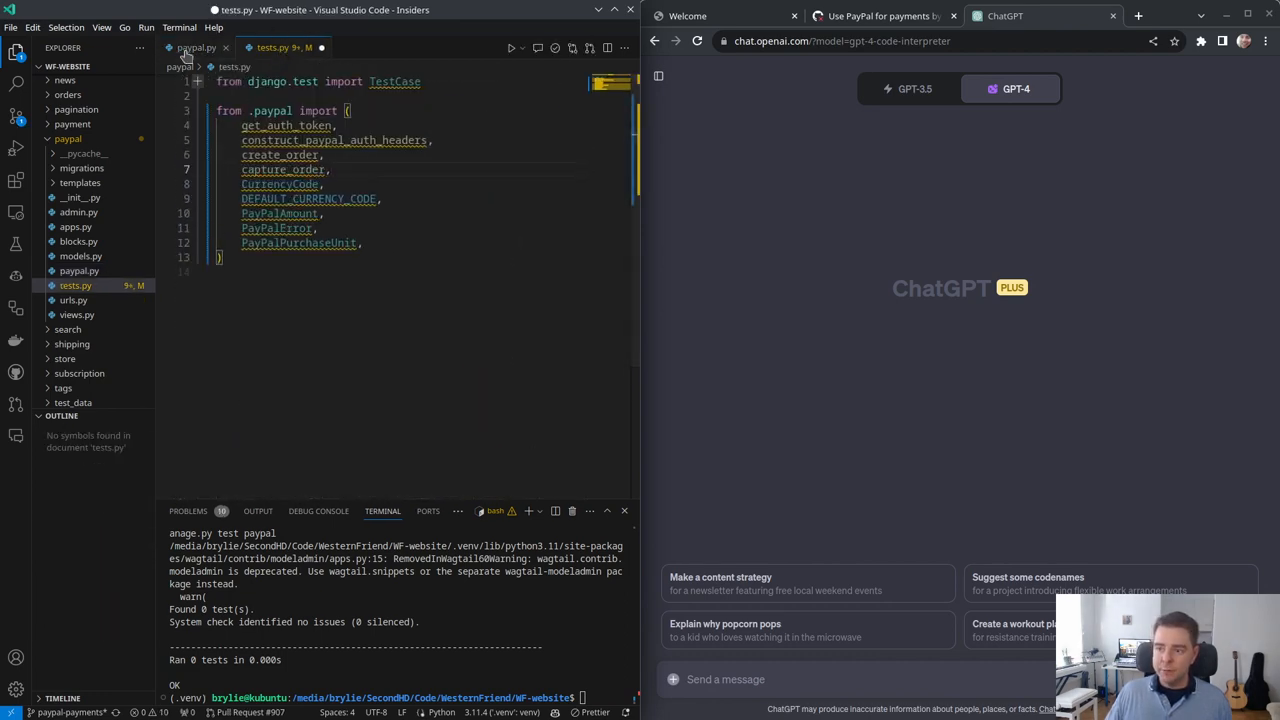
Step: Add get_subscription and the other subscription helpers to the tests.py PayPal import block
{"action": "type", "text": "get_subscription,"}
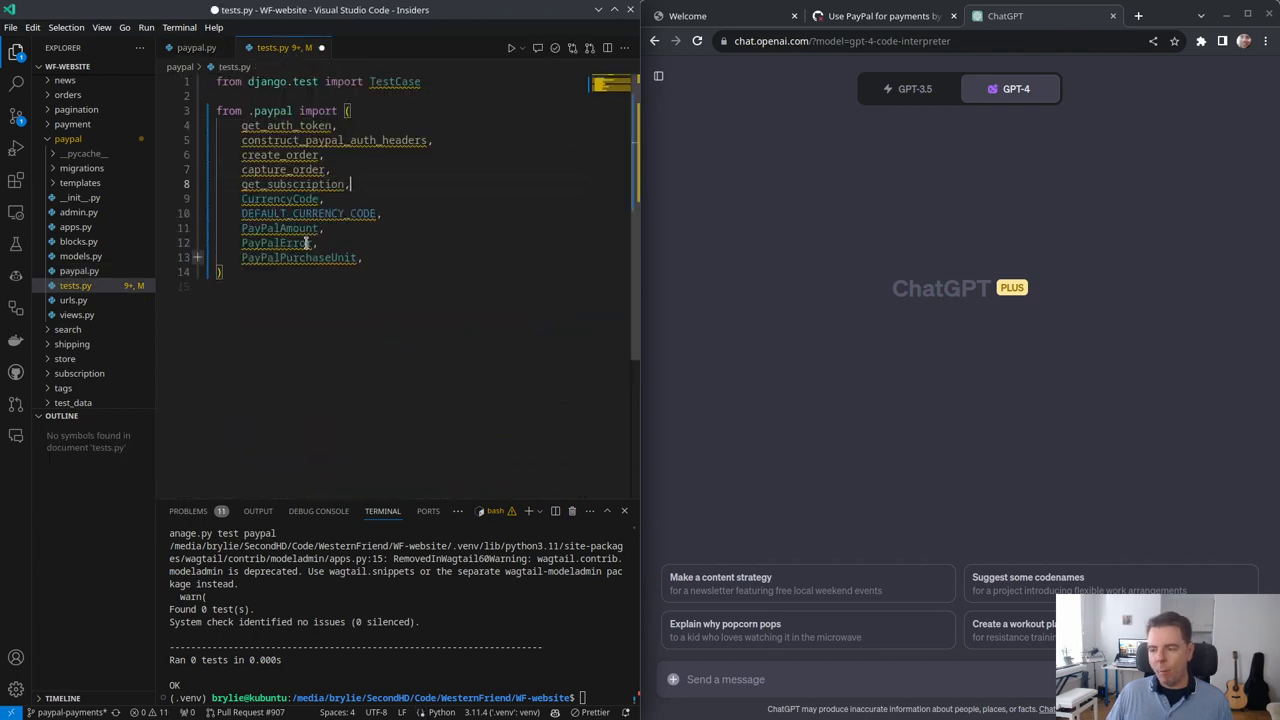
{"action": "left_click", "coordinate": [196, 47]}
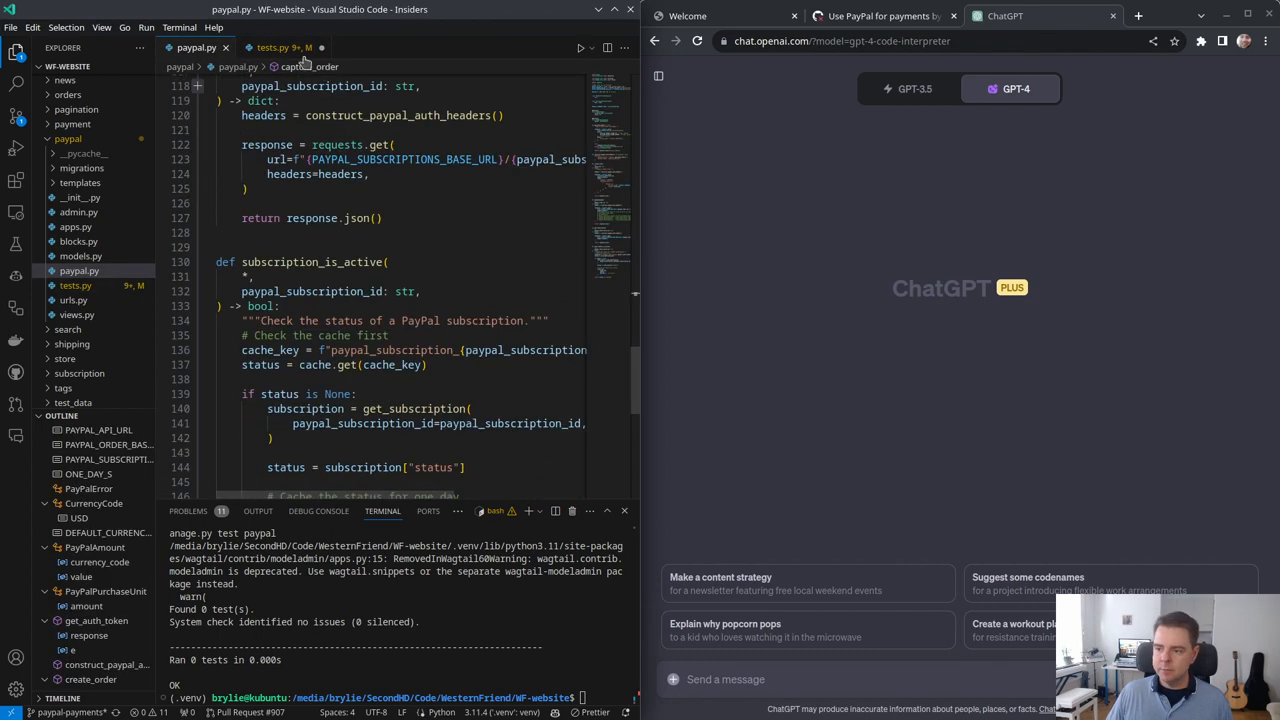
{"action": "left_click", "coordinate": [270, 47]}
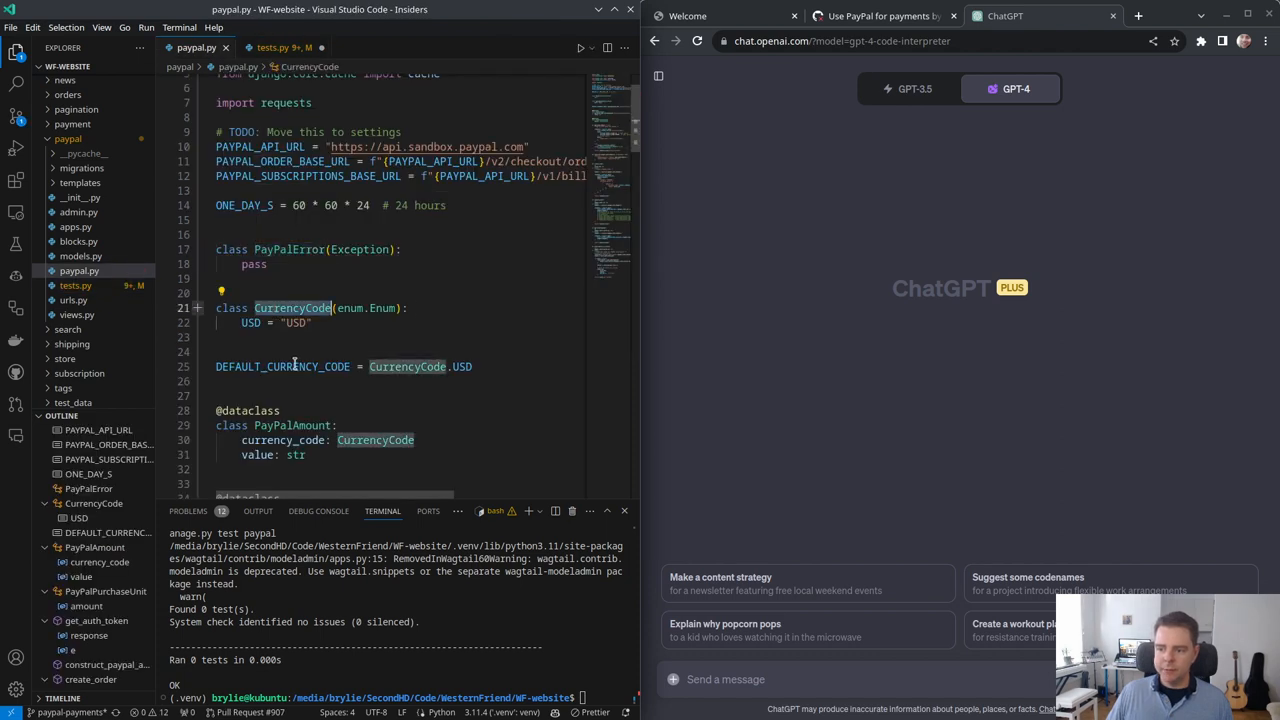
{"action": "scroll", "scroll_direction": "down", "scroll_amount": 3}
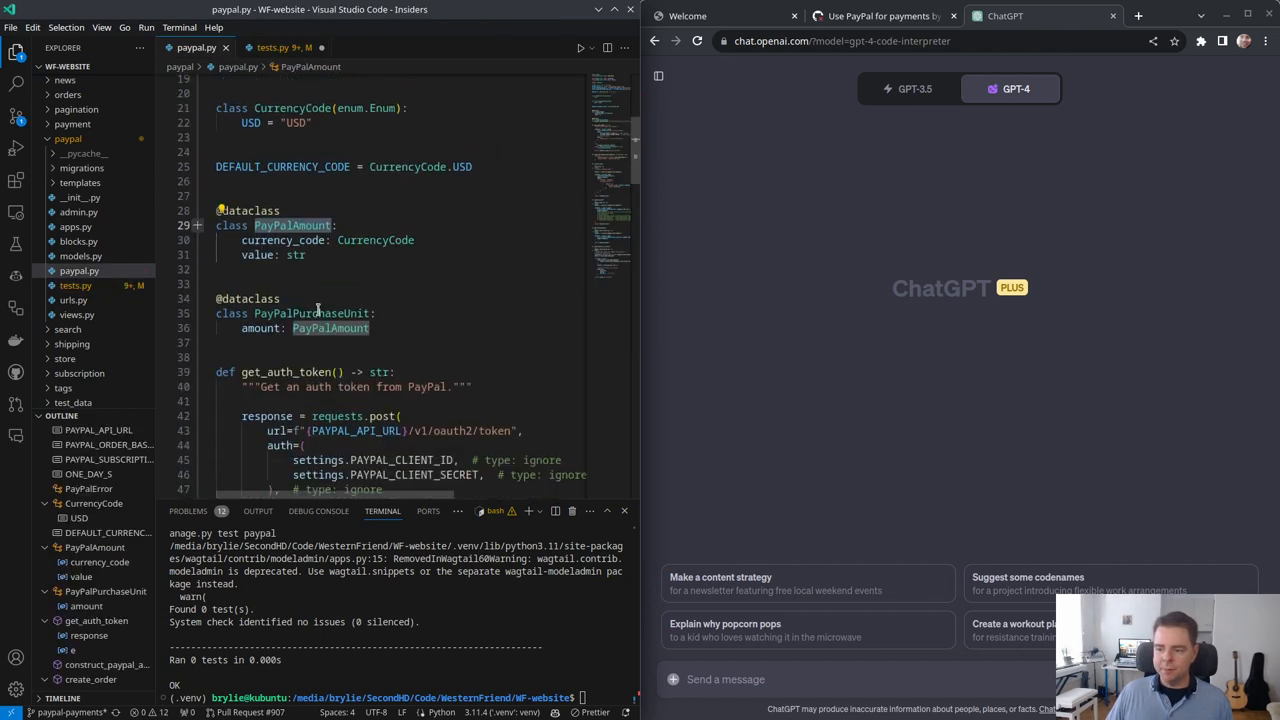
{"action": "left_click", "coordinate": [270, 47]}
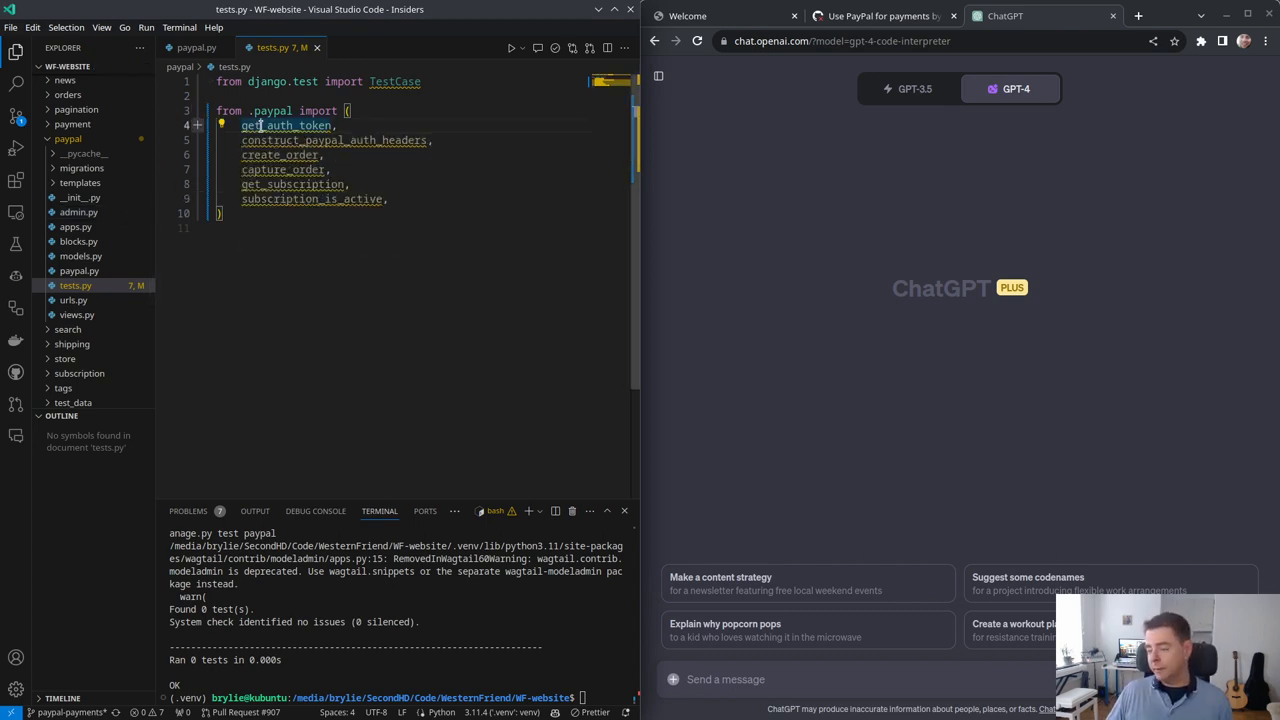
{"action": "key", "text": "ctrl+shift+p"}
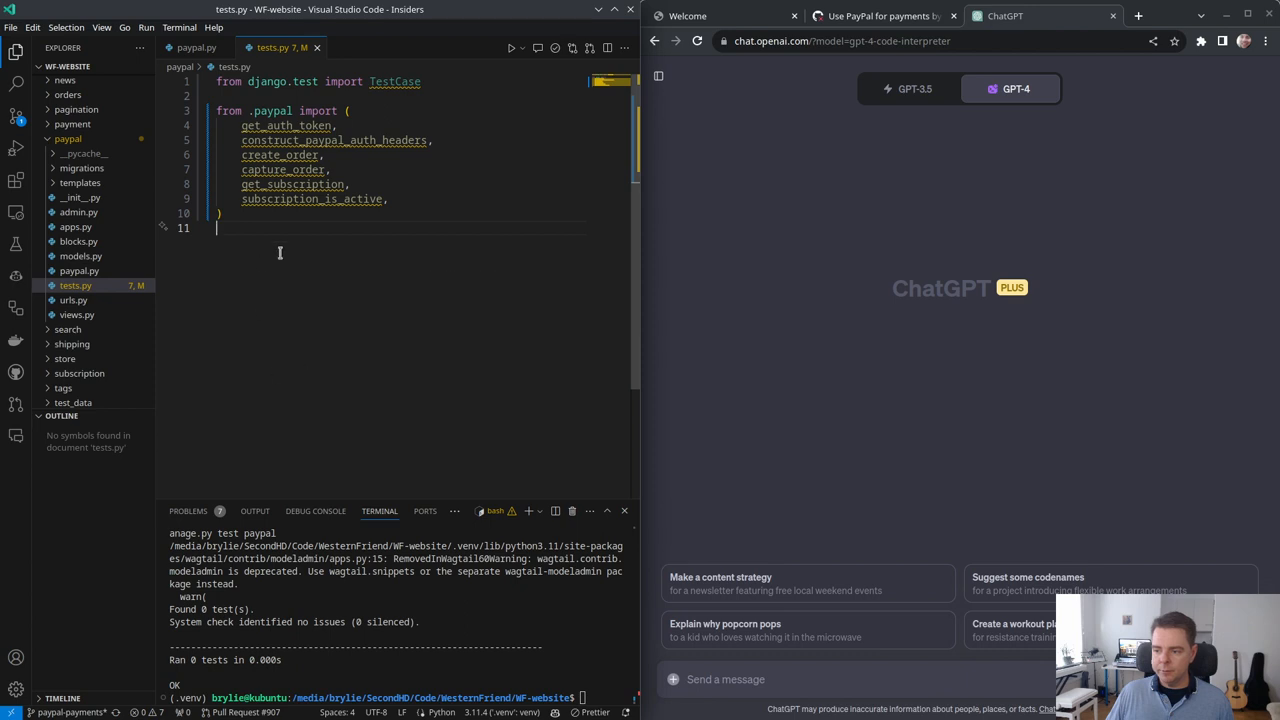
{"action": "mouse_move", "coordinate": [257, 280]}
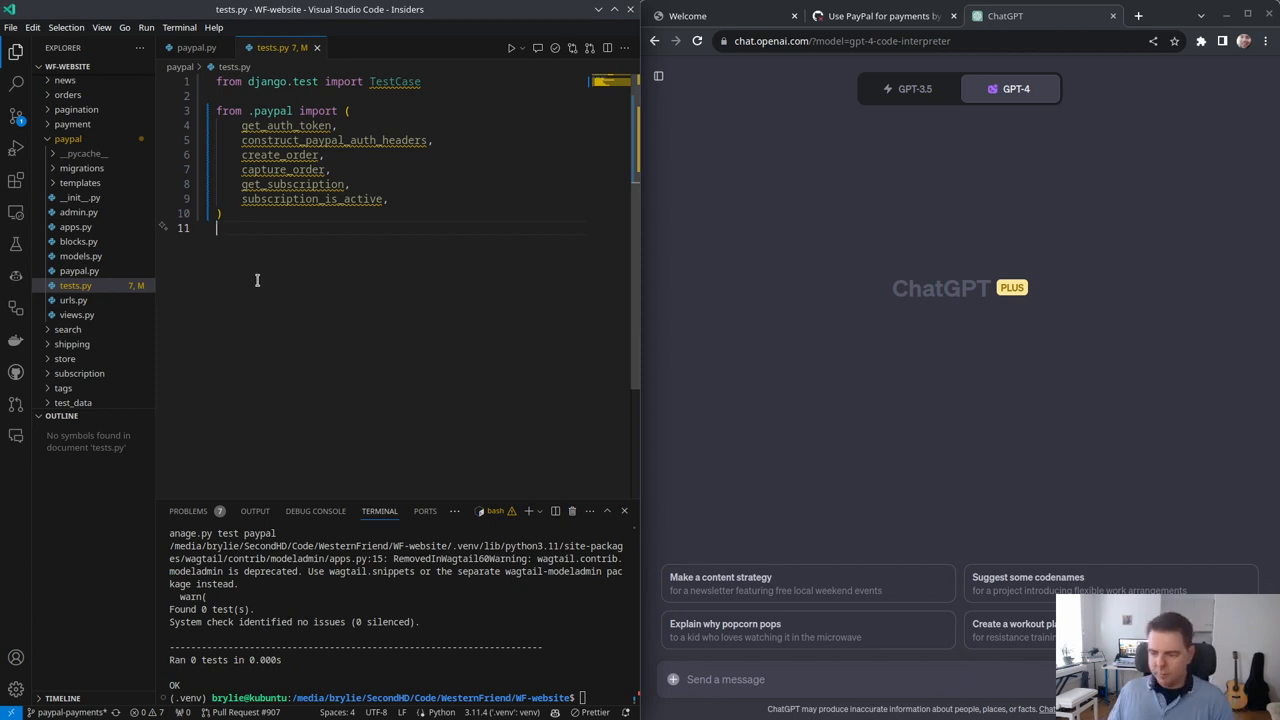
{"action": "mouse_move", "coordinate": [296, 155]}
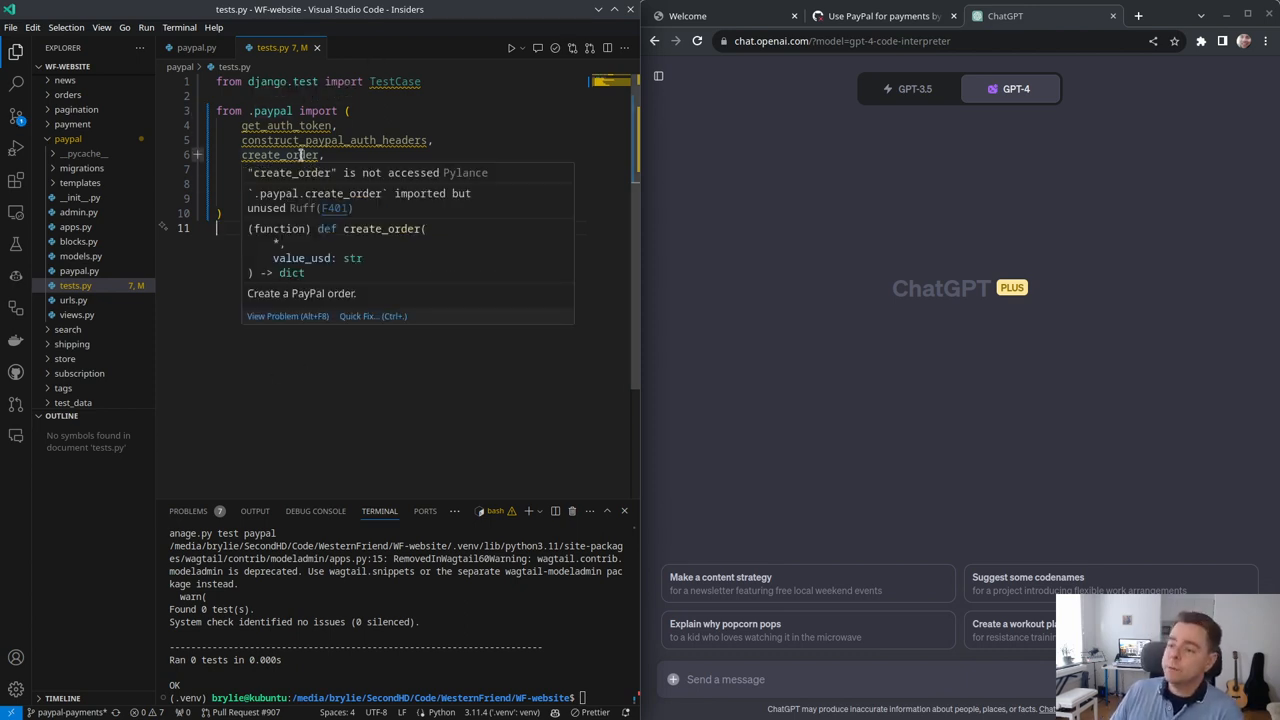
{"action": "mouse_move", "coordinate": [310, 183]}
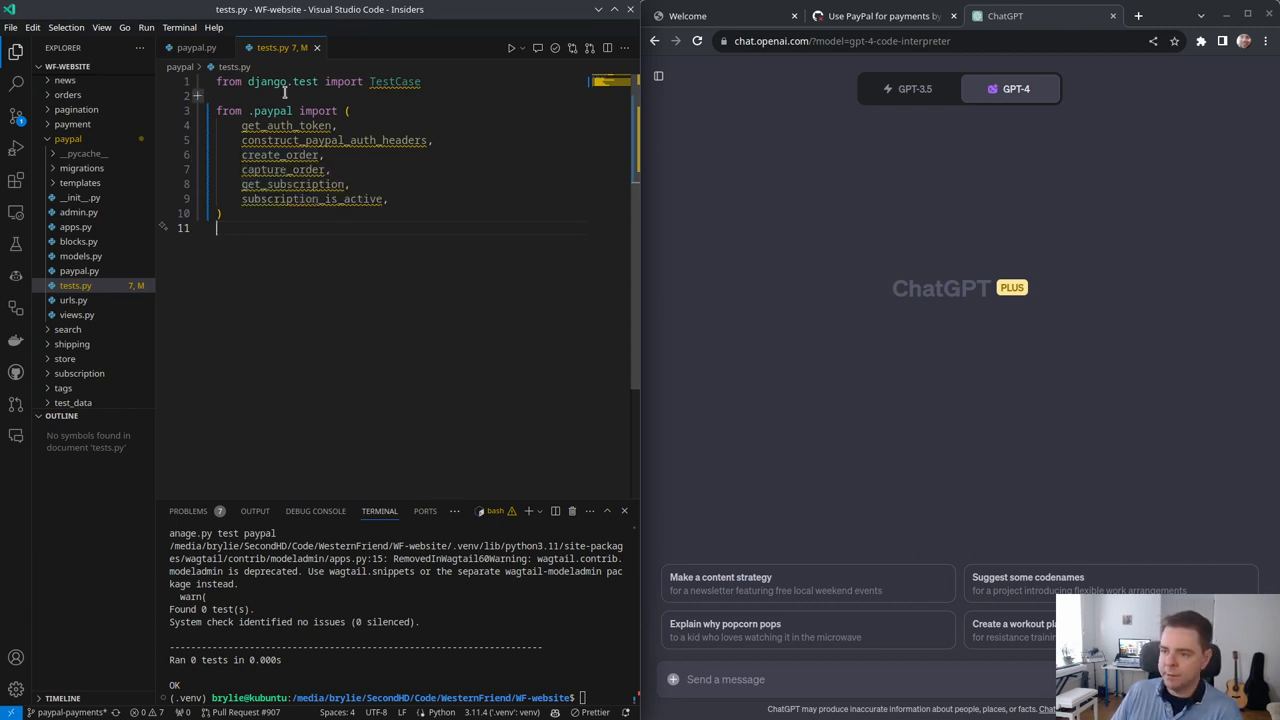
{"action": "left_click", "coordinate": [196, 47]}
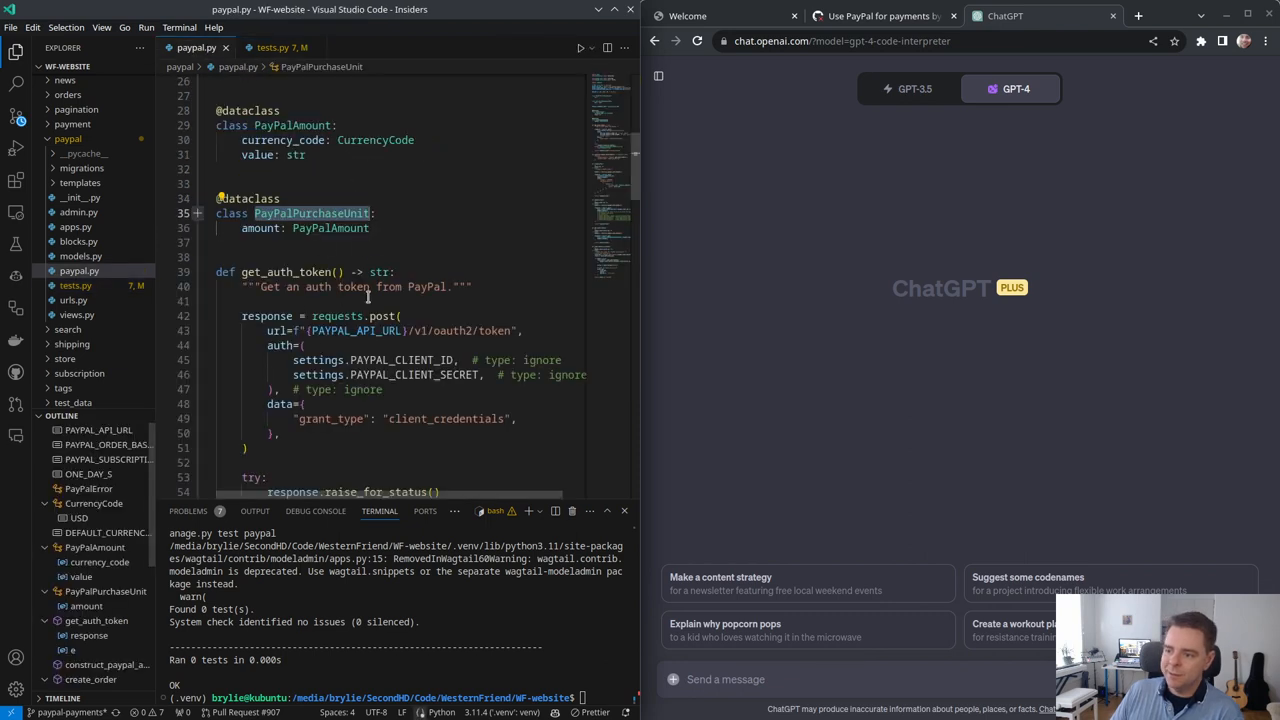
Step: Read ChatGPT's GetAuthTokenTest example and select the mock library name in it
{"action": "scroll", "scroll_direction": "down", "scroll_amount": 3}
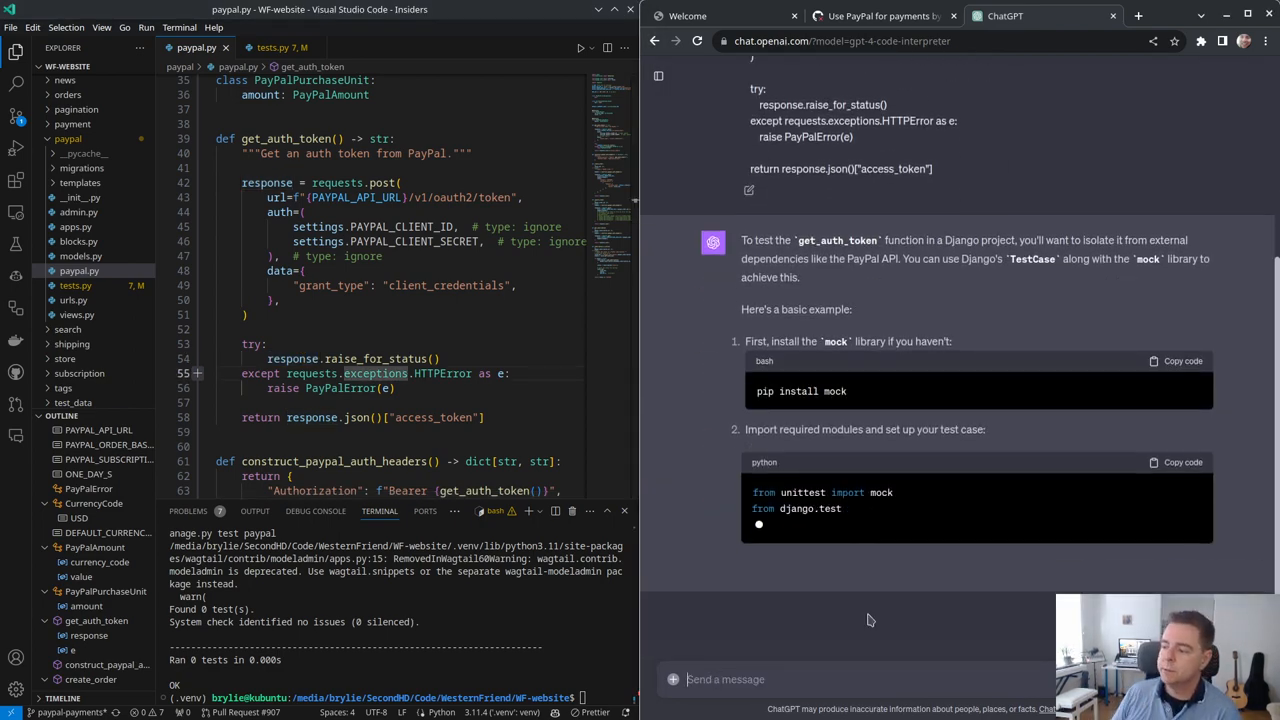
{"action": "scroll", "scroll_direction": "down", "scroll_amount": 3}
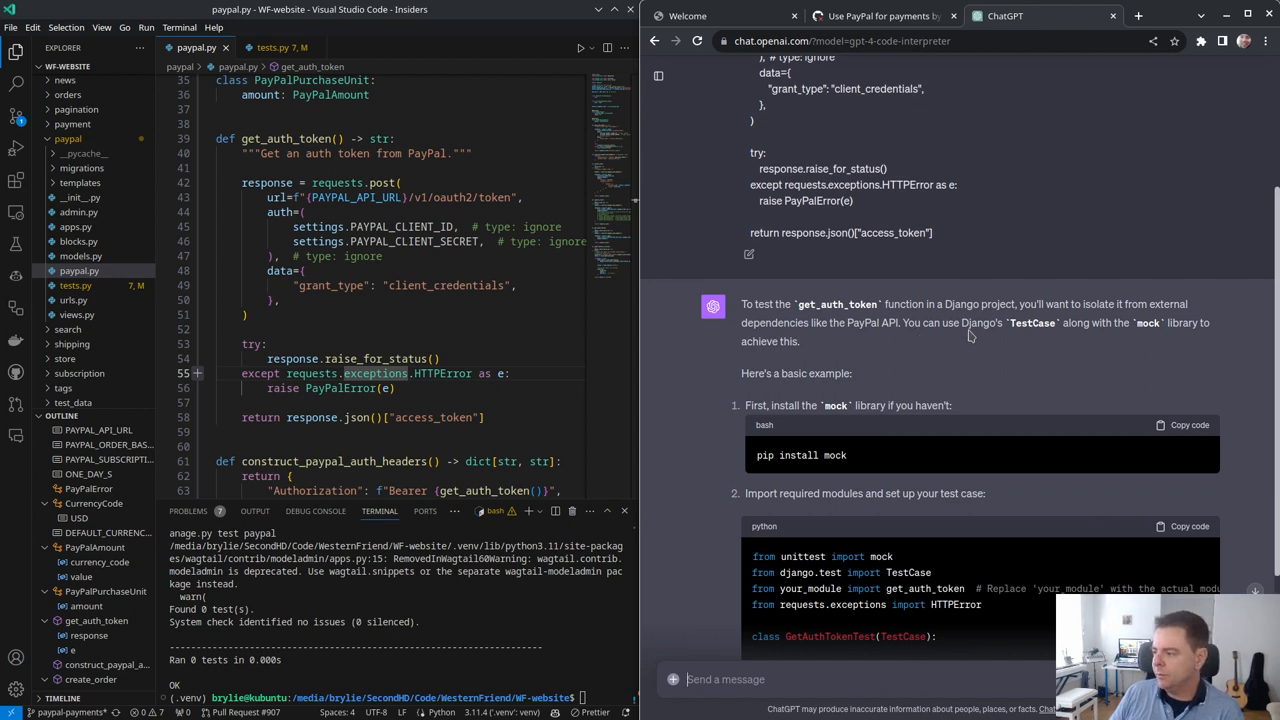
{"action": "mouse_move", "coordinate": [840, 364]}
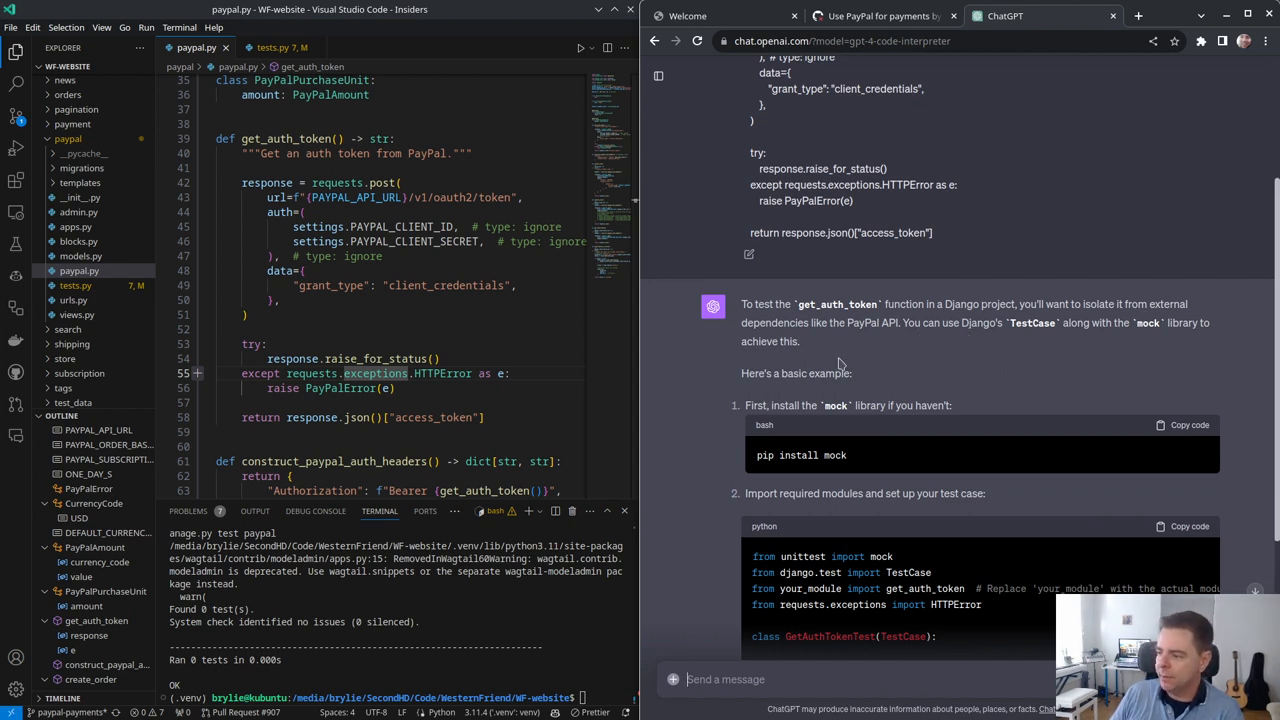
{"action": "scroll", "scroll_direction": "down", "scroll_amount": 3}
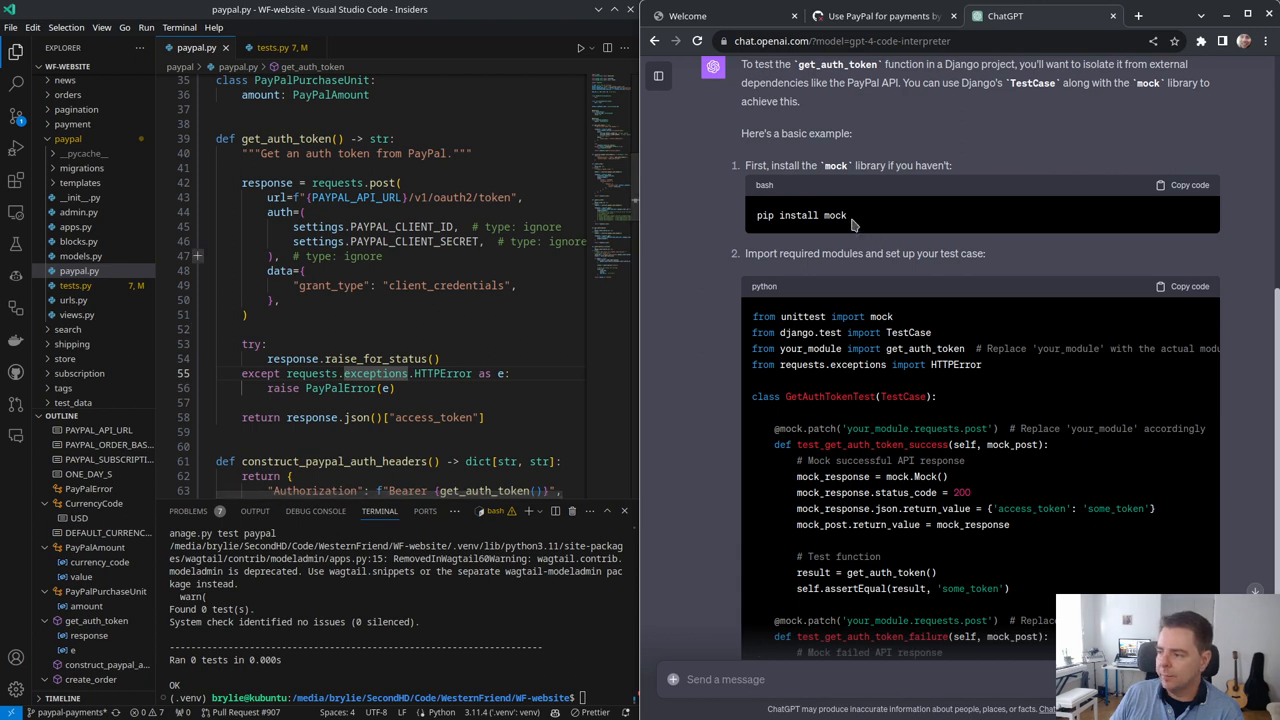
{"action": "double_click", "coordinate": [834, 215]}
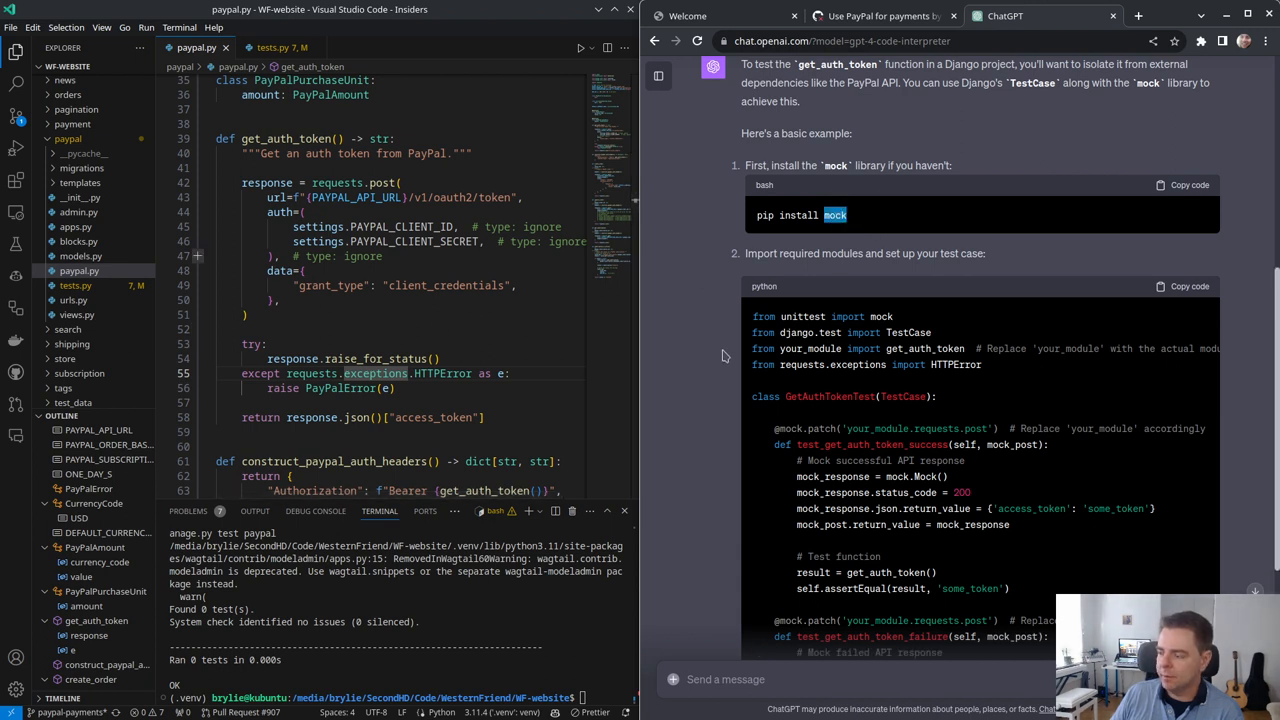
{"action": "mouse_move", "coordinate": [905, 331]}
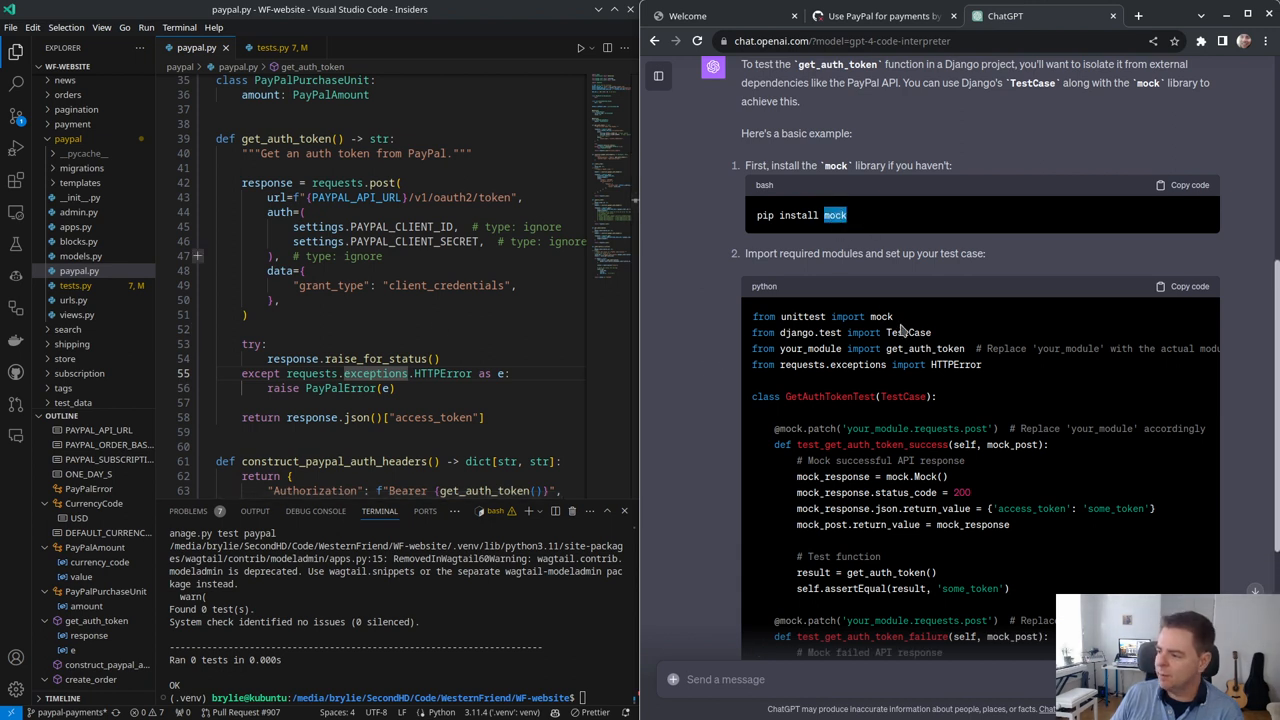
Step: Add GetAuthTokenTest patching paypal.paypal.requests.post; run 'manage.py test paypal --keepdb' until both pass
{"action": "left_click_drag", "start_coordinate": [752, 316], "coordinate": [982, 364]}
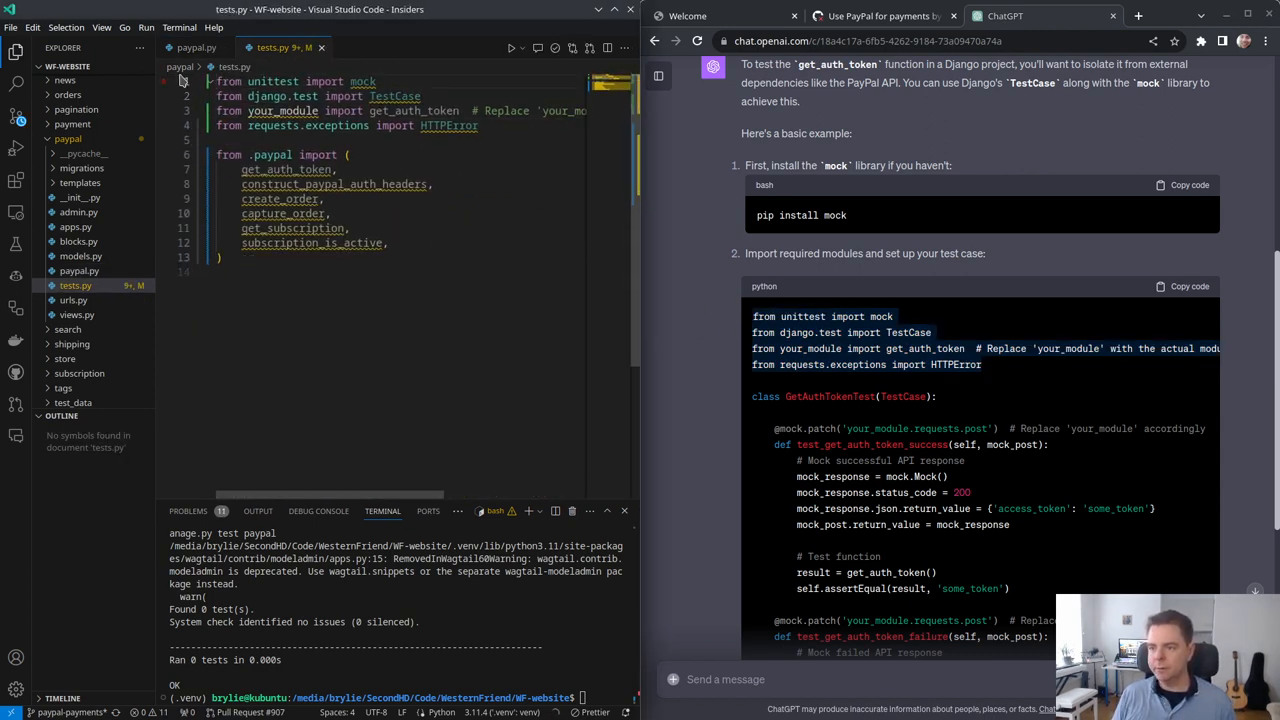
{"action": "mouse_move", "coordinate": [450, 110]}
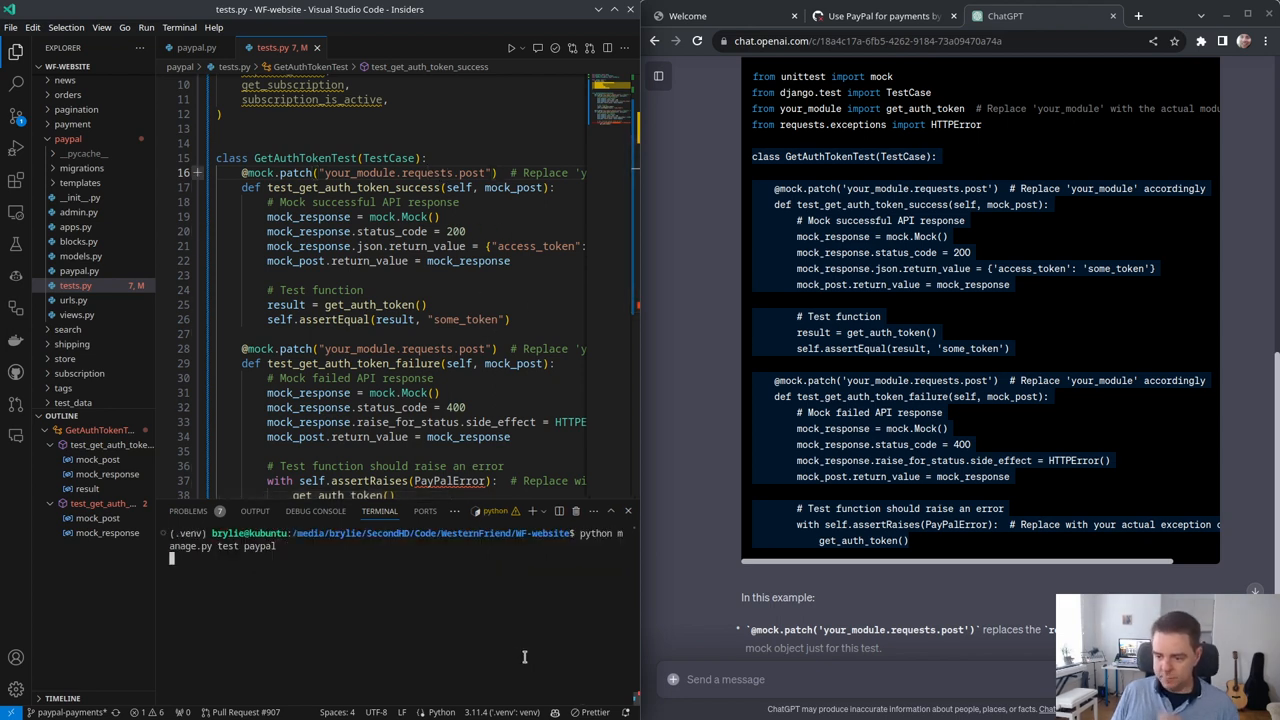
{"action": "key", "text": "Return"}
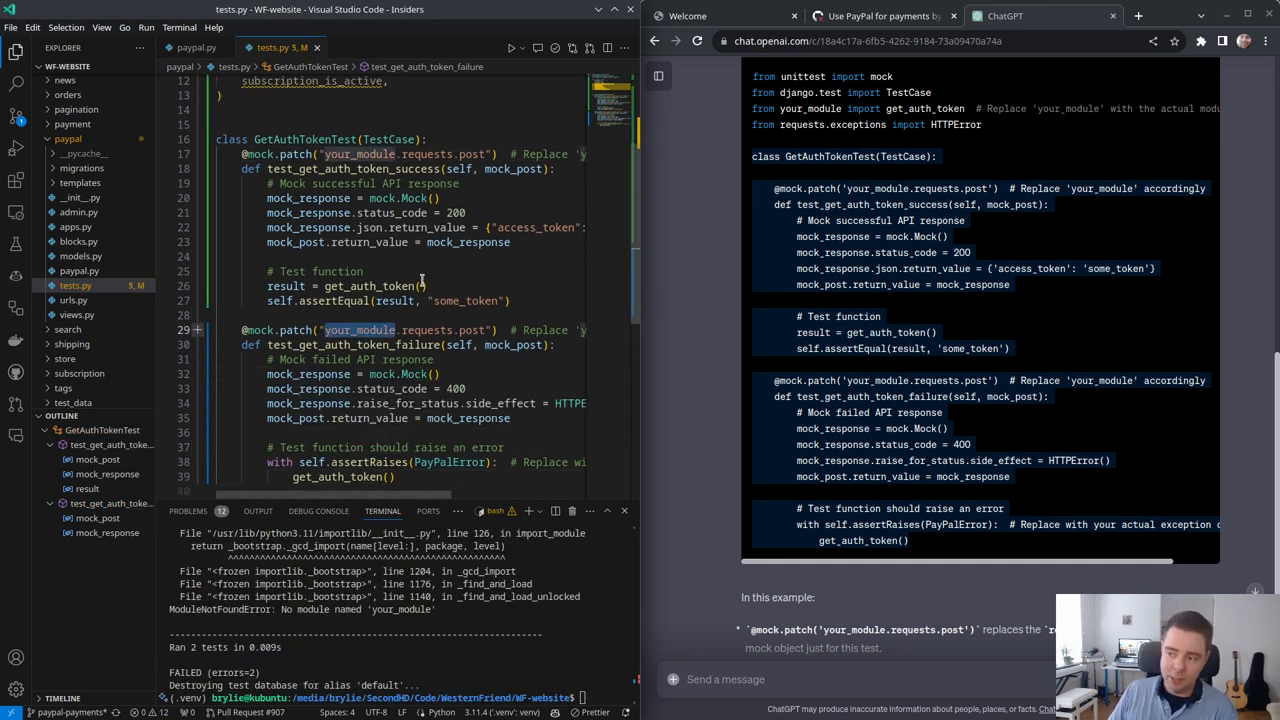
{"action": "scroll", "scroll_direction": "up", "scroll_amount": 3}
{"action": "type", "text": "python manage.py test paypal --keep"}
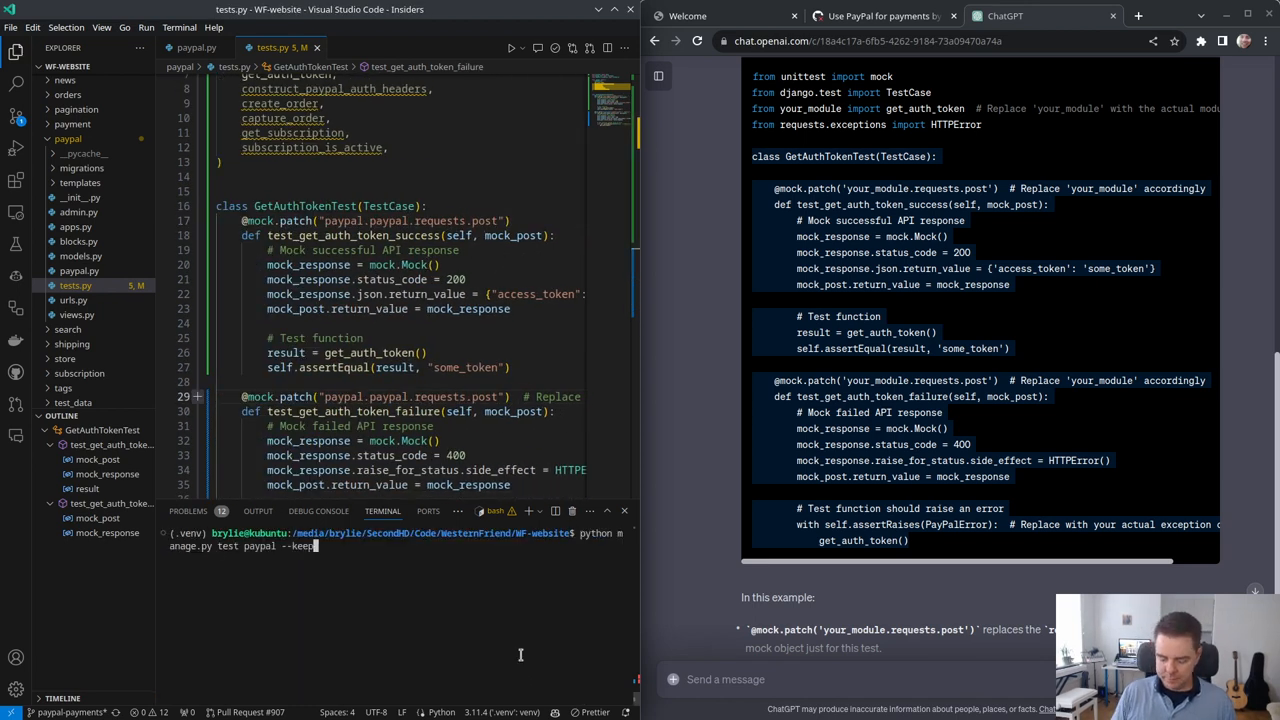
{"action": "key", "text": "Return"}
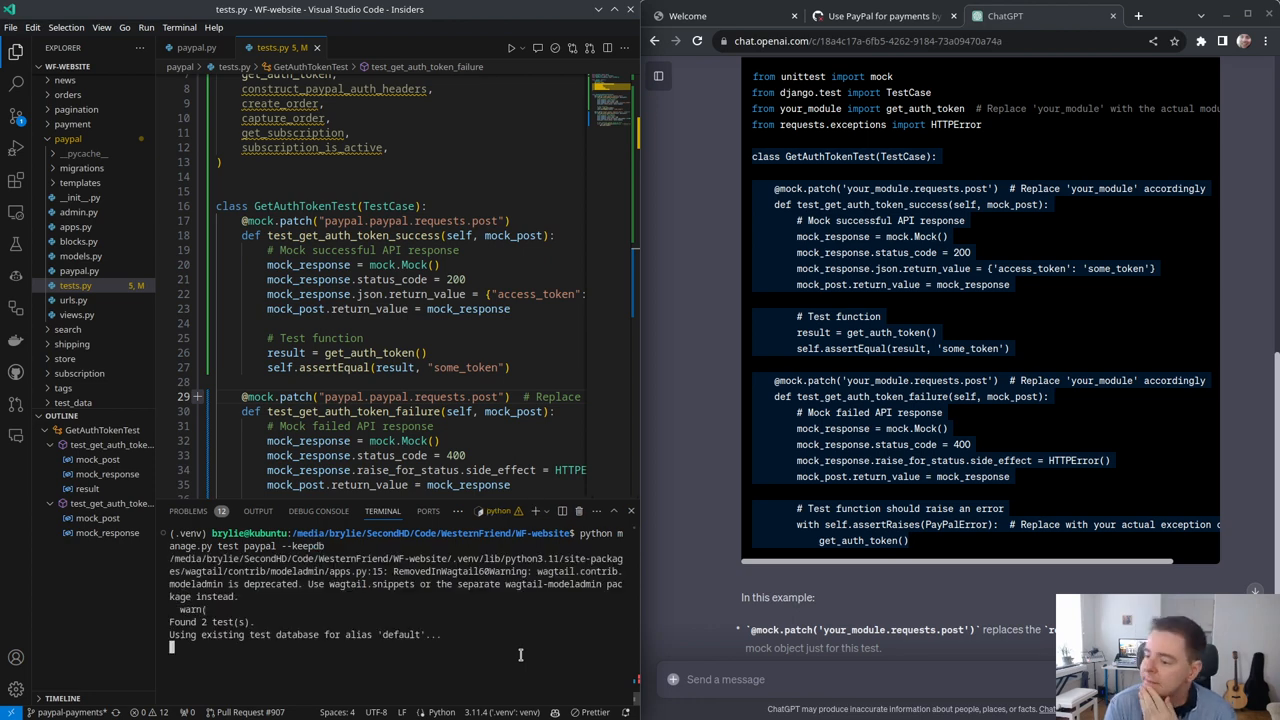
{"action": "scroll", "scroll_direction": "down", "scroll_amount": 3}
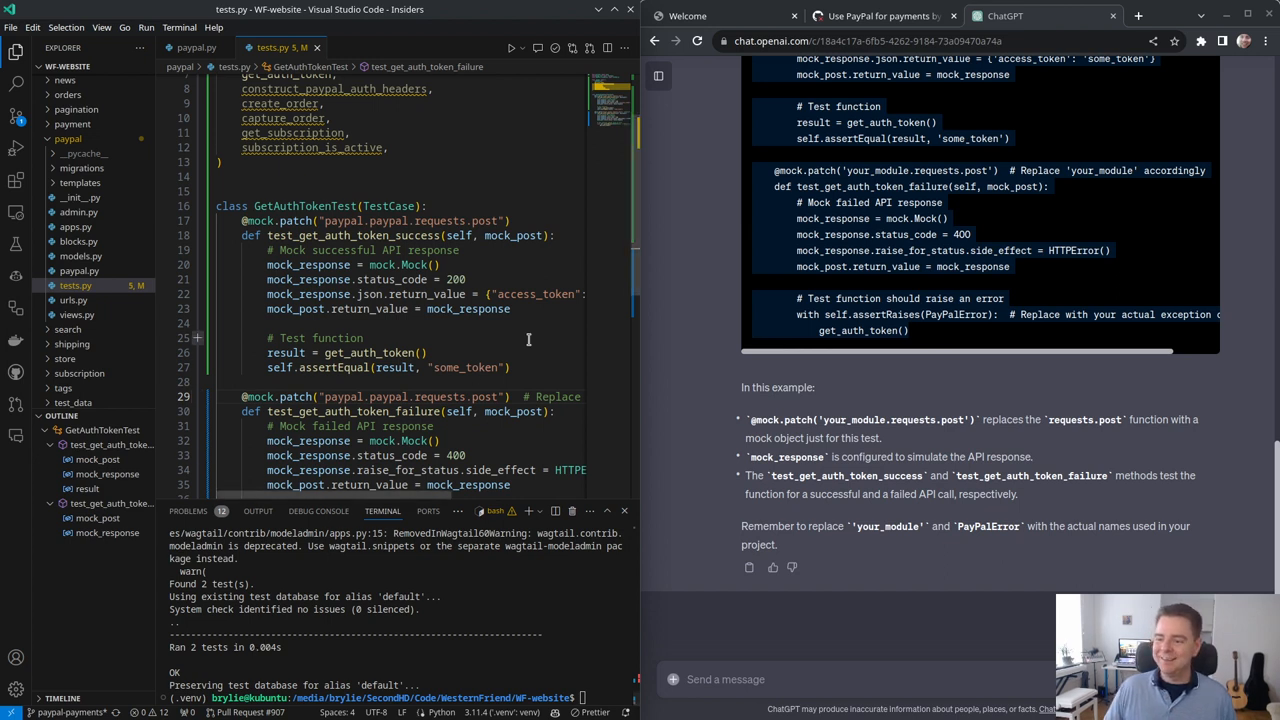
{"action": "scroll", "scroll_direction": "up", "scroll_amount": 3}
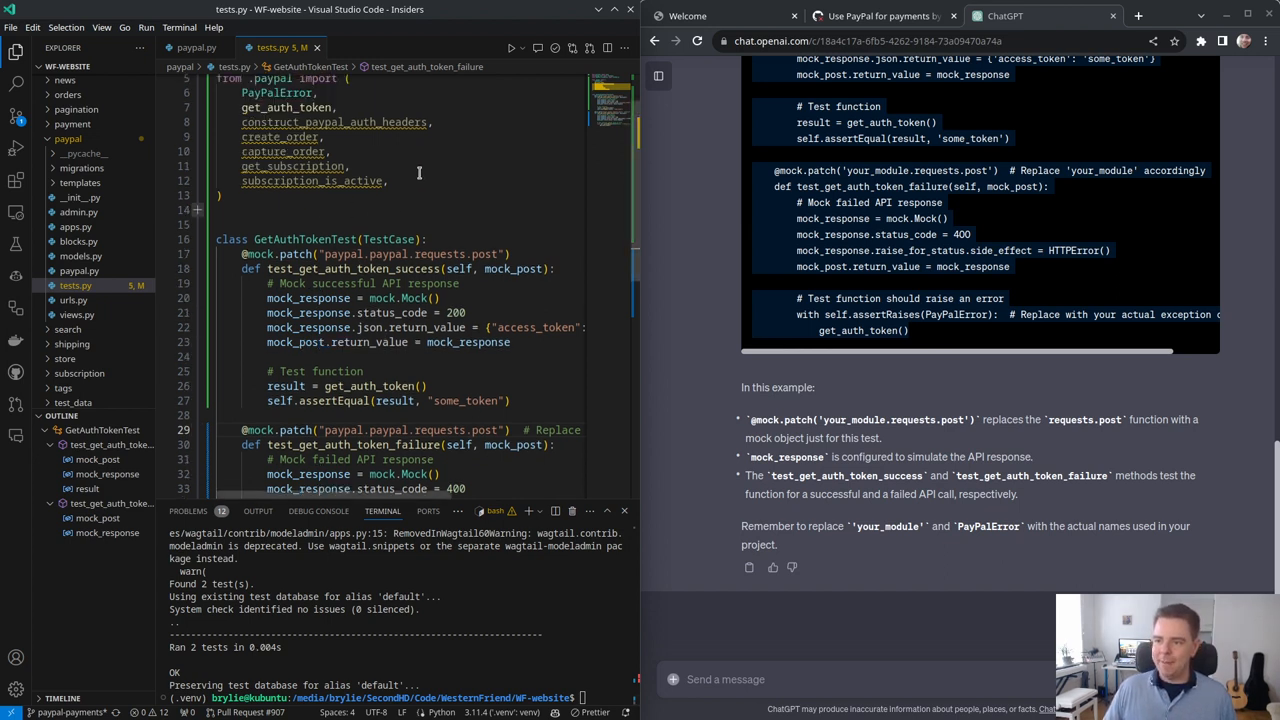
Step: Commit the tests.py changes in Source Control and return to paypal.py at get_auth_token
{"action": "left_click", "coordinate": [15, 115]}
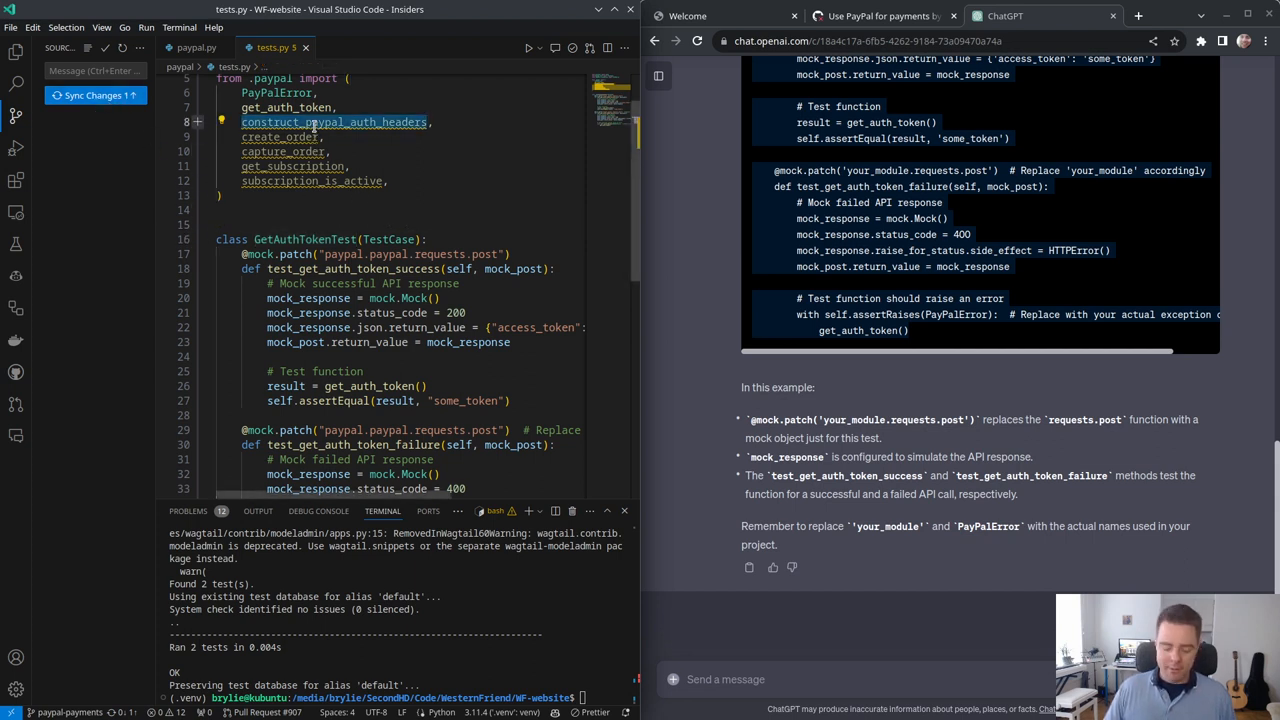
{"action": "left_click", "coordinate": [196, 47]}
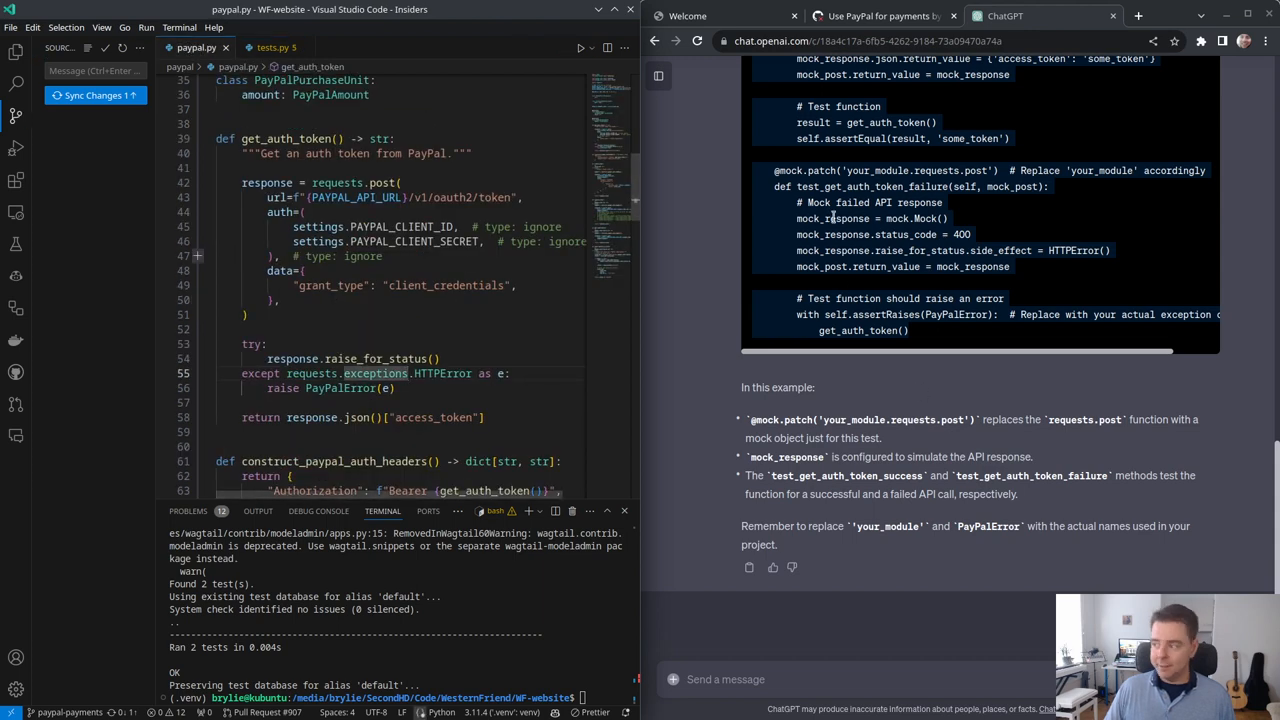
{"action": "scroll", "scroll_direction": "down", "scroll_amount": 3}
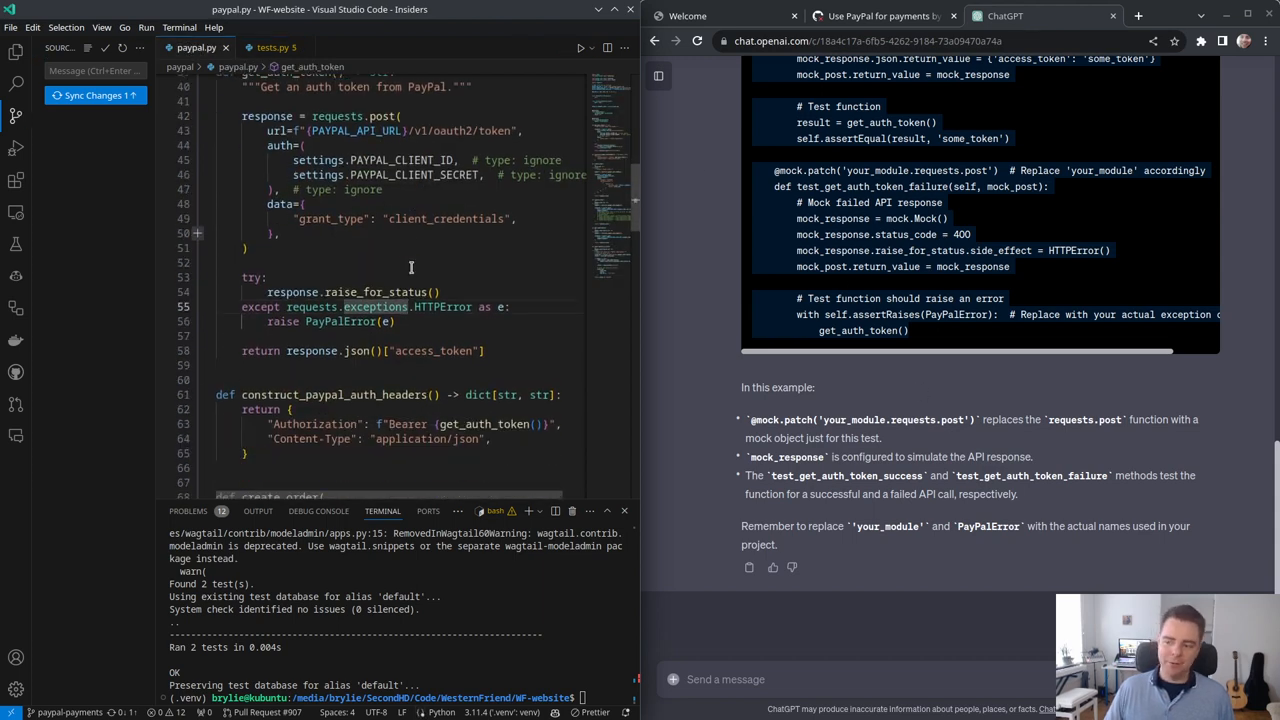
Step: Add ConstructPayPalAuthHeadersTest to tests.py, patching paypal.paypal.get_auth_token
{"action": "left_click", "coordinate": [271, 47]}
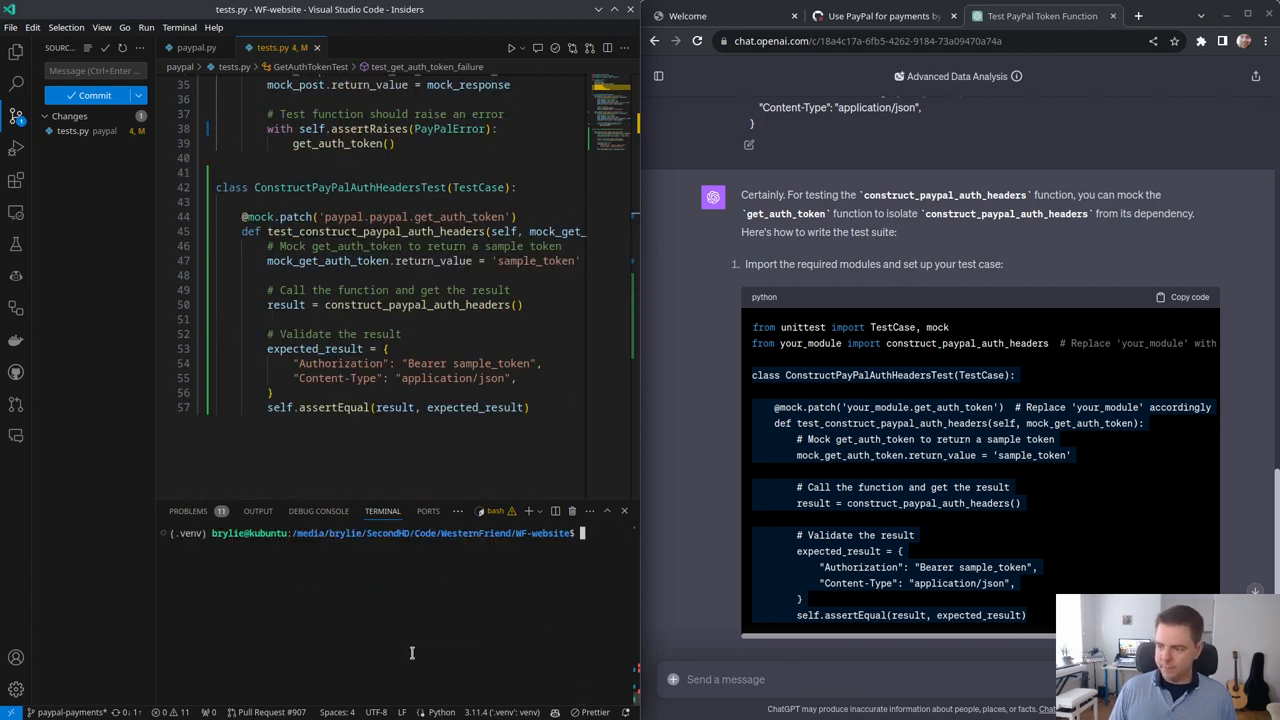
{"action": "left_click", "coordinate": [196, 47]}
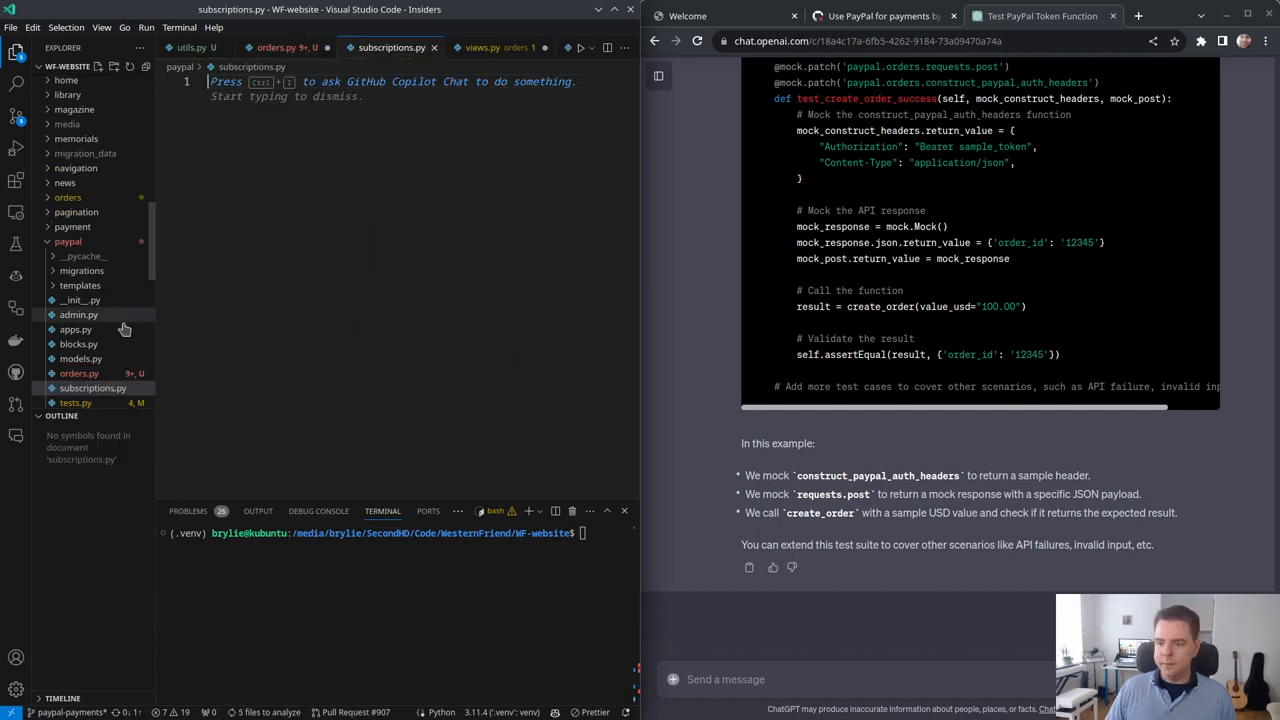
Step: Import capture_order and create_order from .orders in views.py; tests hit a circular import
{"action": "left_click", "coordinate": [79, 373]}
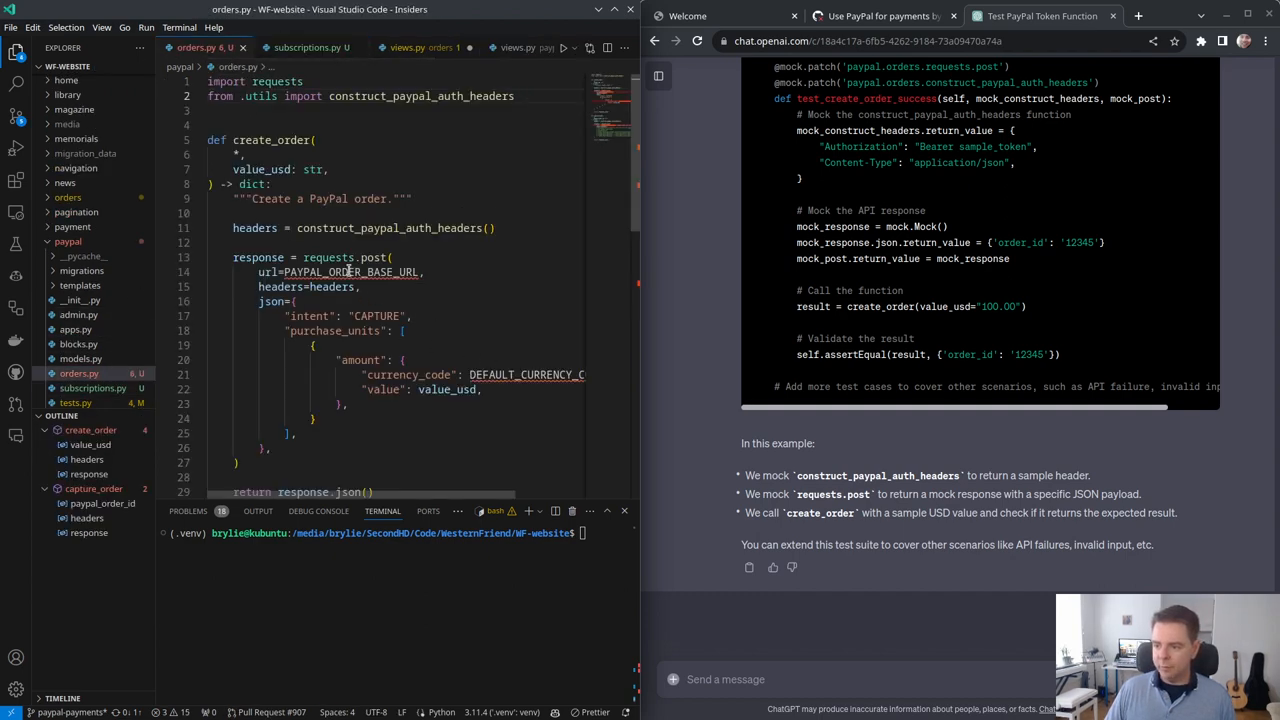
{"action": "left_click", "coordinate": [375, 47]}
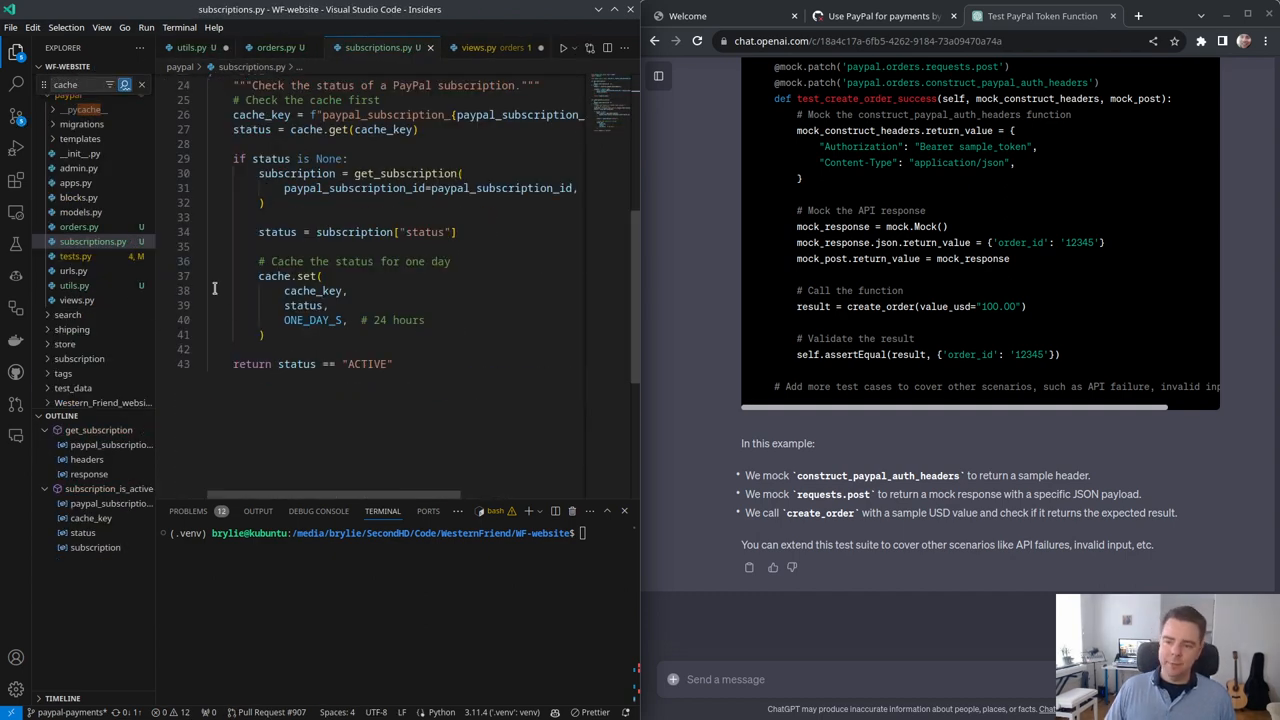
{"action": "left_click", "coordinate": [270, 47]}
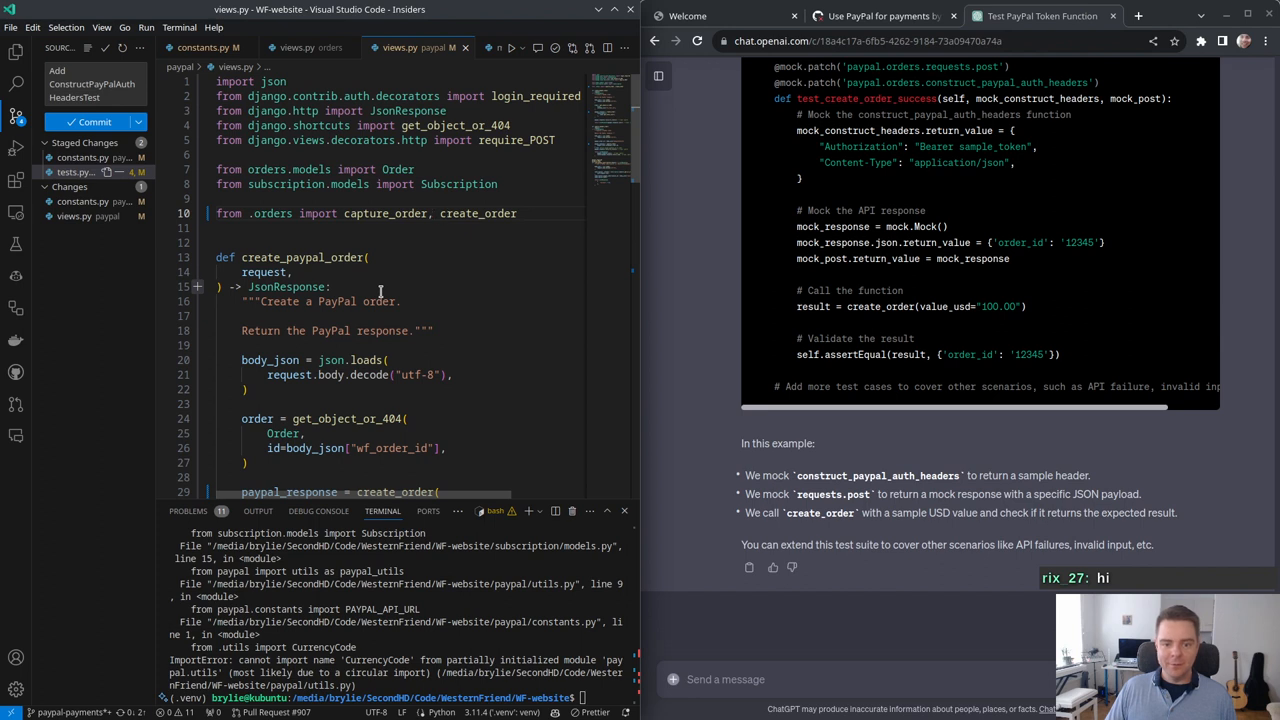
{"action": "scroll", "scroll_direction": "down", "scroll_amount": 3}
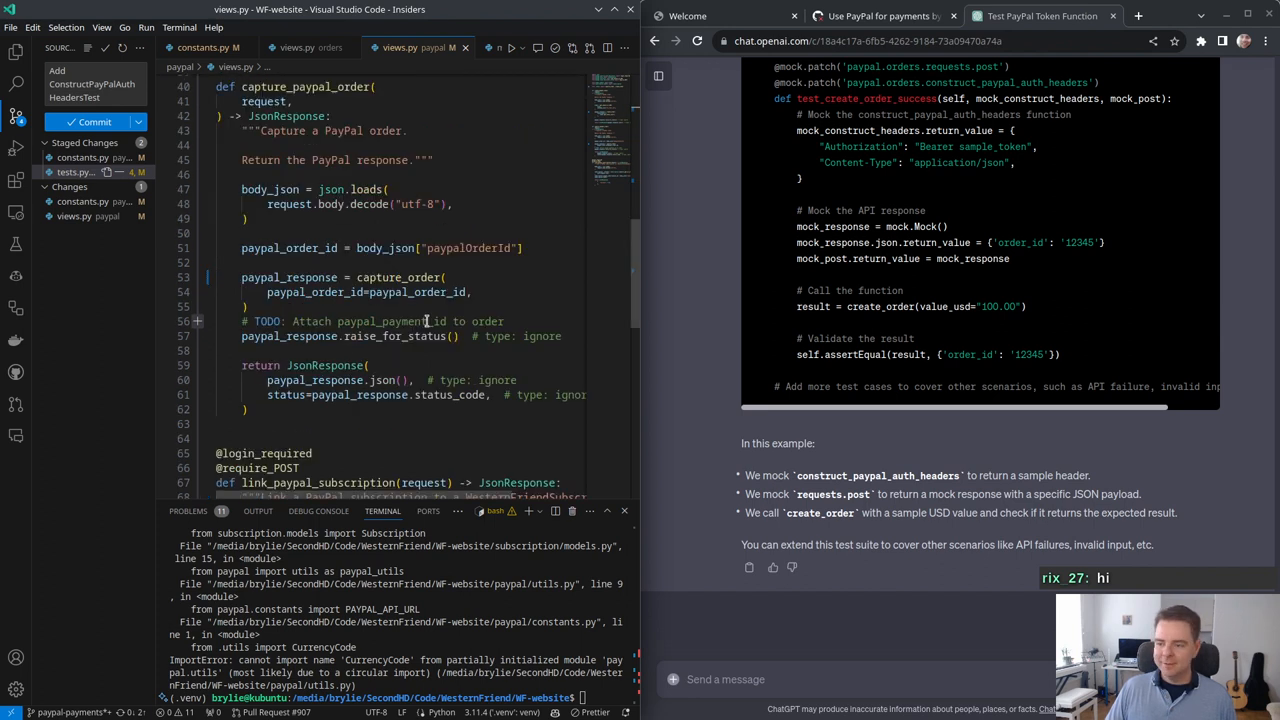
{"action": "mouse_move", "coordinate": [378, 330]}
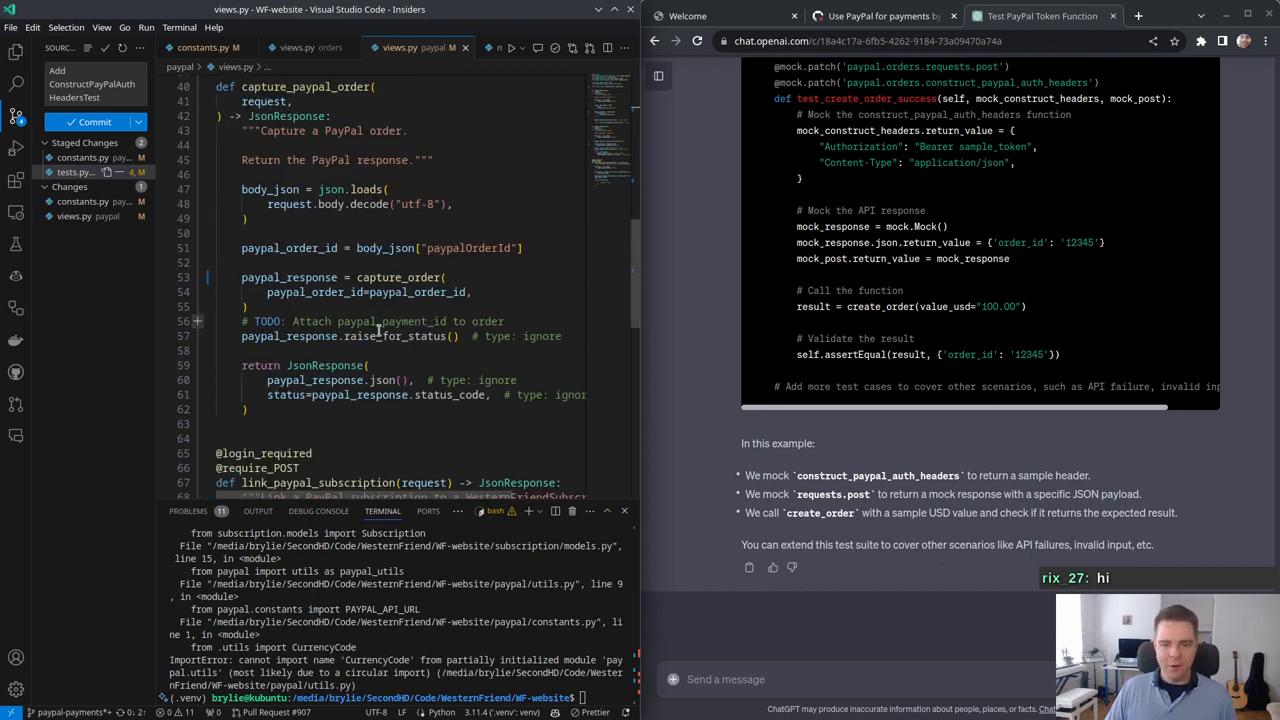
{"action": "scroll", "scroll_direction": "up", "scroll_amount": 3}
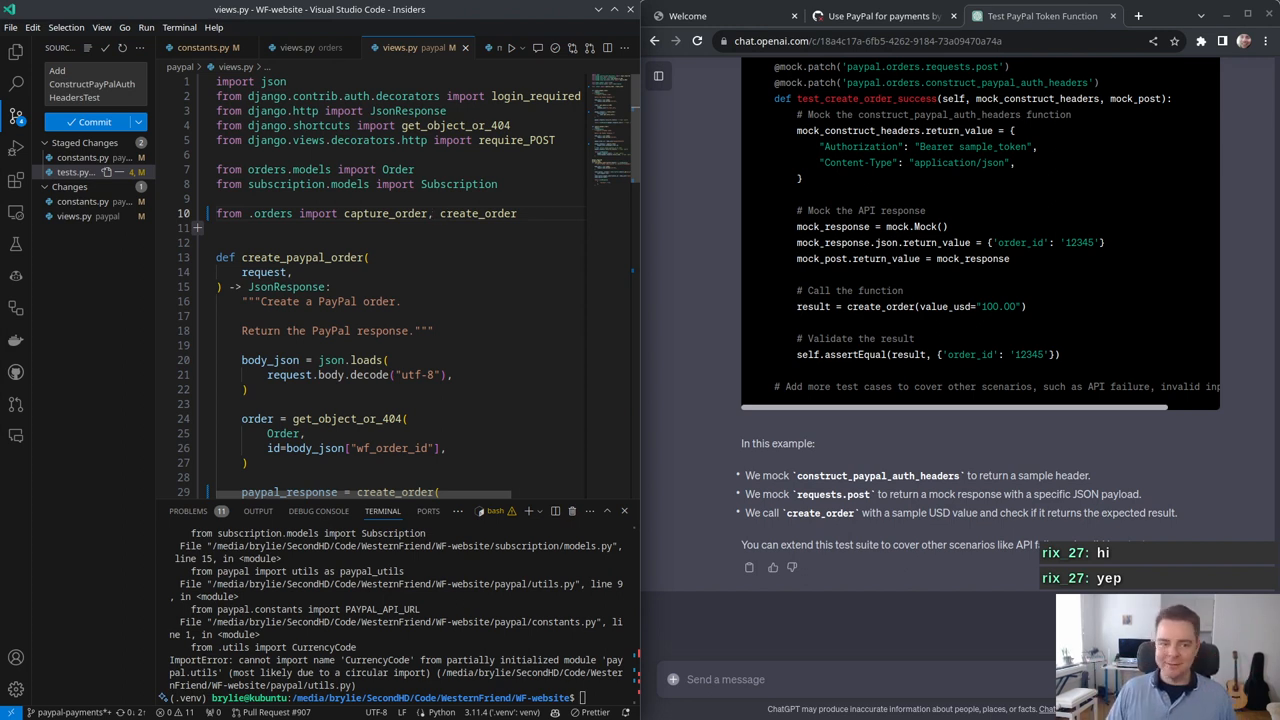
Step: Add DEFAULT_CURRENCY_CODE = CurrencyCode.USD to utils.py and select the new constant name
{"action": "left_click", "coordinate": [297, 47]}
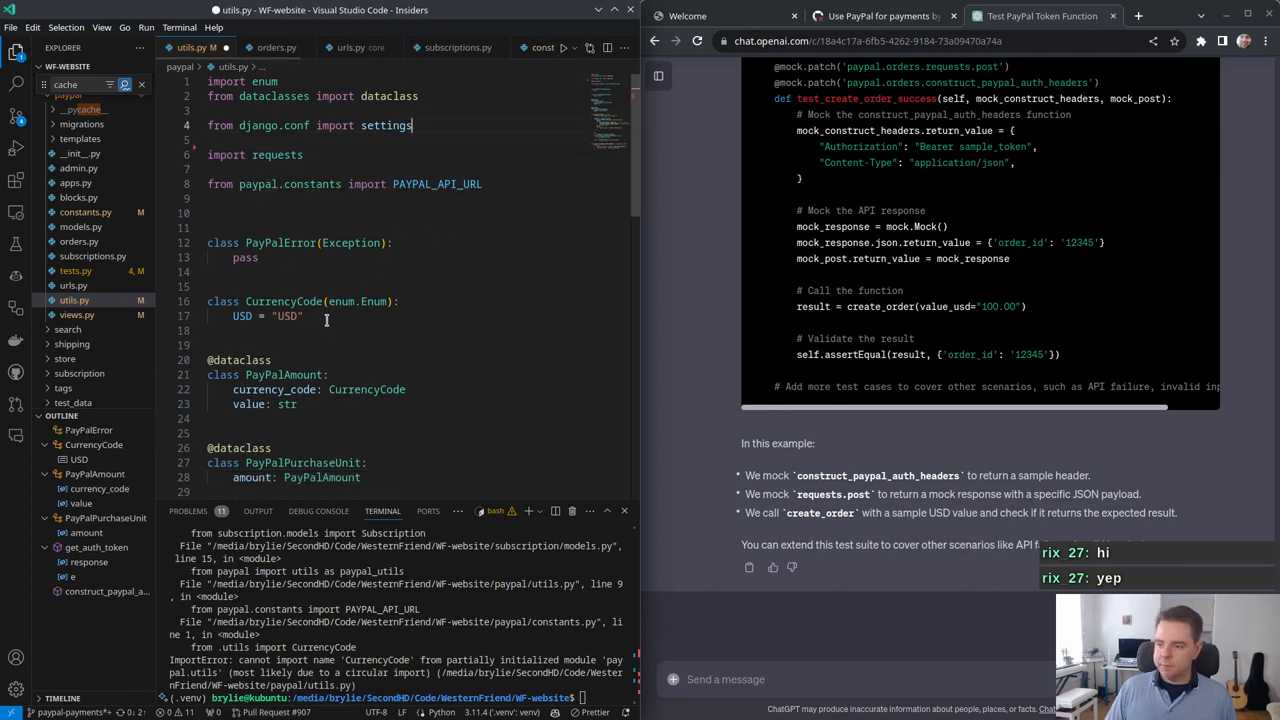
{"action": "type", "text": "DEFAULT_CURRENCY_CODE = CurrencyCode.USD"}
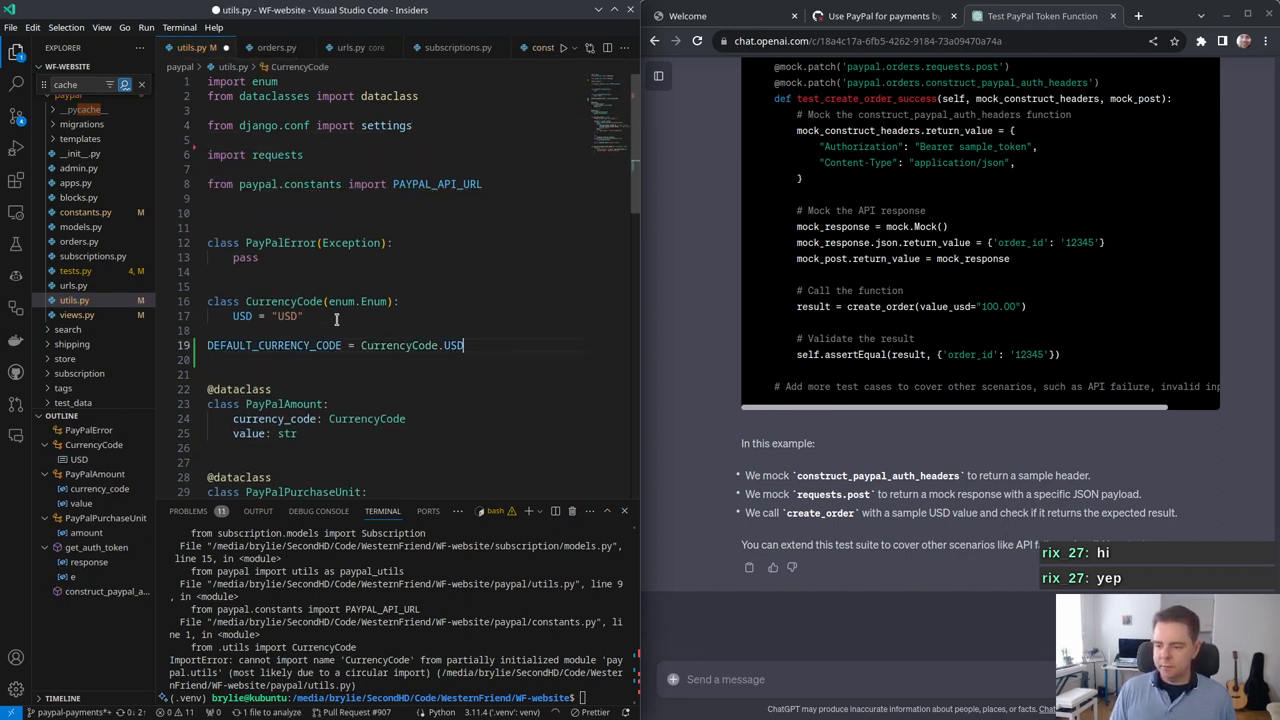
{"action": "double_click", "coordinate": [273, 345]}
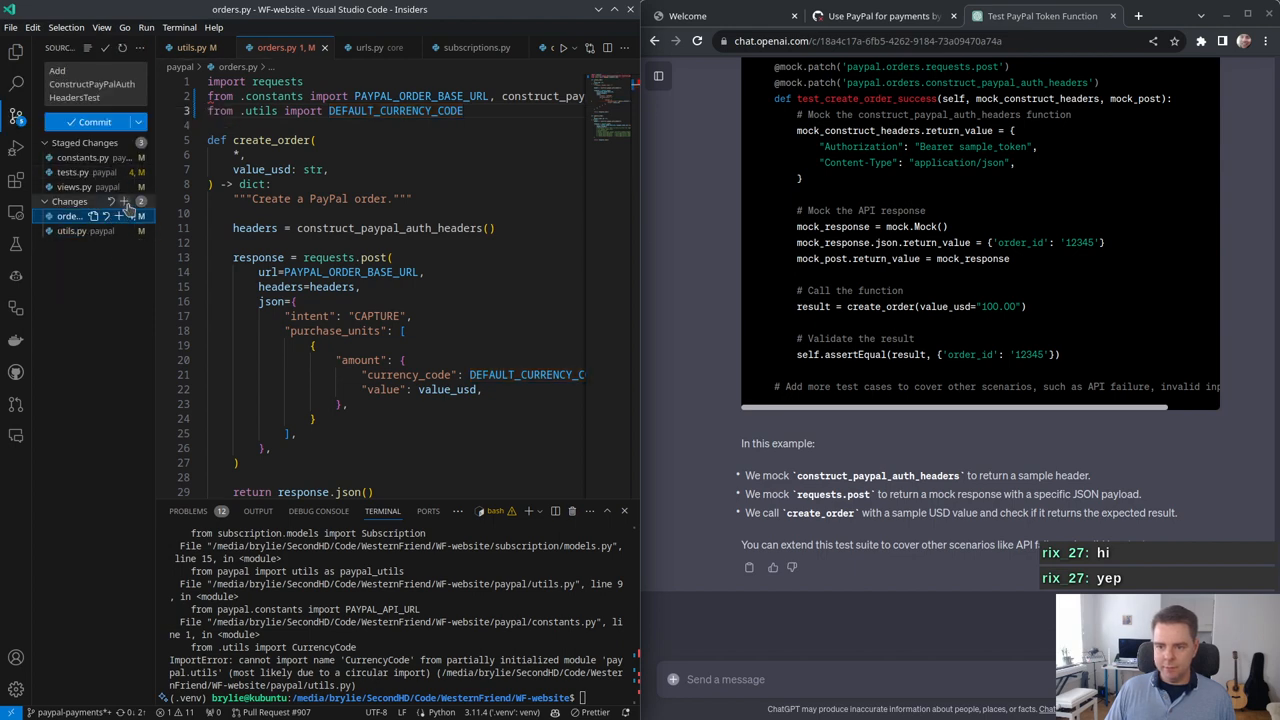
Step: Stage orders.py, import construct_paypal_auth_headers from utils there, and rerun the paypal tests
{"action": "left_click", "coordinate": [75, 216]}
{"action": "type", "text": "python manage.py test paypal --keepdb"}
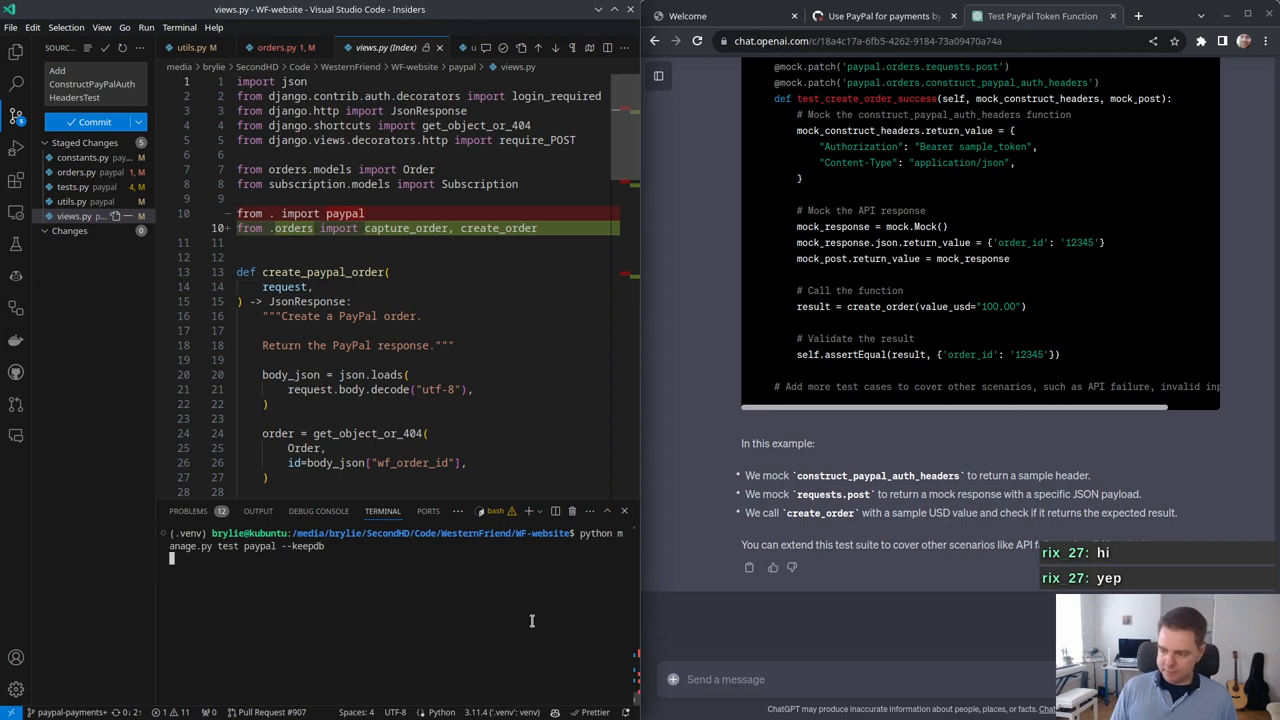
{"action": "key", "text": "Return"}
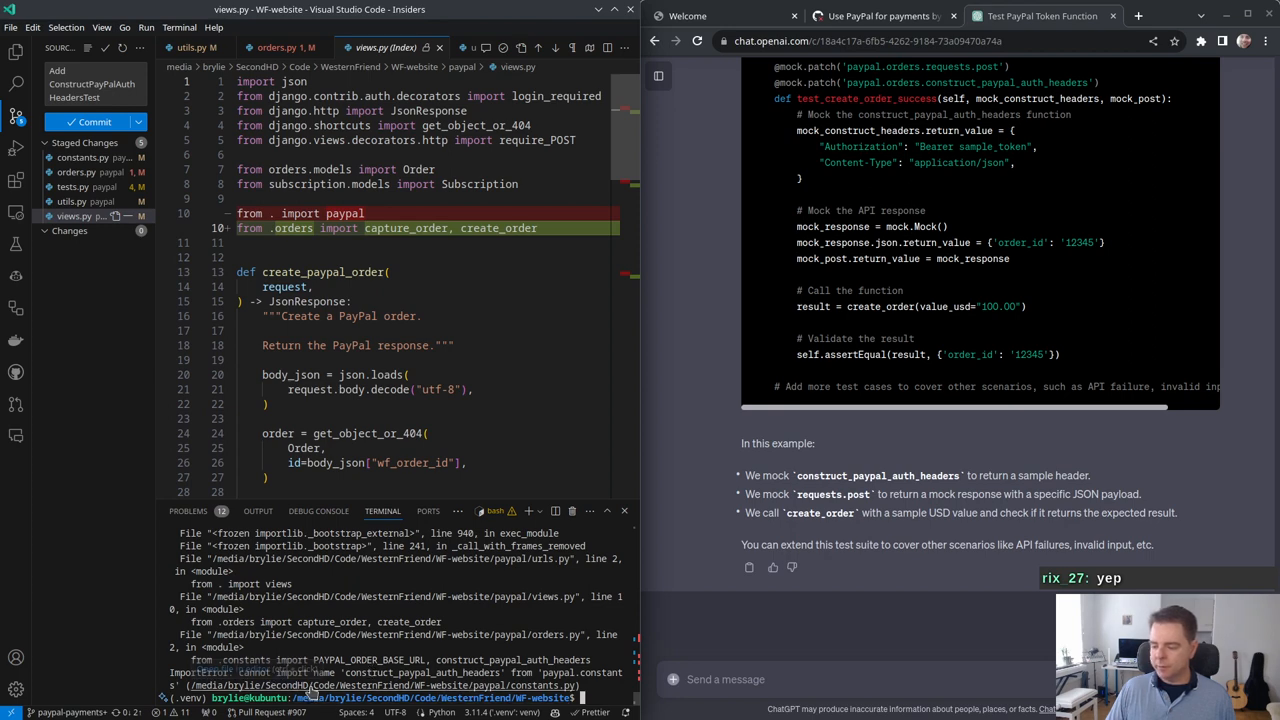
{"action": "left_click", "coordinate": [280, 47]}
{"action": "type", "text": "python manage.py test paypal --keepdb"}
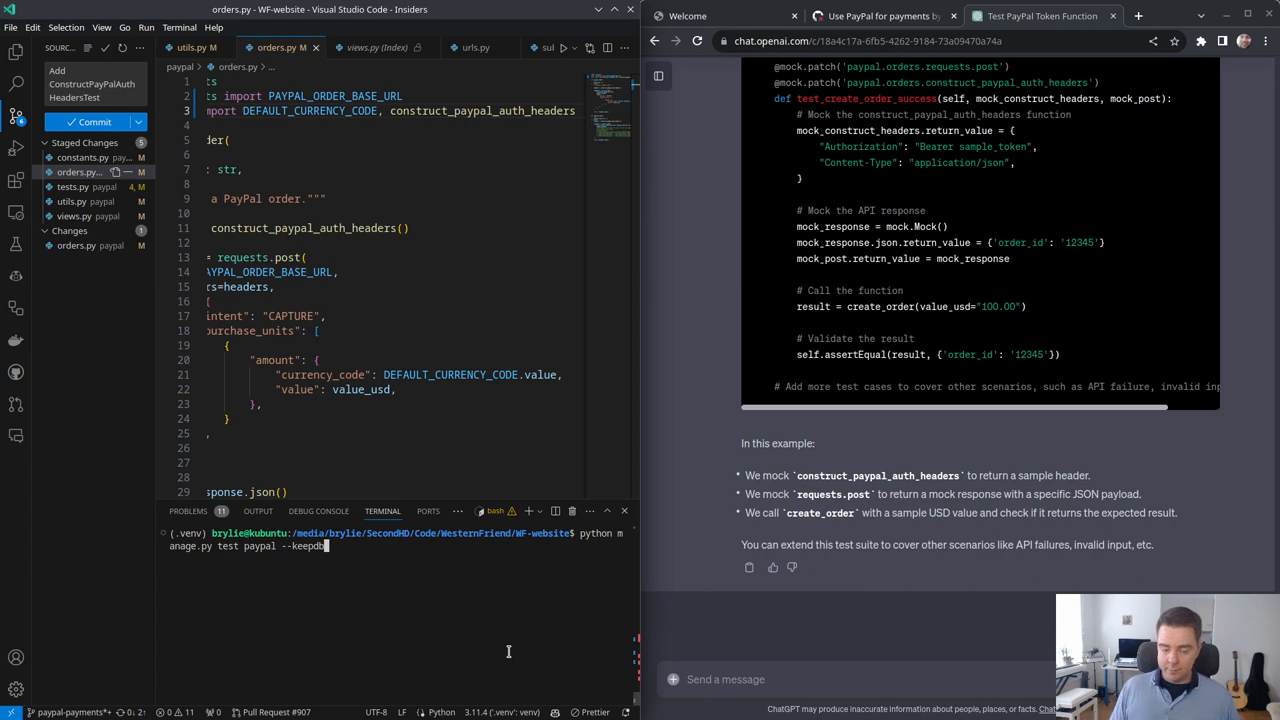
{"action": "key", "text": "Return"}
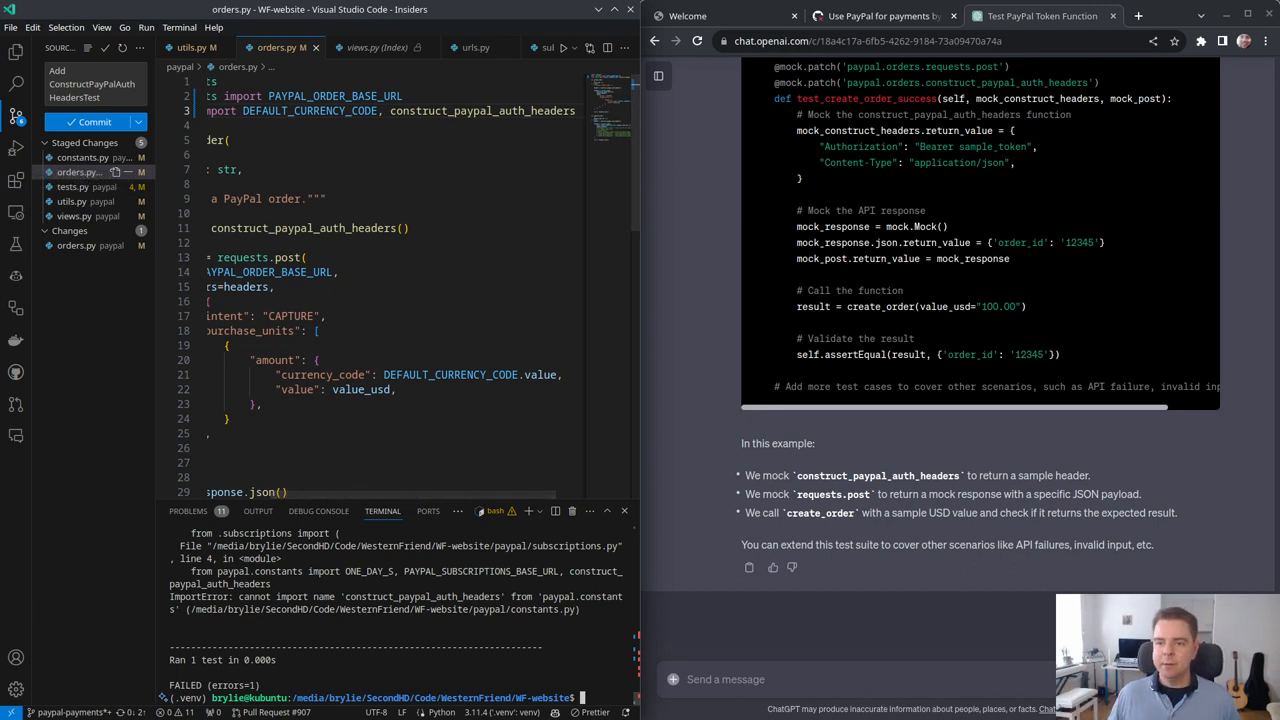
{"action": "left_click", "coordinate": [15, 51]}
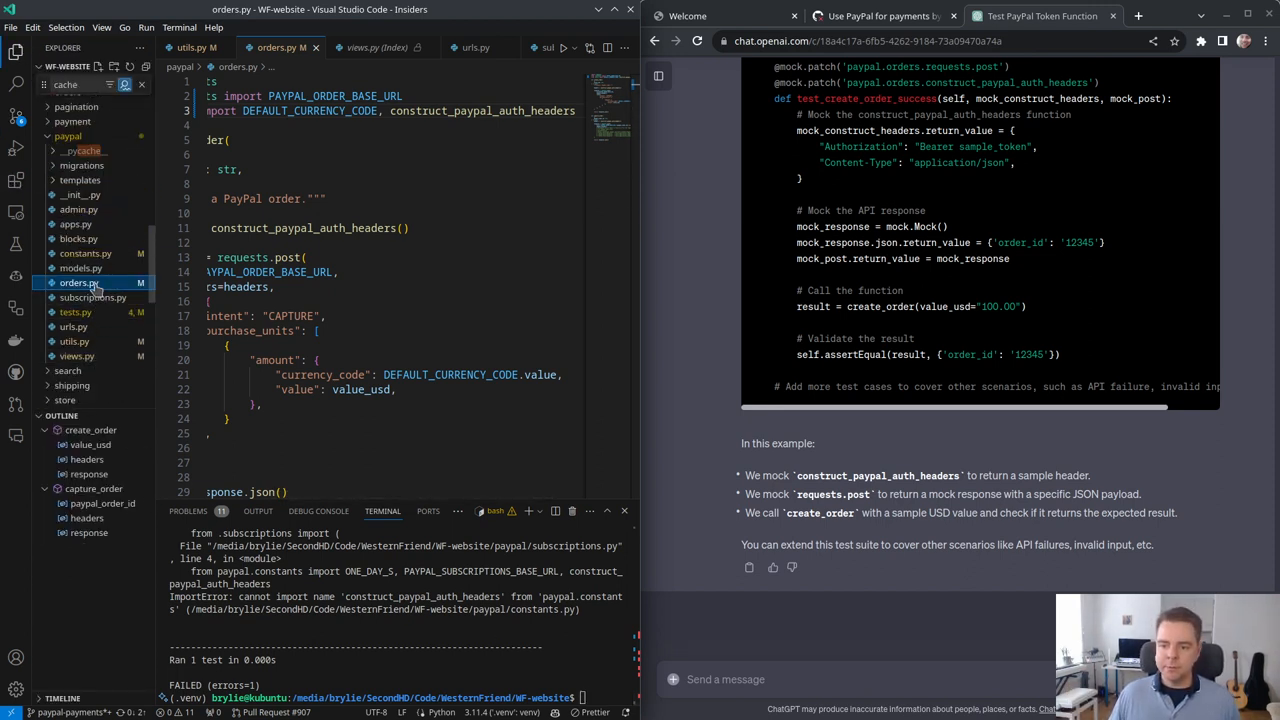
{"action": "mouse_move", "coordinate": [74, 341]}
{"action": "type", "text": "Fix imports"}
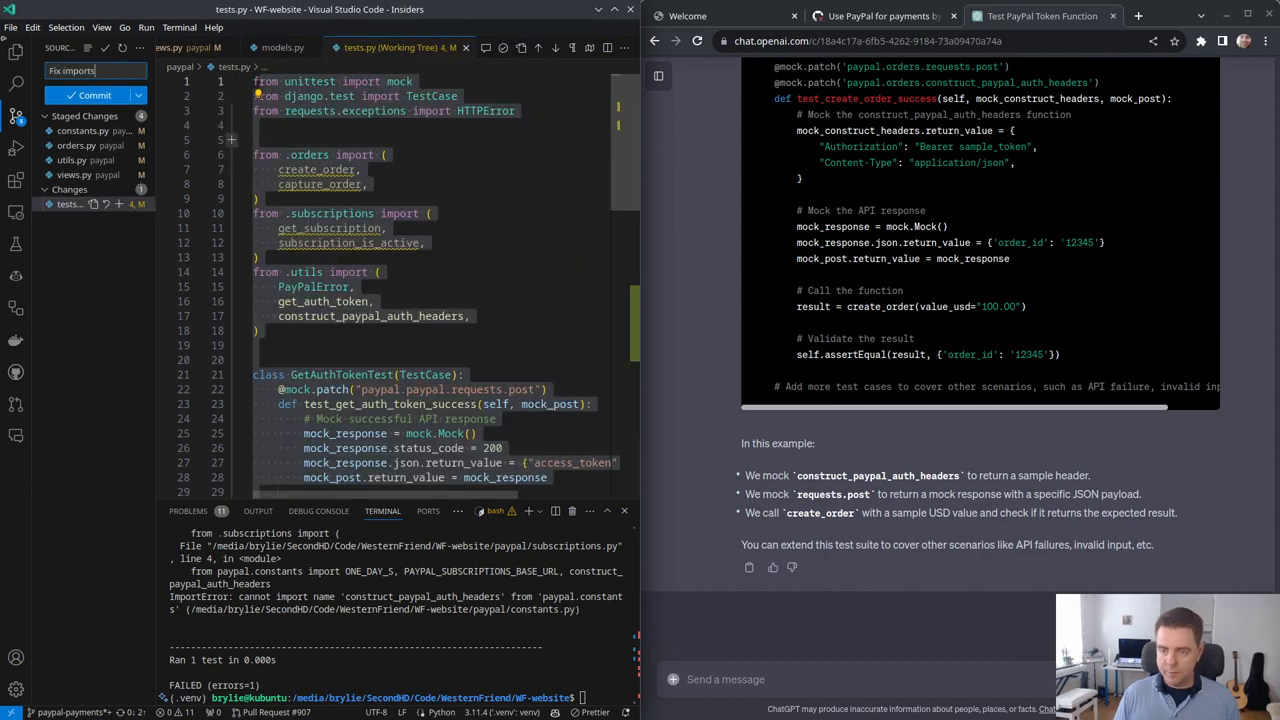
Step: Commit the 'Fix imports' changes, check the pull request page, then return to ChatGPT
{"action": "scroll", "scroll_direction": "down", "scroll_amount": 3}
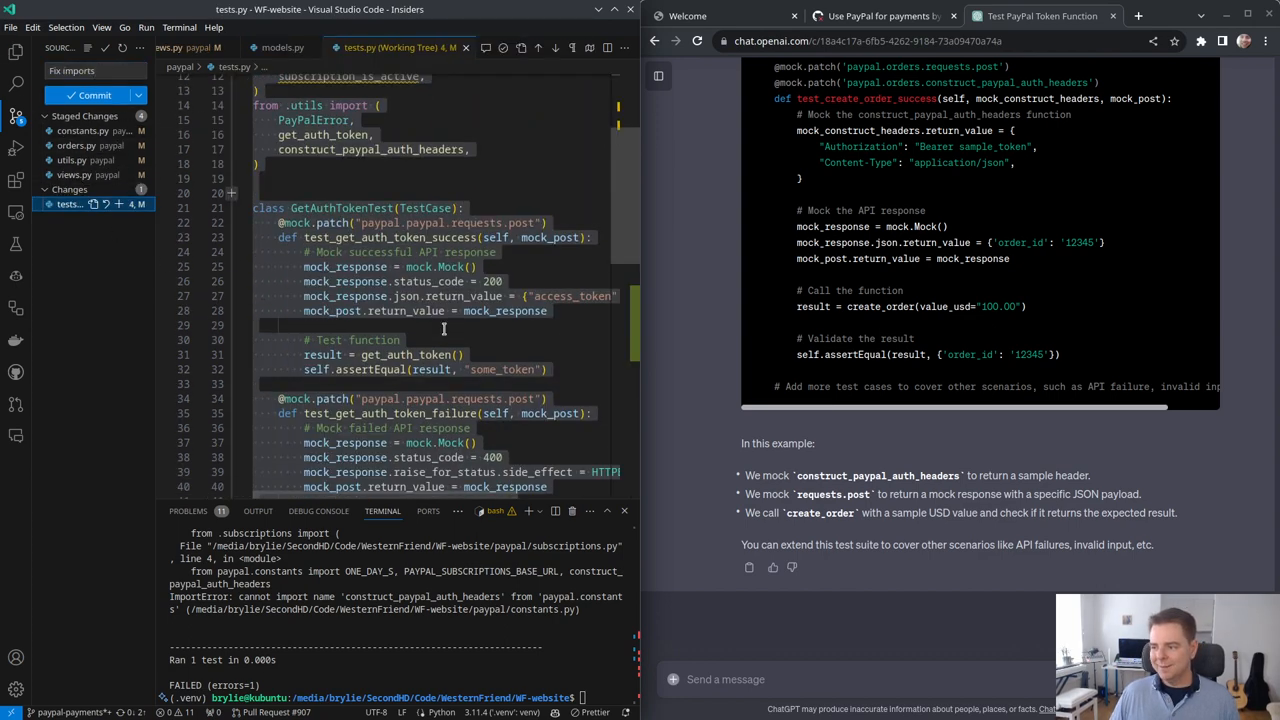
{"action": "scroll", "scroll_direction": "up", "scroll_amount": 3}
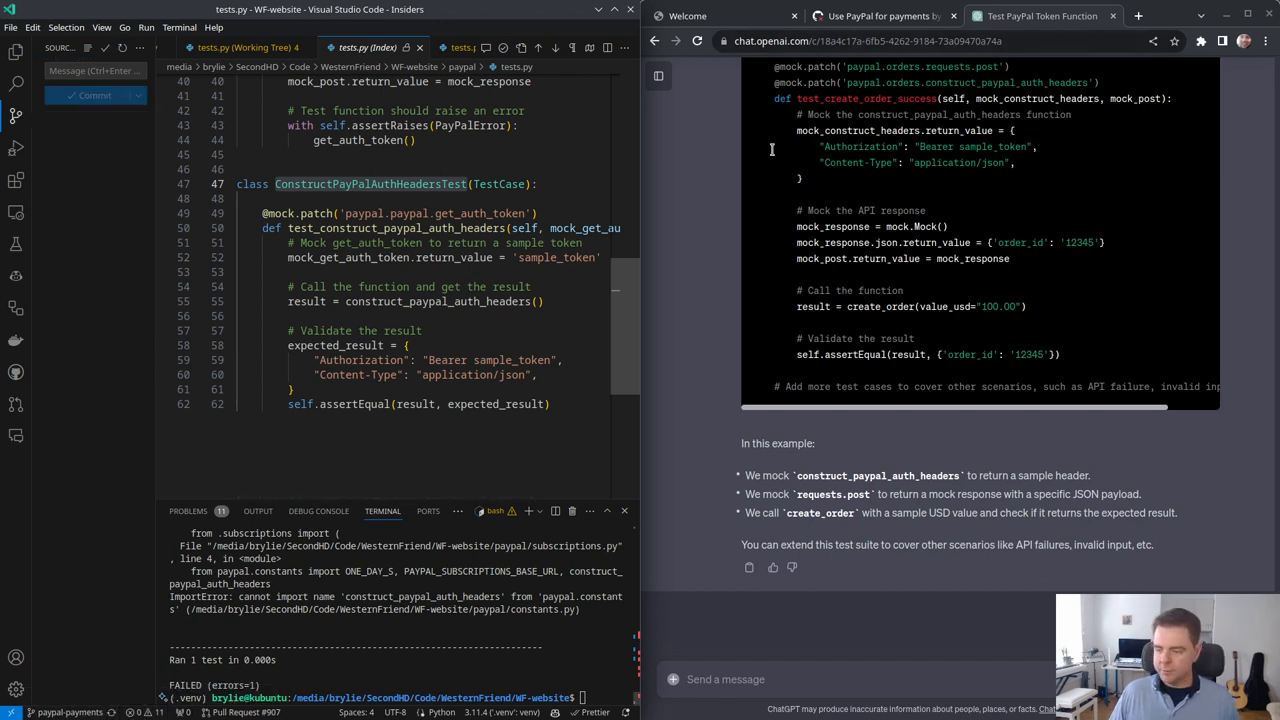
{"action": "left_click", "coordinate": [876, 16]}
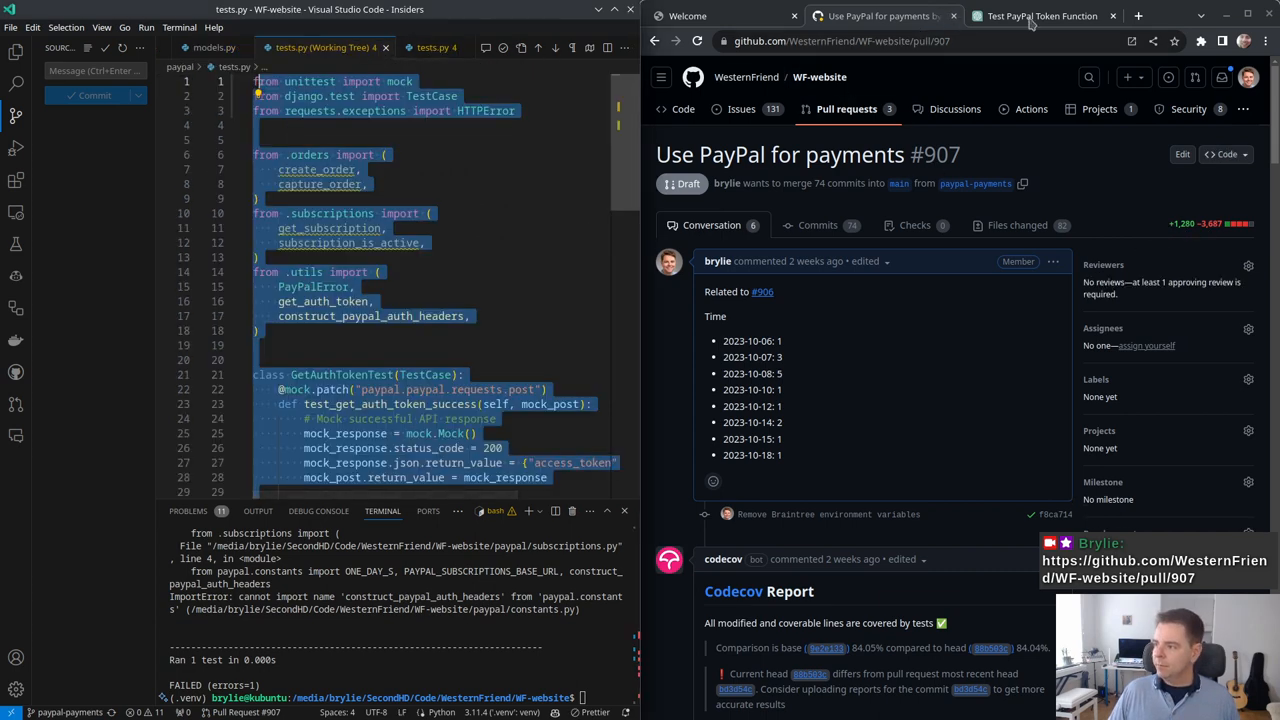
{"action": "left_click", "coordinate": [1042, 16]}
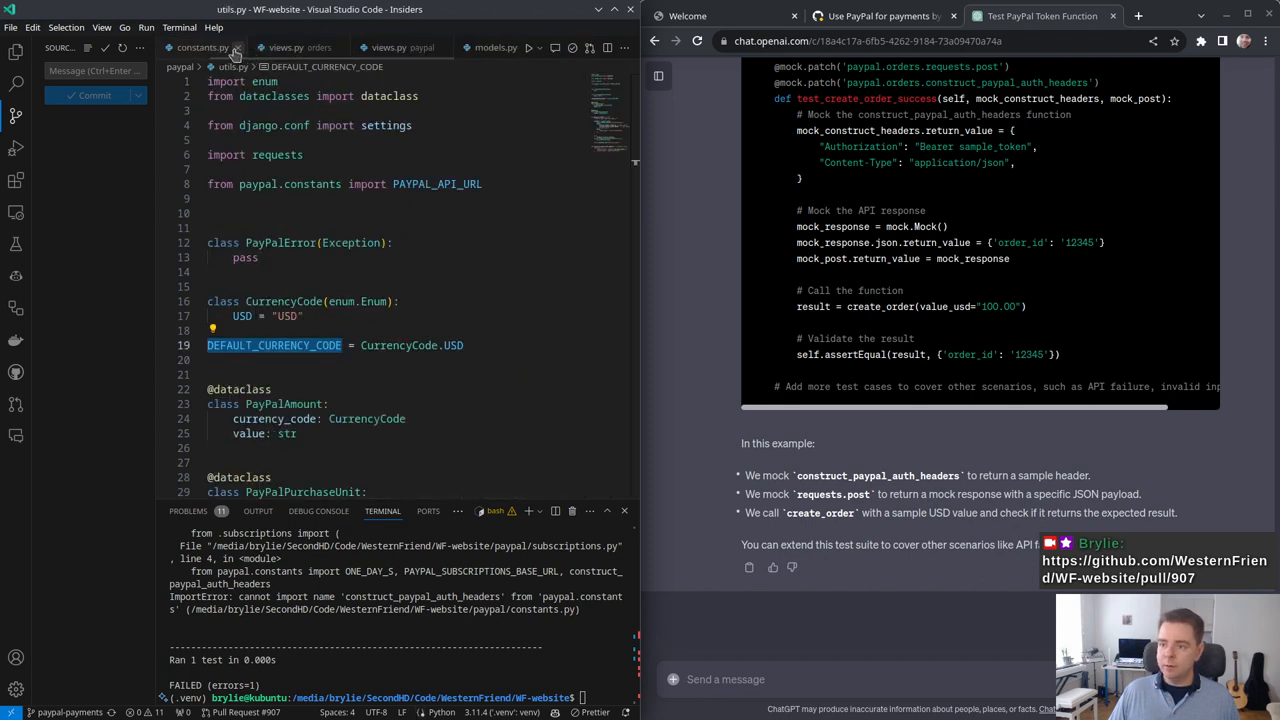
Step: Close the constants.py tab and bring up tests.py in the editor
{"action": "left_click", "coordinate": [237, 47]}
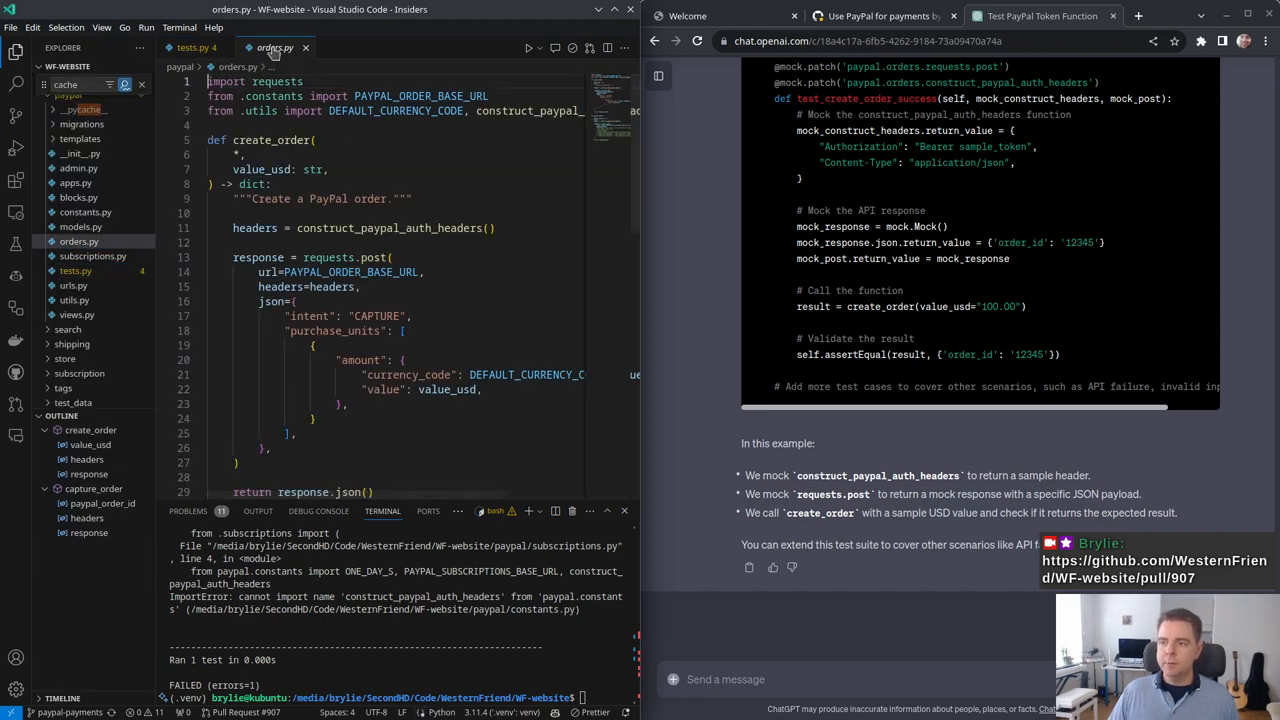
{"action": "scroll", "scroll_direction": "down", "scroll_amount": 3}
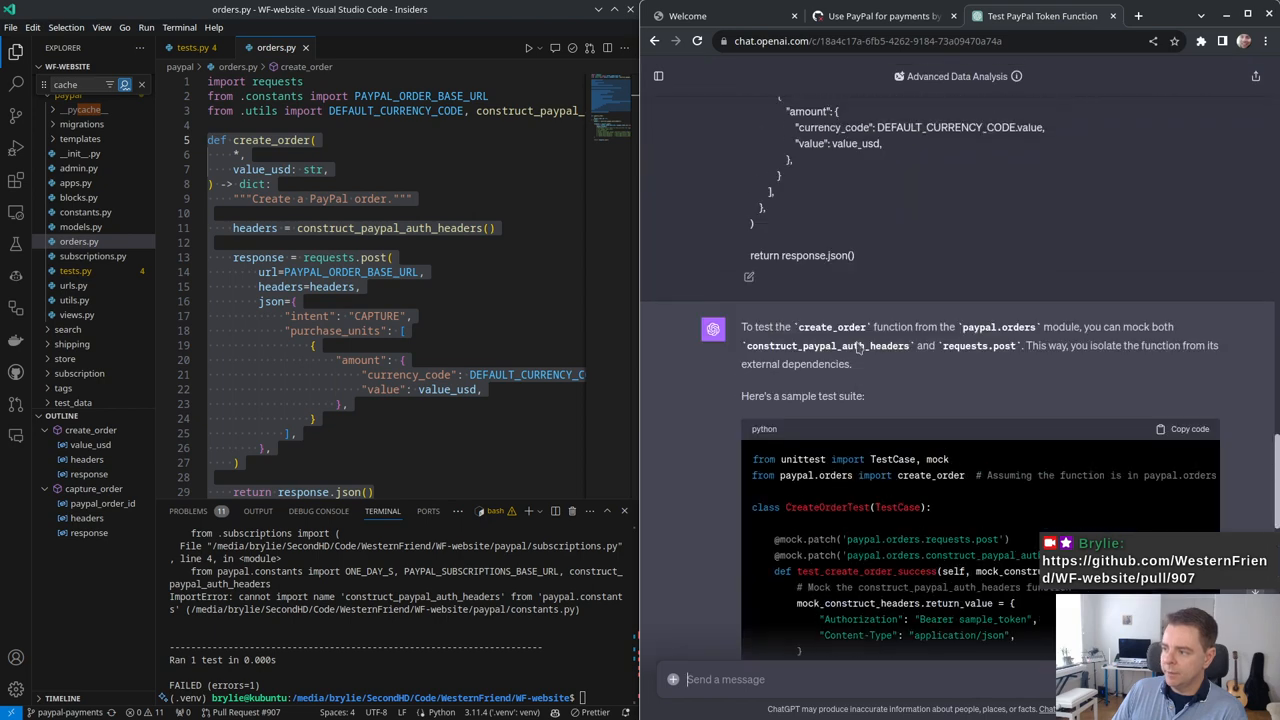
{"action": "scroll", "scroll_direction": "down", "scroll_amount": 3}
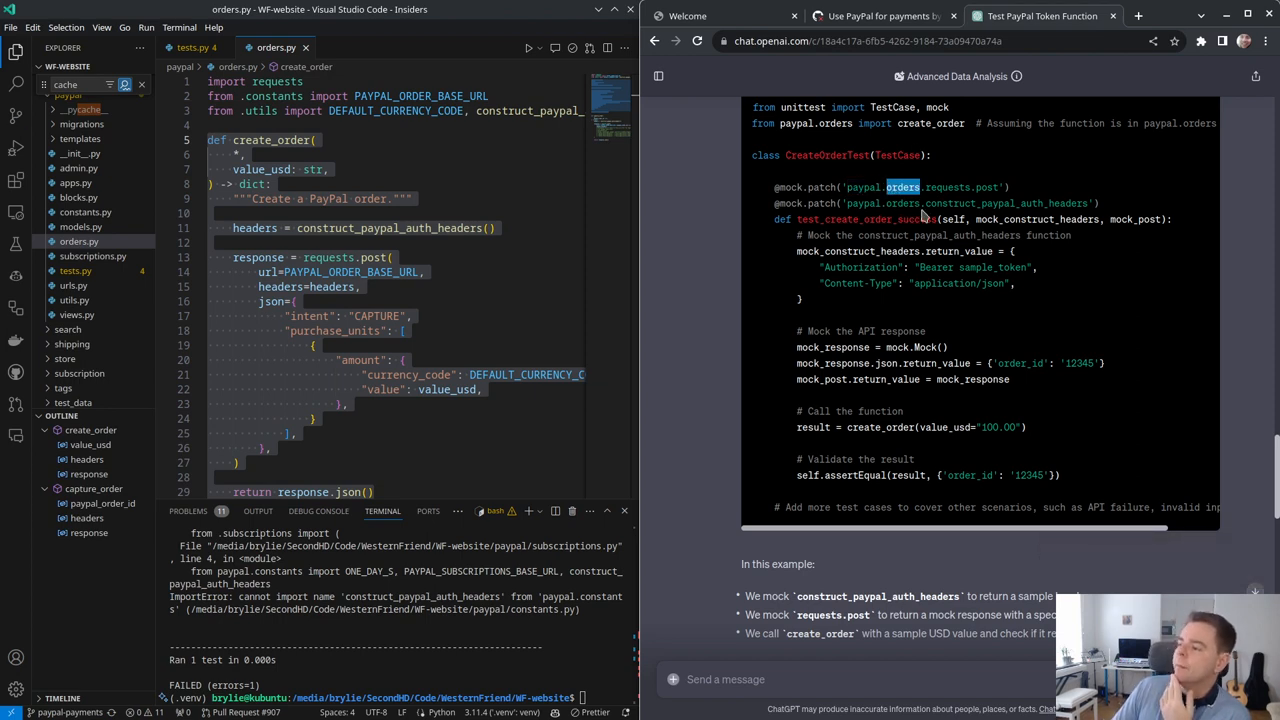
{"action": "scroll", "scroll_direction": "up", "scroll_amount": 3}
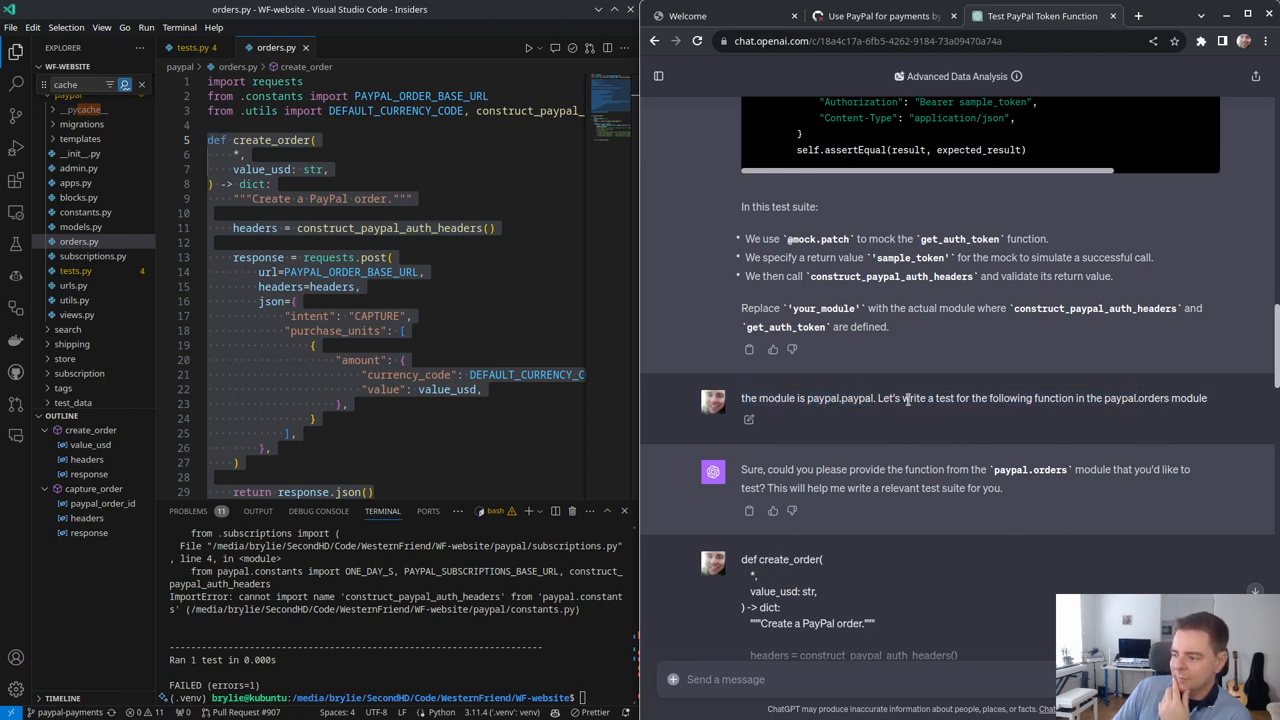
Step: Read ChatGPT's CreateOrderTest example for paypal.orders mocking requests.post and the auth-headers helper
{"action": "double_click", "coordinate": [840, 398]}
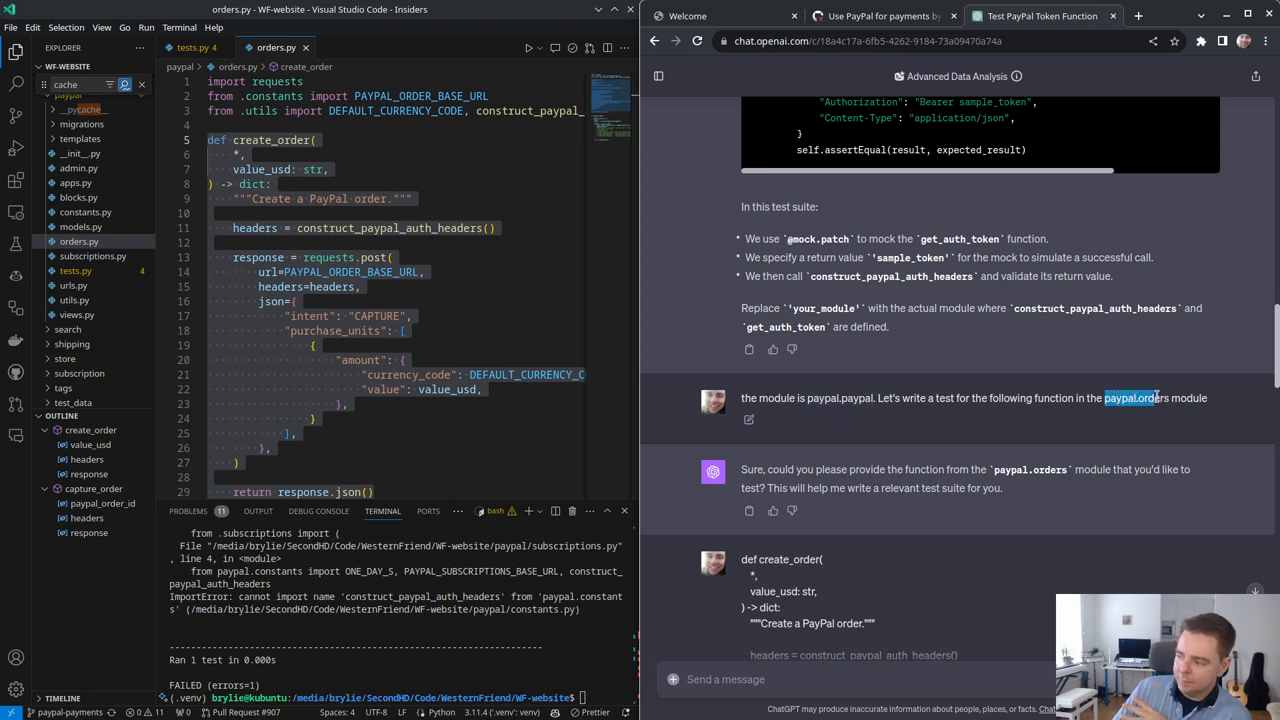
{"action": "scroll", "scroll_direction": "down", "scroll_amount": 3}
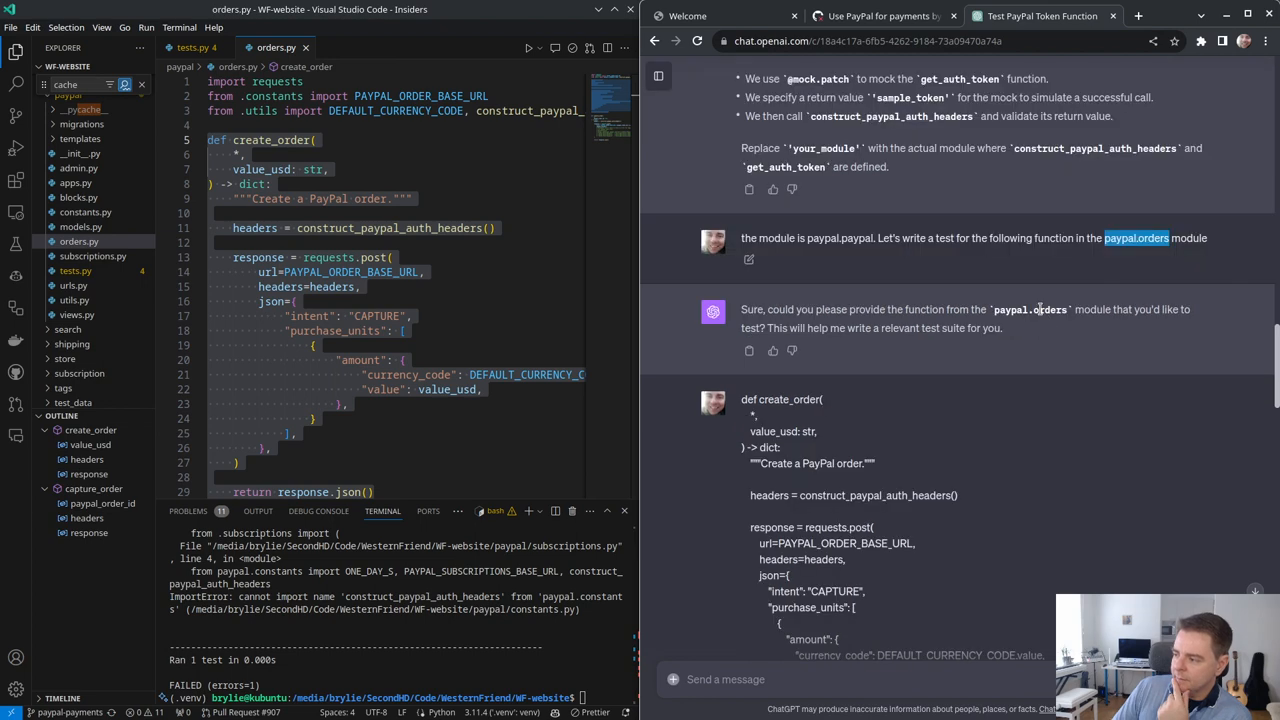
{"action": "scroll", "scroll_direction": "down", "scroll_amount": 3}
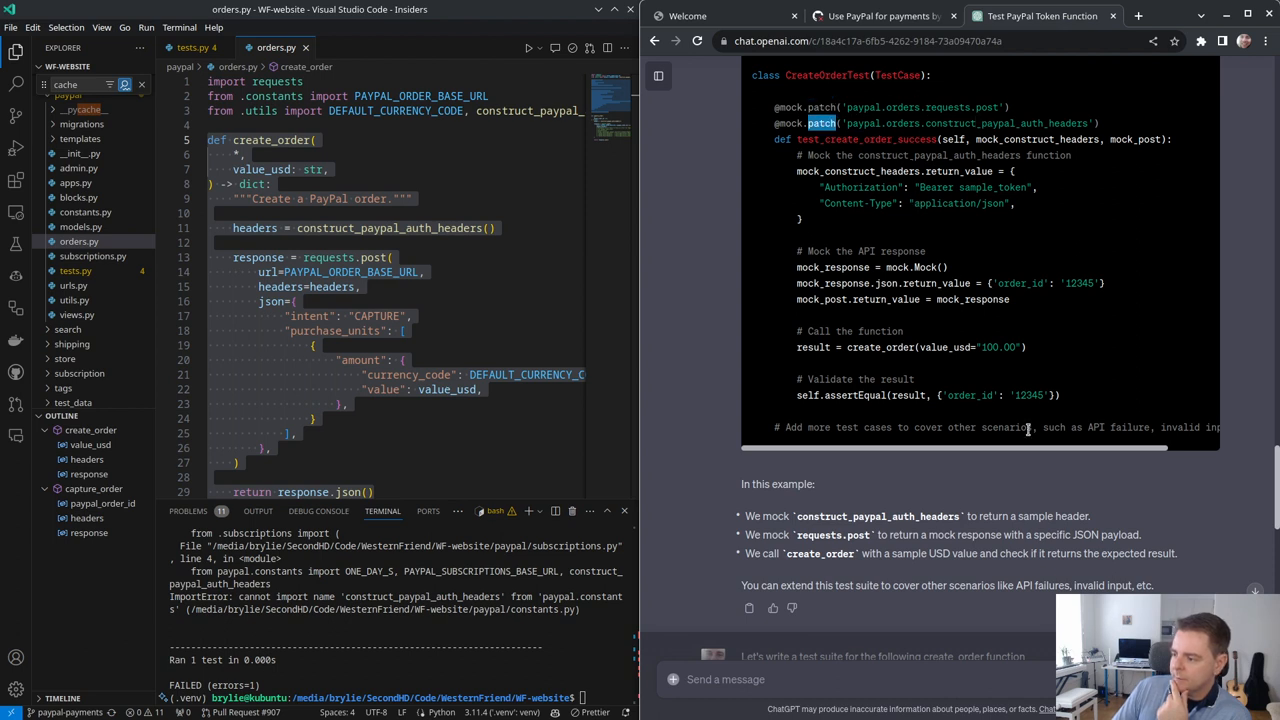
{"action": "scroll", "scroll_direction": "down", "scroll_amount": 3}
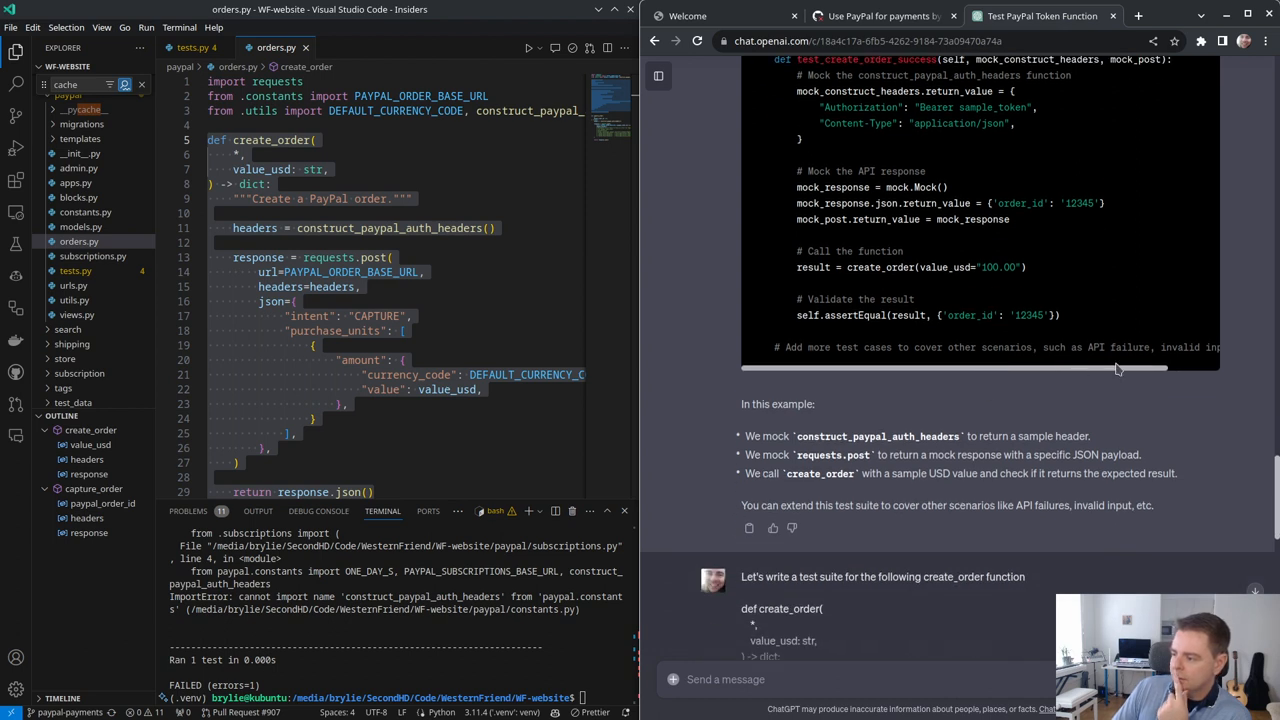
{"action": "scroll", "scroll_direction": "right", "scroll_amount": 3}
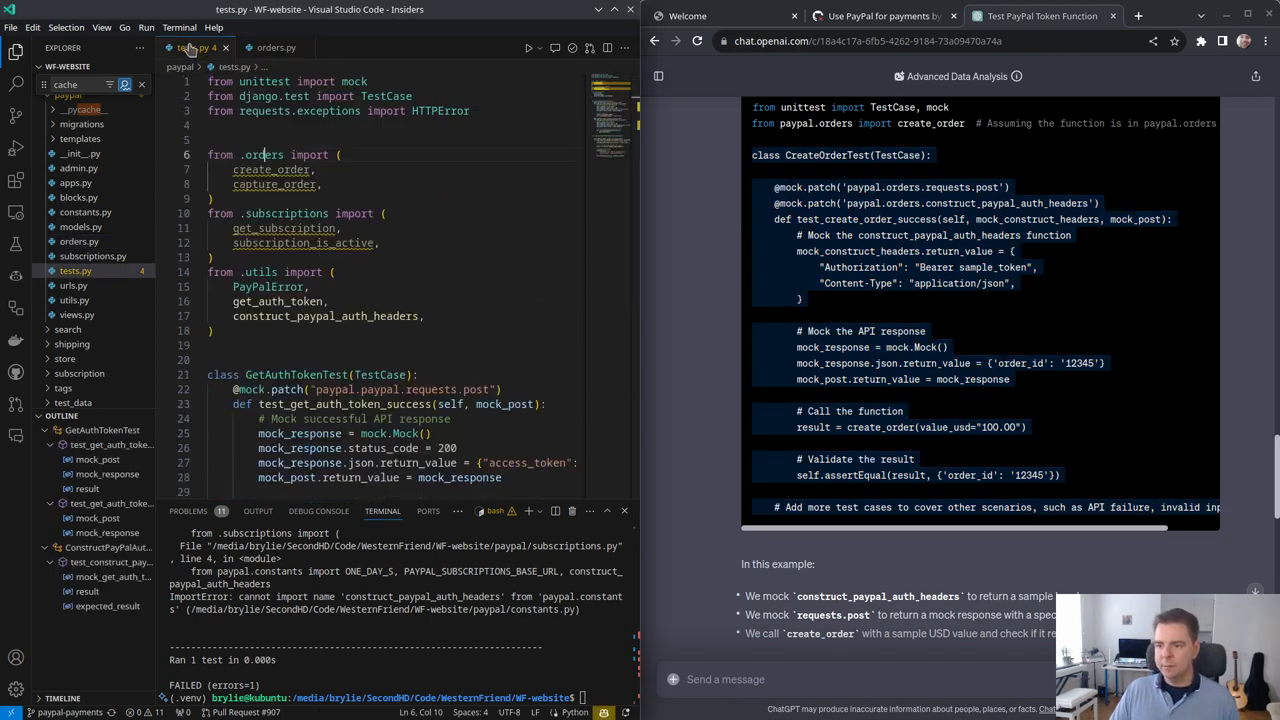
Step: Run the paypal tests with the new CreateOrderTest and select the failing import name
{"action": "scroll", "scroll_direction": "down", "scroll_amount": 3}
{"action": "type", "text": "python manage.py test paypal --keepdb"}
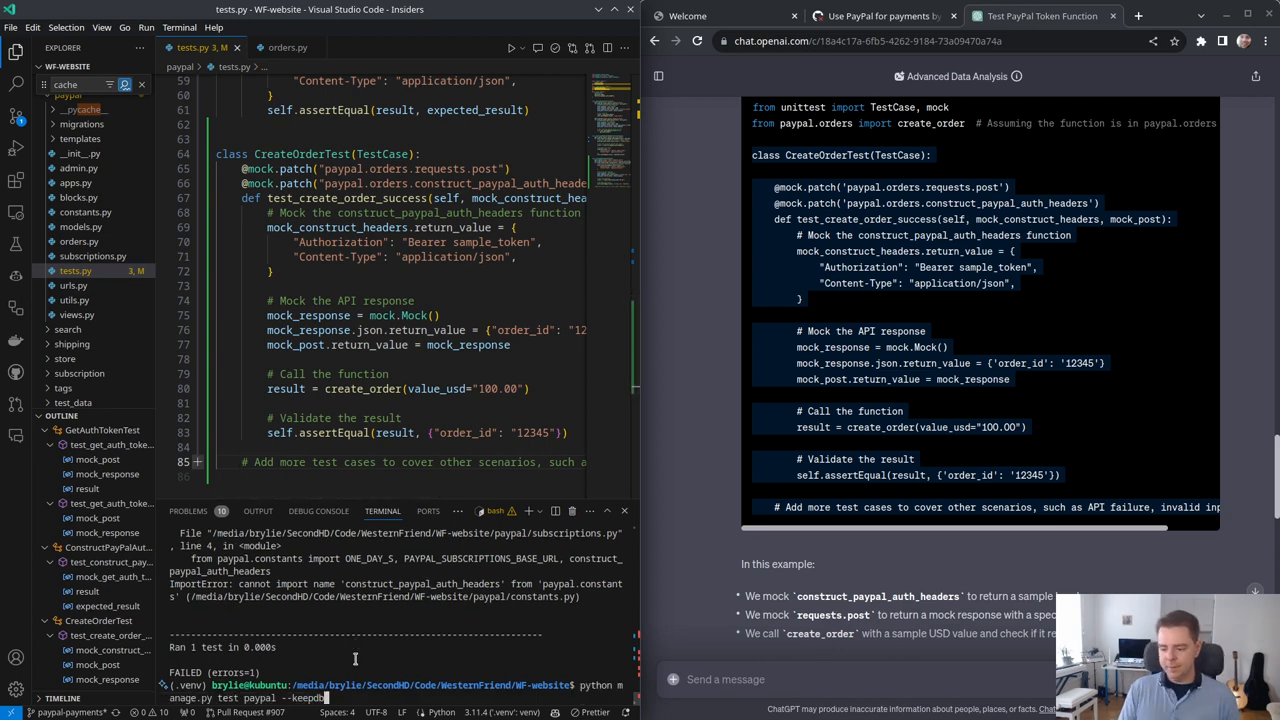
{"action": "key", "text": "Return"}
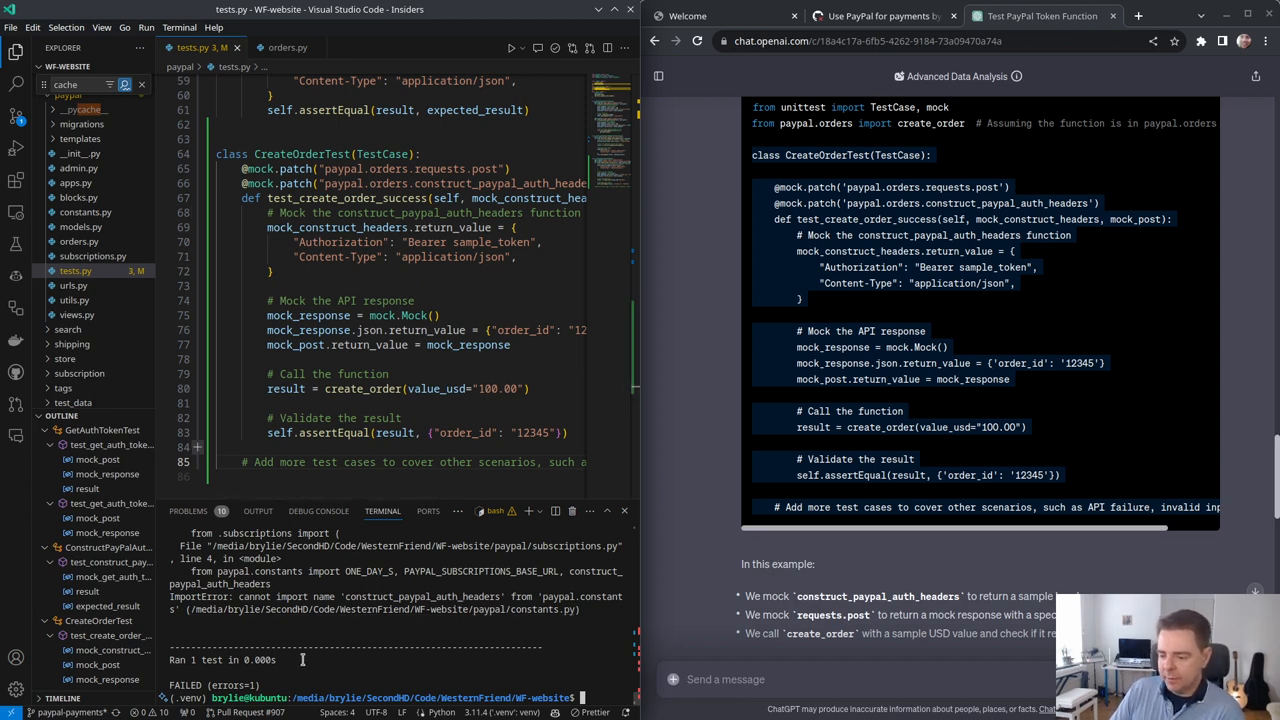
{"action": "double_click", "coordinate": [422, 596]}
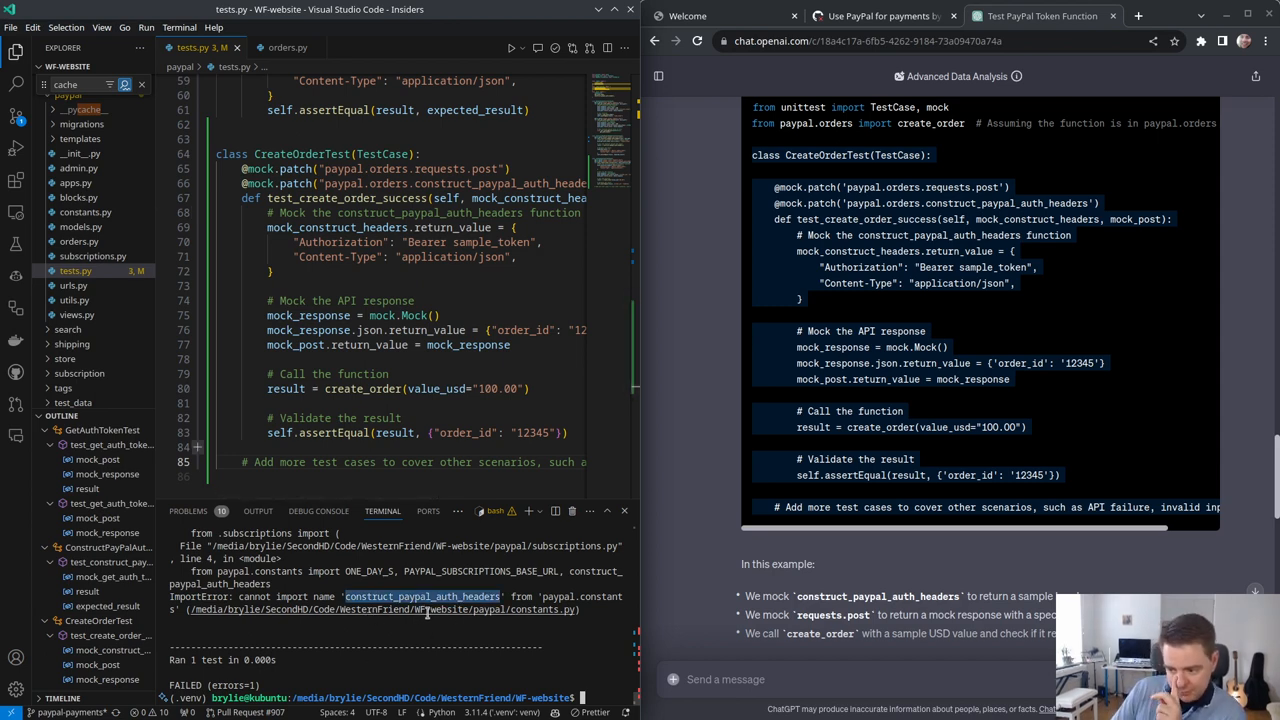
Step: Add 'from paypal.utils import construct_paypal_auth_headers' to subscriptions.py
{"action": "scroll", "scroll_direction": "up", "scroll_amount": 3}
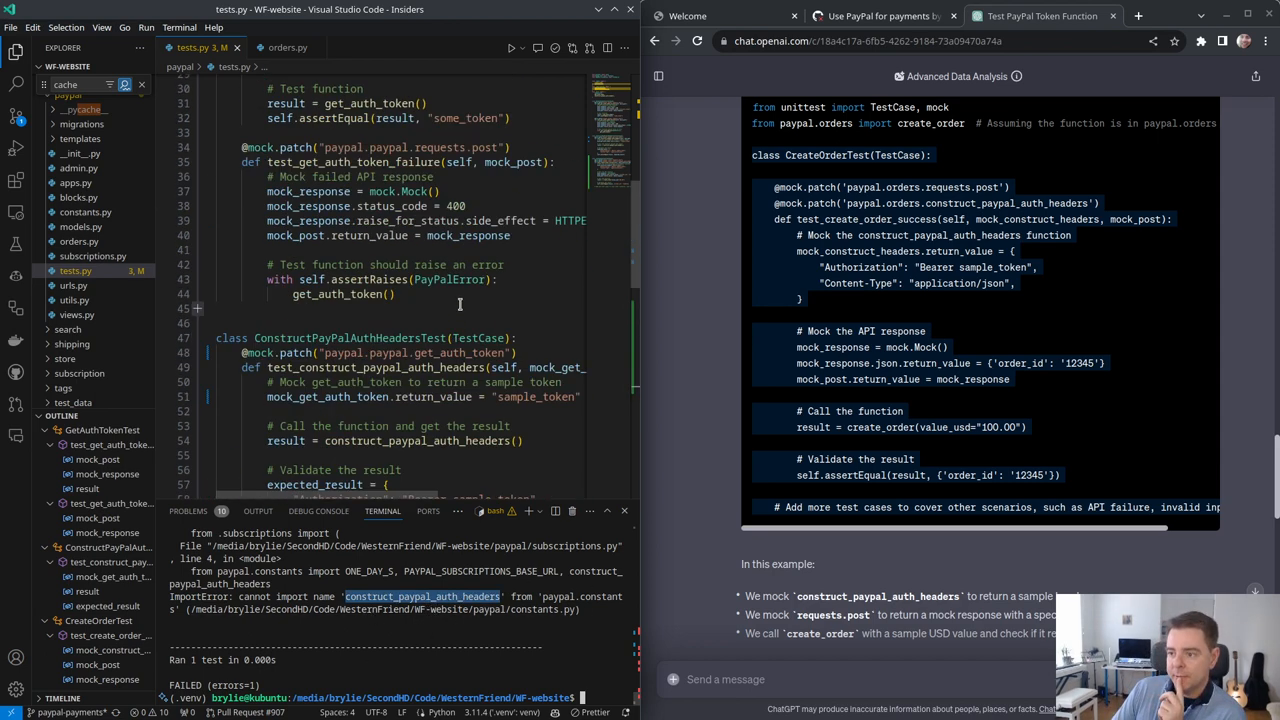
{"action": "scroll", "scroll_direction": "up", "scroll_amount": 3}
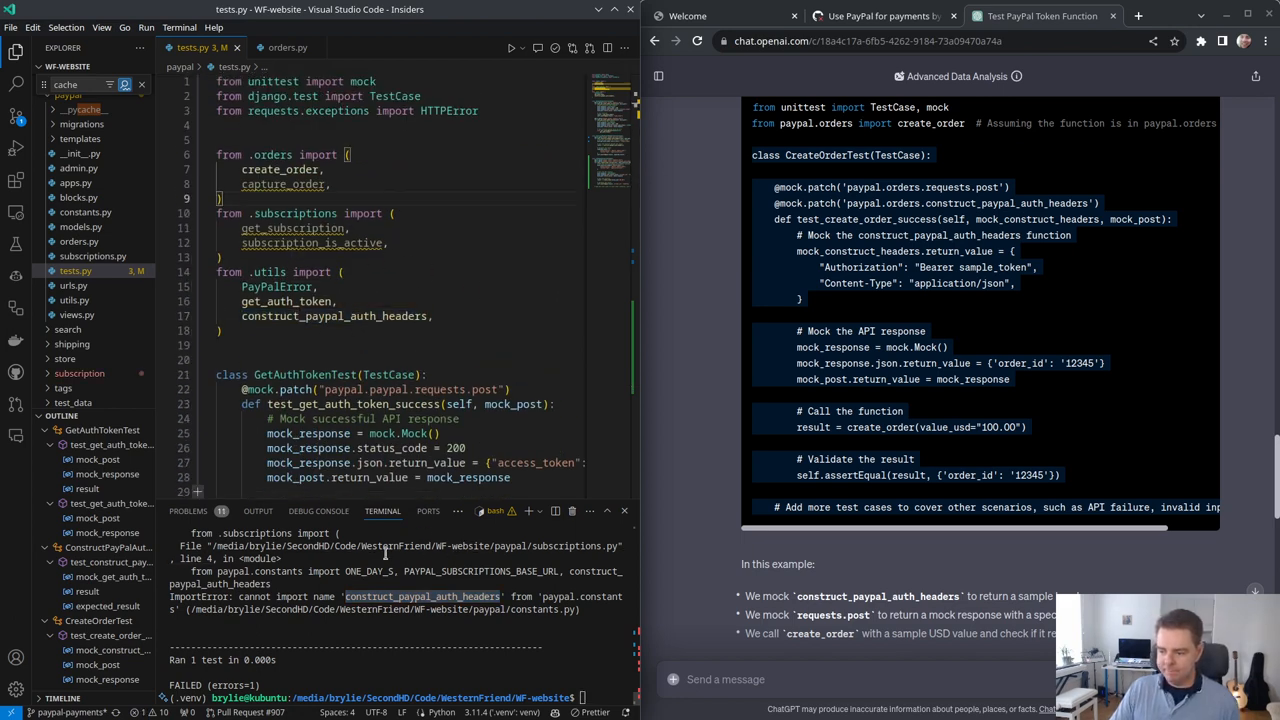
{"action": "left_click", "coordinate": [300, 47]}
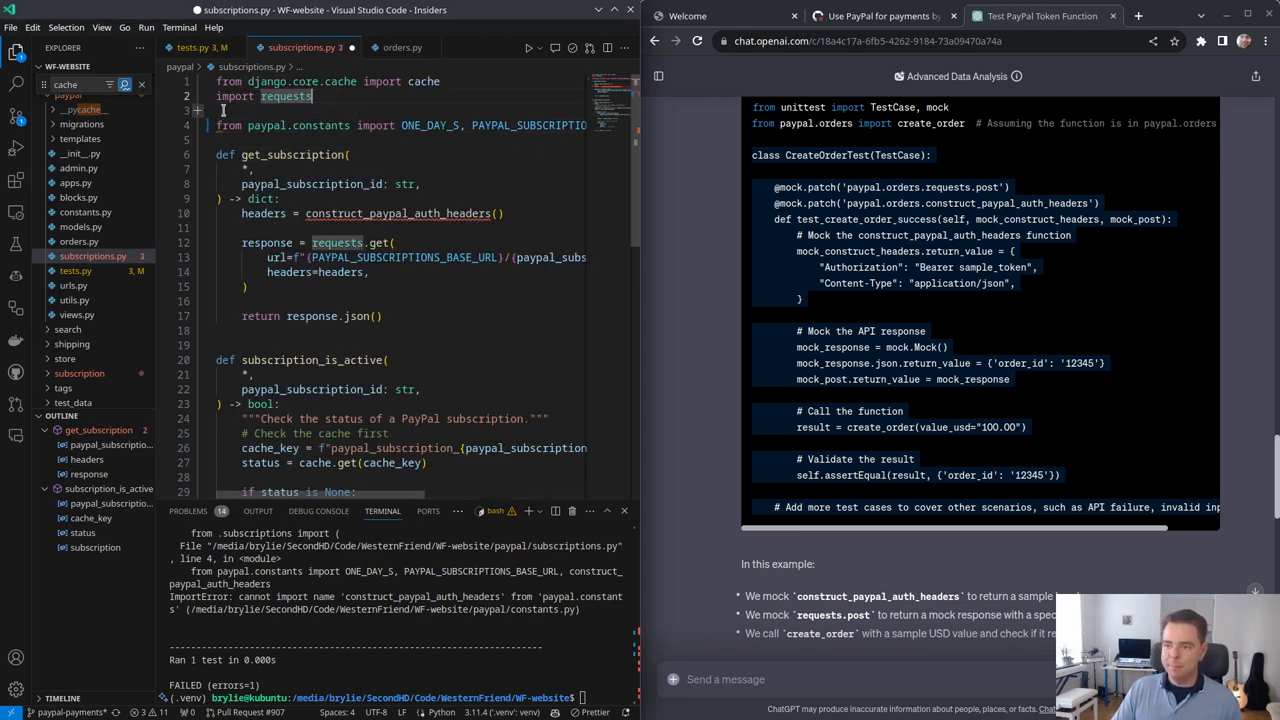
{"action": "type", "text": "from paypal.utils import construct_paypal_auth_headers"}
{"action": "left_click", "coordinate": [399, 697]}
{"action": "type", "text": "python manage.py test paypal.tests.CreateOrderTest"}
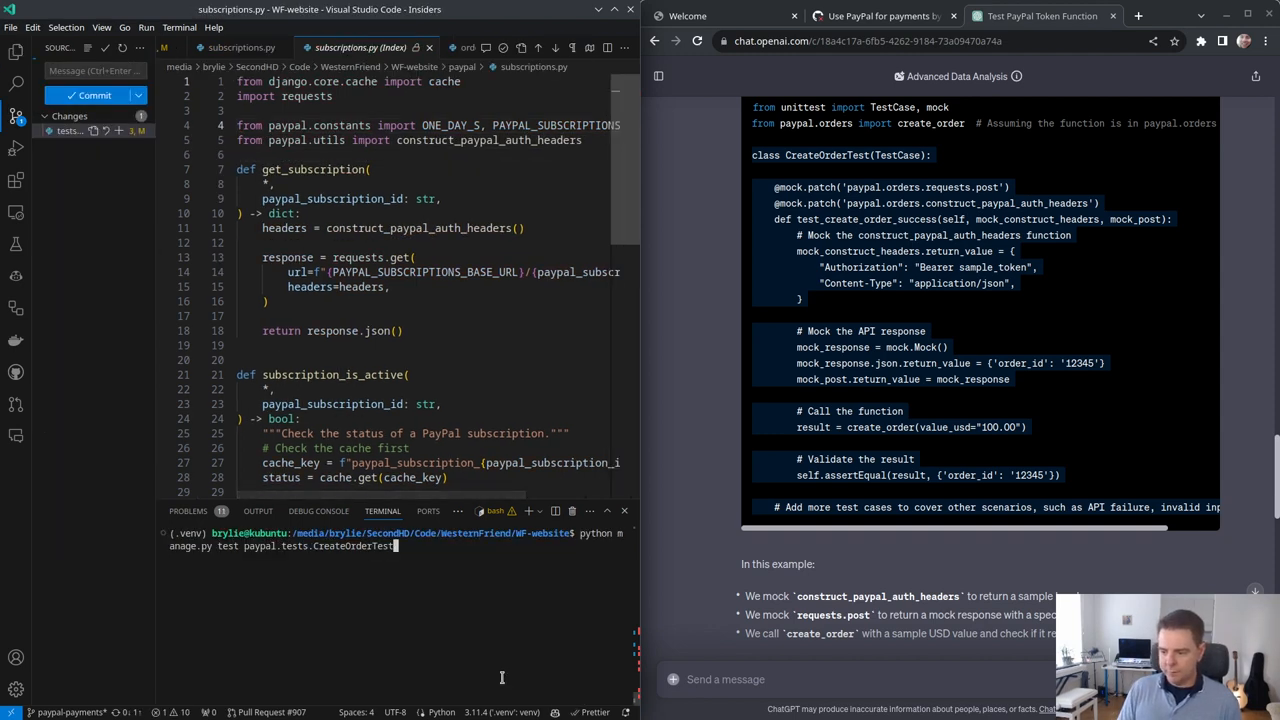
Step: Run the CreateOrderTest tests and scroll tests.py down to the CreateOrderTest class
{"action": "key", "text": "Return"}
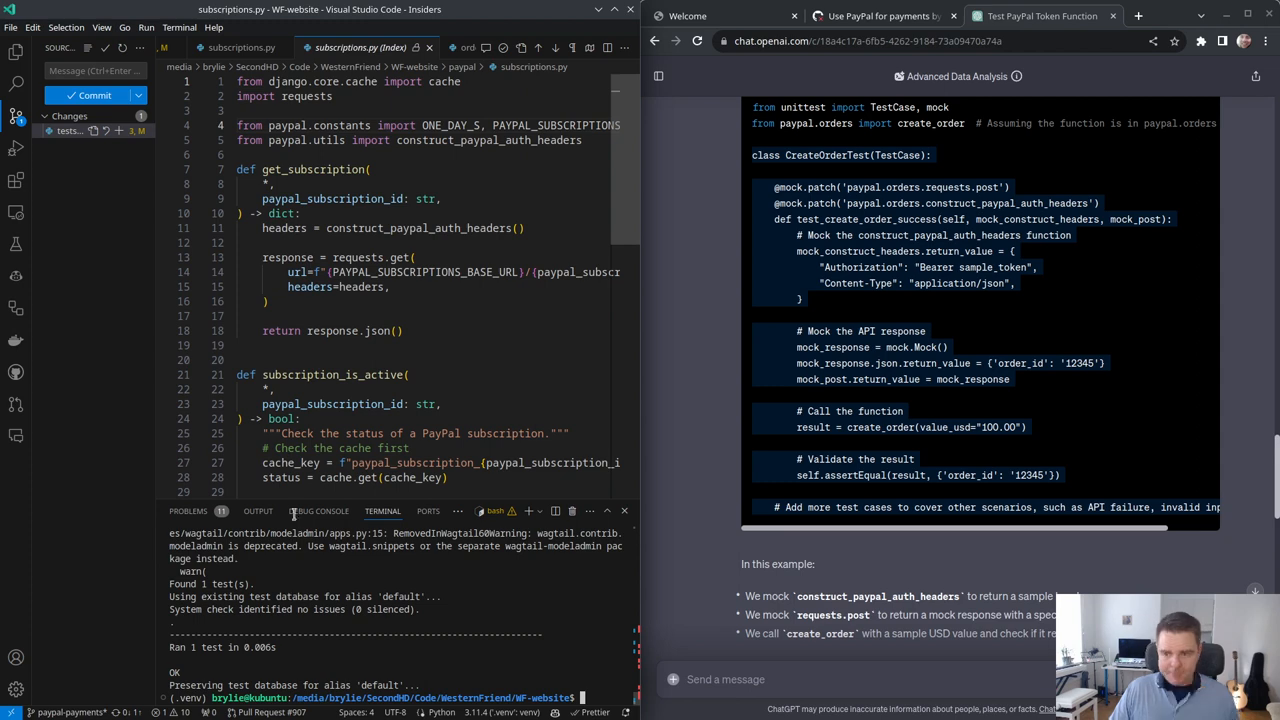
{"action": "left_click", "coordinate": [195, 47]}
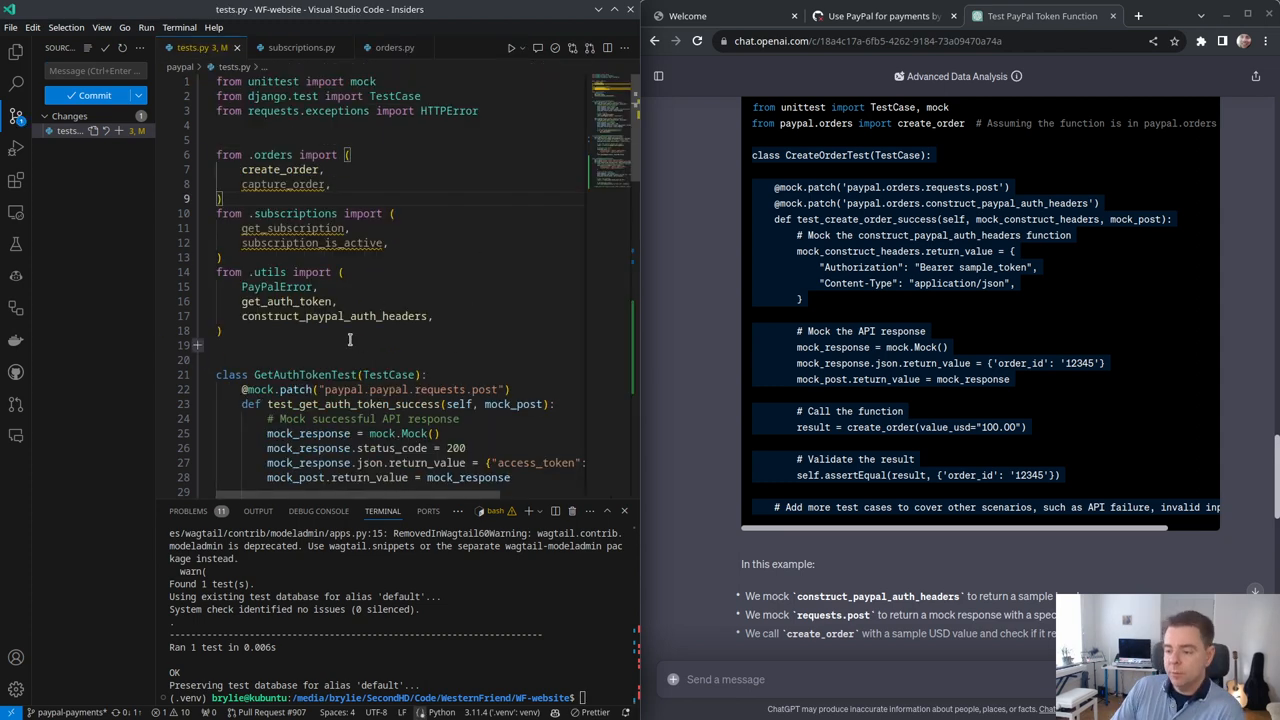
{"action": "scroll", "scroll_direction": "down", "scroll_amount": 3}
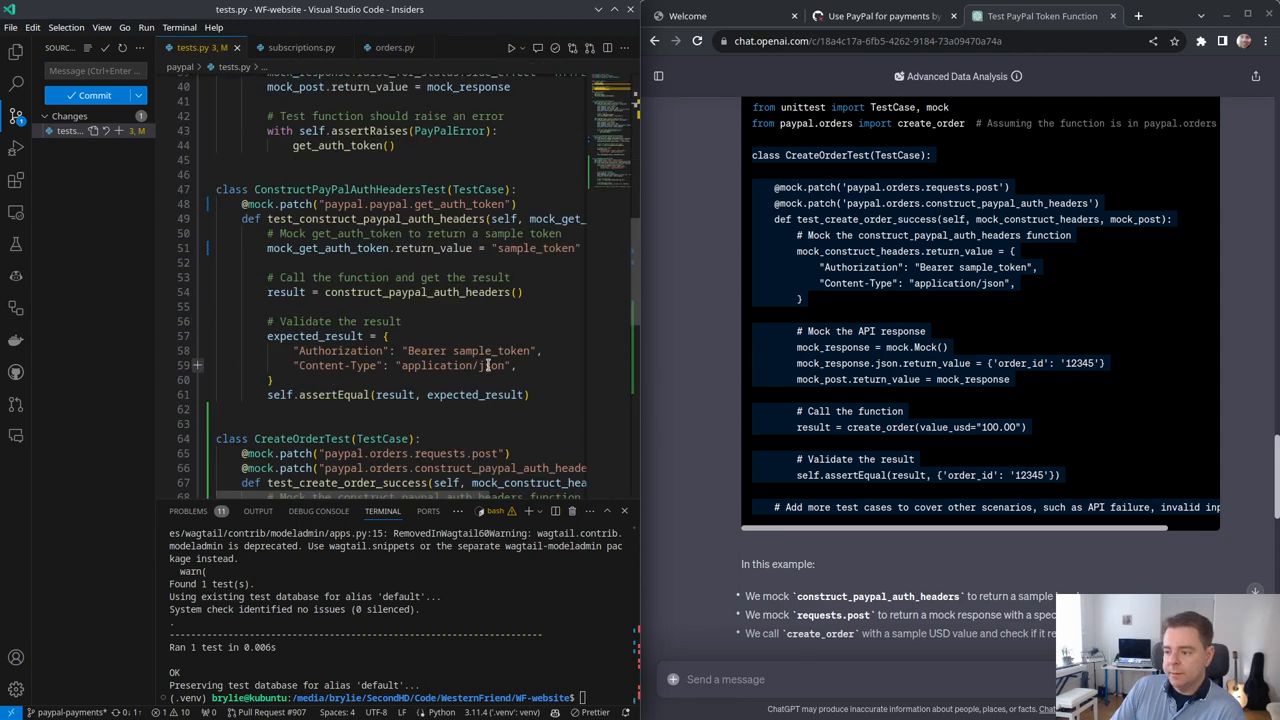
{"action": "scroll", "scroll_direction": "down", "scroll_amount": 3}
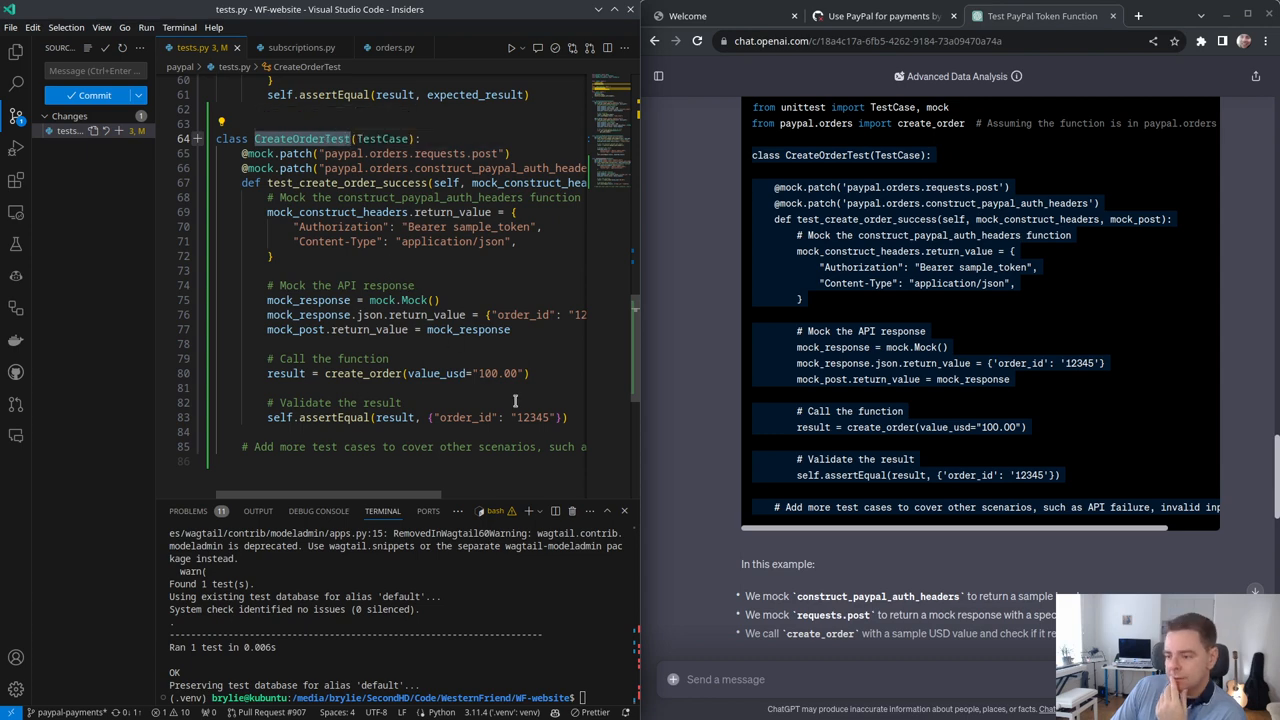
Step: Search the workspace for create_order in *.py files and open its views.py call
{"action": "left_click", "coordinate": [394, 47]}
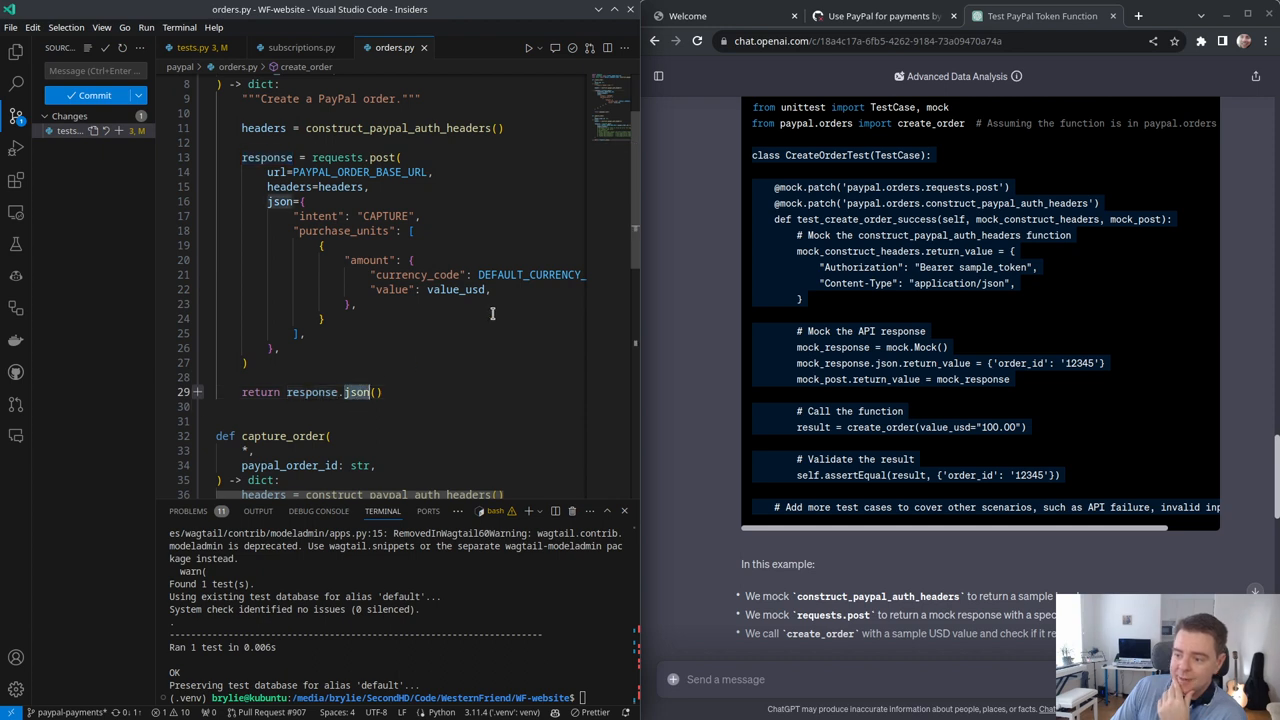
{"action": "scroll", "scroll_direction": "up", "scroll_amount": 3}
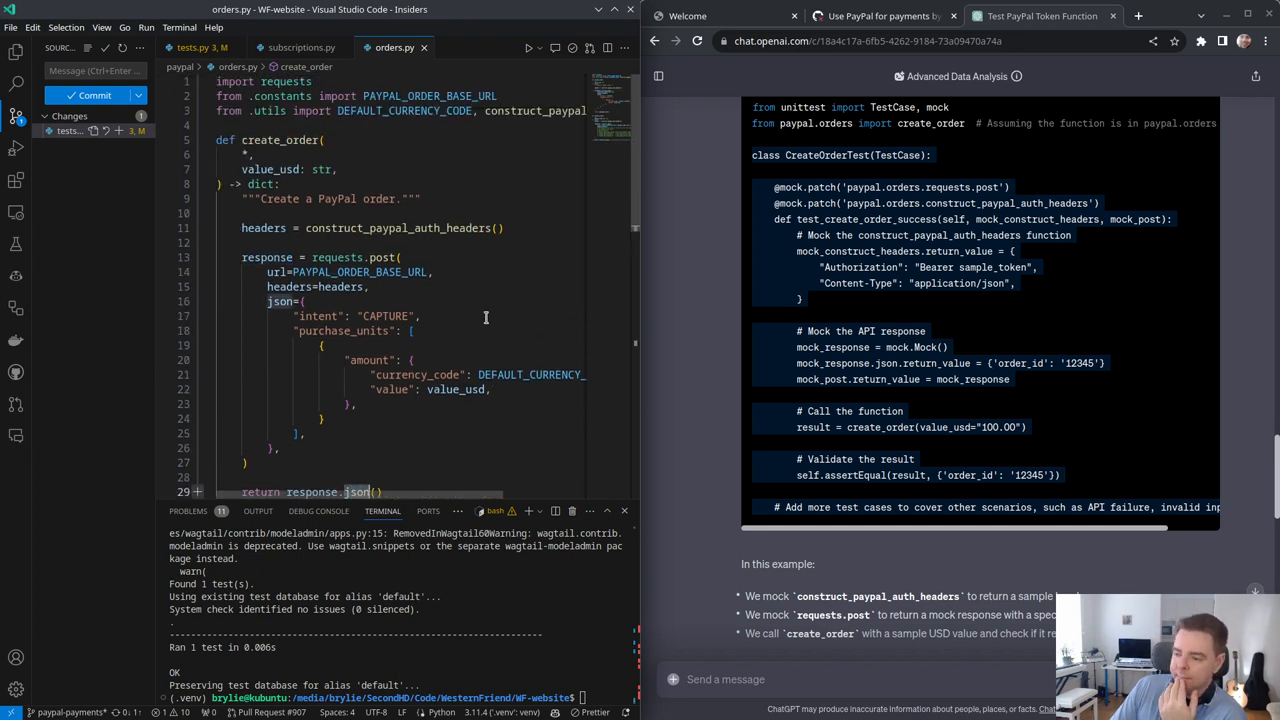
{"action": "left_click", "coordinate": [303, 140]}
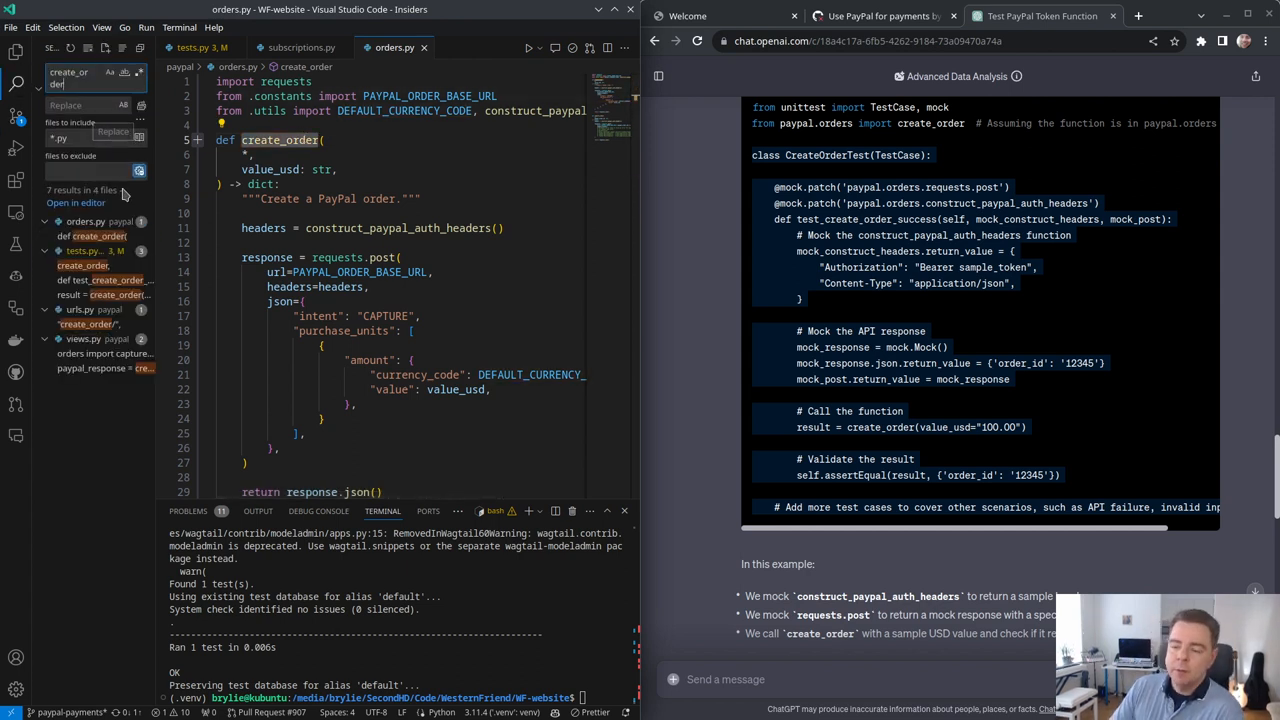
{"action": "left_click", "coordinate": [85, 367]}
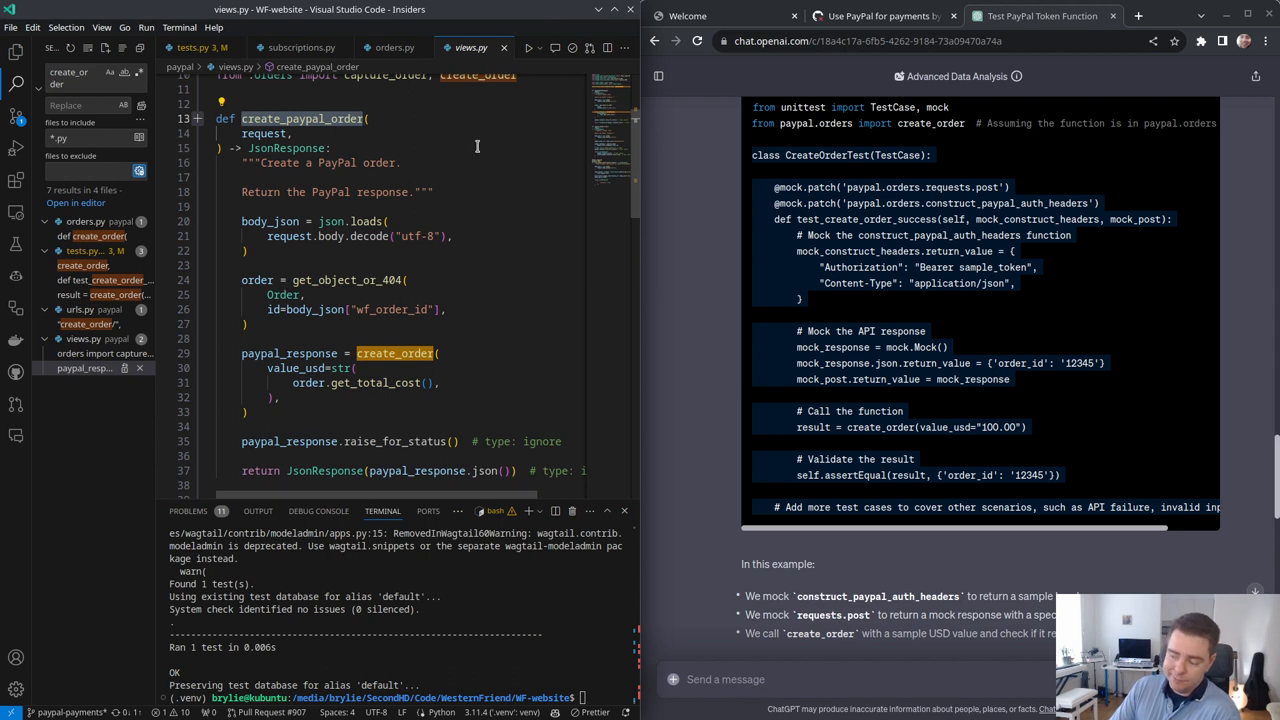
Step: Select the raise_for_status call in the view and return to create_order in orders.py
{"action": "left_click", "coordinate": [394, 47]}
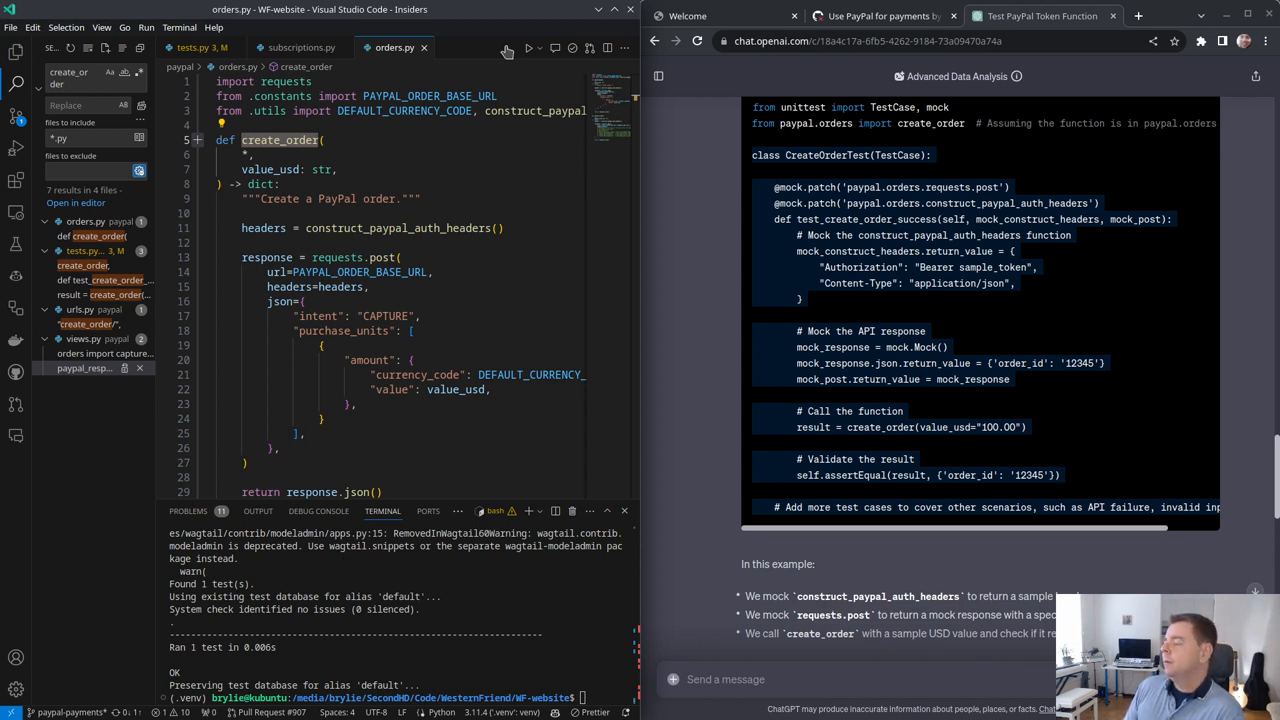
{"action": "scroll", "scroll_direction": "down", "scroll_amount": 3}
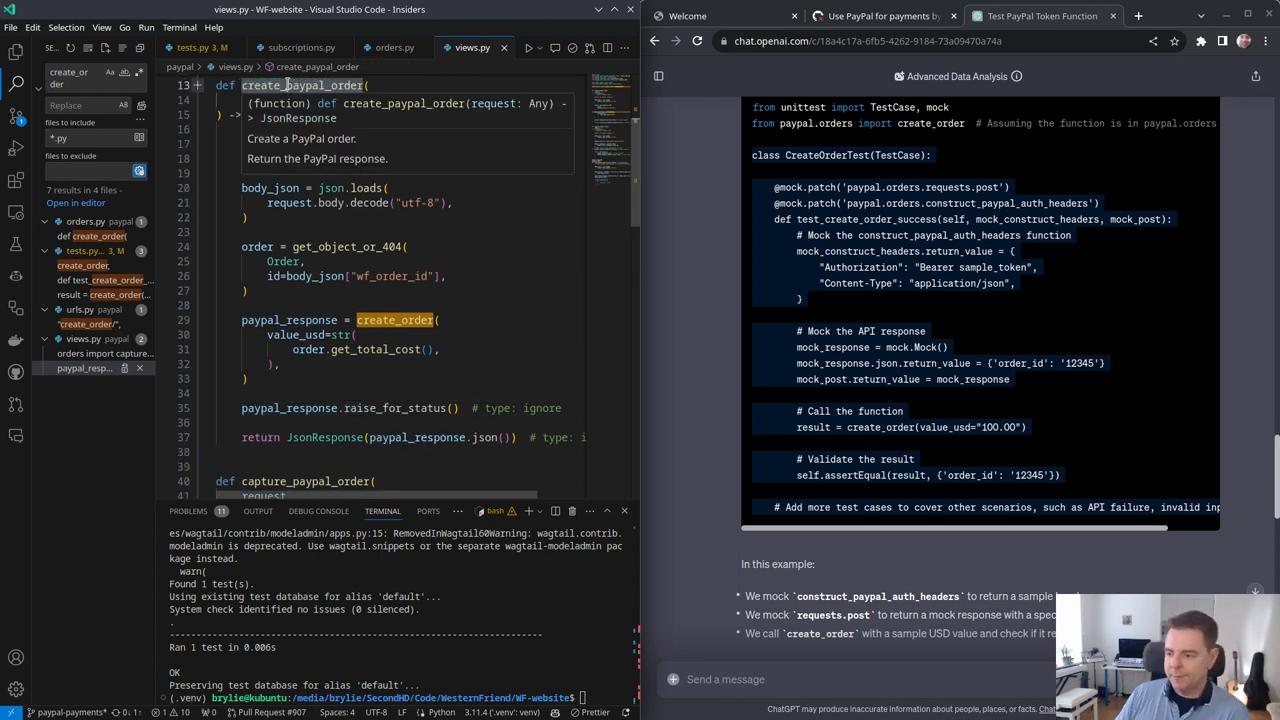
{"action": "mouse_move", "coordinate": [409, 408]}
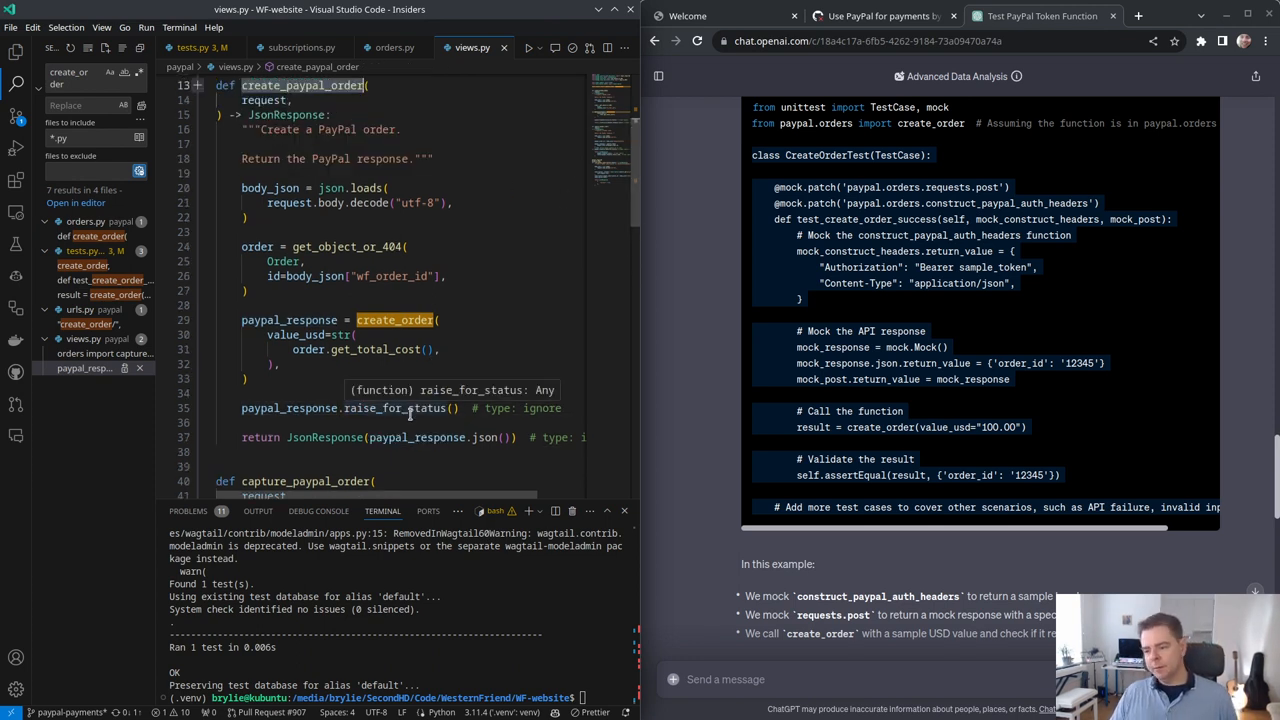
{"action": "double_click", "coordinate": [401, 408]}
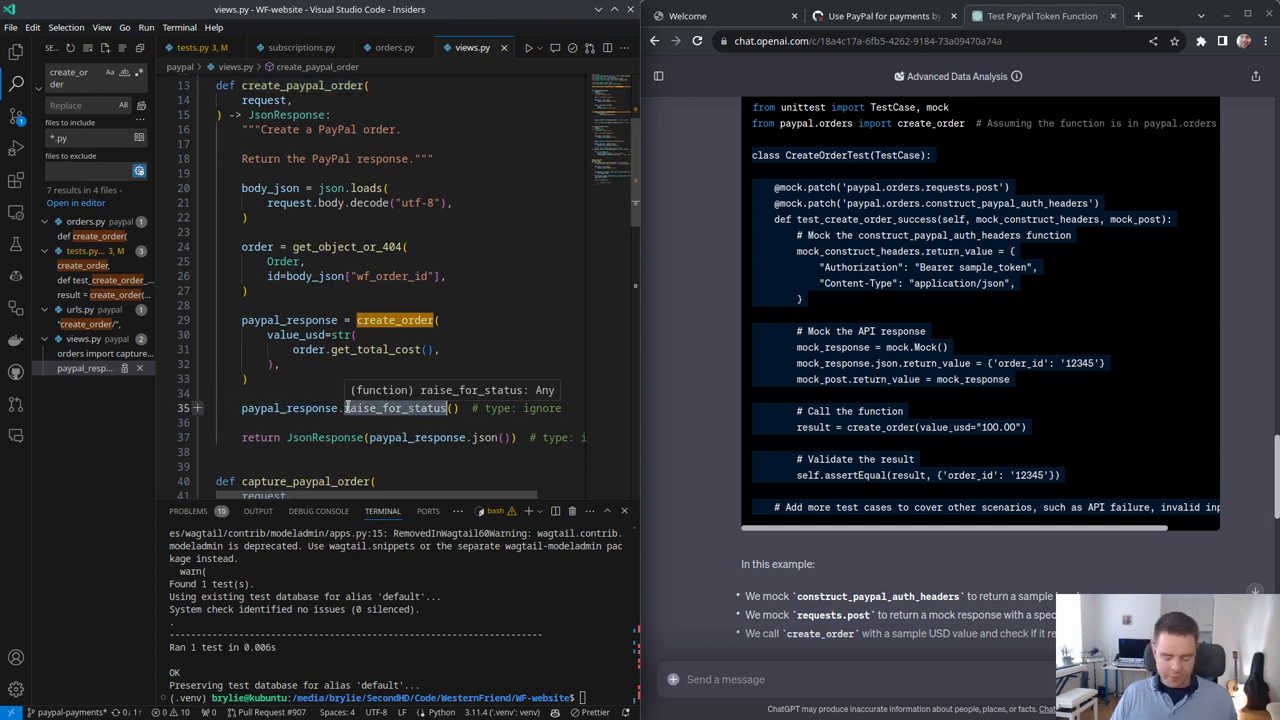
{"action": "left_click", "coordinate": [394, 47]}
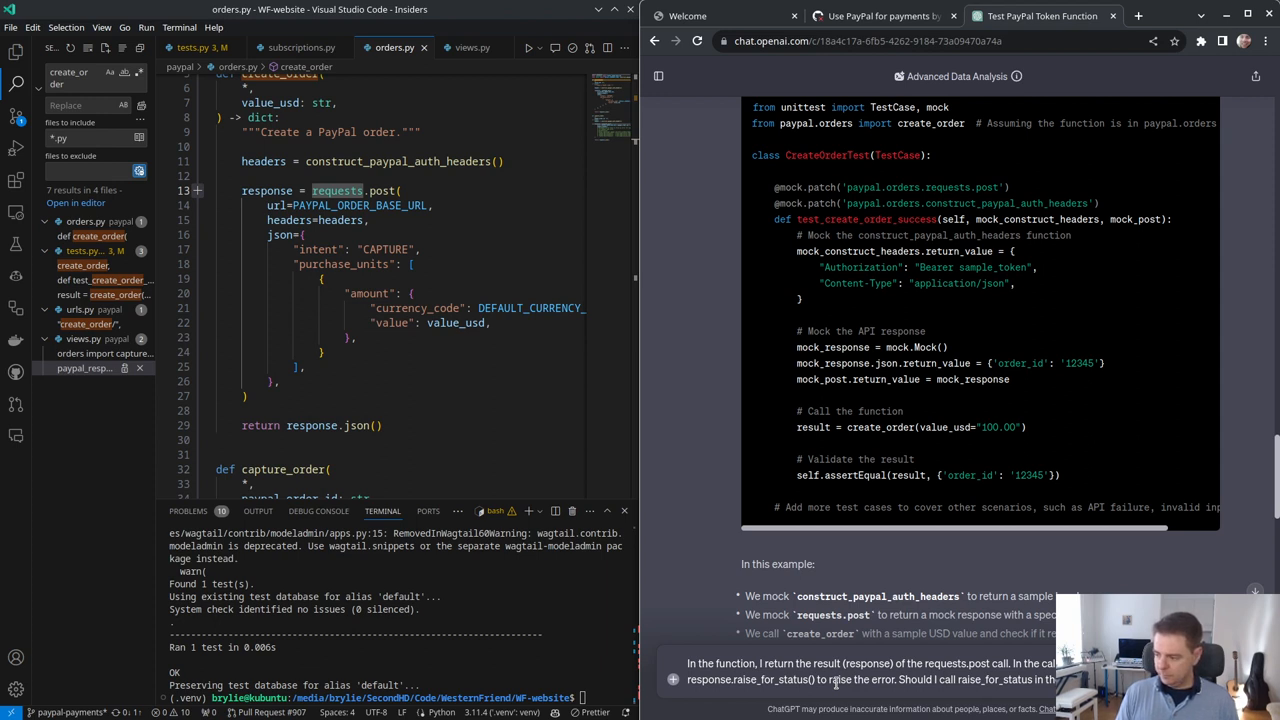
Step: Ask ChatGPT whether raise_for_status belongs in the PayPal service layer or the Django view, and the trade-offs
{"action": "type", "text": "view that calls it? W"}
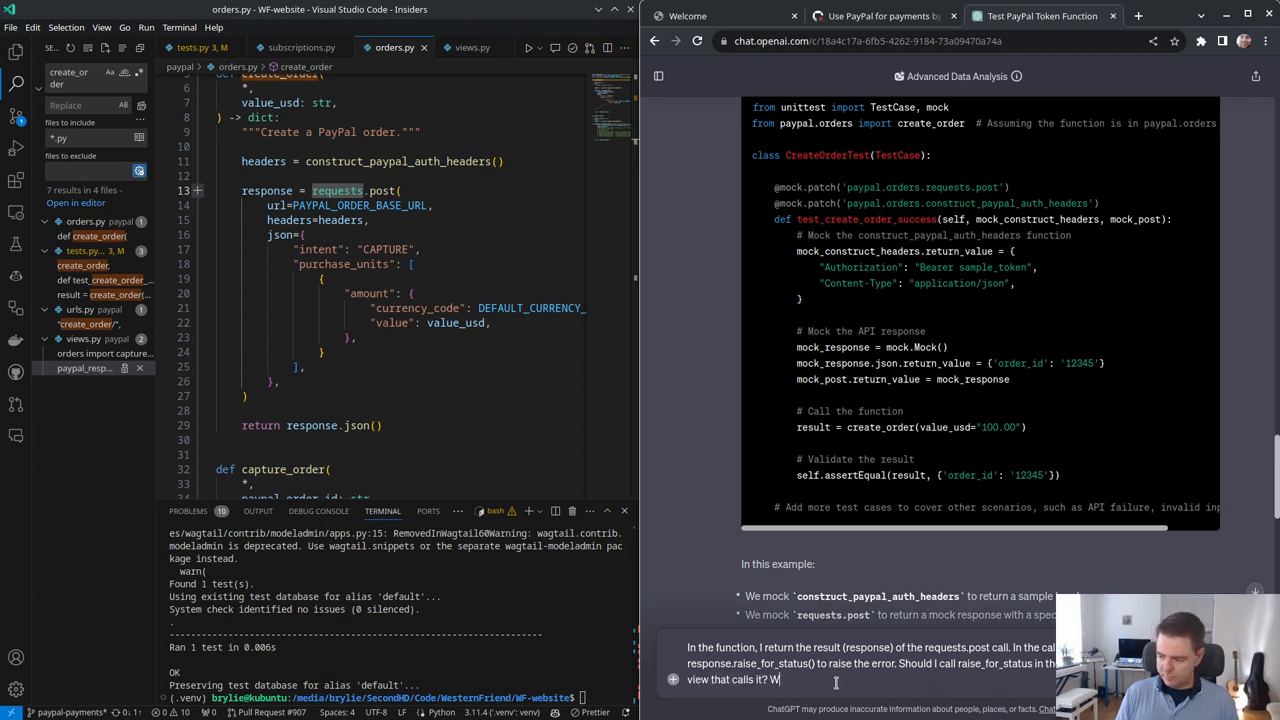
{"action": "type", "text": "hat are the trade offs"}
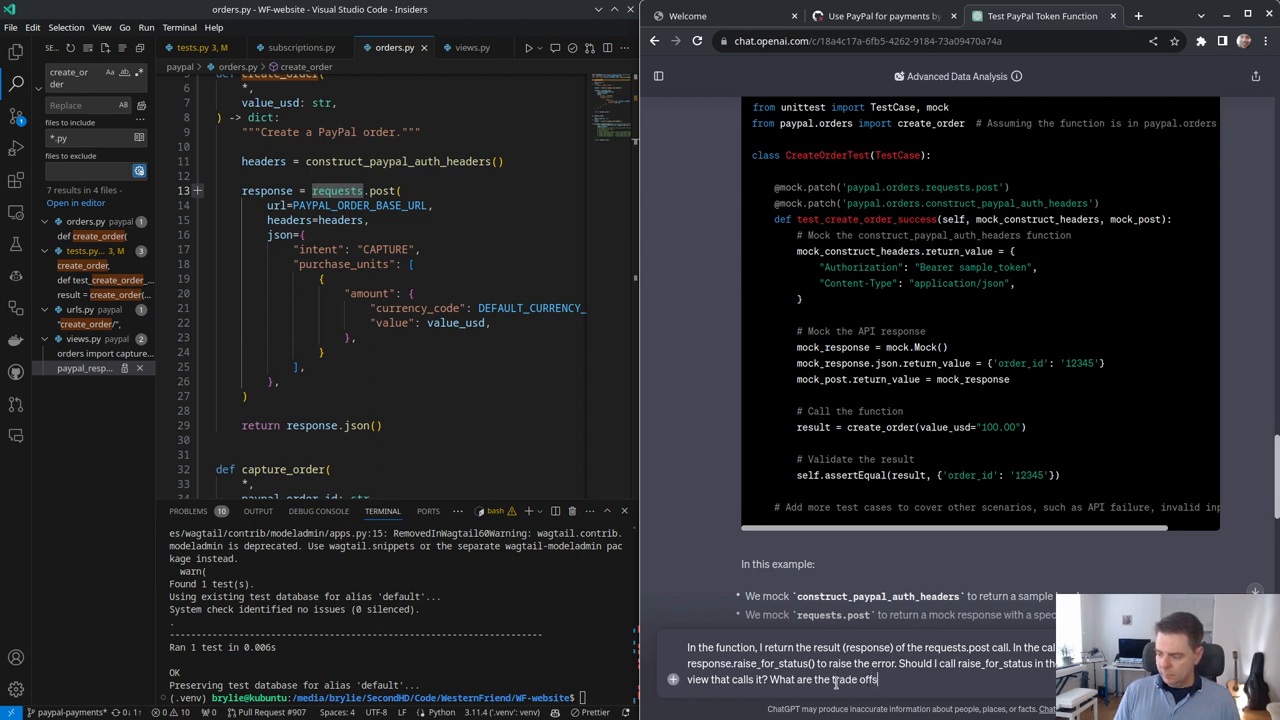
{"action": "type", "text": "What would be a better architecture?"}
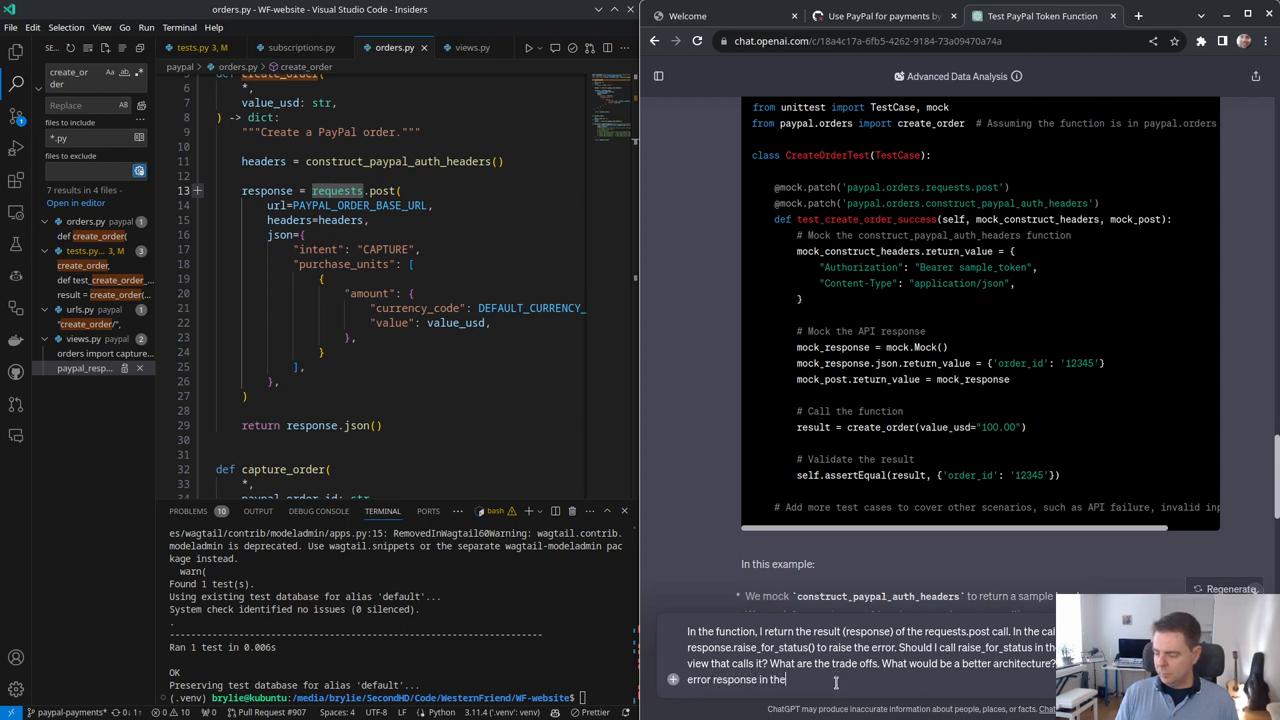
{"action": "type", "text": "Django vie"}
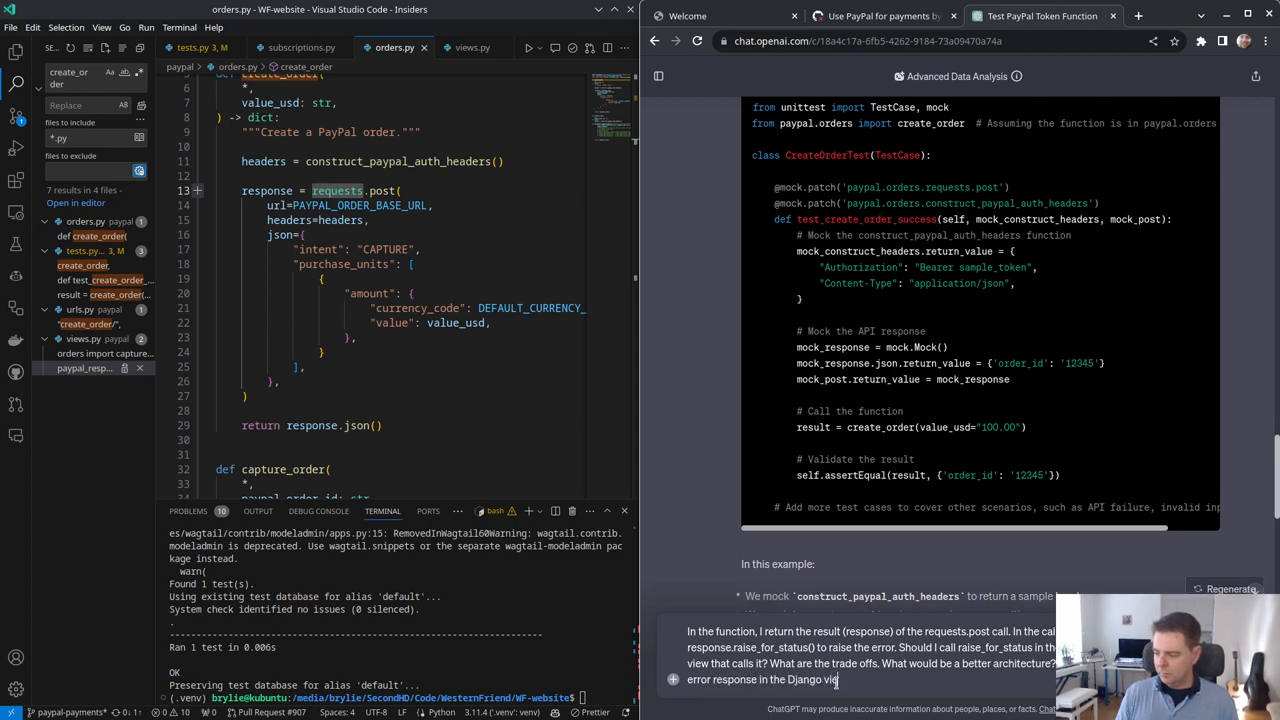
{"action": "type", "text": "to"}
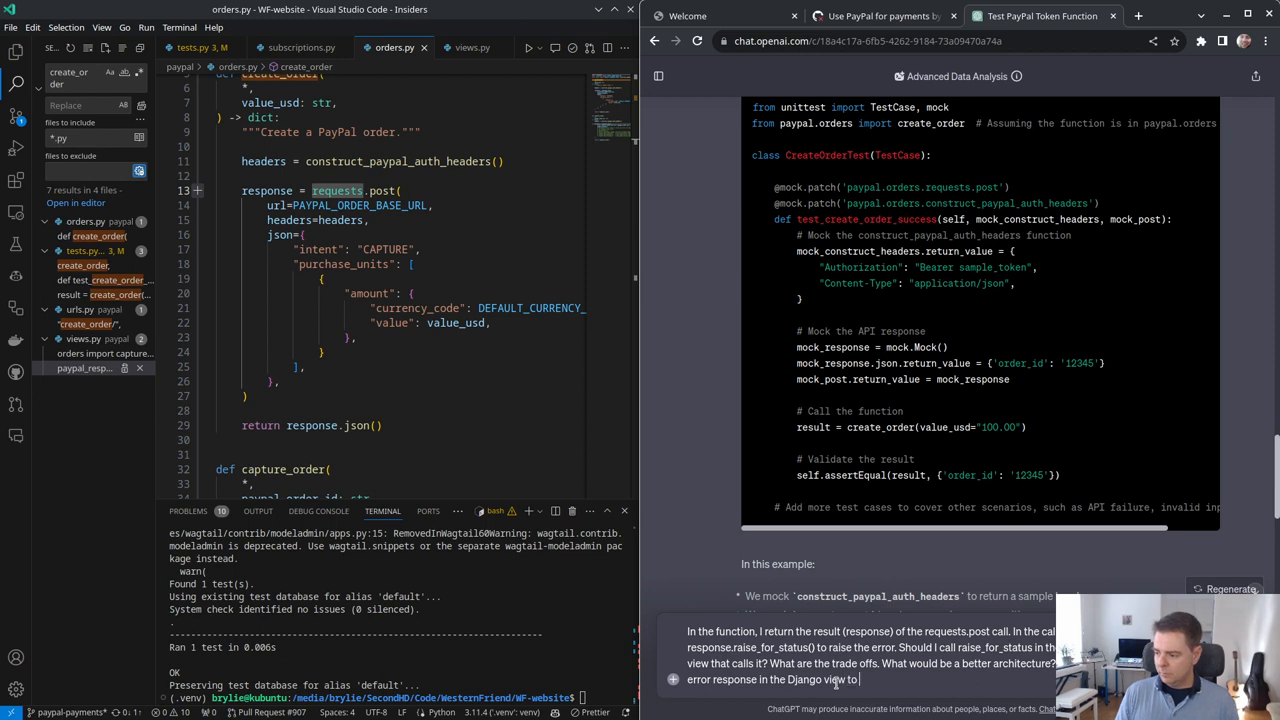
{"action": "type", "text": "obfuscate the"}
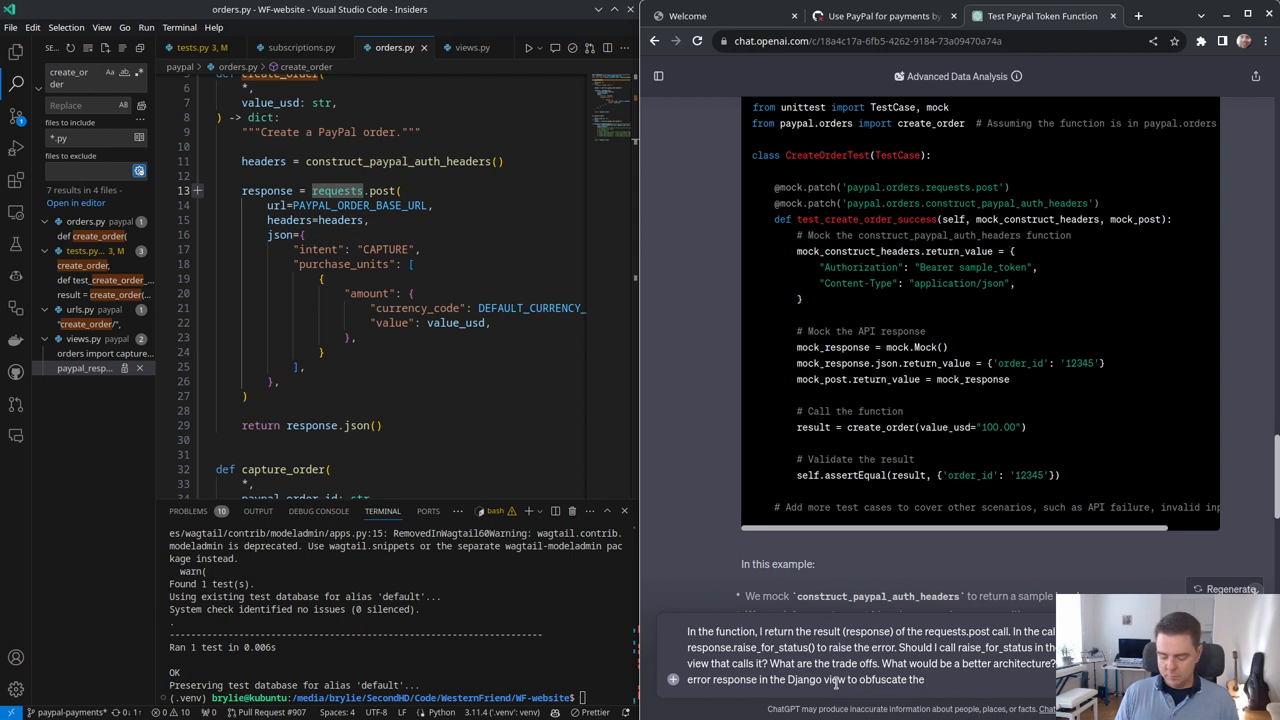
{"action": "type", "text": "Pay"}
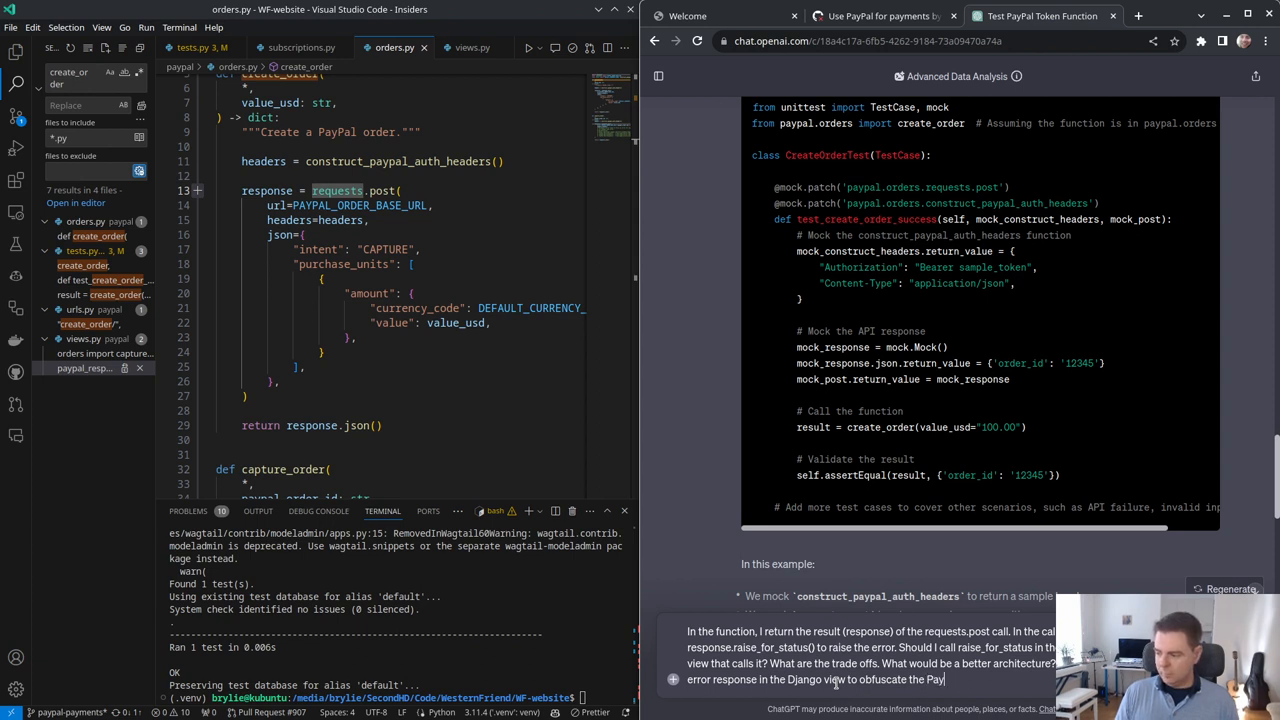
{"action": "type", "text": "E"}
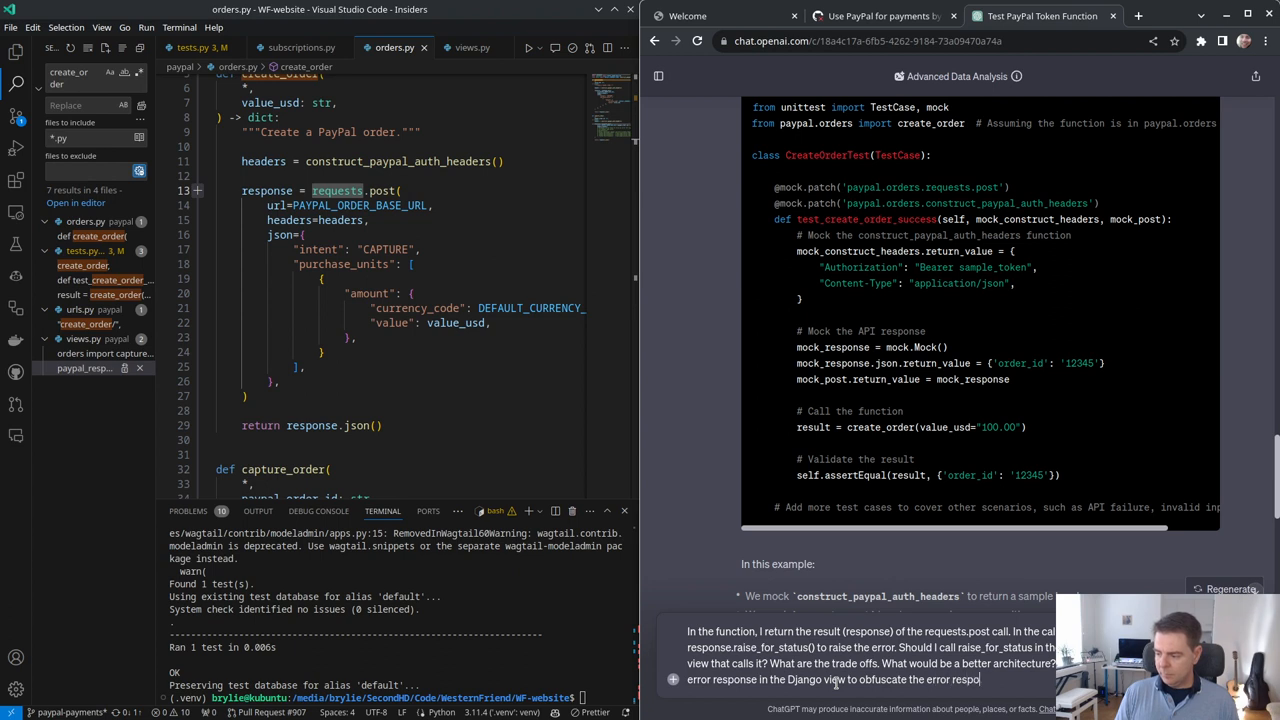
{"action": "type", "text": "HTTP interactions at the service"}
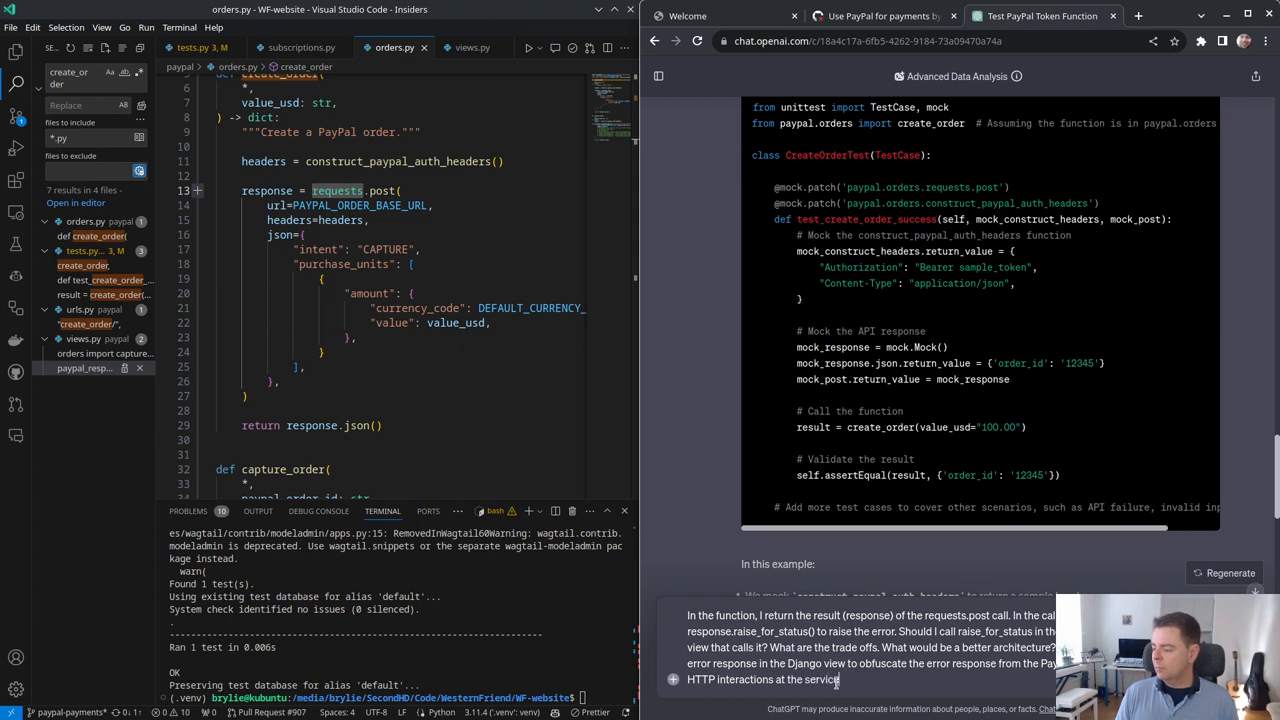
{"action": "type", "text": "pay"}
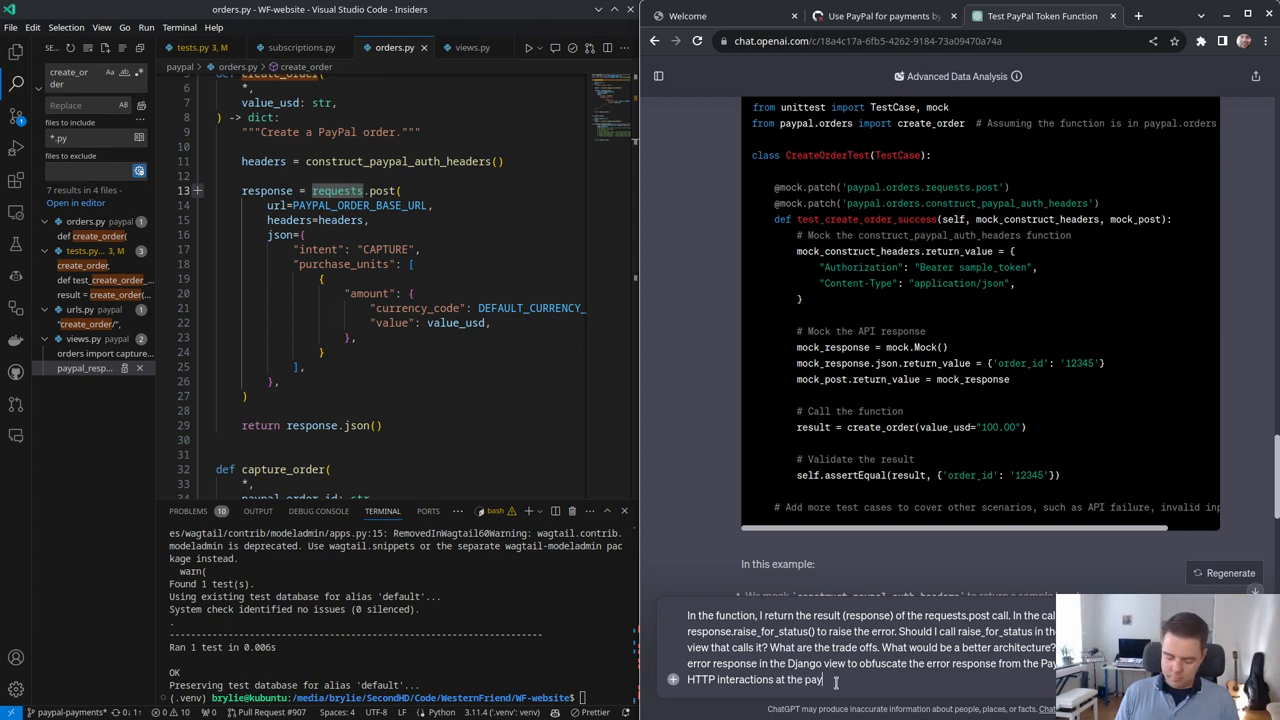
{"action": "type", "text": "service"}
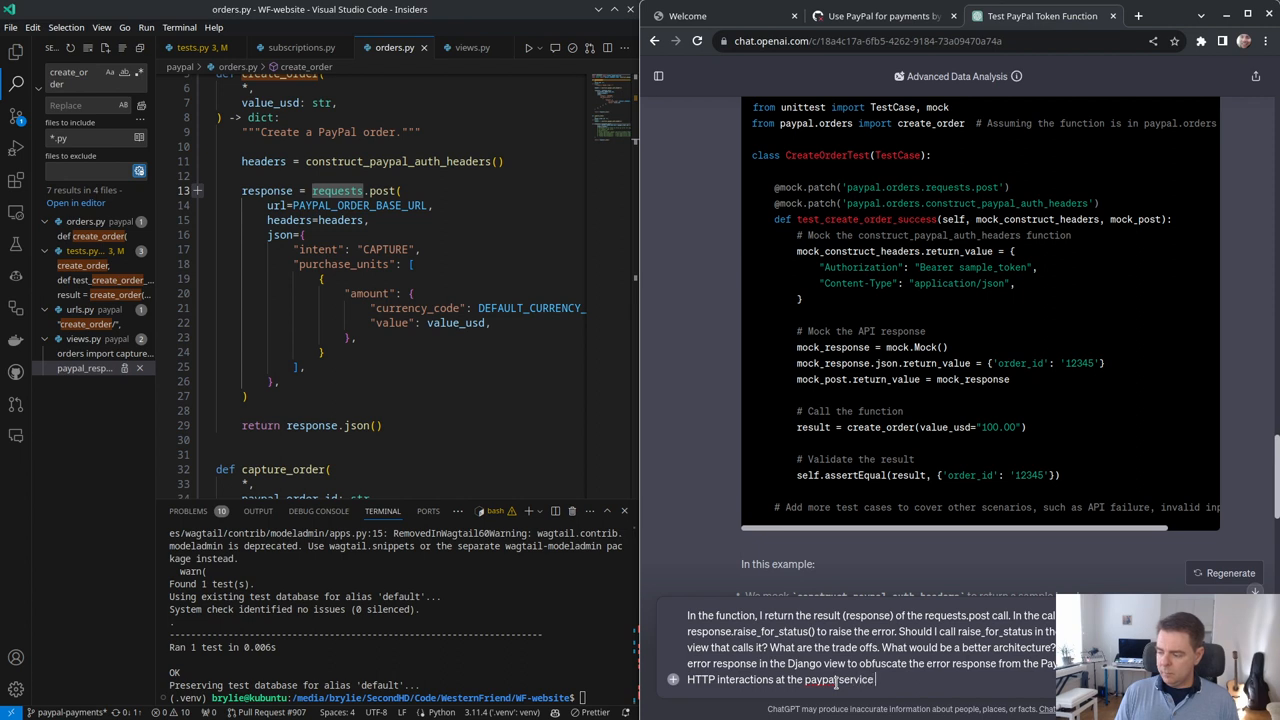
{"action": "type", "text": "layer in my project? Or, wou"}
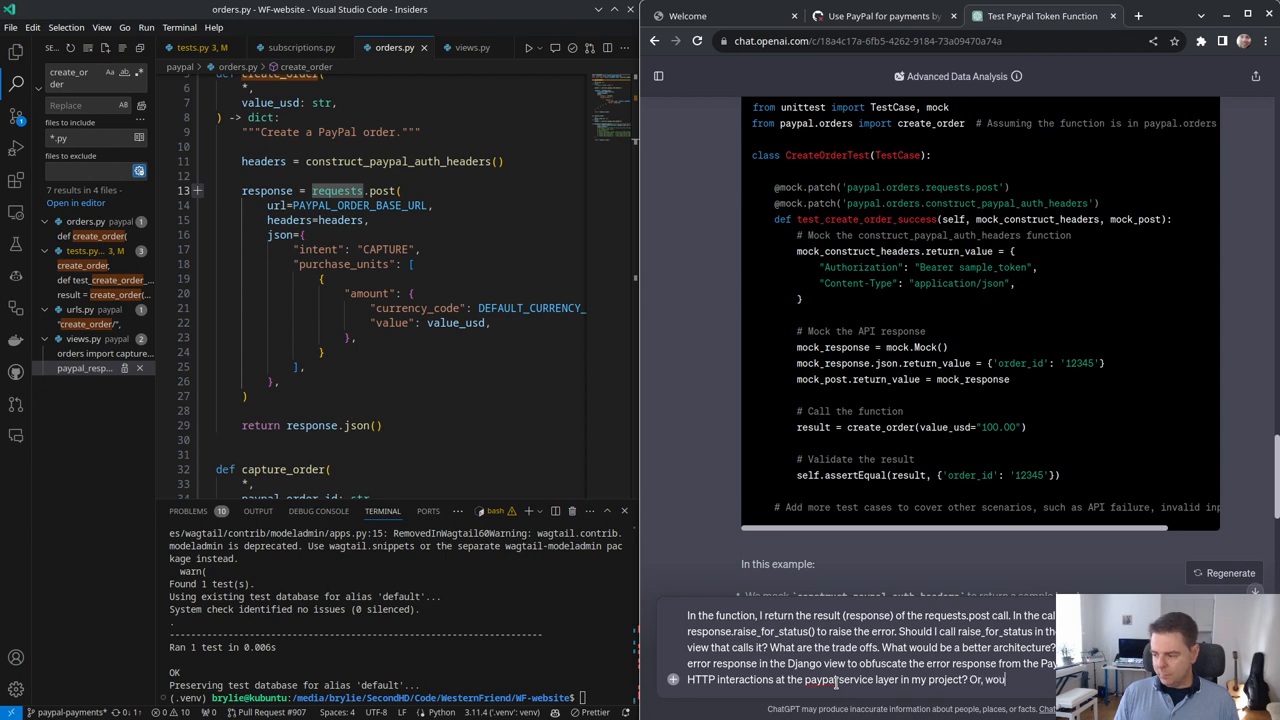
{"action": "type", "text": "ld"}
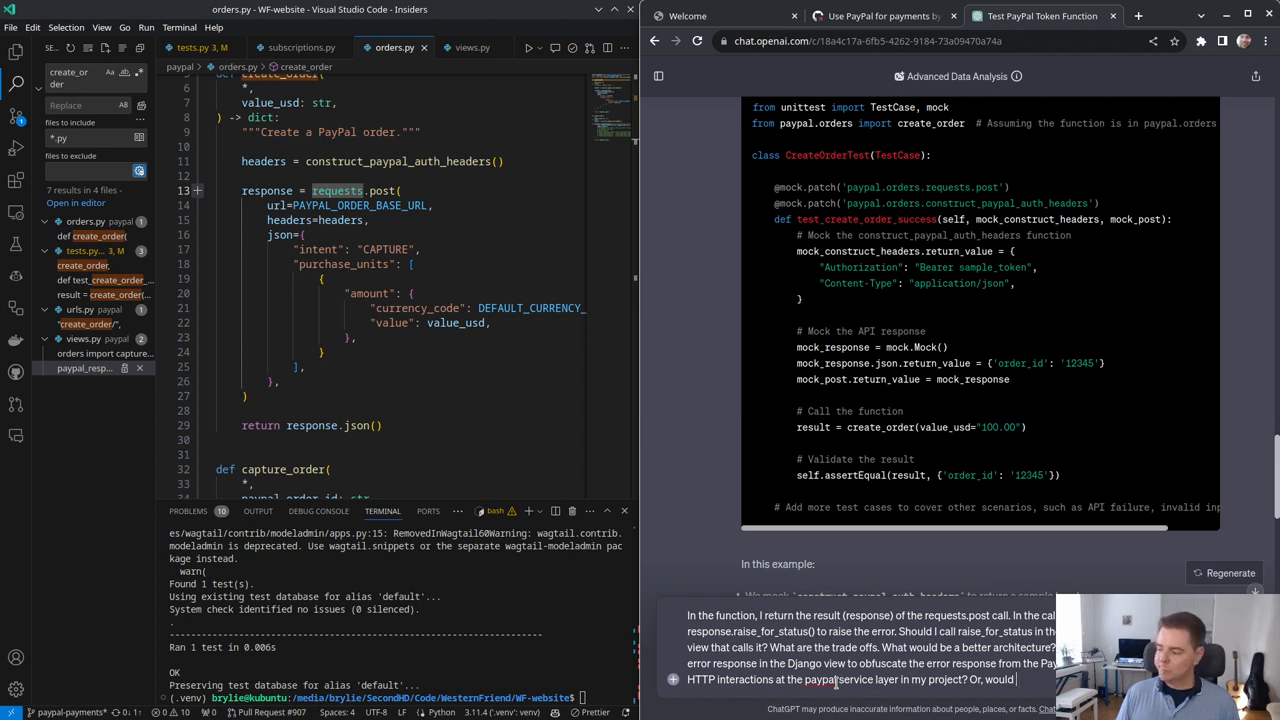
{"action": "type", "text": "be con"}
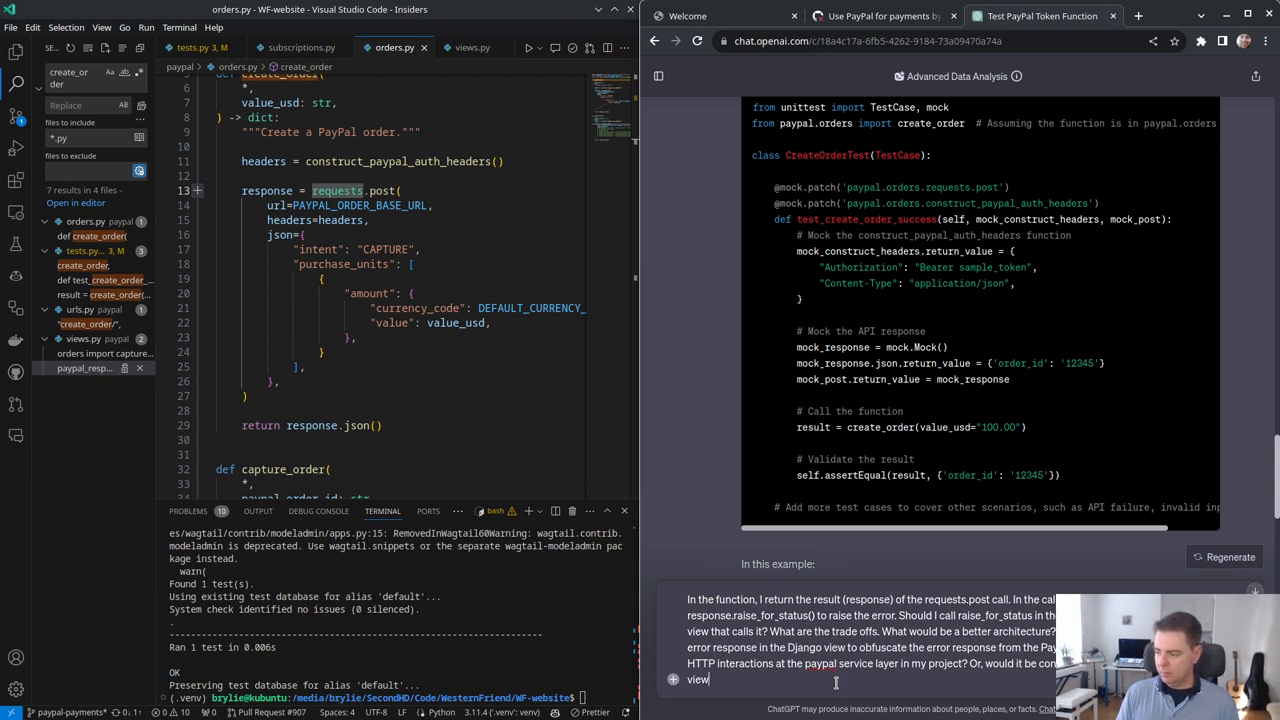
{"action": "type", "text": "layer to retur"}
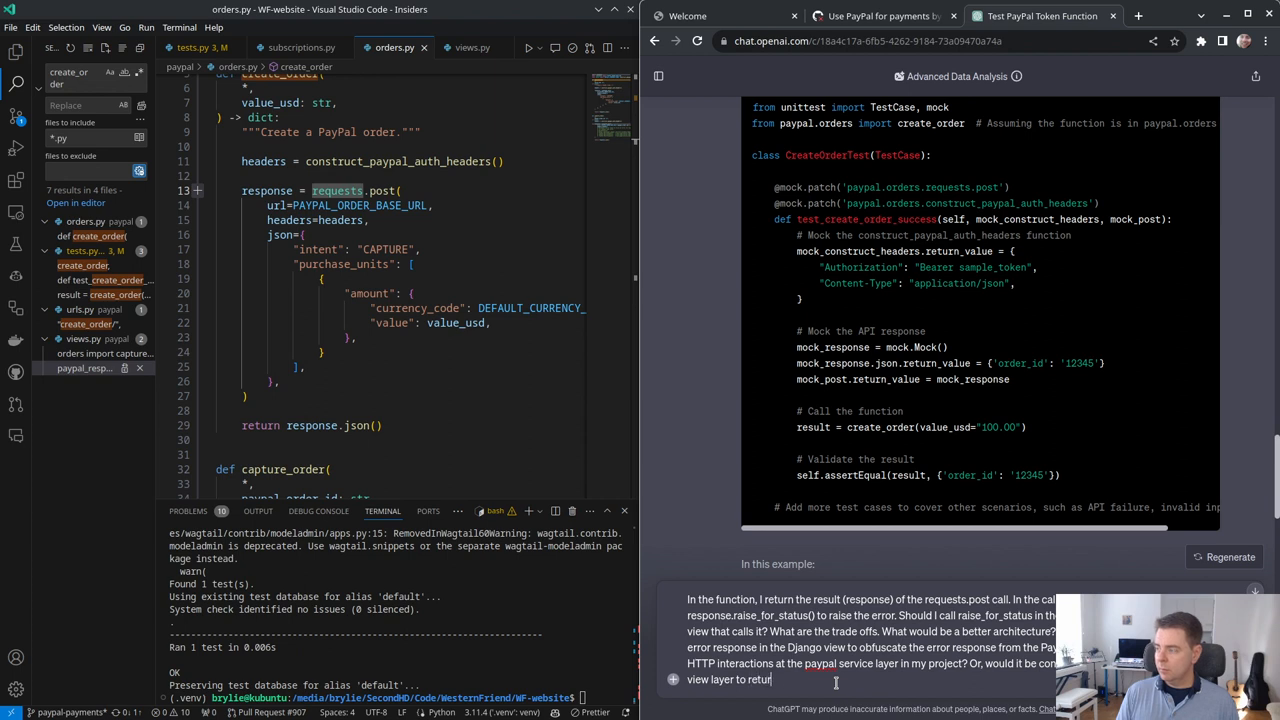
{"action": "type", "text": "n a client HTTP error? Should I return so"}
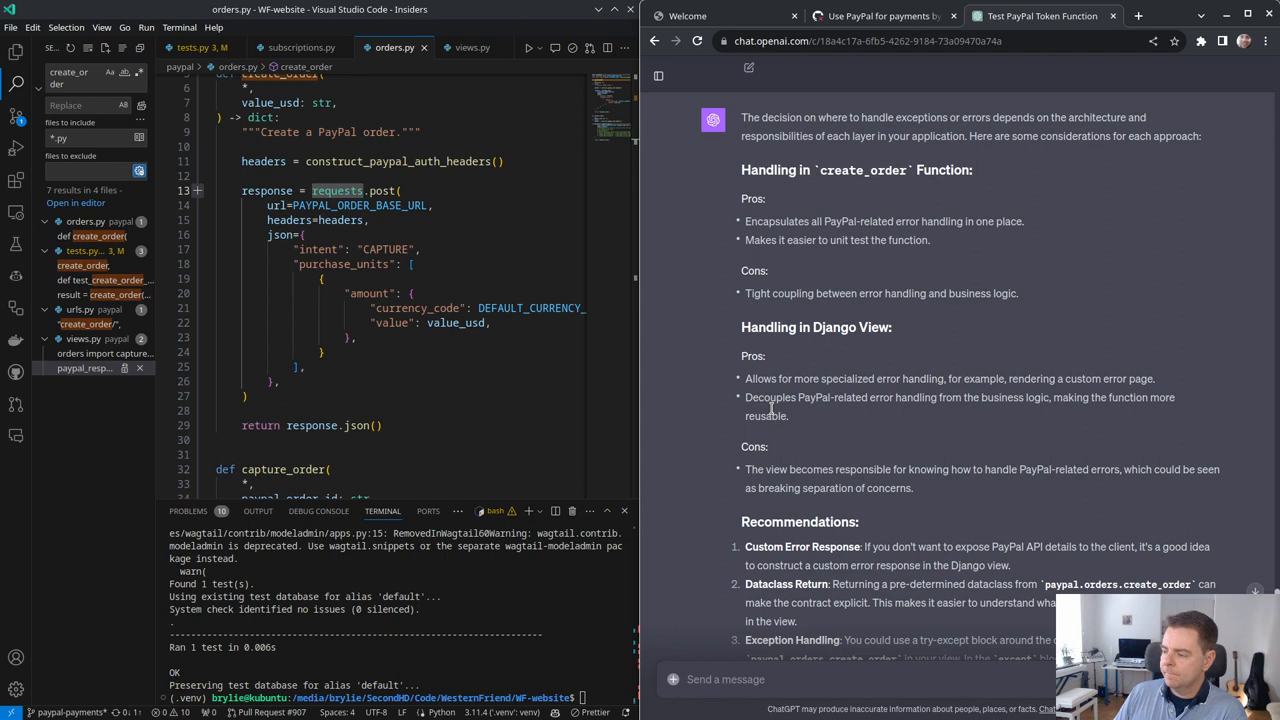
{"action": "mouse_move", "coordinate": [795, 281]}
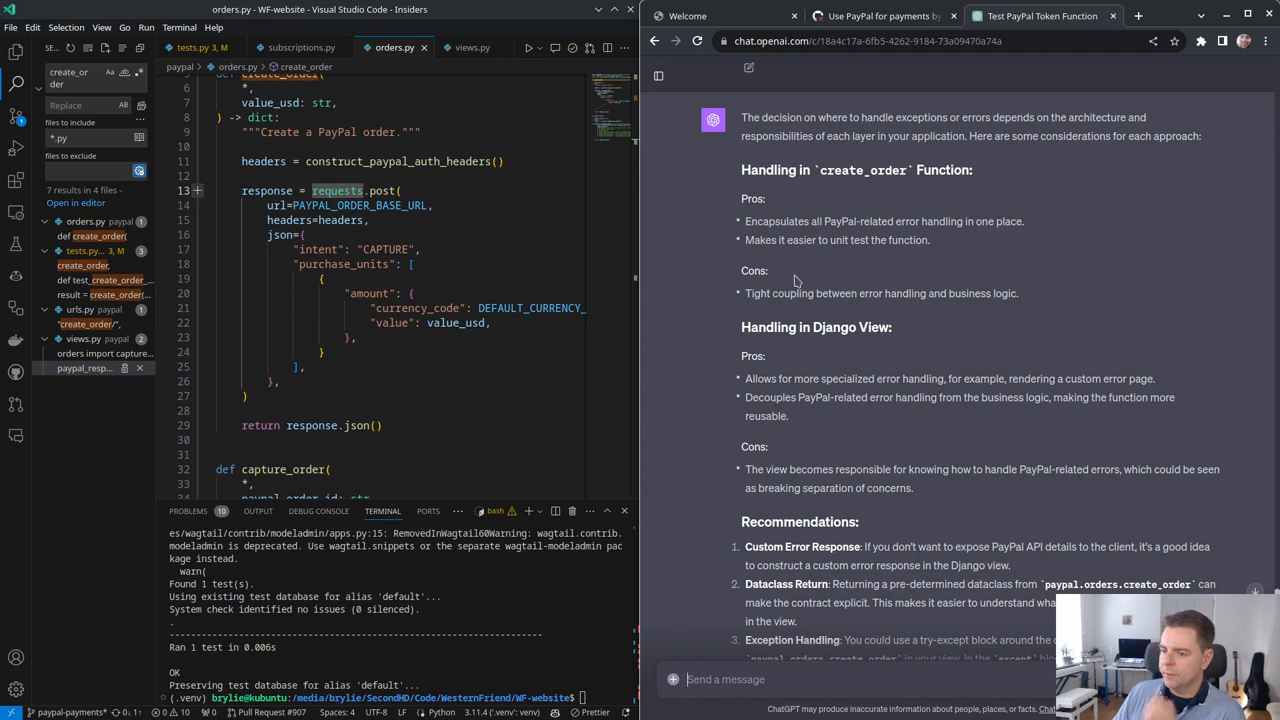
{"action": "left_click", "coordinate": [472, 47]}
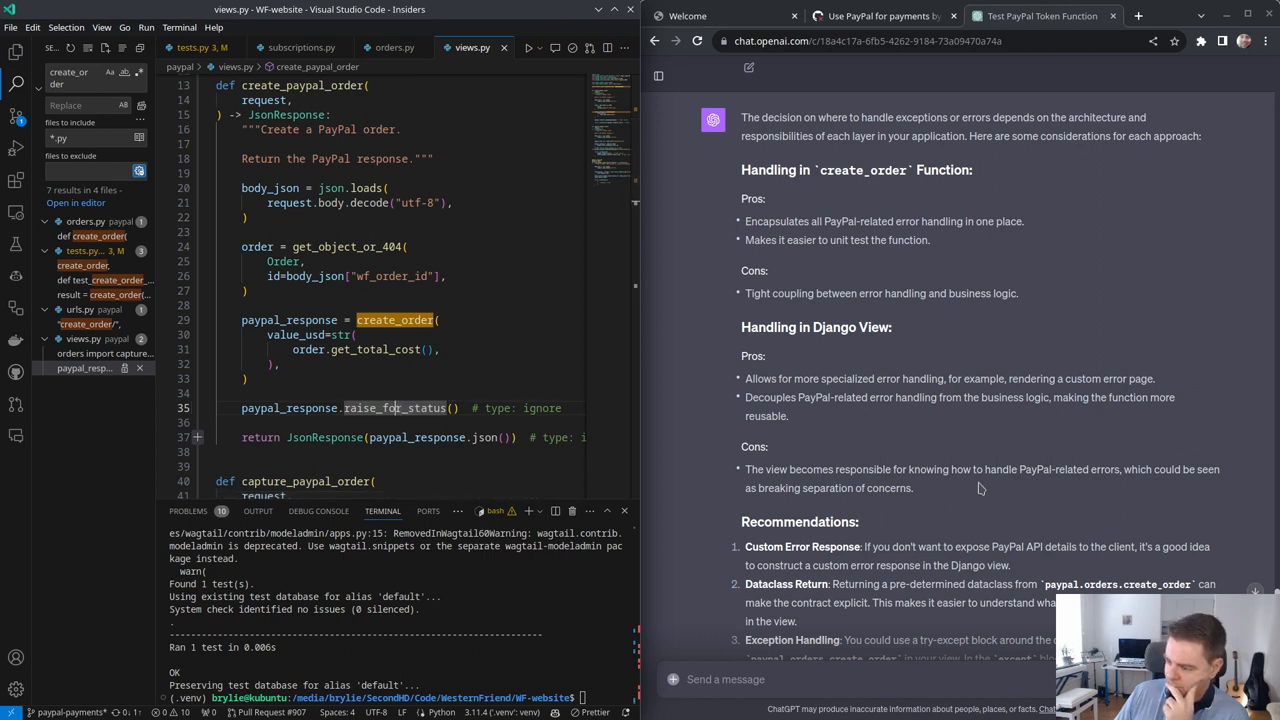
{"action": "mouse_move", "coordinate": [1160, 483]}
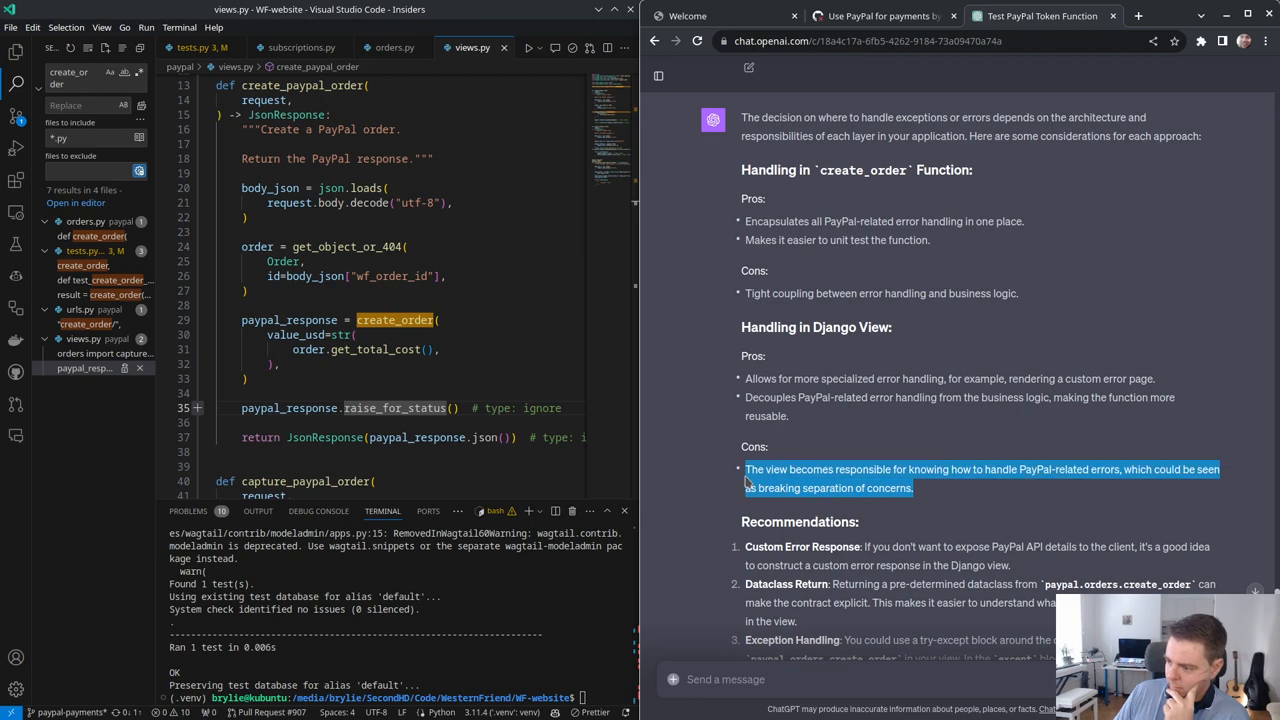
{"action": "scroll", "scroll_direction": "down", "scroll_amount": 3}
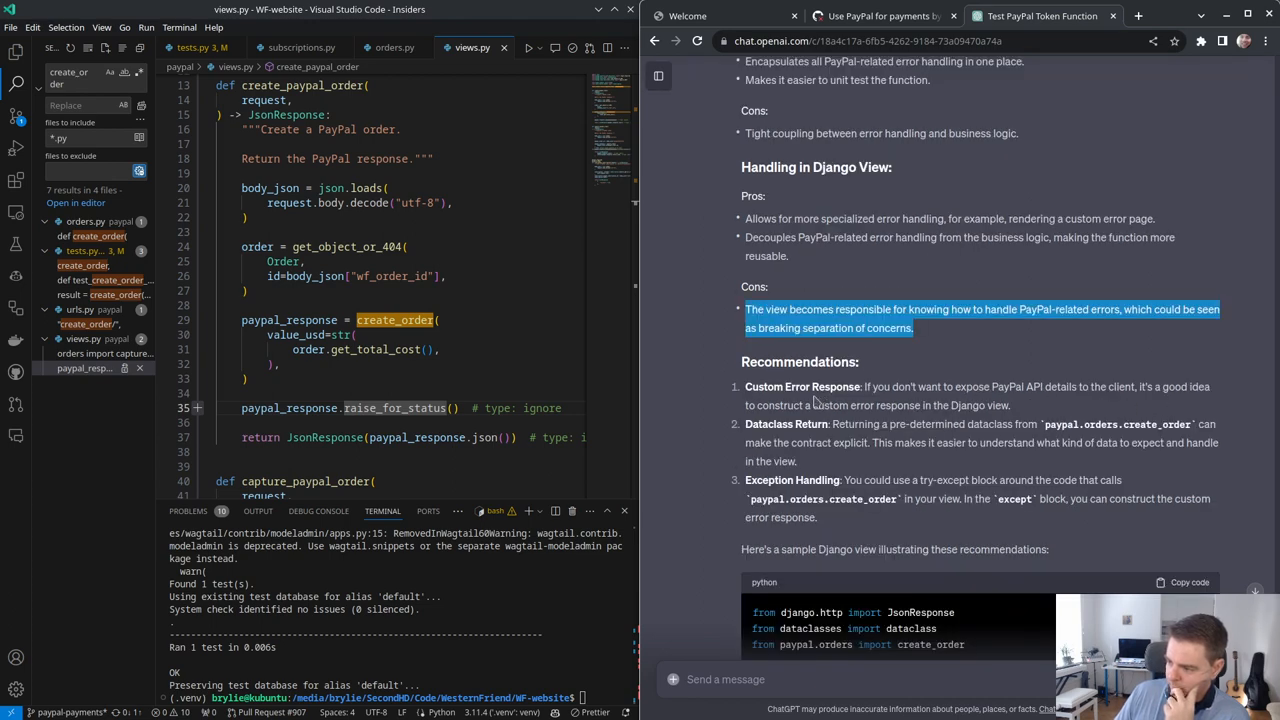
{"action": "scroll", "scroll_direction": "down", "scroll_amount": 3}
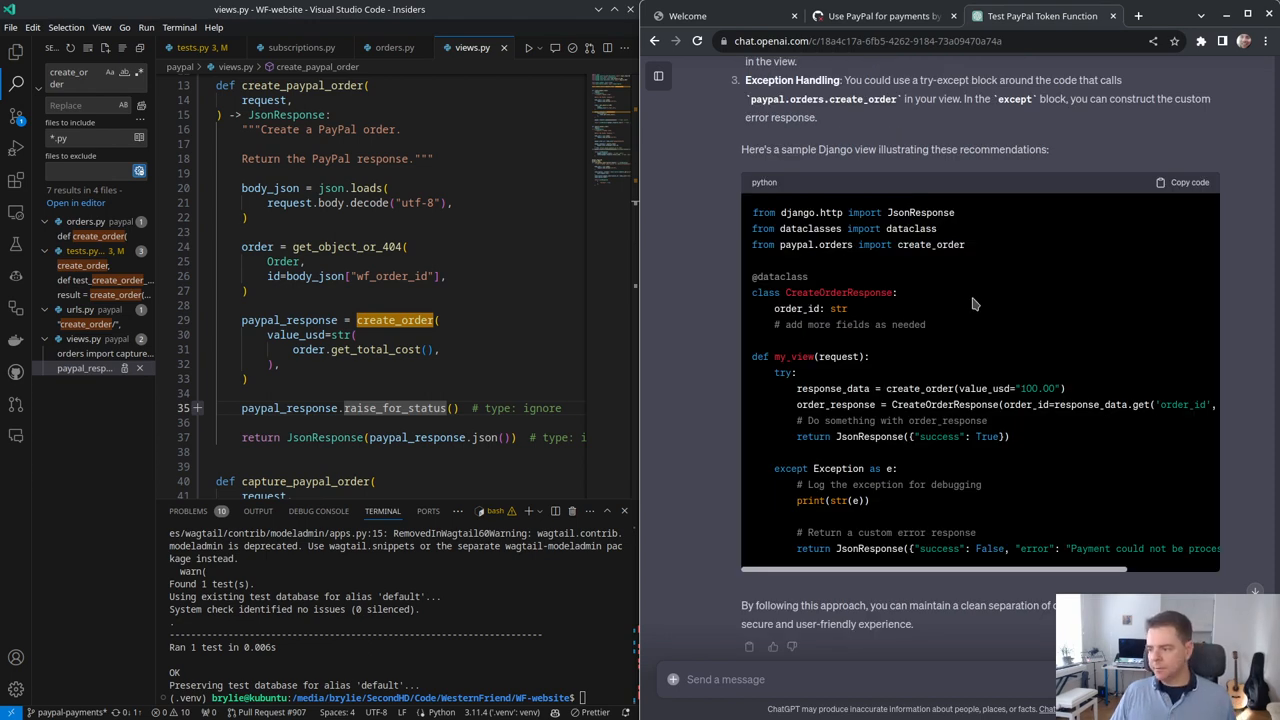
{"action": "mouse_move", "coordinate": [978, 297]}
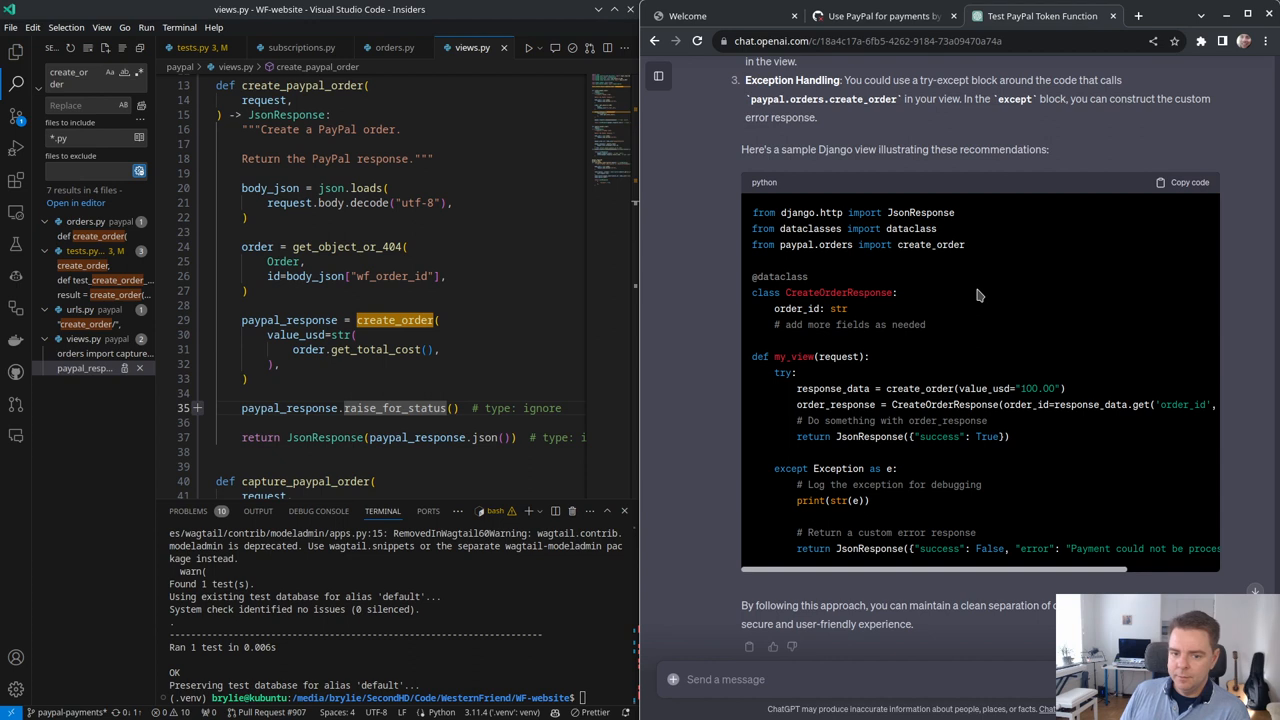
{"action": "double_click", "coordinate": [840, 292]}
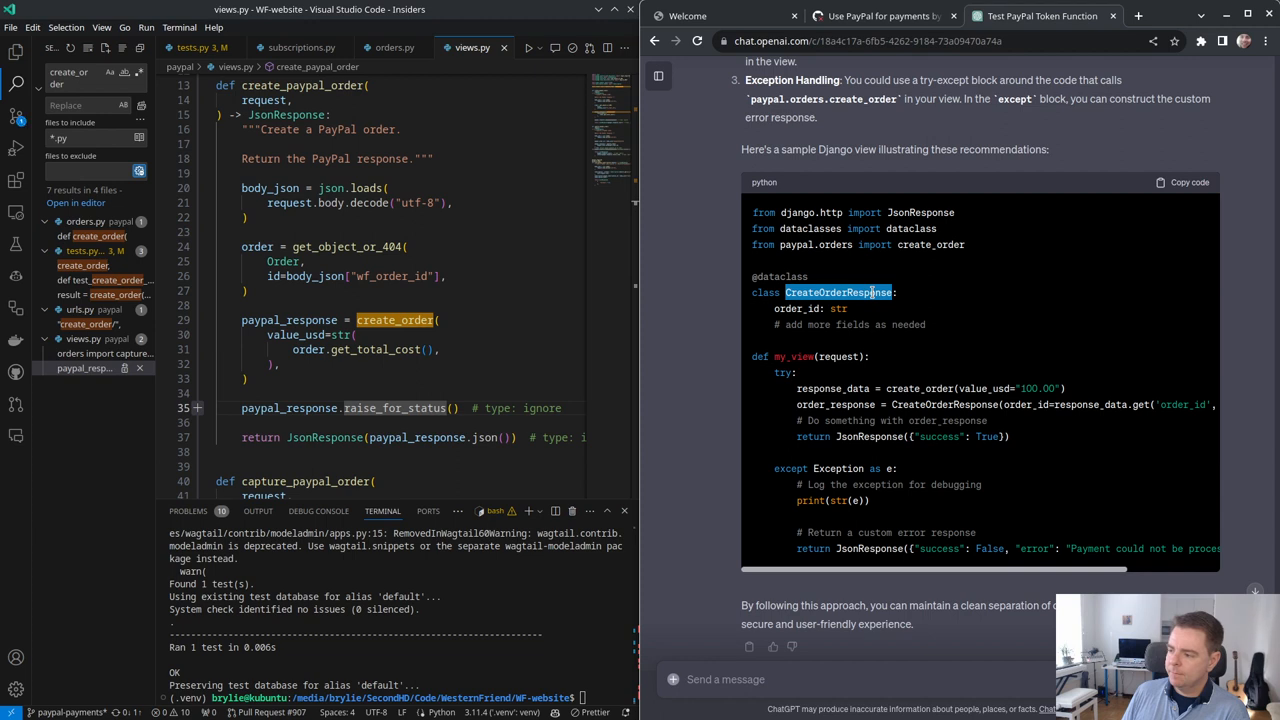
{"action": "scroll", "scroll_direction": "down", "scroll_amount": 3}
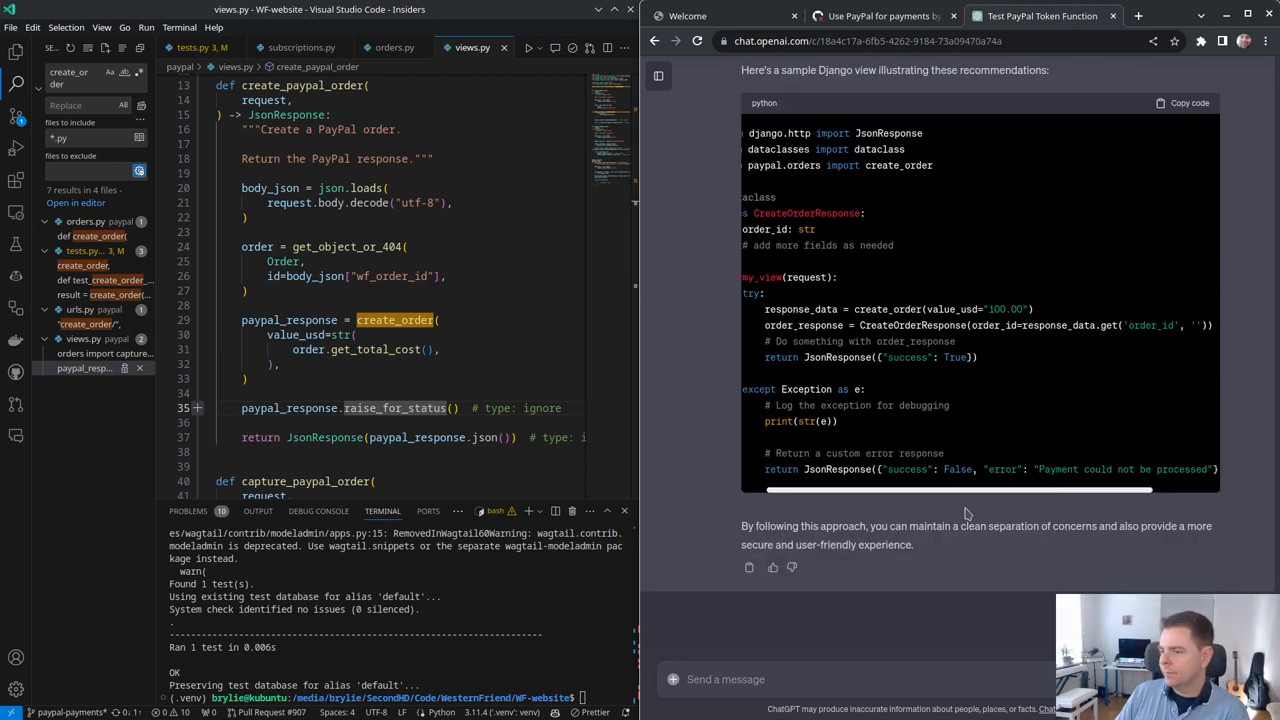
{"action": "scroll", "scroll_direction": "left", "scroll_amount": 3}
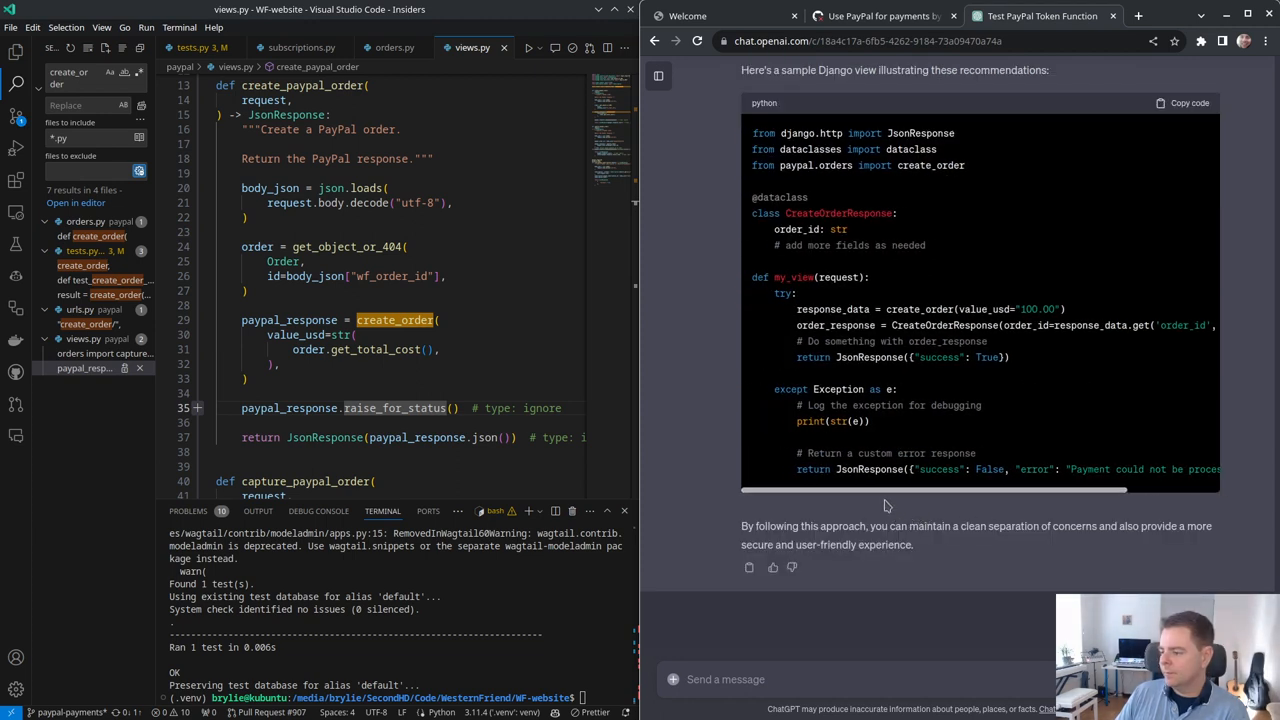
{"action": "mouse_move", "coordinate": [983, 300]}
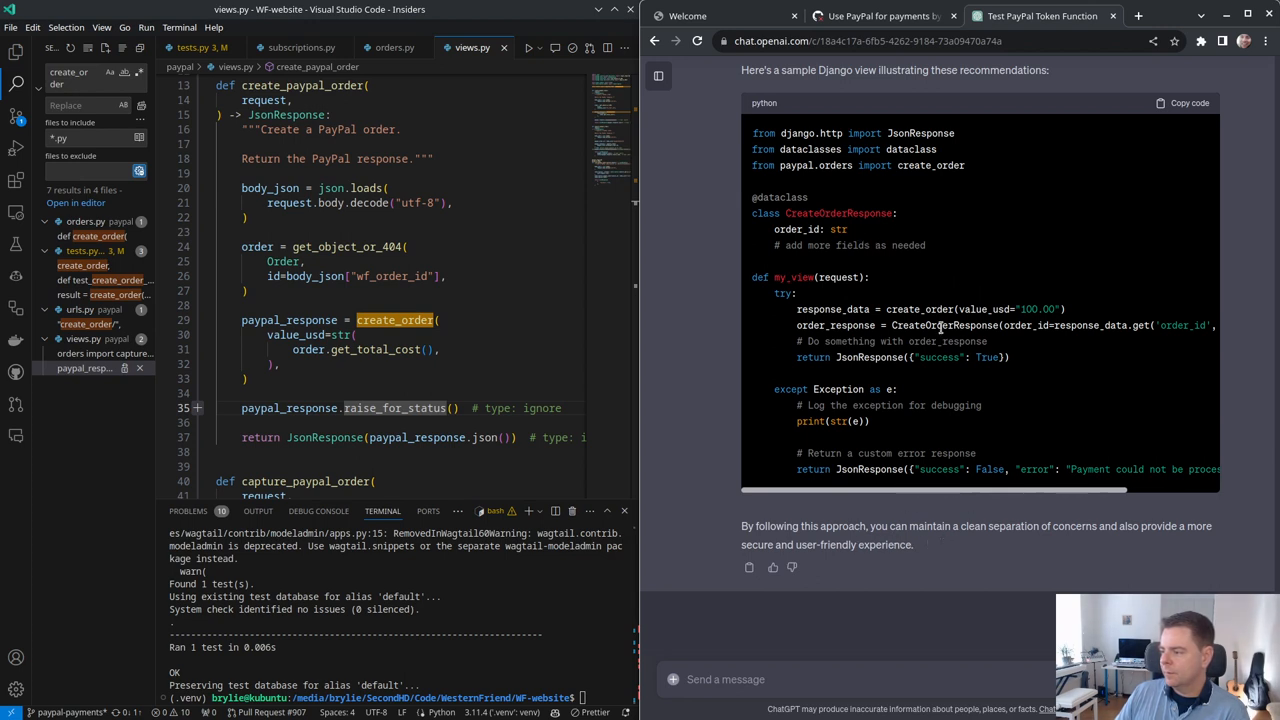
{"action": "double_click", "coordinate": [1090, 324]}
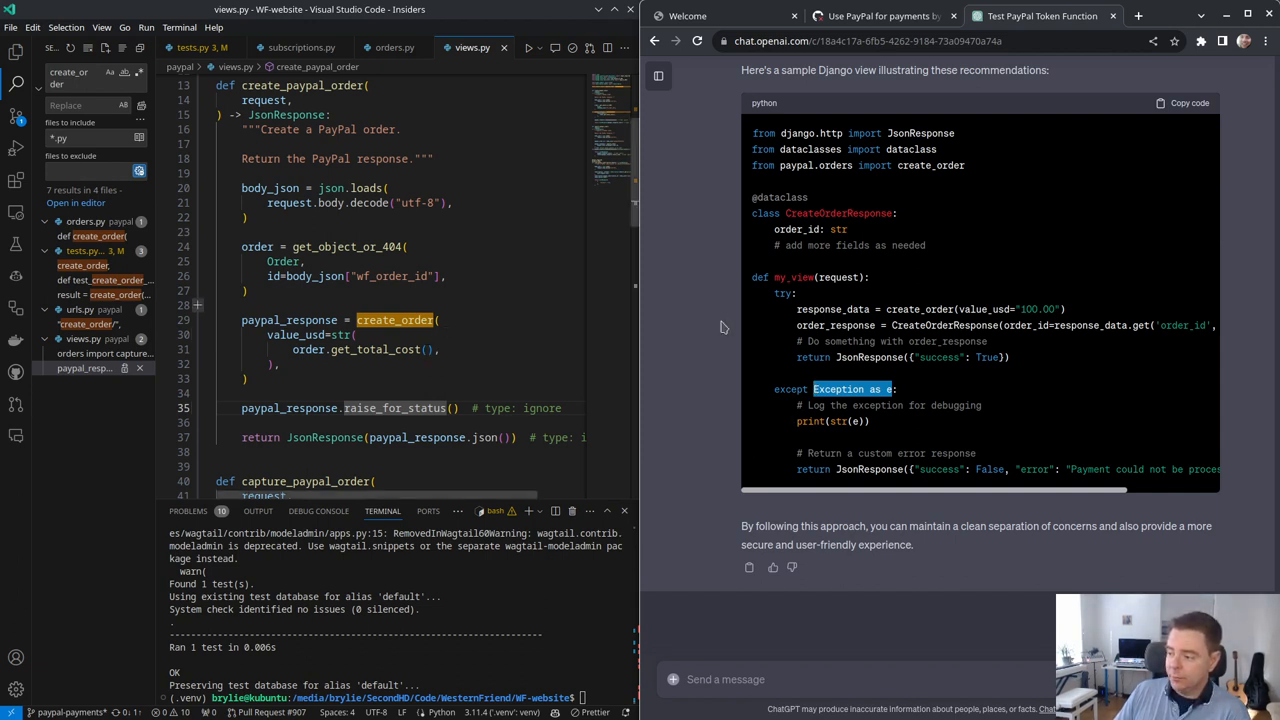
{"action": "mouse_move", "coordinate": [512, 322]}
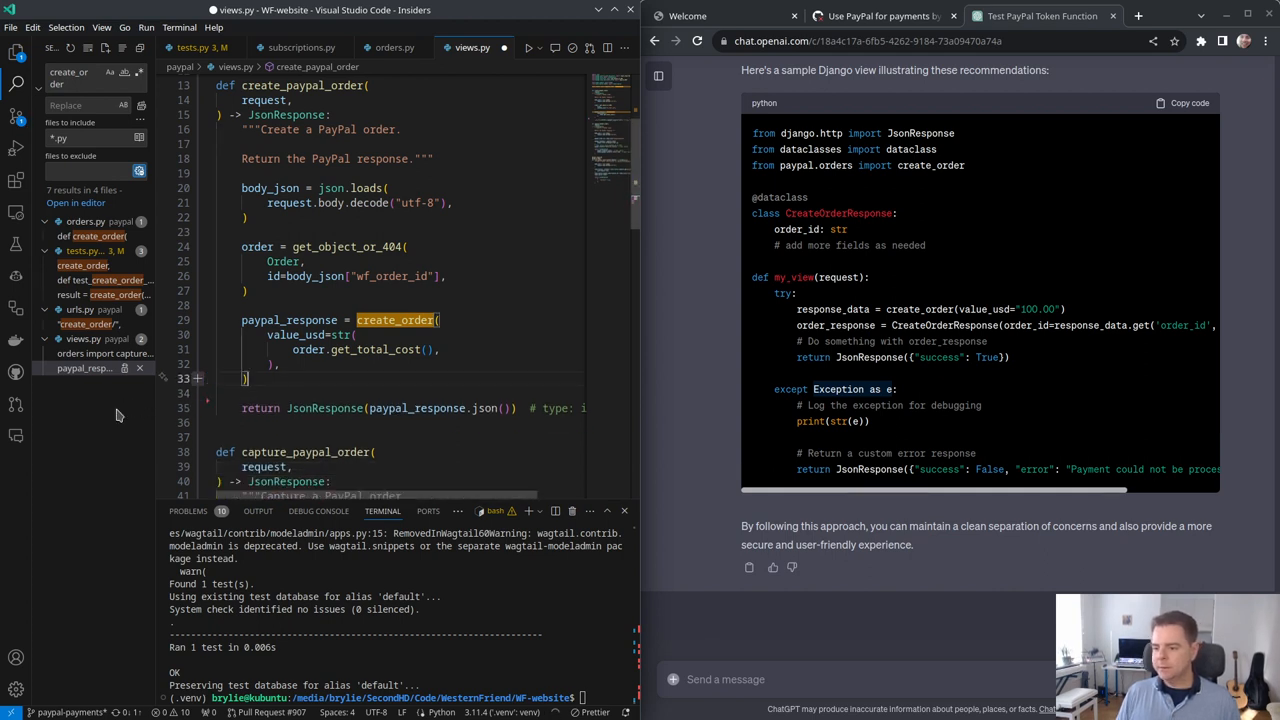
Step: Move raise_for_status out of the views.py view into create_order before its return
{"action": "left_click", "coordinate": [394, 47]}
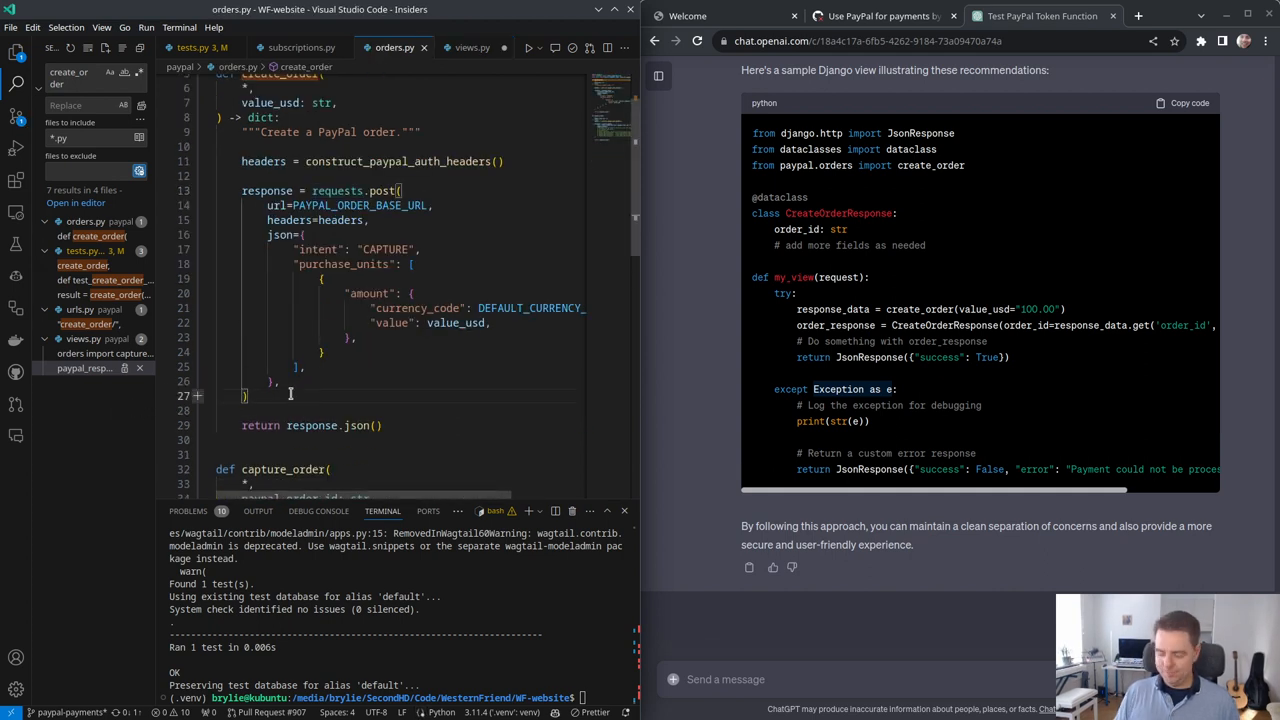
{"action": "type", "text": "paypal_response.raise_for_status()"}
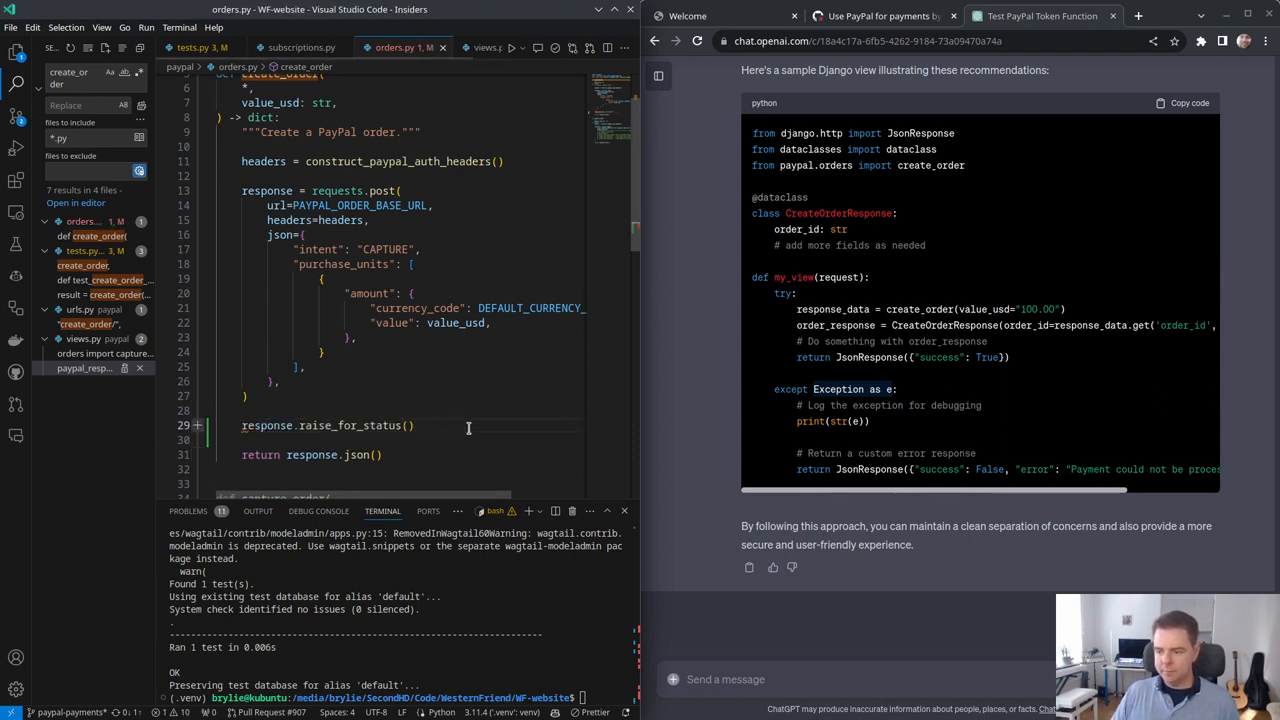
{"action": "left_click", "coordinate": [363, 455]}
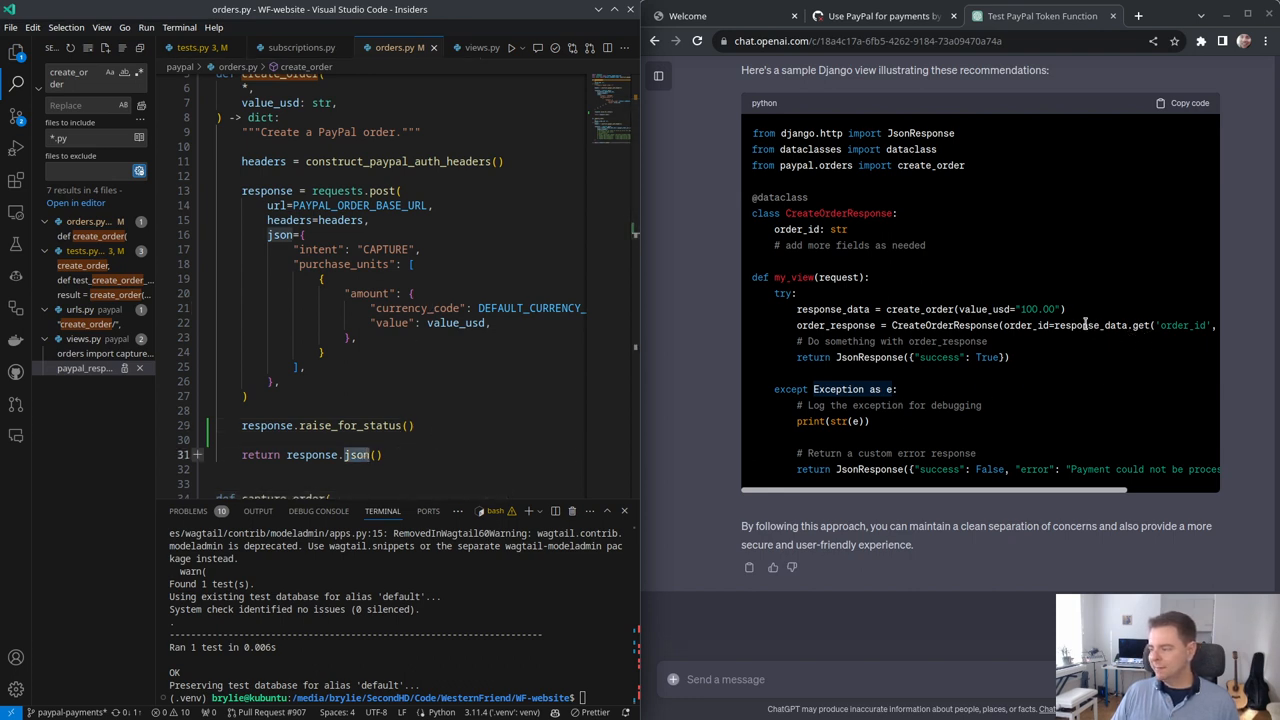
{"action": "mouse_move", "coordinate": [300, 47]}
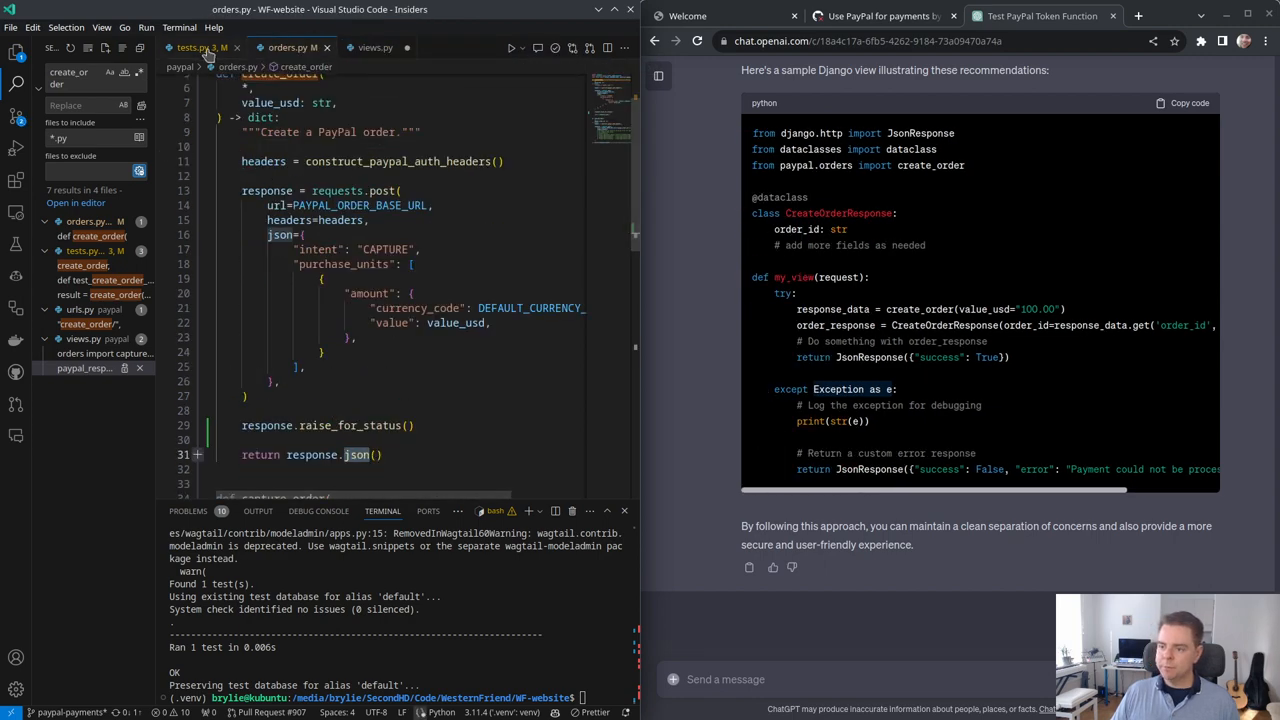
{"action": "left_click", "coordinate": [375, 47]}
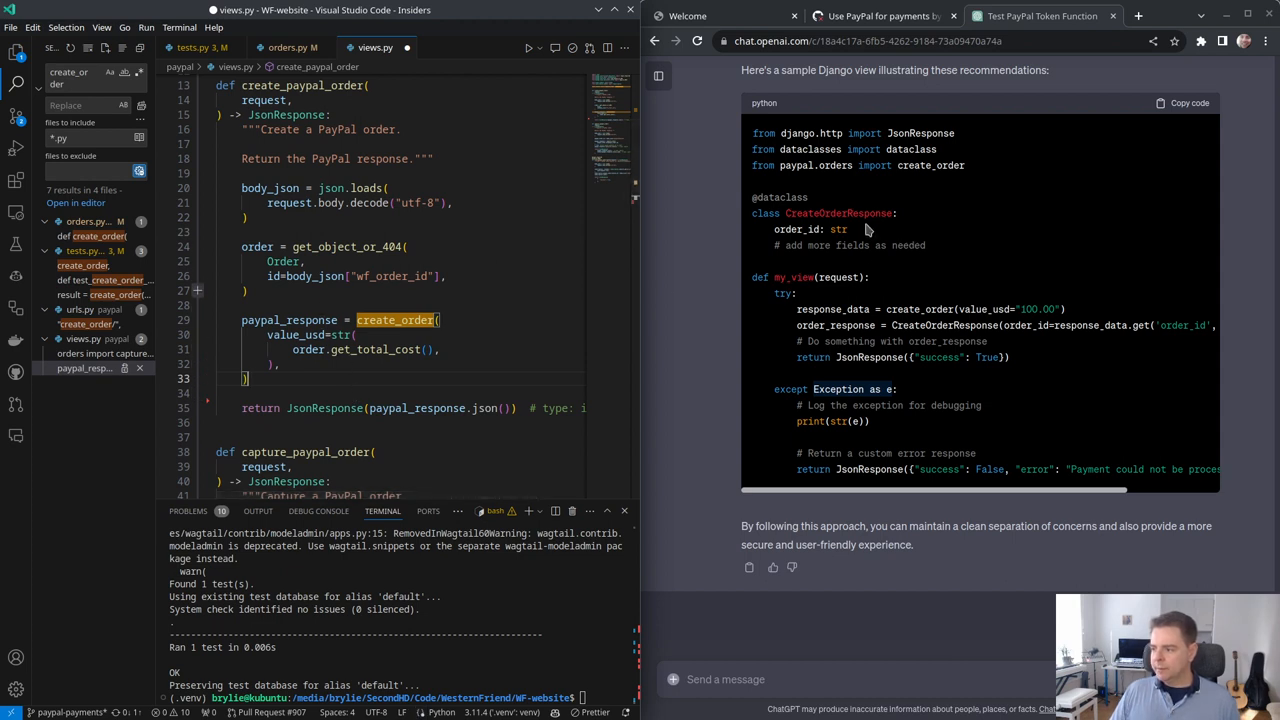
{"action": "left_click_drag", "start_coordinate": [752, 197], "coordinate": [847, 237]}
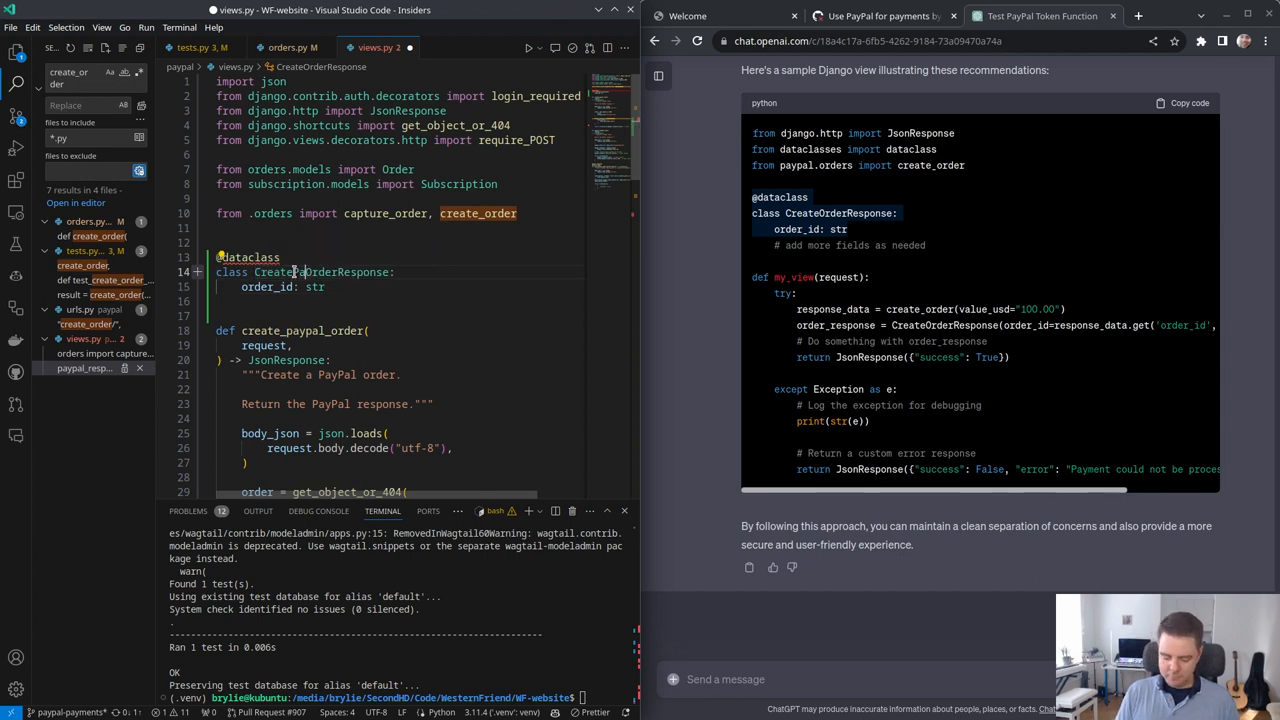
Step: Rename the dataclass CreatePayPalOrderResponse, import dataclass, and build it from paypal_response.get('order_id', '')
{"action": "left_click", "coordinate": [248, 257]}
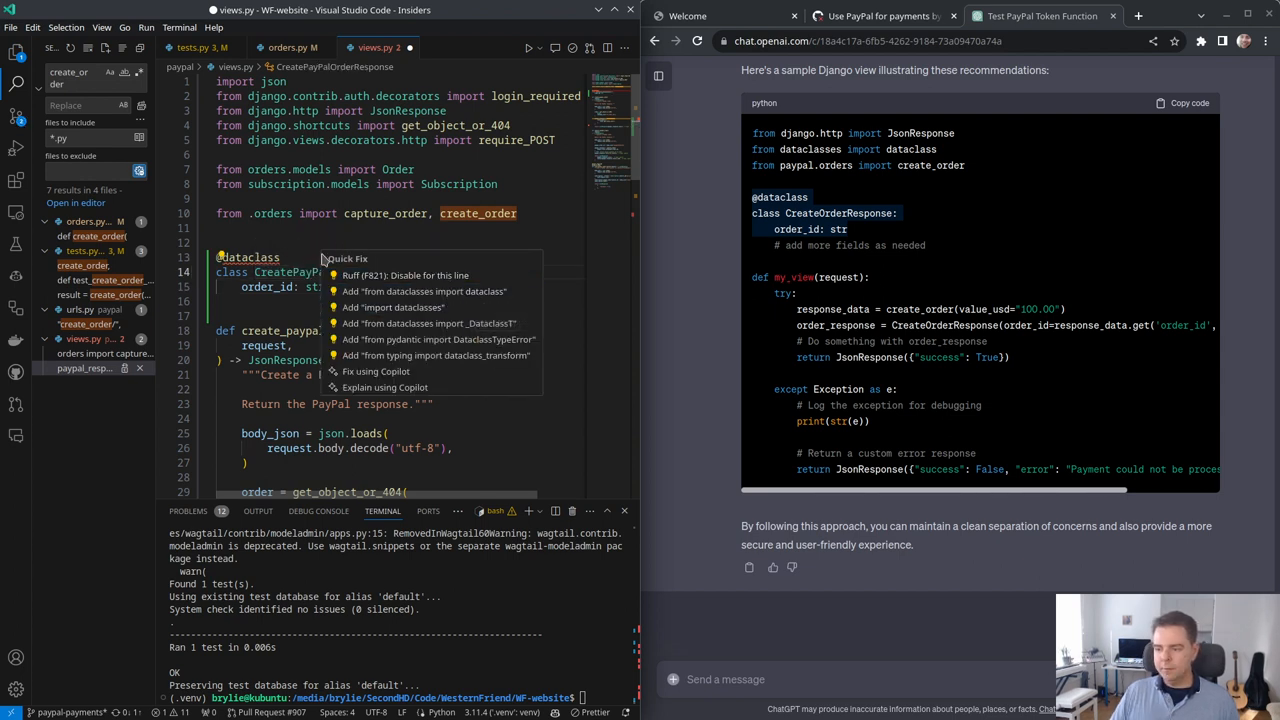
{"action": "left_click", "coordinate": [424, 291]}
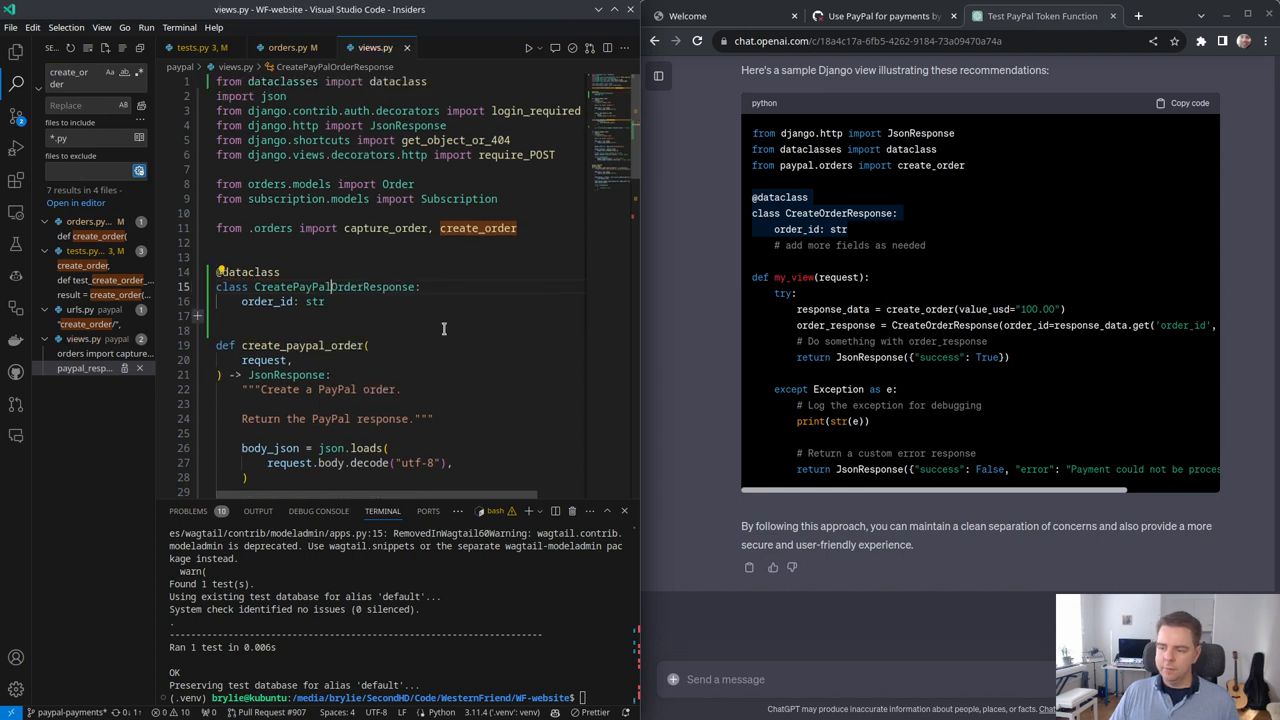
{"action": "scroll", "scroll_direction": "down", "scroll_amount": 3}
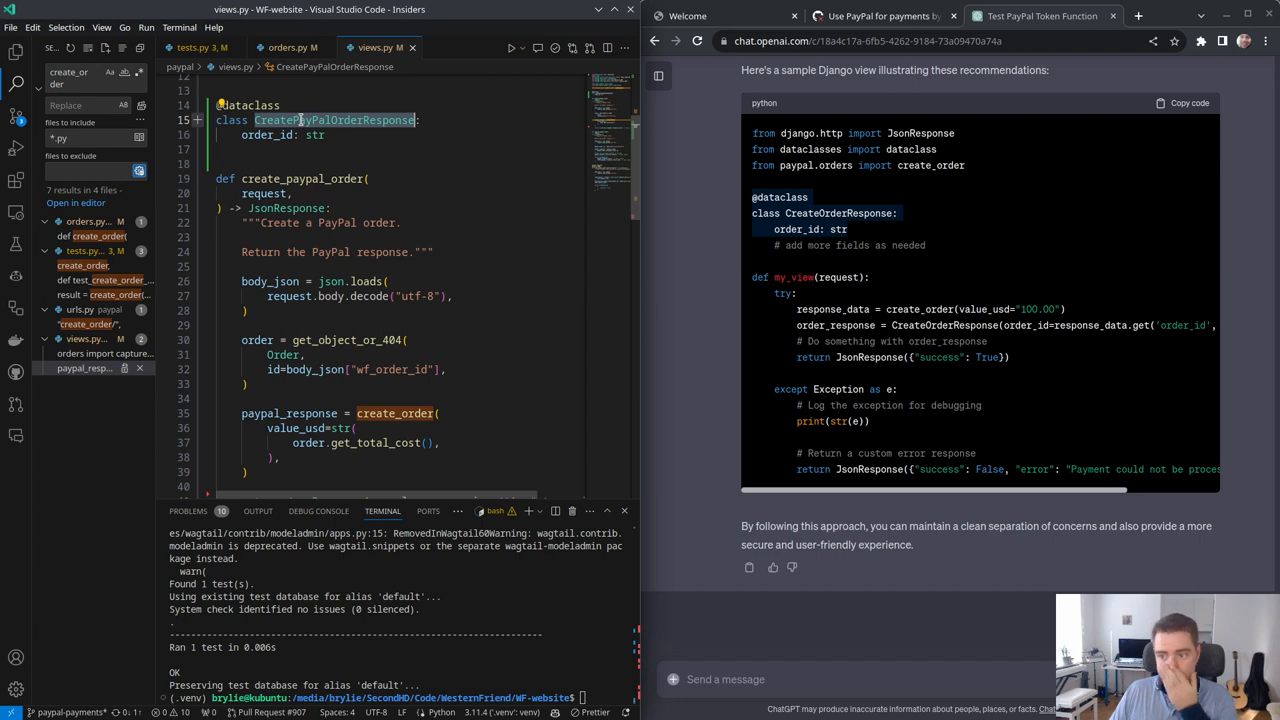
{"action": "scroll", "scroll_direction": "down", "scroll_amount": 3}
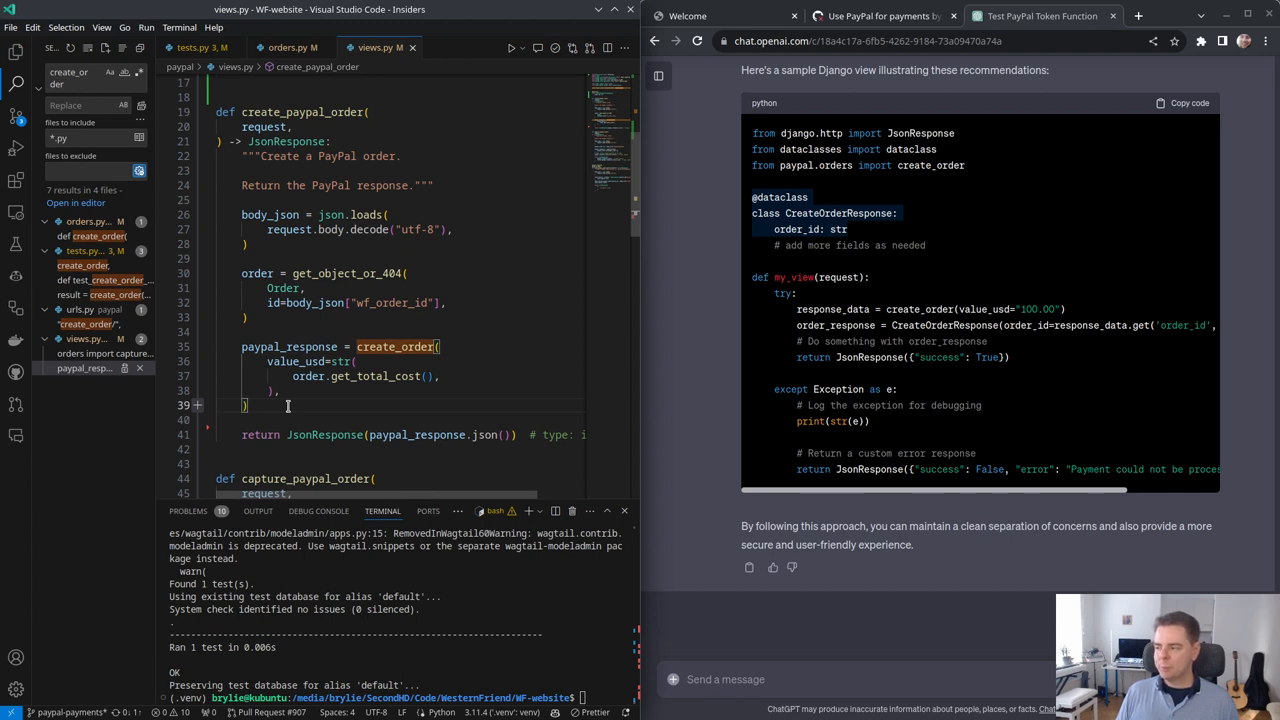
{"action": "type", "text": "CreatePayPalOrderResponse("}
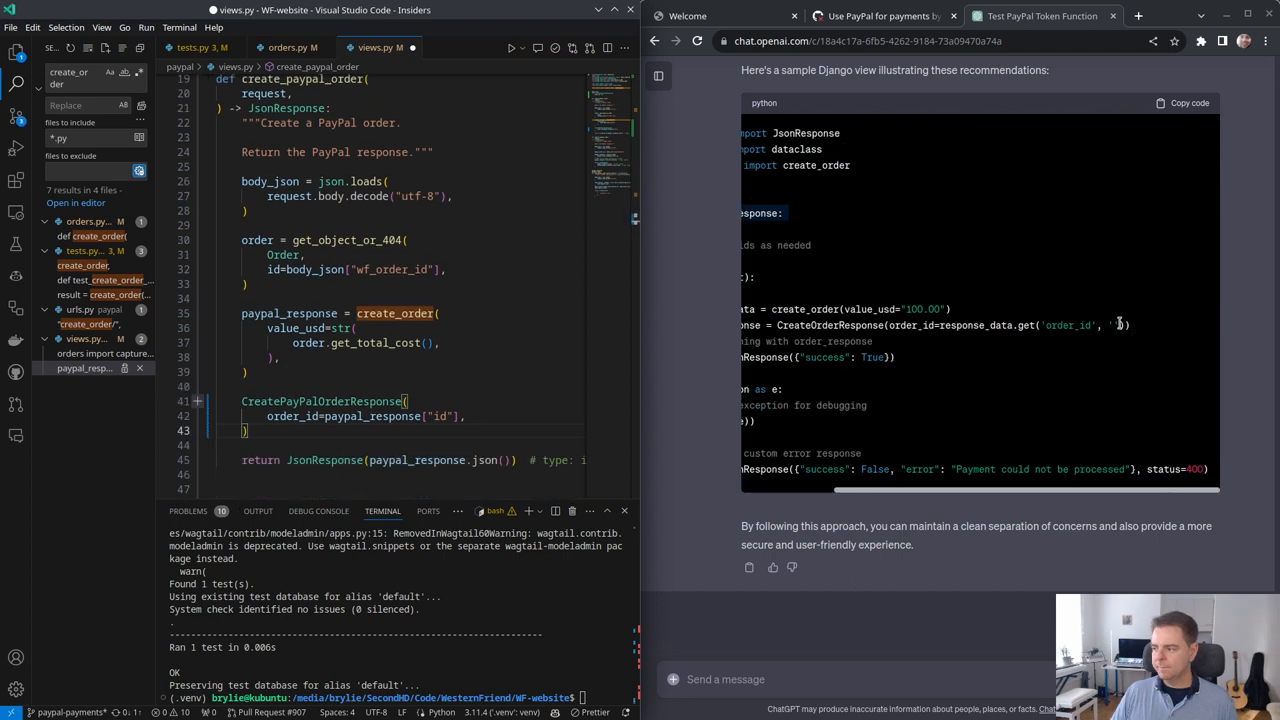
{"action": "double_click", "coordinate": [1070, 325]}
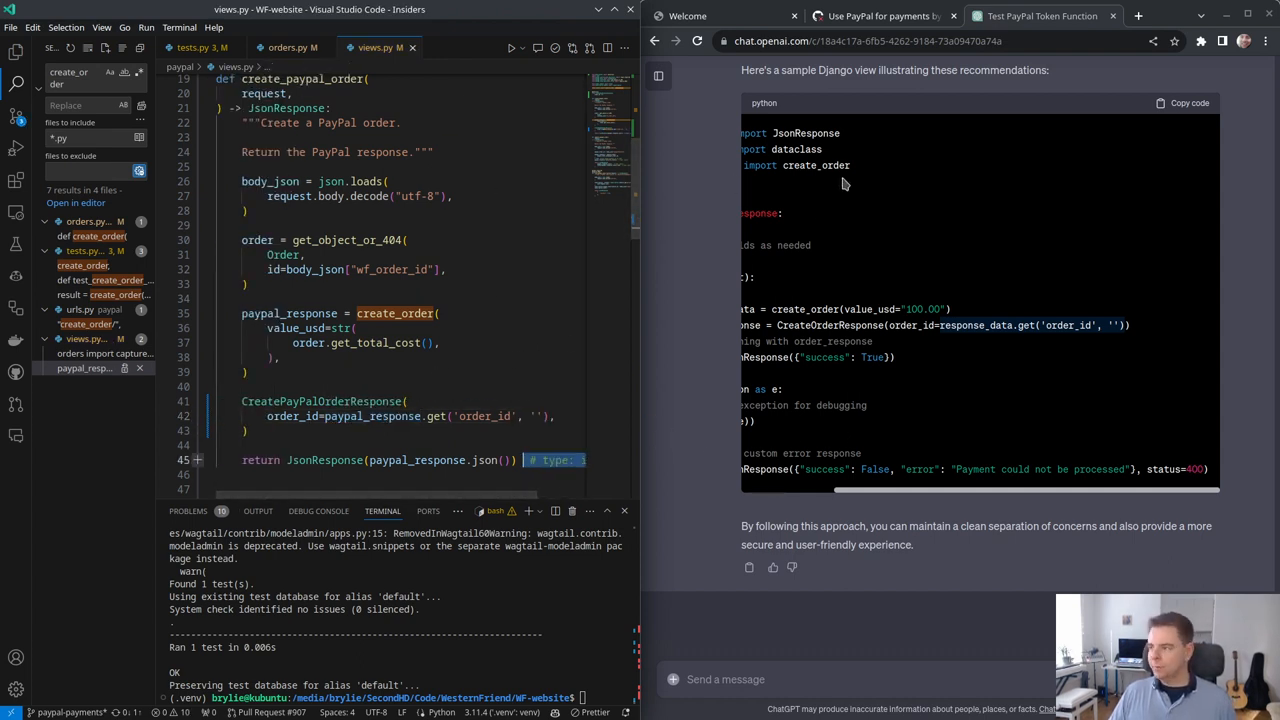
{"action": "left_click", "coordinate": [1138, 16]}
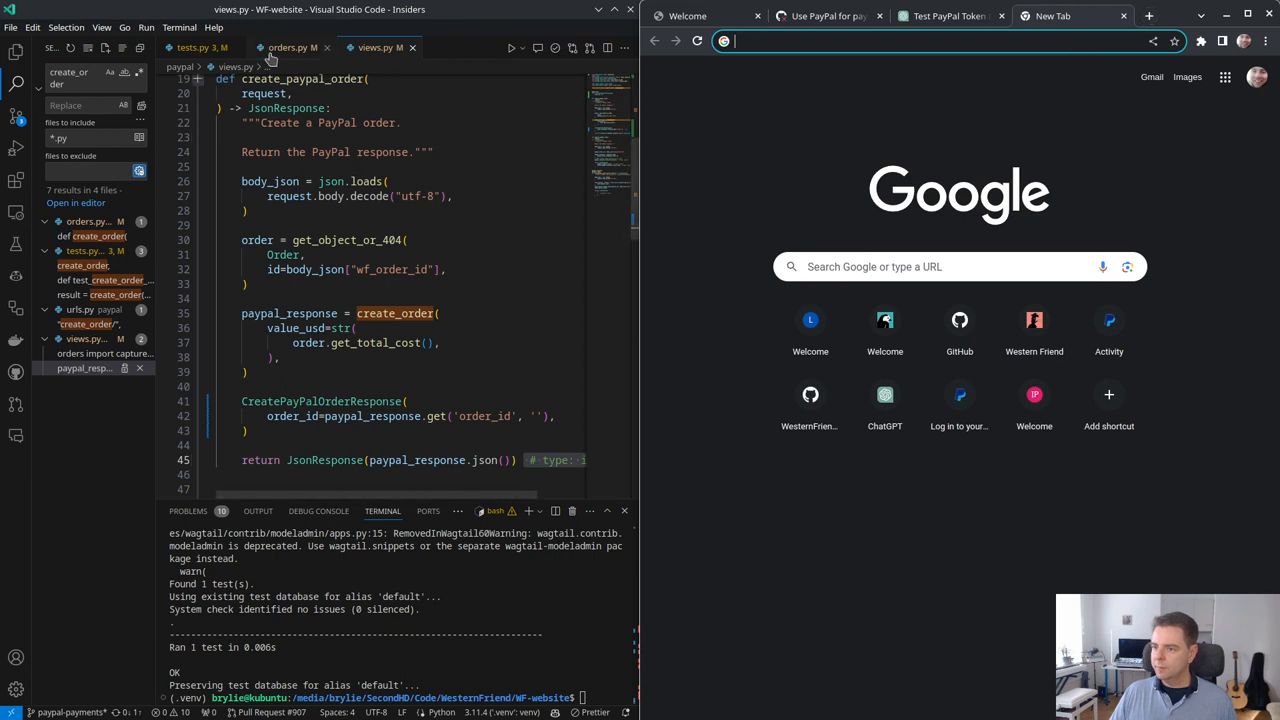
Step: Search the web for 'paypal create order api response'
{"action": "left_click", "coordinate": [290, 47]}
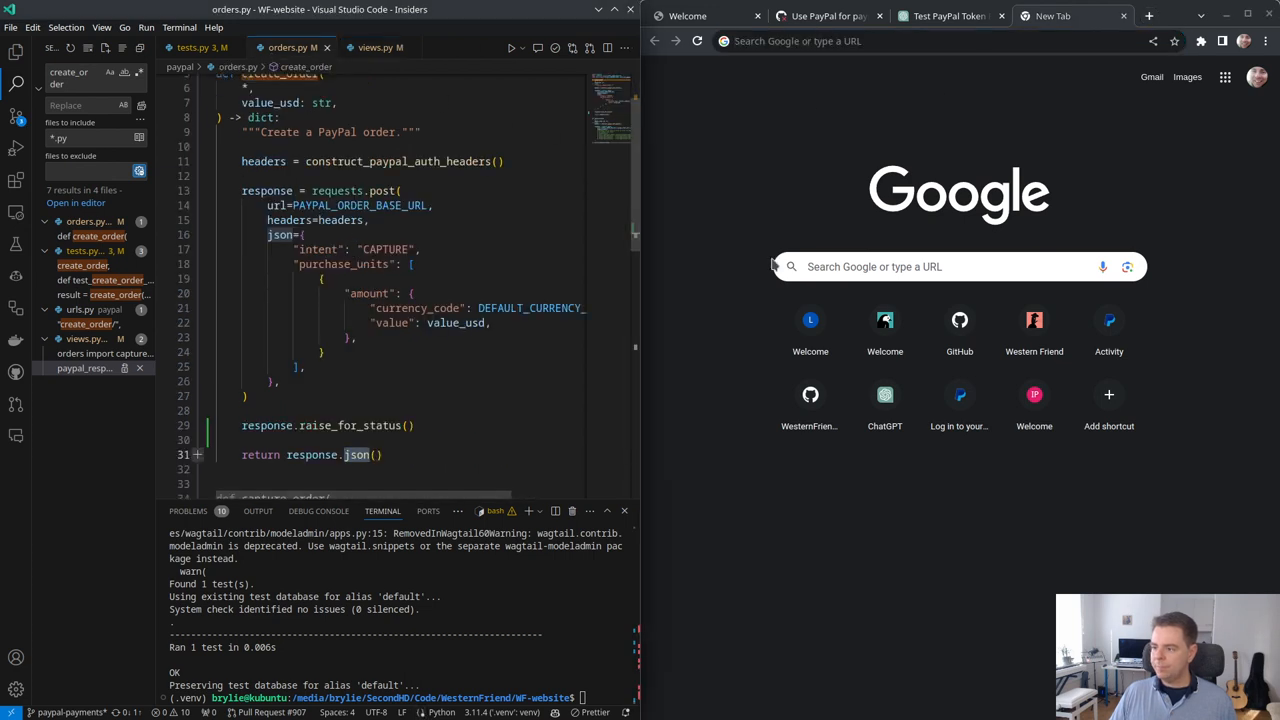
{"action": "type", "text": "p"}
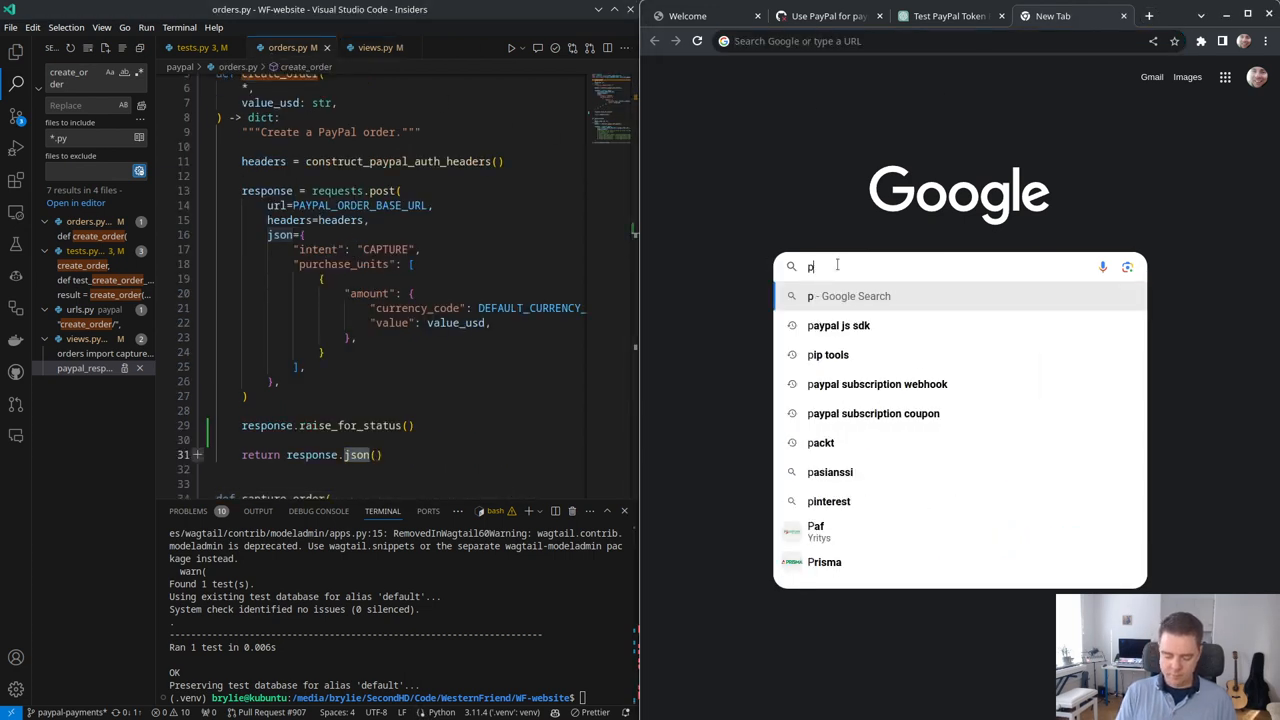
{"action": "type", "text": "aypal create o"}
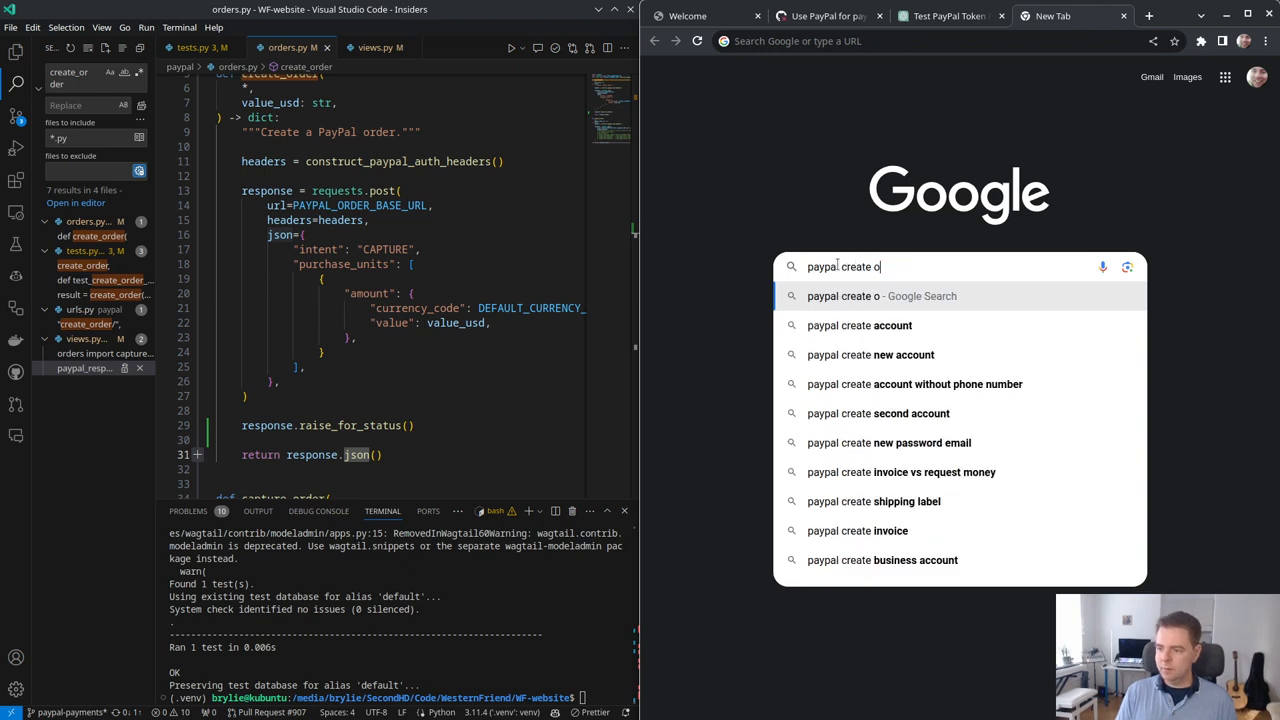
{"action": "type", "text": "rder"}
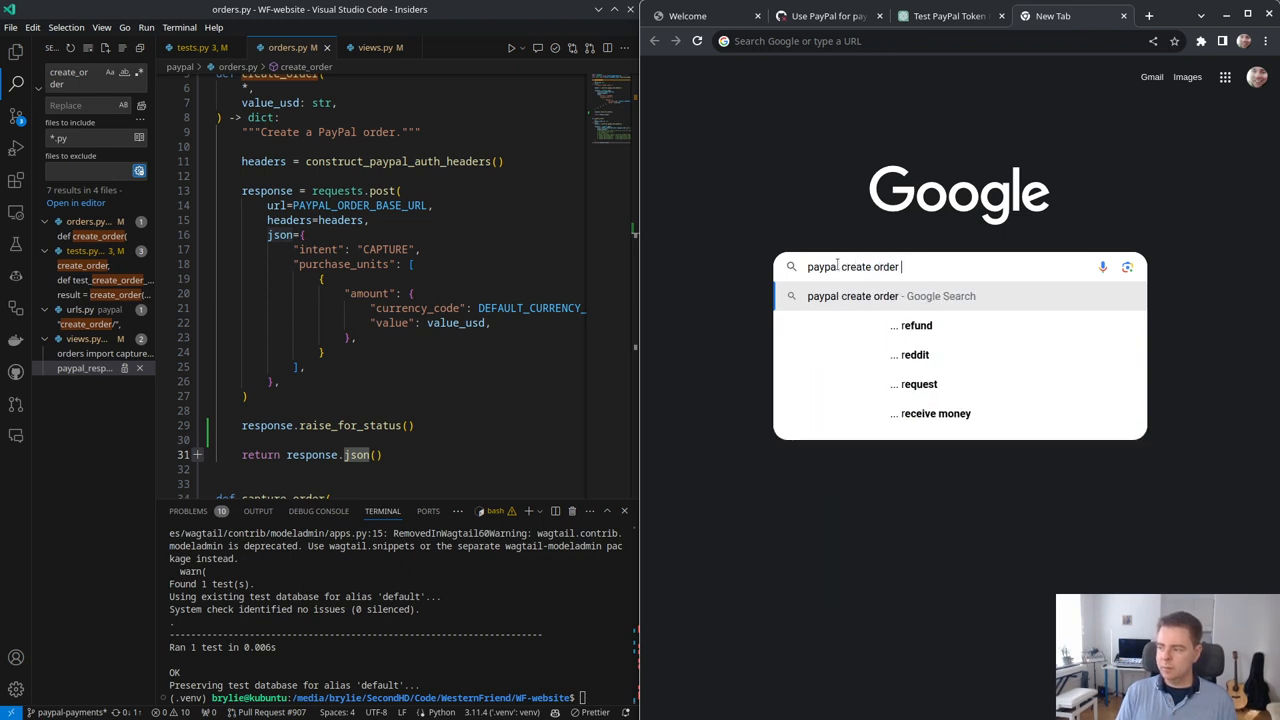
{"action": "type", "text": "api response"}
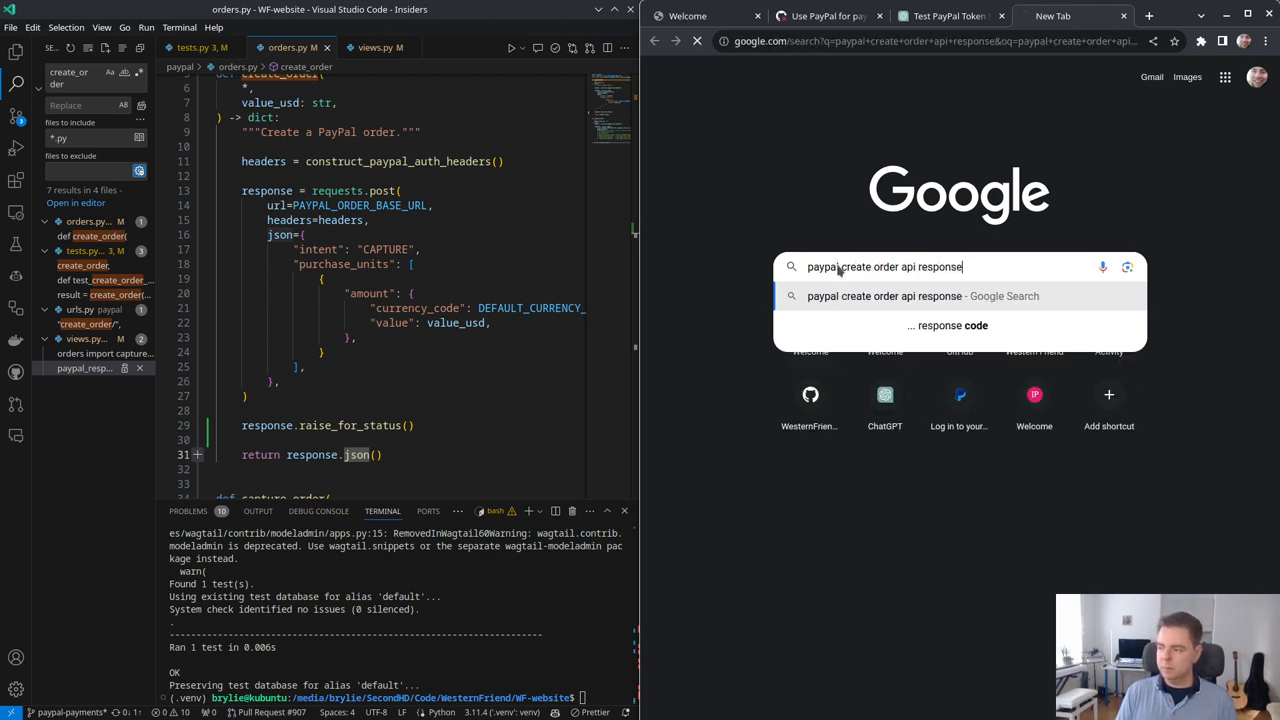
{"action": "key", "text": "Return"}
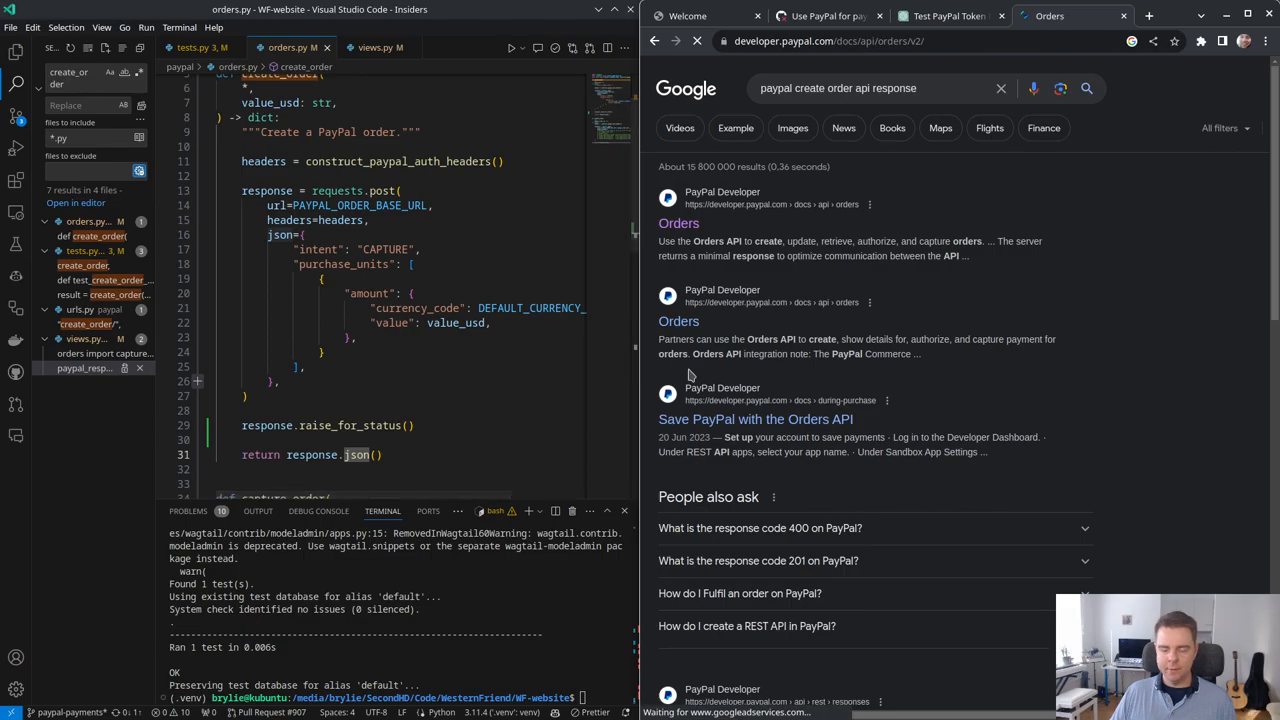
Step: Open PayPal's Orders API Create order reference and browse to the 200 response schema
{"action": "left_click", "coordinate": [678, 223]}
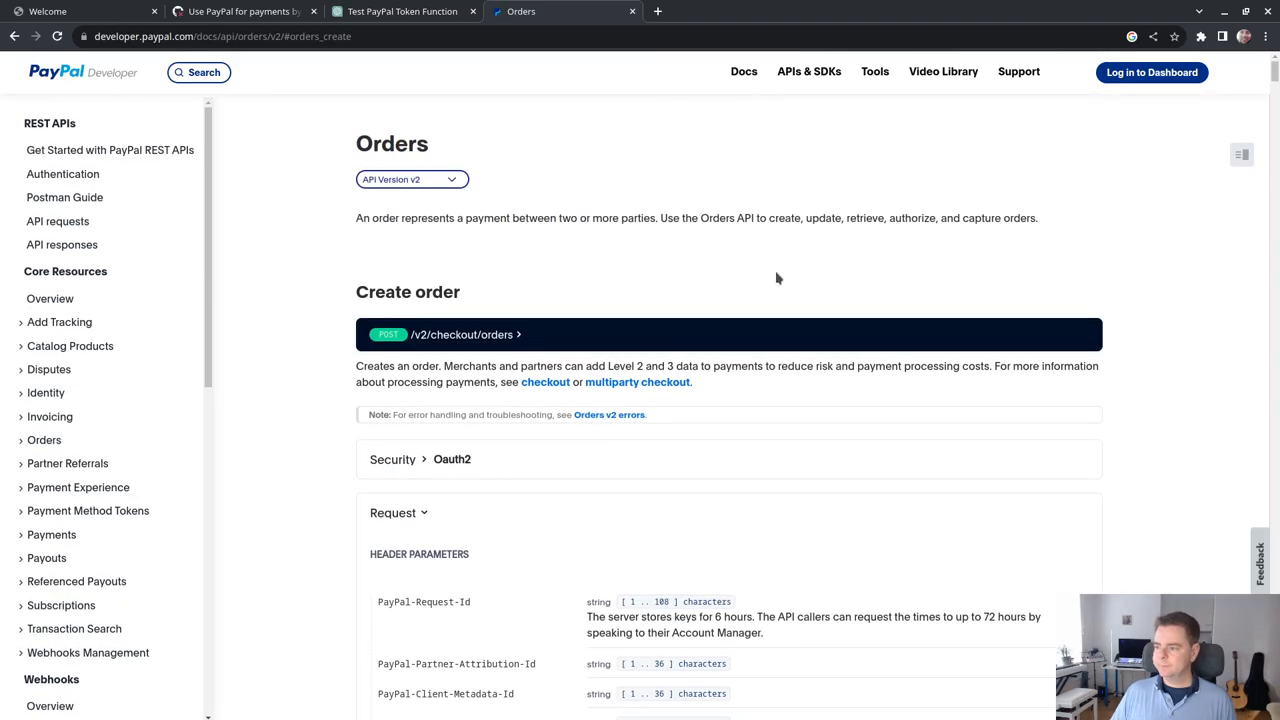
{"action": "scroll", "scroll_direction": "down", "scroll_amount": 3}
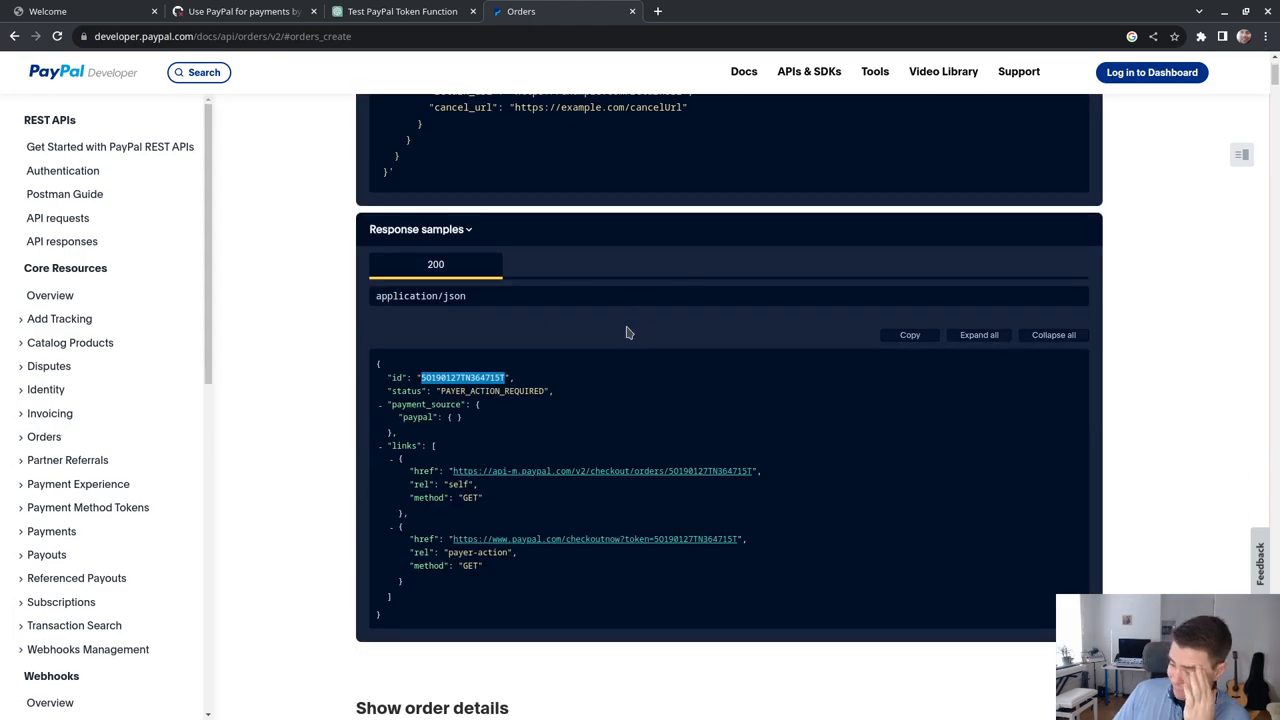
{"action": "scroll", "scroll_direction": "up", "scroll_amount": 3}
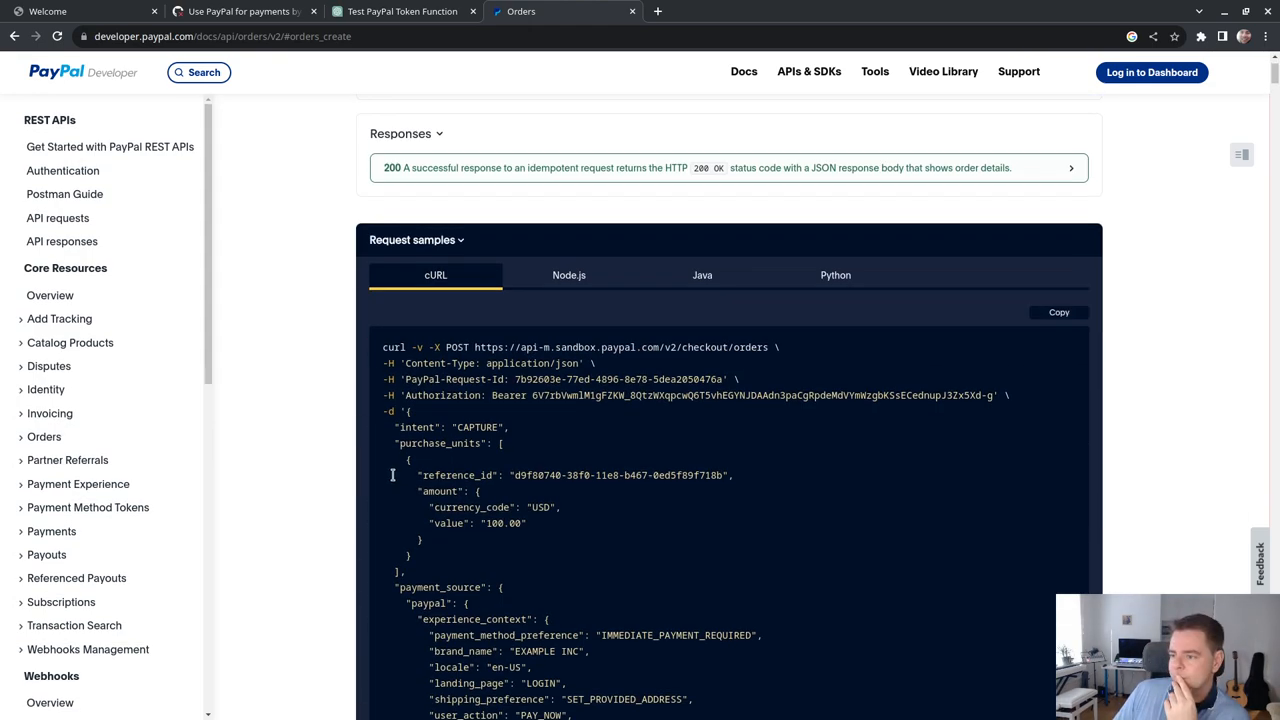
{"action": "scroll", "scroll_direction": "up", "scroll_amount": 3}
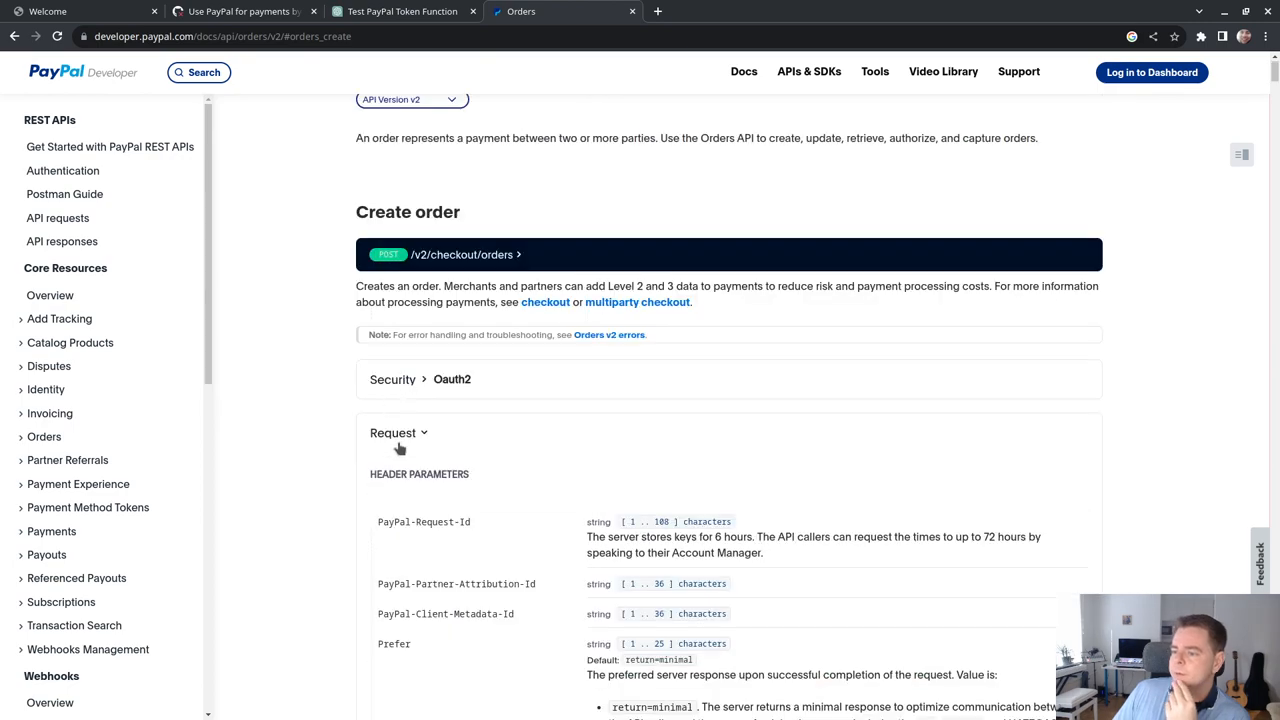
{"action": "scroll", "scroll_direction": "down", "scroll_amount": 3}
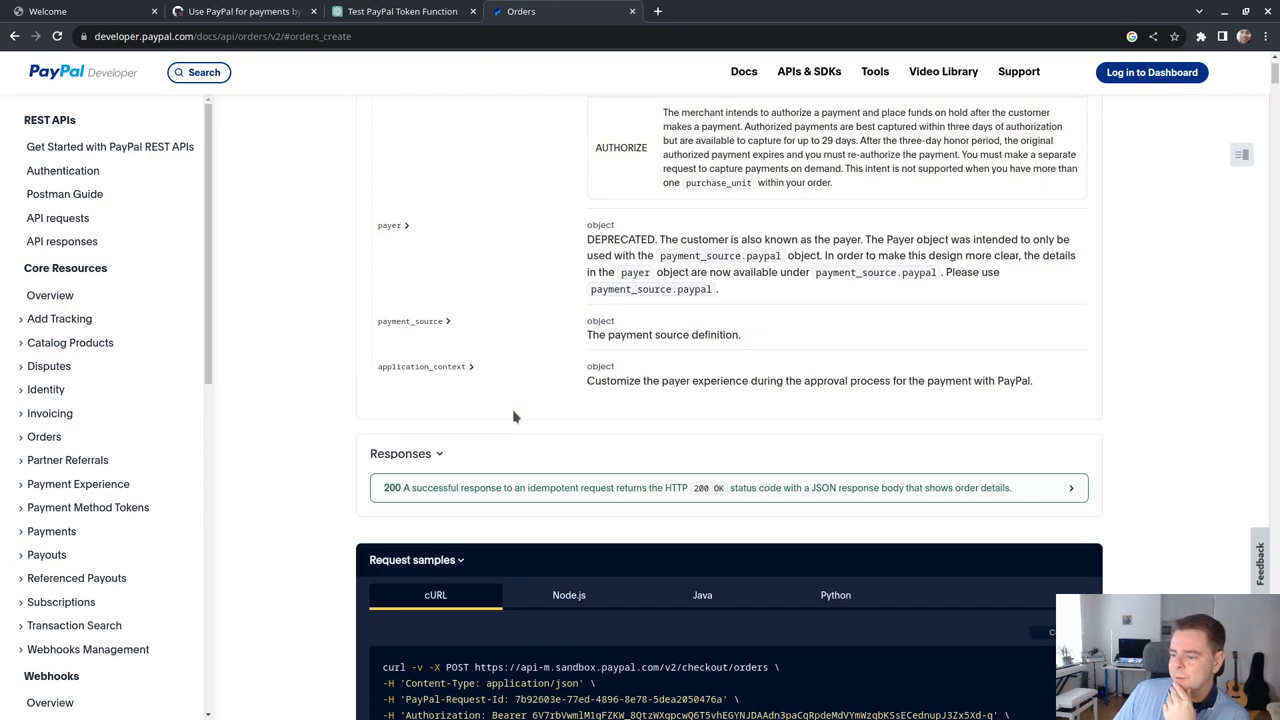
{"action": "mouse_move", "coordinate": [444, 467]}
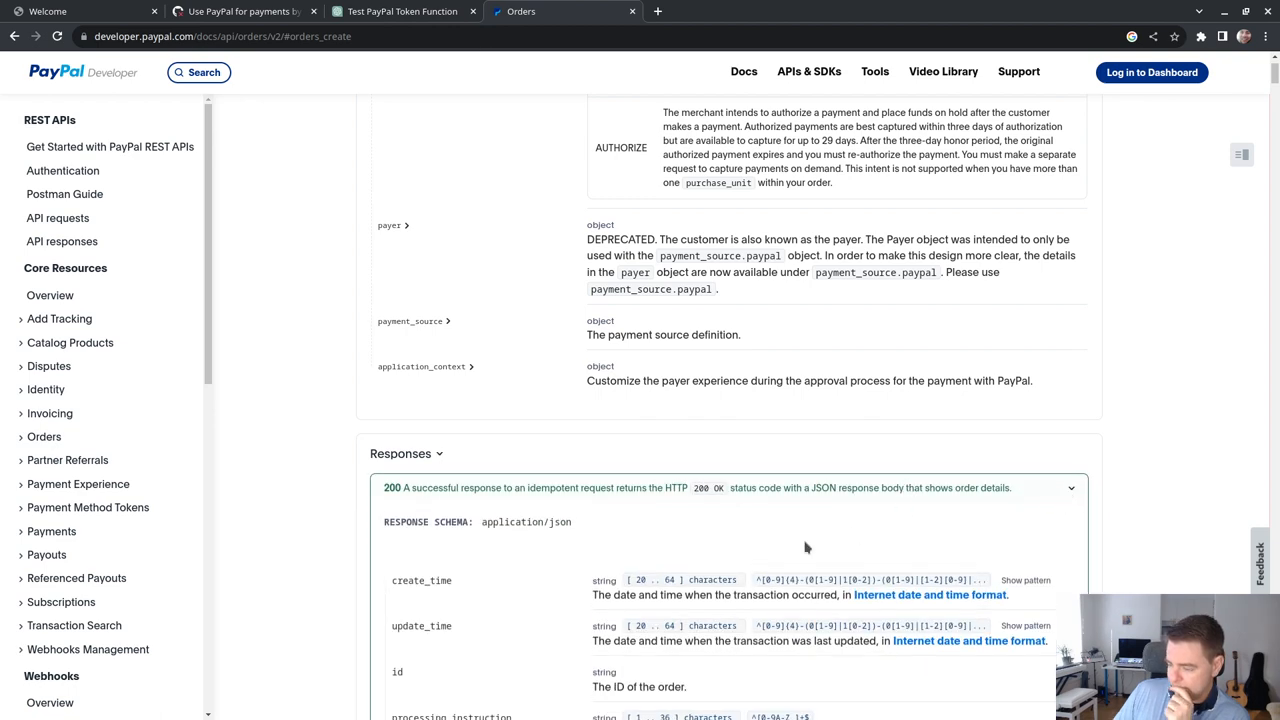
{"action": "scroll", "scroll_direction": "down", "scroll_amount": 3}
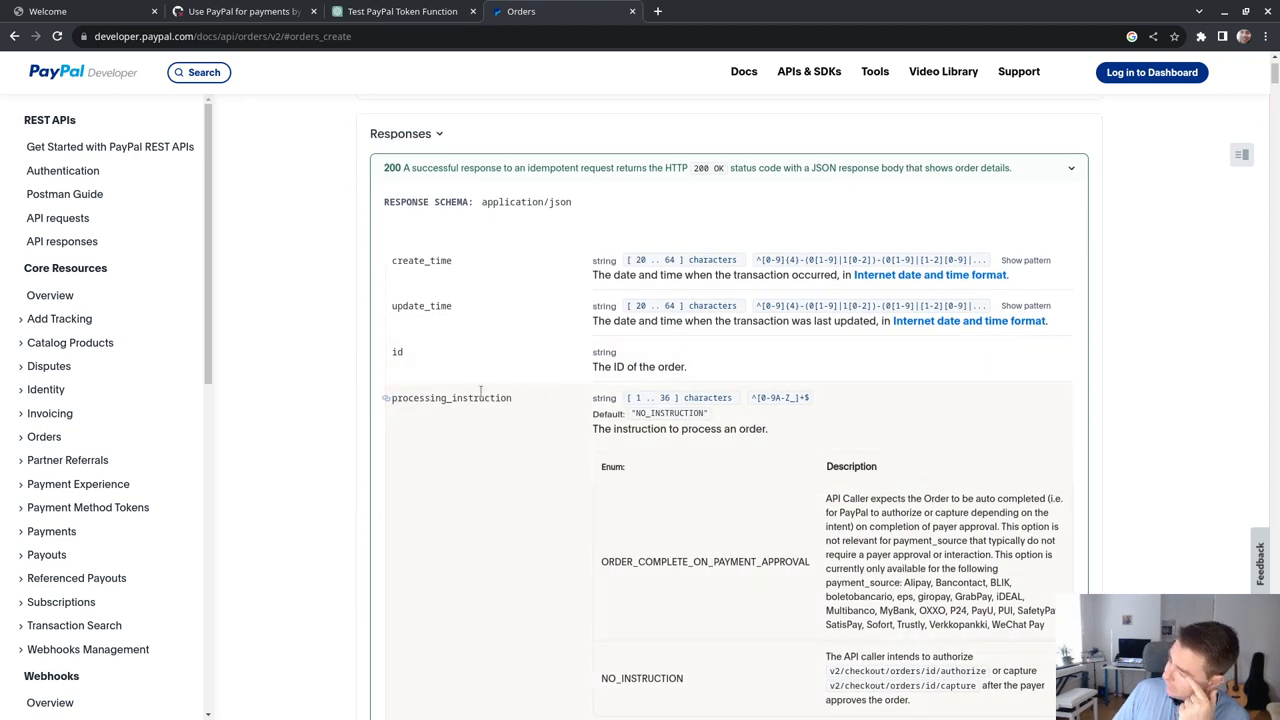
{"action": "scroll", "scroll_direction": "up", "scroll_amount": 3}
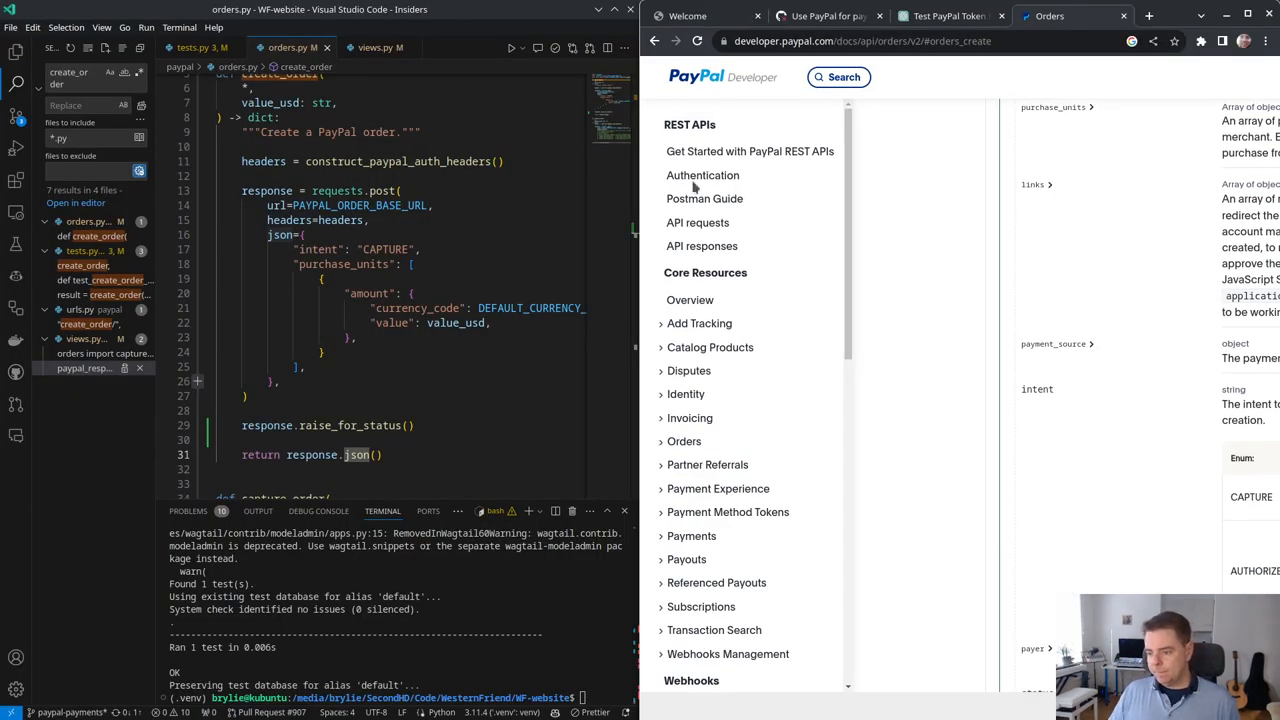
Step: Wrap the create_order call in try/except Exception, returning a JsonResponse error with status 500
{"action": "left_click", "coordinate": [380, 47]}
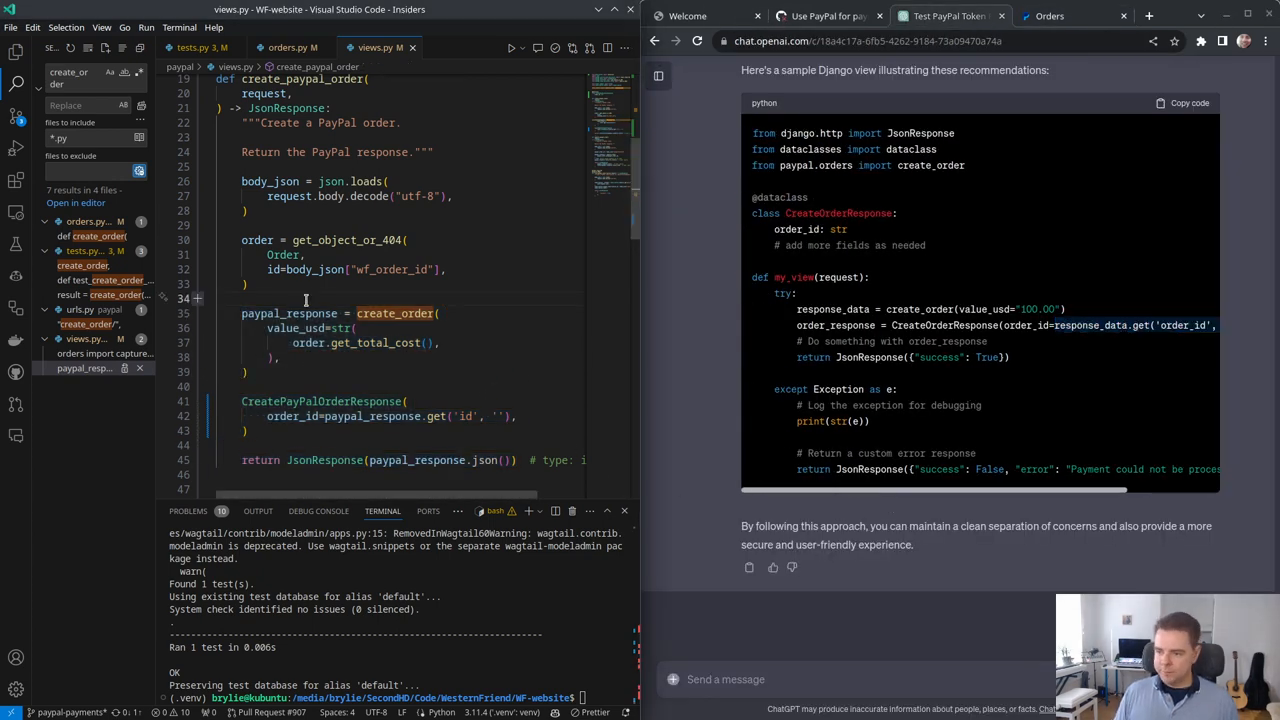
{"action": "type", "text": "try"}
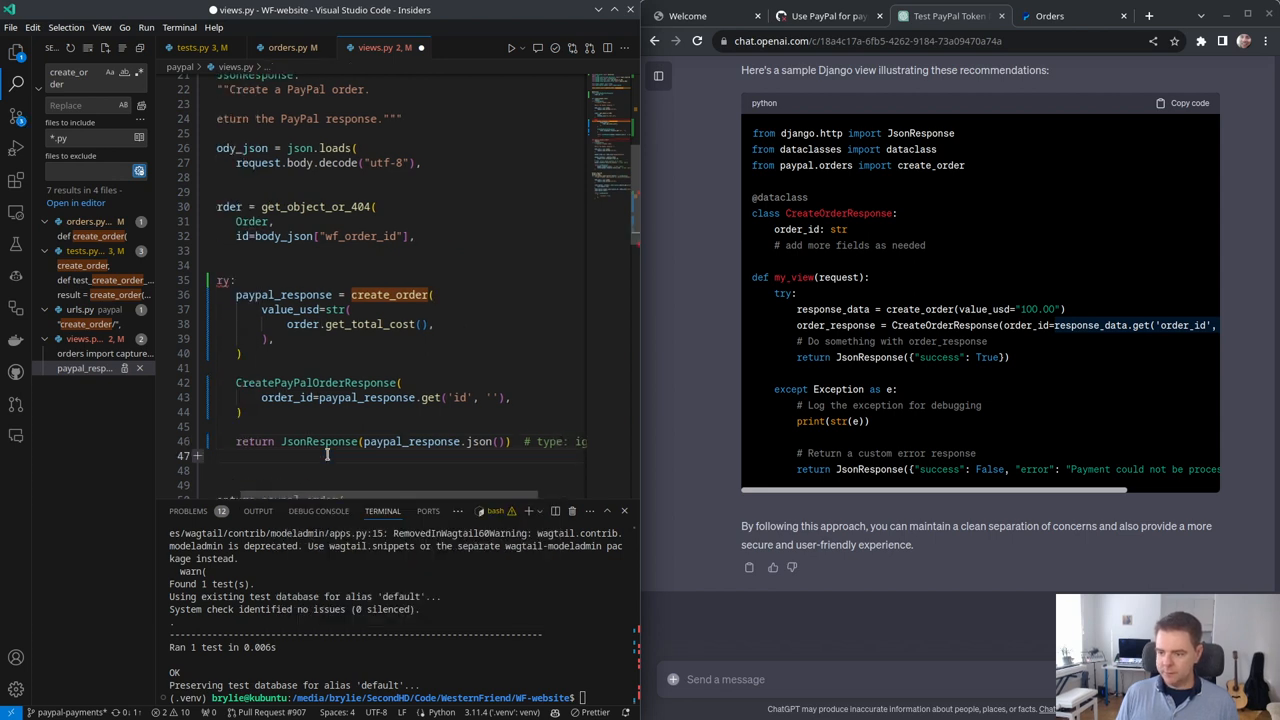
{"action": "type", "text": "except"}
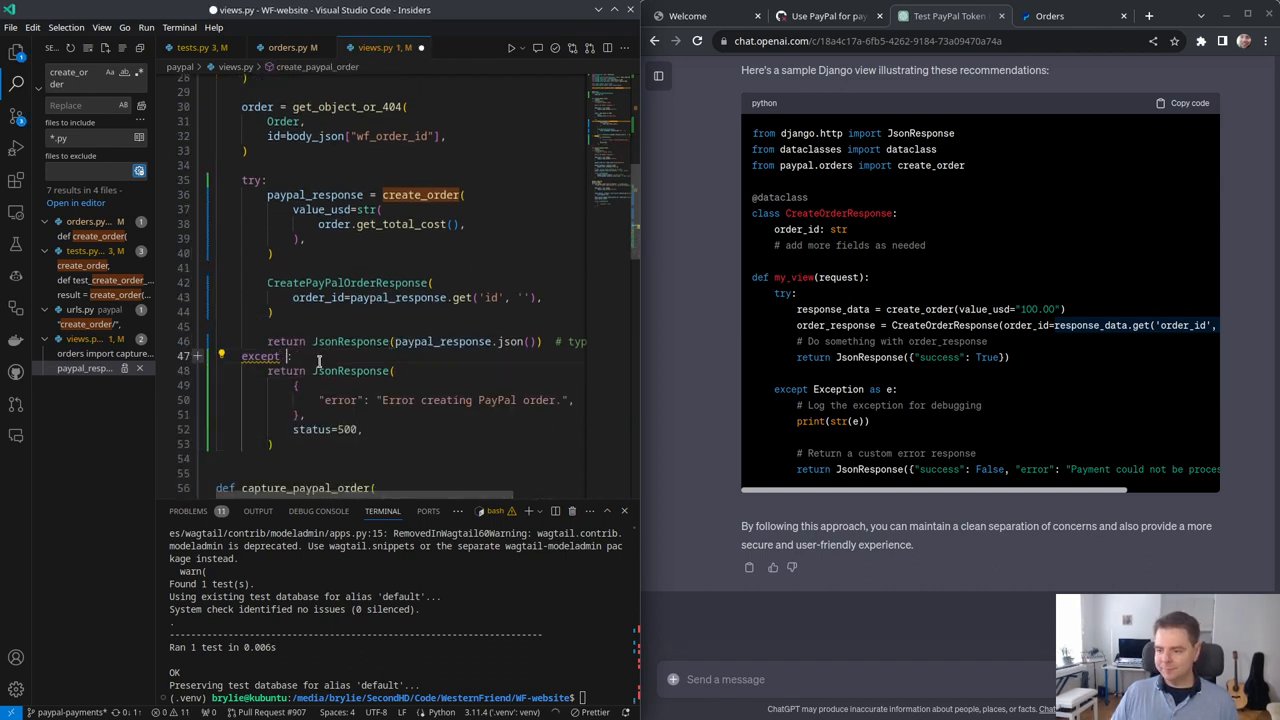
{"action": "type", "text": "Exception:"}
{"action": "left_click", "coordinate": [940, 679]}
{"action": "type", "text": "What"}
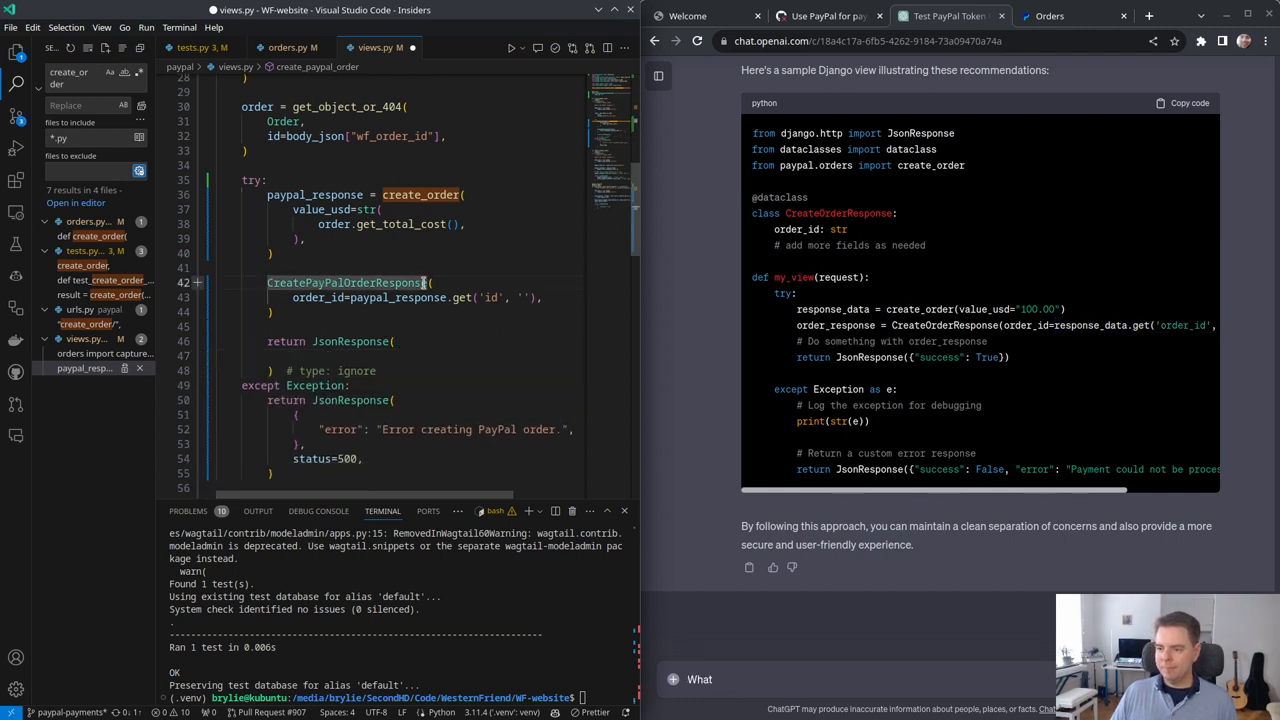
{"action": "mouse_move", "coordinate": [345, 282]}
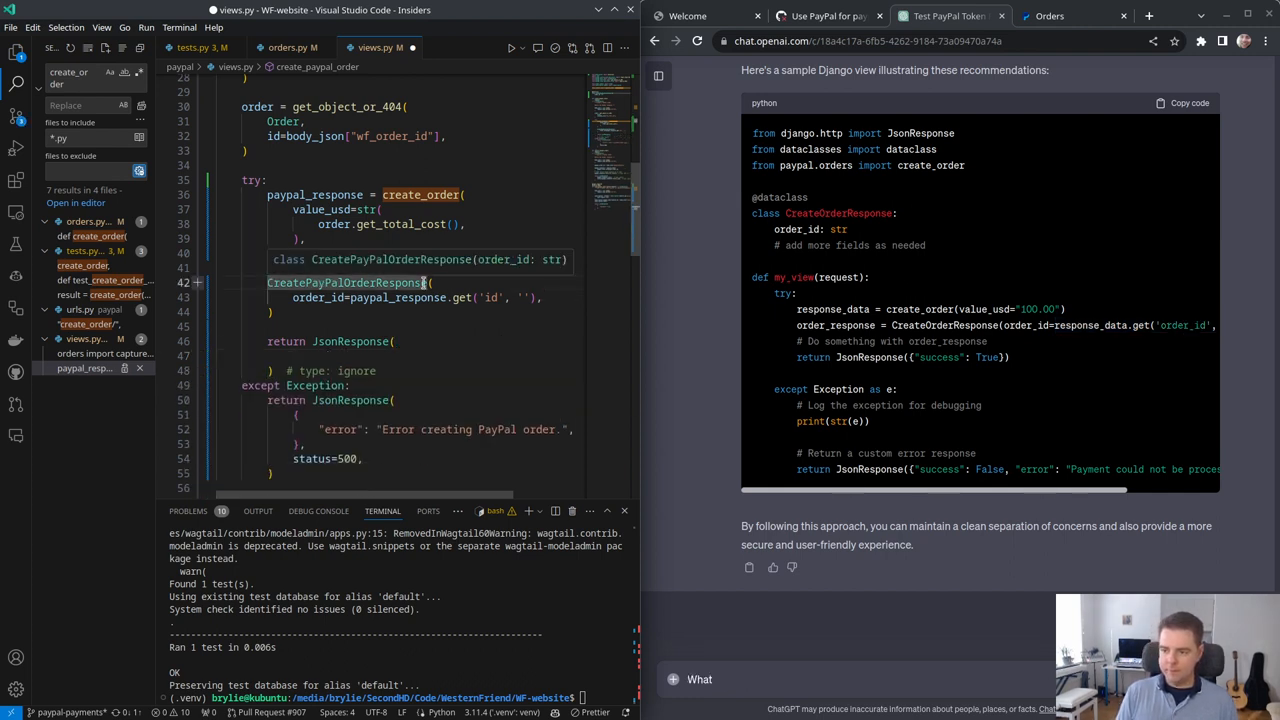
{"action": "type", "text": "create_ord"}
{"action": "left_click", "coordinate": [428, 370]}
{"action": "type", "text": "status=paypal_response.status_code"}
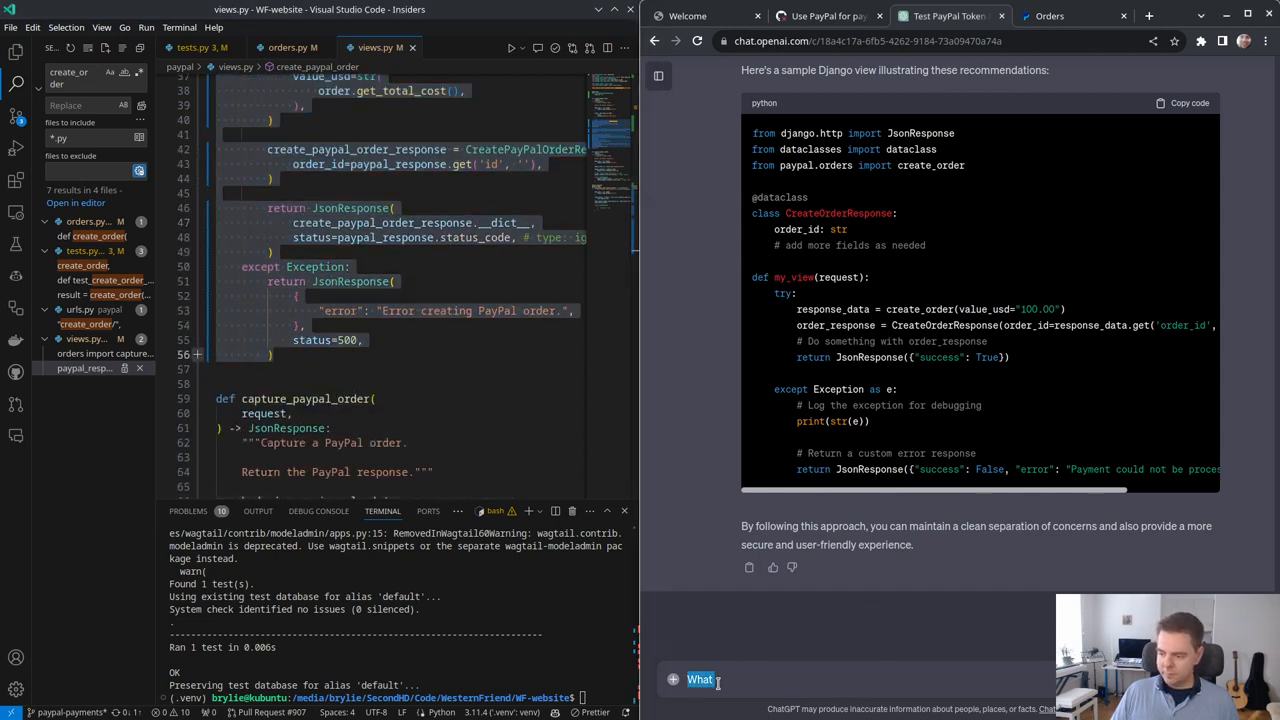
Step: Ask ChatGPT 'Does the following code seem correct?' and change the success status to HttpResponse.CREATED
{"action": "type", "text": "Does the following code seem correct?"}
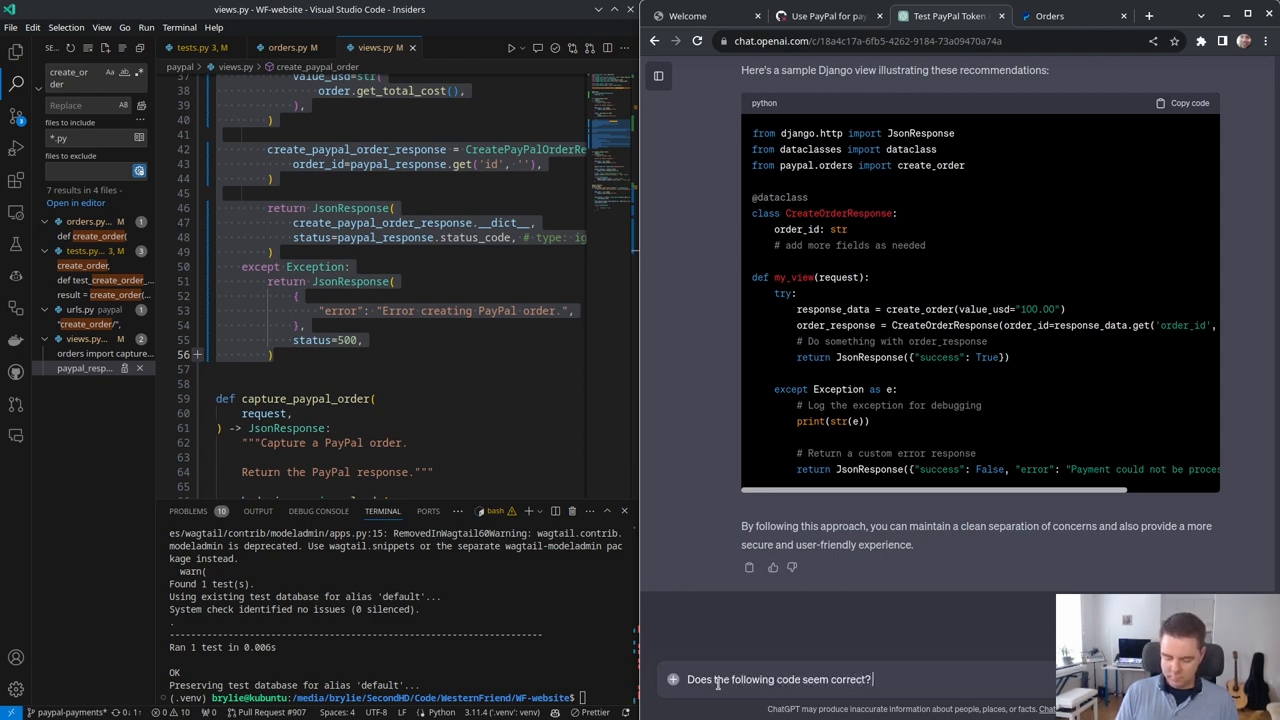
{"action": "type", "text": "Would y"}
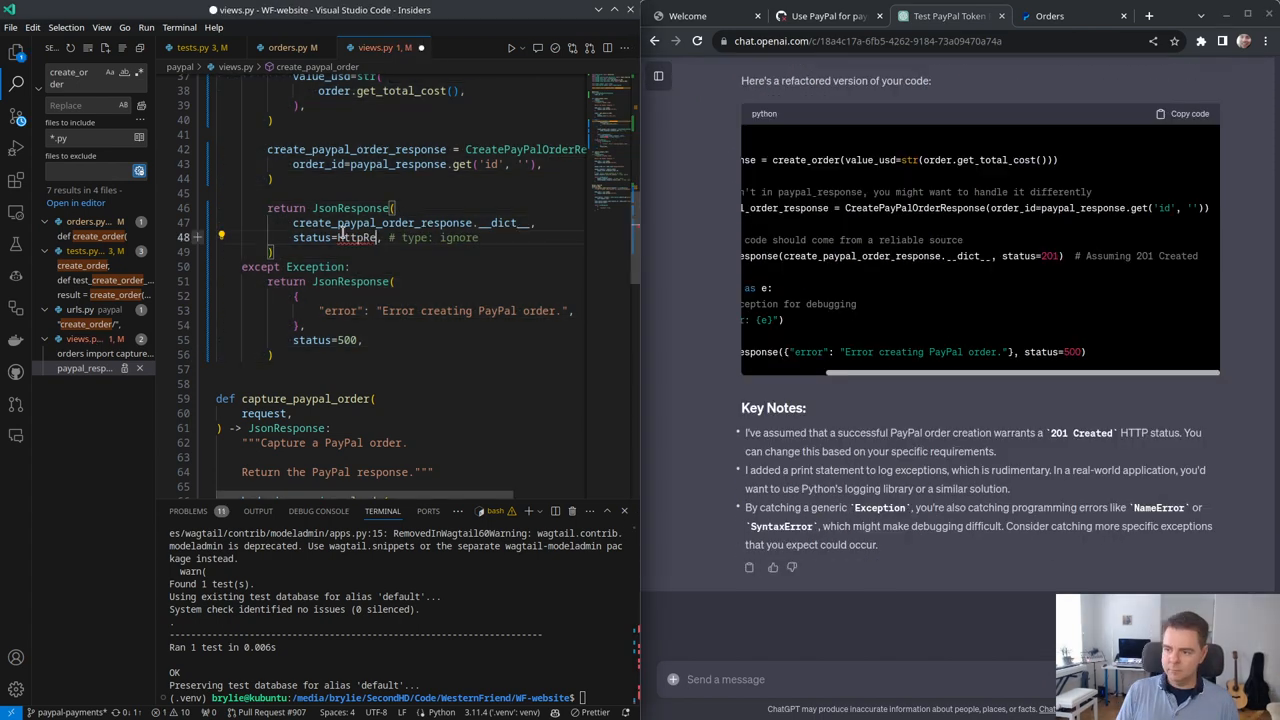
{"action": "type", "text": "sponse."}
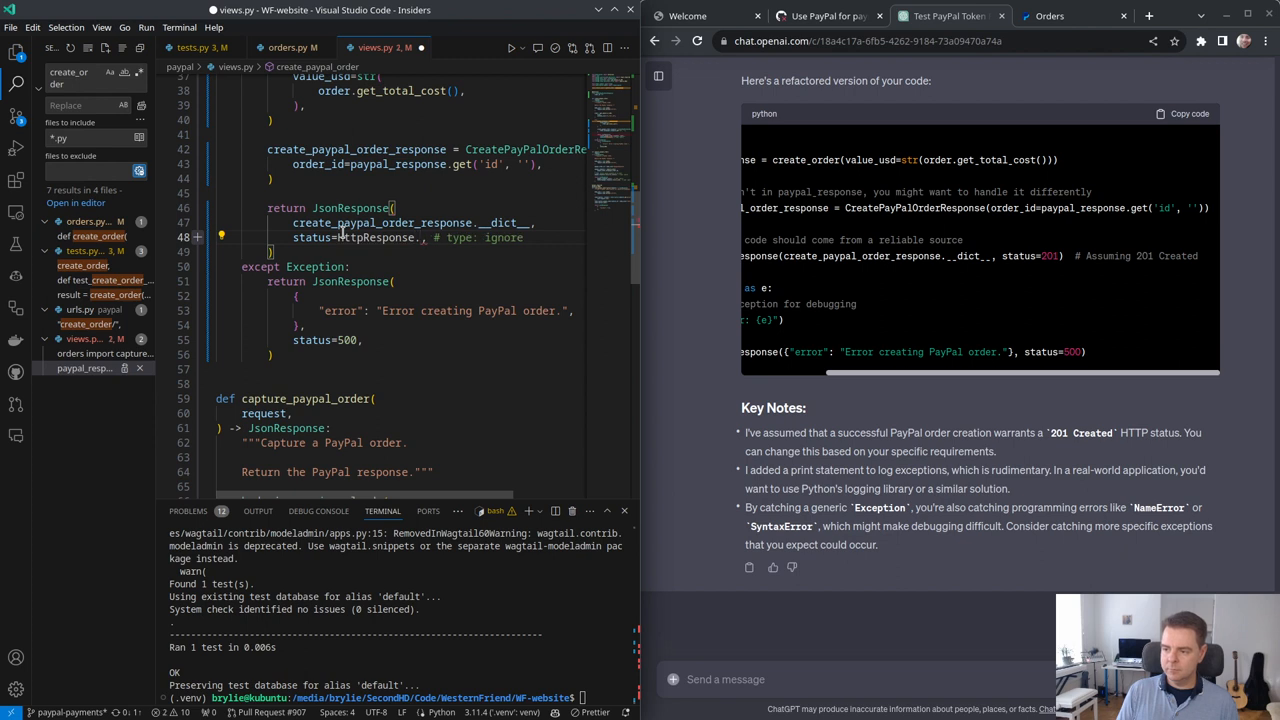
{"action": "type", "text": "CREATED"}
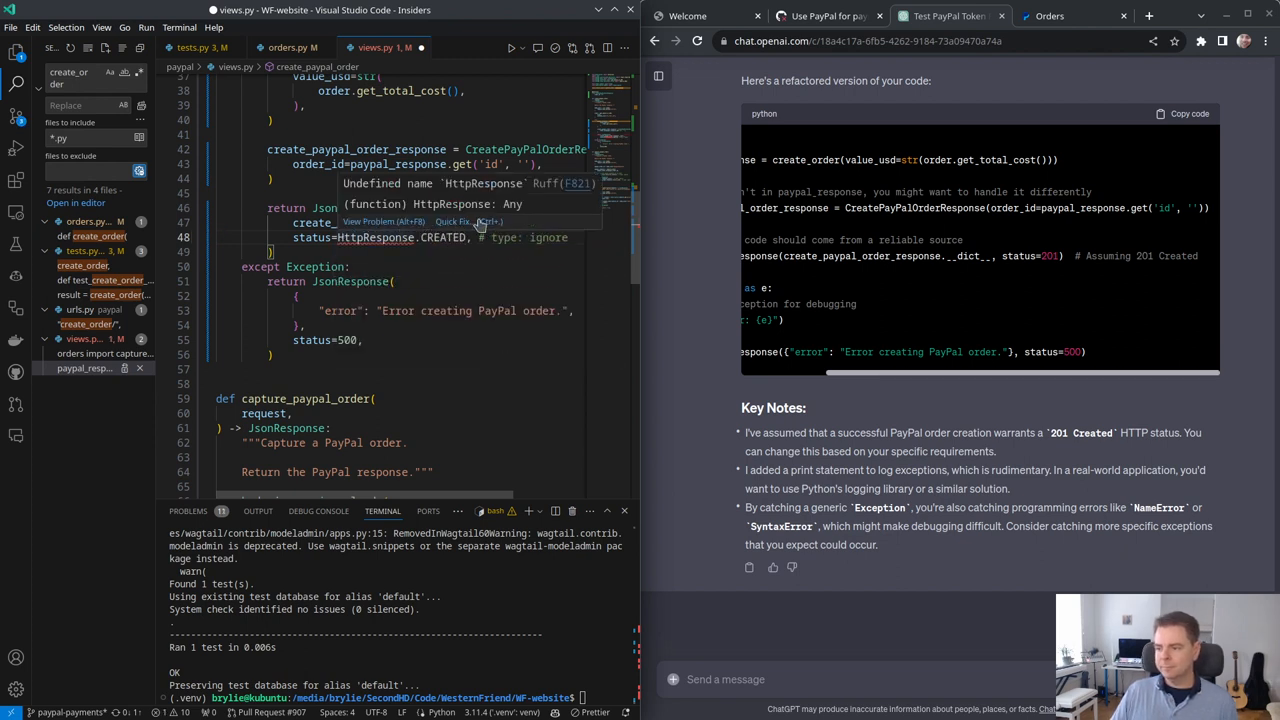
Step: Look up HTTPStatus via Stack Overflow and the Python http module docs, selecting its import line
{"action": "left_click", "coordinate": [453, 221]}
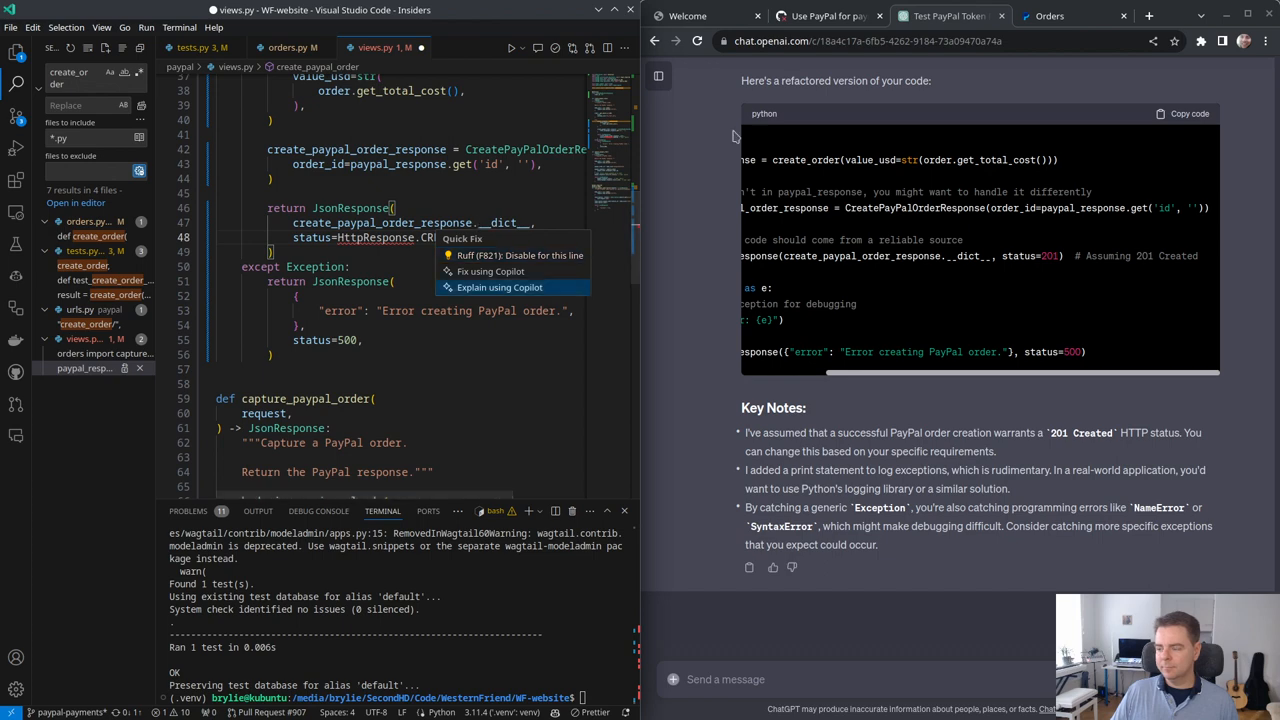
{"action": "mouse_move", "coordinate": [1160, 25]}
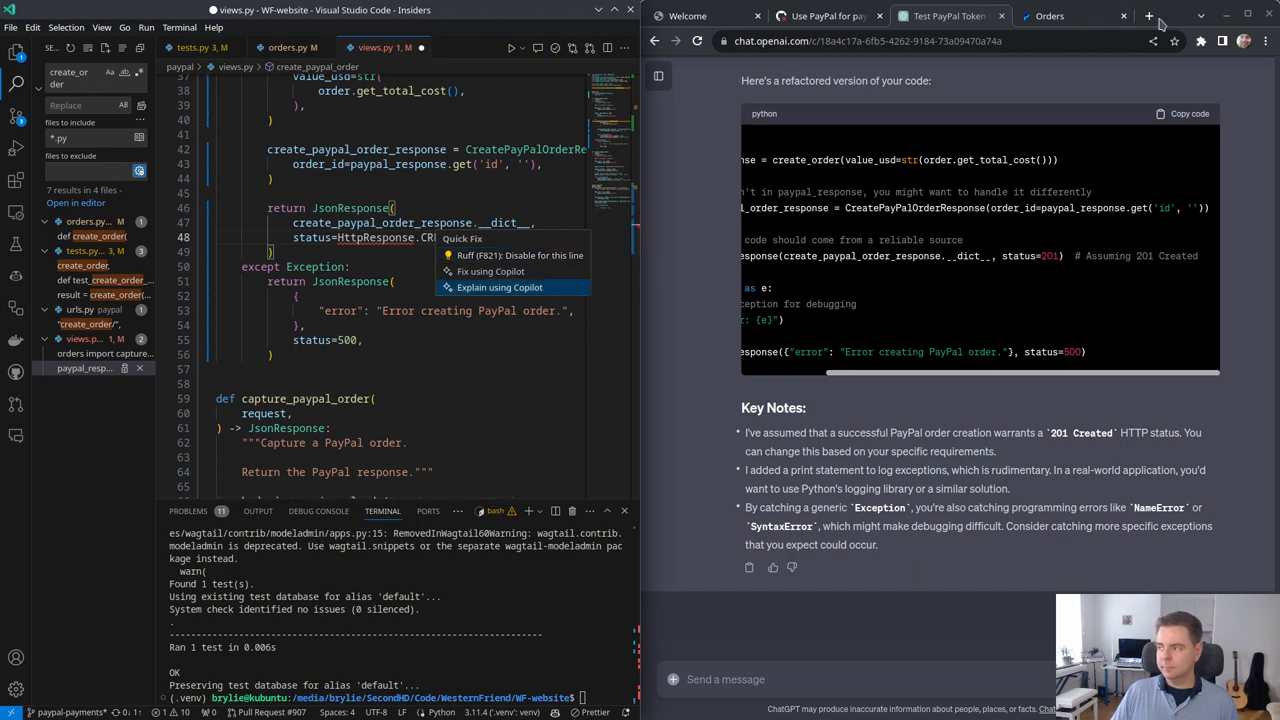
{"action": "left_click", "coordinate": [1148, 16]}
{"action": "type", "text": "python http response c"}
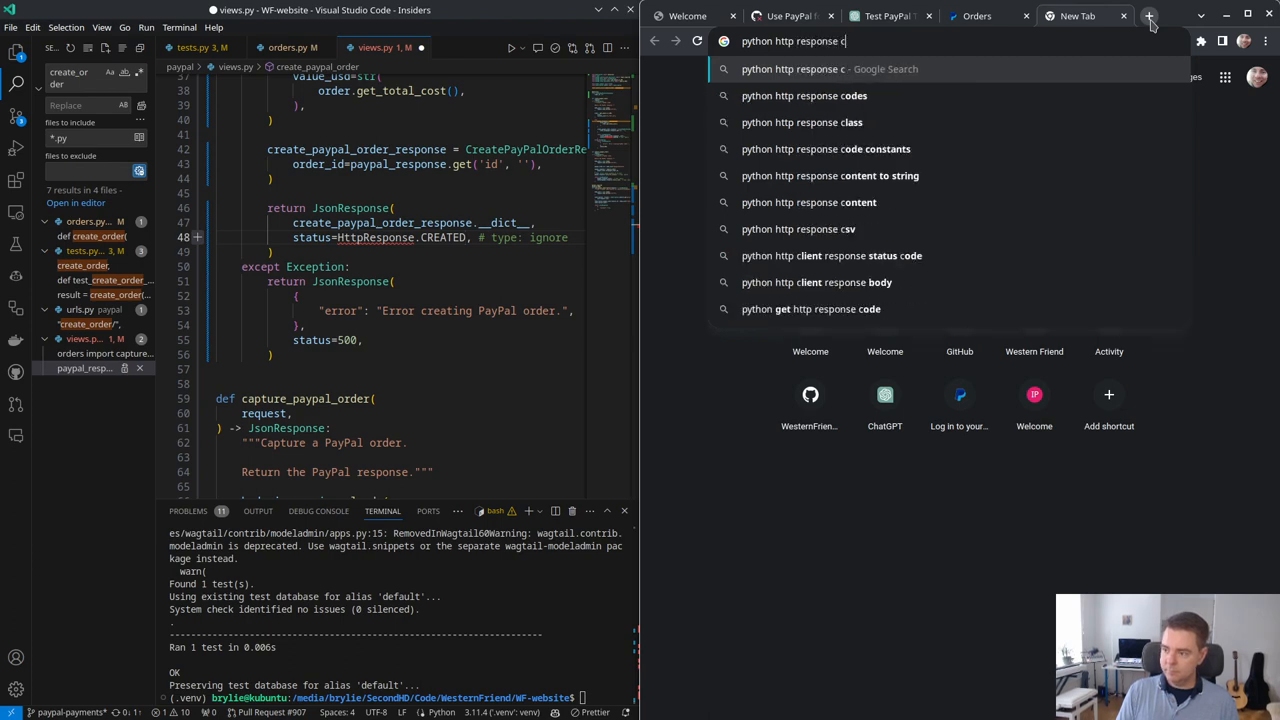
{"action": "left_click", "coordinate": [830, 68]}
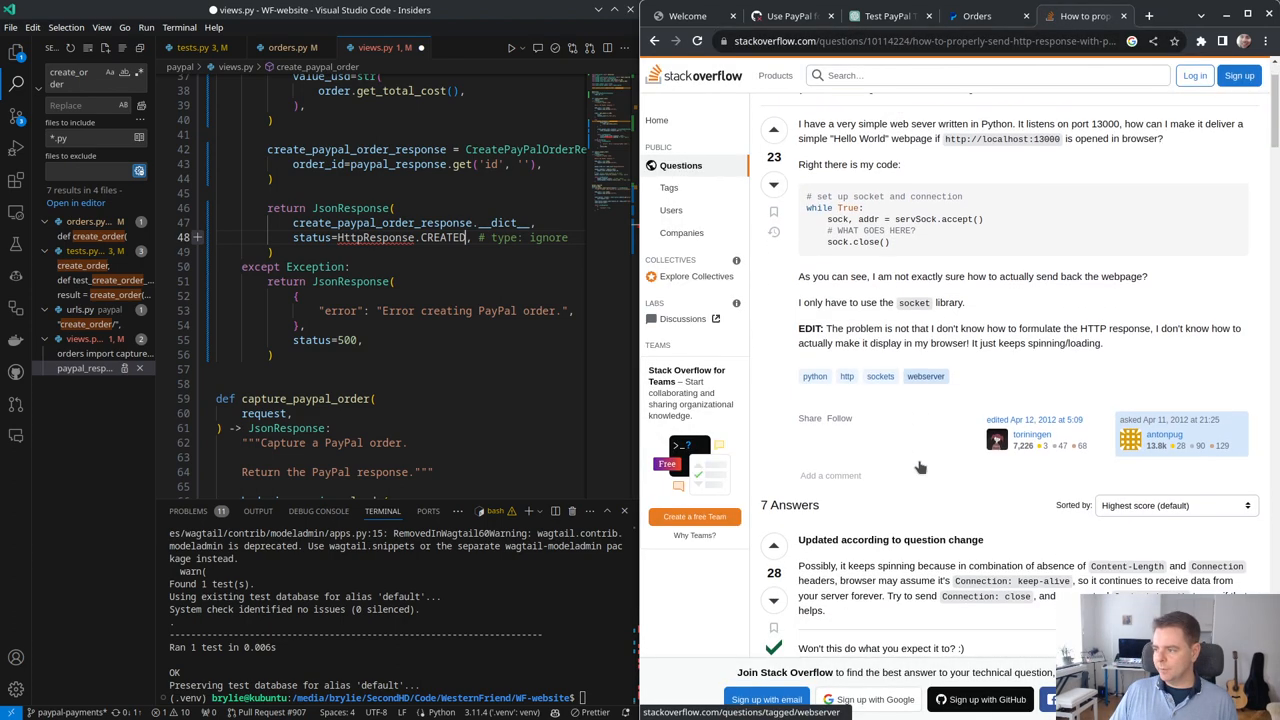
{"action": "scroll", "scroll_direction": "down", "scroll_amount": 3}
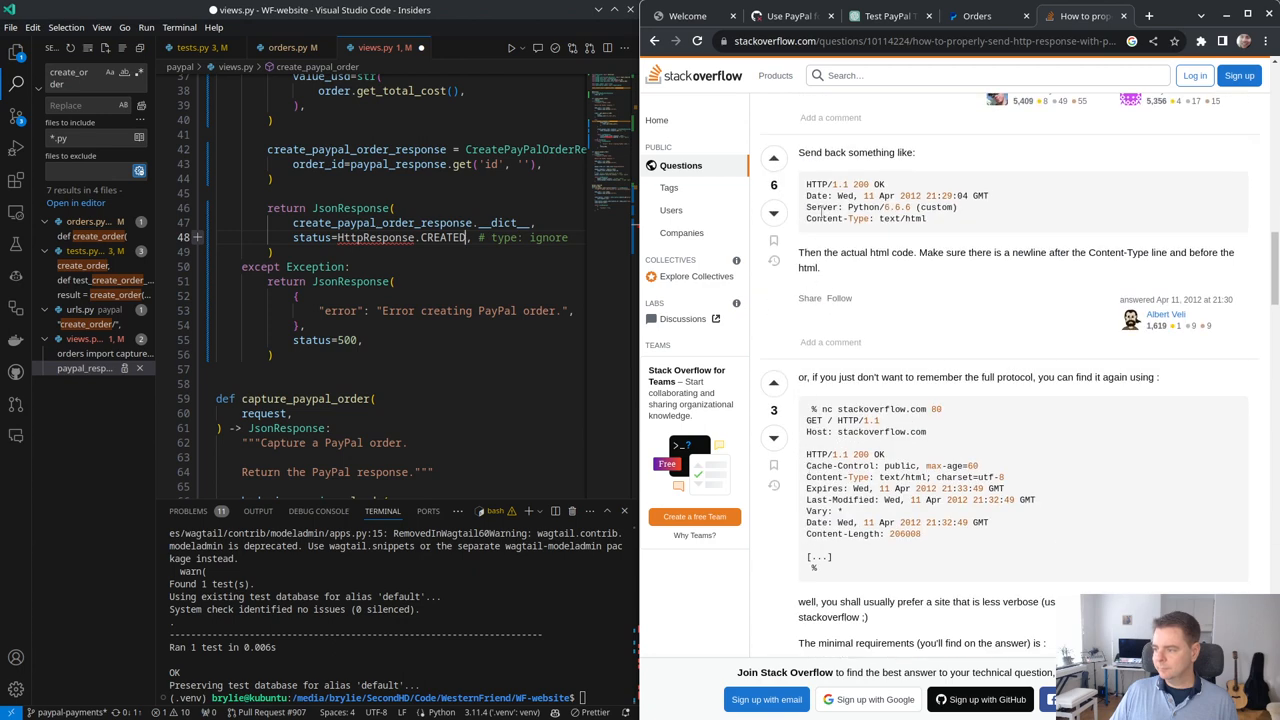
{"action": "scroll", "scroll_direction": "down", "scroll_amount": 3}
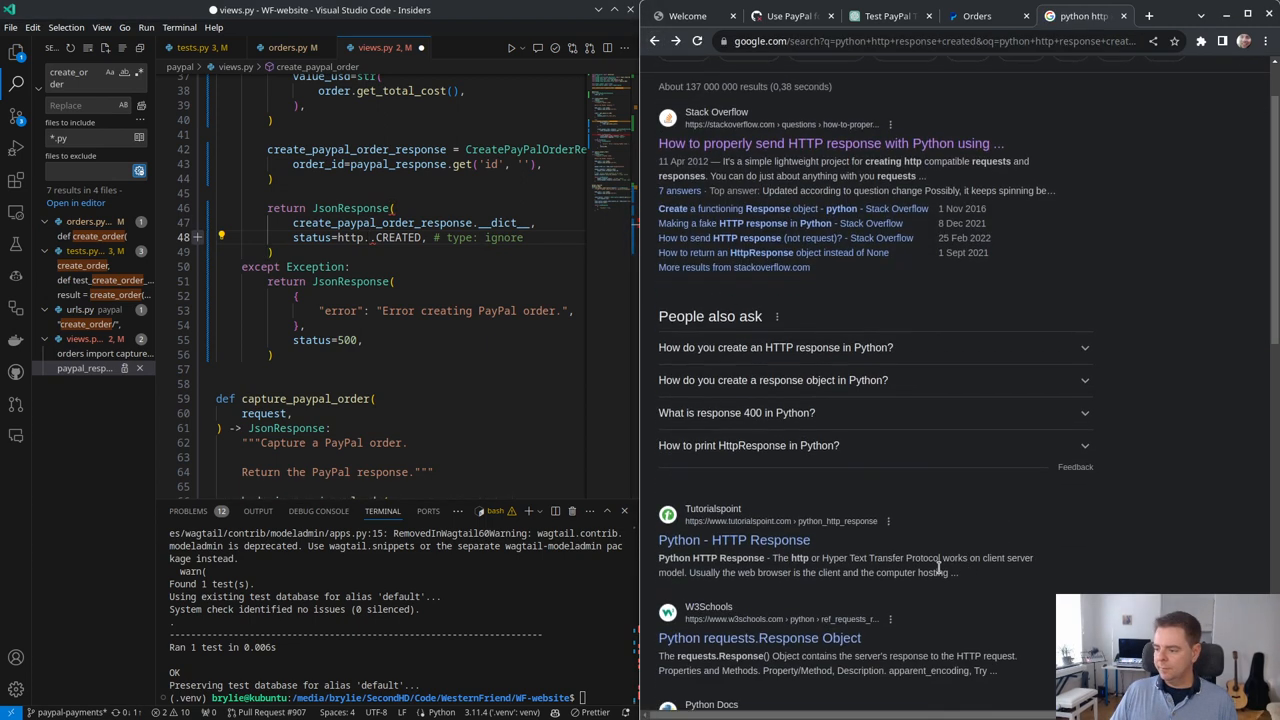
{"action": "mouse_move", "coordinate": [1002, 590]}
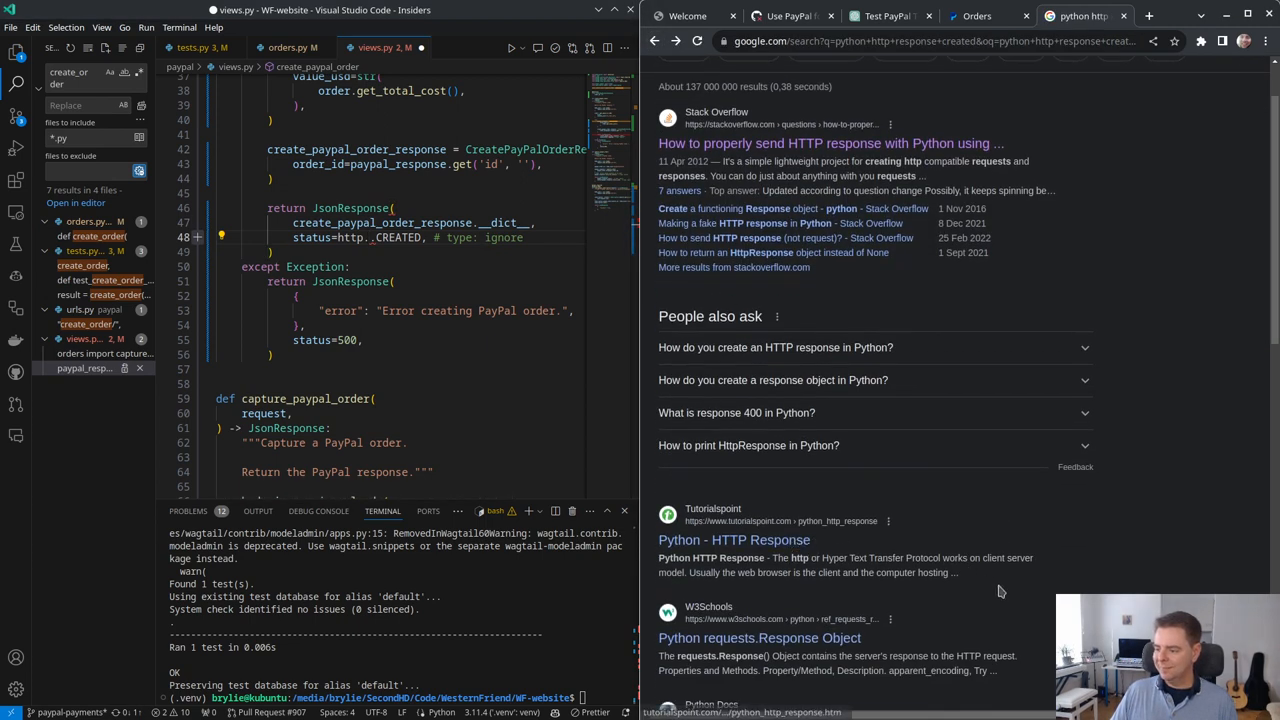
{"action": "scroll", "scroll_direction": "up", "scroll_amount": 3}
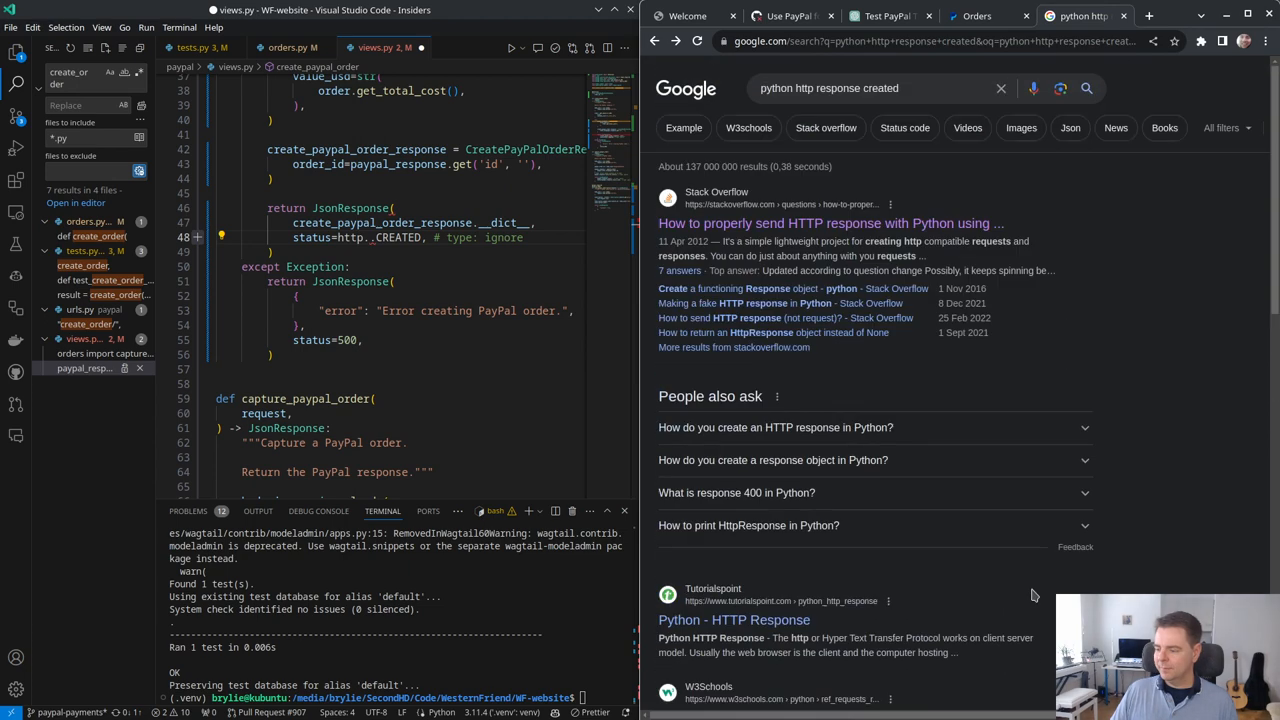
{"action": "double_click", "coordinate": [850, 88]}
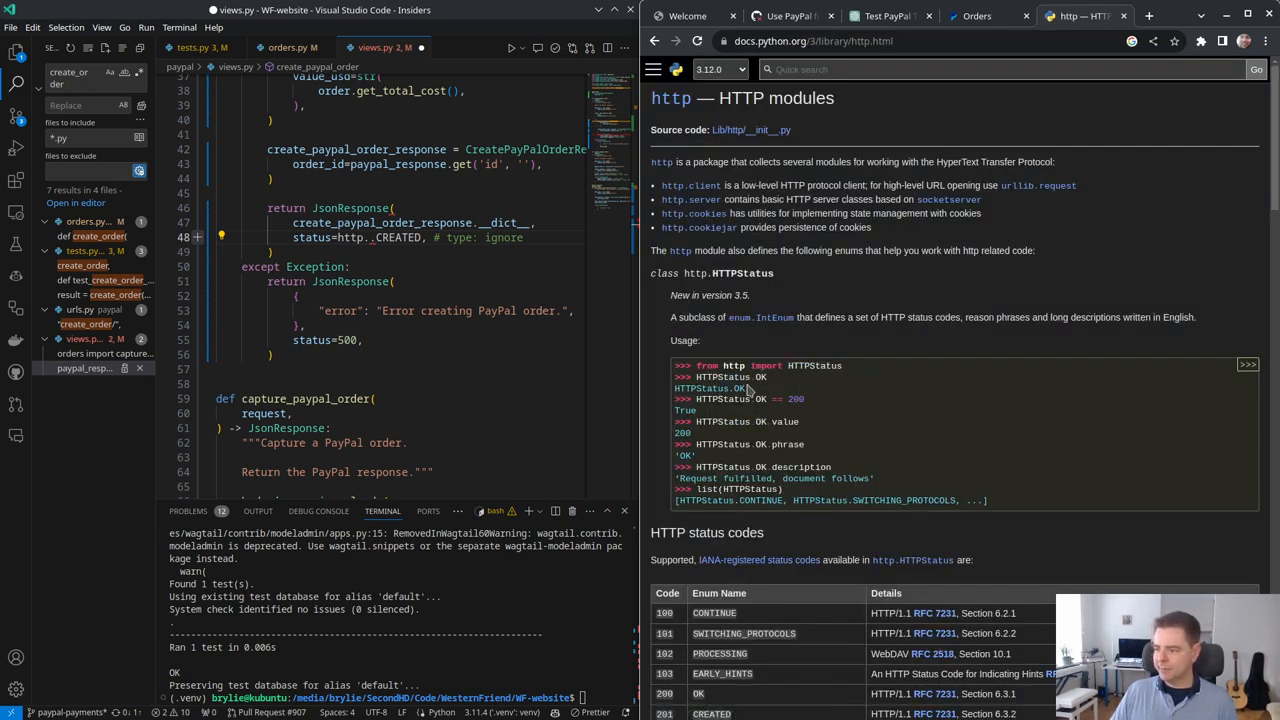
{"action": "double_click", "coordinate": [758, 365]}
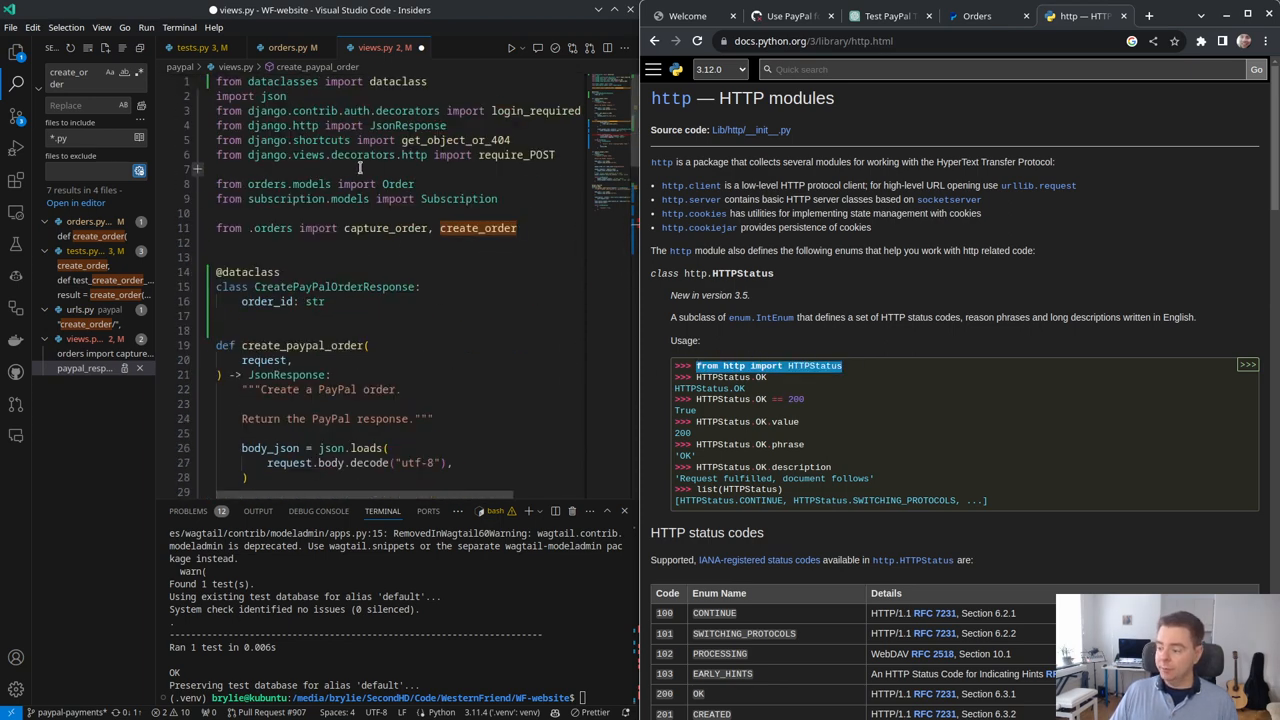
Step: Add 'from http import HTTPStatus' to views.py and return status HTTPStatus.CREATED
{"action": "type", "text": "from http import HTTPStatus"}
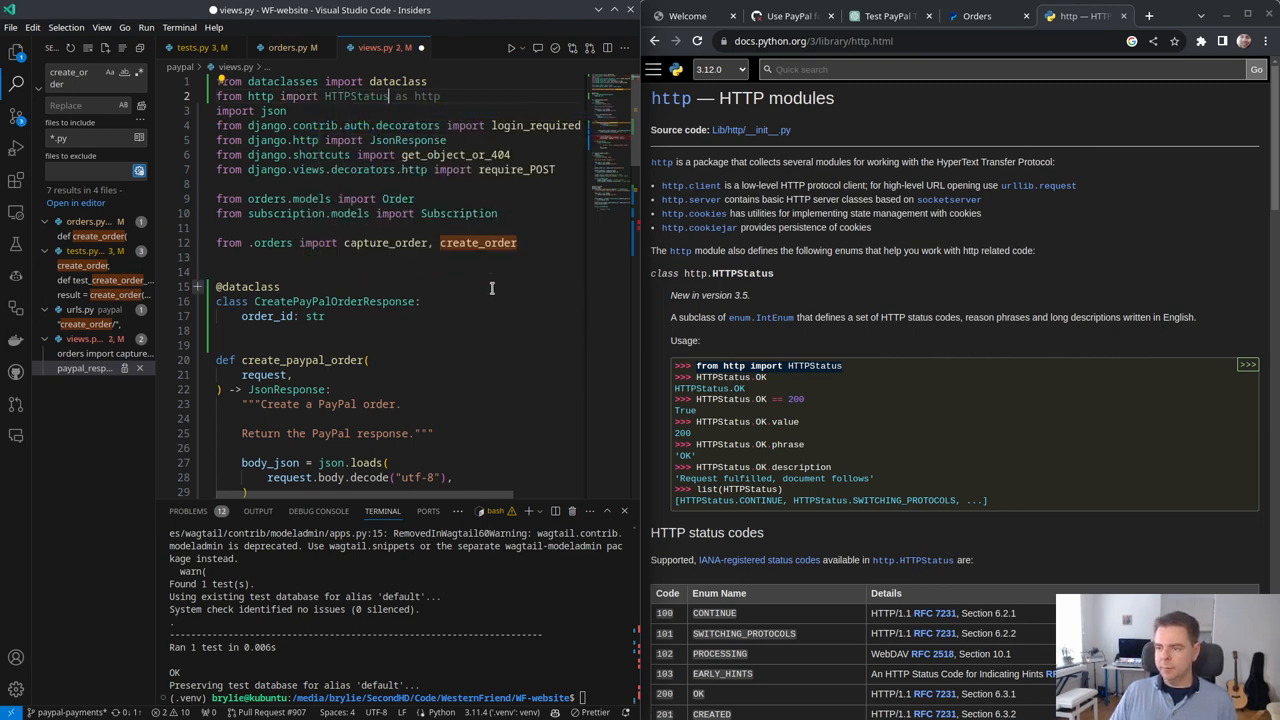
{"action": "scroll", "scroll_direction": "down", "scroll_amount": 3}
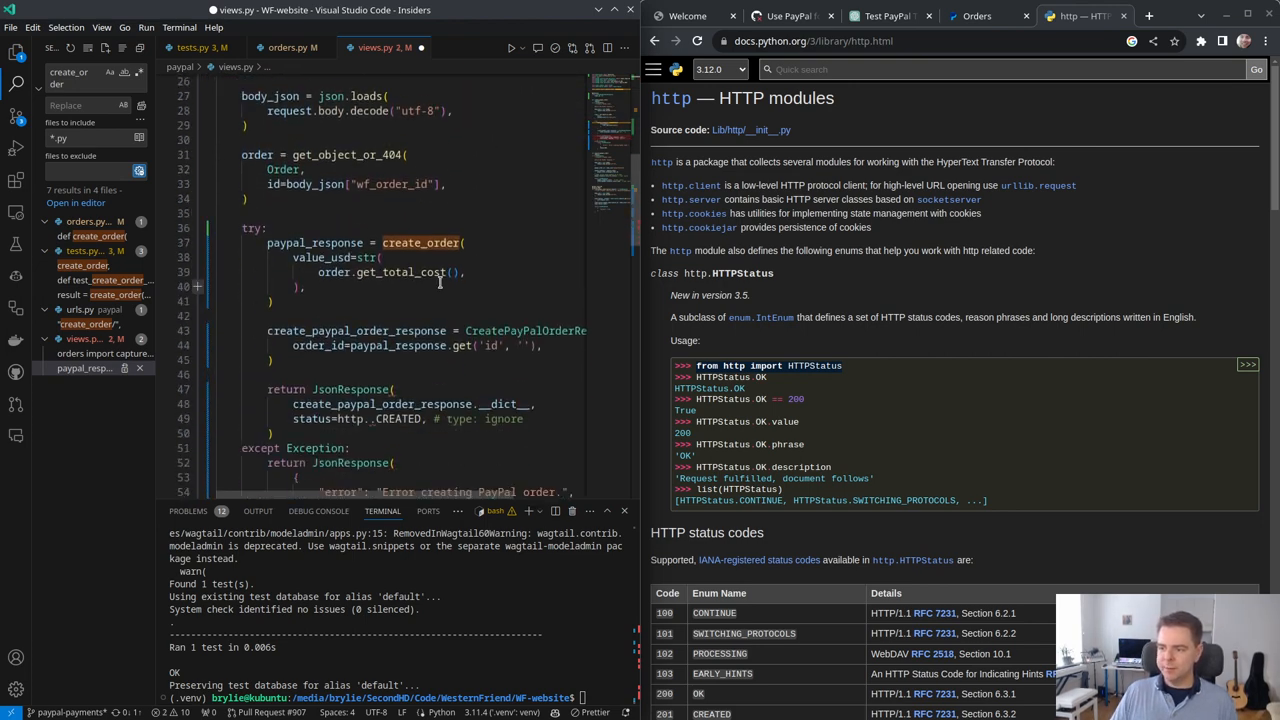
{"action": "scroll", "scroll_direction": "down", "scroll_amount": 3}
{"action": "type", "text": "HTTP"}
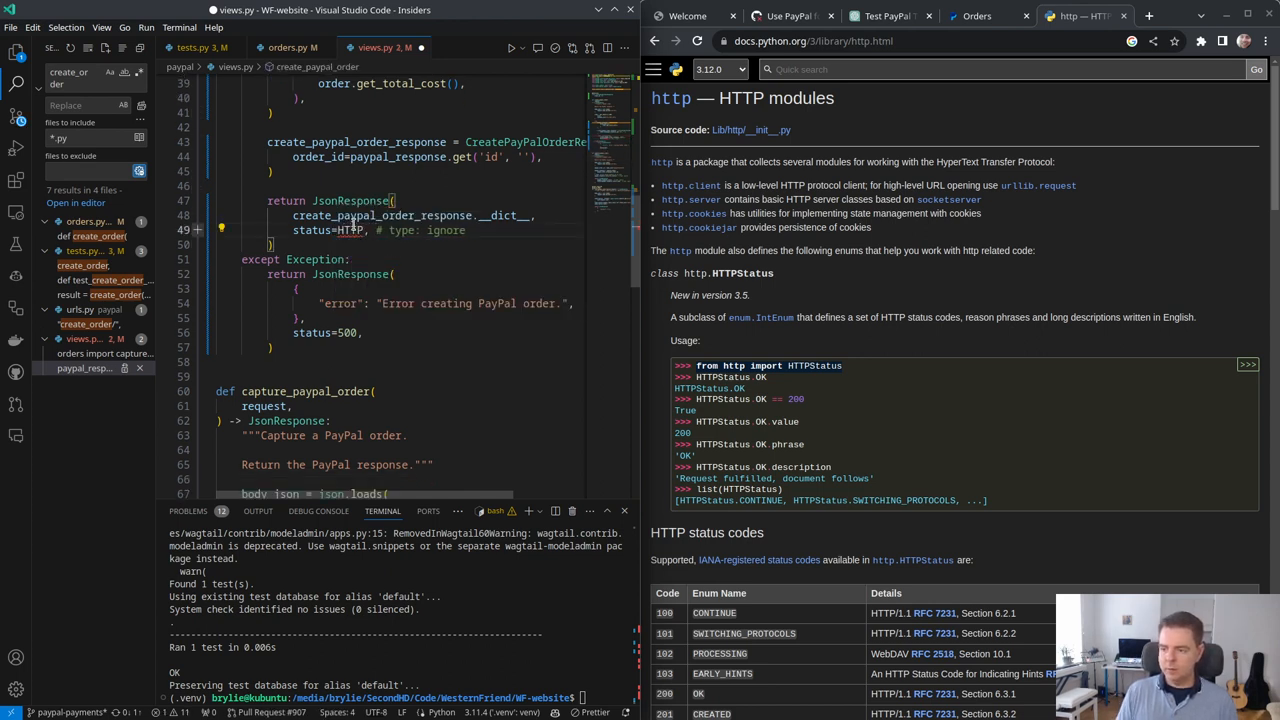
{"action": "type", "text": "."}
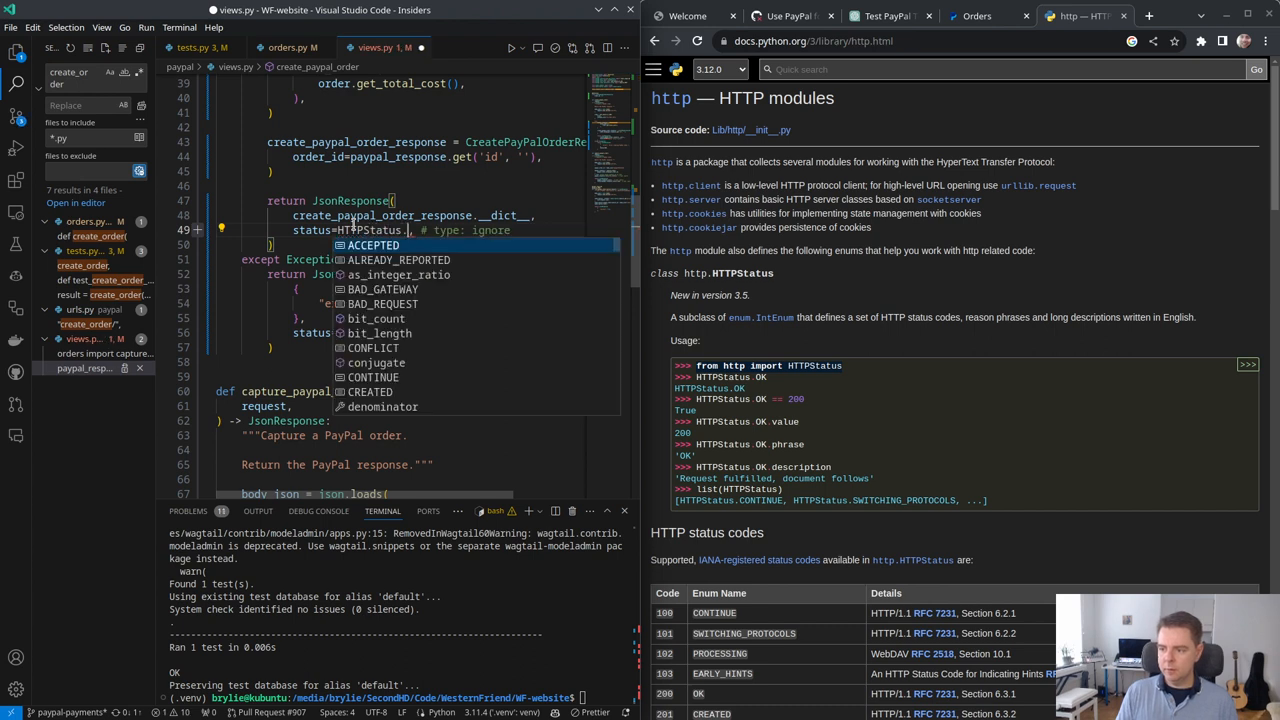
{"action": "type", "text": "c"}
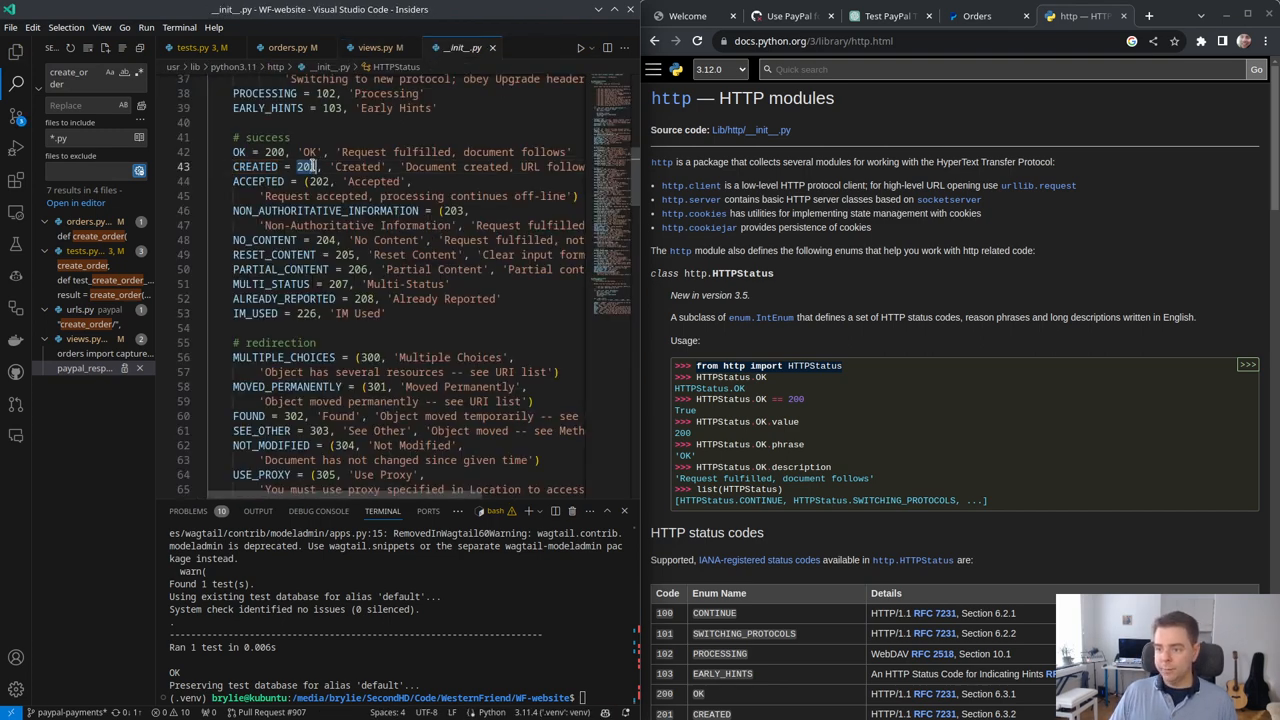
{"action": "left_click", "coordinate": [378, 47]}
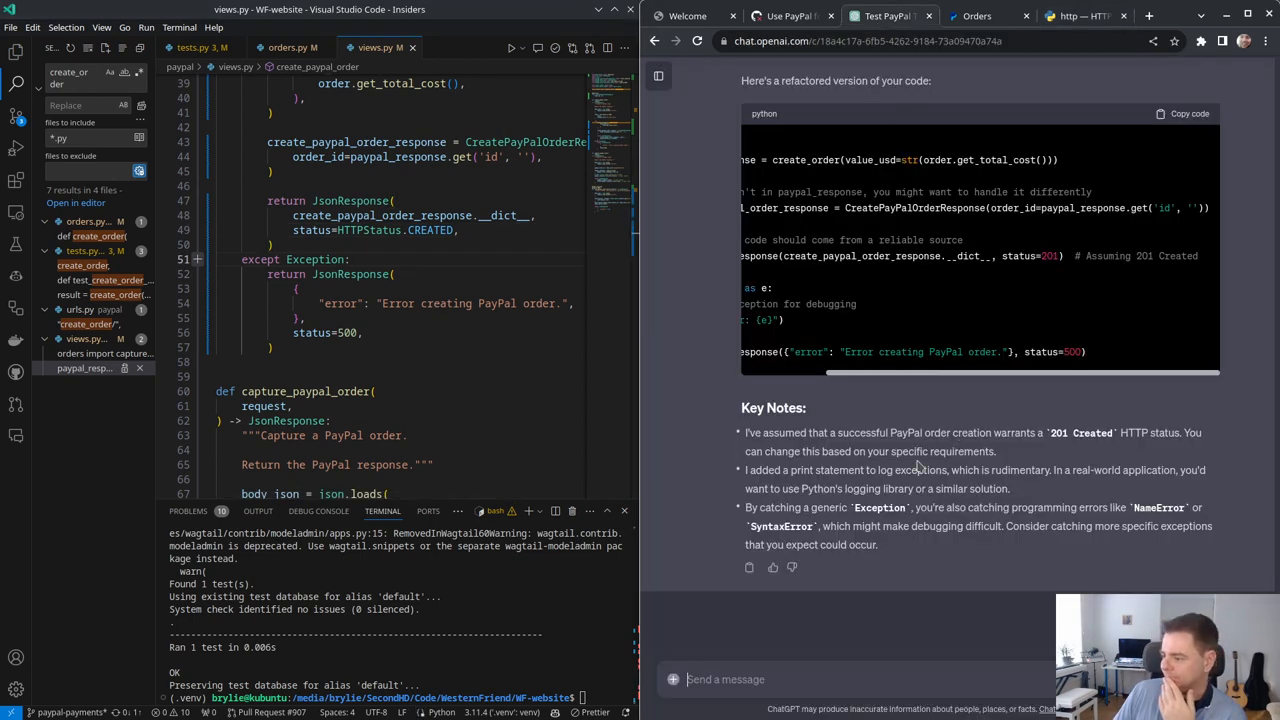
Step: Highlight the {e} in the print statement, then start a fresh, empty ChatGPT chat
{"action": "scroll", "scroll_direction": "left", "scroll_amount": 3}
{"action": "type", "text": " as exception"}
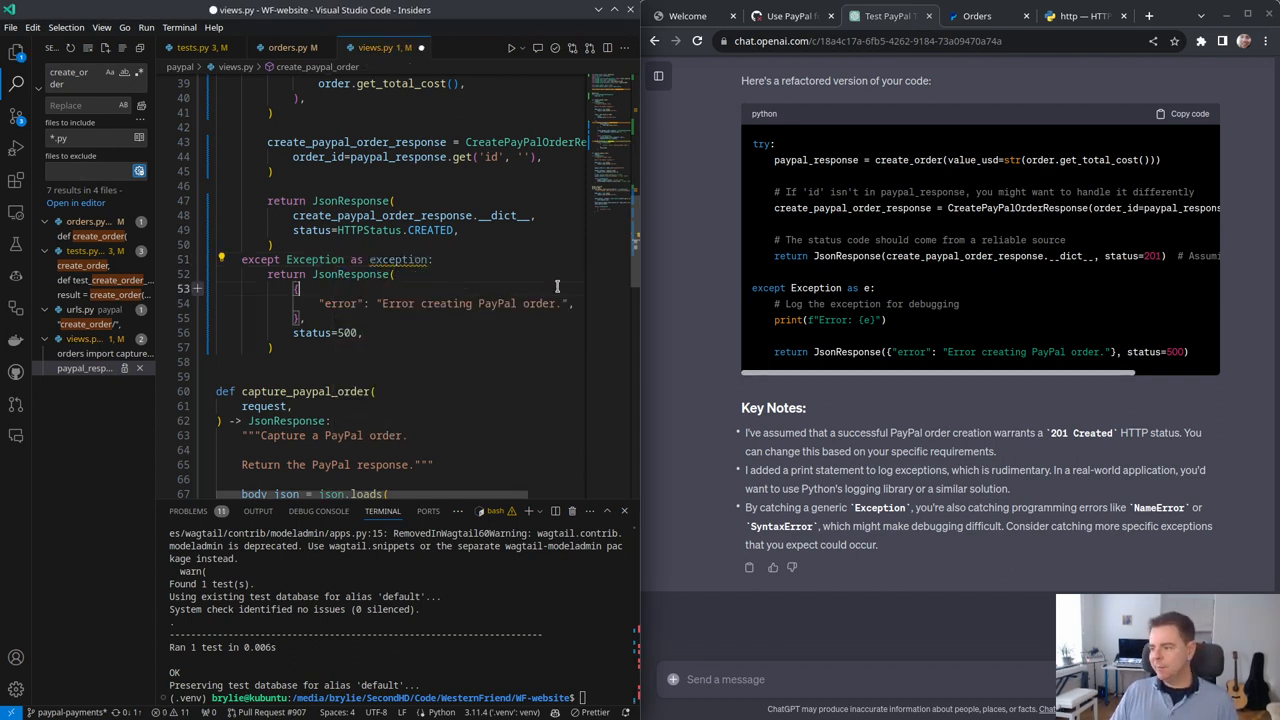
{"action": "double_click", "coordinate": [868, 319]}
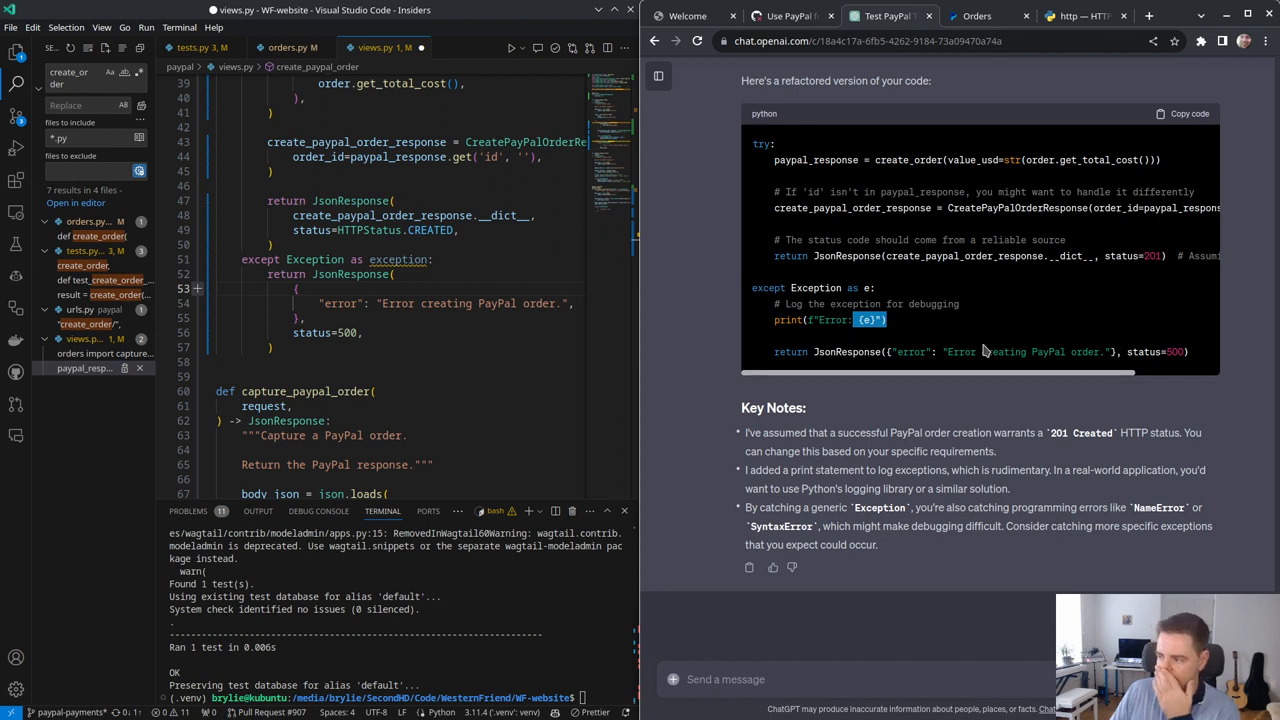
{"action": "mouse_move", "coordinate": [128, 309]}
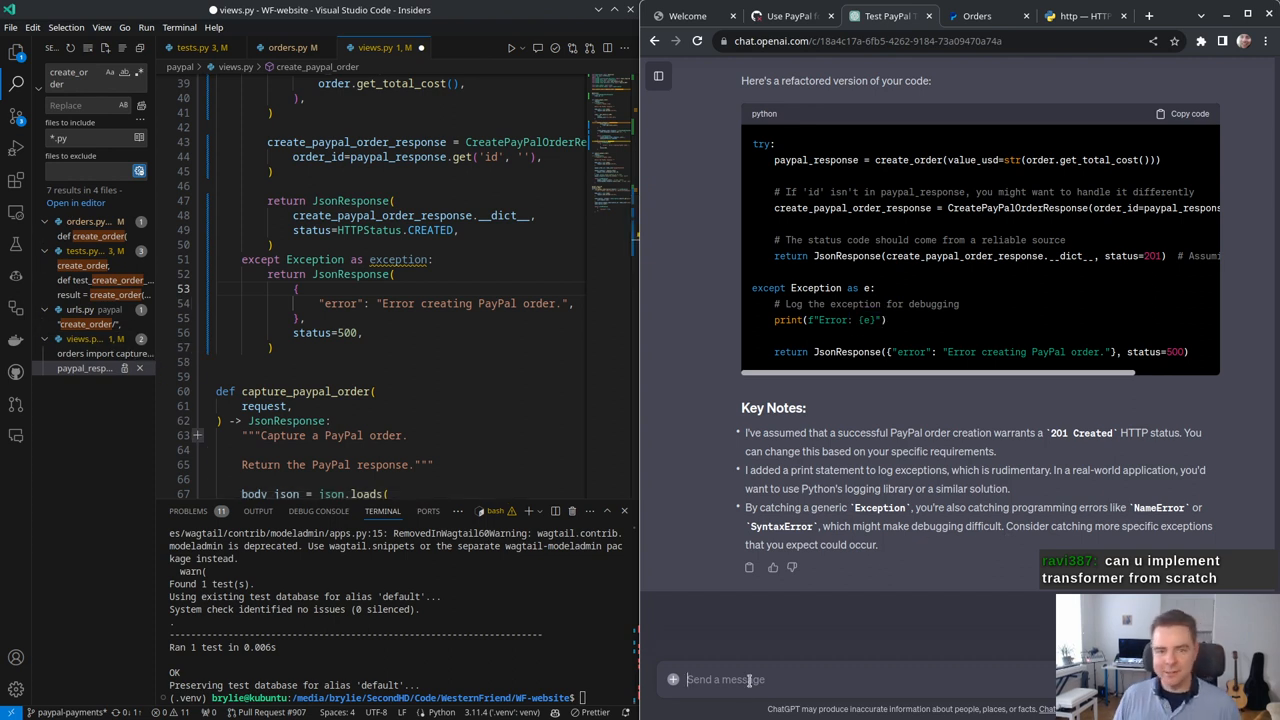
{"action": "type", "text": "How can"}
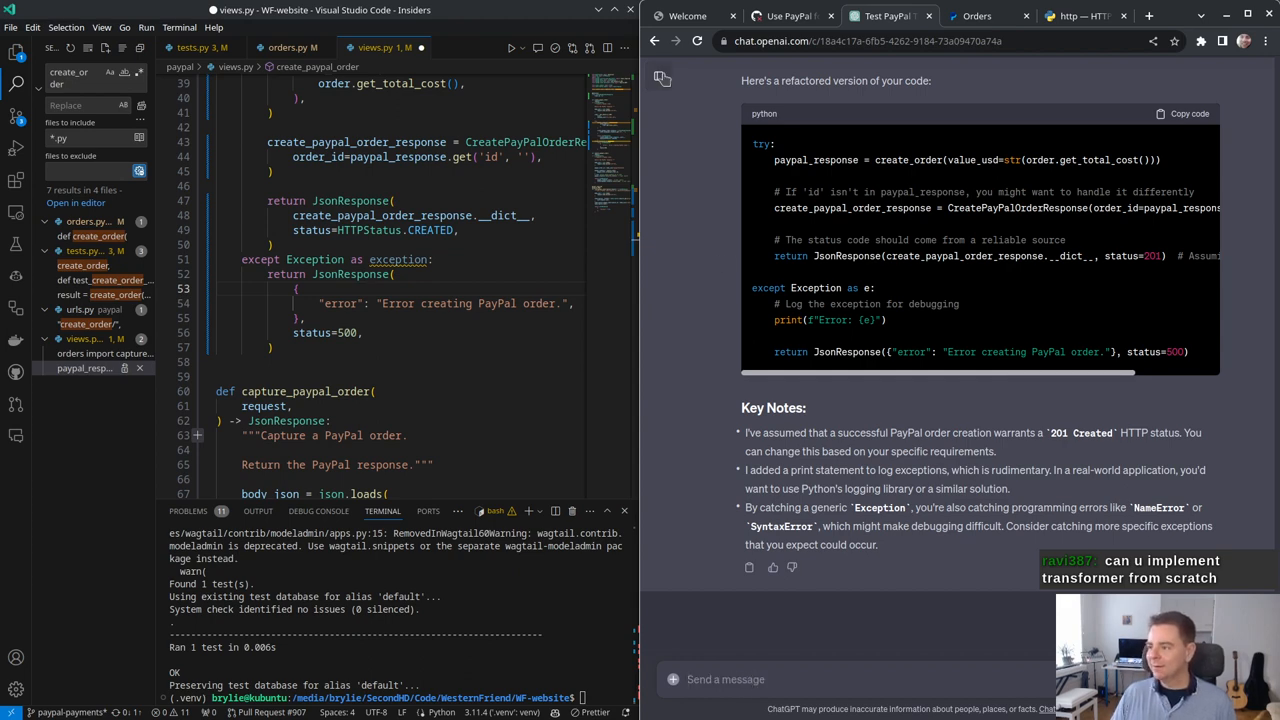
{"action": "left_click", "coordinate": [658, 75]}
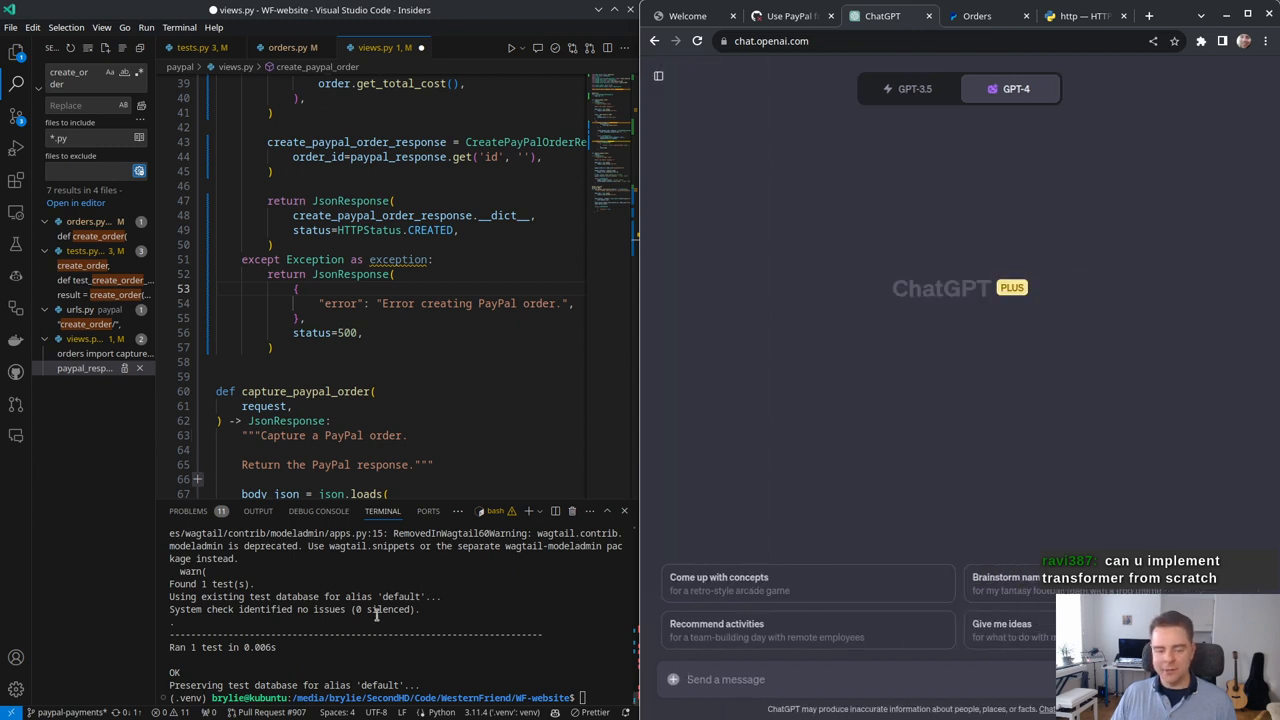
Step: Ask GPT-4 'In the context of programming, how can I implement an LLM transformer' from scratch
{"action": "type", "text": "In the conte"}
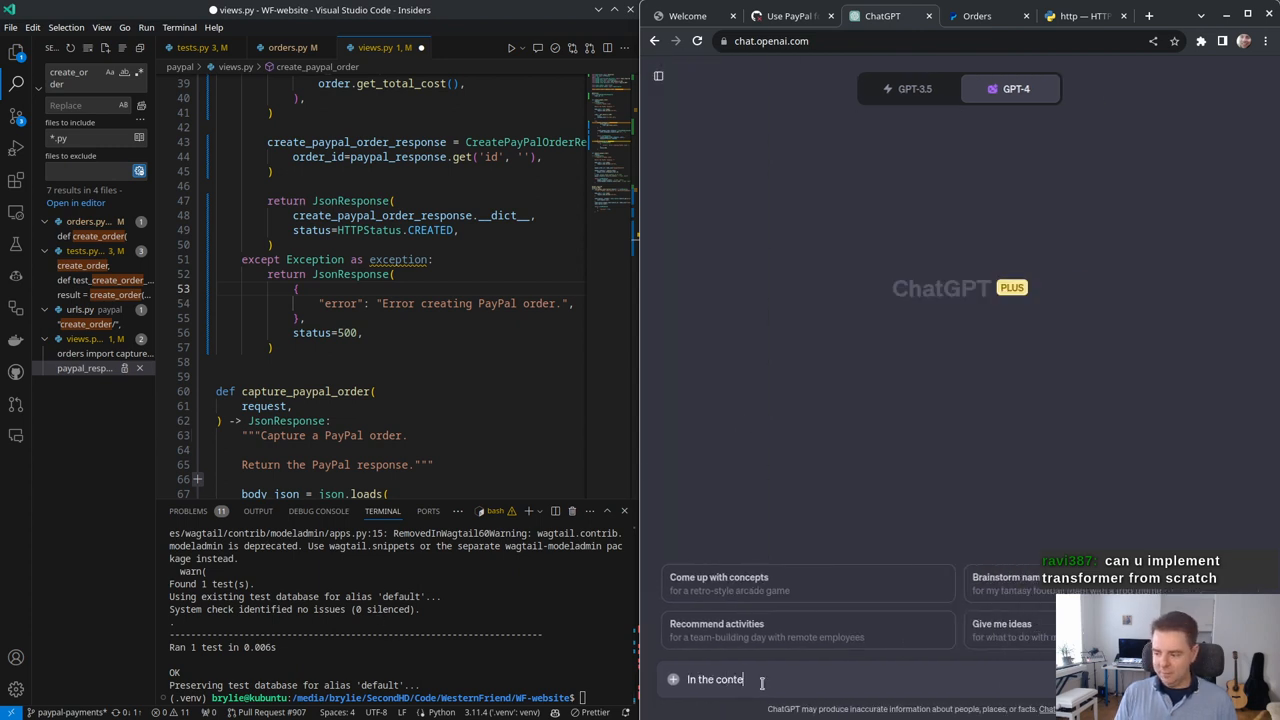
{"action": "type", "text": "xt of programming, how"}
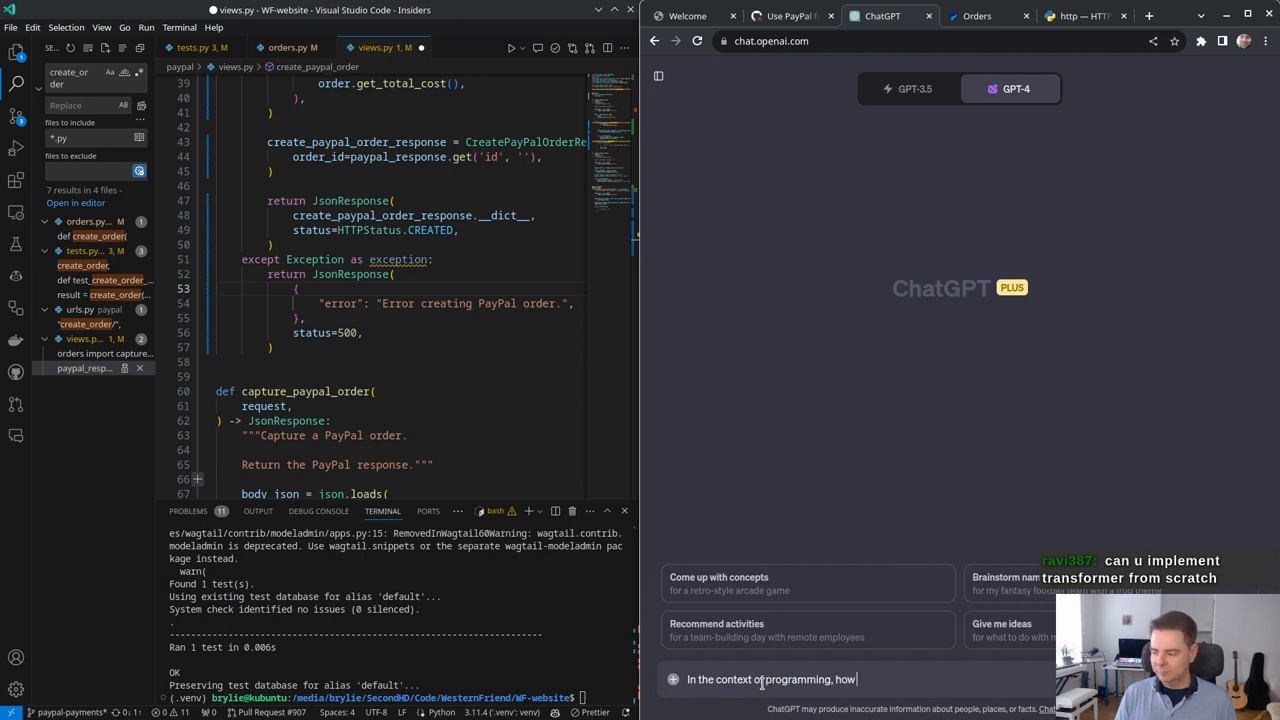
{"action": "type", "text": "can I implement a"}
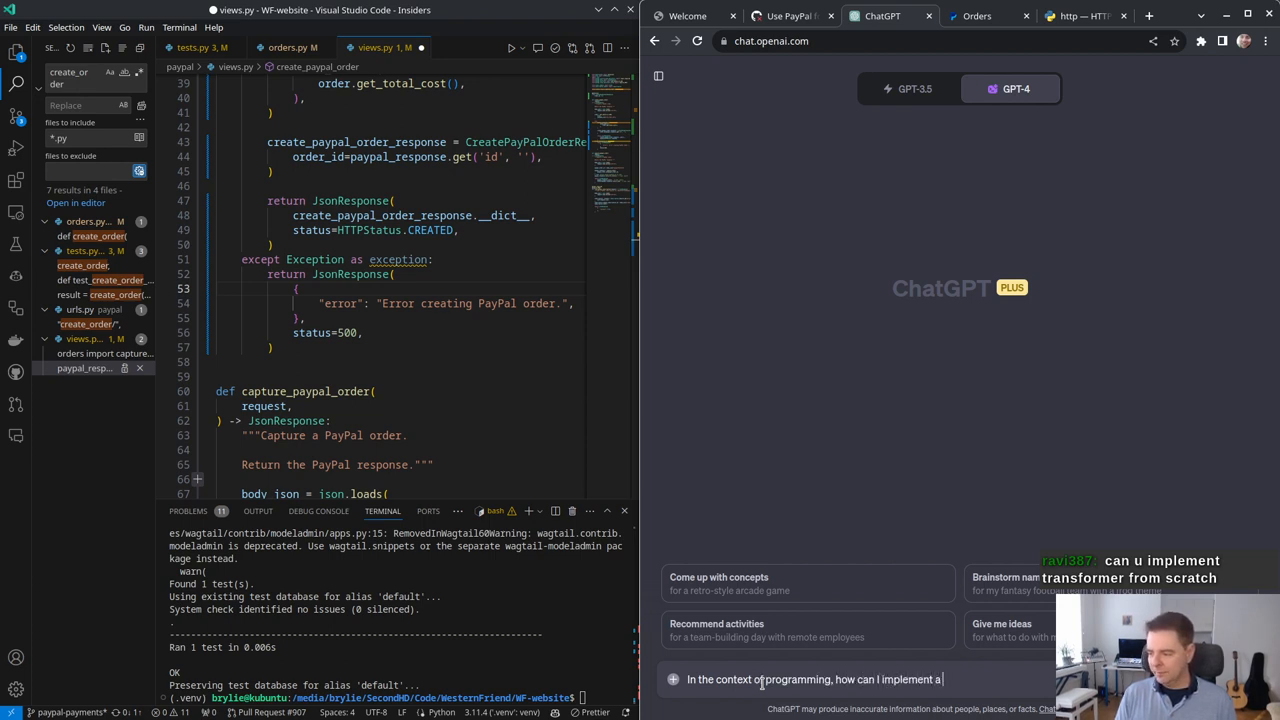
{"action": "type", "text": "transf"}
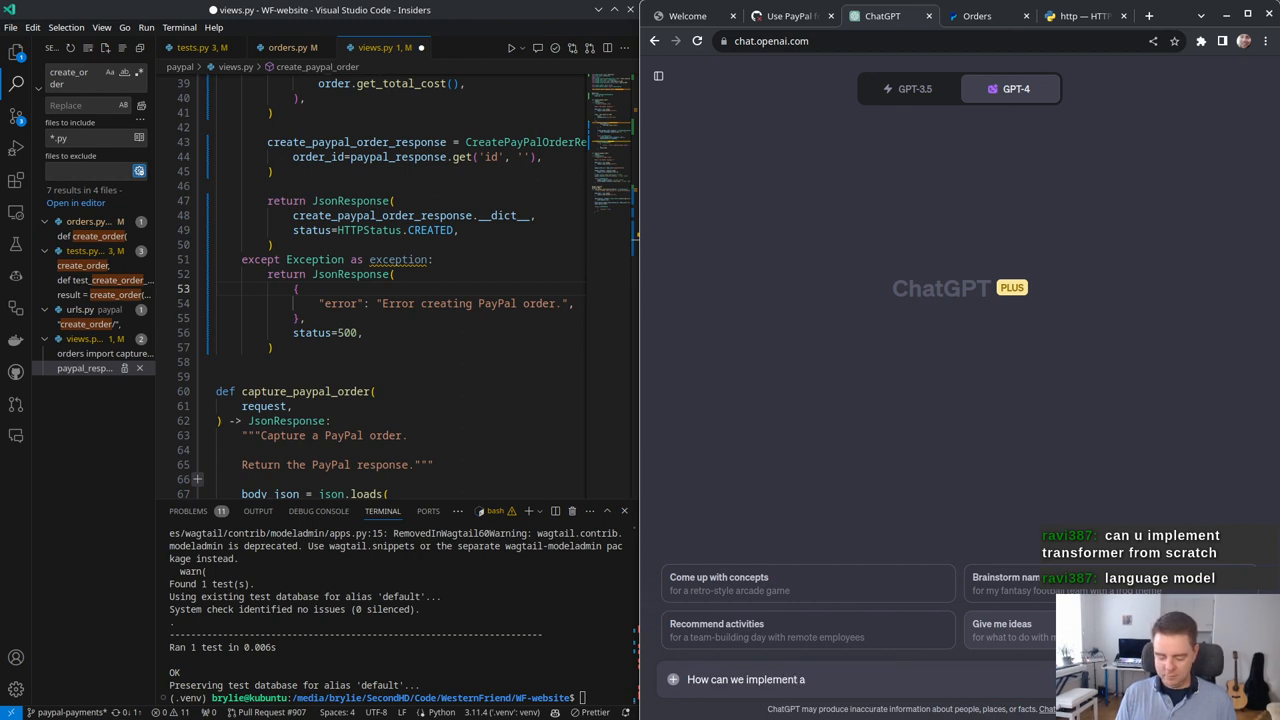
{"action": "type", "text": "an LLM tran"}
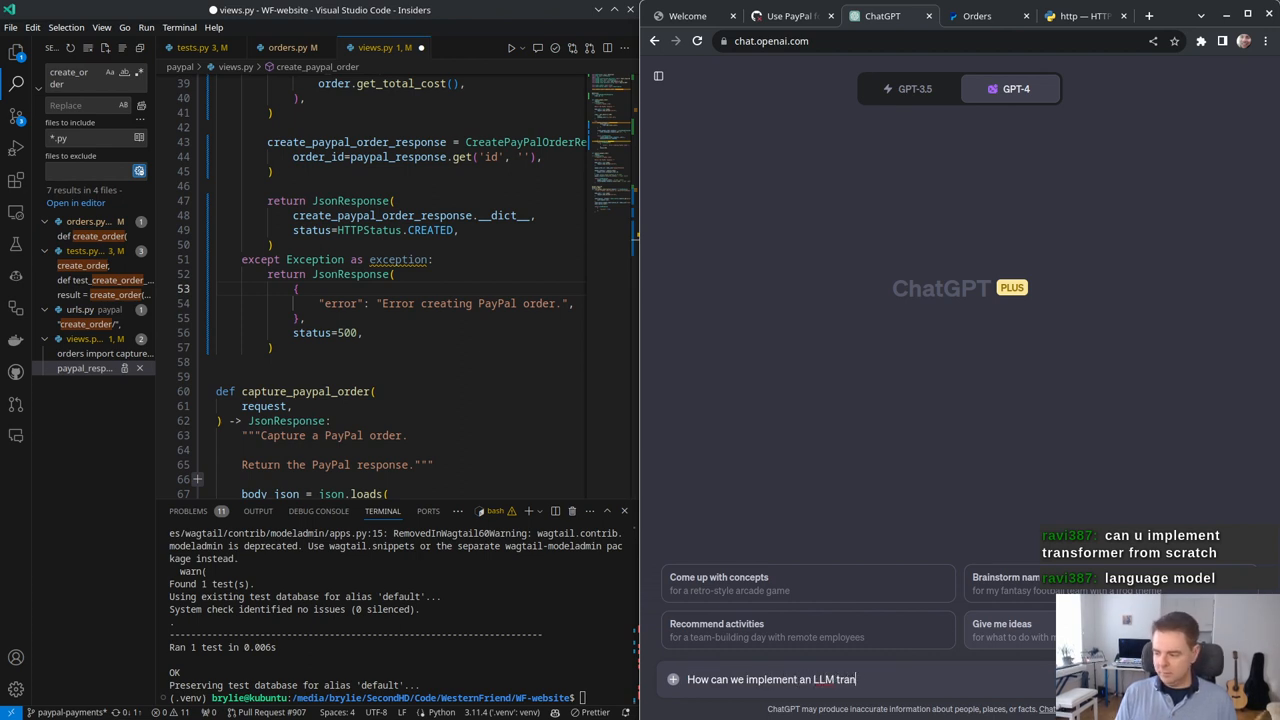
{"action": "key", "text": "Return"}
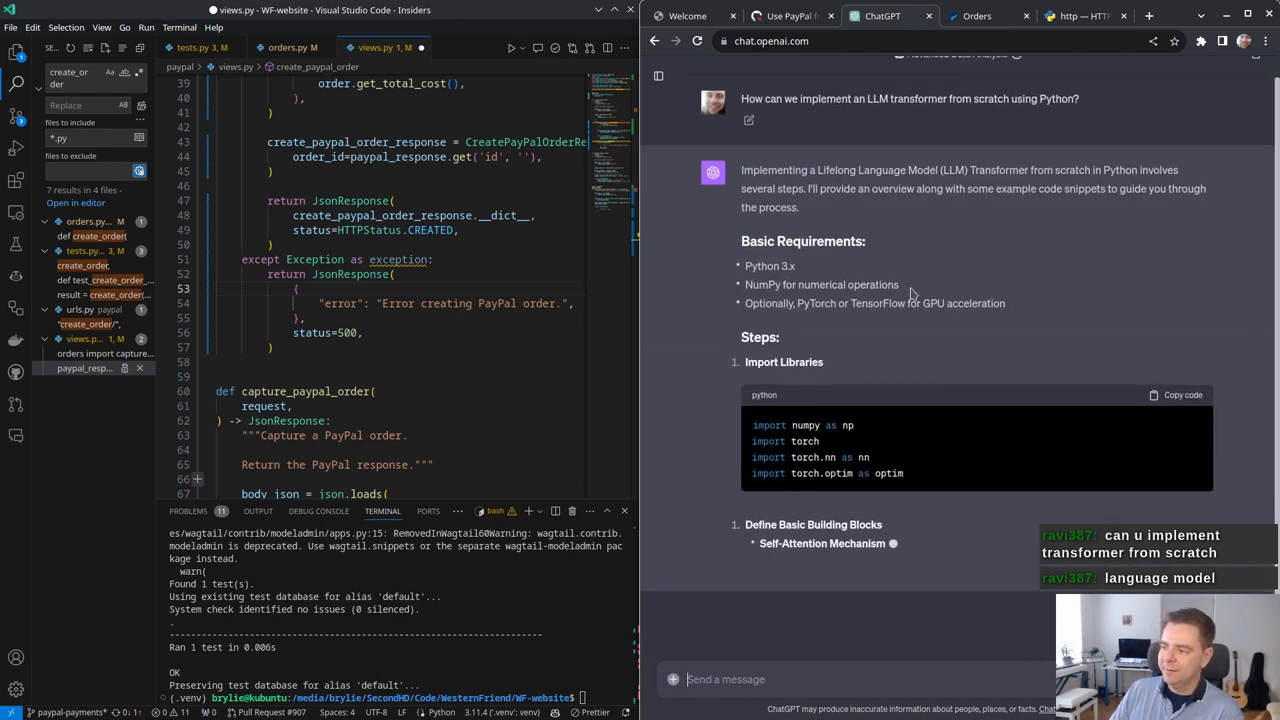
{"action": "scroll", "scroll_direction": "down", "scroll_amount": 3}
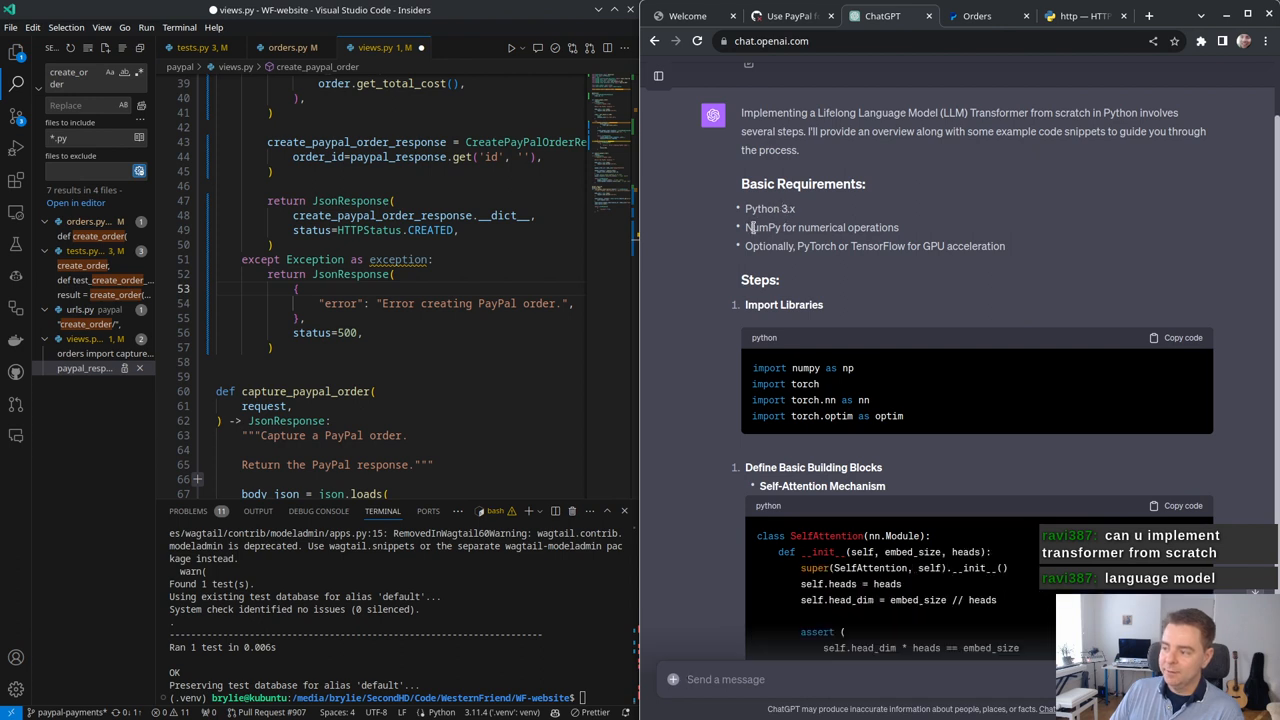
{"action": "mouse_move", "coordinate": [875, 250]}
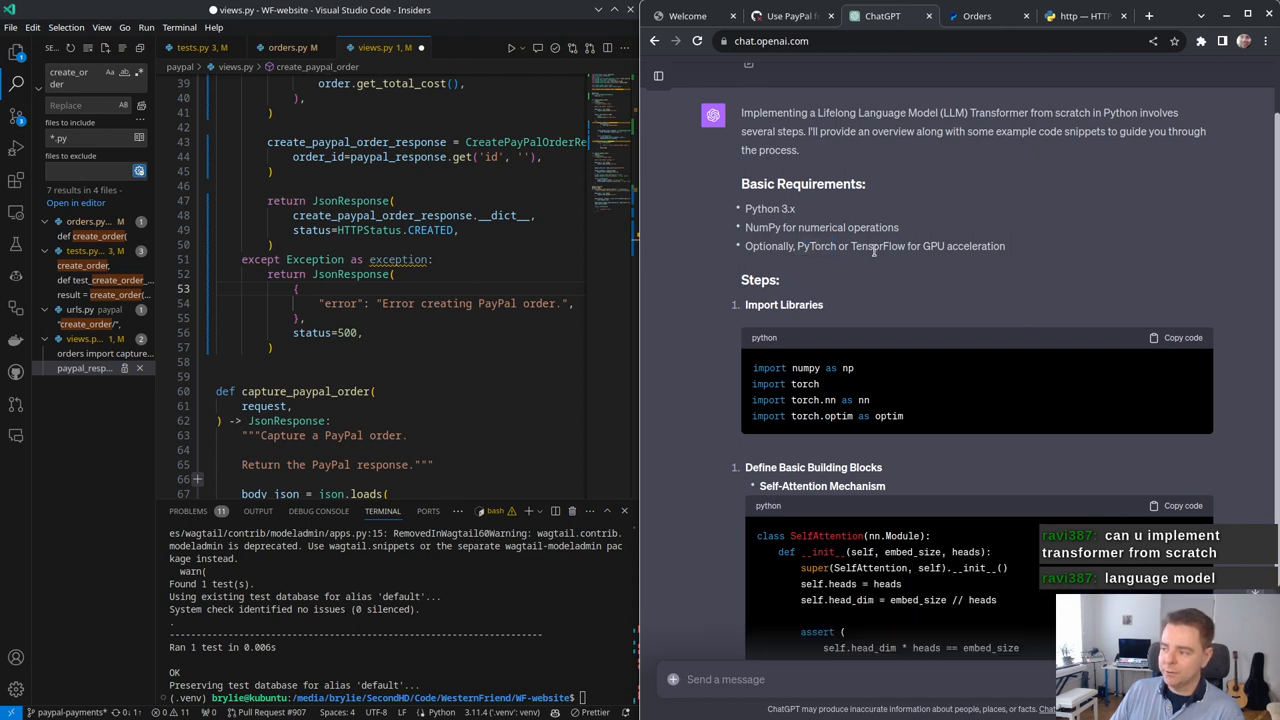
{"action": "triple_click", "coordinate": [875, 246]}
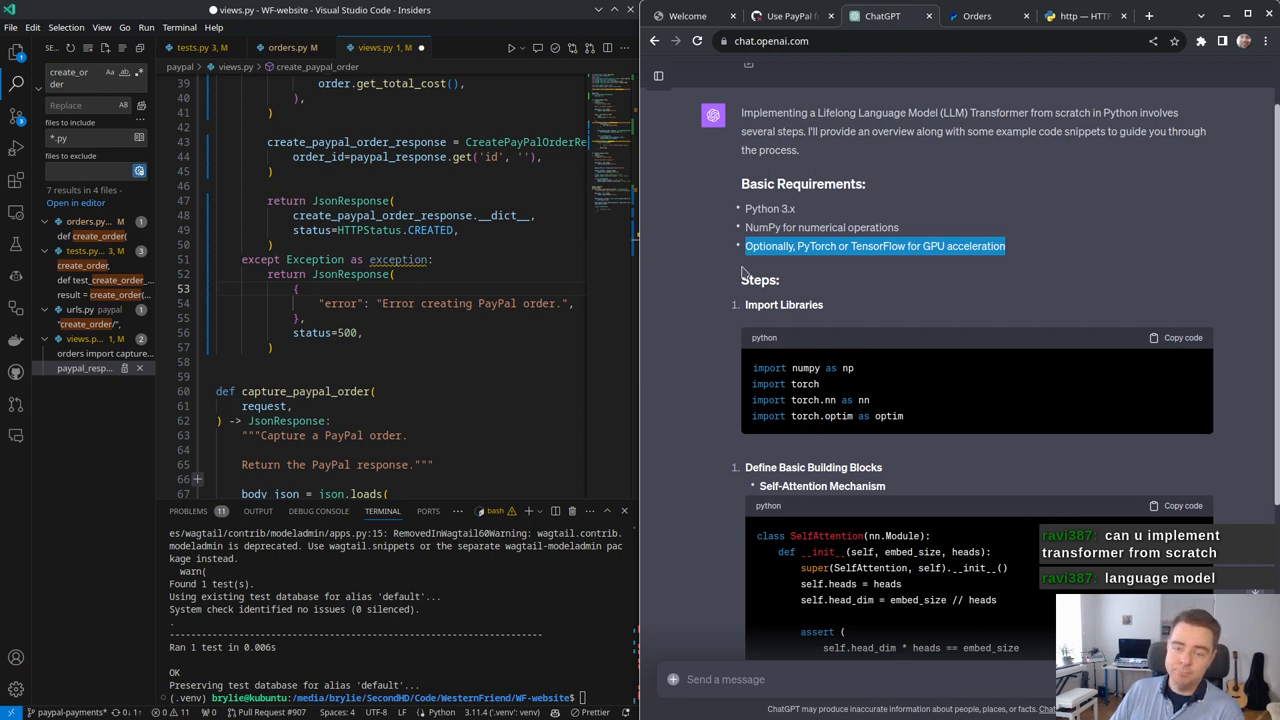
{"action": "mouse_move", "coordinate": [688, 277]}
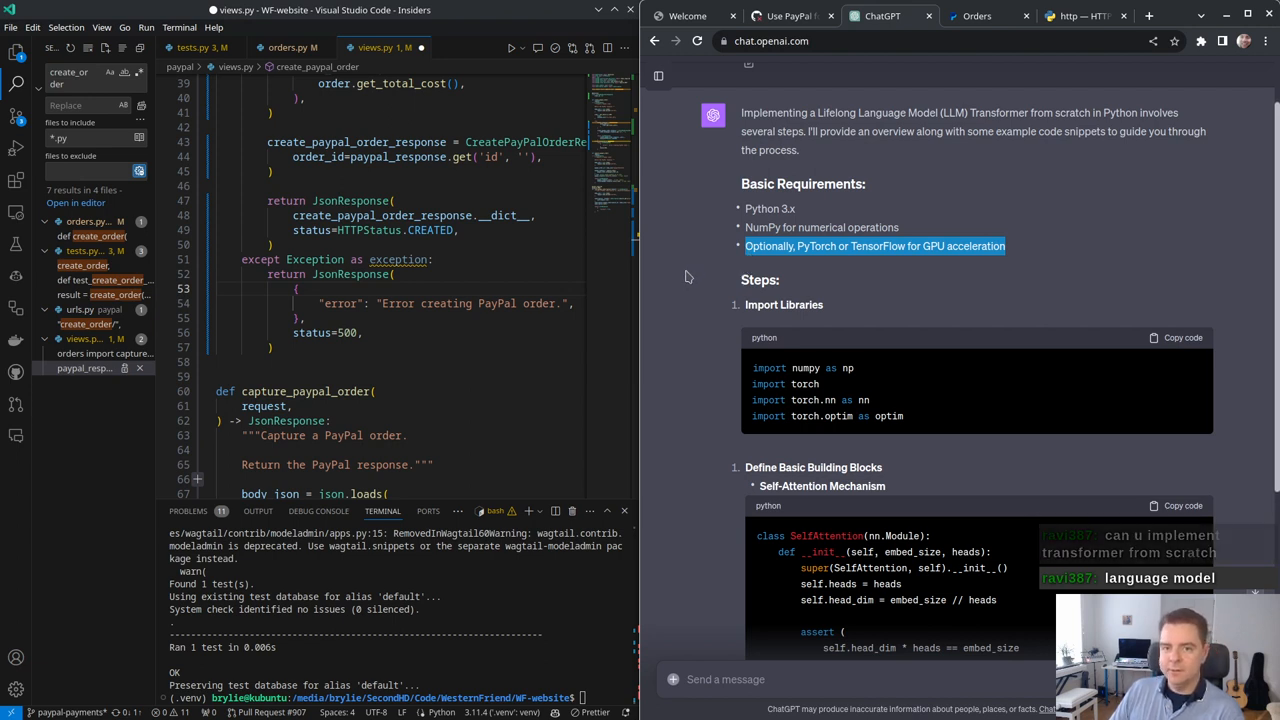
{"action": "scroll", "scroll_direction": "down", "scroll_amount": 3}
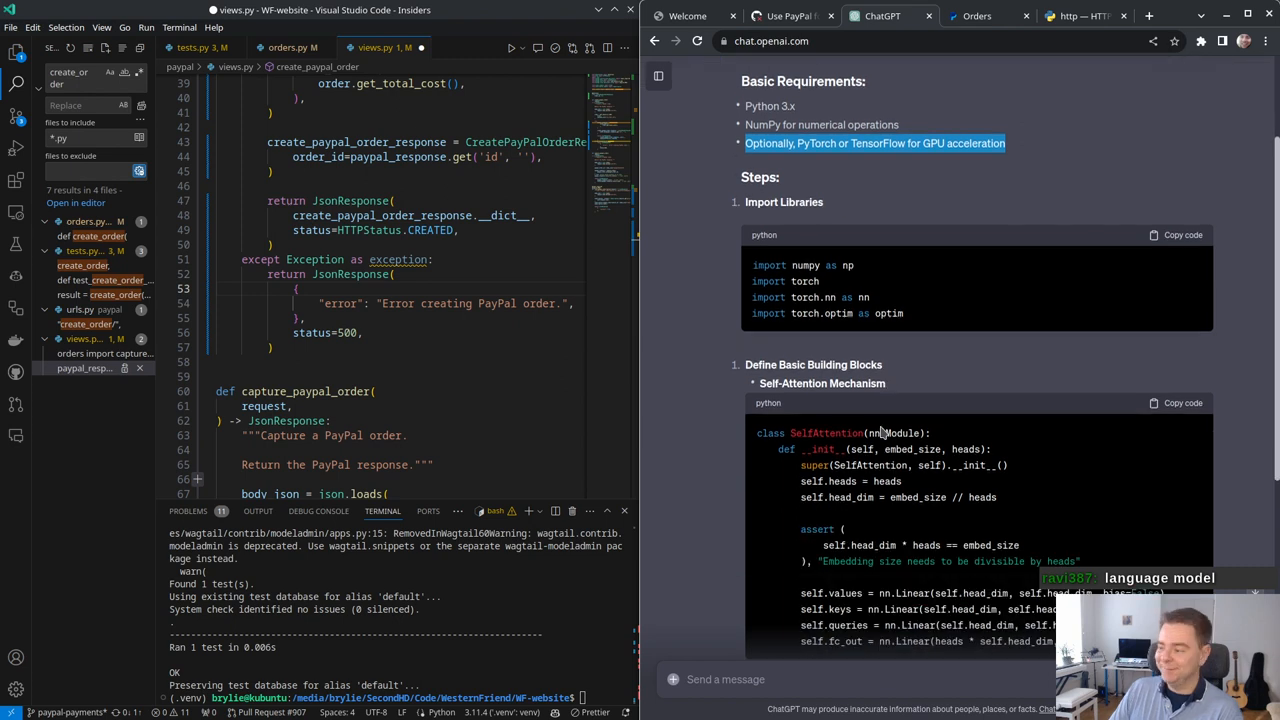
{"action": "scroll", "scroll_direction": "down", "scroll_amount": 3}
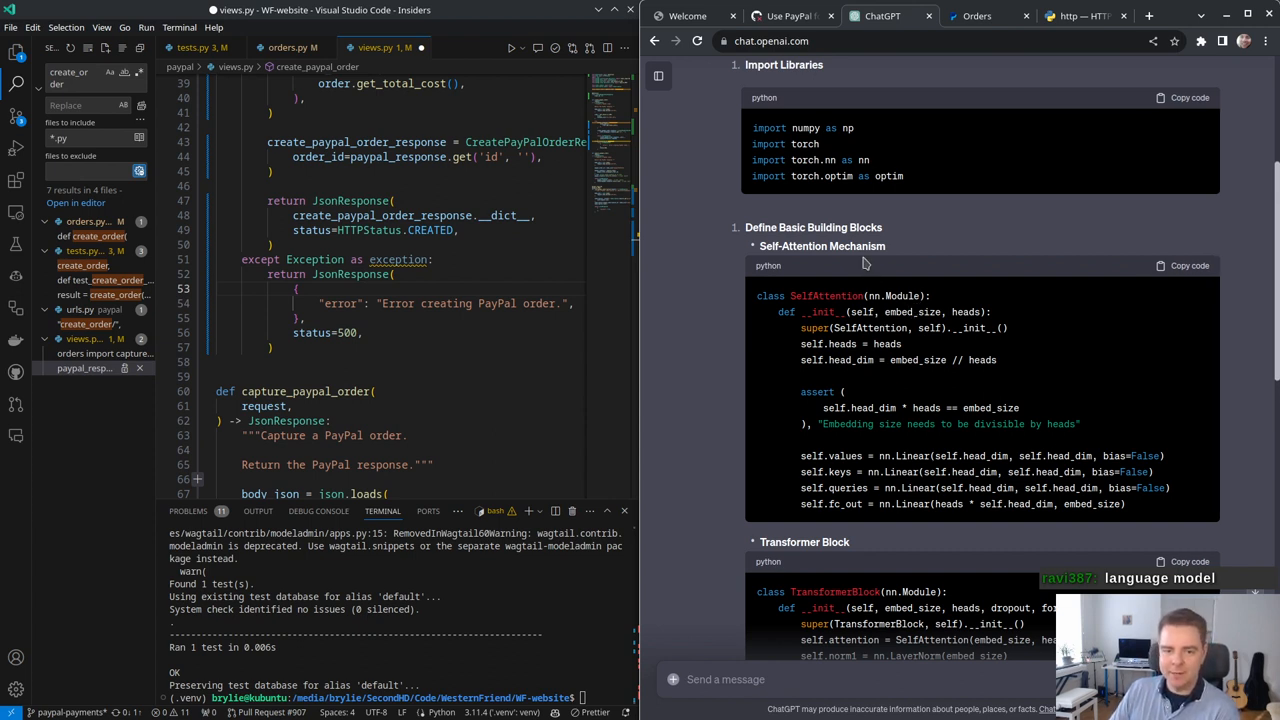
{"action": "mouse_move", "coordinate": [913, 226]}
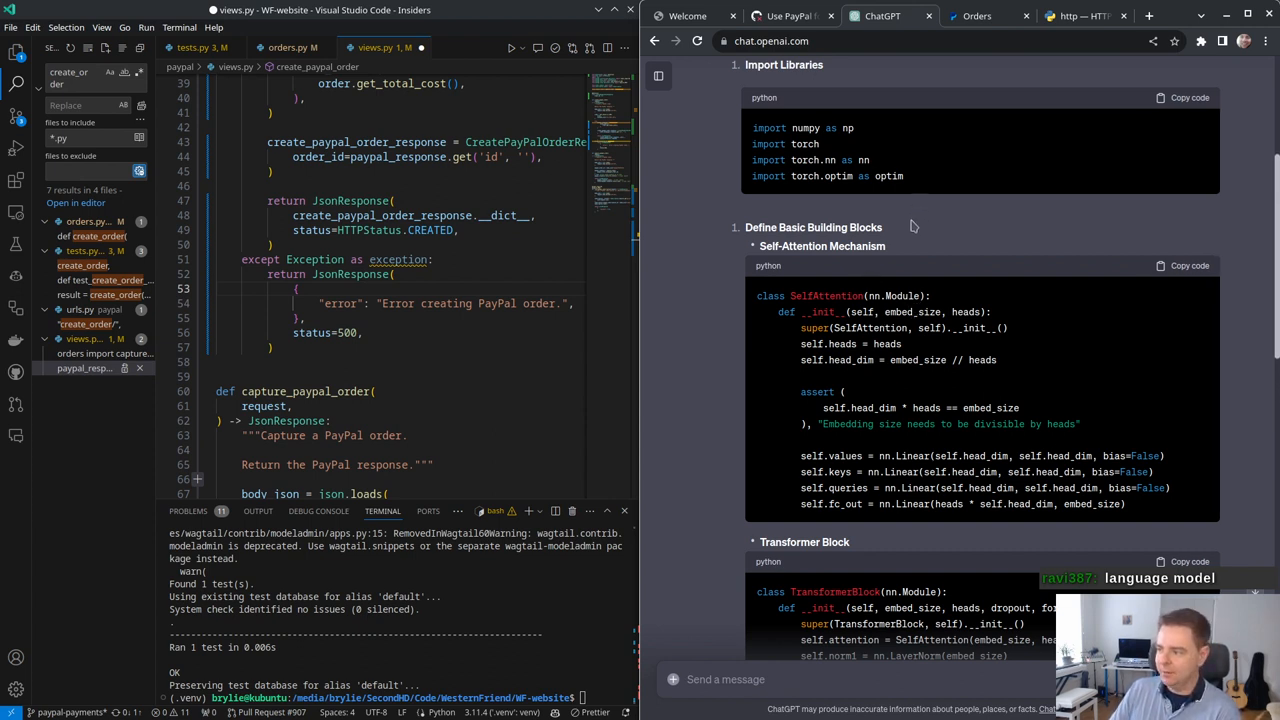
{"action": "scroll", "scroll_direction": "down", "scroll_amount": 3}
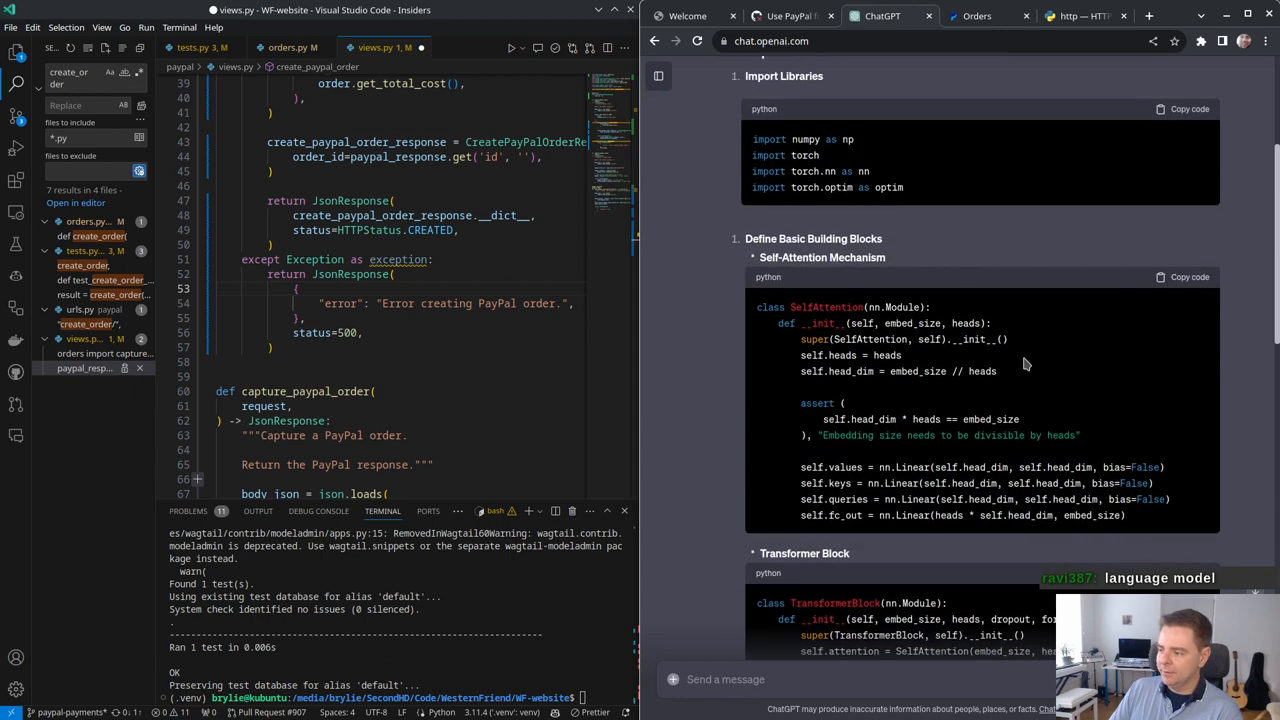
{"action": "scroll", "scroll_direction": "up", "scroll_amount": 3}
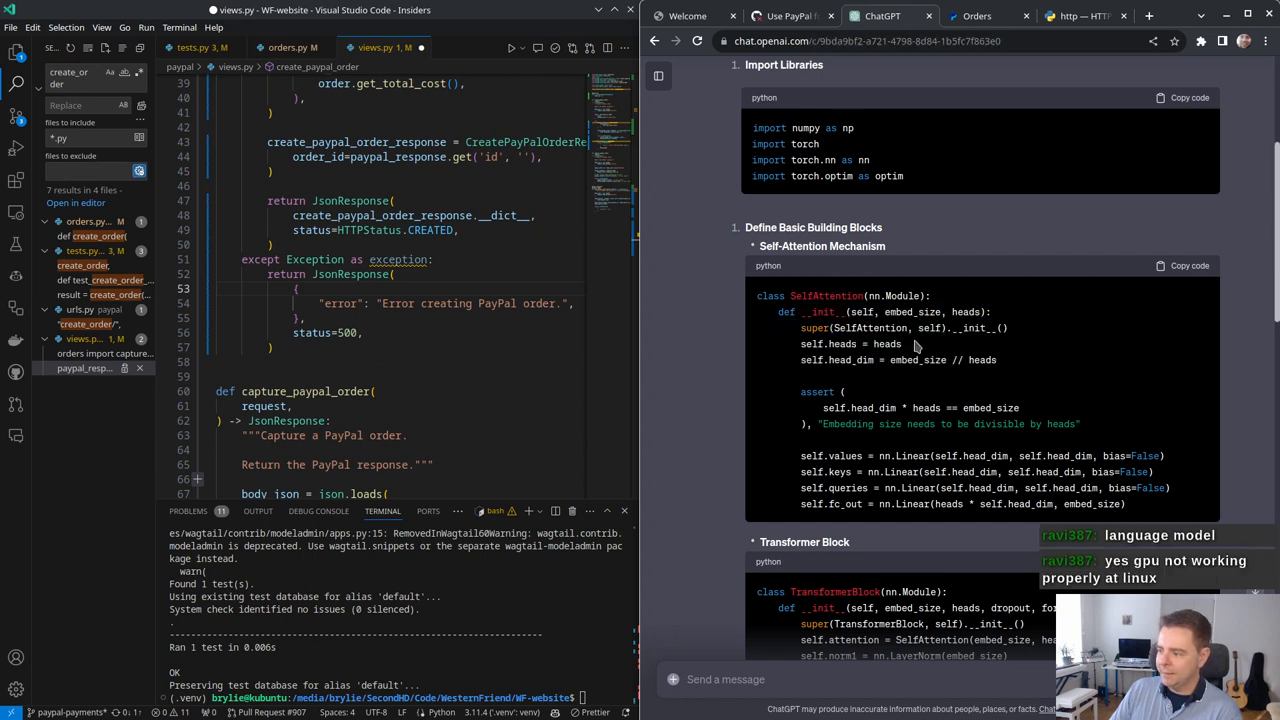
{"action": "double_click", "coordinate": [886, 344]}
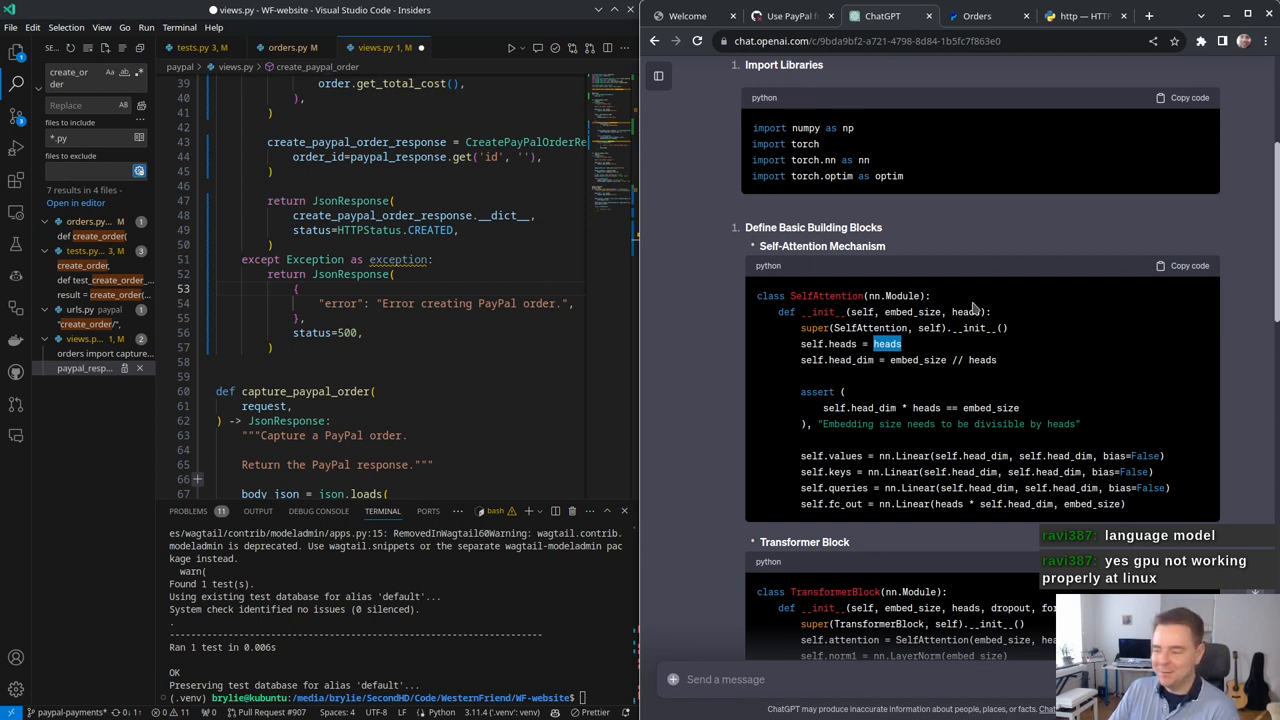
{"action": "mouse_move", "coordinate": [1000, 423]}
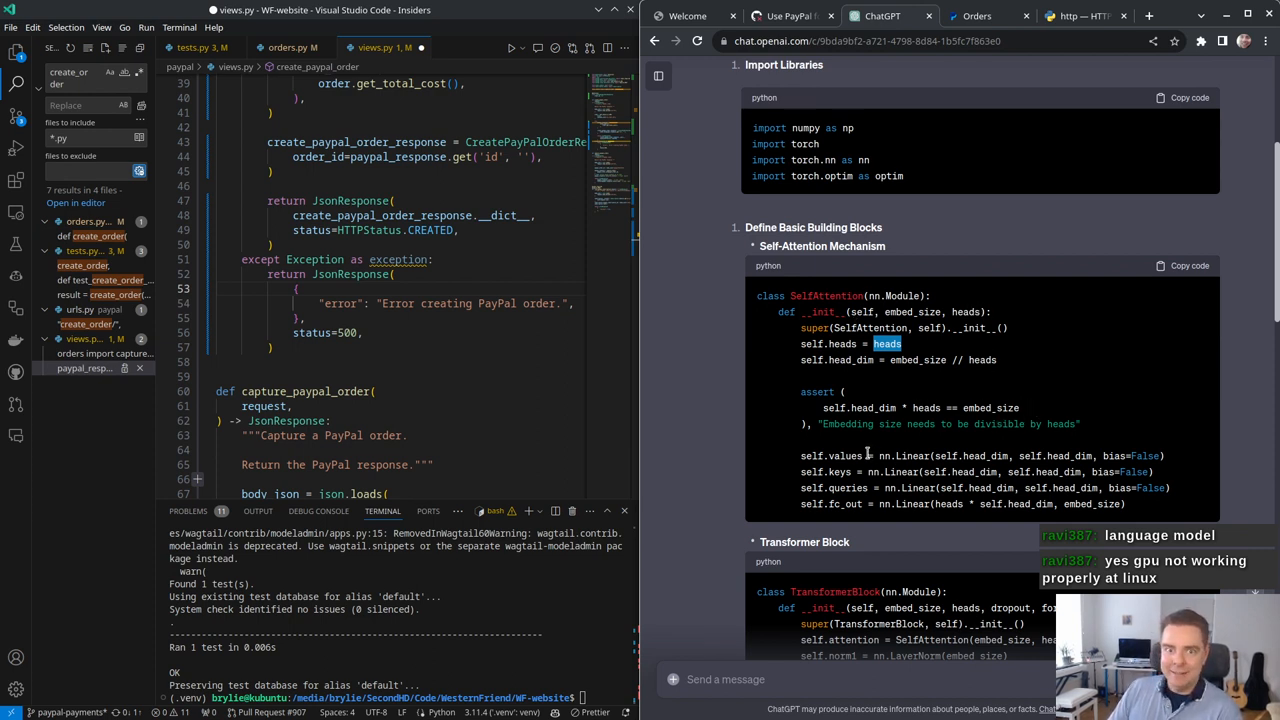
{"action": "left_click_drag", "start_coordinate": [800, 456], "coordinate": [1125, 504]}
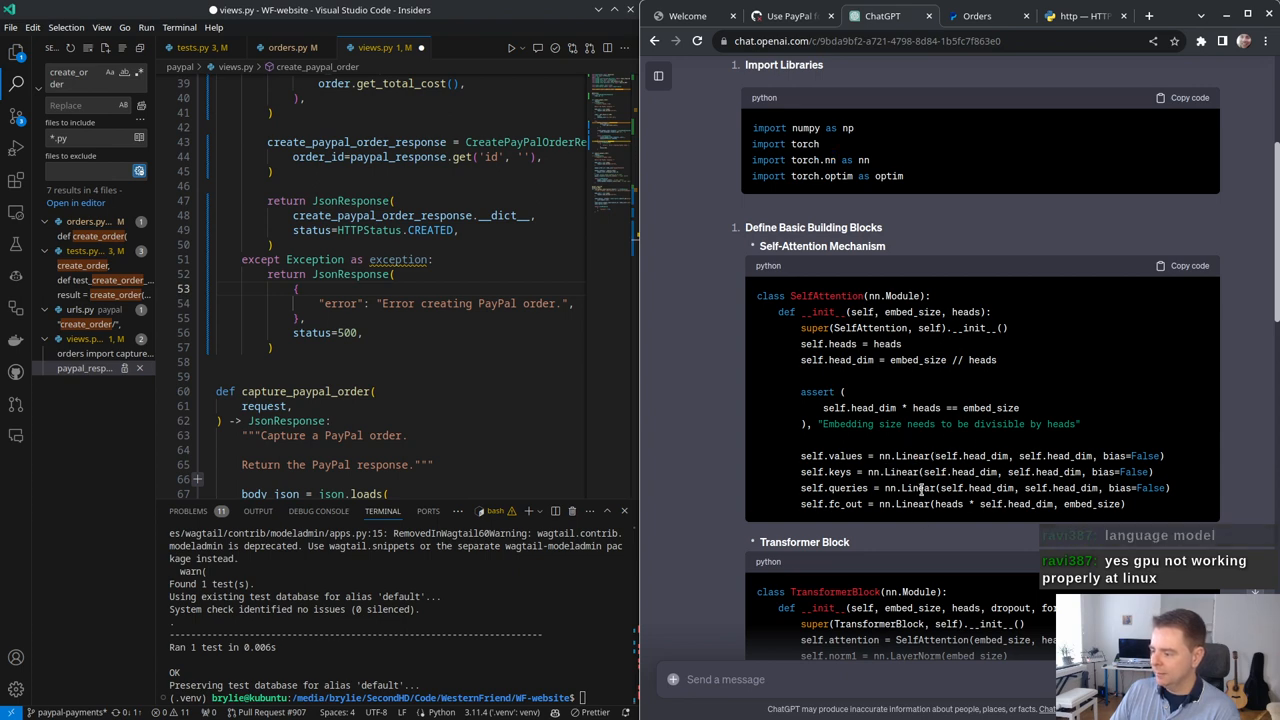
{"action": "scroll", "scroll_direction": "down", "scroll_amount": 3}
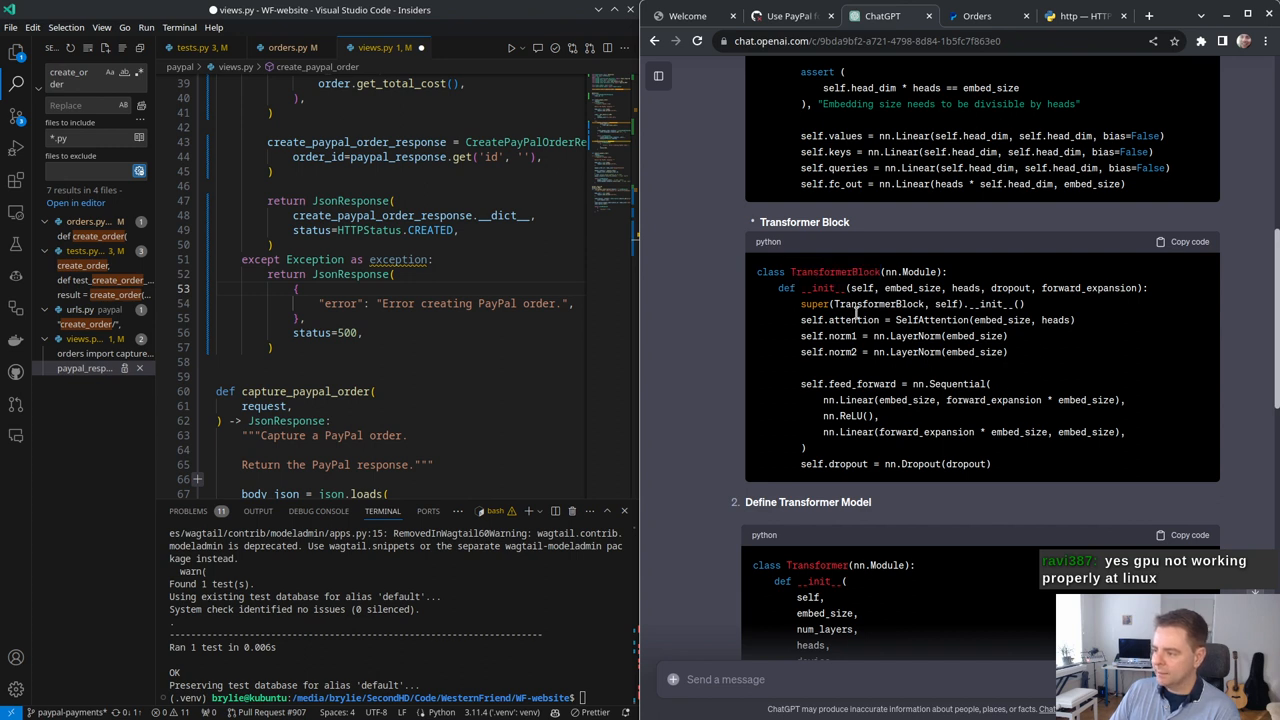
{"action": "double_click", "coordinate": [914, 335]}
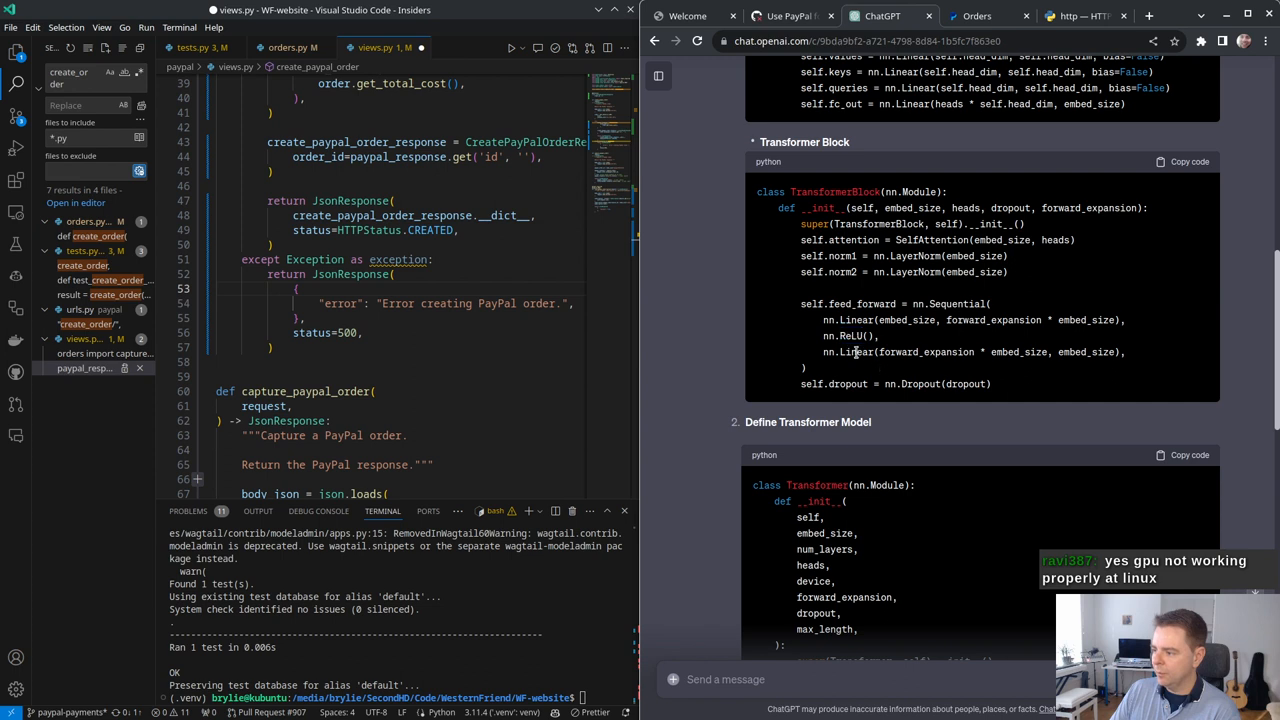
{"action": "scroll", "scroll_direction": "down", "scroll_amount": 3}
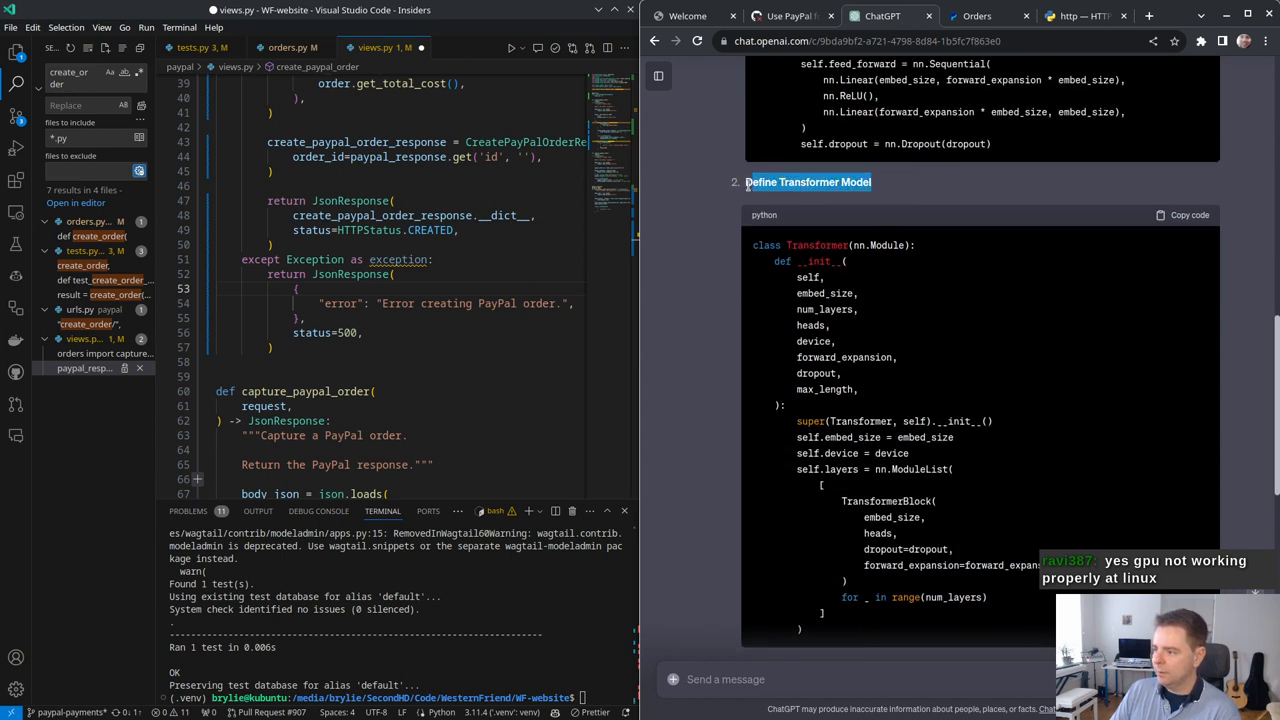
{"action": "scroll", "scroll_direction": "down", "scroll_amount": 3}
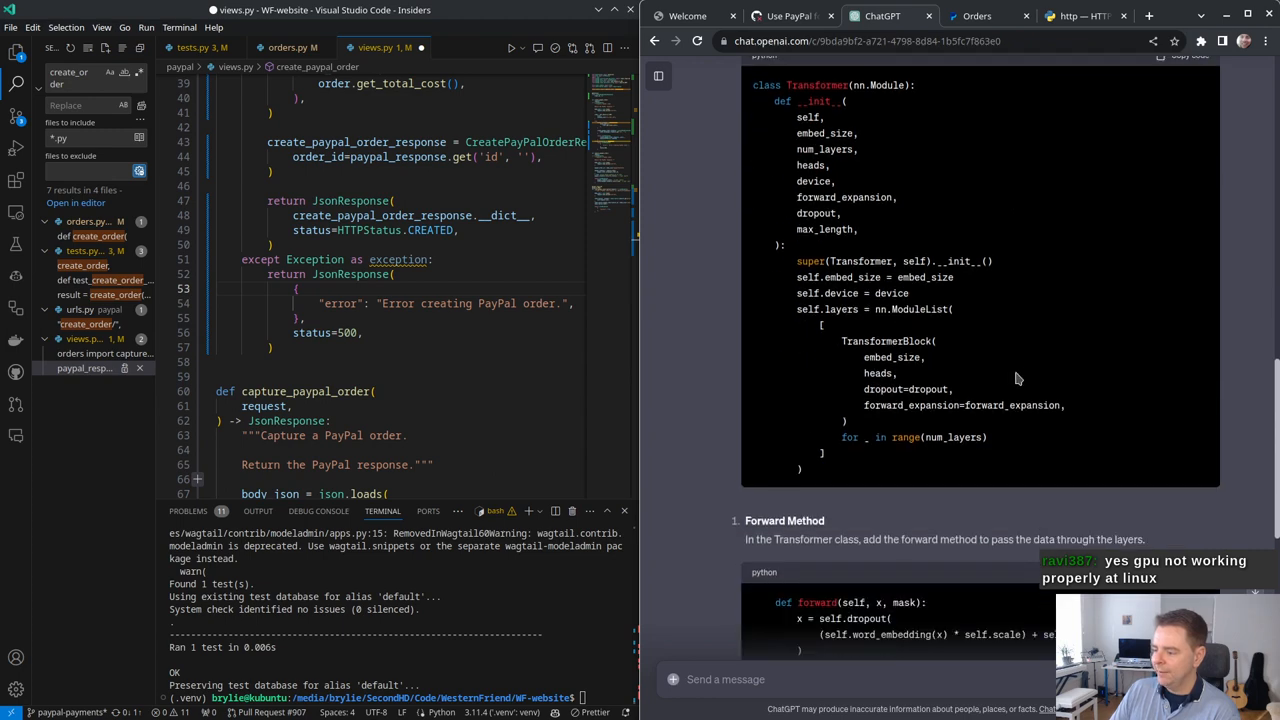
{"action": "scroll", "scroll_direction": "down", "scroll_amount": 3}
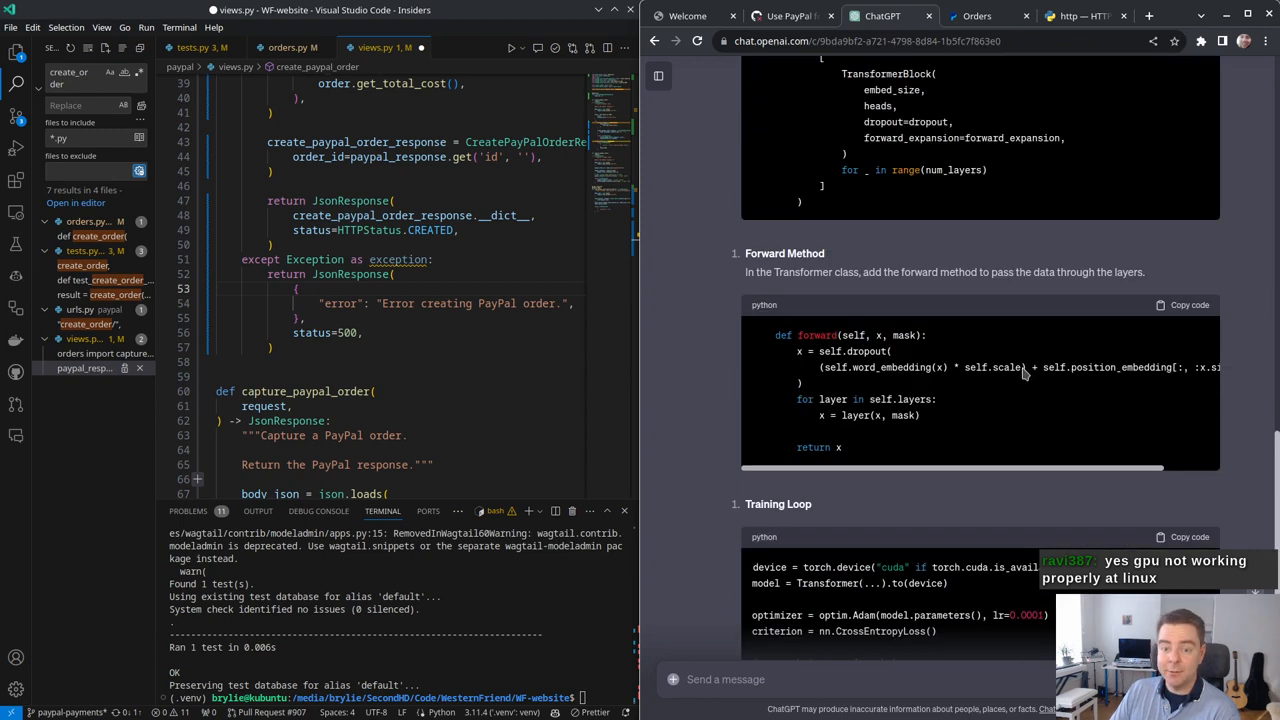
{"action": "scroll", "scroll_direction": "up", "scroll_amount": 3}
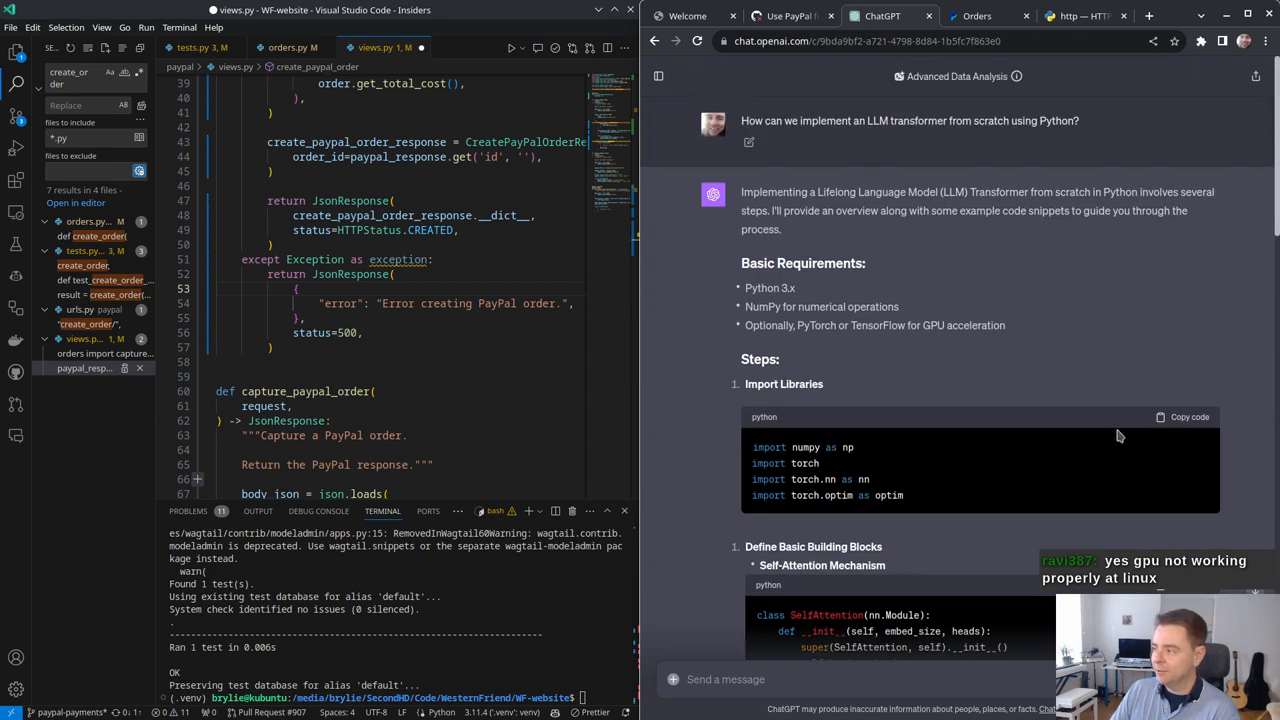
Step: Create a shareable link for the transformer conversation and open a new empty chat
{"action": "left_click", "coordinate": [1256, 77]}
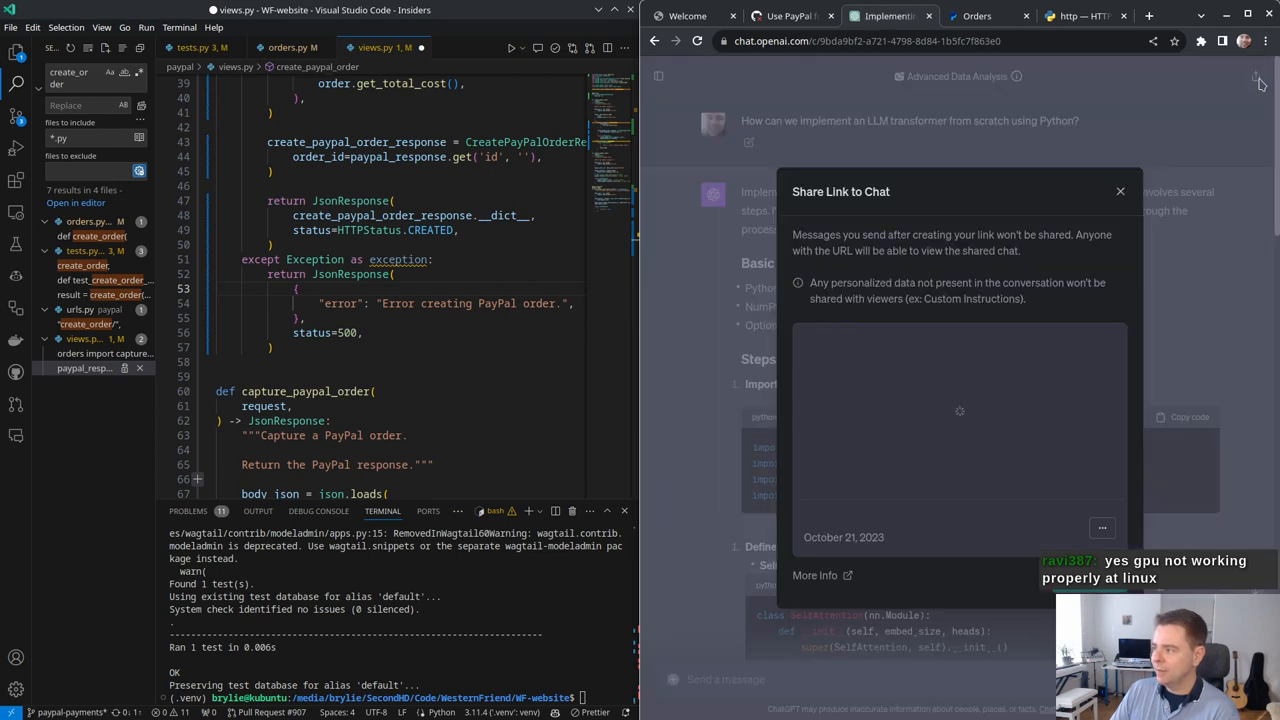
{"action": "left_click", "coordinate": [1120, 191]}
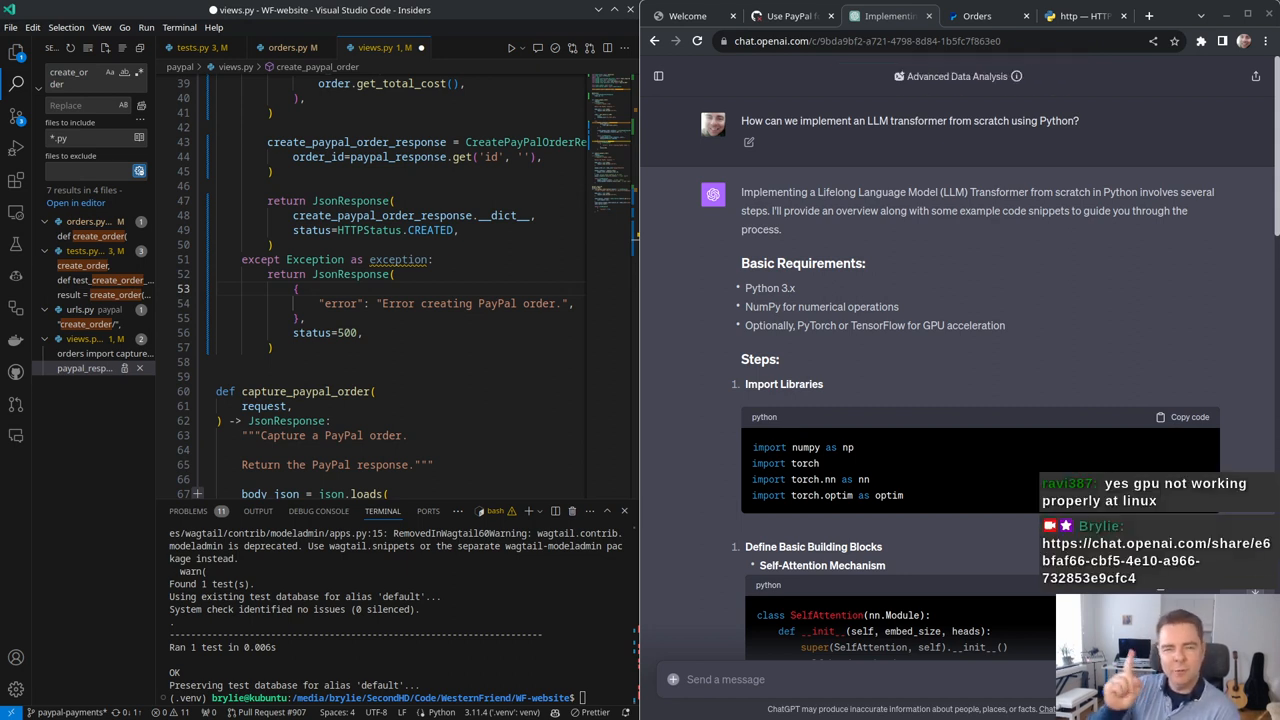
{"action": "left_click", "coordinate": [658, 76]}
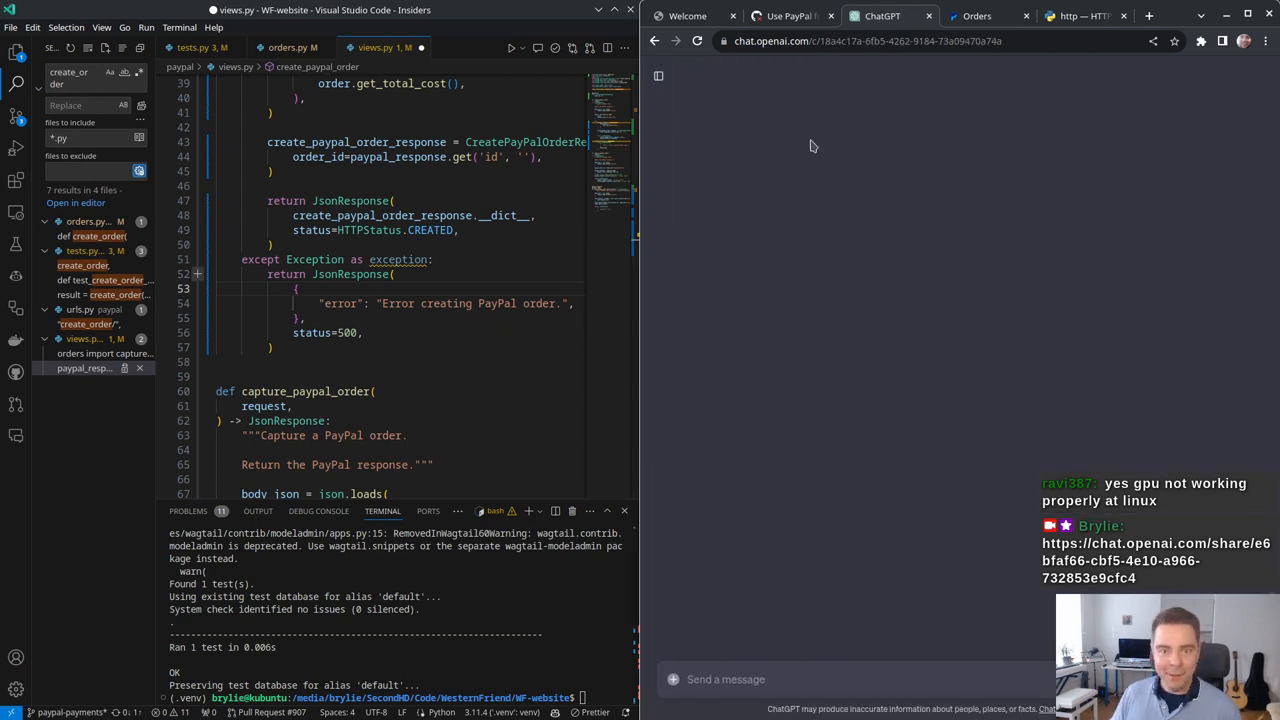
{"action": "mouse_move", "coordinate": [838, 127]}
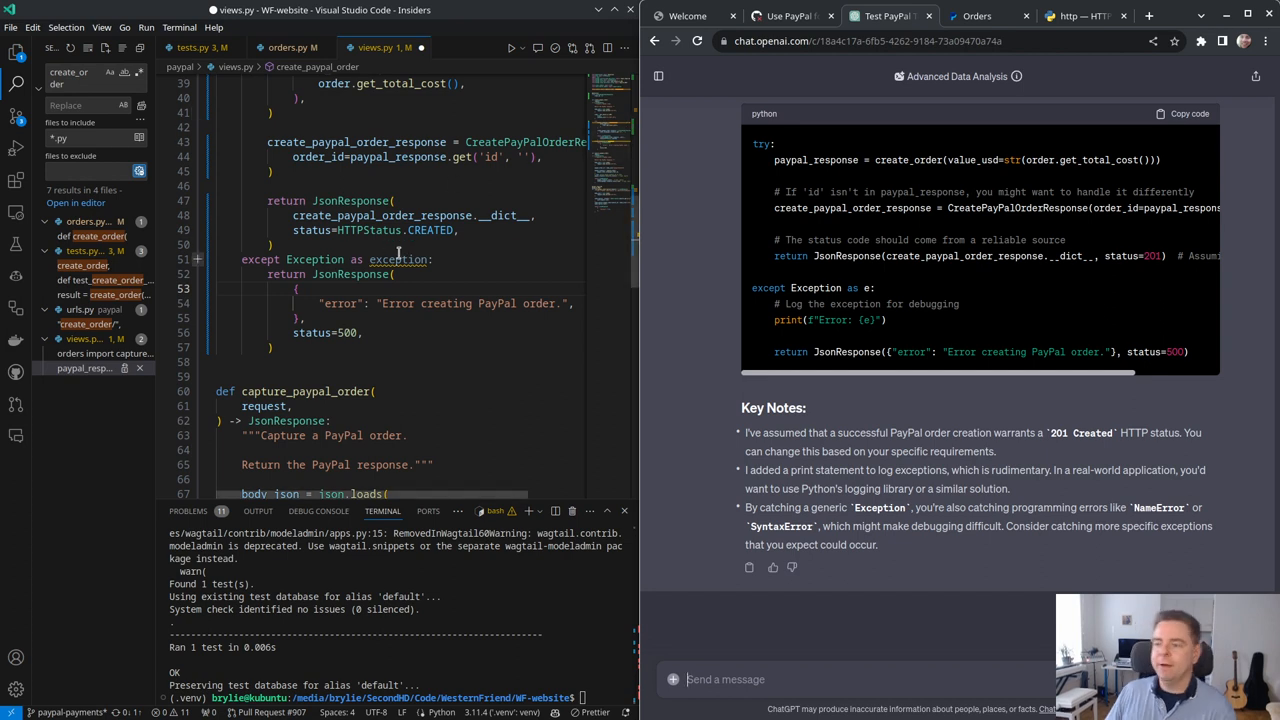
{"action": "mouse_move", "coordinate": [399, 259]}
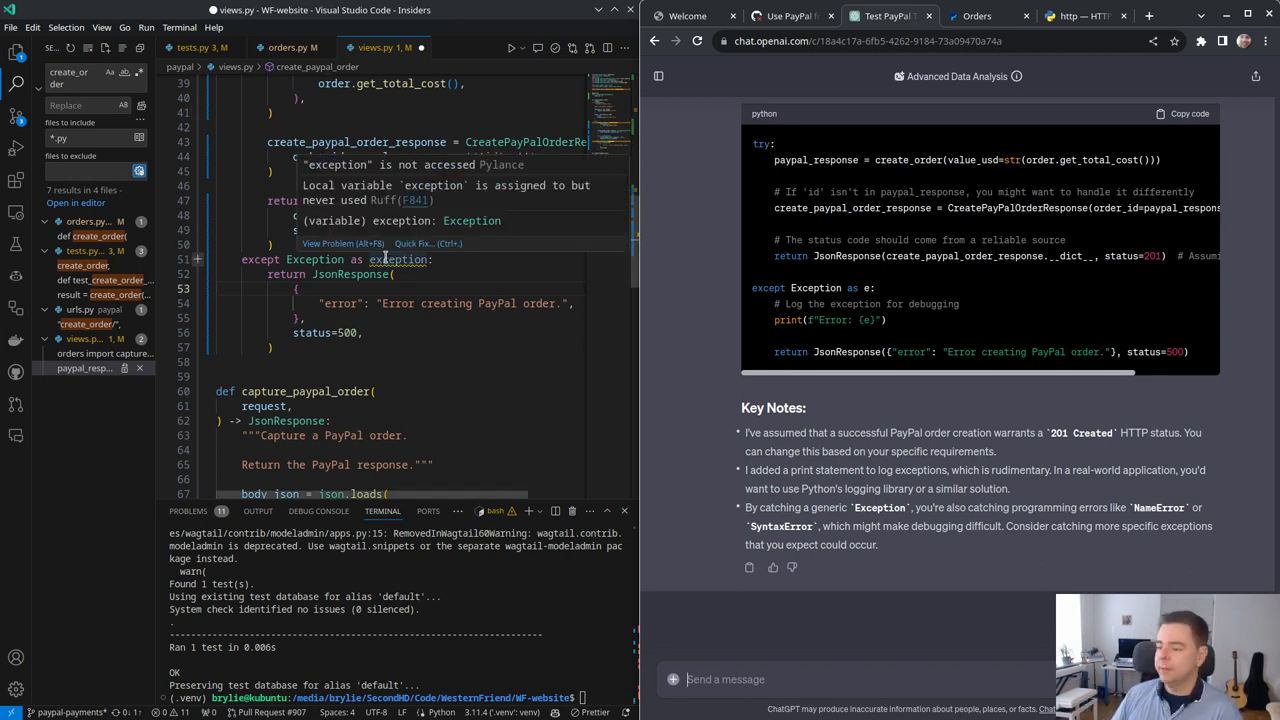
Step: Add logger.exception(exception) as the first line of the view's except block
{"action": "scroll", "scroll_direction": "up", "scroll_amount": 3}
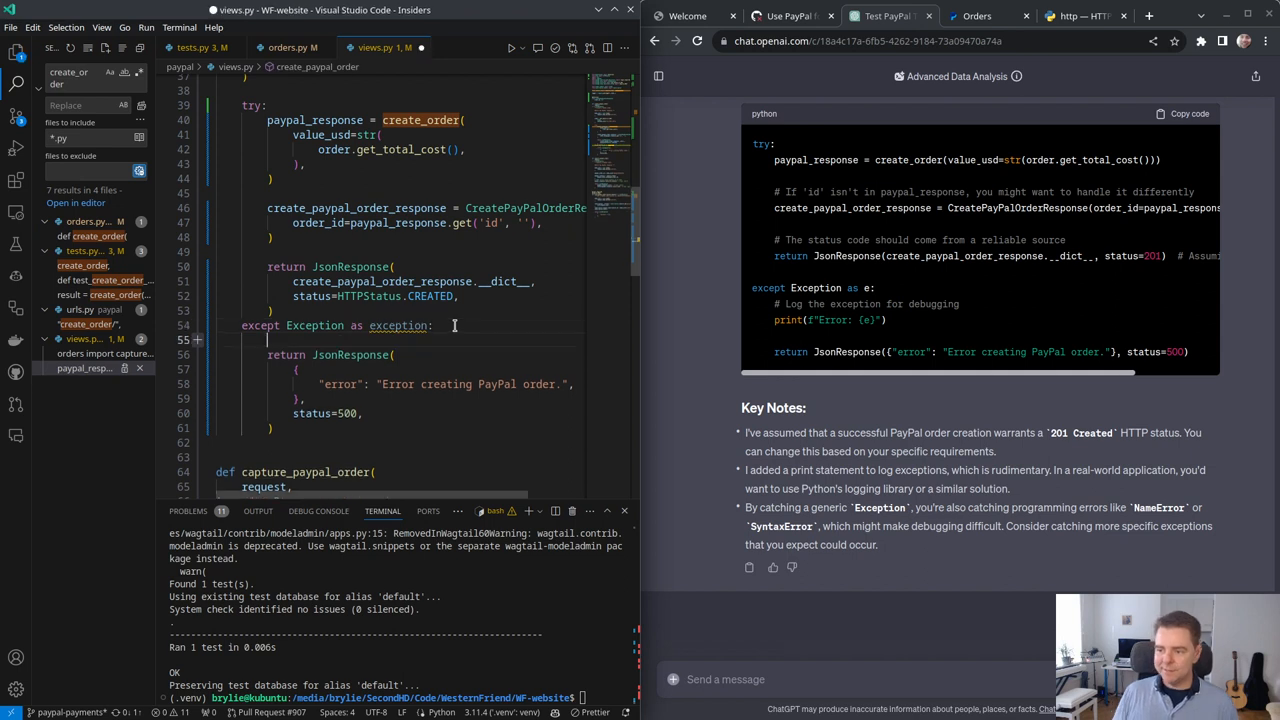
{"action": "type", "text": "logger.exception(exception)"}
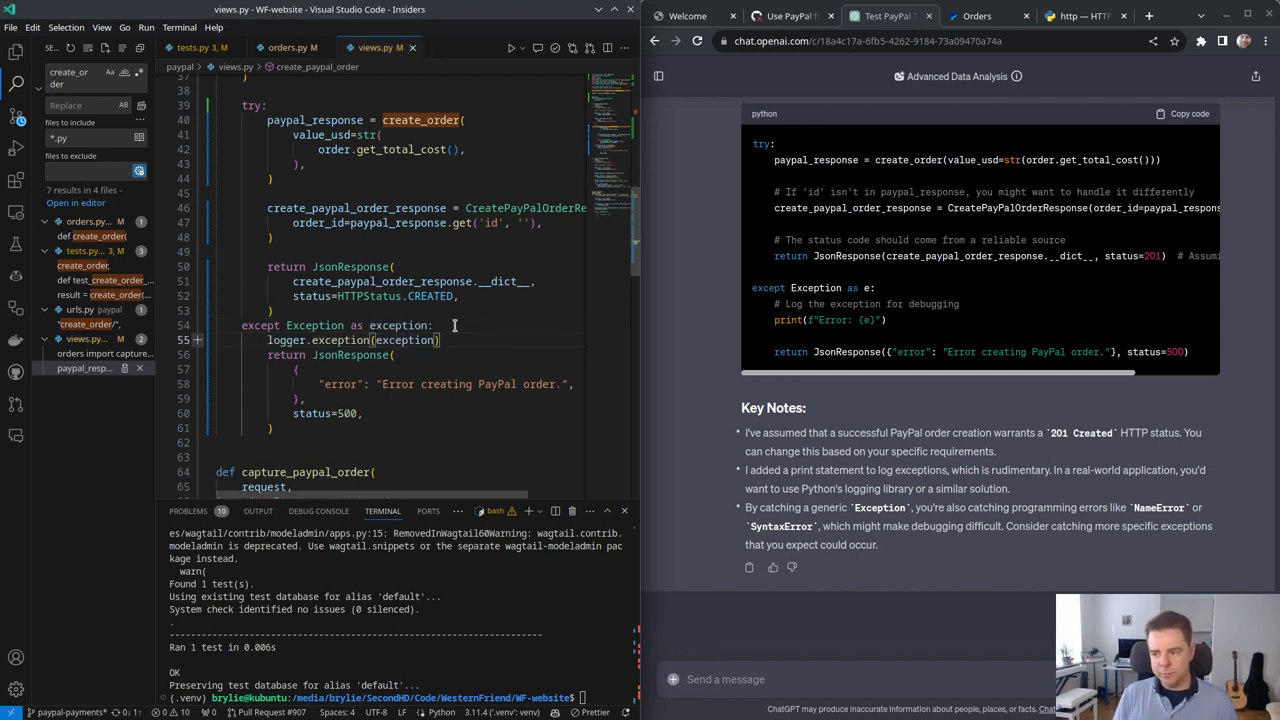
{"action": "mouse_move", "coordinate": [449, 410]}
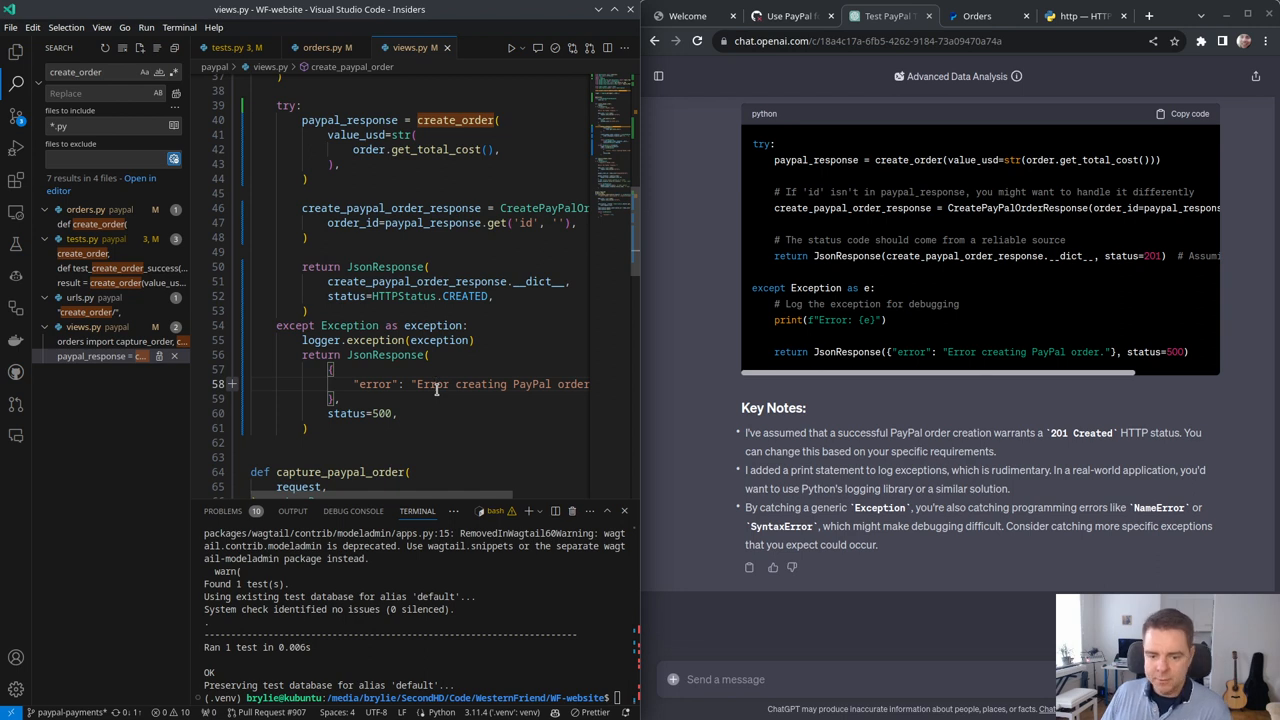
Step: Review the logger setup in views.py, then create_order's raise_for_status call in orders.py
{"action": "scroll", "scroll_direction": "up", "scroll_amount": 3}
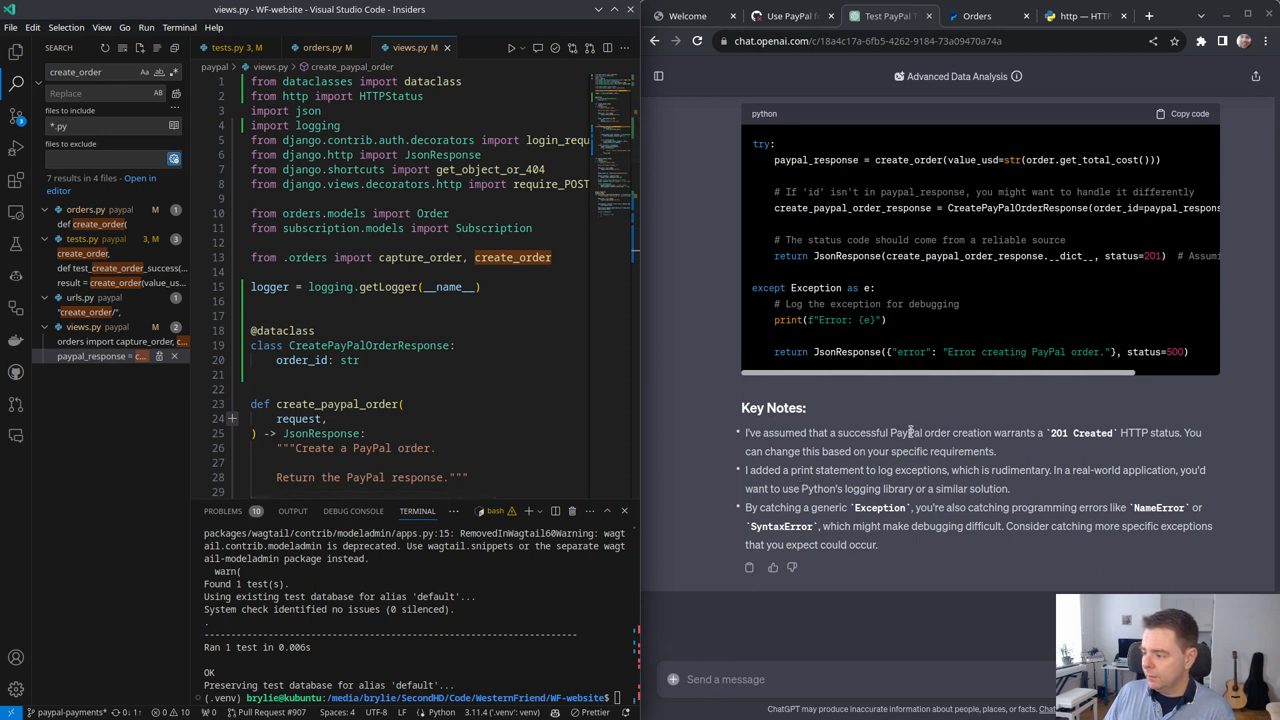
{"action": "mouse_move", "coordinate": [825, 468]}
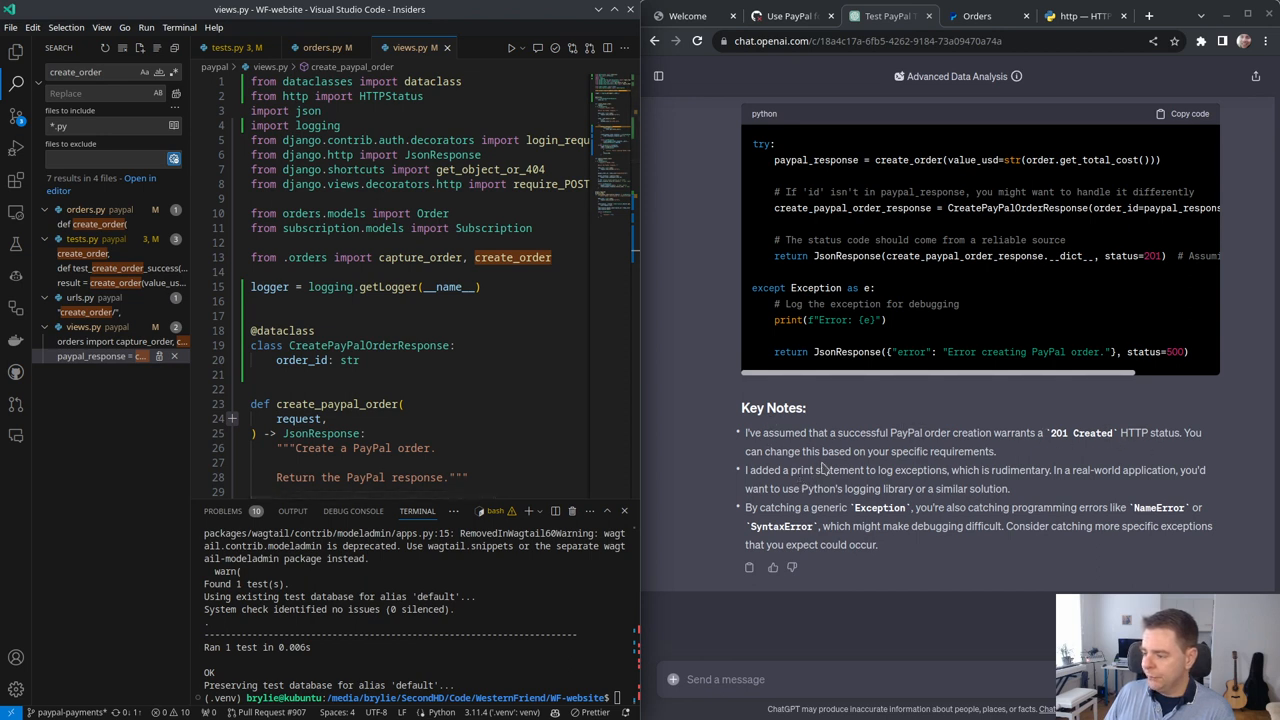
{"action": "mouse_move", "coordinate": [922, 503]}
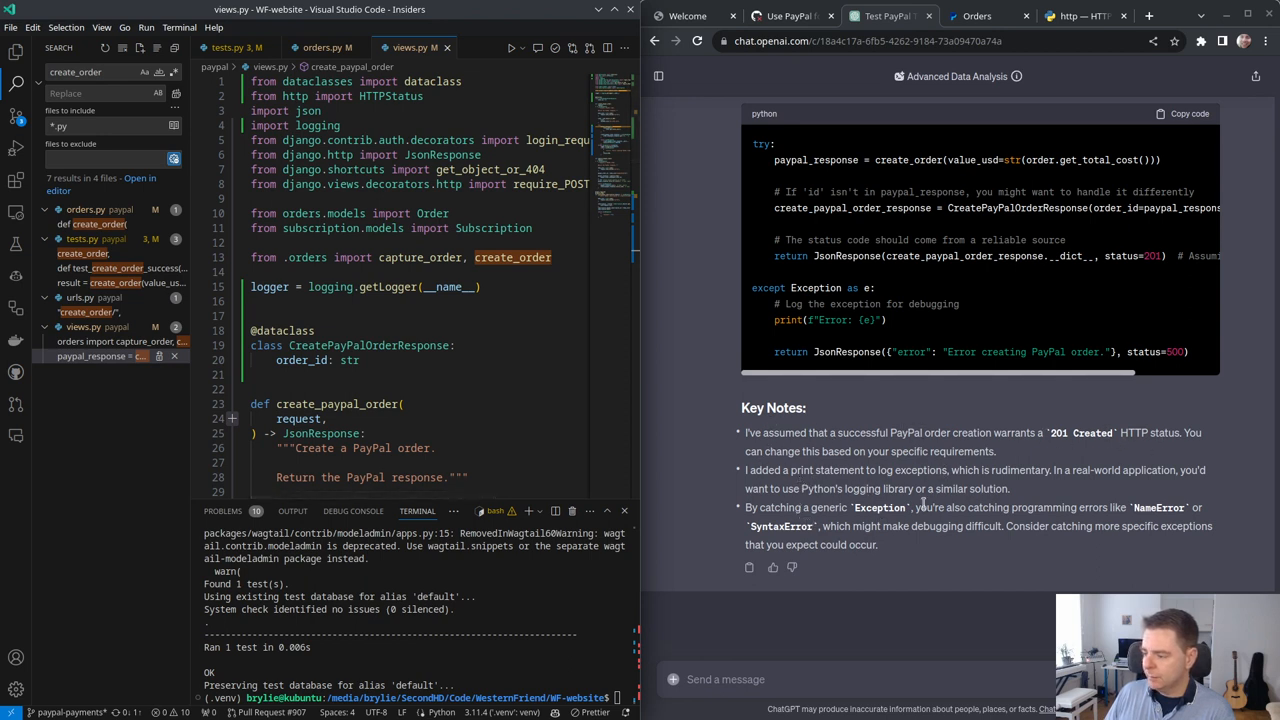
{"action": "mouse_move", "coordinate": [1075, 520]}
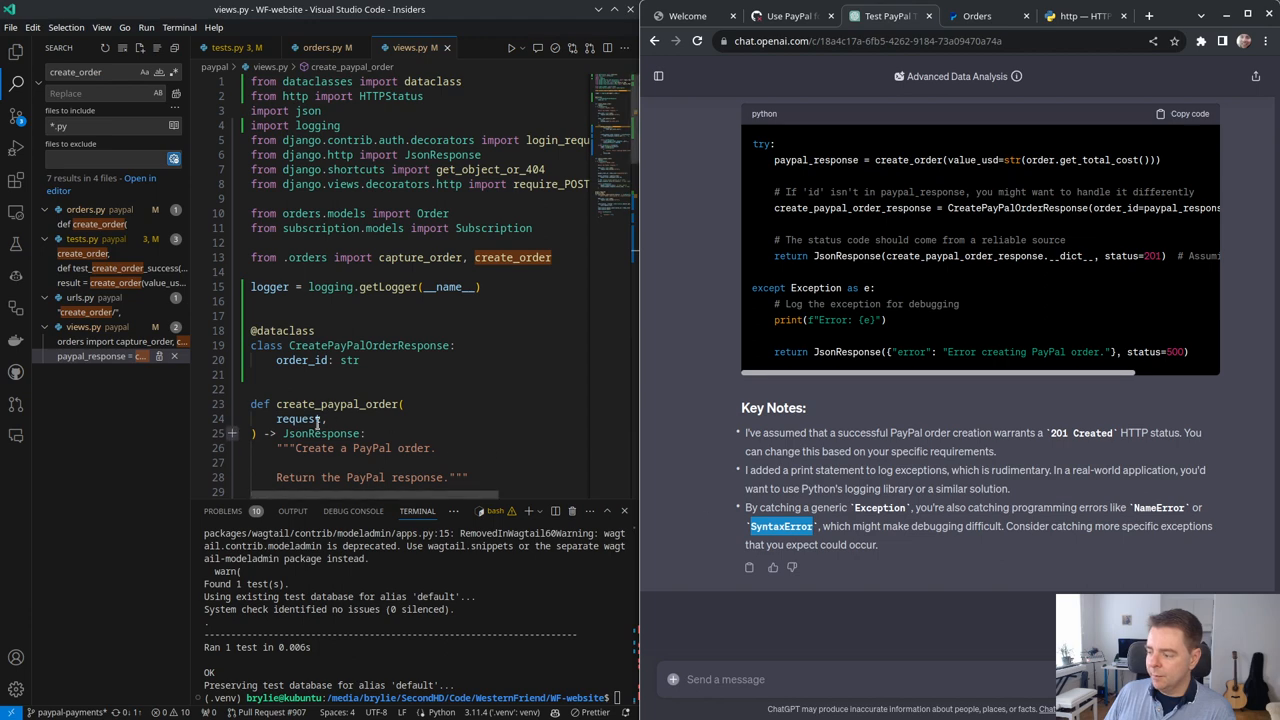
{"action": "scroll", "scroll_direction": "down", "scroll_amount": 3}
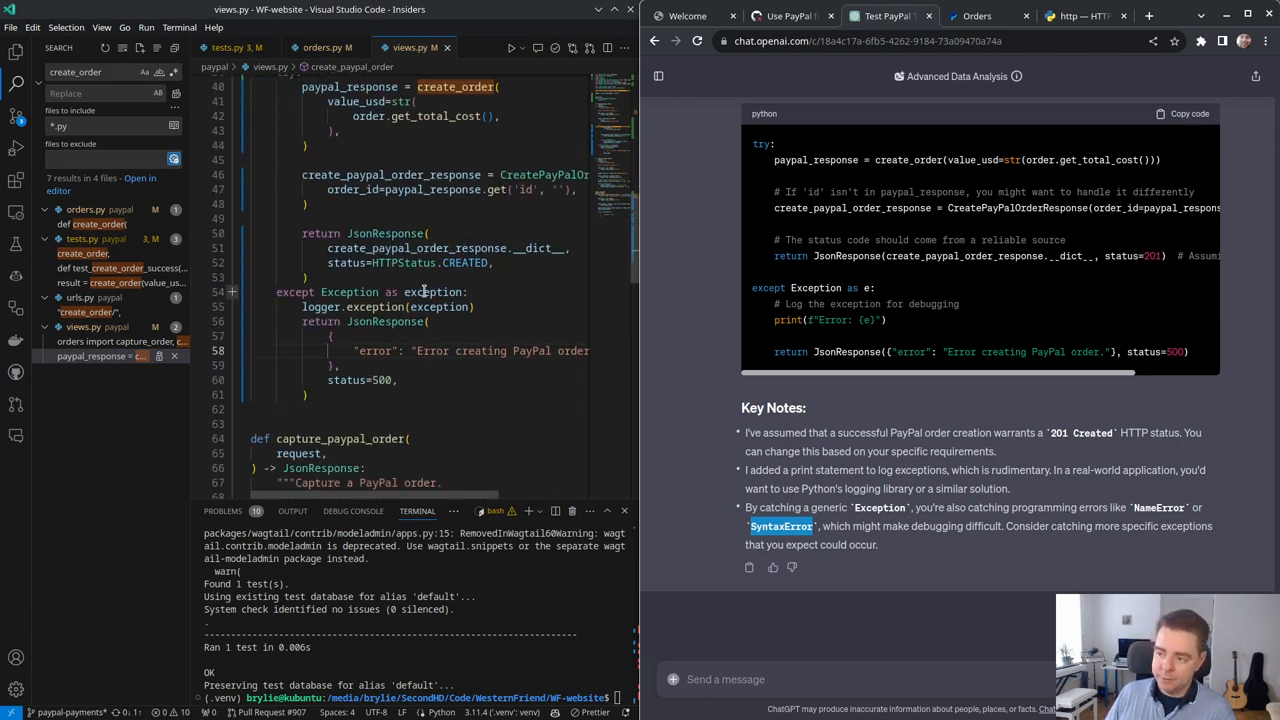
{"action": "mouse_move", "coordinate": [350, 291]}
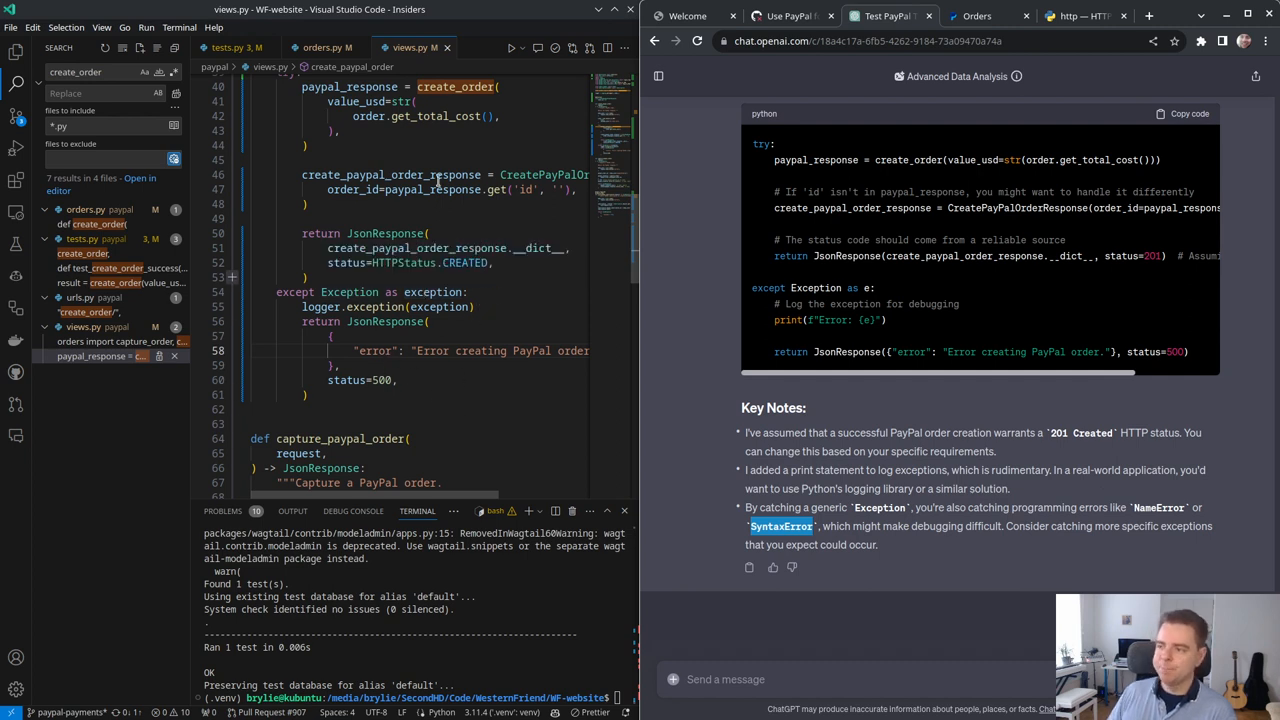
{"action": "left_click", "coordinate": [327, 47]}
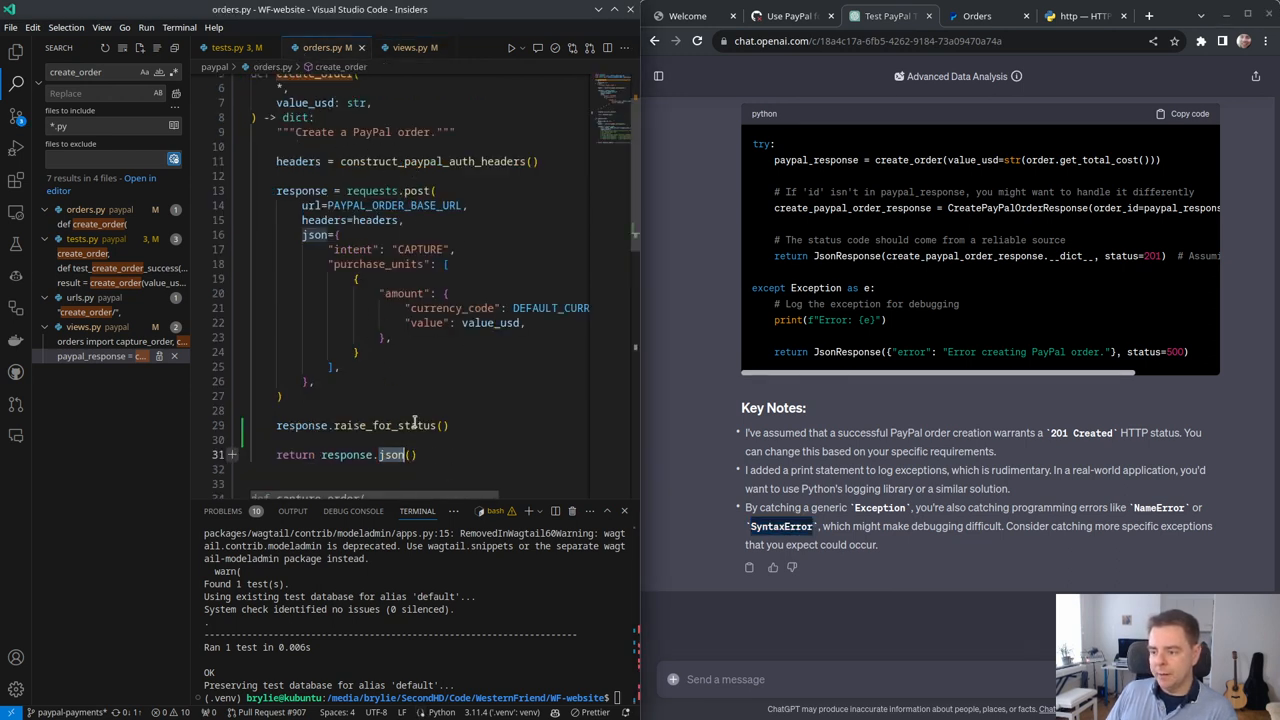
{"action": "mouse_move", "coordinate": [300, 425]}
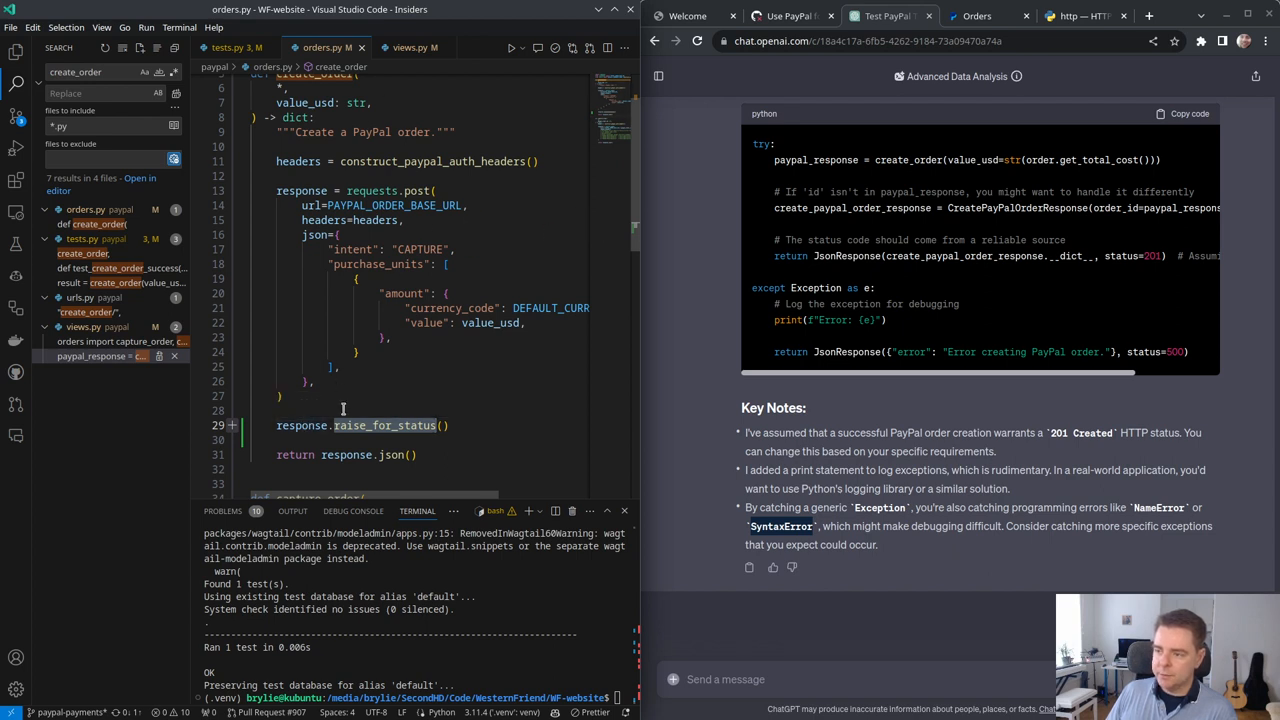
{"action": "mouse_move", "coordinate": [385, 425]}
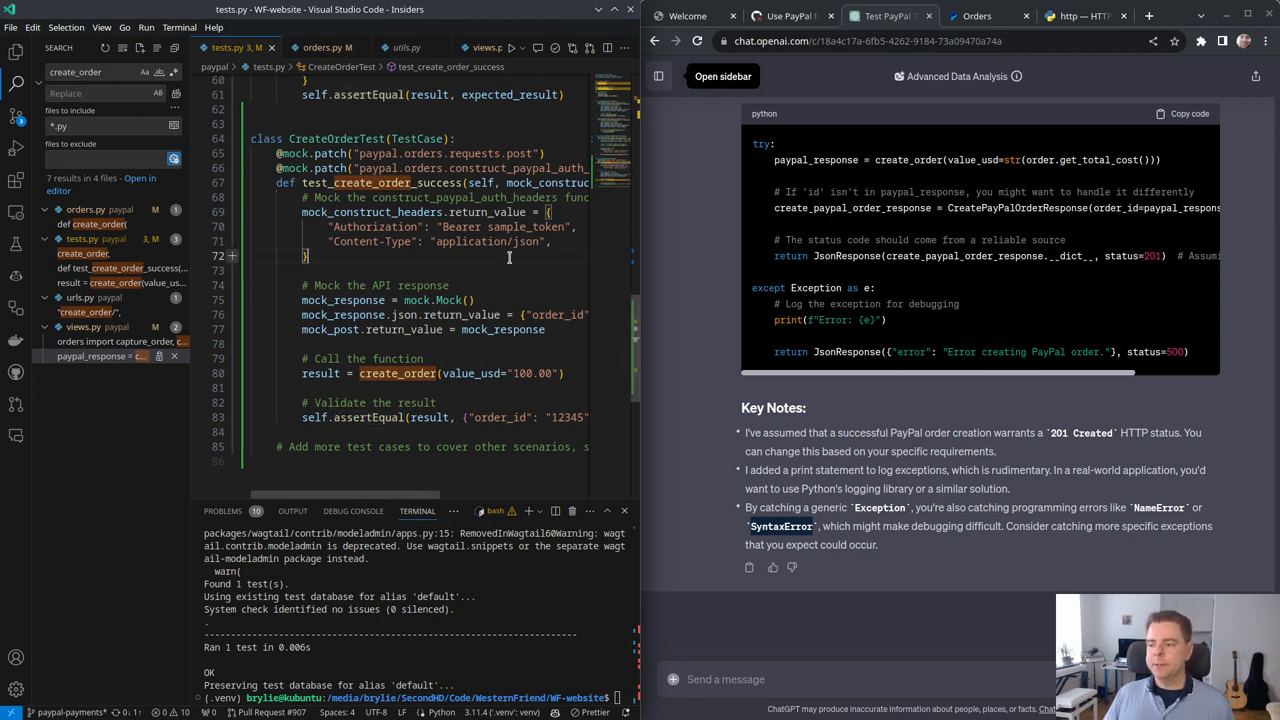
Step: Compare create_order in orders.py with CreateOrderTest in tests.py before adding failure handling
{"action": "left_click", "coordinate": [410, 47]}
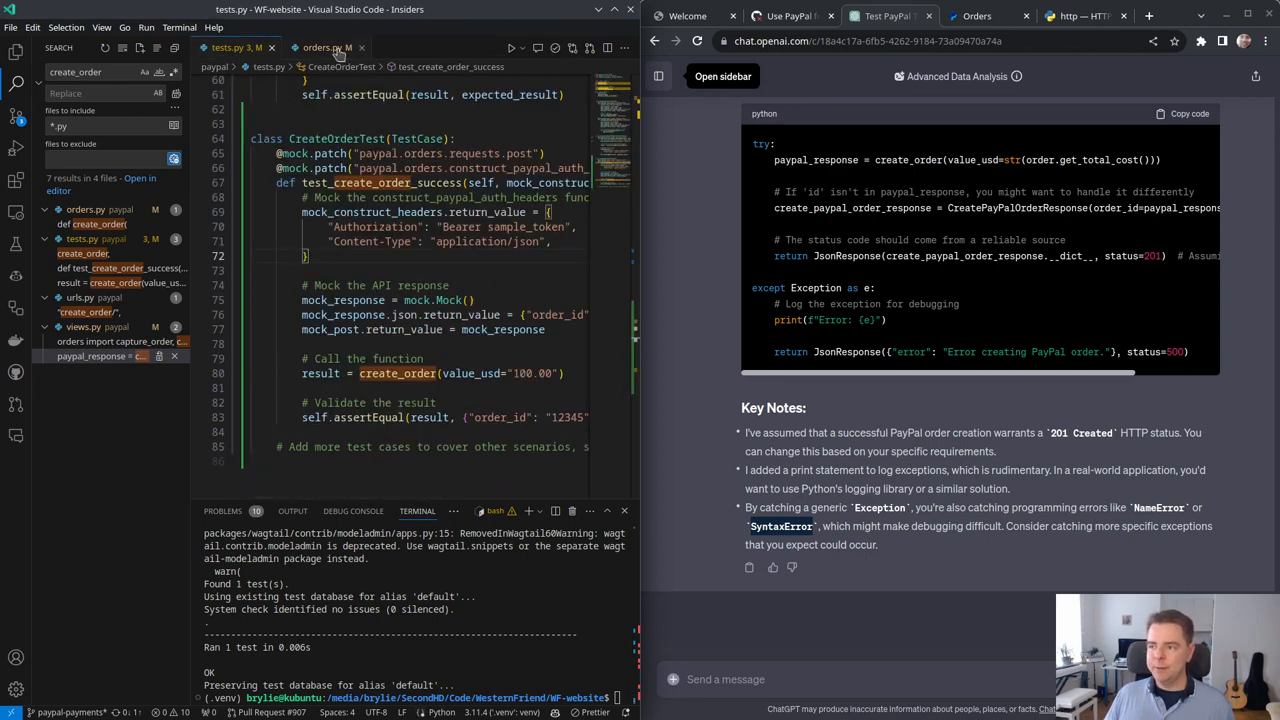
{"action": "left_click", "coordinate": [320, 47]}
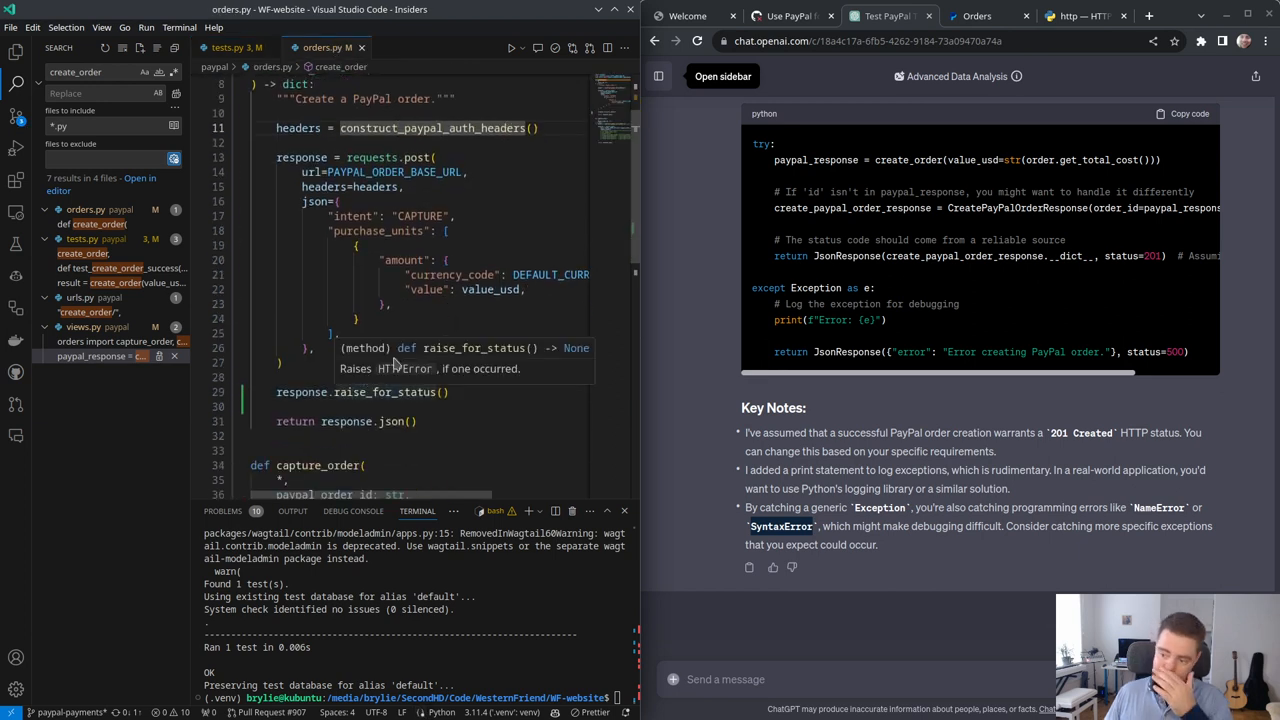
{"action": "left_click", "coordinate": [230, 47]}
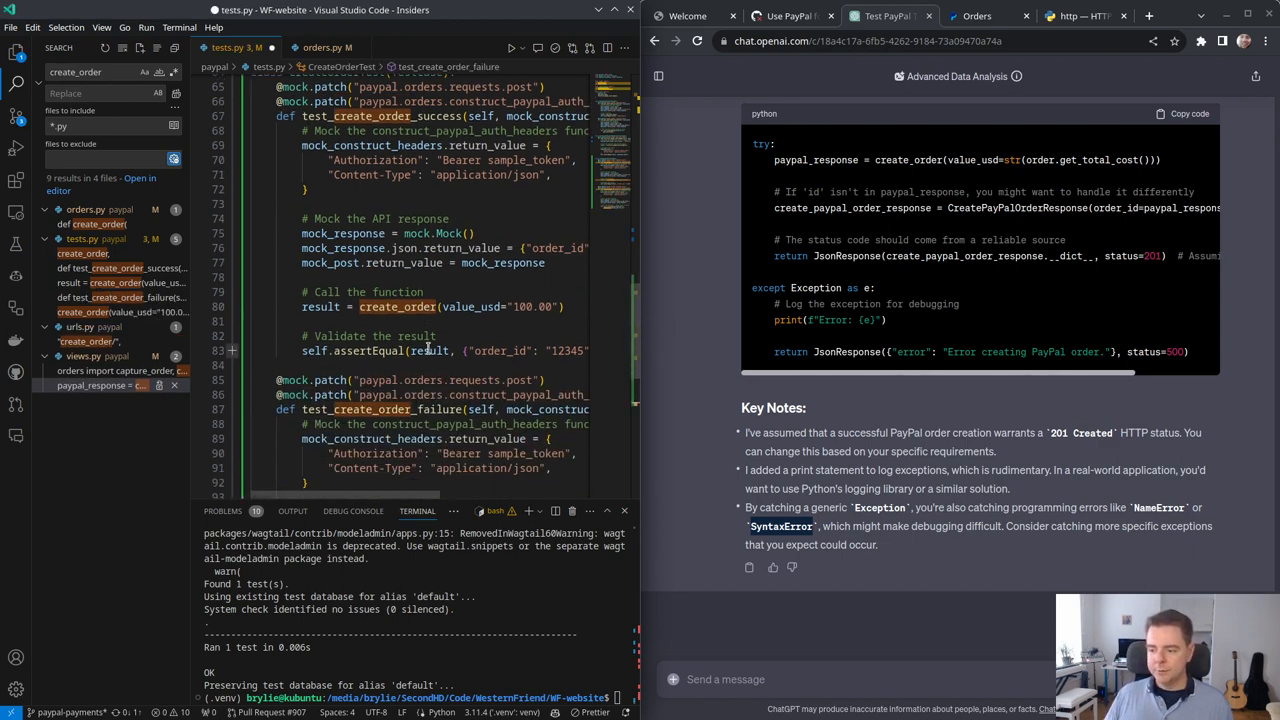
{"action": "scroll", "scroll_direction": "down", "scroll_amount": 3}
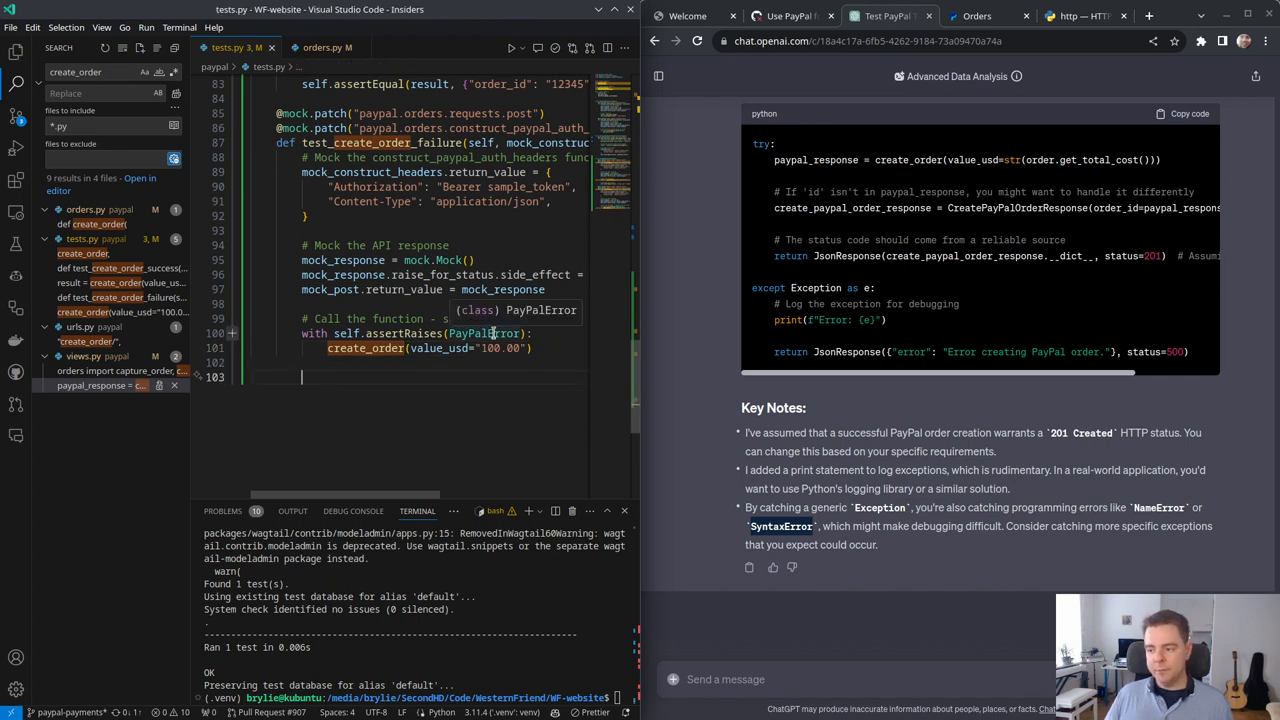
{"action": "left_click", "coordinate": [327, 47]}
{"action": "type", "text": "try"}
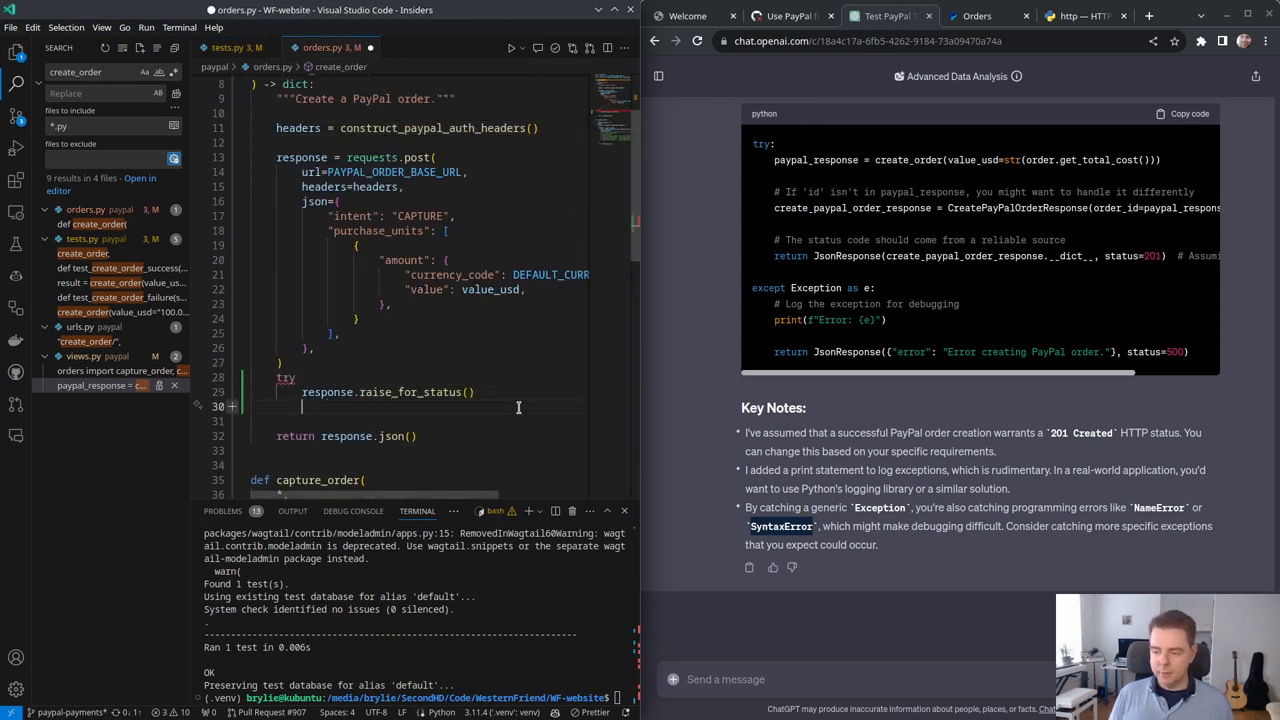
Step: Wrap raise_for_status in create_order with 'except HTTPError as e:' raising PayPalError
{"action": "type", "text": "except HTTPError as e:"}
{"action": "type", "text": "raise PayPalError(error)"}
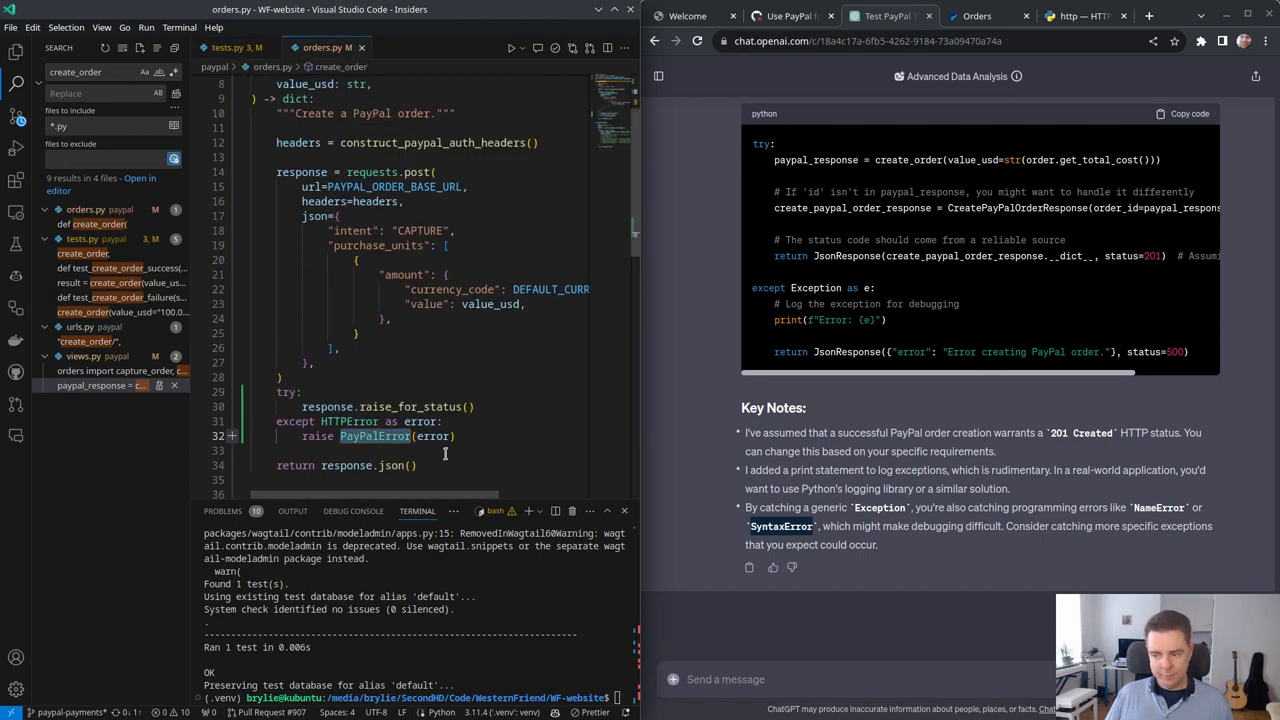
{"action": "mouse_move", "coordinate": [400, 421]}
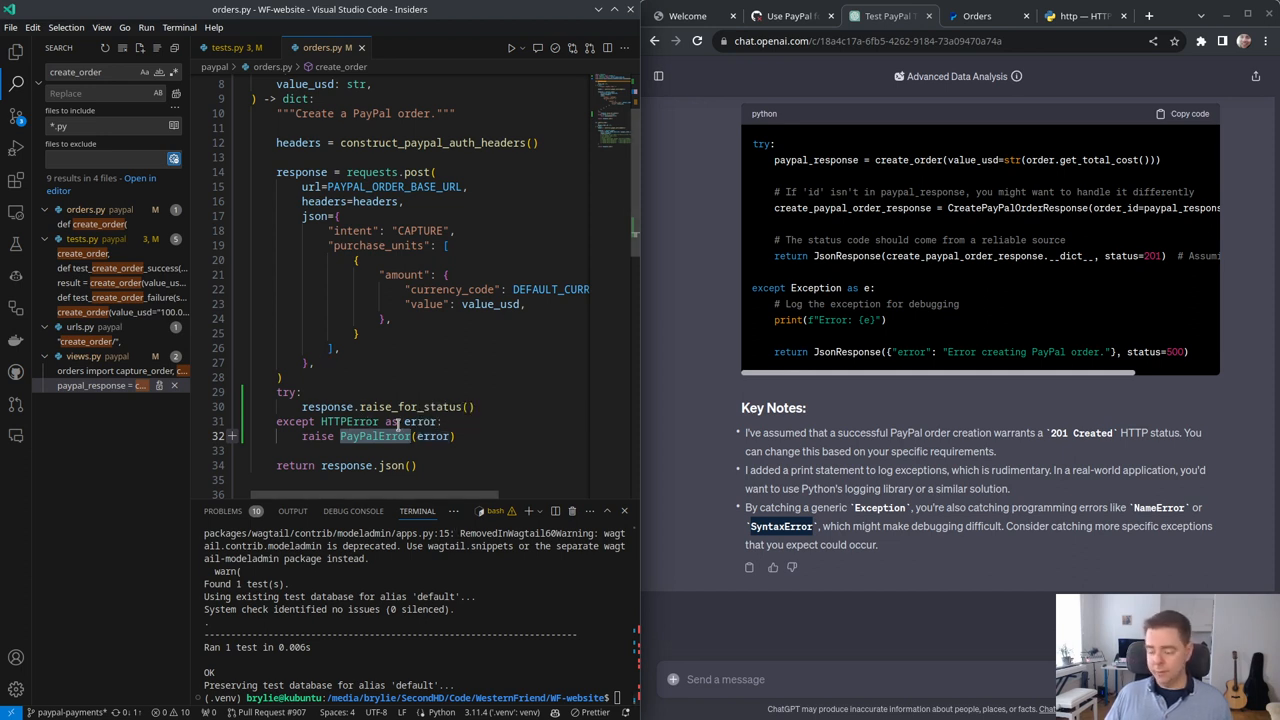
{"action": "left_click", "coordinate": [232, 47]}
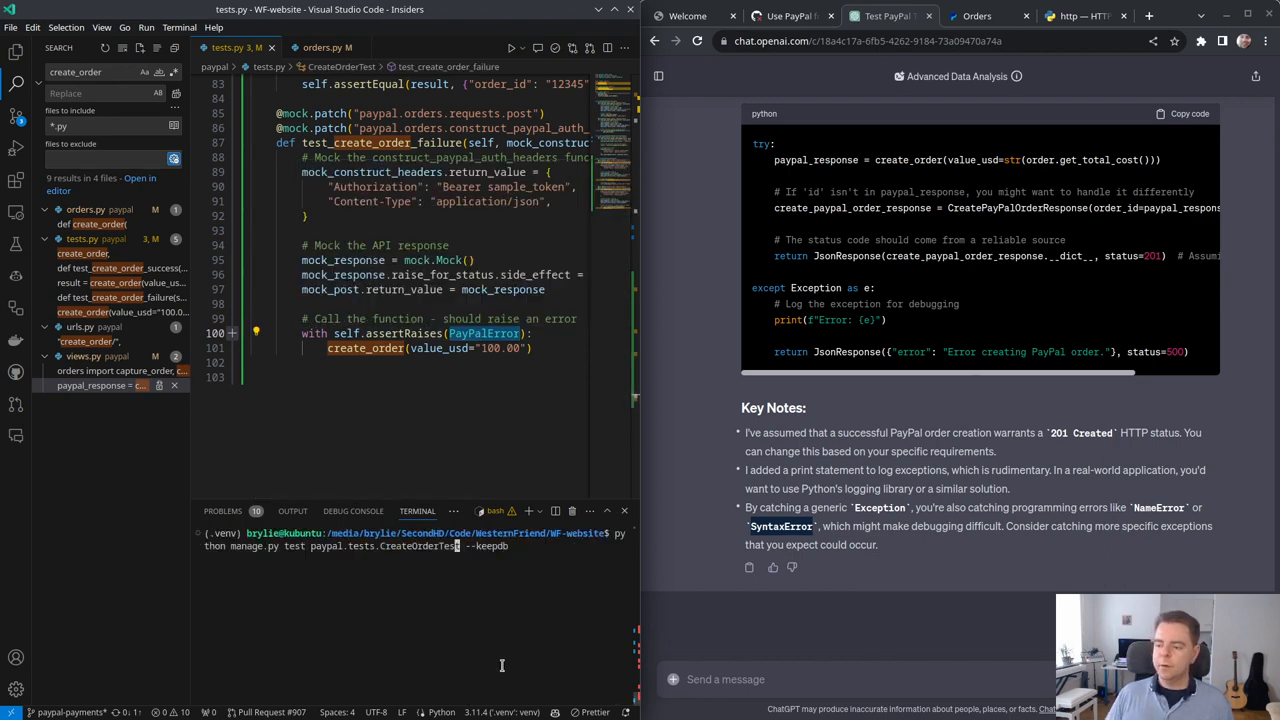
Step: Run python manage.py test paypal.tests.CreateOrderTest --keepdb in the terminal
{"action": "scroll", "scroll_direction": "up", "scroll_amount": 3}
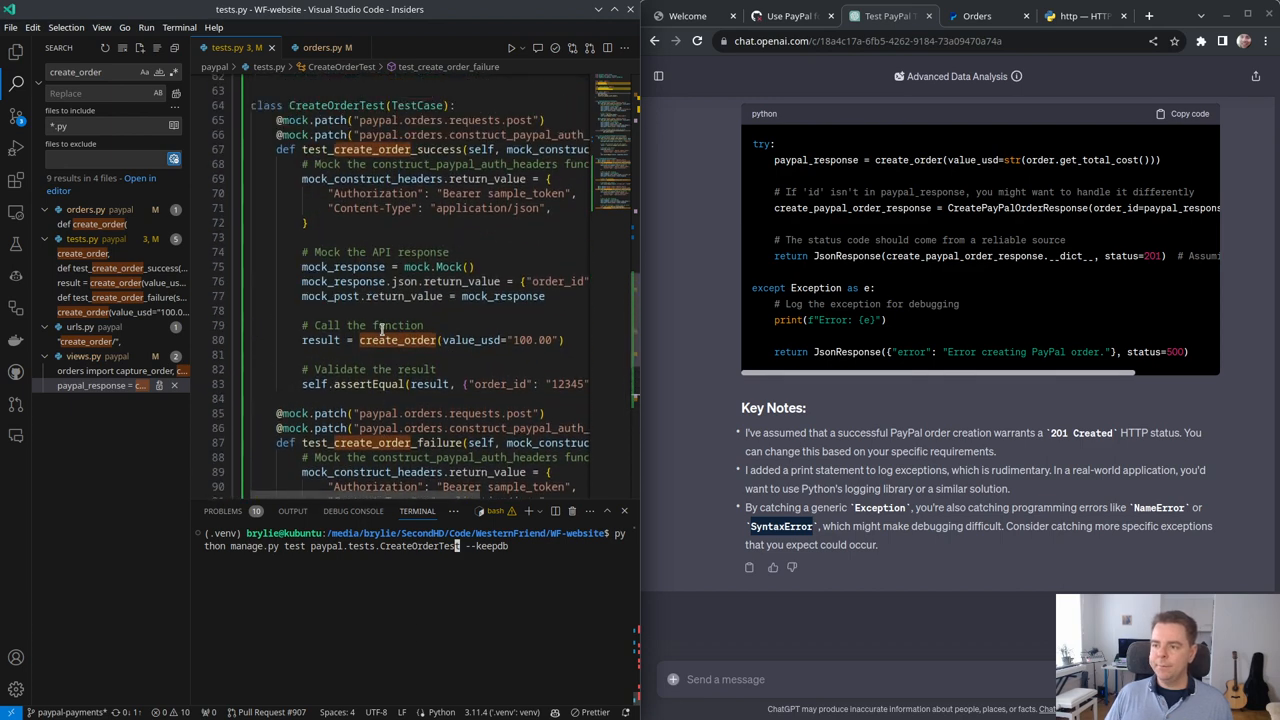
{"action": "key", "text": "Return"}
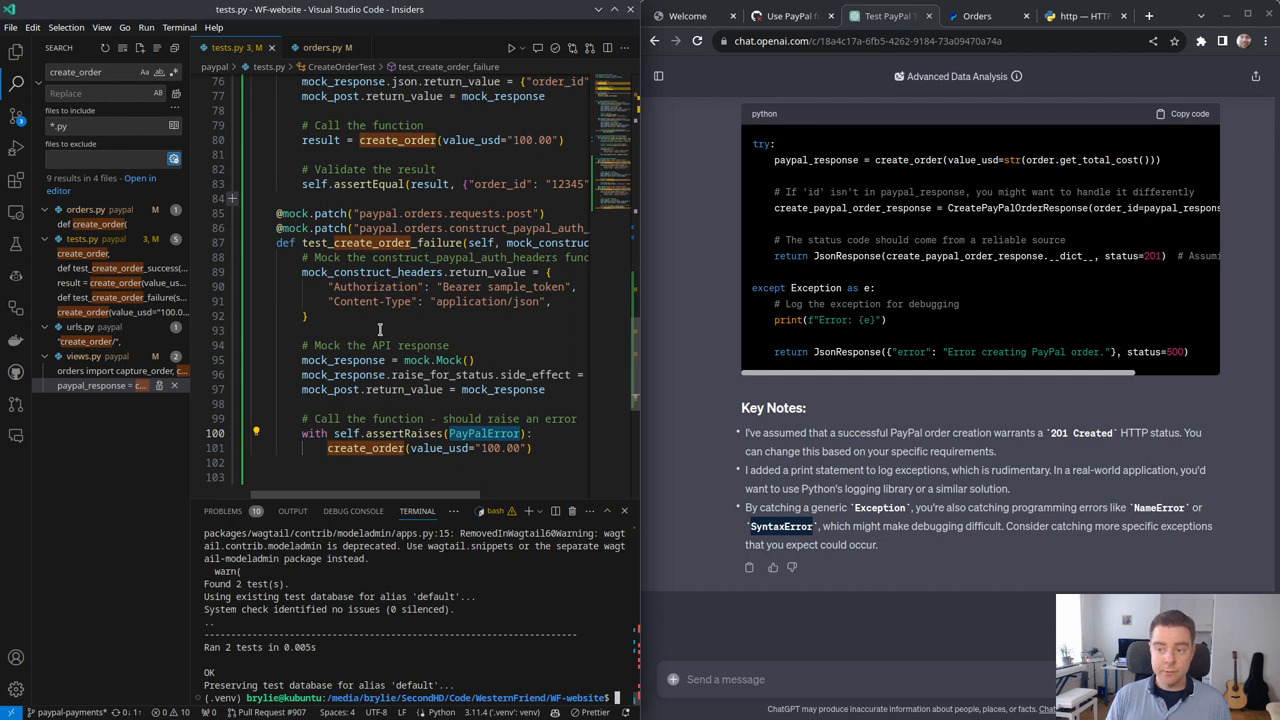
{"action": "mouse_move", "coordinate": [552, 16]}
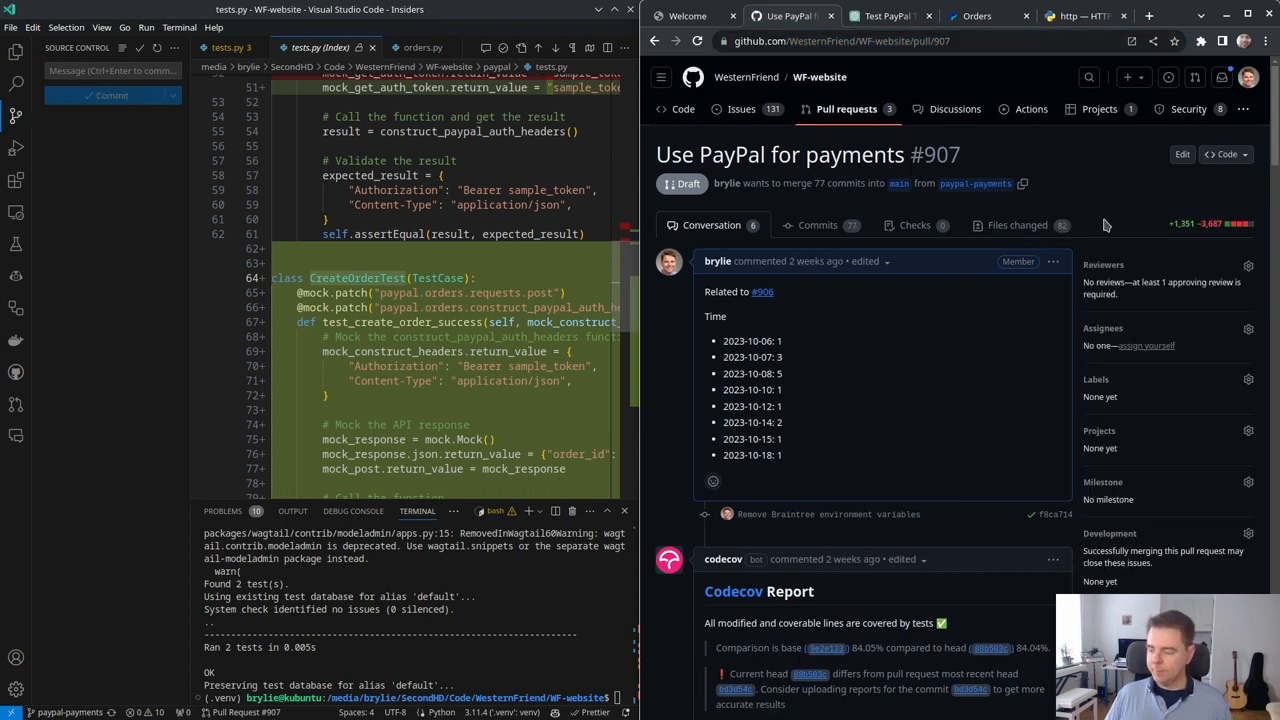
{"action": "mouse_move", "coordinate": [1200, 230]}
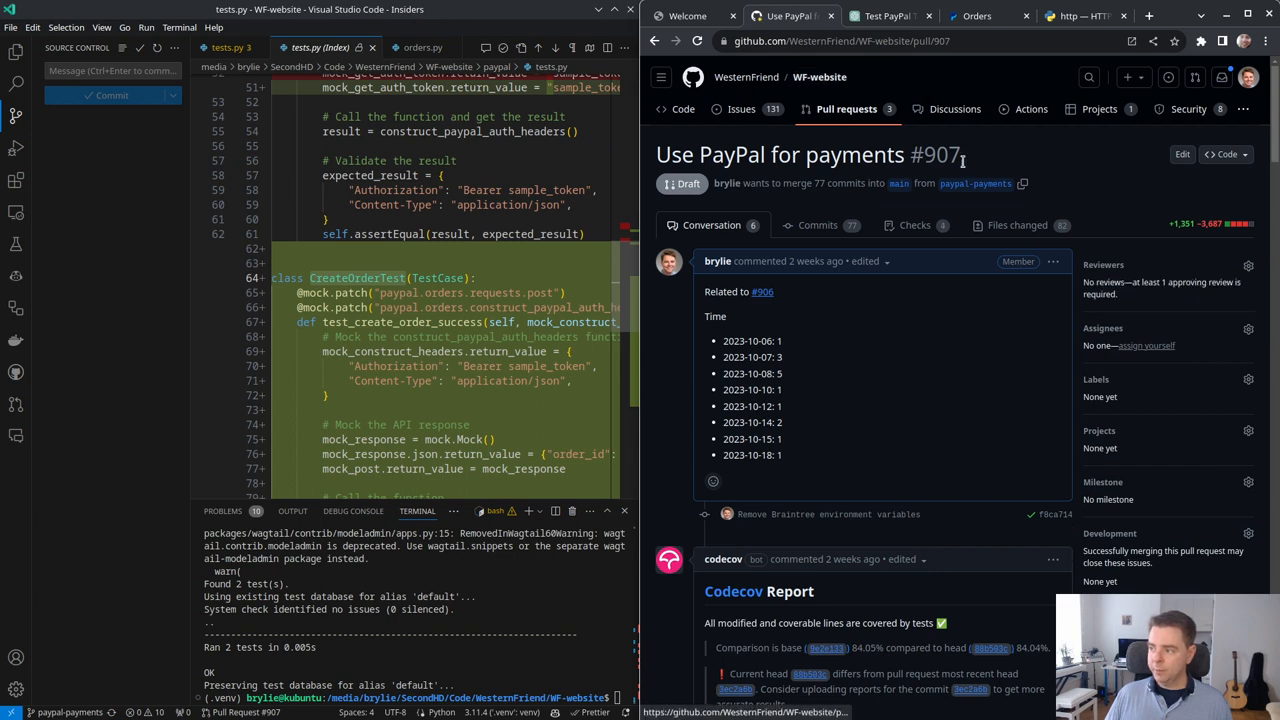
{"action": "mouse_move", "coordinate": [1038, 374]}
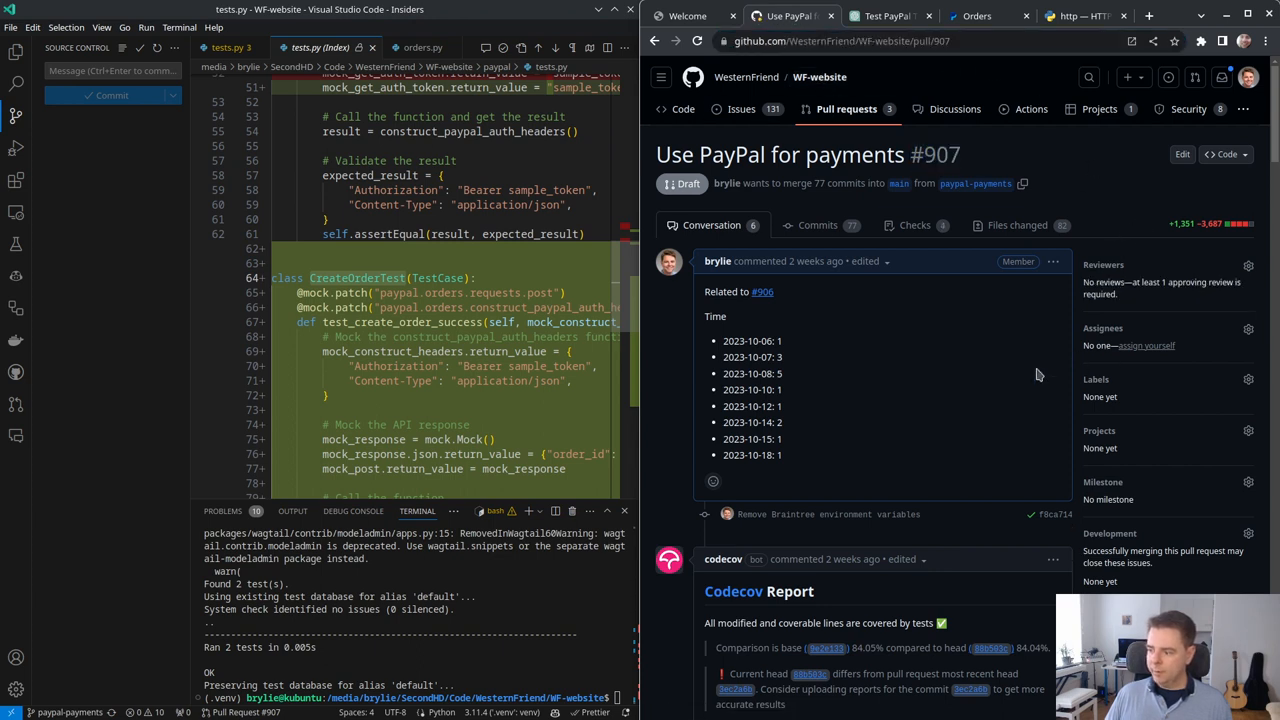
Step: Scroll pull request #907's timeline to its latest commits and failed SonarCloud quality gate
{"action": "scroll", "scroll_direction": "down", "scroll_amount": 3}
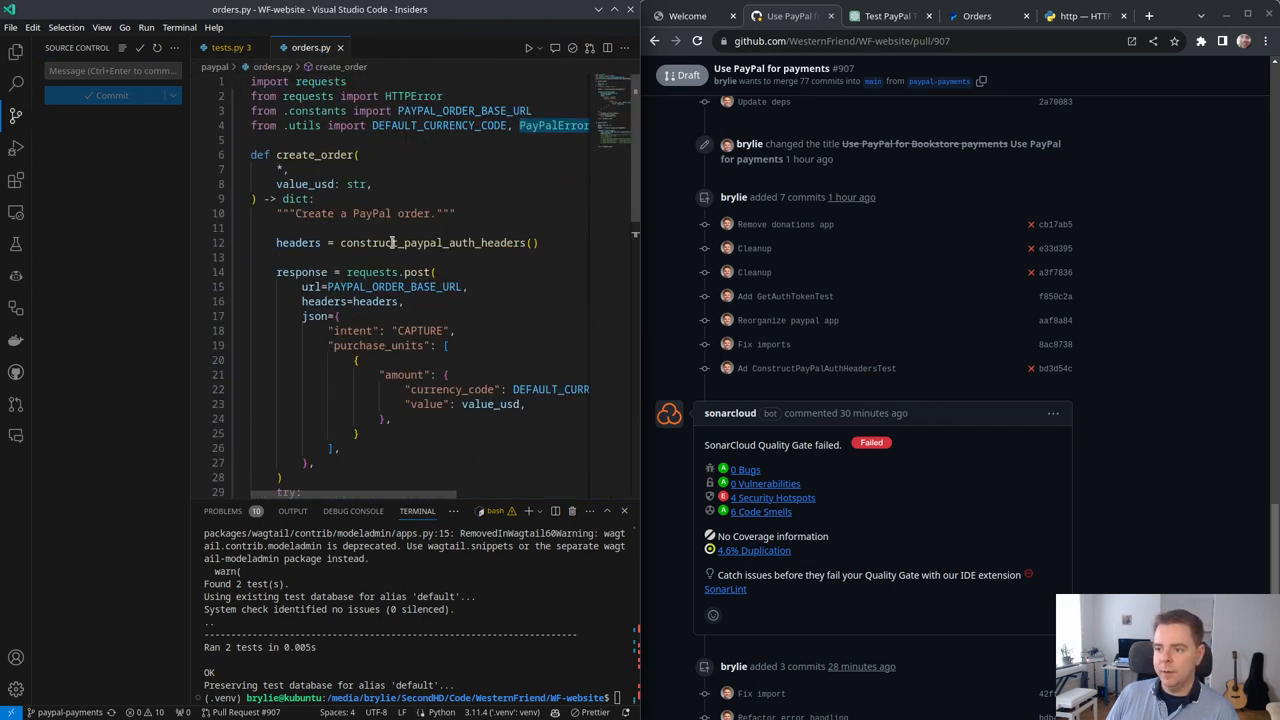
Step: Review the staged orders.py change in Source Control and begin its commit message
{"action": "scroll", "scroll_direction": "down", "scroll_amount": 3}
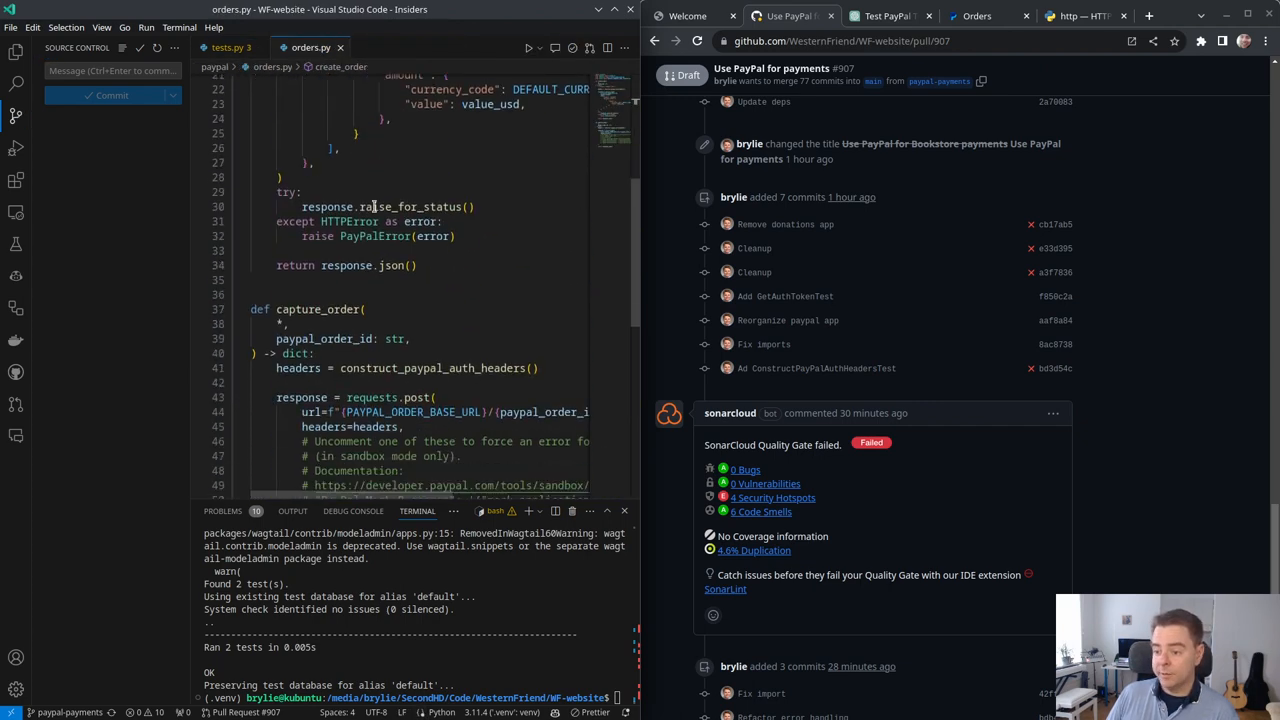
{"action": "scroll", "scroll_direction": "down", "scroll_amount": 3}
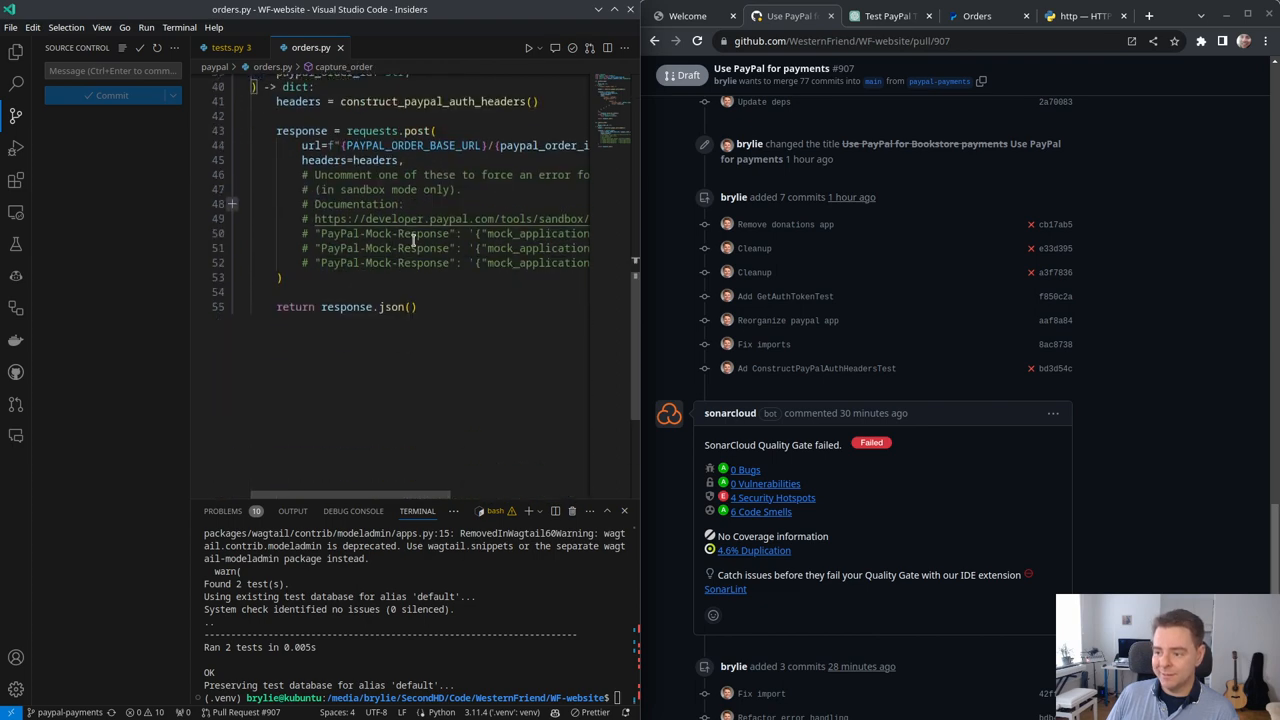
{"action": "scroll", "scroll_direction": "up", "scroll_amount": 3}
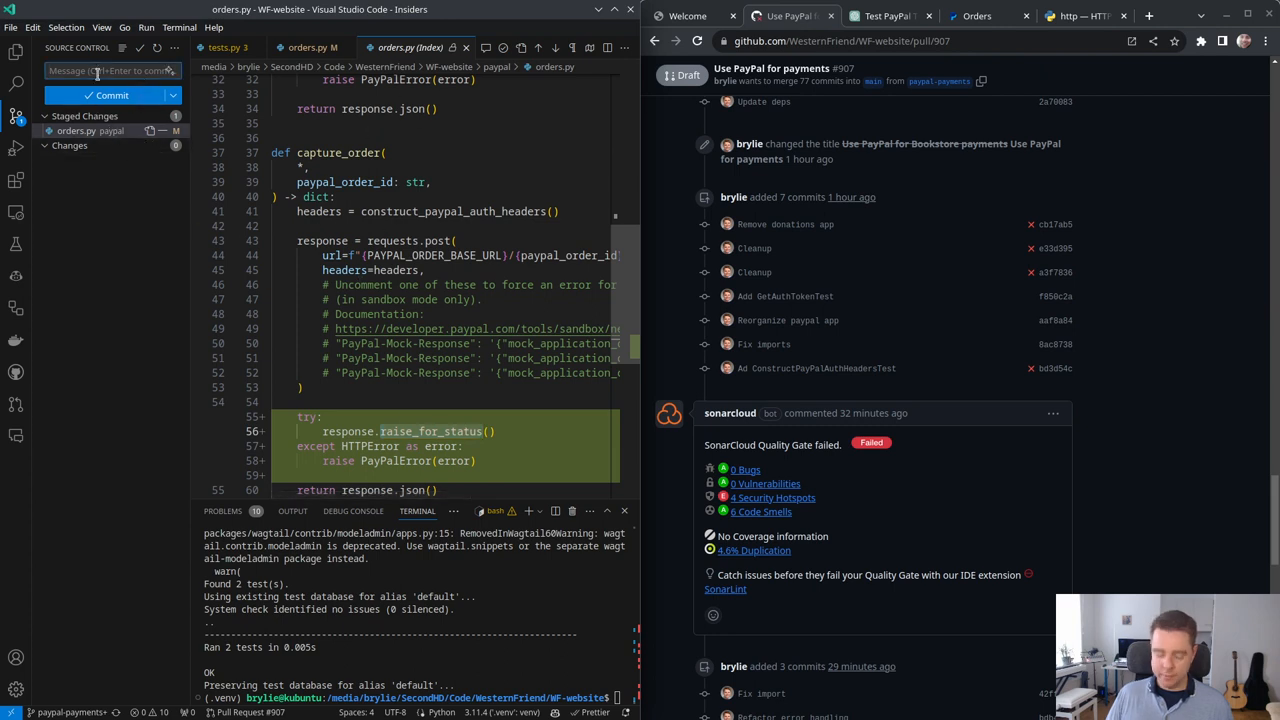
{"action": "left_click", "coordinate": [105, 95]}
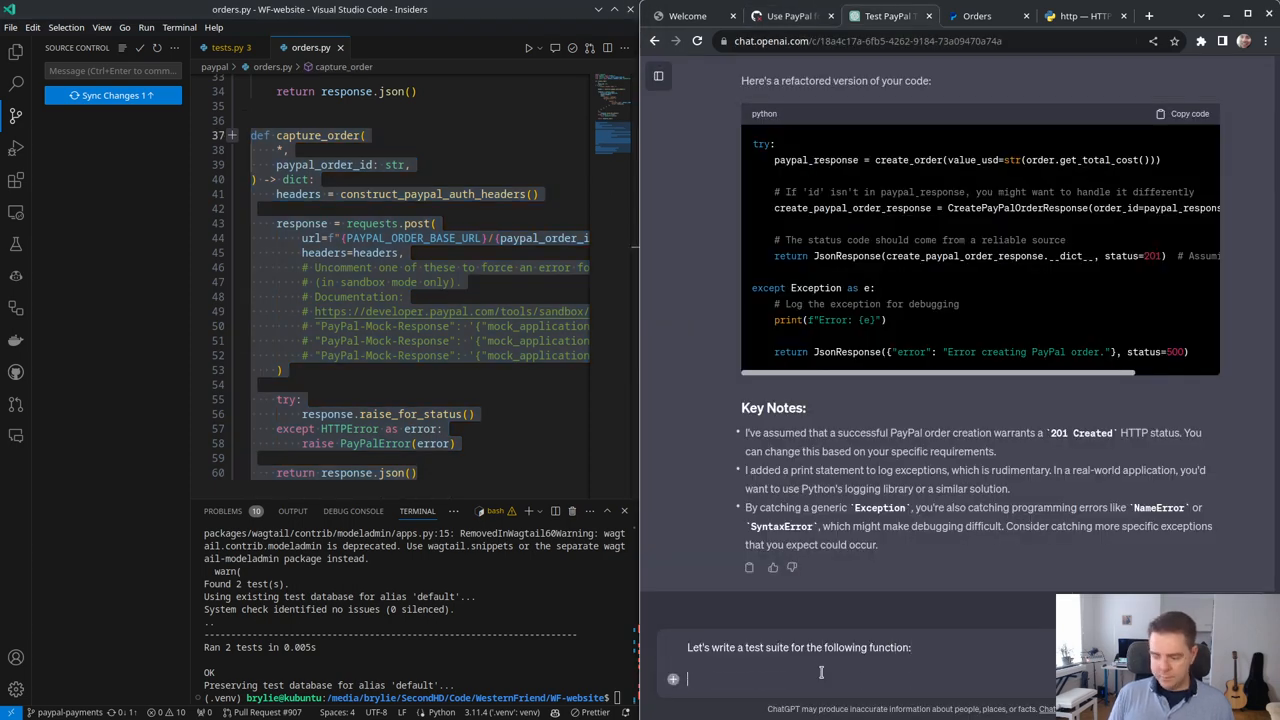
Step: Get capture_order success and failure tests from ChatGPT and paste CaptureOrderTest into paypal/tests.py
{"action": "key", "text": "Return"}
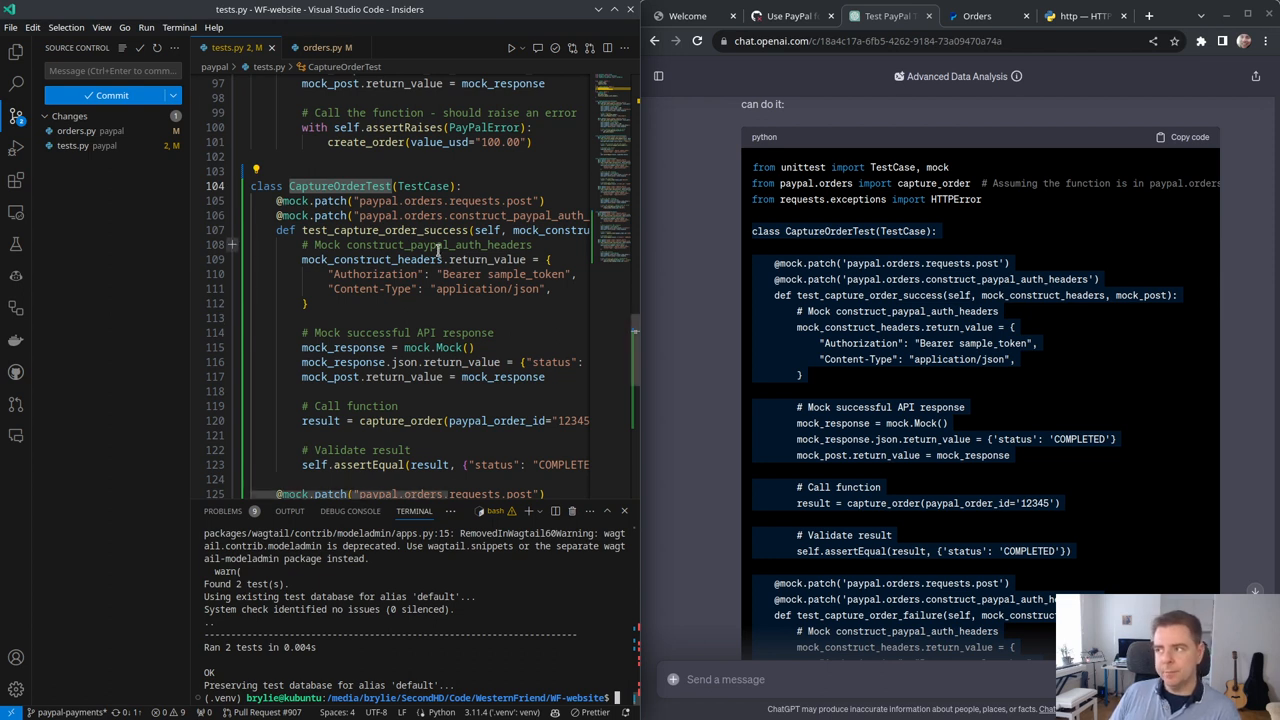
{"action": "scroll", "scroll_direction": "down", "scroll_amount": 3}
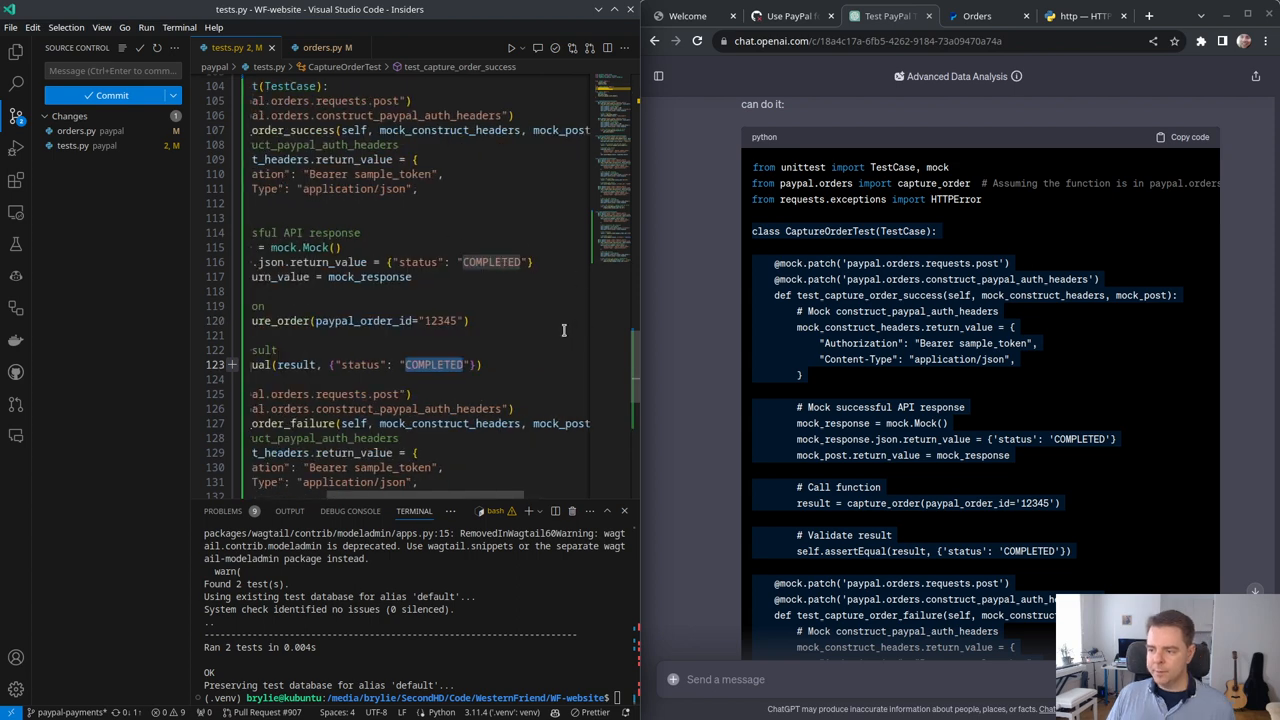
{"action": "scroll", "scroll_direction": "up", "scroll_amount": 3}
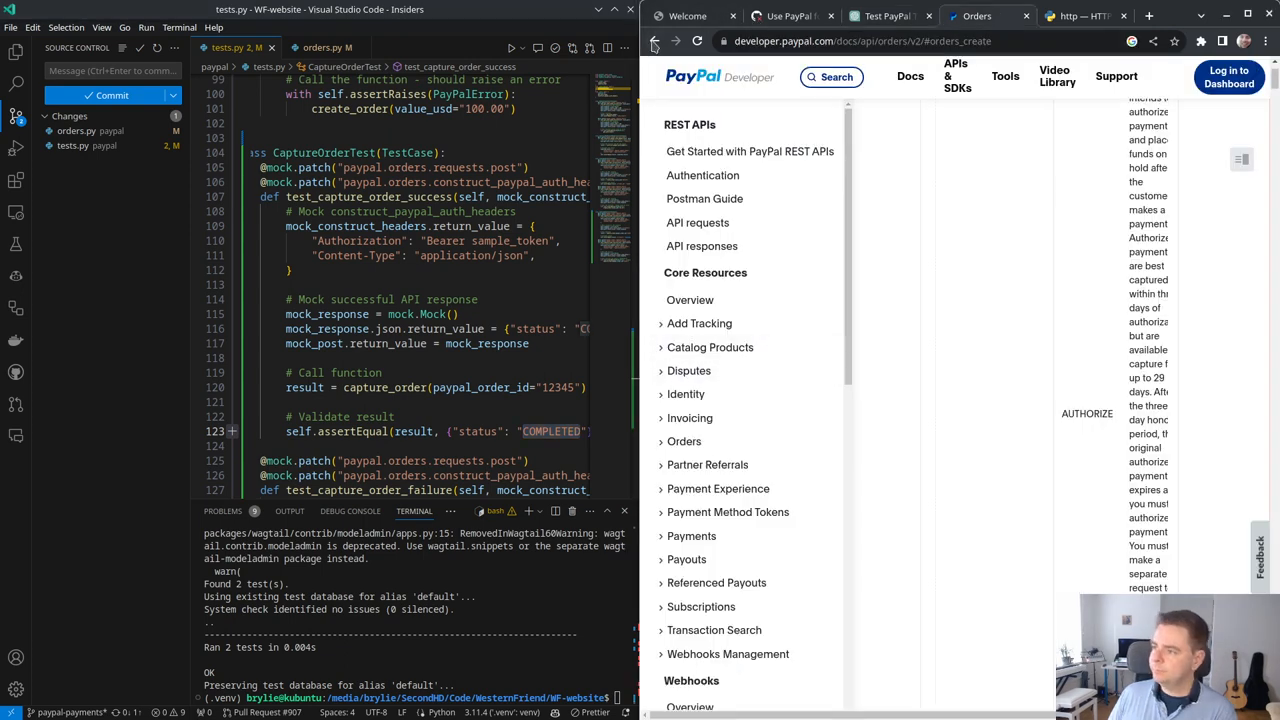
Step: Read the Capture payment for order status values (APPROVED, COMPLETED) in the Orders v2 reference
{"action": "left_click", "coordinate": [655, 41]}
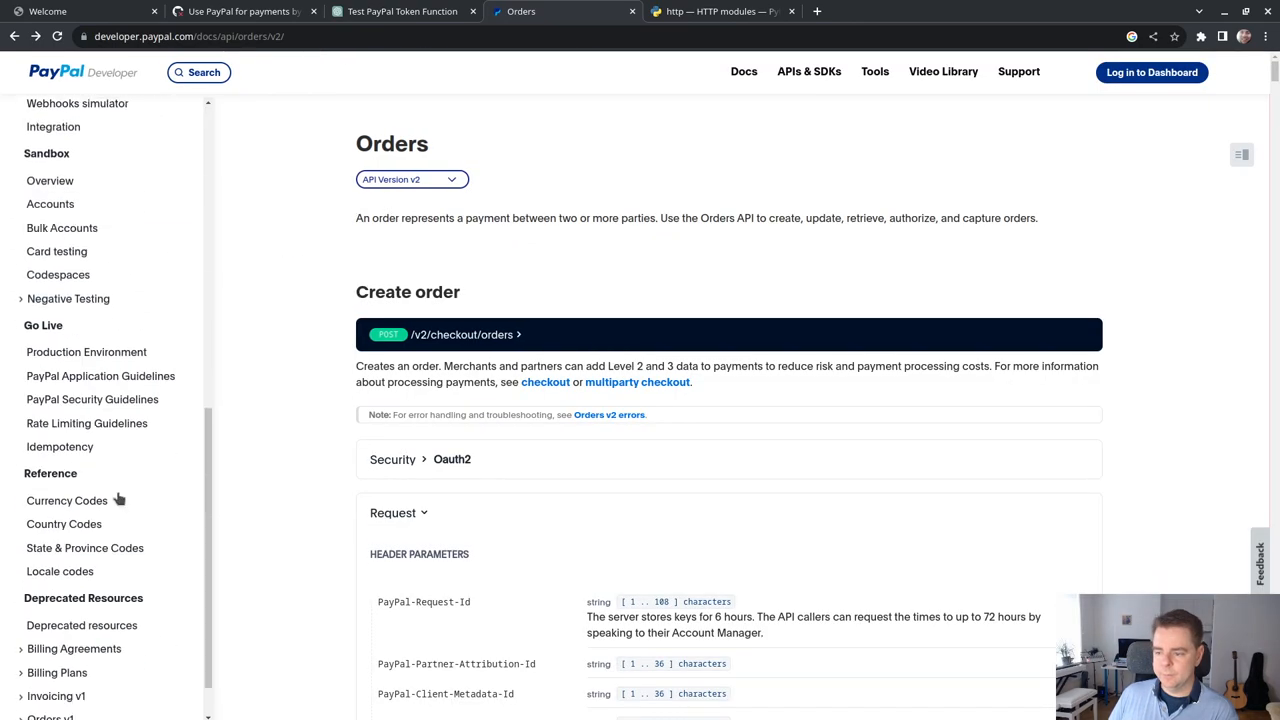
{"action": "scroll", "scroll_direction": "down", "scroll_amount": 3}
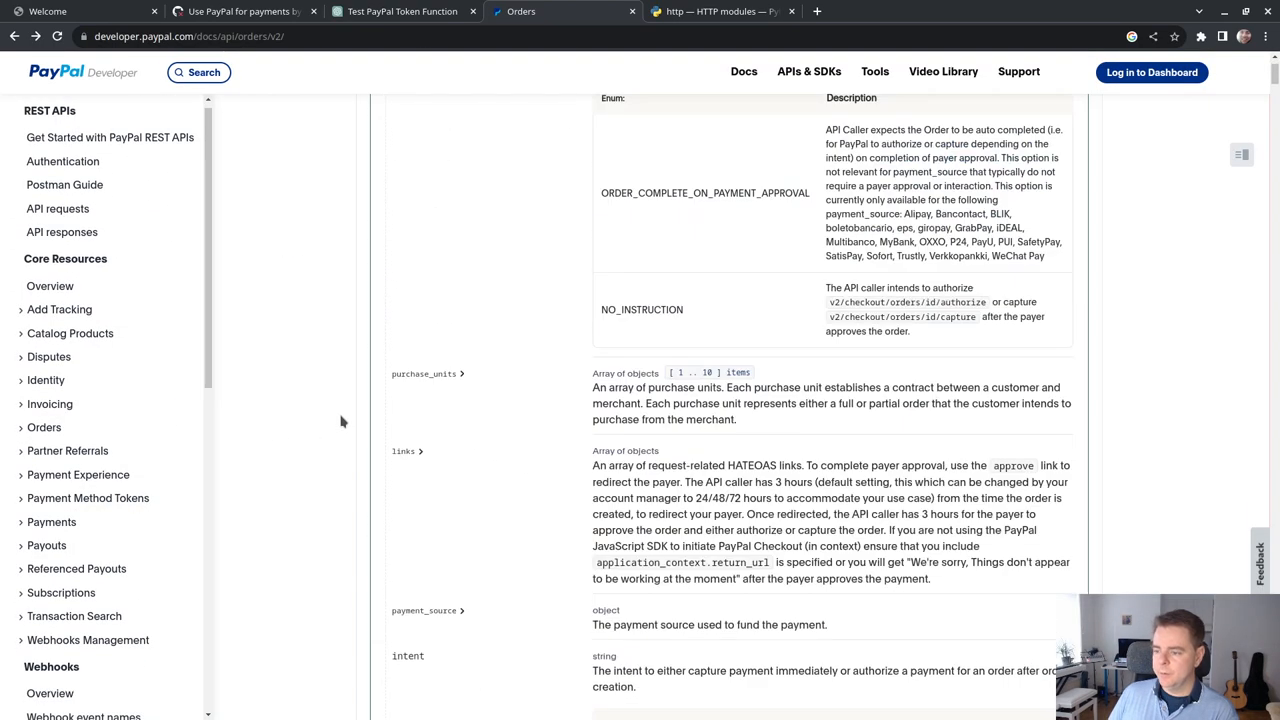
{"action": "scroll", "scroll_direction": "down", "scroll_amount": 3}
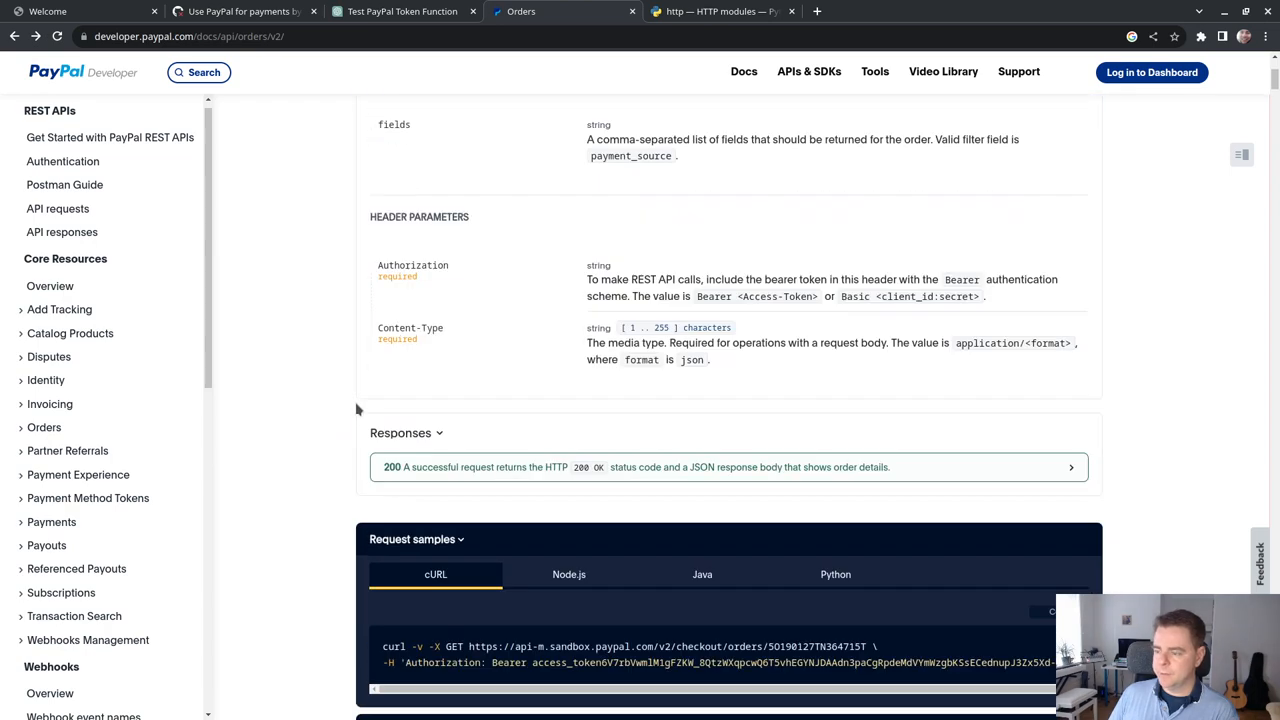
{"action": "scroll", "scroll_direction": "down", "scroll_amount": 3}
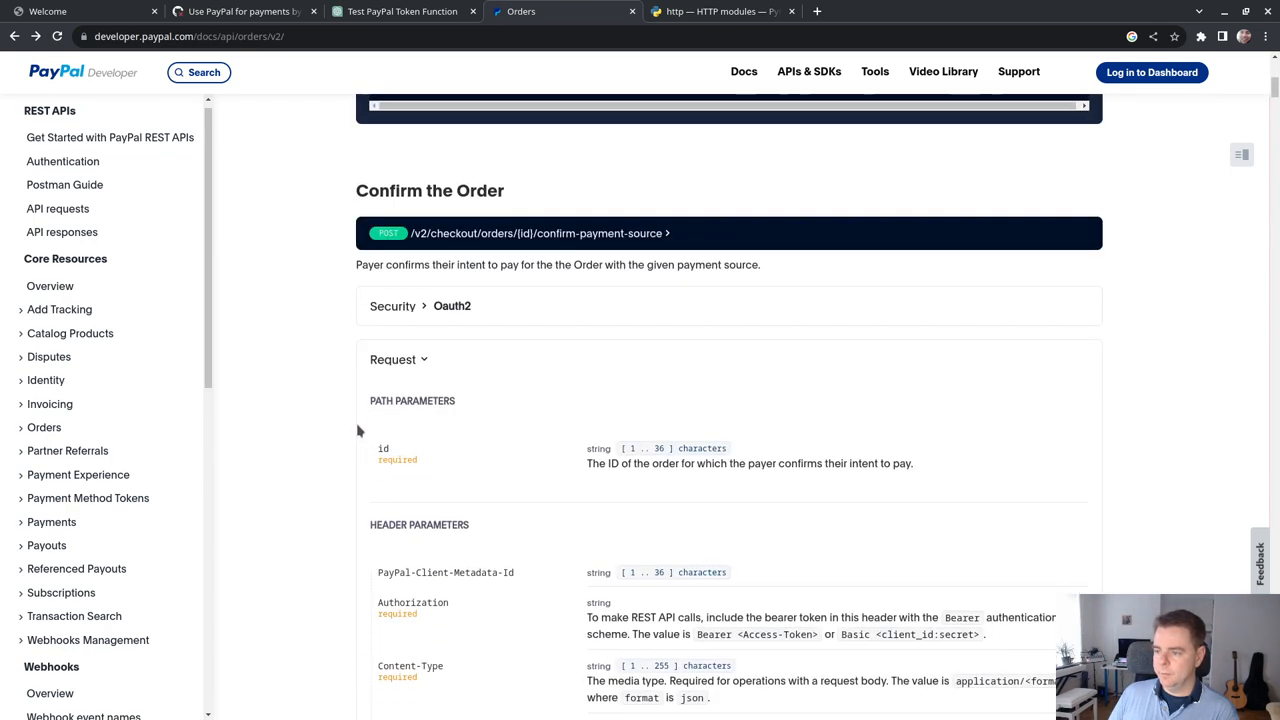
{"action": "scroll", "scroll_direction": "down", "scroll_amount": 3}
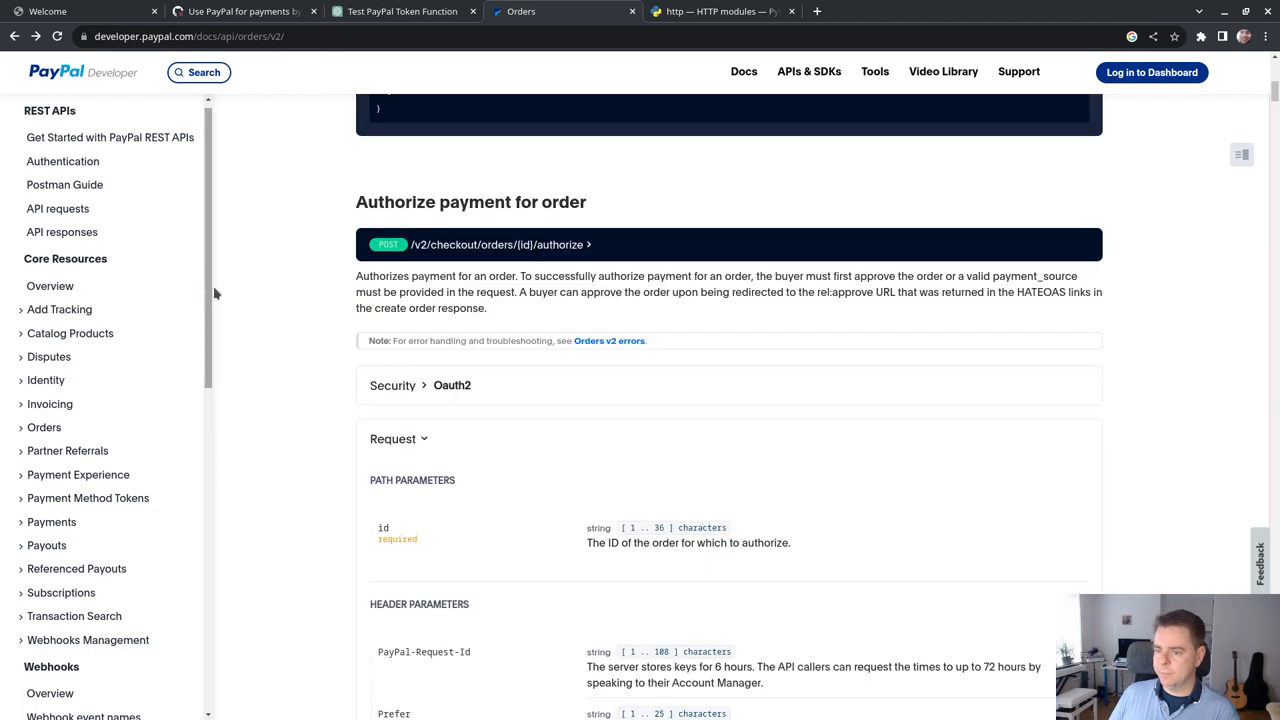
{"action": "scroll", "scroll_direction": "down", "scroll_amount": 3}
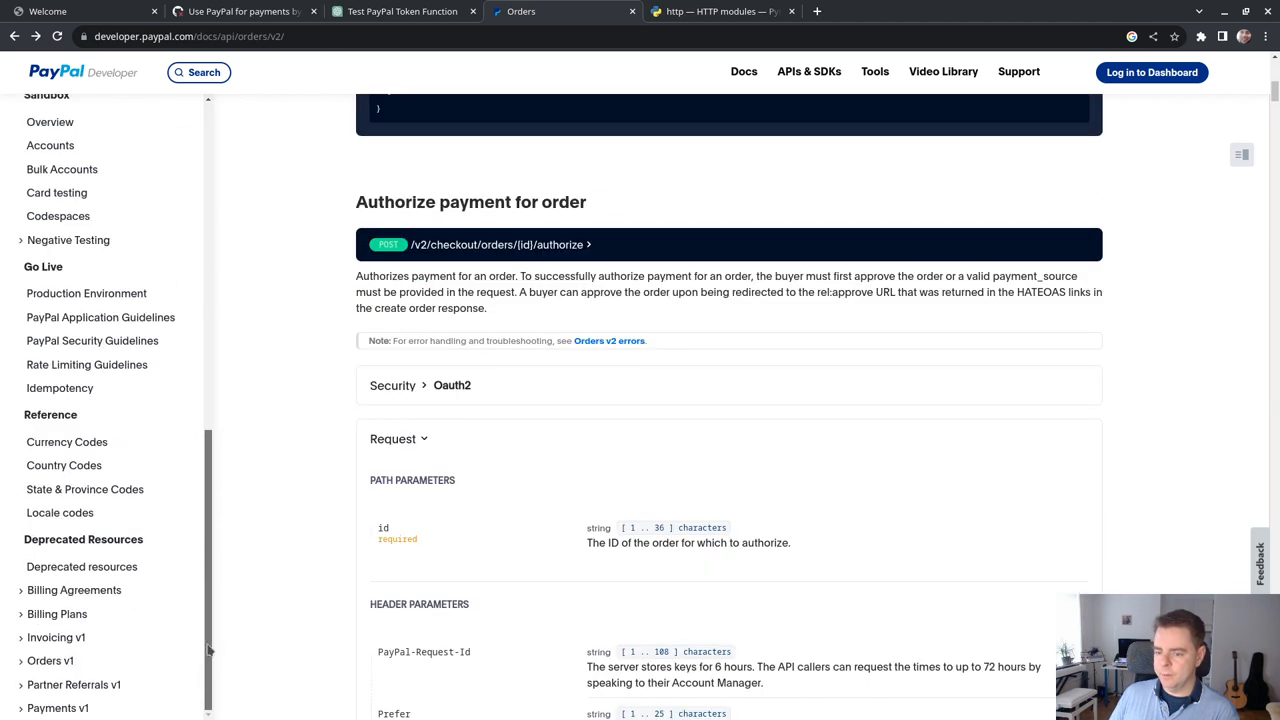
{"action": "scroll", "scroll_direction": "up", "scroll_amount": 3}
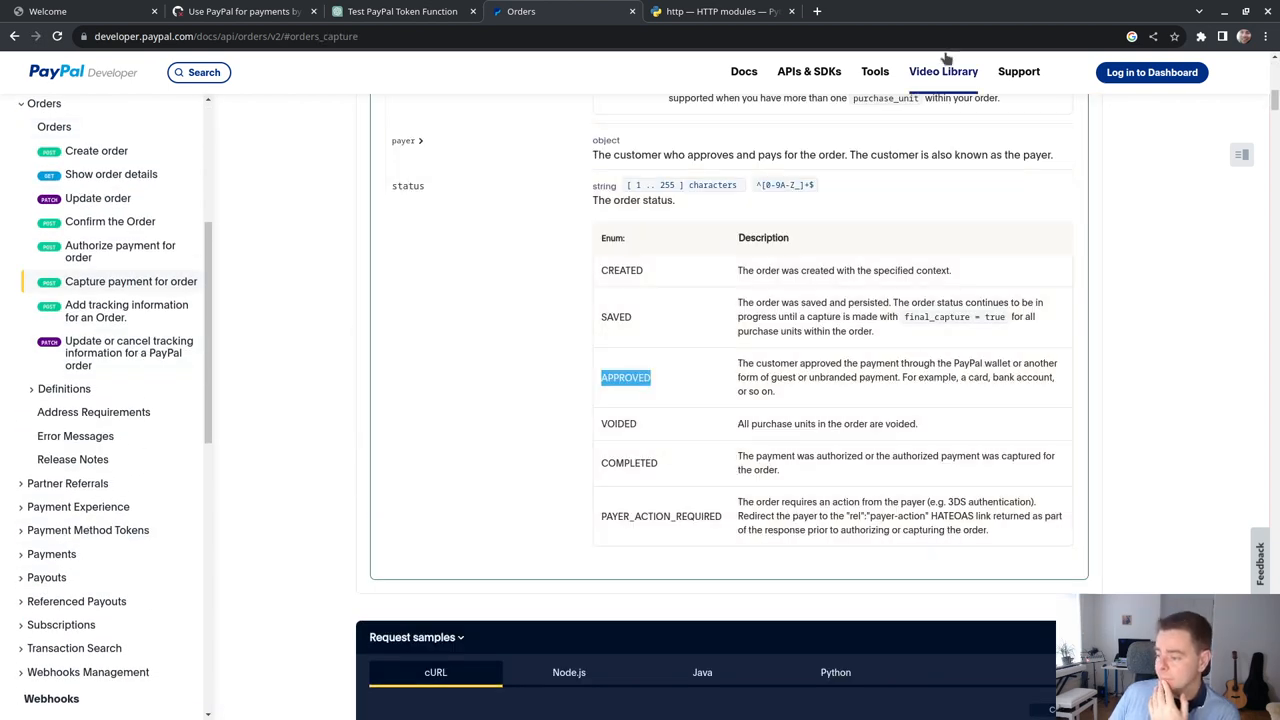
{"action": "mouse_move", "coordinate": [520, 369]}
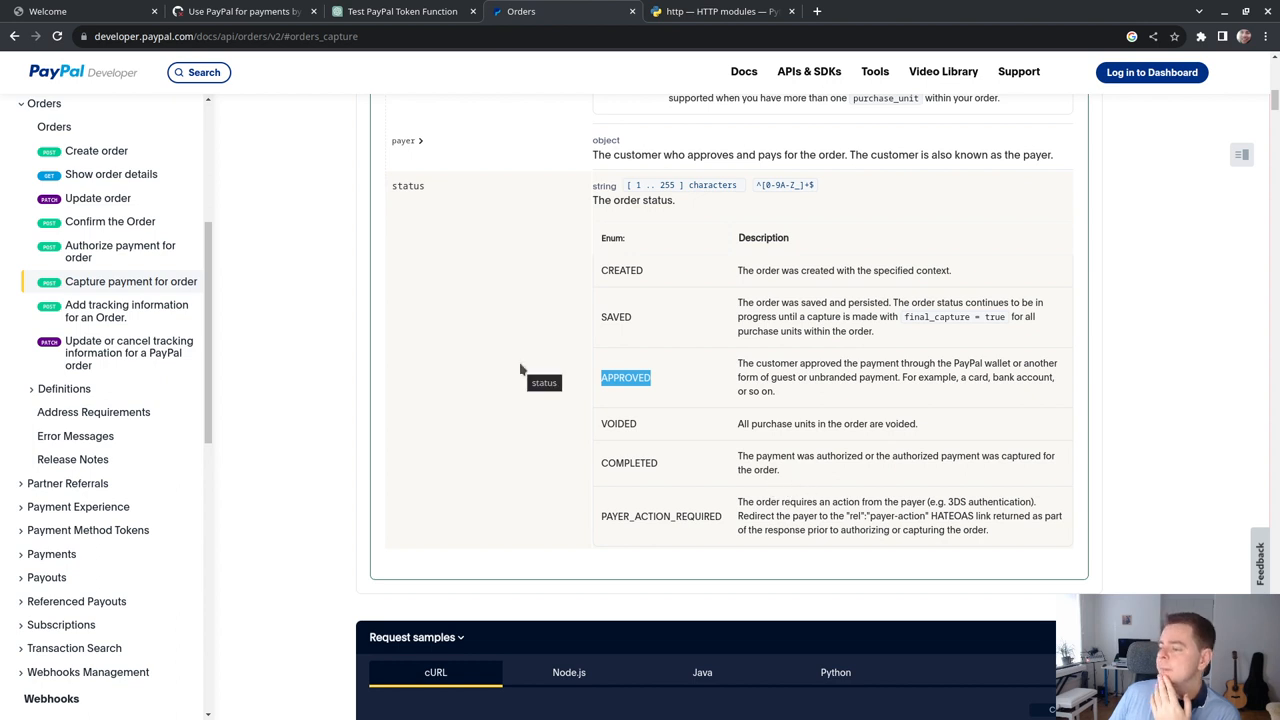
{"action": "mouse_move", "coordinate": [505, 470]}
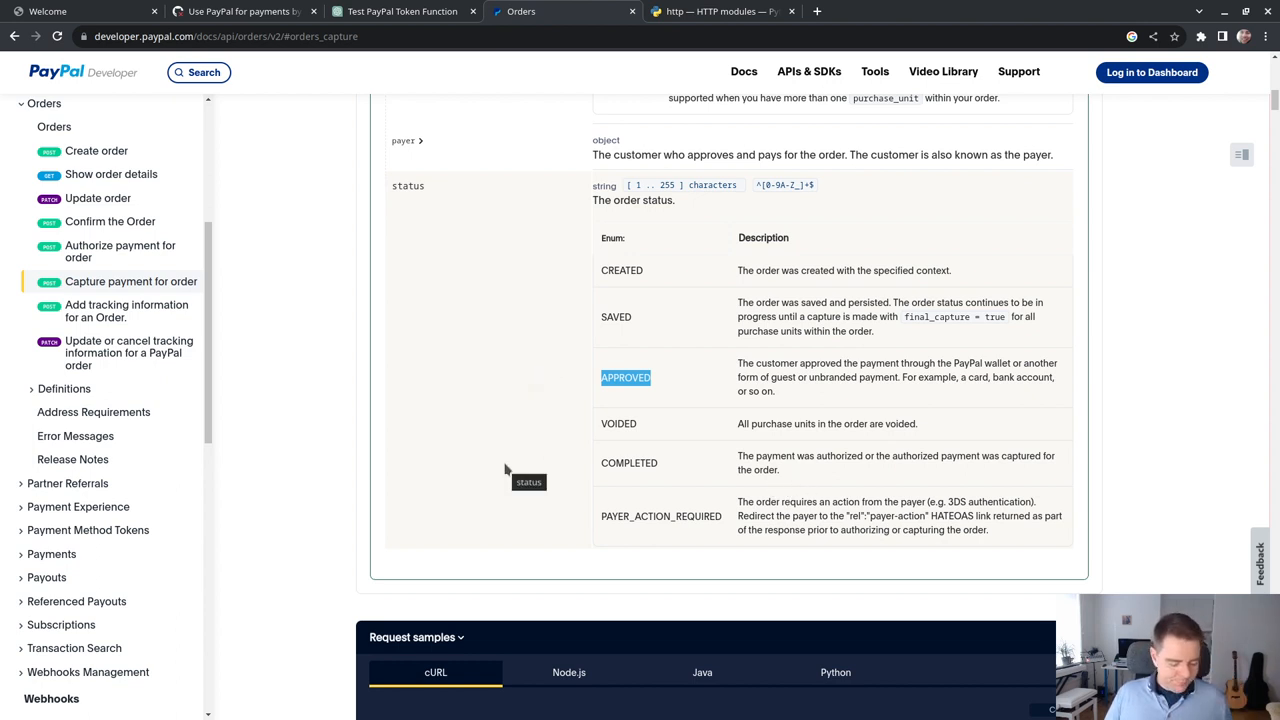
{"action": "mouse_move", "coordinate": [697, 430]}
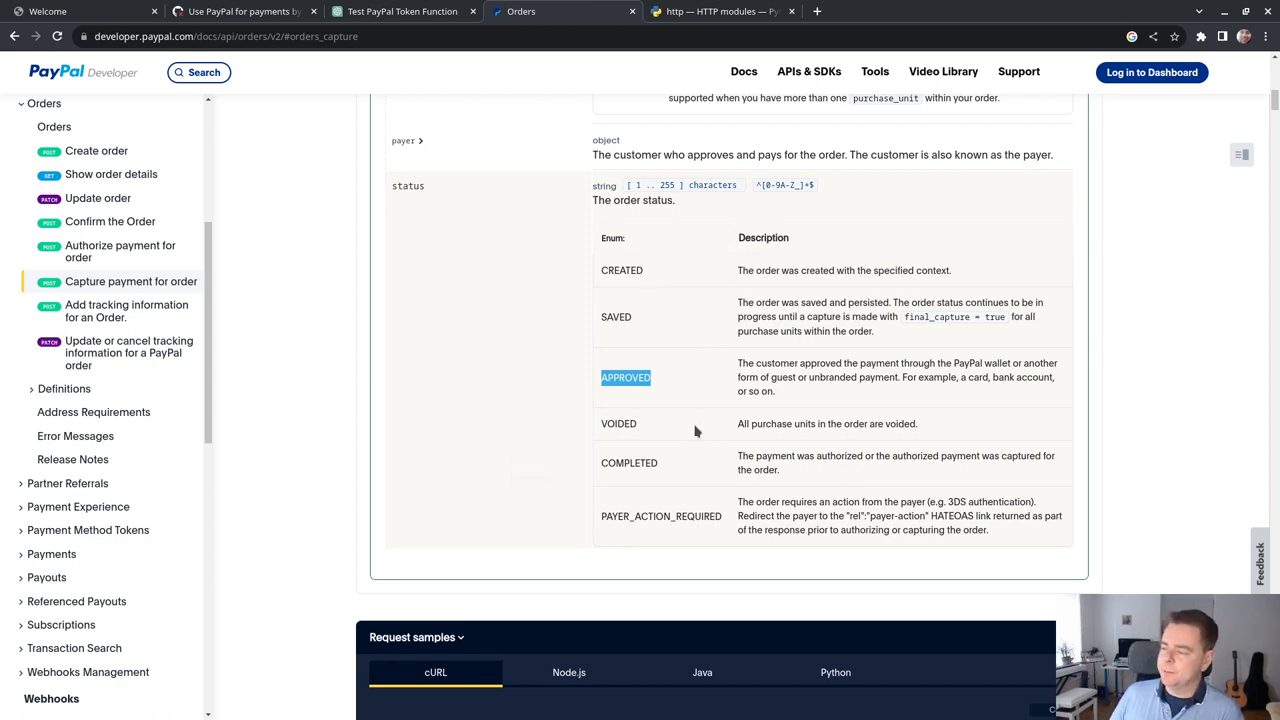
{"action": "mouse_move", "coordinate": [422, 82]}
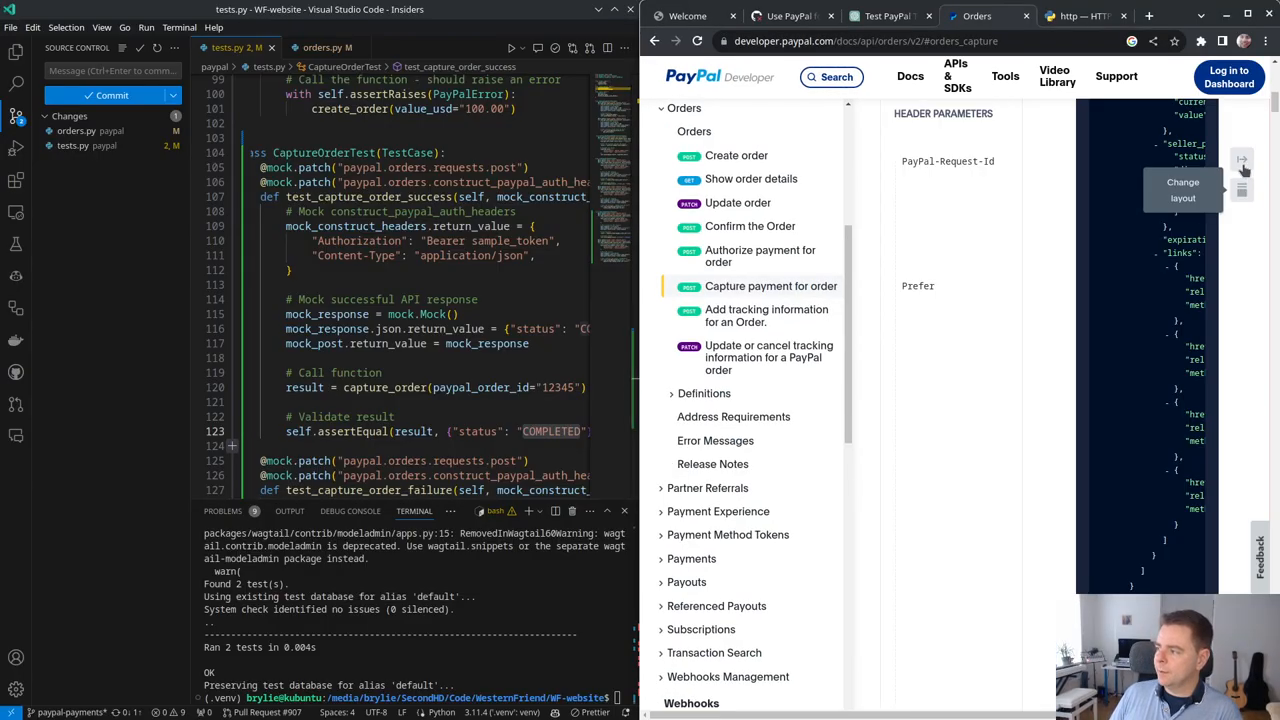
Step: Run CaptureOrderTest with --keepdb, review the orders.py changes, and open views.py at capture_paypal_order
{"action": "scroll", "scroll_direction": "down", "scroll_amount": 3}
{"action": "type", "text": "python manage.py test paypal.tests.CaptureOrderTest --keepdb"}
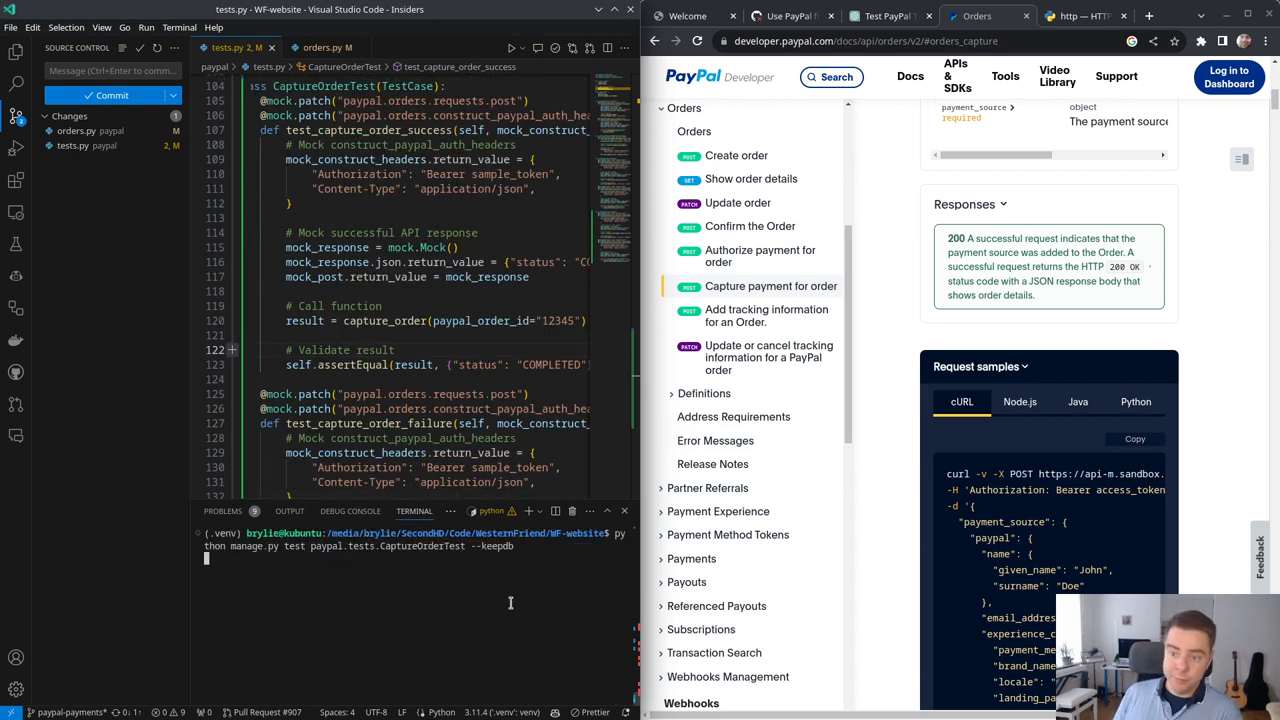
{"action": "left_click", "coordinate": [320, 47]}
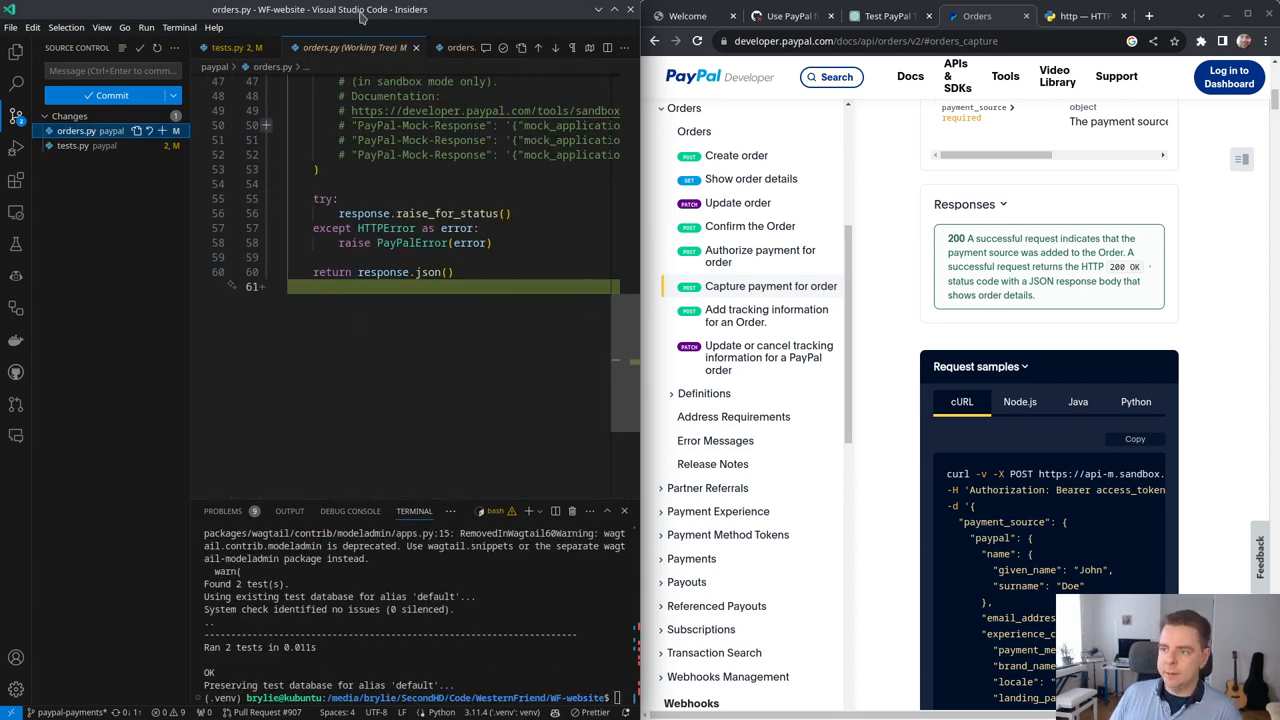
{"action": "left_click", "coordinate": [232, 47]}
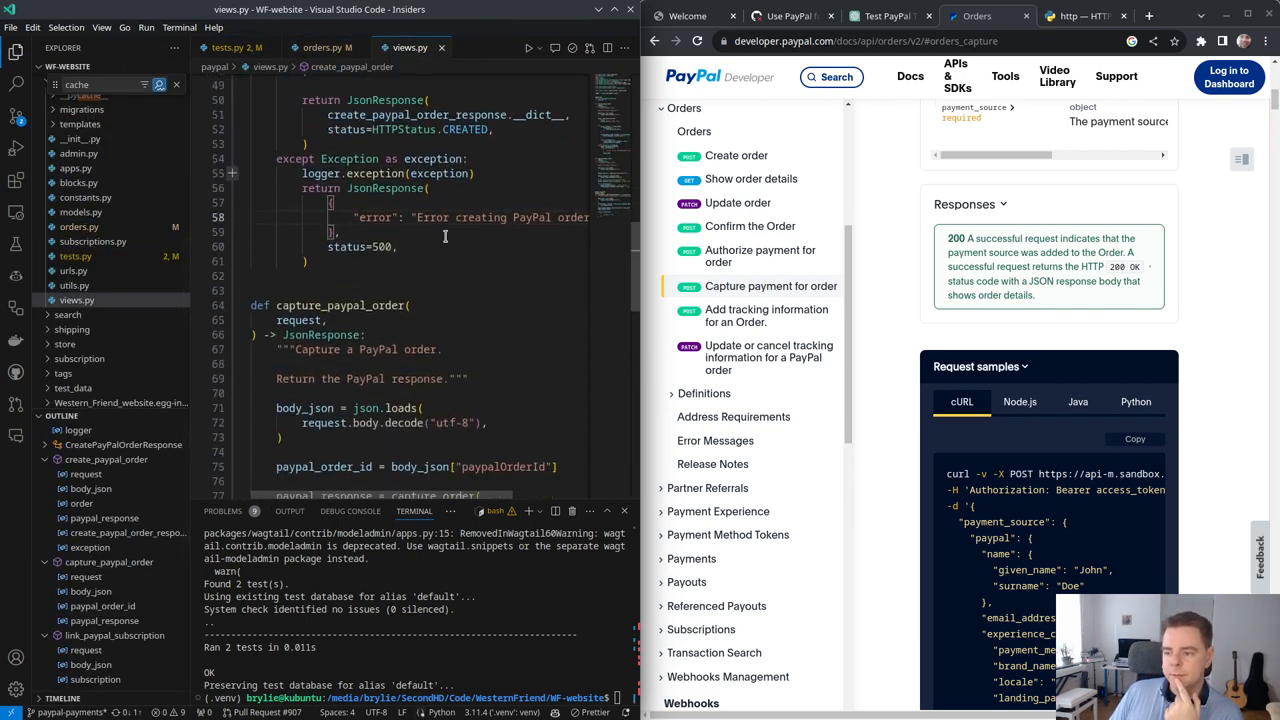
Step: Wrap capture_order in try/except, logging with logger.exception and returning a 500 JsonResponse
{"action": "scroll", "scroll_direction": "down", "scroll_amount": 3}
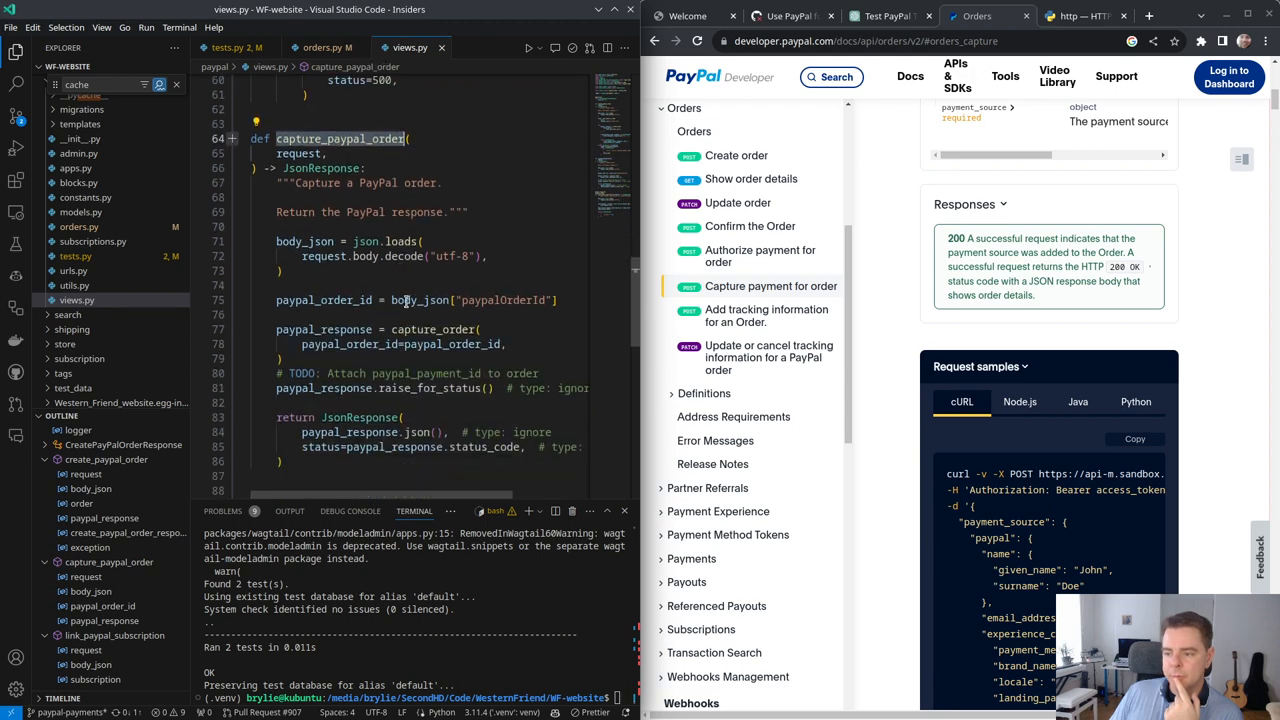
{"action": "left_click", "coordinate": [326, 47]}
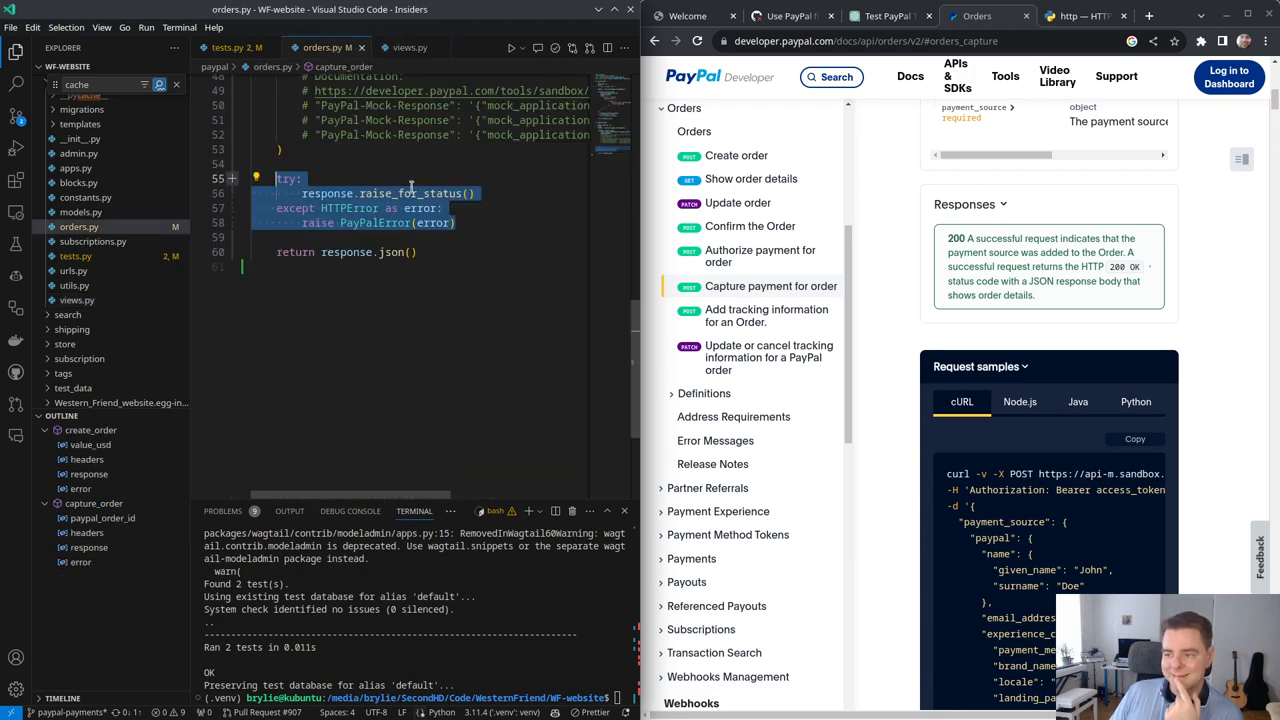
{"action": "left_click", "coordinate": [405, 47]}
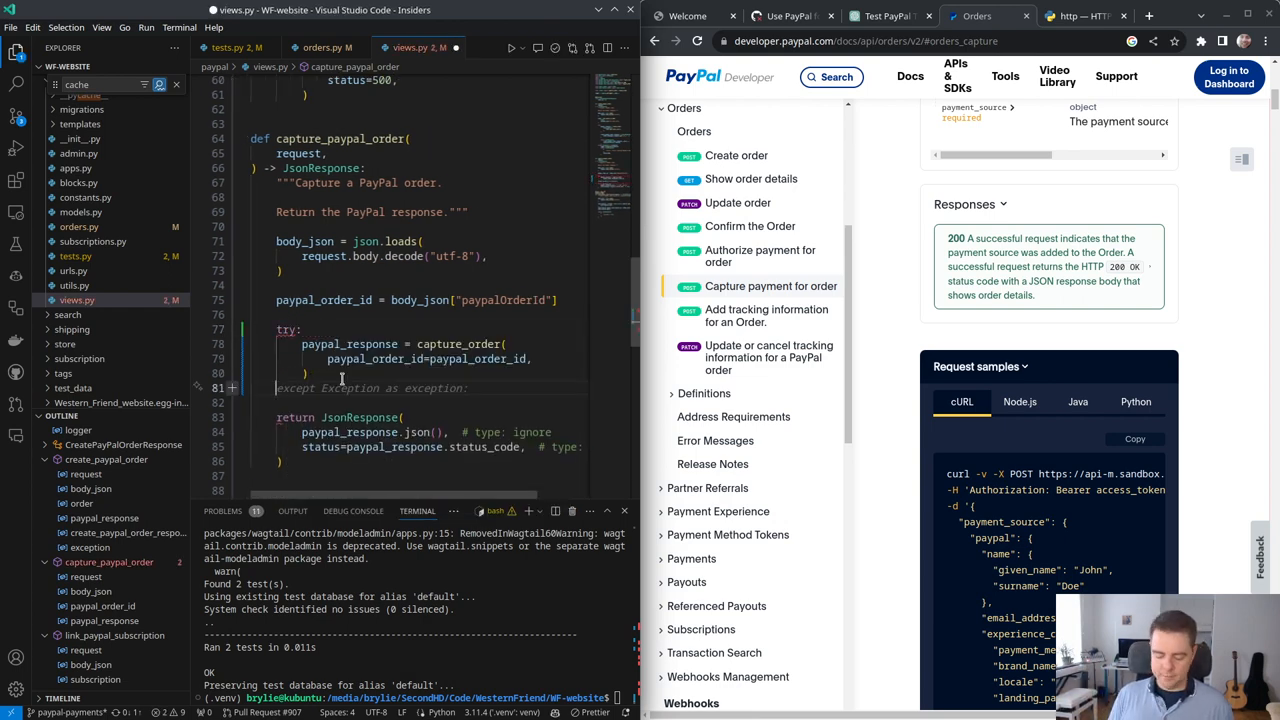
{"action": "scroll", "scroll_direction": "up", "scroll_amount": 3}
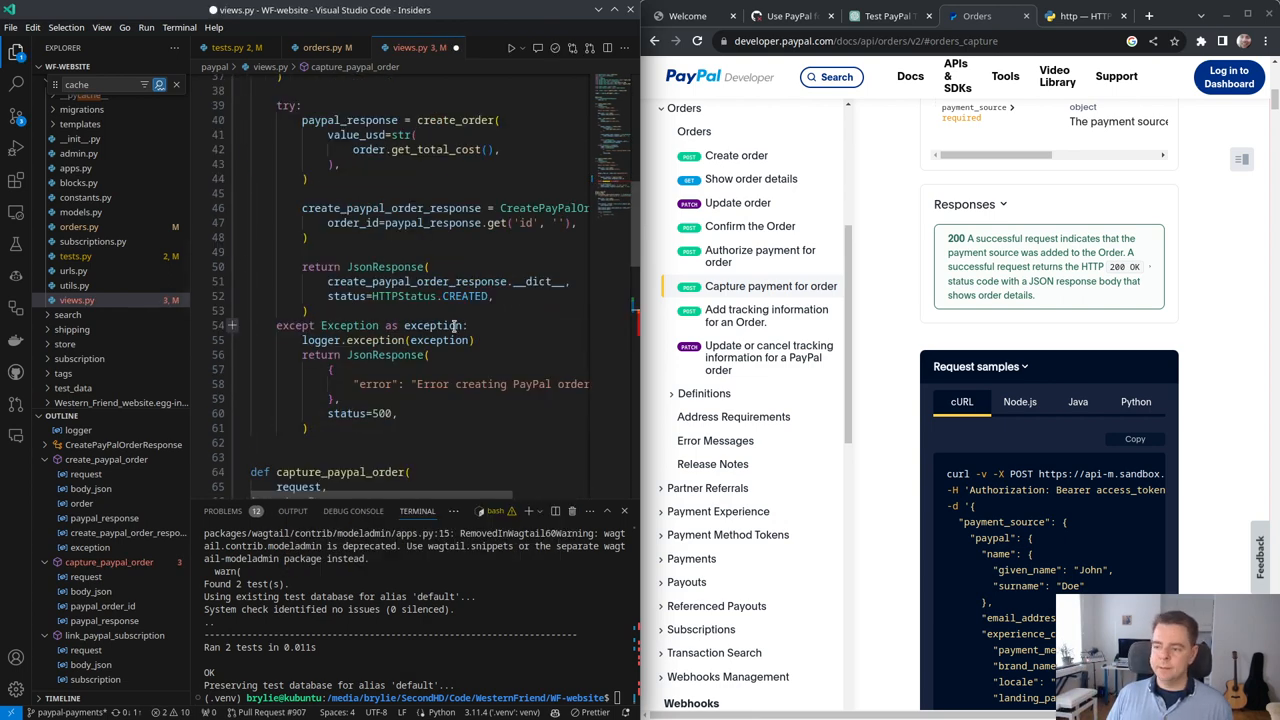
{"action": "scroll", "scroll_direction": "down", "scroll_amount": 3}
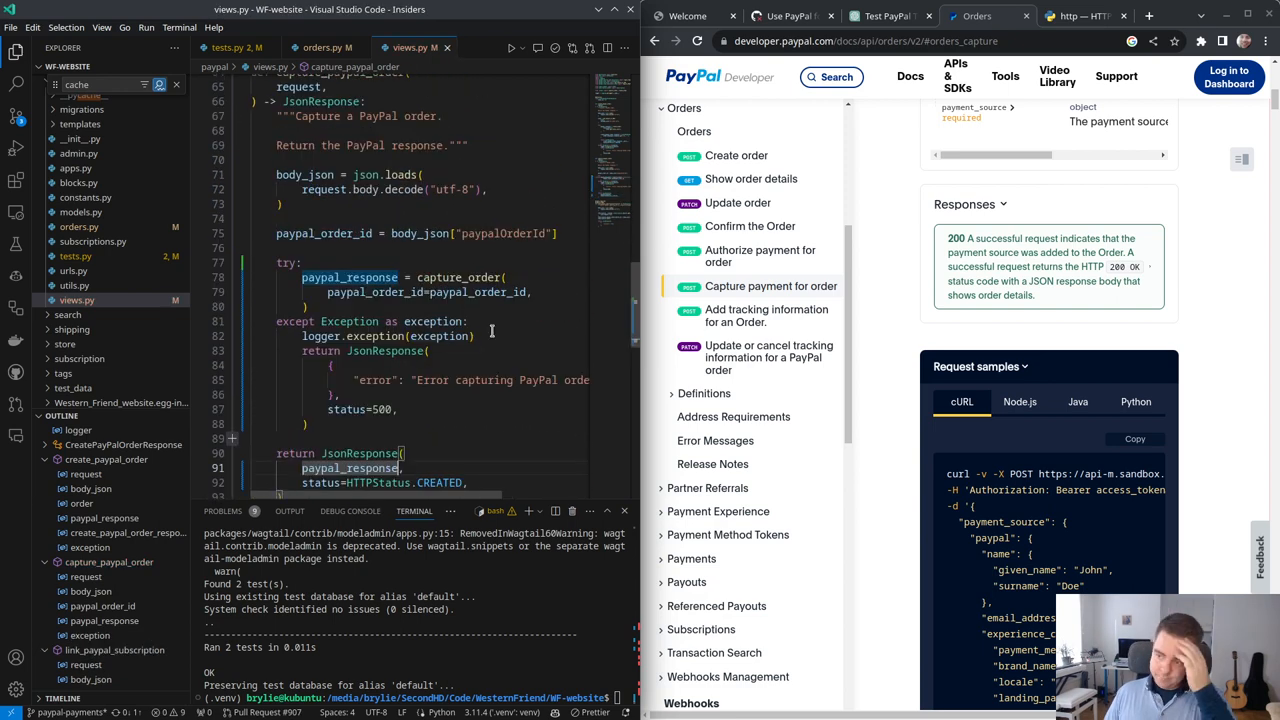
{"action": "left_click", "coordinate": [15, 115]}
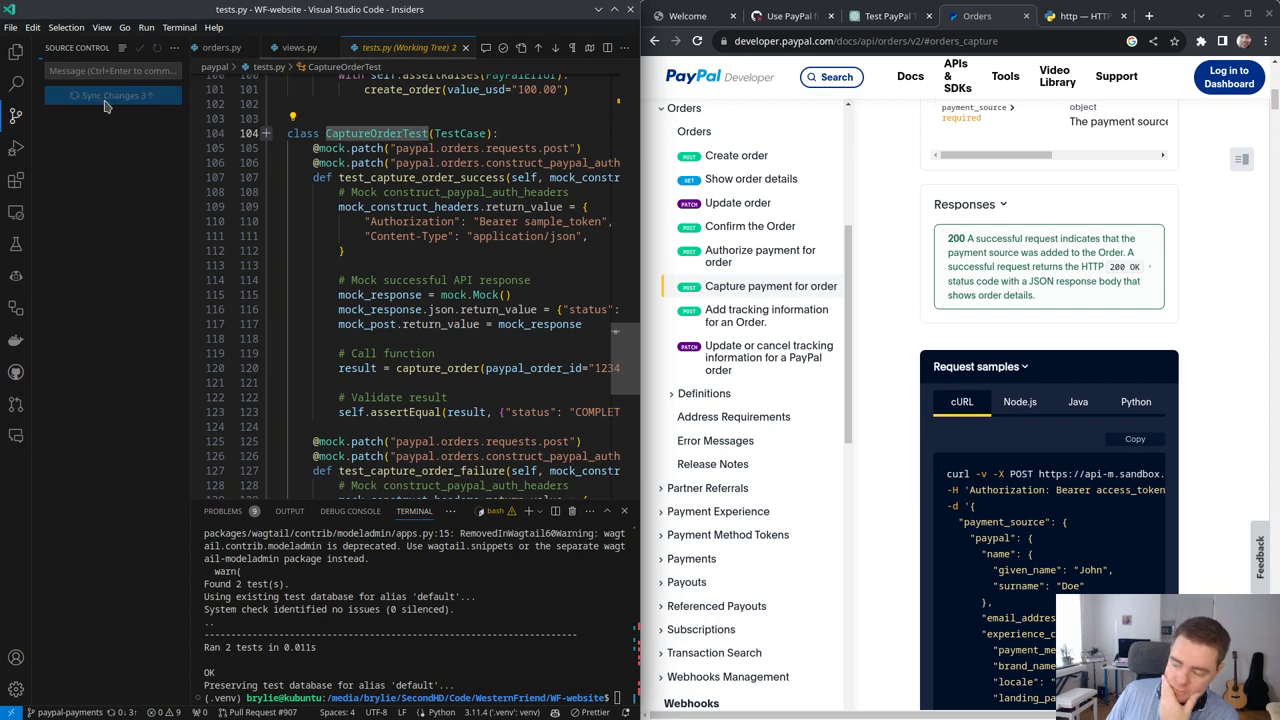
Step: Sync the three local commits, close the tests.py diff, and open the subscriptions module
{"action": "left_click", "coordinate": [113, 95]}
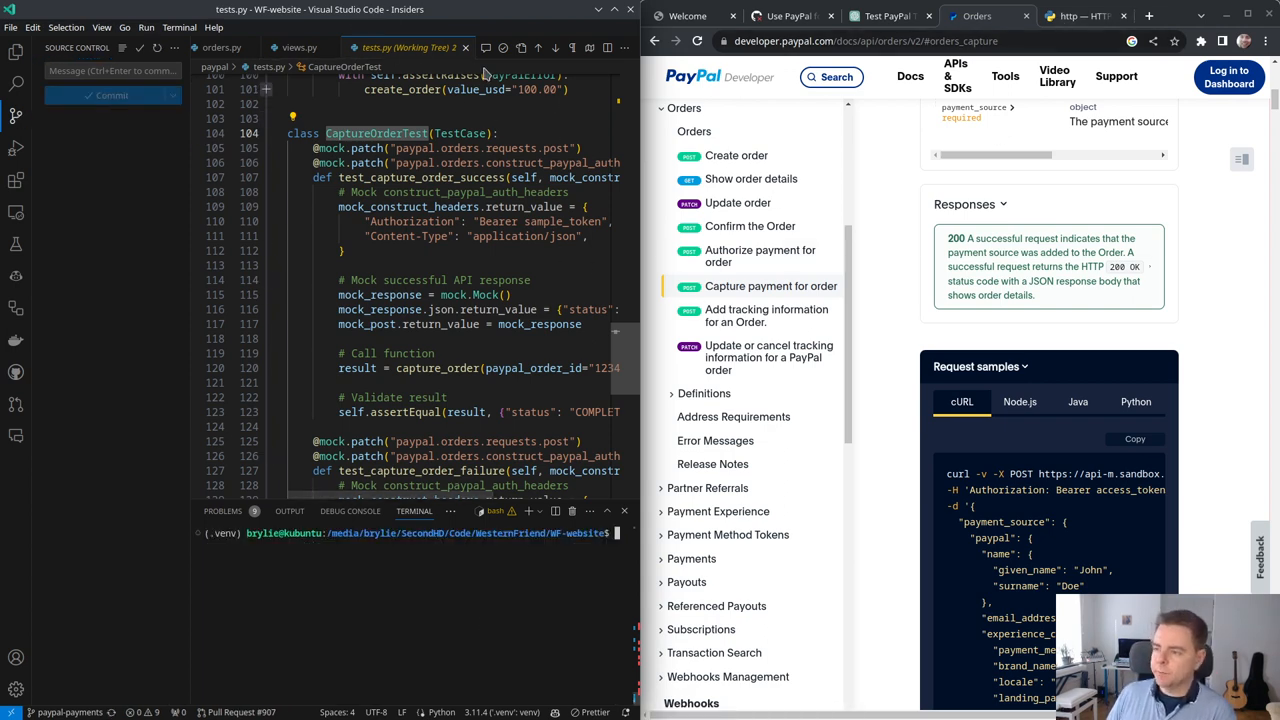
{"action": "left_click", "coordinate": [311, 47]}
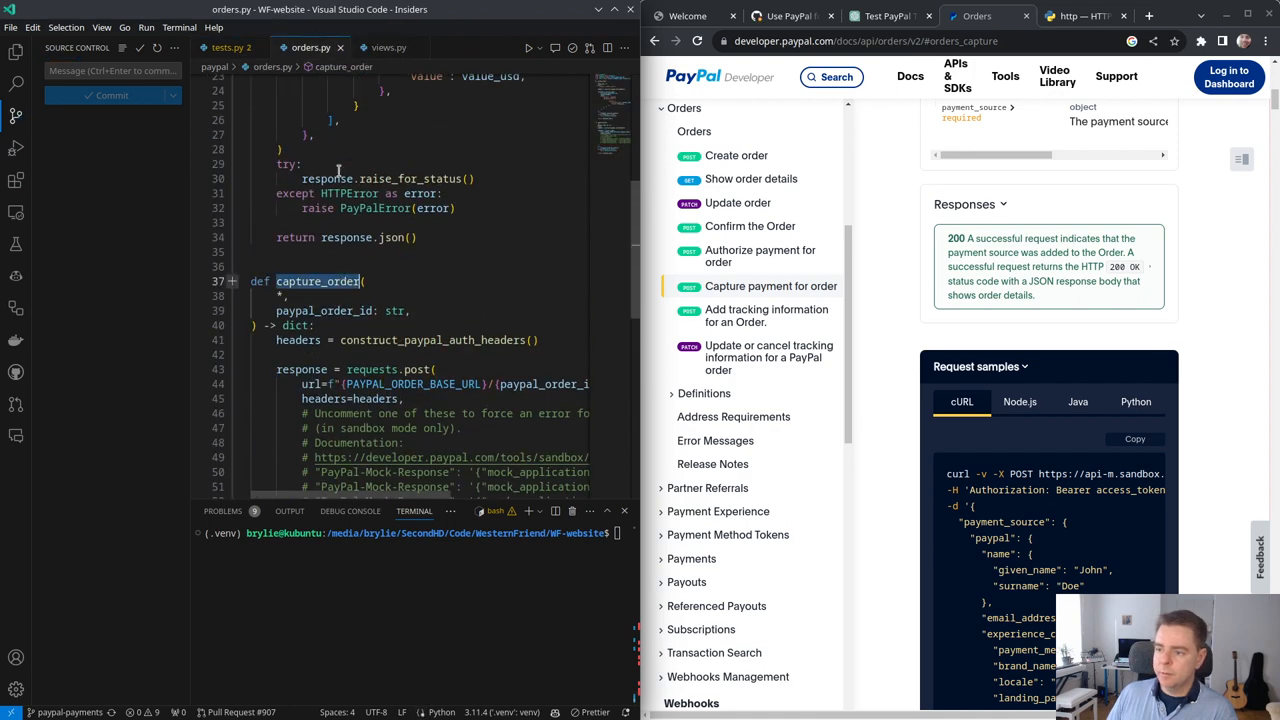
{"action": "left_click", "coordinate": [230, 47]}
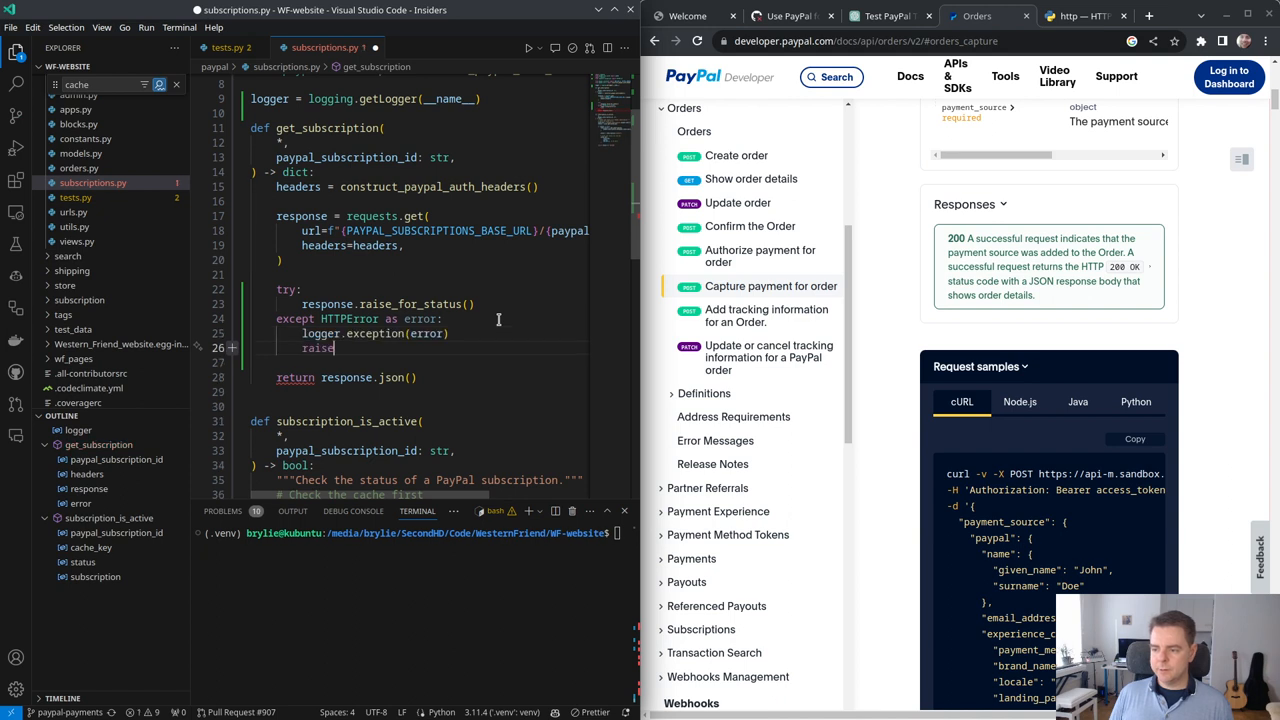
Step: Make get_subscription raise PayPalError(error) and start a try above subscription_is_active's get_subscription call
{"action": "type", "text": "PayPalError(error)"}
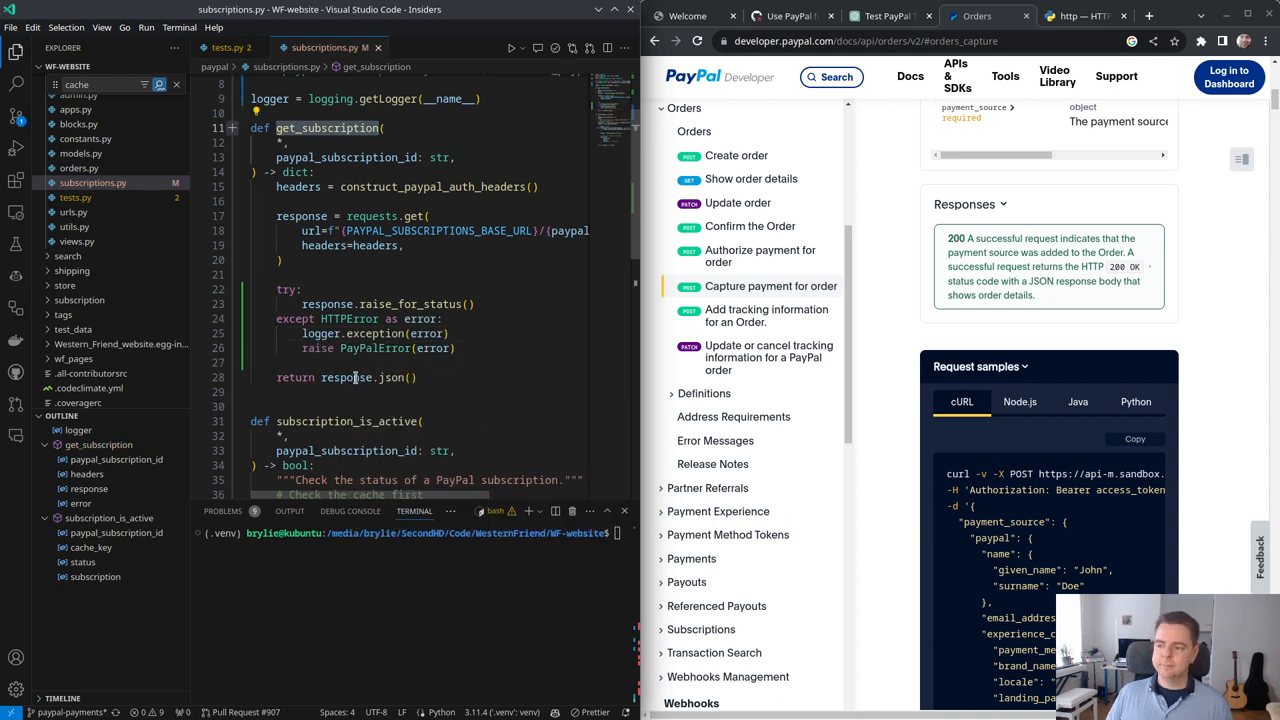
{"action": "scroll", "scroll_direction": "up", "scroll_amount": 3}
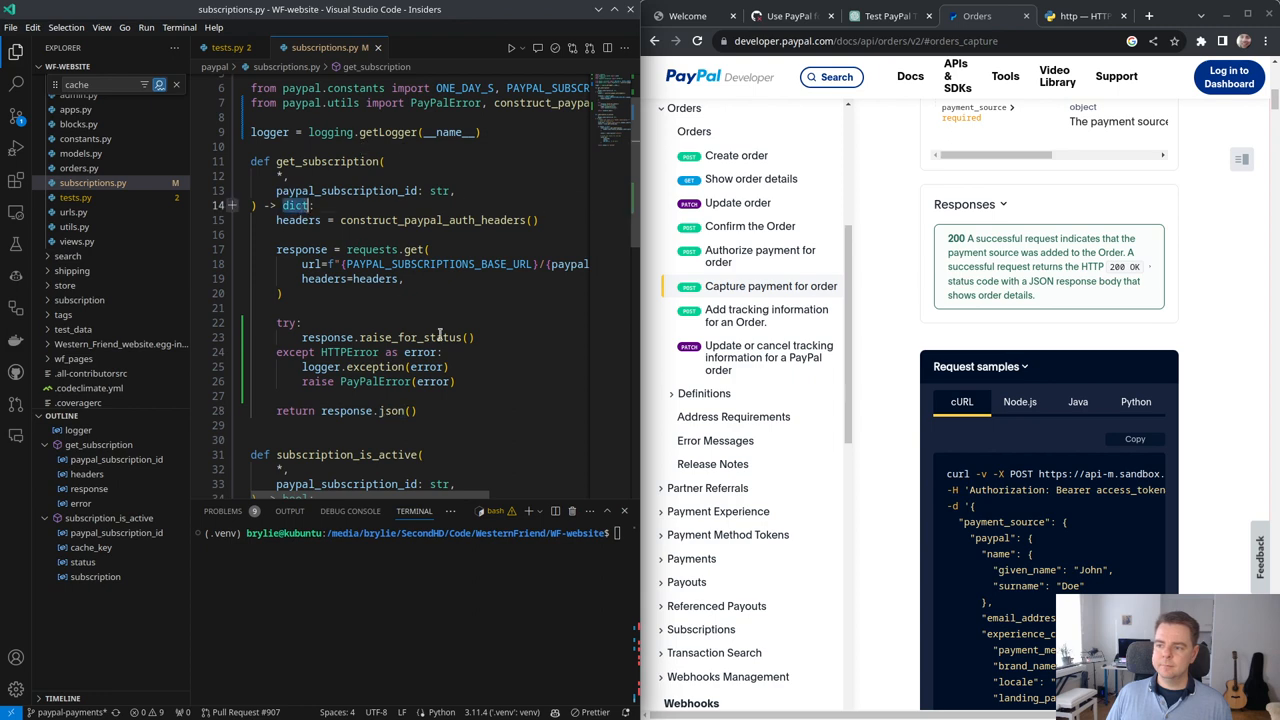
{"action": "scroll", "scroll_direction": "down", "scroll_amount": 3}
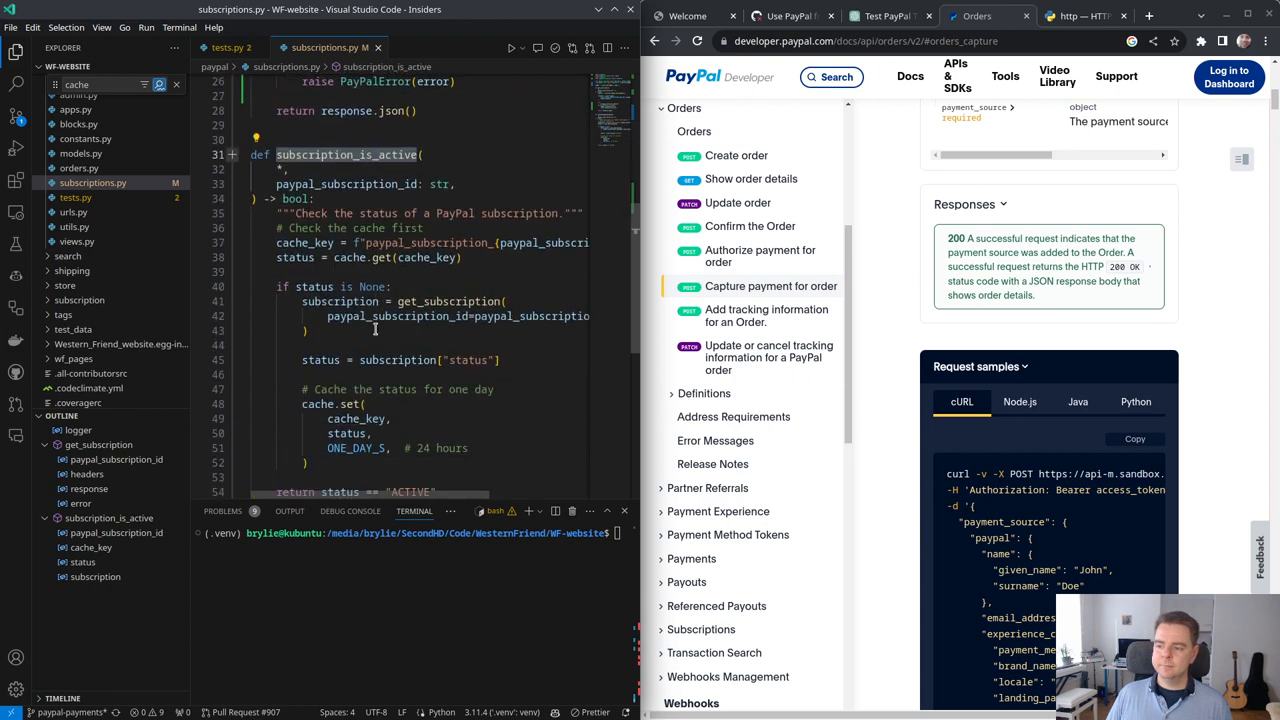
{"action": "scroll", "scroll_direction": "down", "scroll_amount": 3}
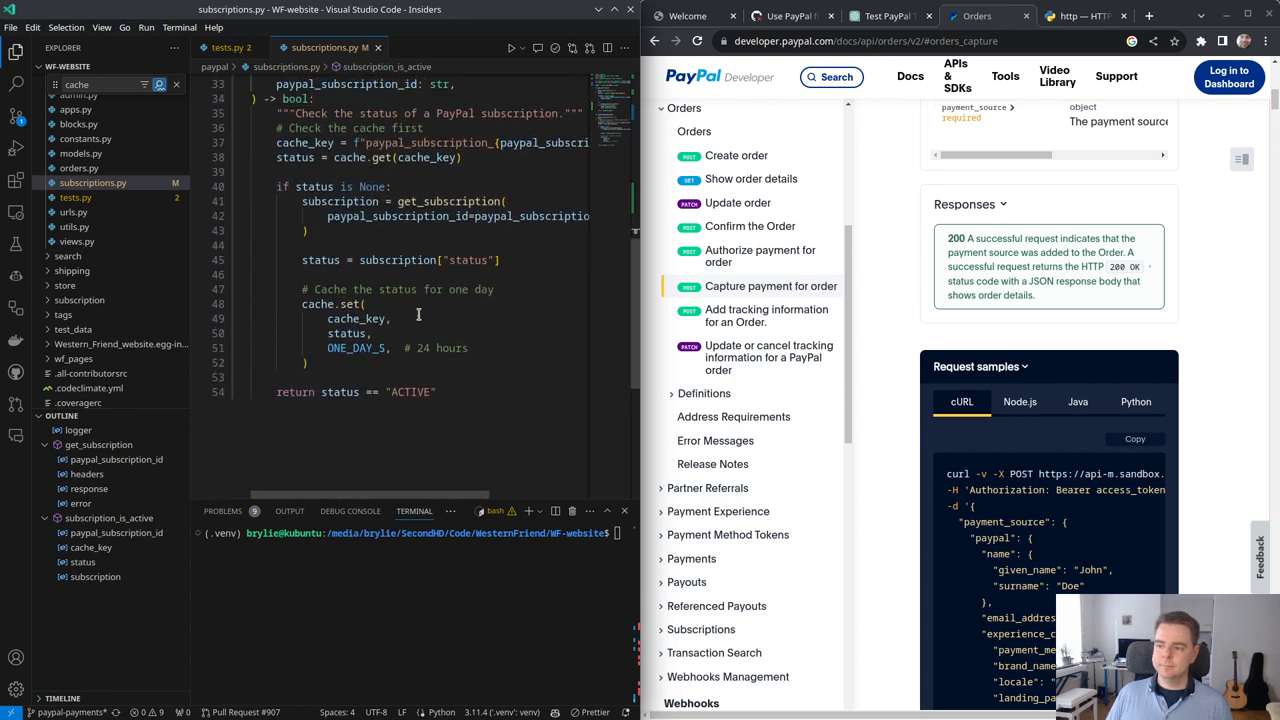
{"action": "scroll", "scroll_direction": "up", "scroll_amount": 3}
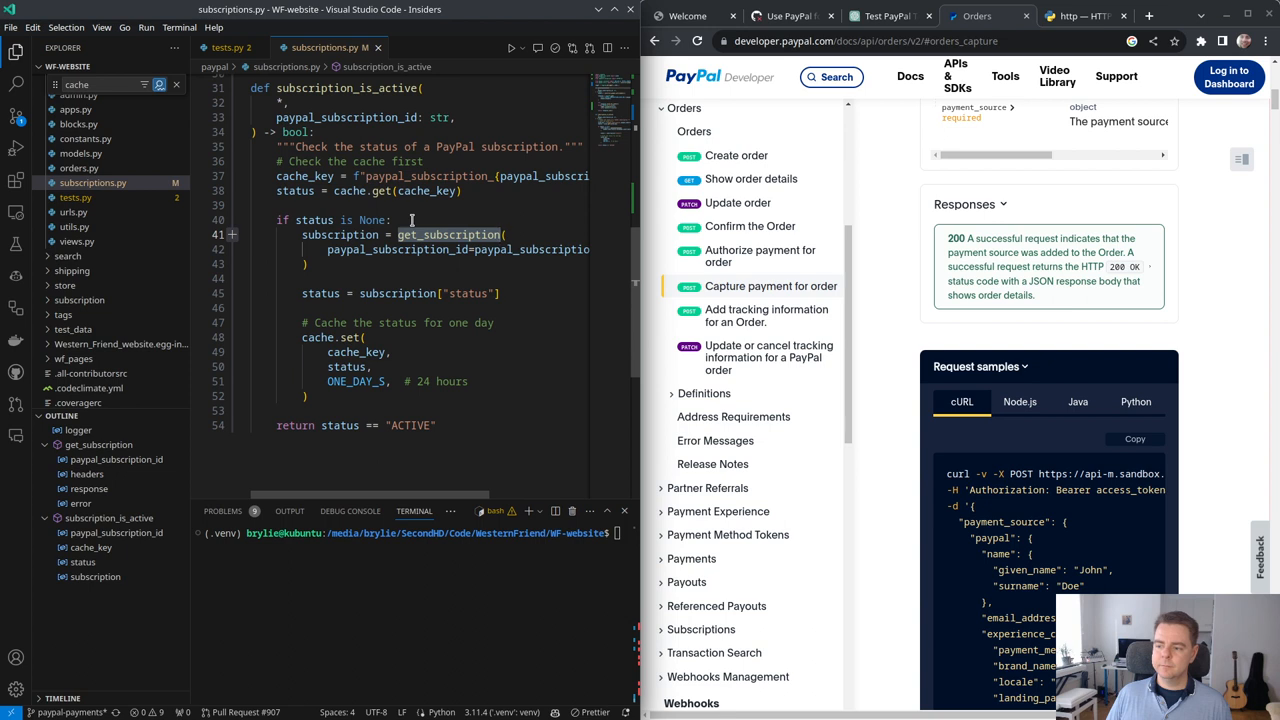
{"action": "type", "text": "try:"}
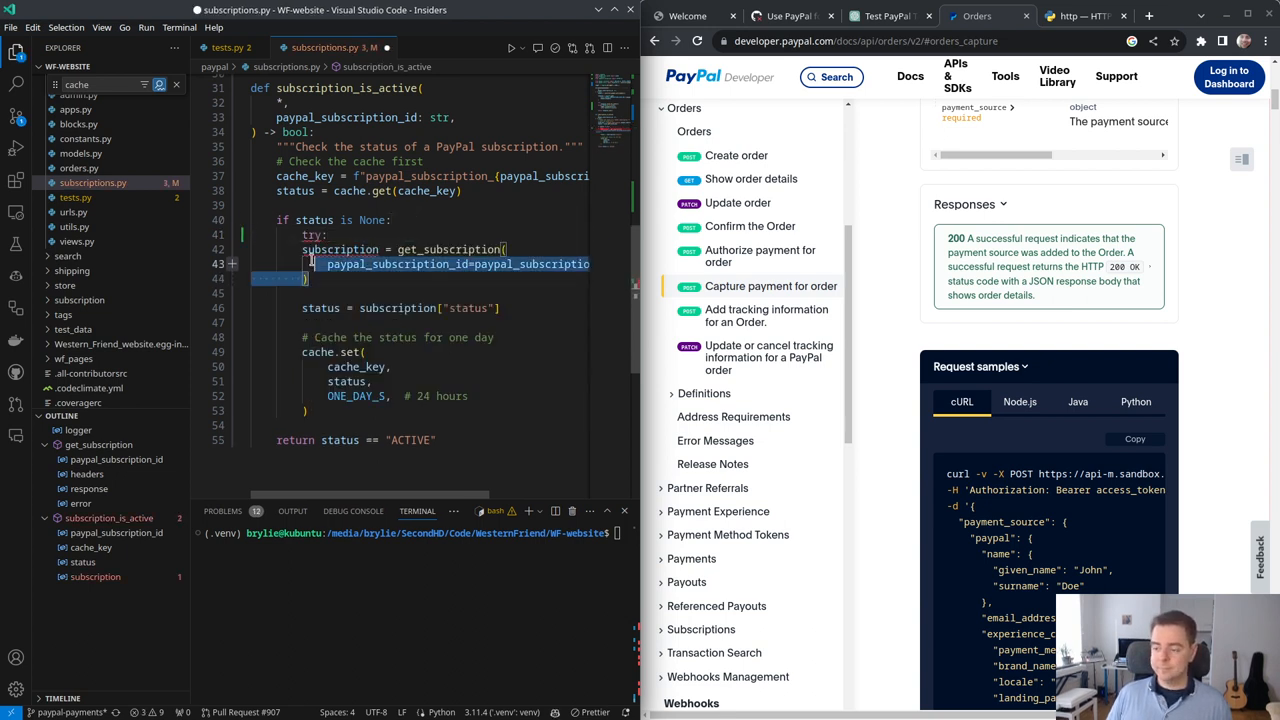
Step: Paste ChatGPT's GetSubscriptionTest into tests.py and run it, getting 2 missing-logger errors
{"action": "key", "text": "enter"}
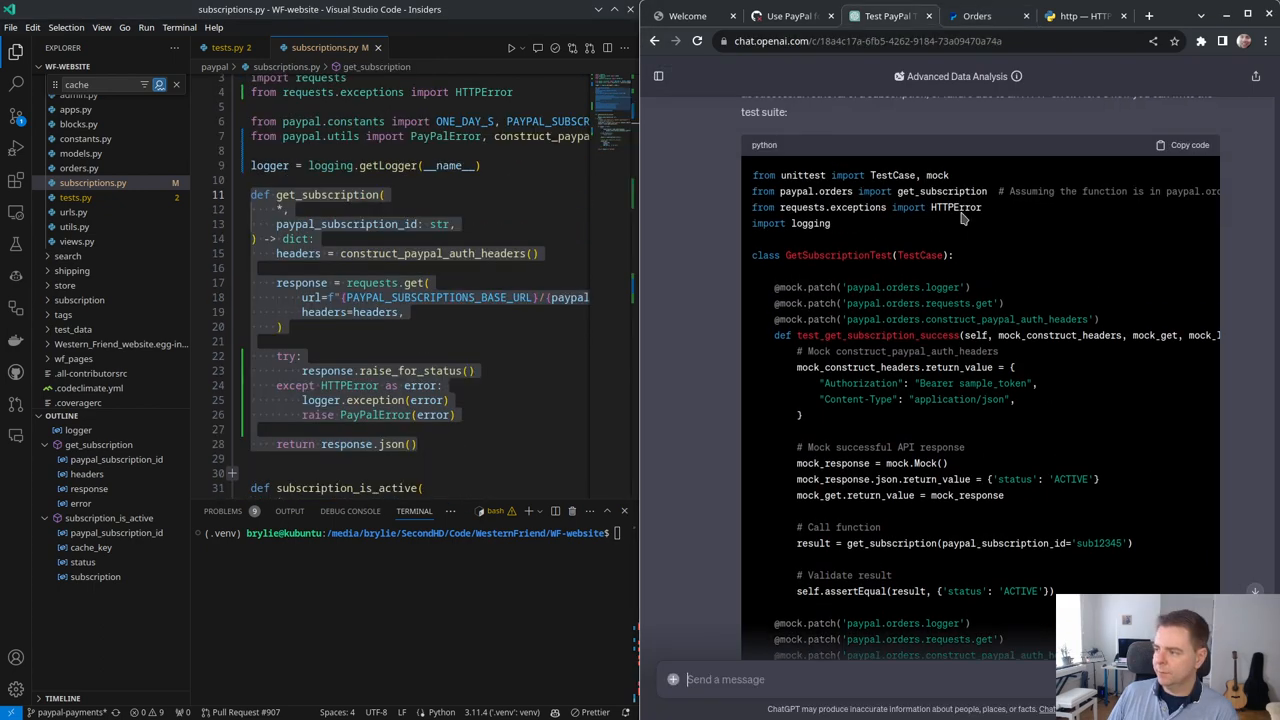
{"action": "scroll", "scroll_direction": "down", "scroll_amount": 3}
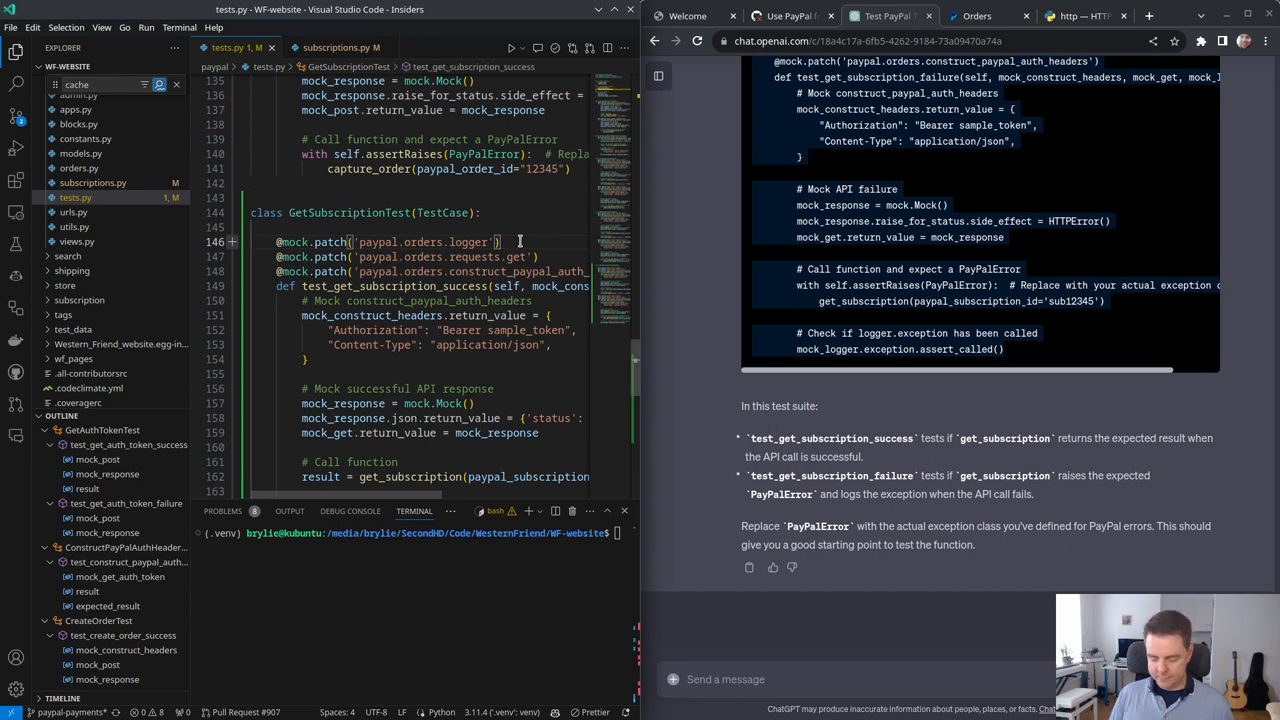
{"action": "scroll", "scroll_direction": "down", "scroll_amount": 3}
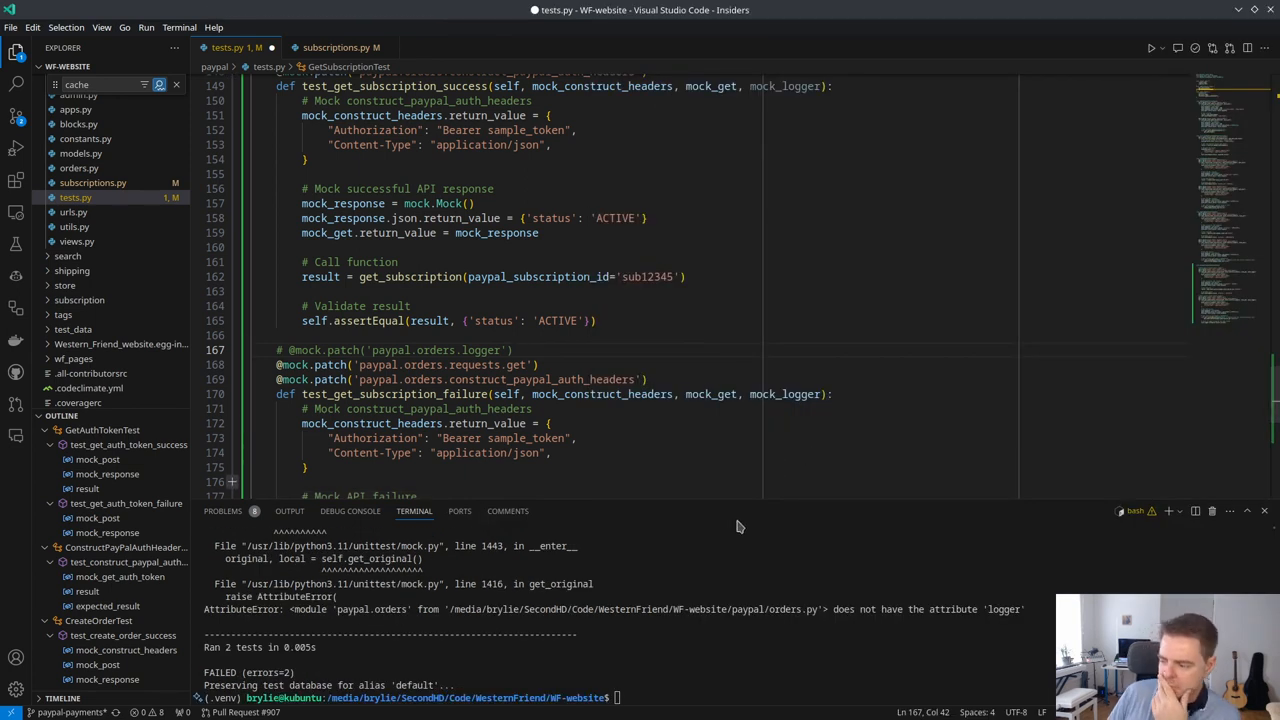
{"action": "mouse_move", "coordinate": [790, 609]}
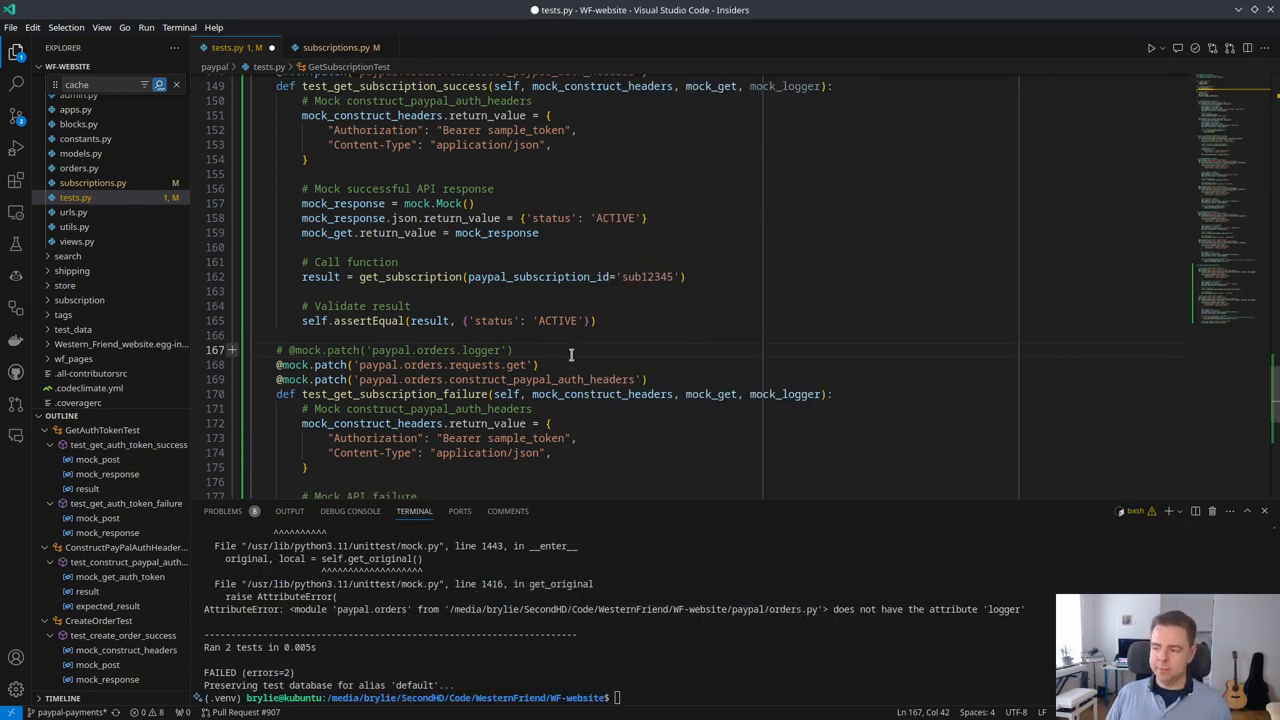
Step: Replace every 'paypal.orders.' patch target with 'paypal.subscriptions.' and rerun GetSubscriptionTest's 2 tests
{"action": "key", "text": "ctrl+f"}
{"action": "type", "text": "logger"}
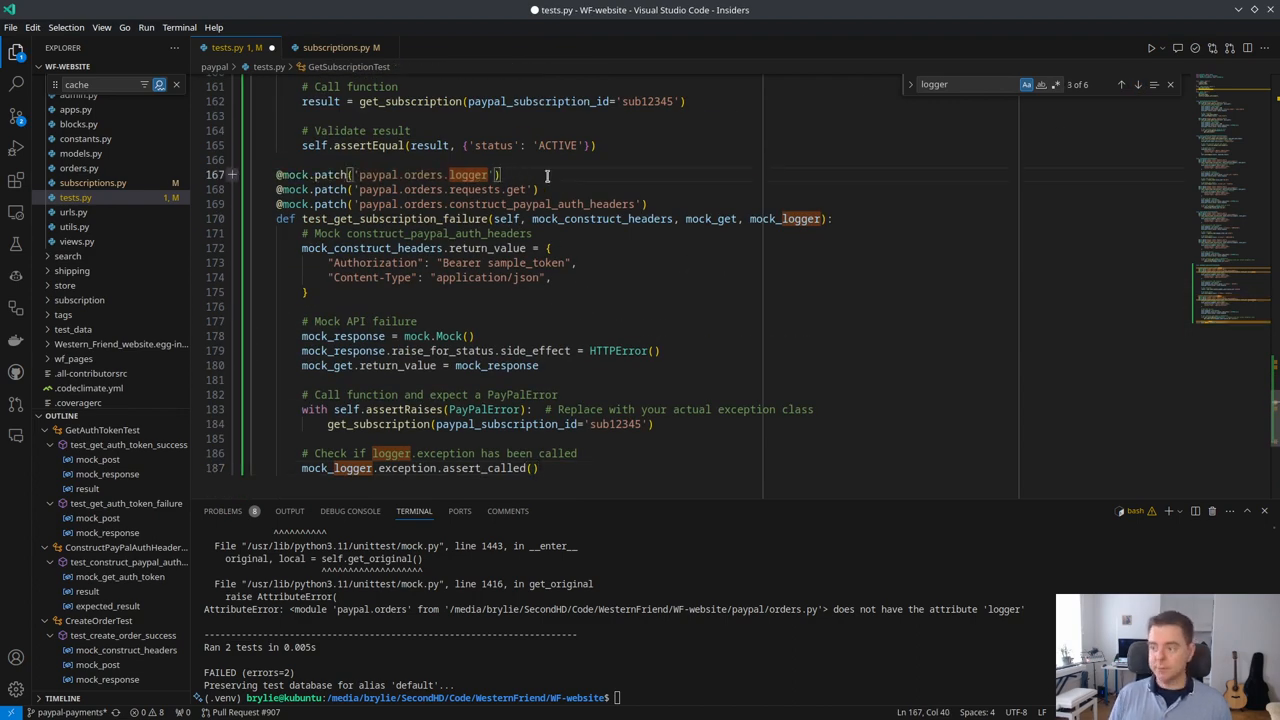
{"action": "scroll", "scroll_direction": "up", "scroll_amount": 3}
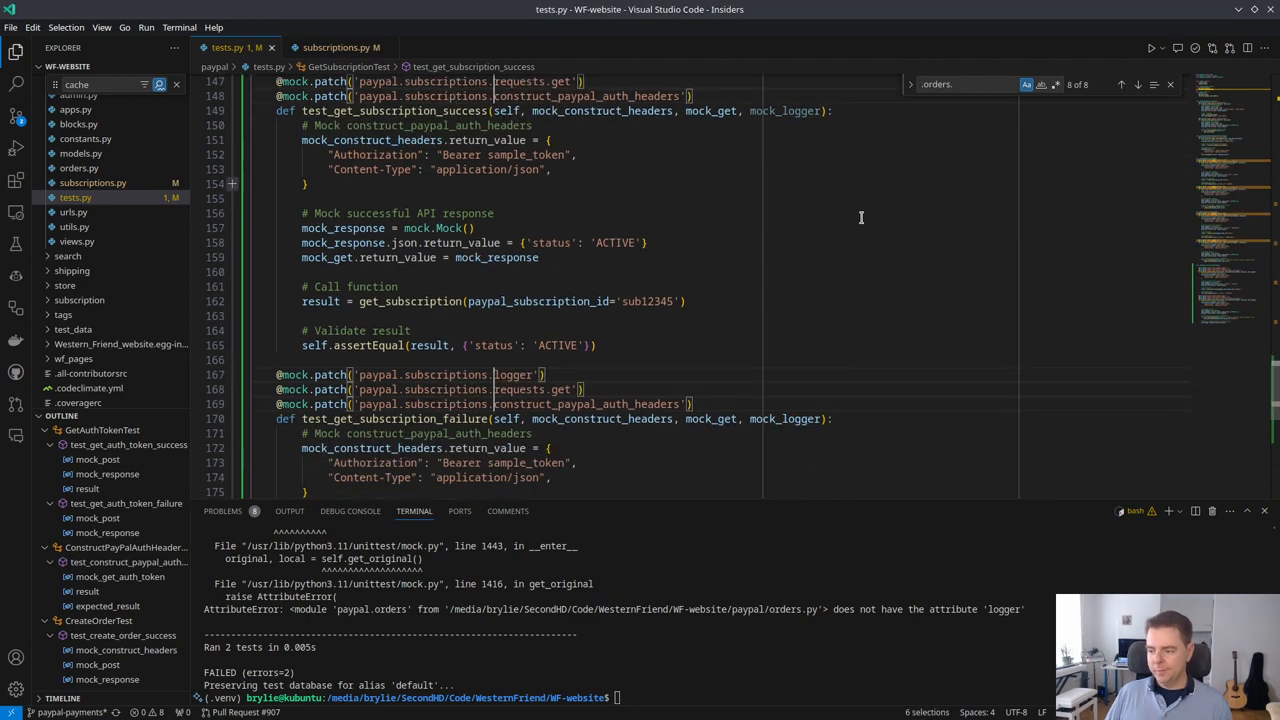
{"action": "scroll", "scroll_direction": "up", "scroll_amount": 3}
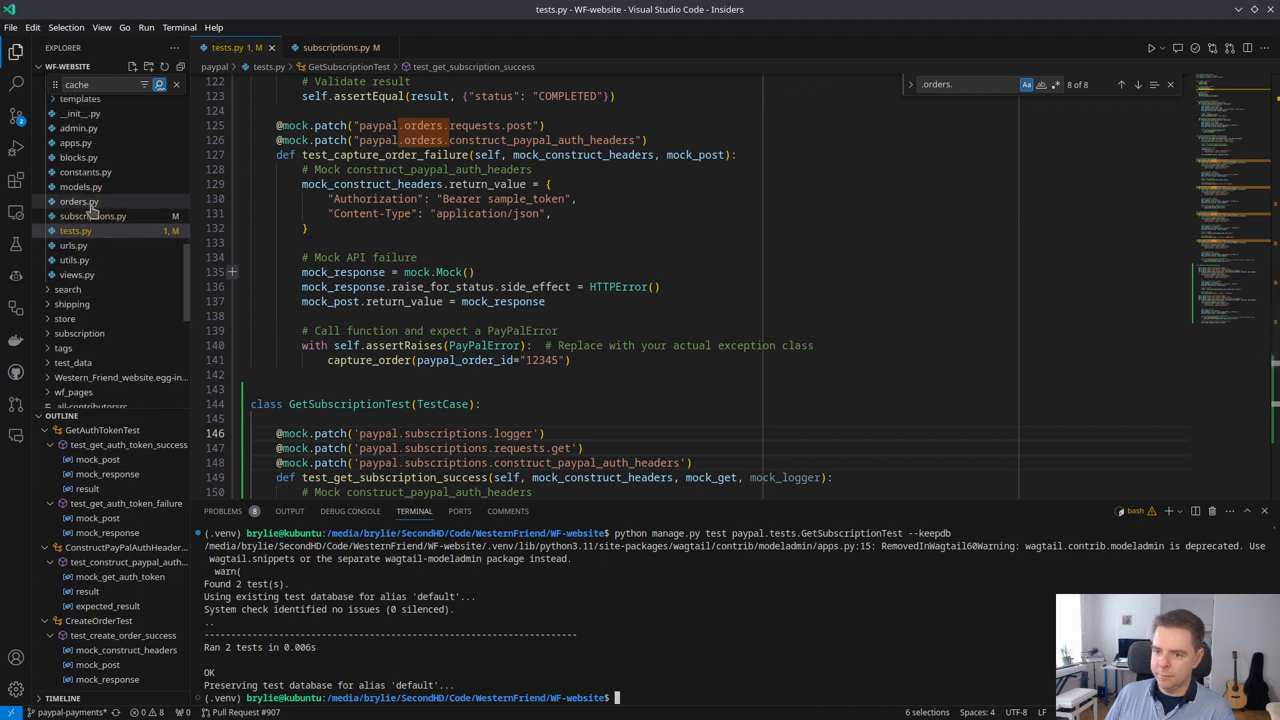
Step: Add a module logger to orders.py, check logging in tests.py, and rerun GetSubscriptionTest
{"action": "left_click", "coordinate": [79, 201]}
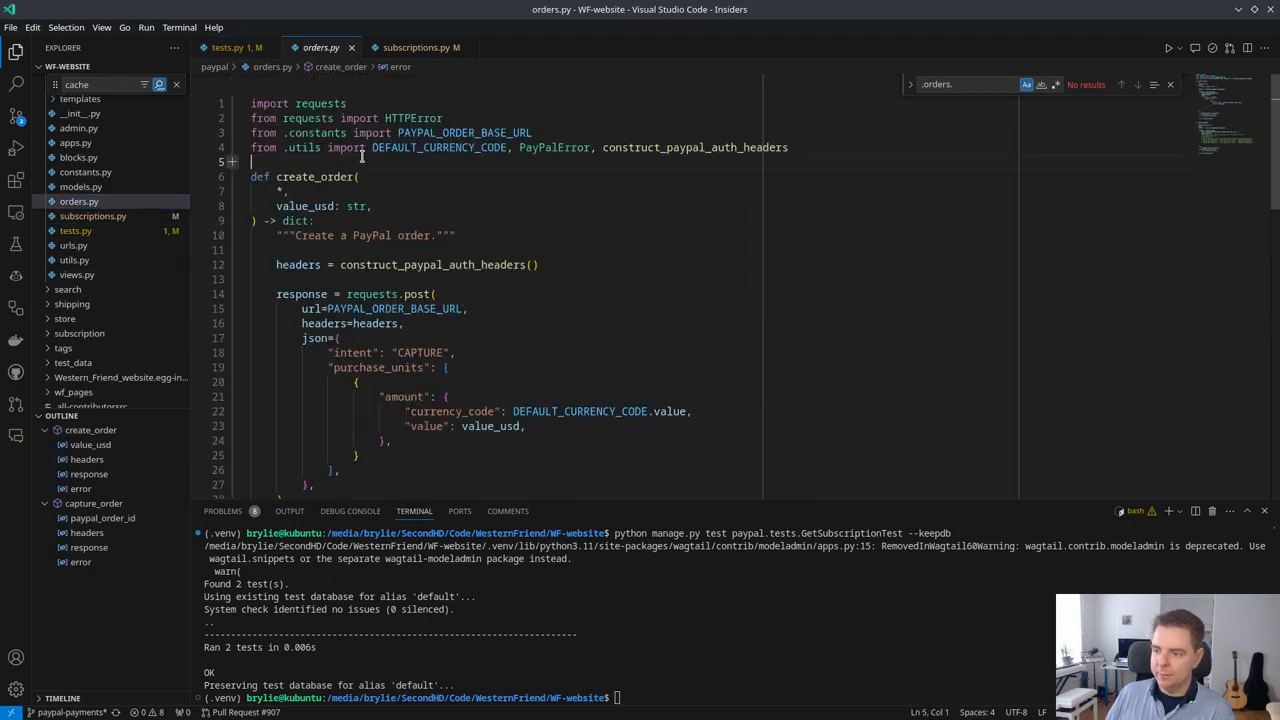
{"action": "type", "text": "logger = logging.getLogger(__name__)"}
{"action": "type", "text": "logger.exception(error)"}
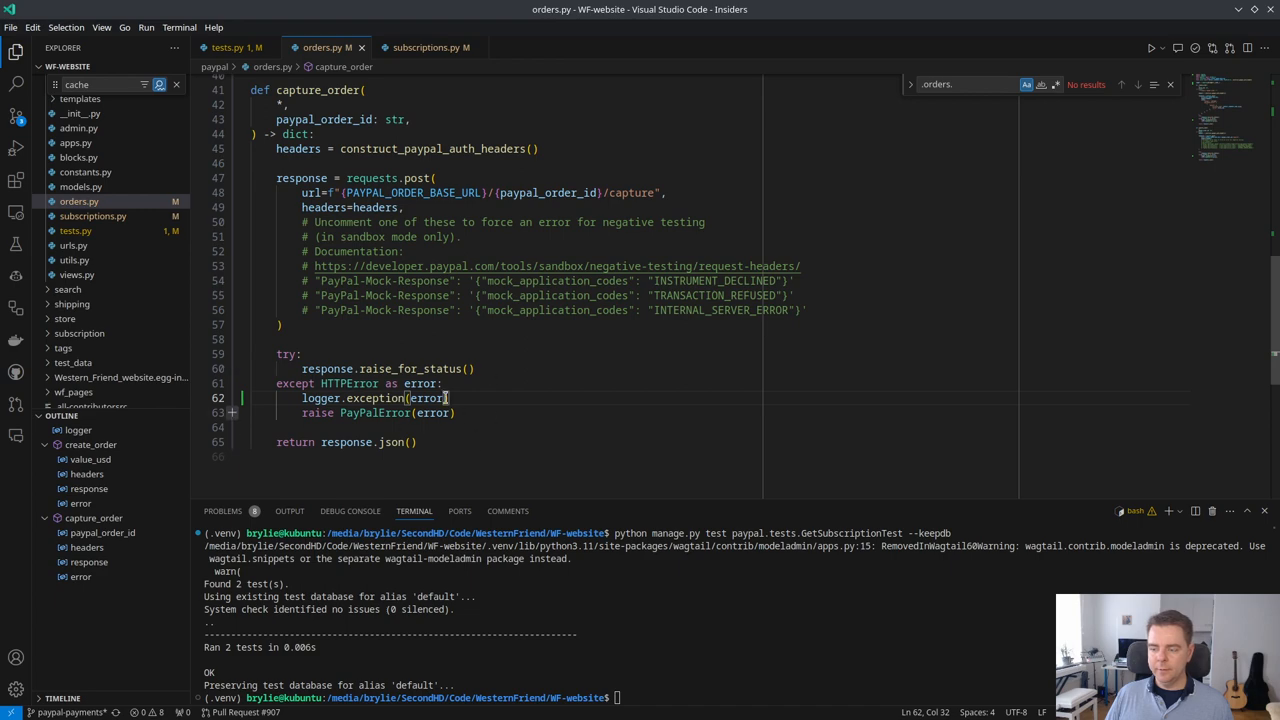
{"action": "mouse_move", "coordinate": [430, 47]}
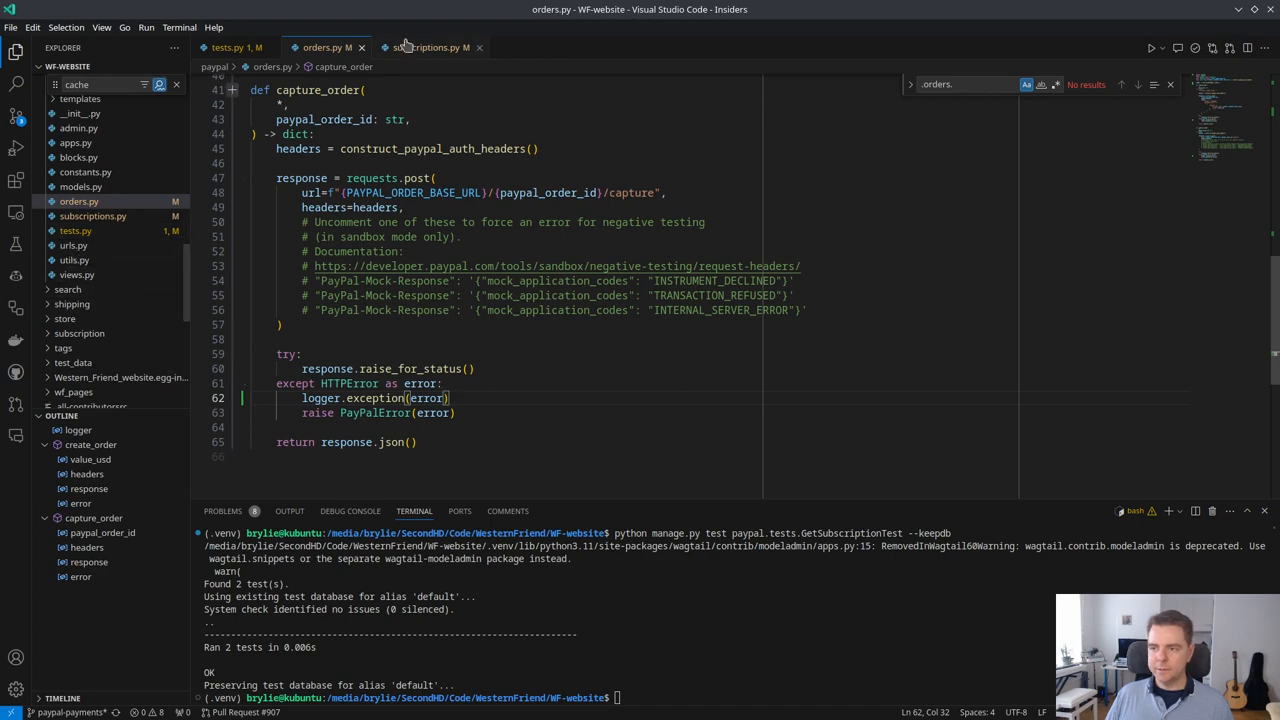
{"action": "left_click", "coordinate": [235, 47]}
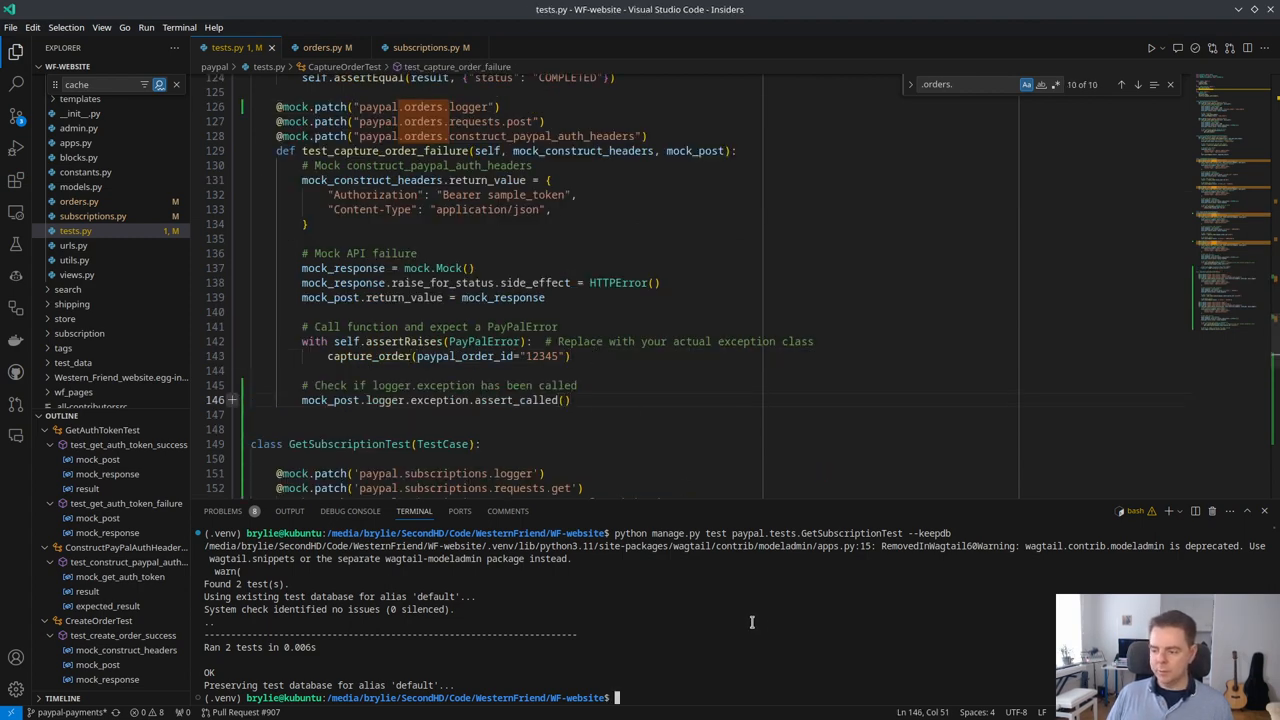
{"action": "type", "text": "python manage.py test paypal.tests.GetSubscriptionTest --keepdb"}
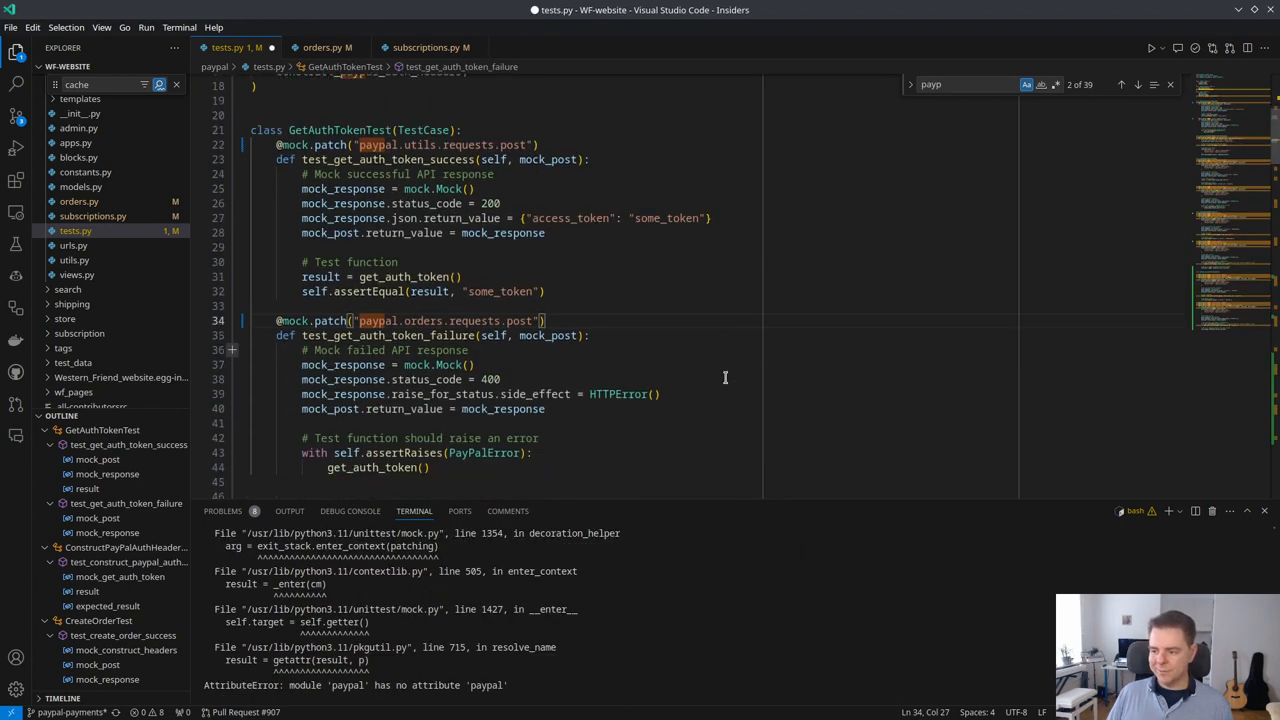
Step: Move construct_paypal_auth_headers into paypal/auth.py and run the full paypal suite: 9 tests, 3 errors
{"action": "left_click", "coordinate": [74, 326]}
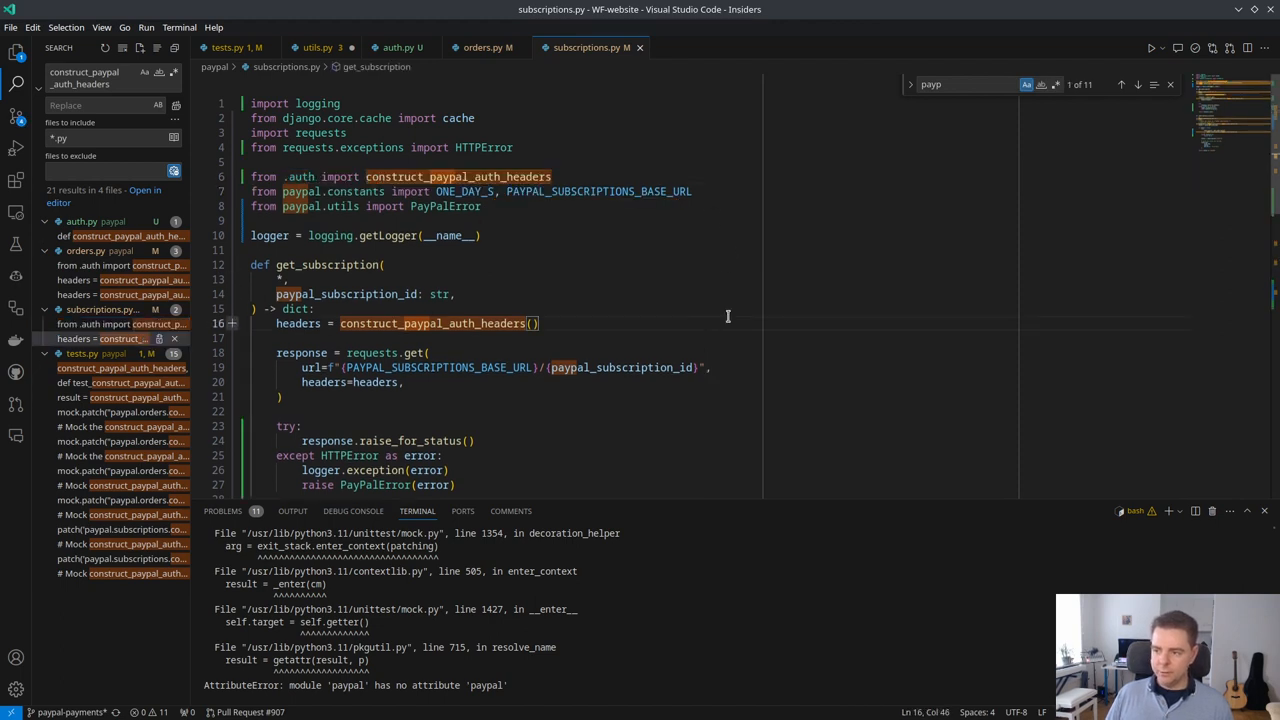
{"action": "mouse_move", "coordinate": [634, 126]}
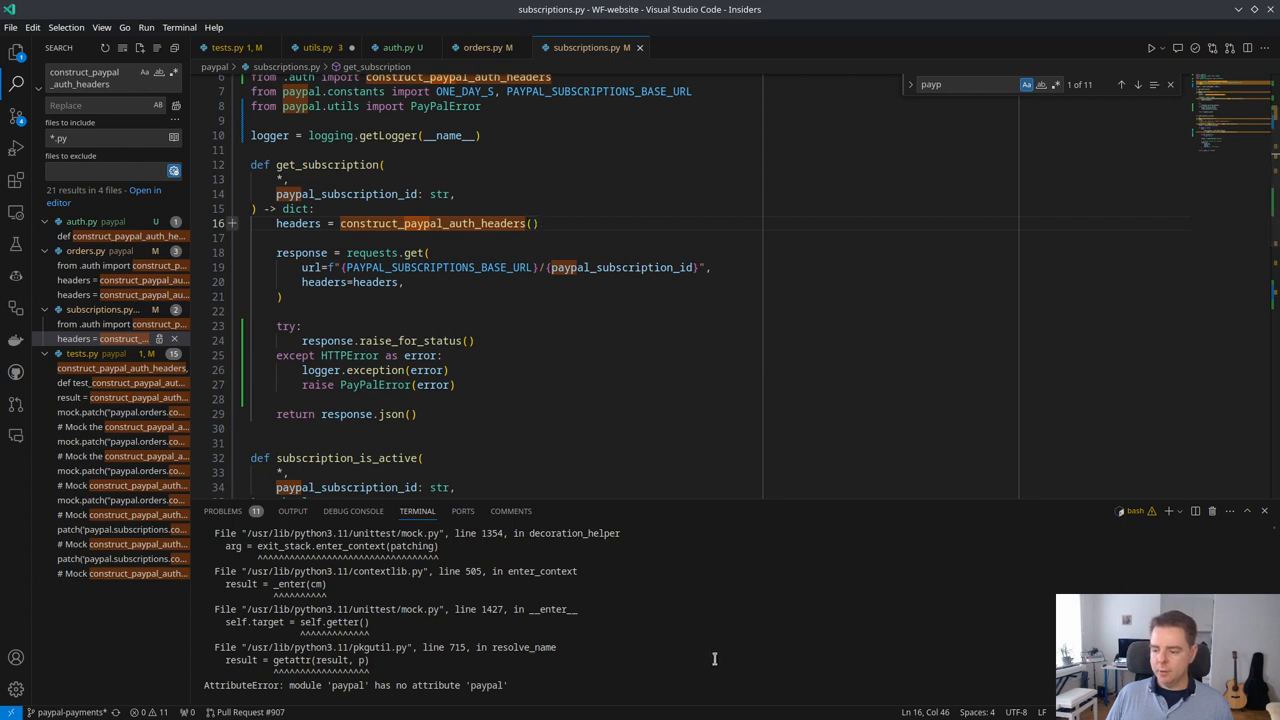
{"action": "key", "text": "Return"}
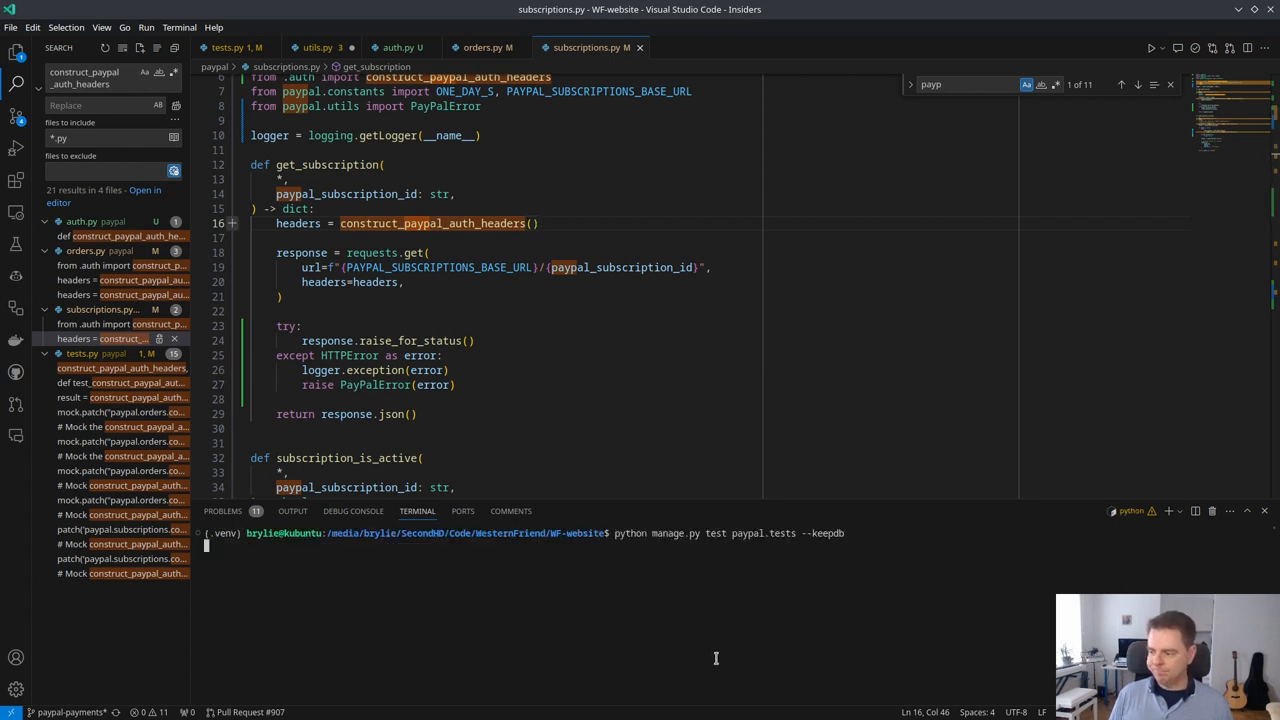
{"action": "key", "text": "Return"}
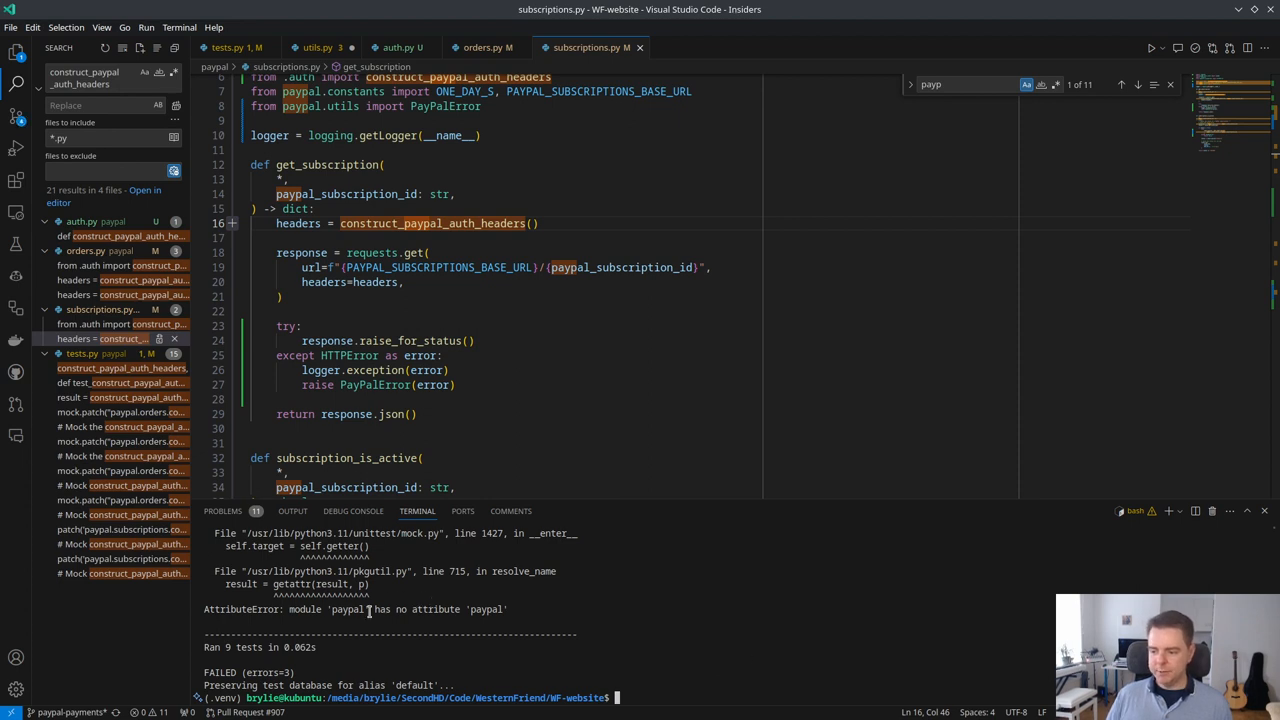
{"action": "left_click", "coordinate": [318, 47]}
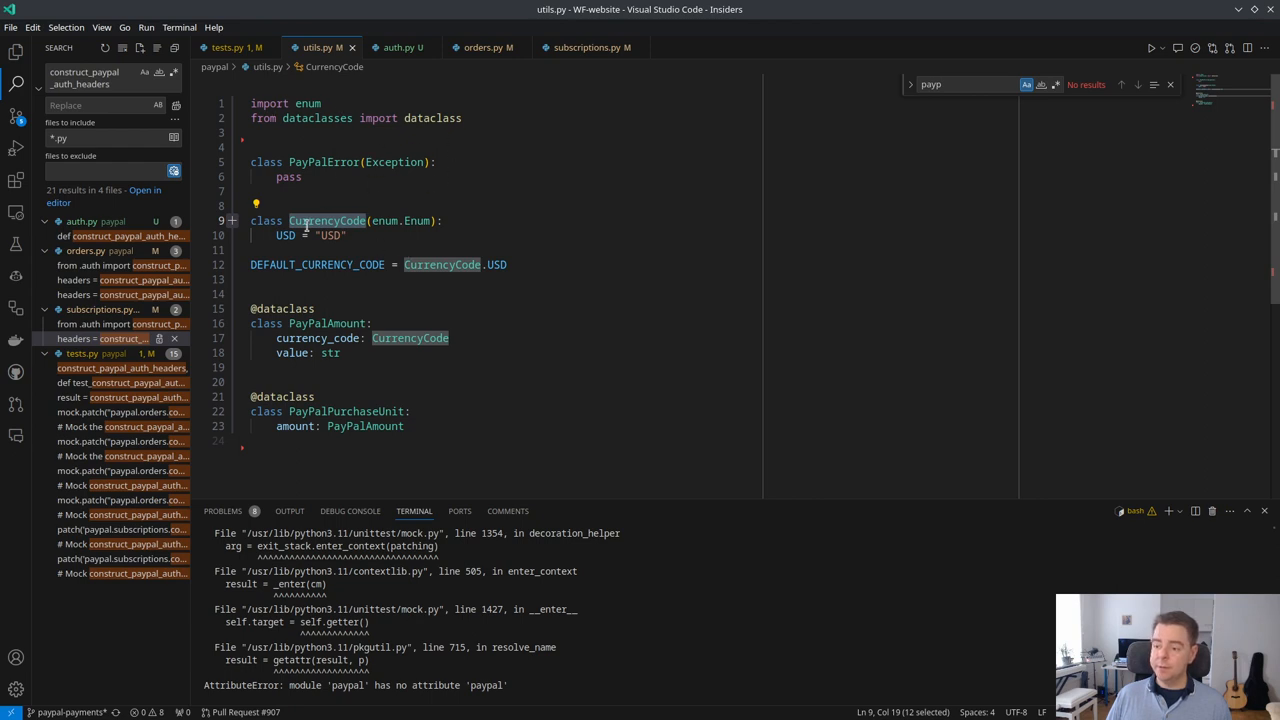
{"action": "left_click", "coordinate": [15, 51]}
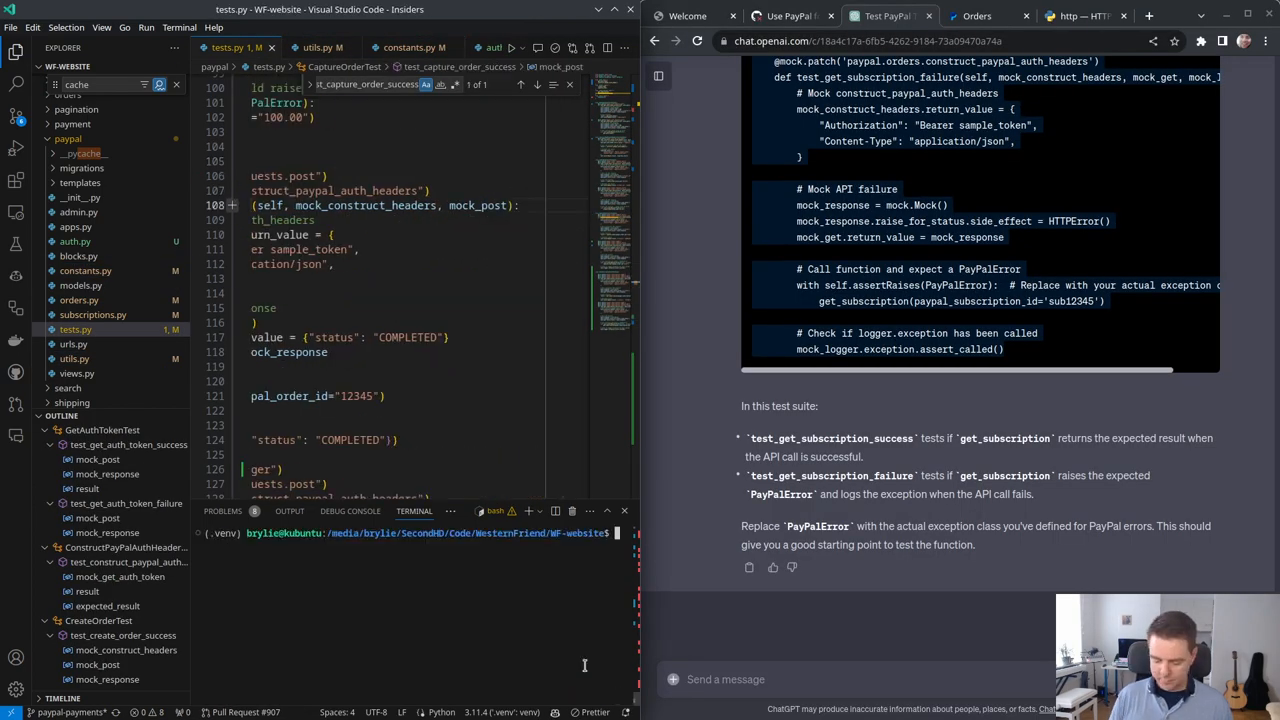
Step: Rerun the paypal test suite so all 9 tests pass, then open paypal models.py
{"action": "key", "text": "Return"}
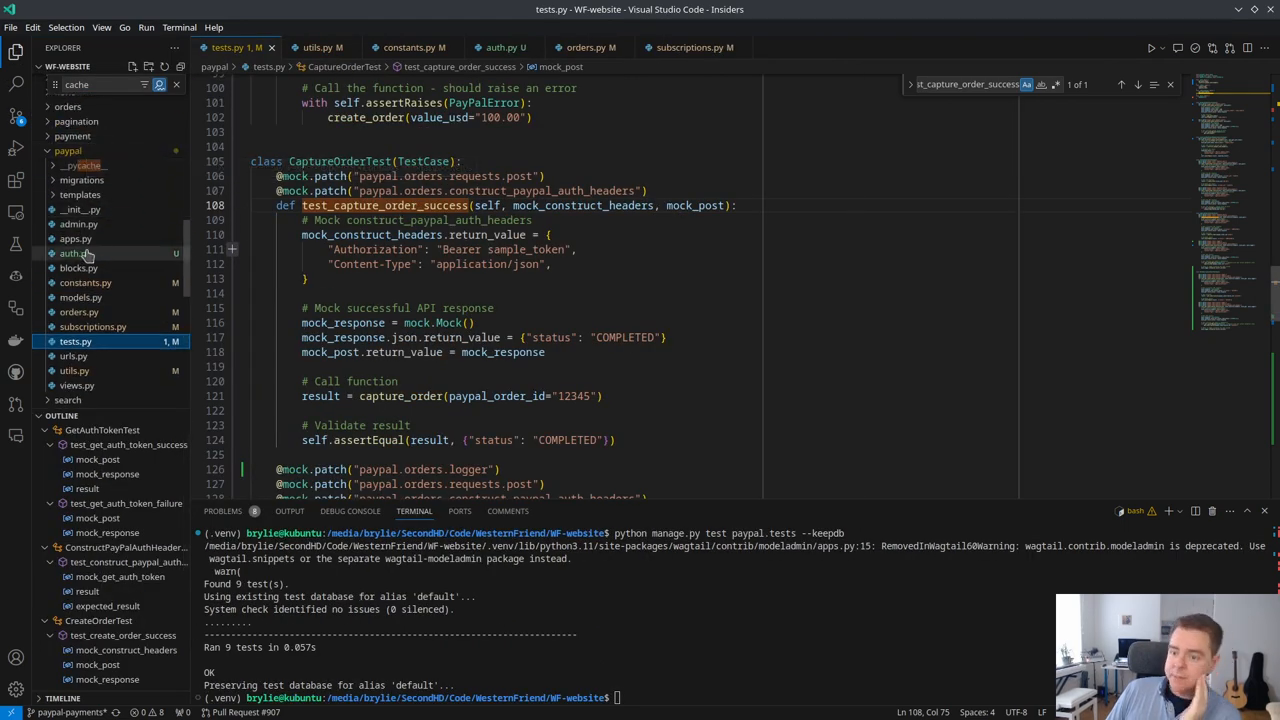
{"action": "mouse_move", "coordinate": [72, 253]}
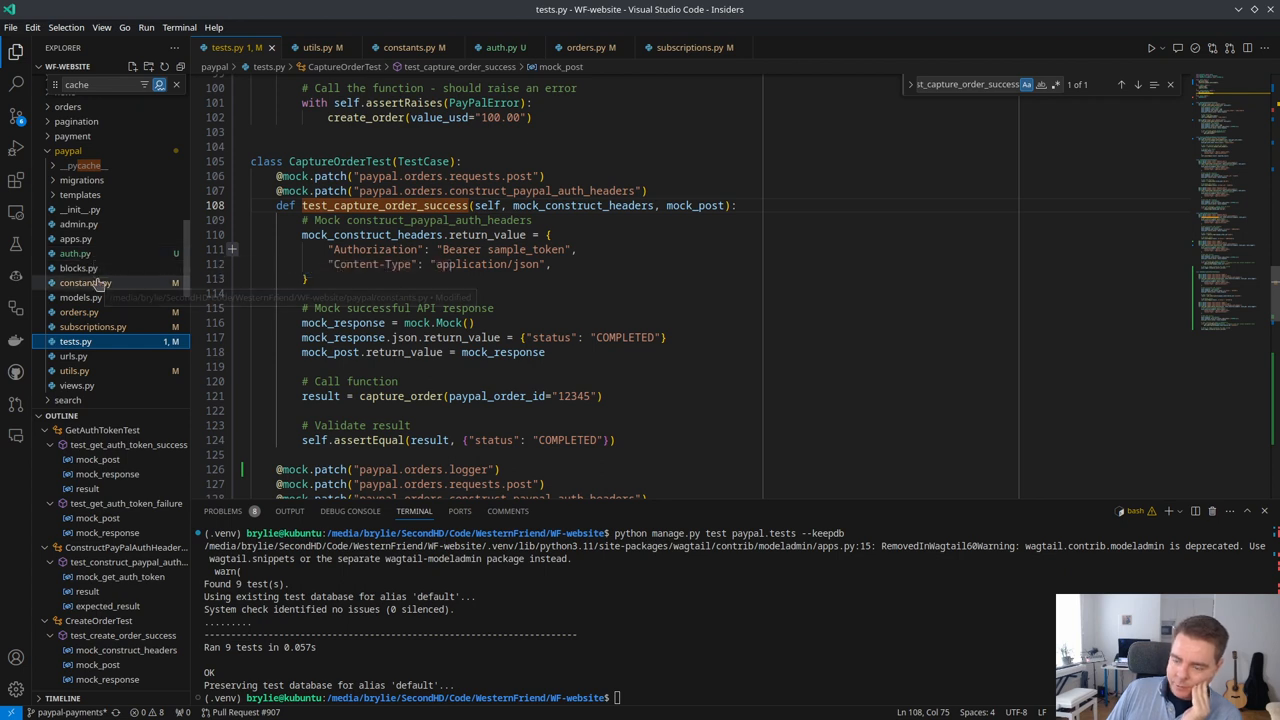
{"action": "left_click", "coordinate": [81, 297]}
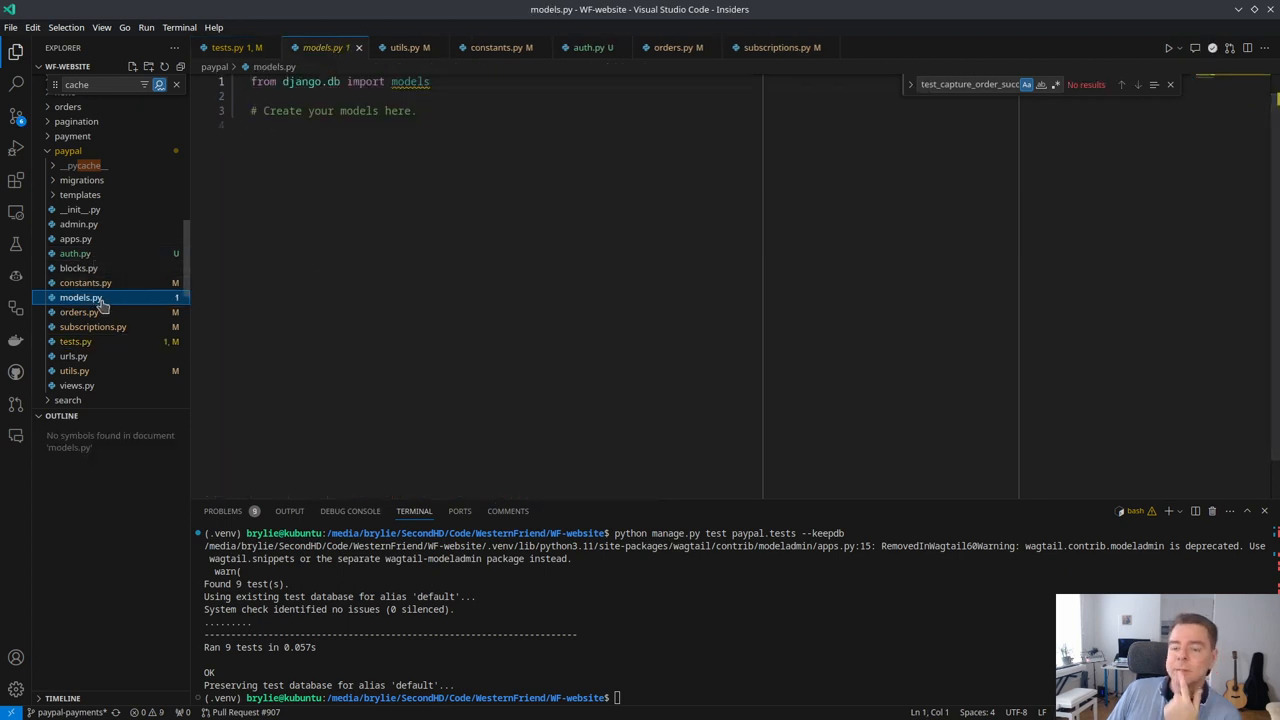
{"action": "mouse_move", "coordinate": [82, 297]}
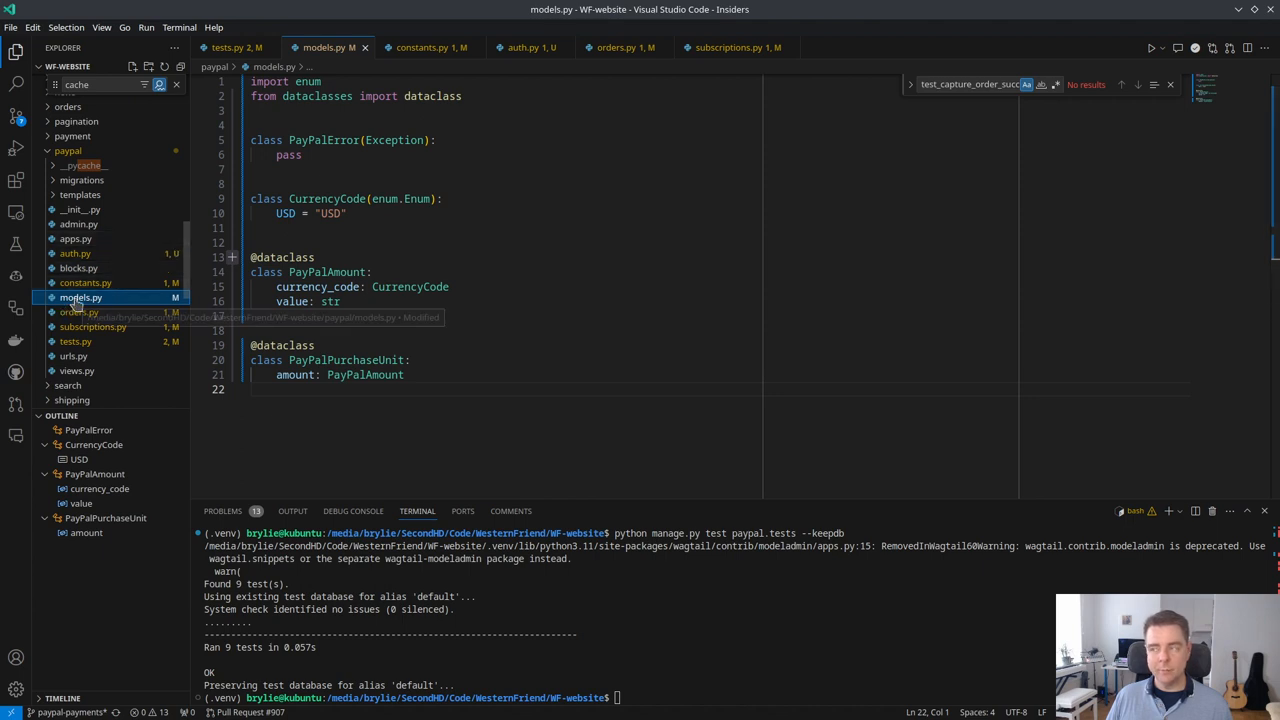
{"action": "mouse_move", "coordinate": [92, 327]}
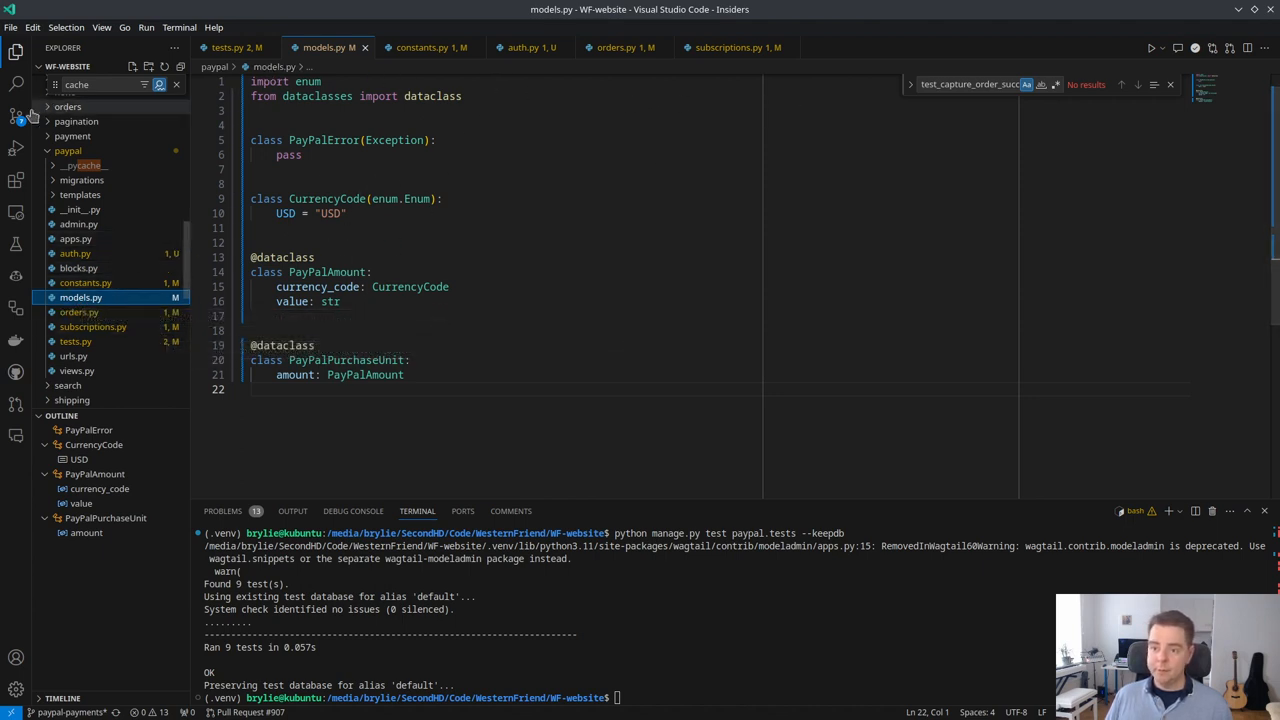
Step: Check the paypal modules' imports and change subscription models to 'from paypal import models as paypal_models'
{"action": "left_click", "coordinate": [432, 47]}
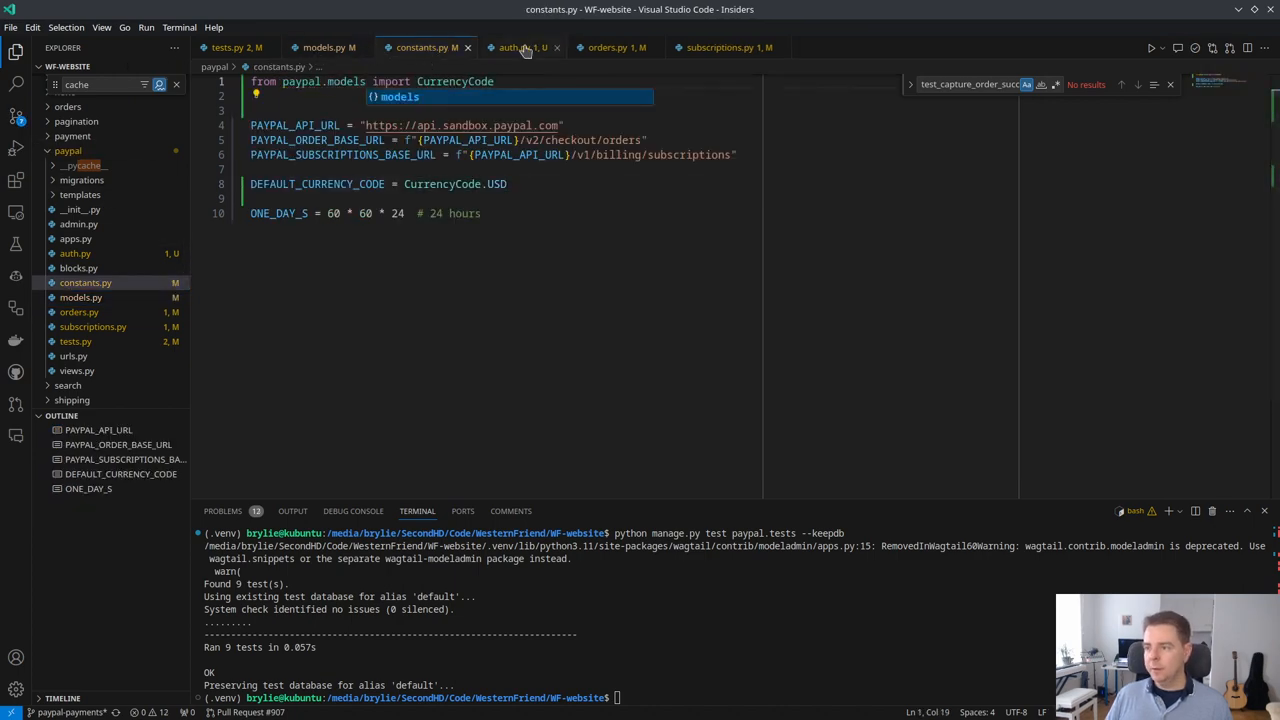
{"action": "left_click", "coordinate": [230, 47]}
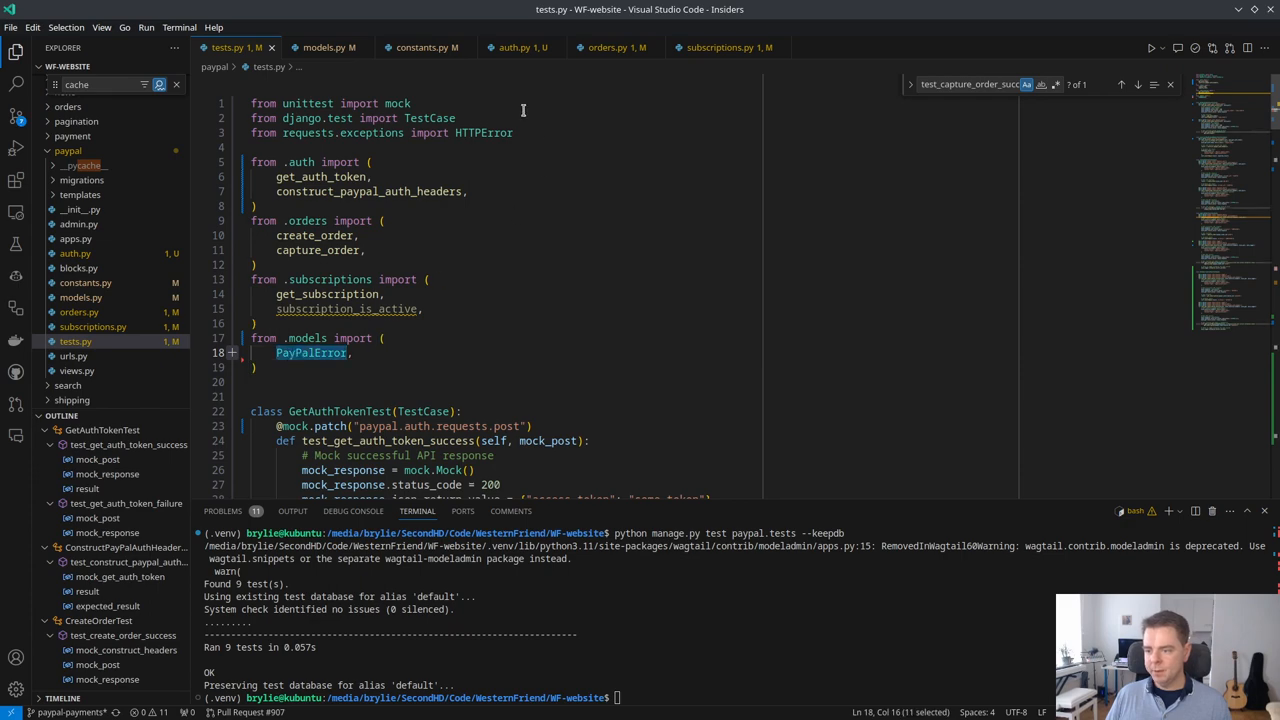
{"action": "left_click", "coordinate": [518, 47]}
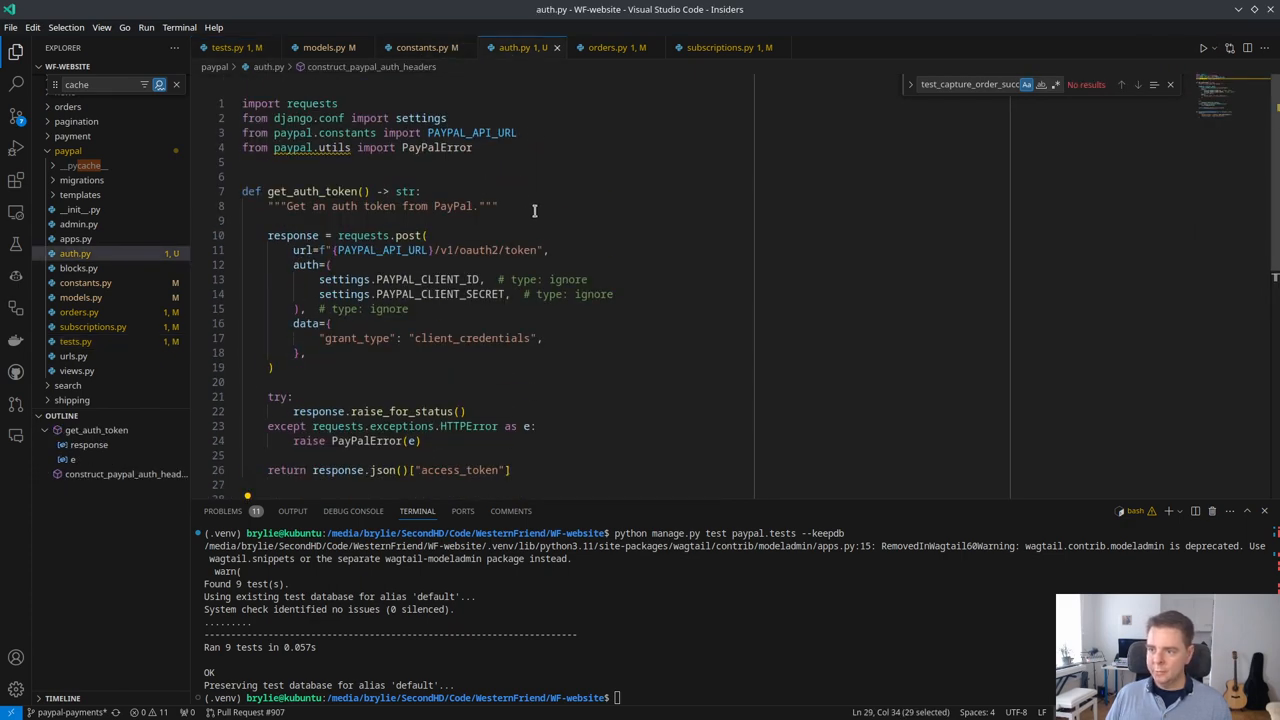
{"action": "left_click", "coordinate": [617, 47]}
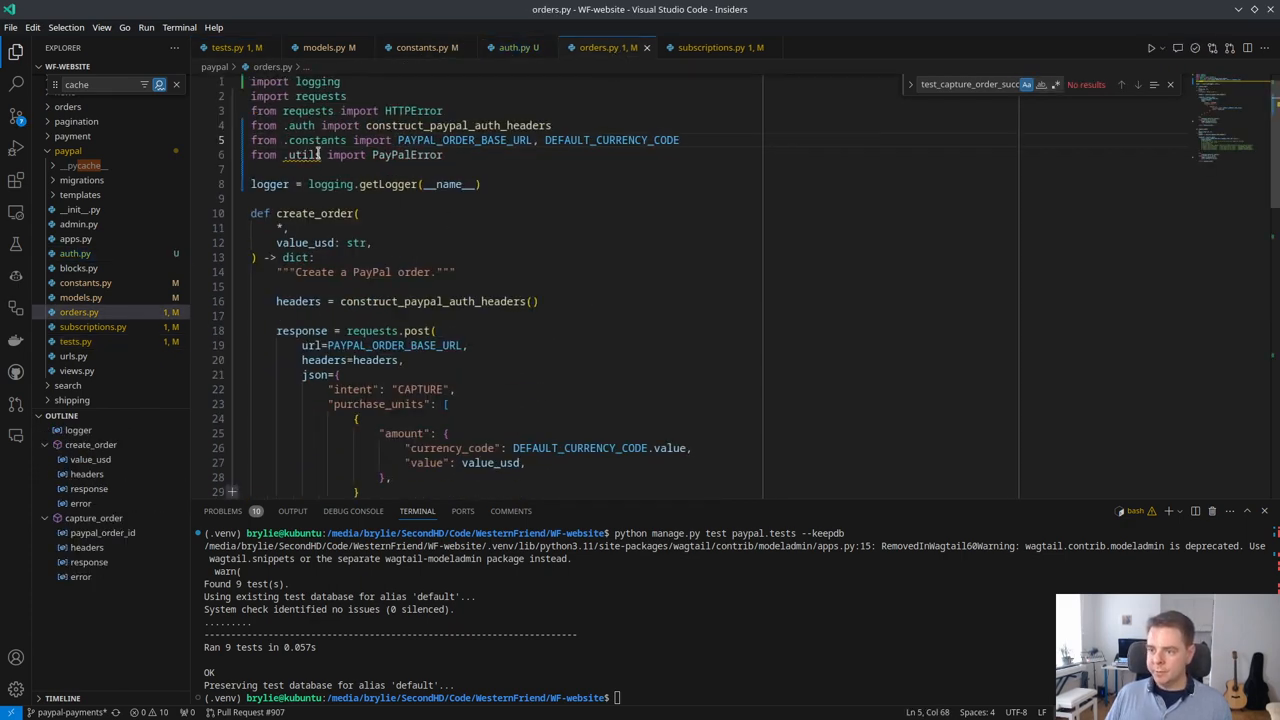
{"action": "left_click", "coordinate": [707, 47]}
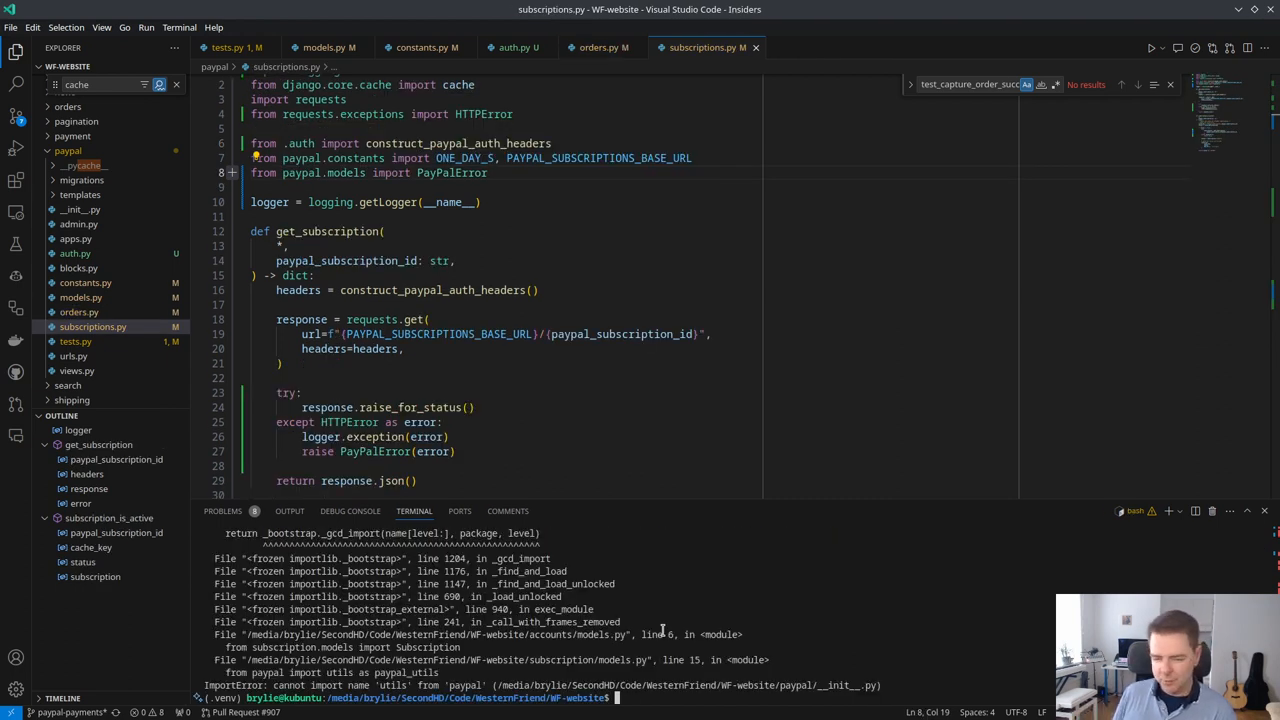
{"action": "left_click", "coordinate": [855, 47]}
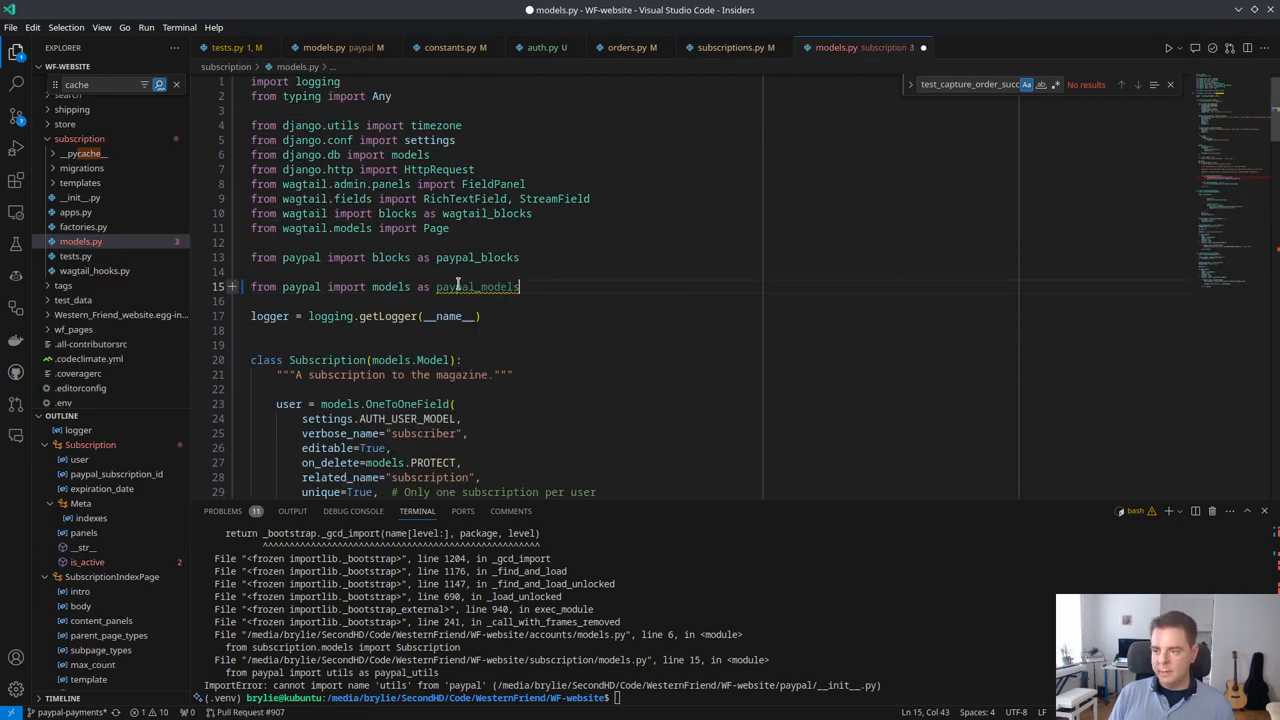
{"action": "type", "text": "subscriptions import ("}
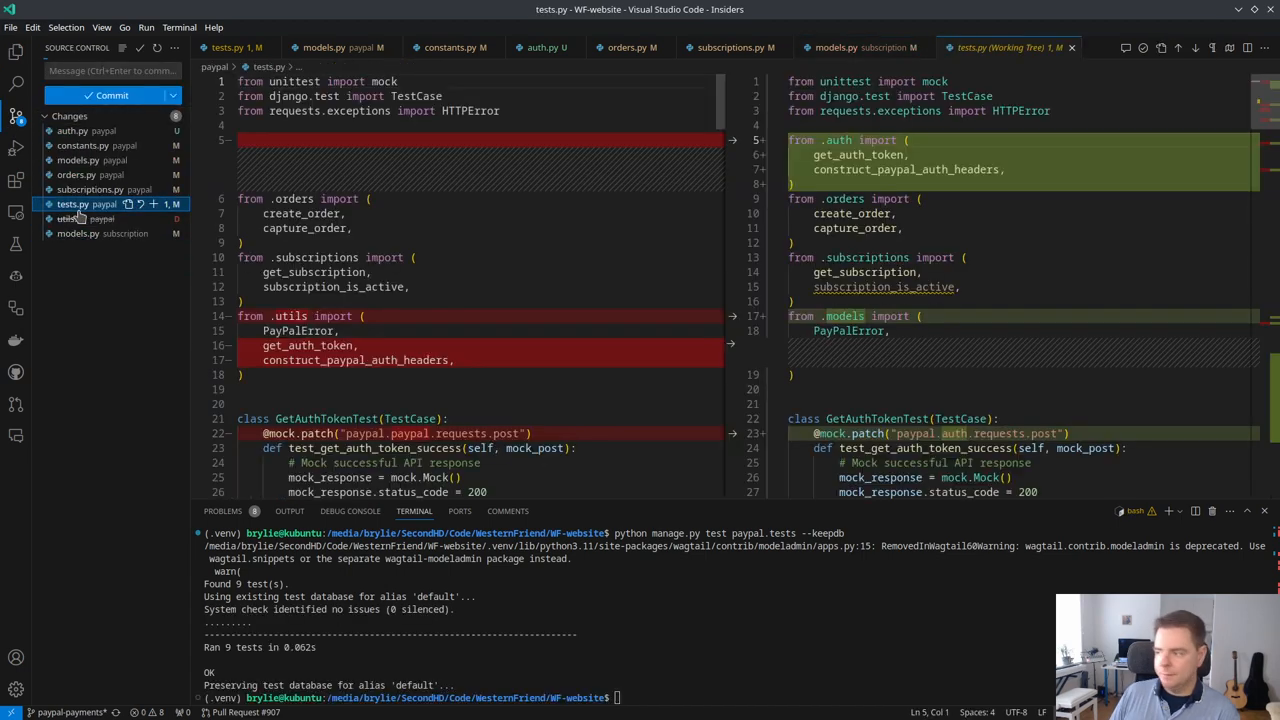
Step: Stage and commit the PayPal auth and models refactor, then close the tests.py (Index) diff
{"action": "scroll", "scroll_direction": "down", "scroll_amount": 3}
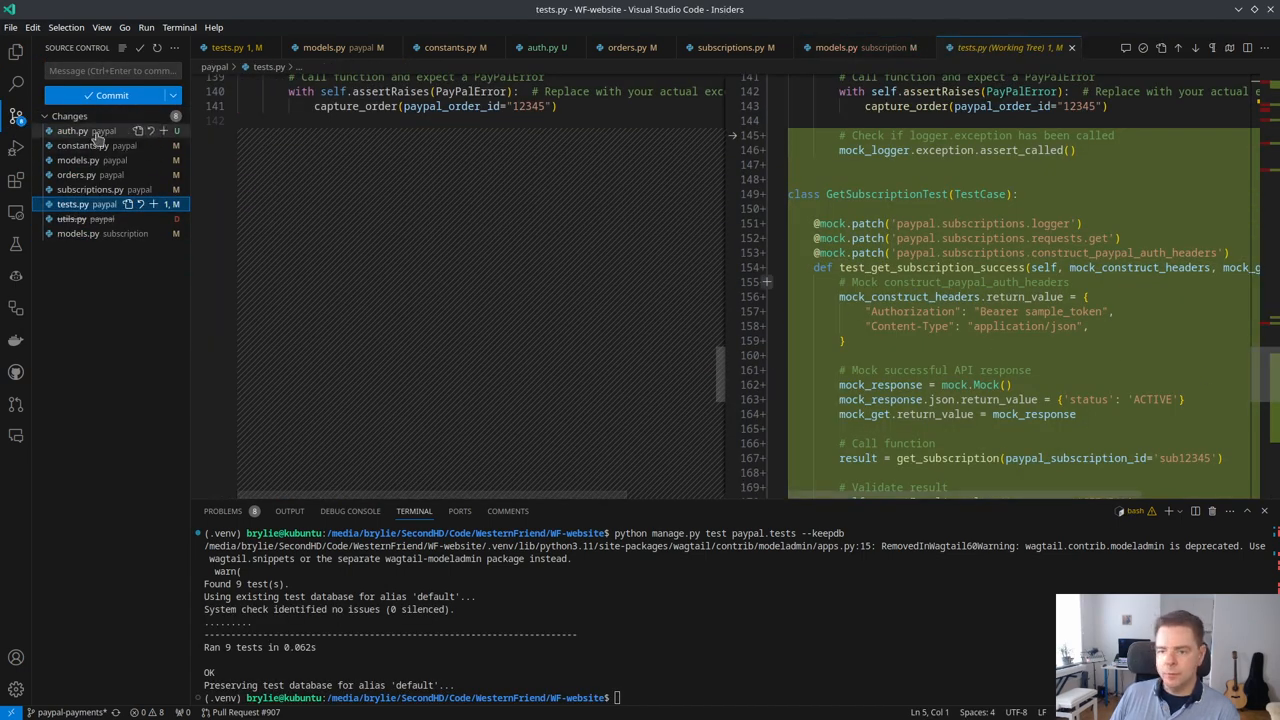
{"action": "left_click", "coordinate": [71, 130]}
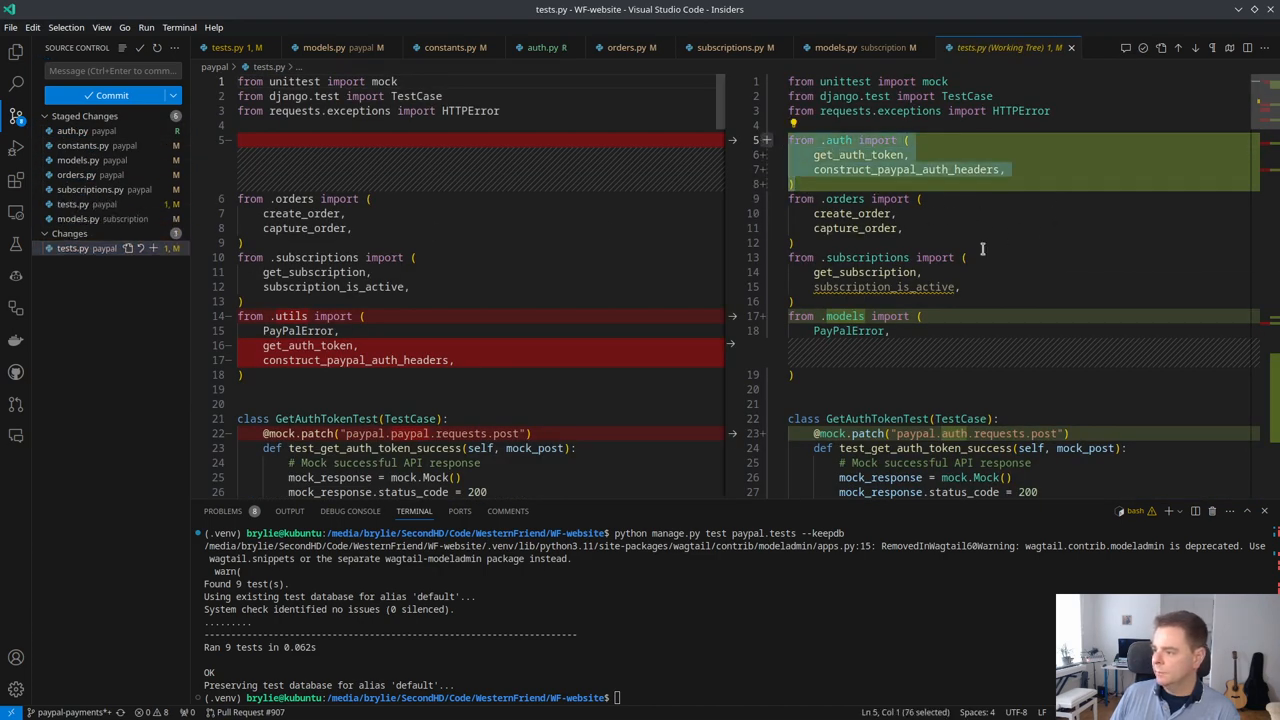
{"action": "left_click", "coordinate": [1264, 47]}
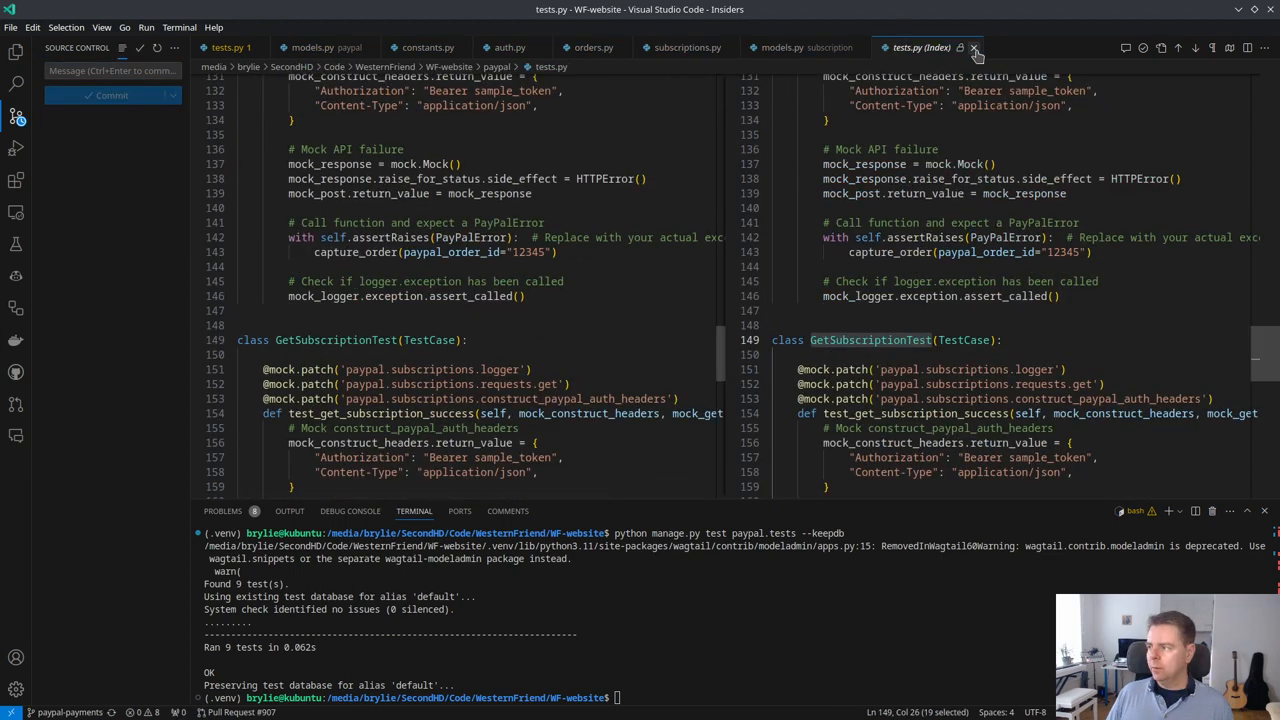
{"action": "left_click", "coordinate": [973, 47]}
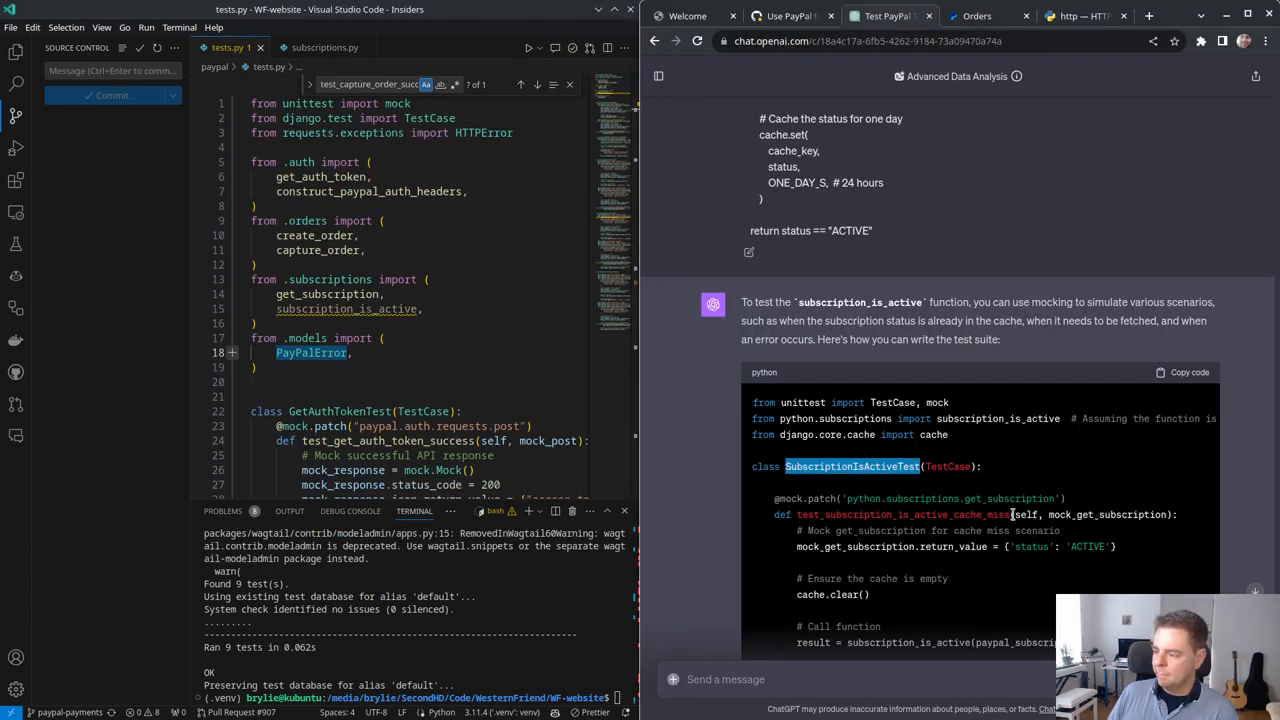
Step: Review ChatGPT's SubscriptionIsActiveTest with cache-miss, cache-hit, inactive and error tests, and copy its code
{"action": "double_click", "coordinate": [983, 514]}
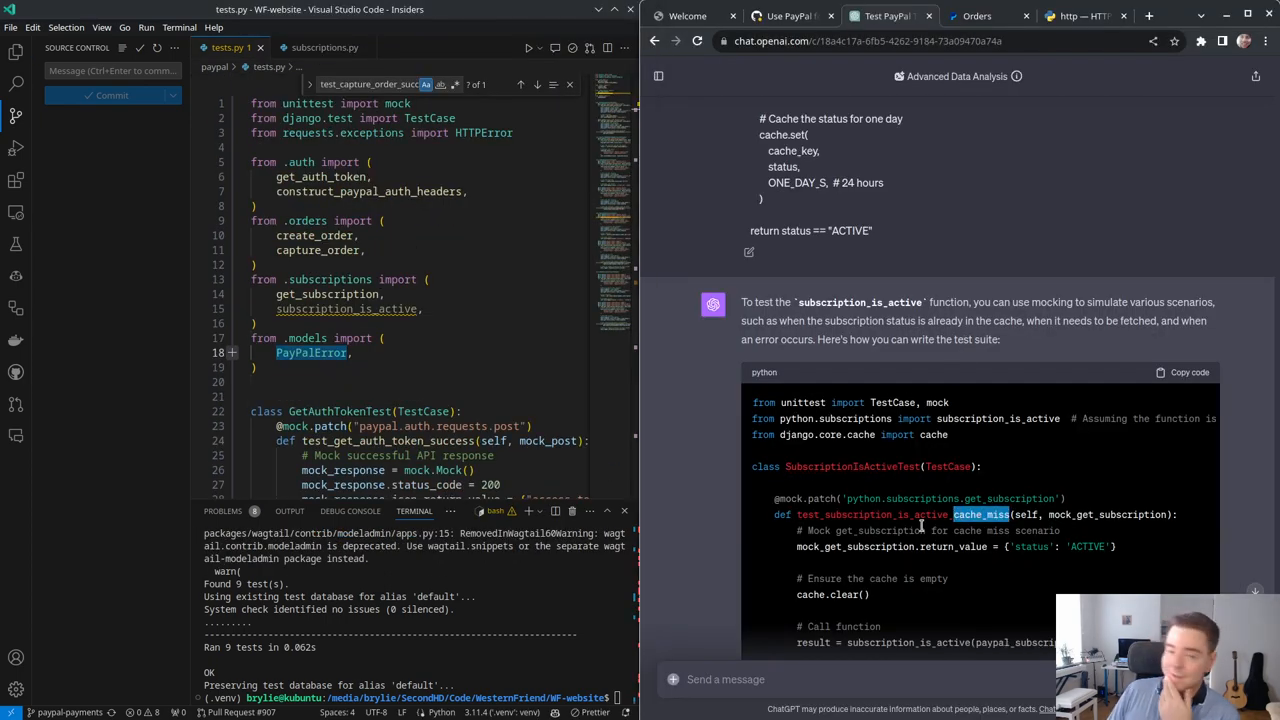
{"action": "scroll", "scroll_direction": "down", "scroll_amount": 3}
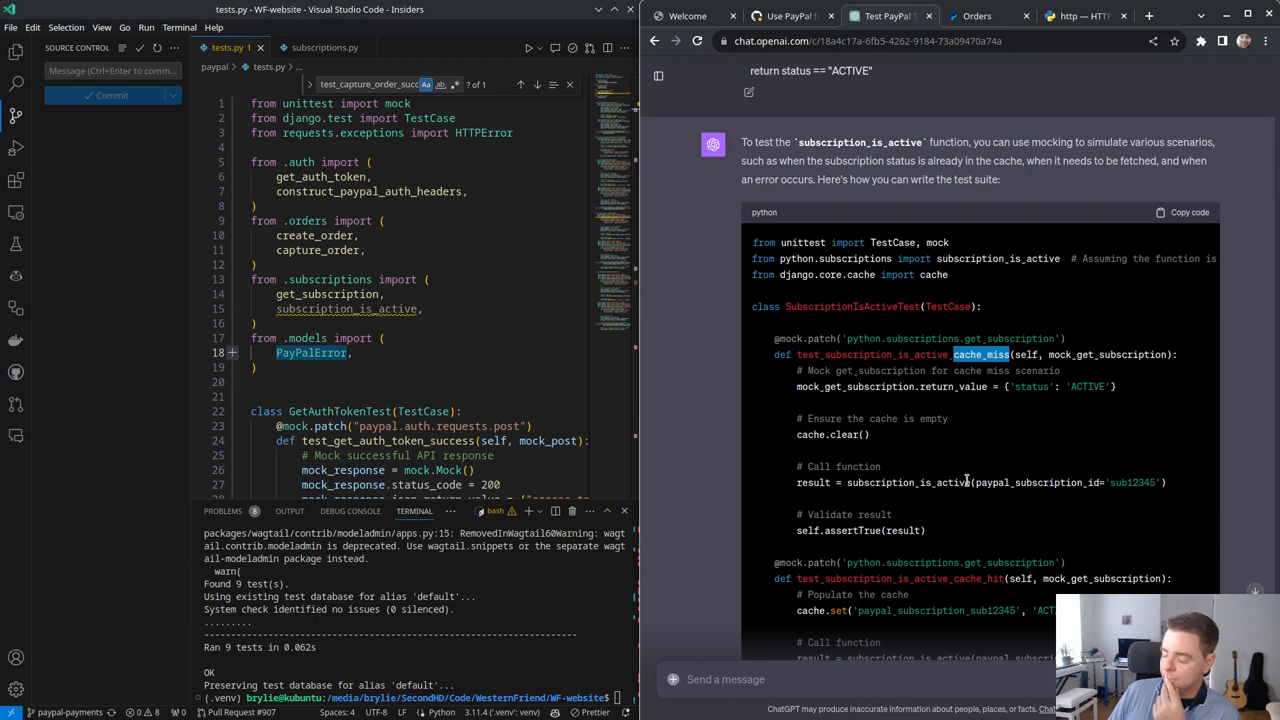
{"action": "scroll", "scroll_direction": "down", "scroll_amount": 3}
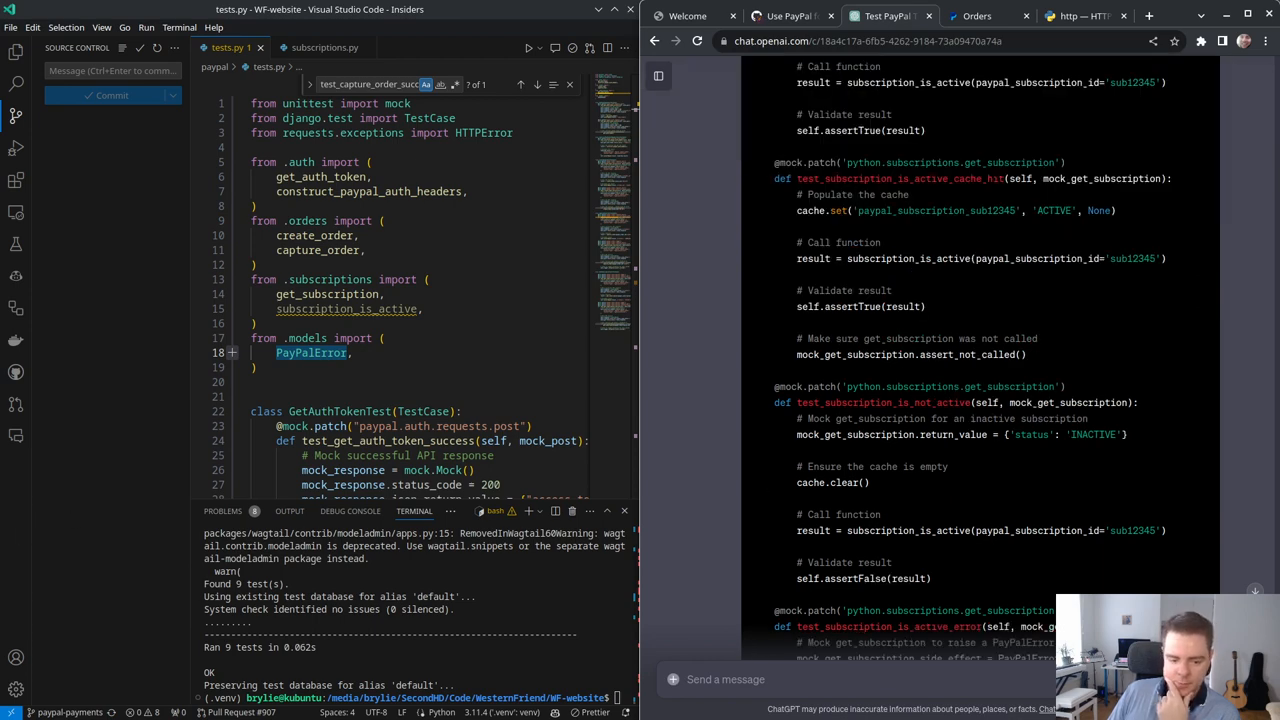
{"action": "scroll", "scroll_direction": "down", "scroll_amount": 3}
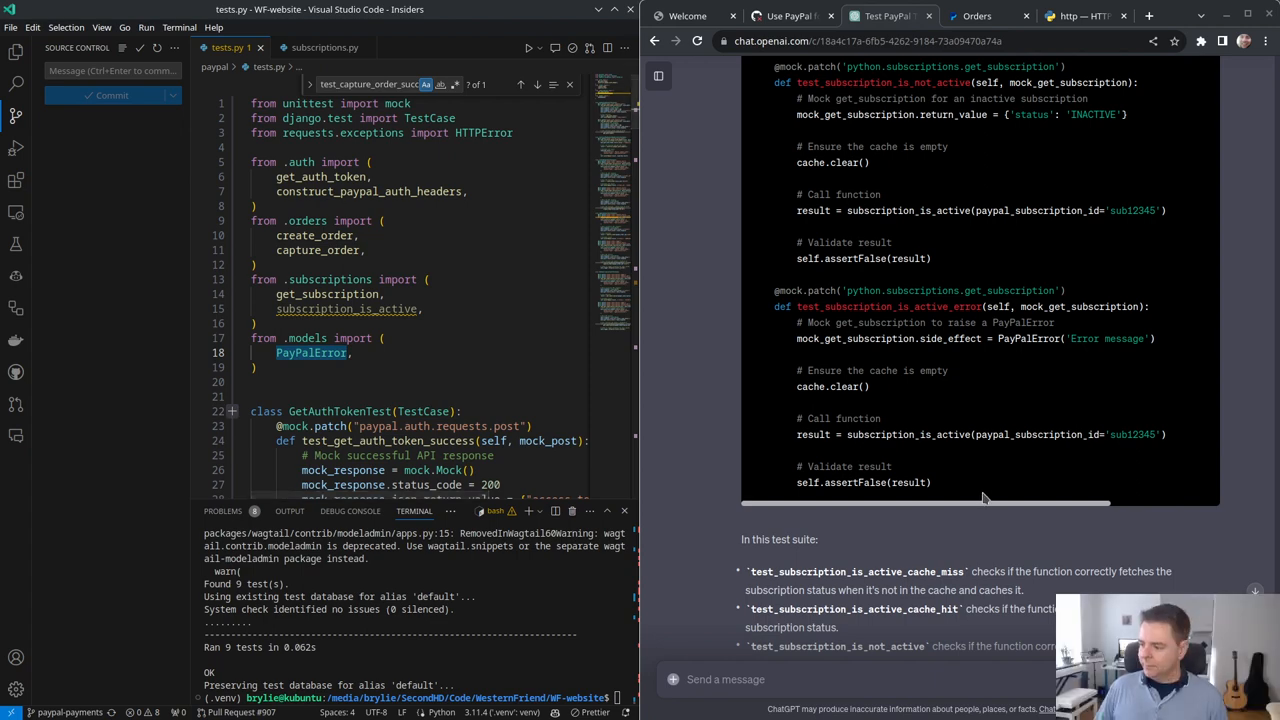
{"action": "scroll", "scroll_direction": "up", "scroll_amount": 3}
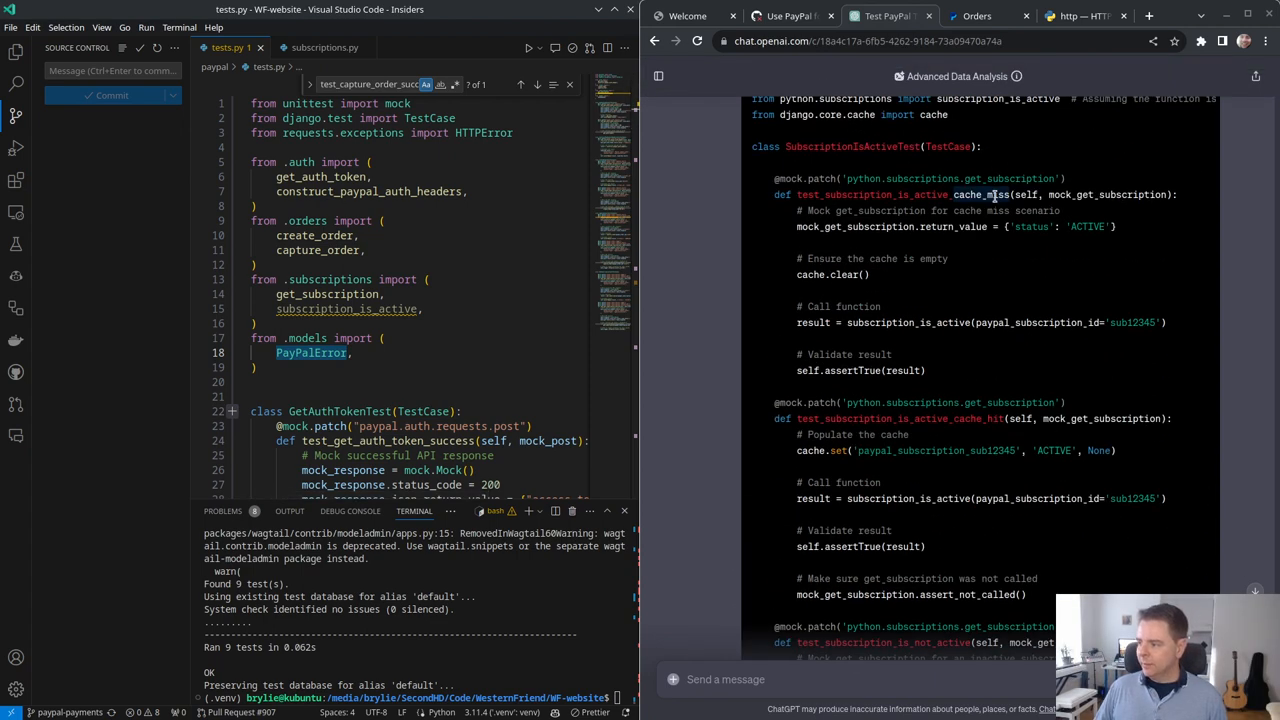
{"action": "scroll", "scroll_direction": "down", "scroll_amount": 3}
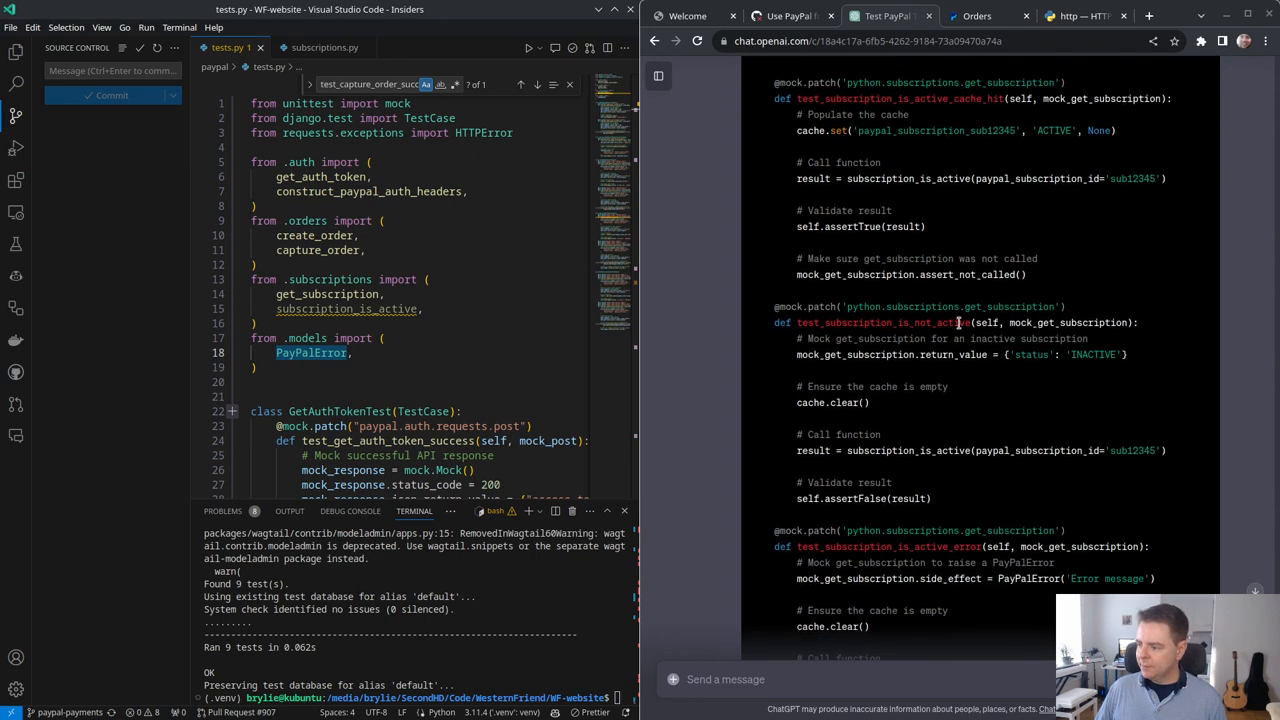
{"action": "scroll", "scroll_direction": "down", "scroll_amount": 3}
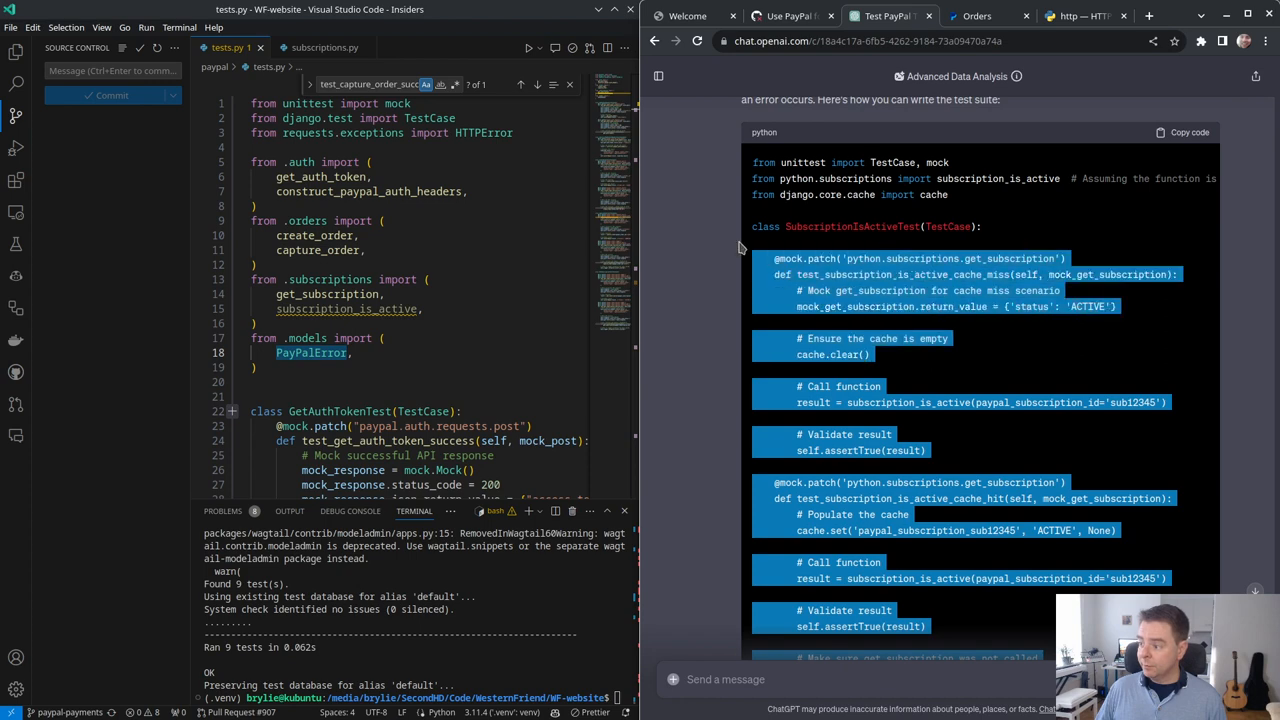
Step: Glance at subscription_is_active in subscriptions.py, then return to tests.py at CreateOrderTest
{"action": "left_click", "coordinate": [325, 47]}
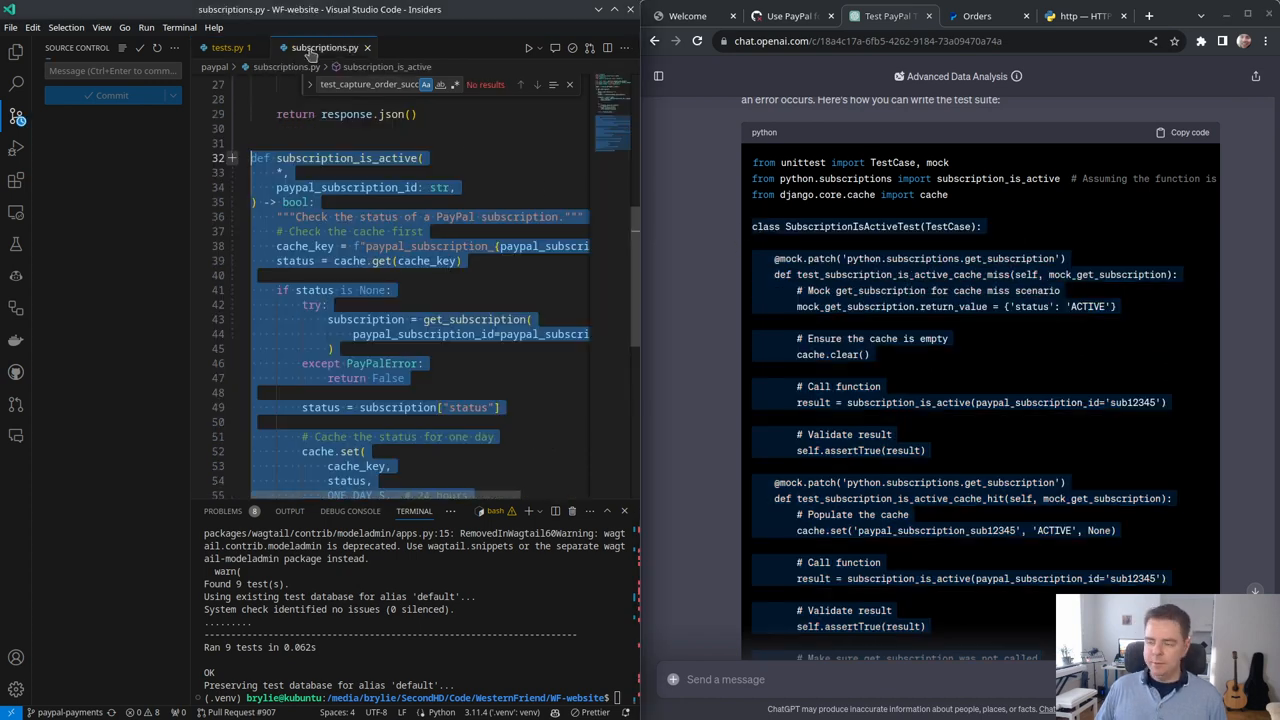
{"action": "left_click", "coordinate": [230, 47]}
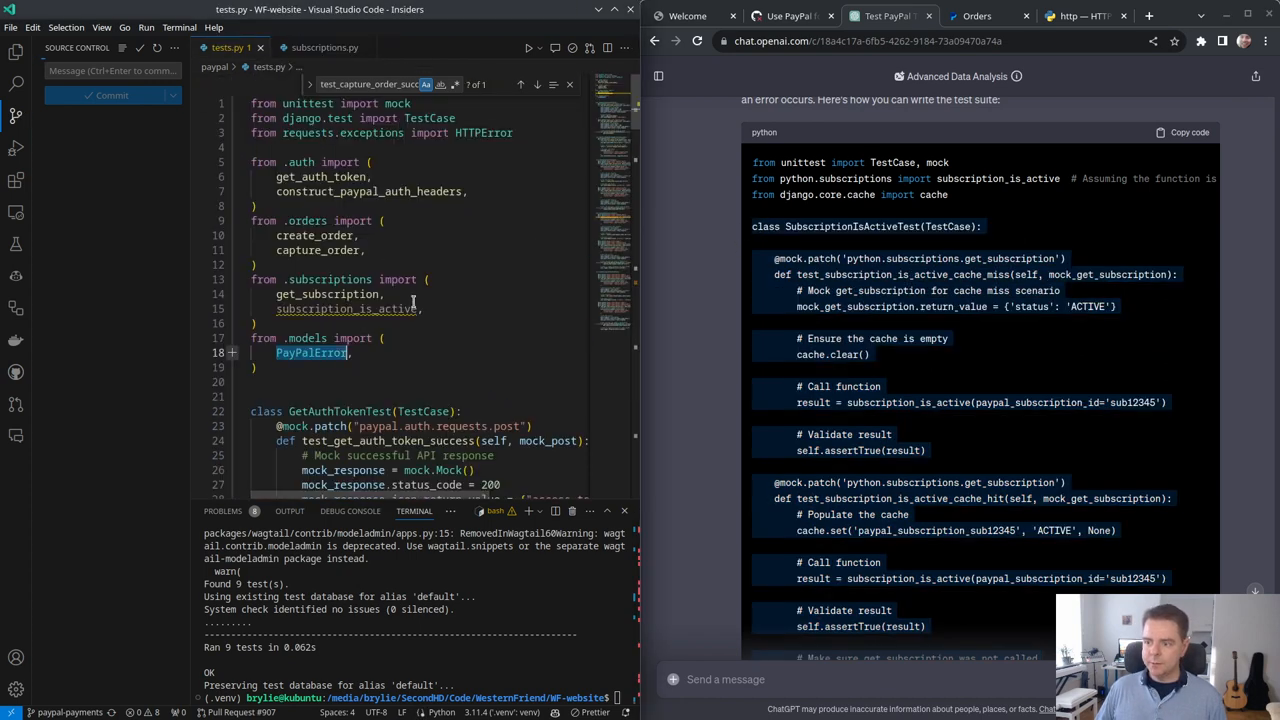
{"action": "scroll", "scroll_direction": "down", "scroll_amount": 3}
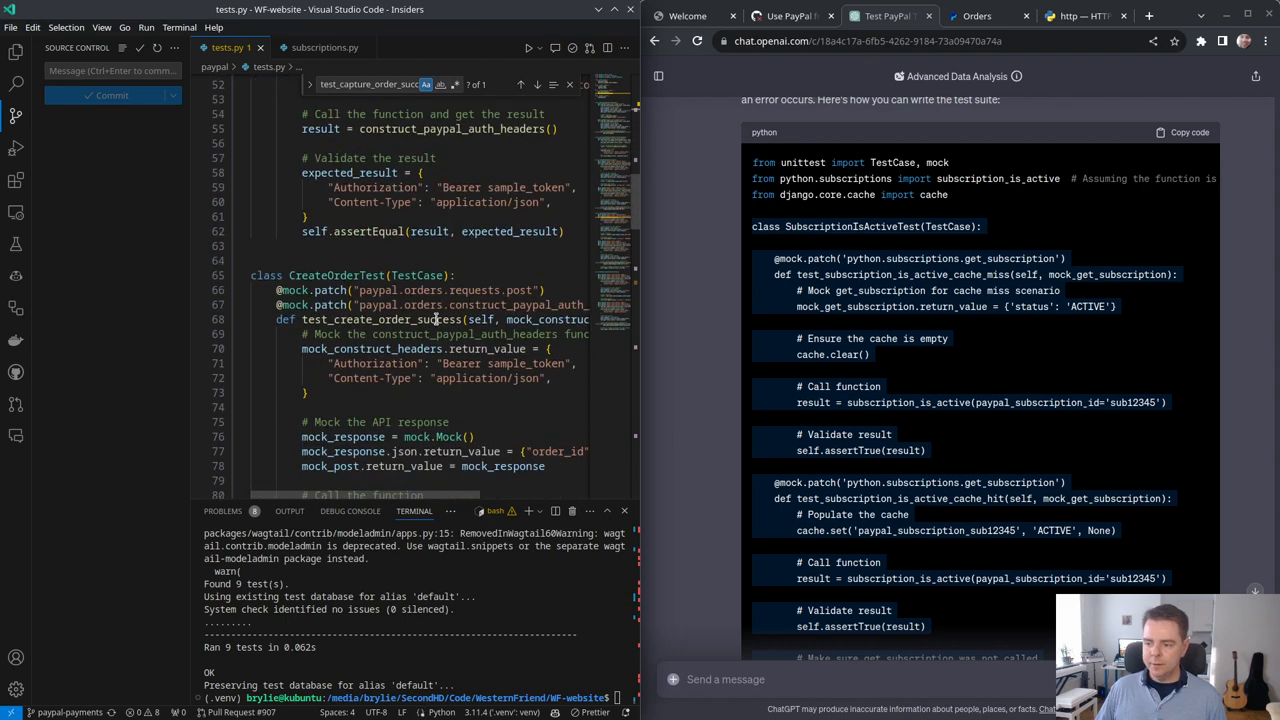
Step: Paste SubscriptionIsActiveTest into tests.py, run it, and retarget 'python.' patch paths to 'paypal.'
{"action": "scroll", "scroll_direction": "down", "scroll_amount": 3}
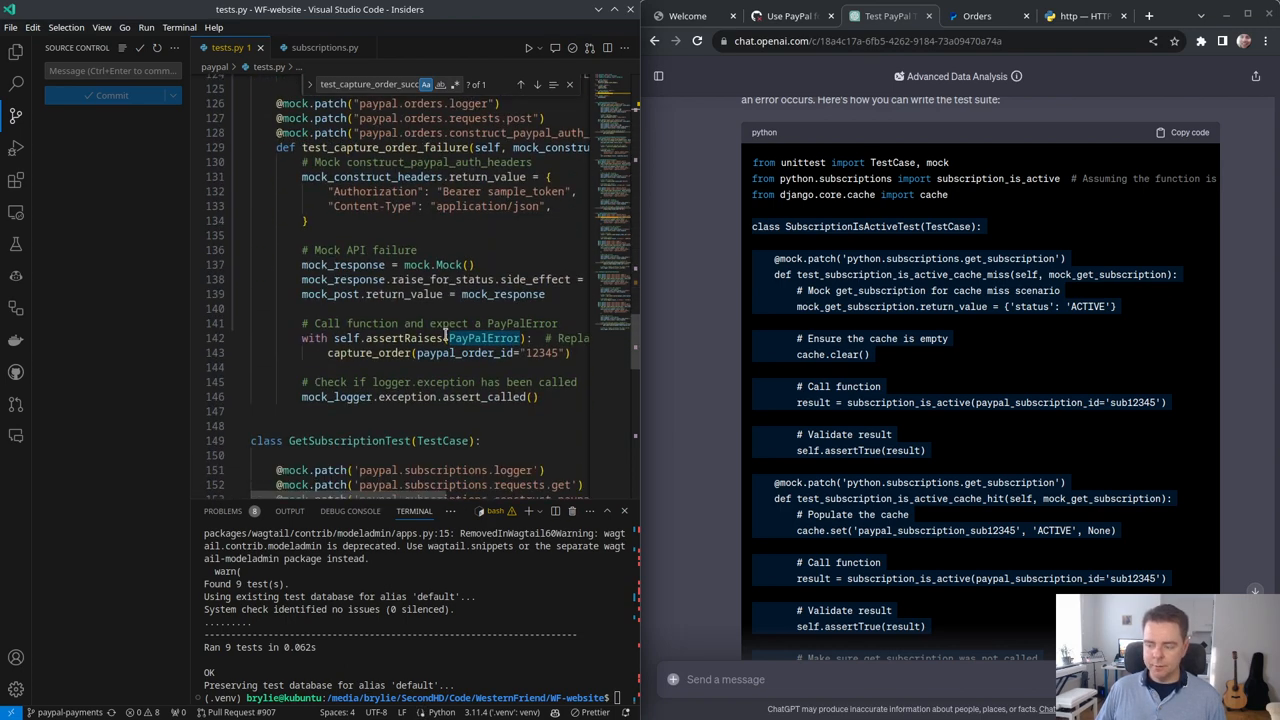
{"action": "scroll", "scroll_direction": "down", "scroll_amount": 3}
{"action": "type", "text": "python manage.py test paypal.tests --keepdb"}
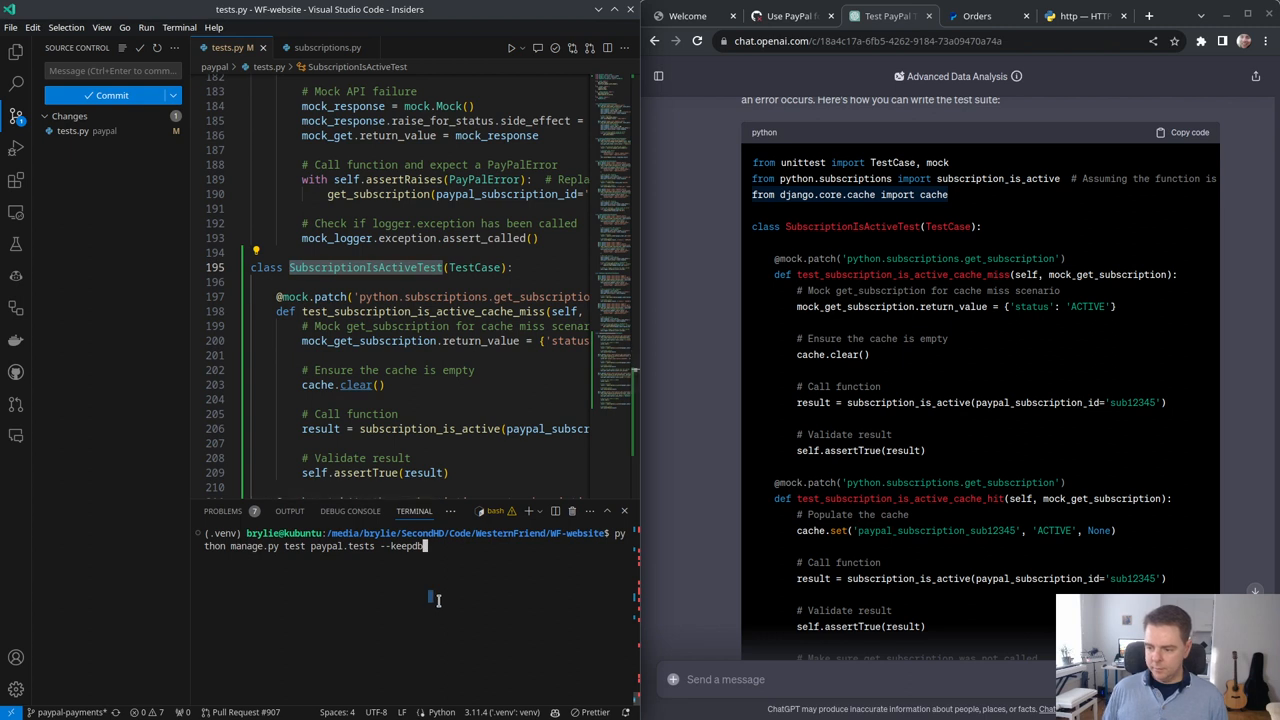
{"action": "key", "text": "Return"}
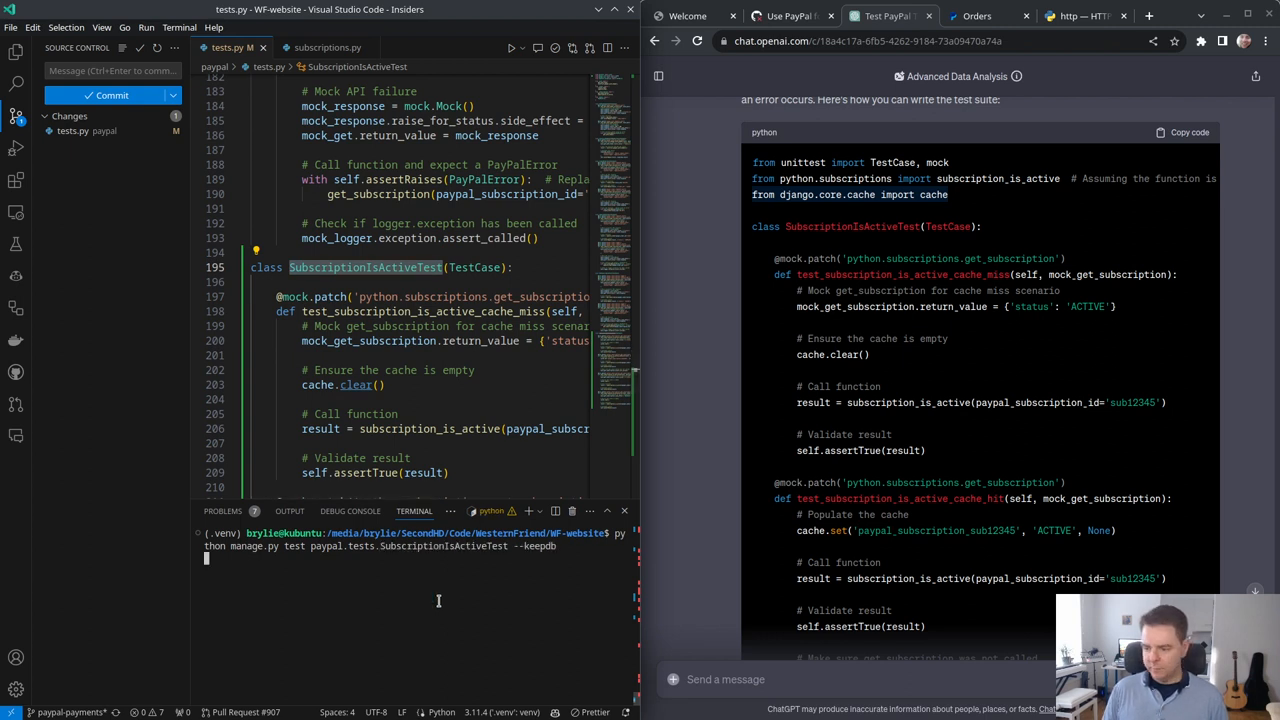
{"action": "key", "text": "Return"}
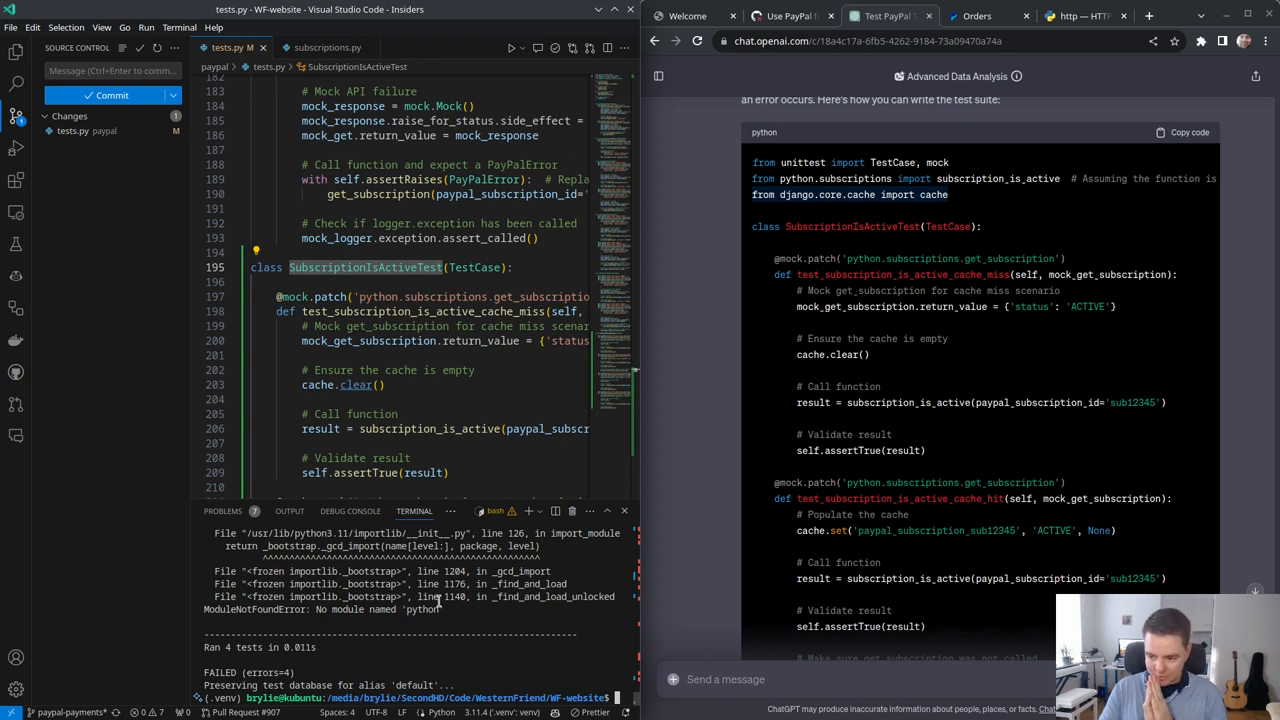
{"action": "scroll", "scroll_direction": "up", "scroll_amount": 3}
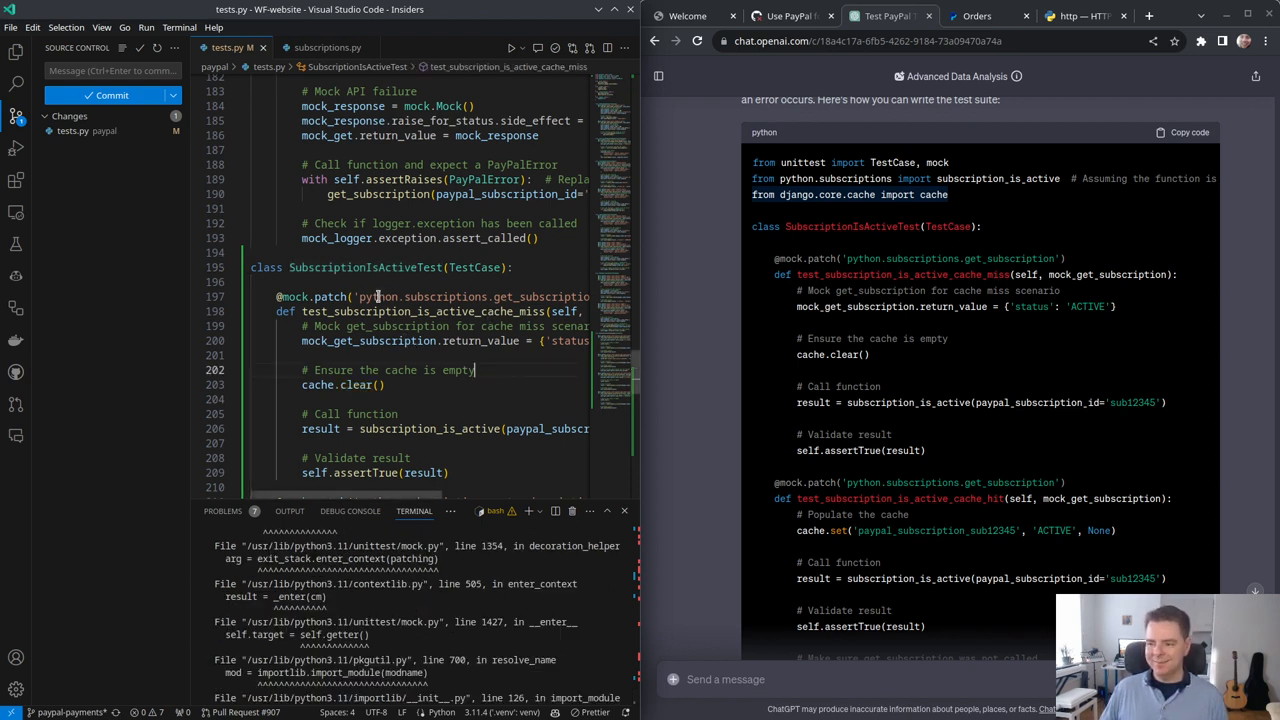
{"action": "scroll", "scroll_direction": "up", "scroll_amount": 3}
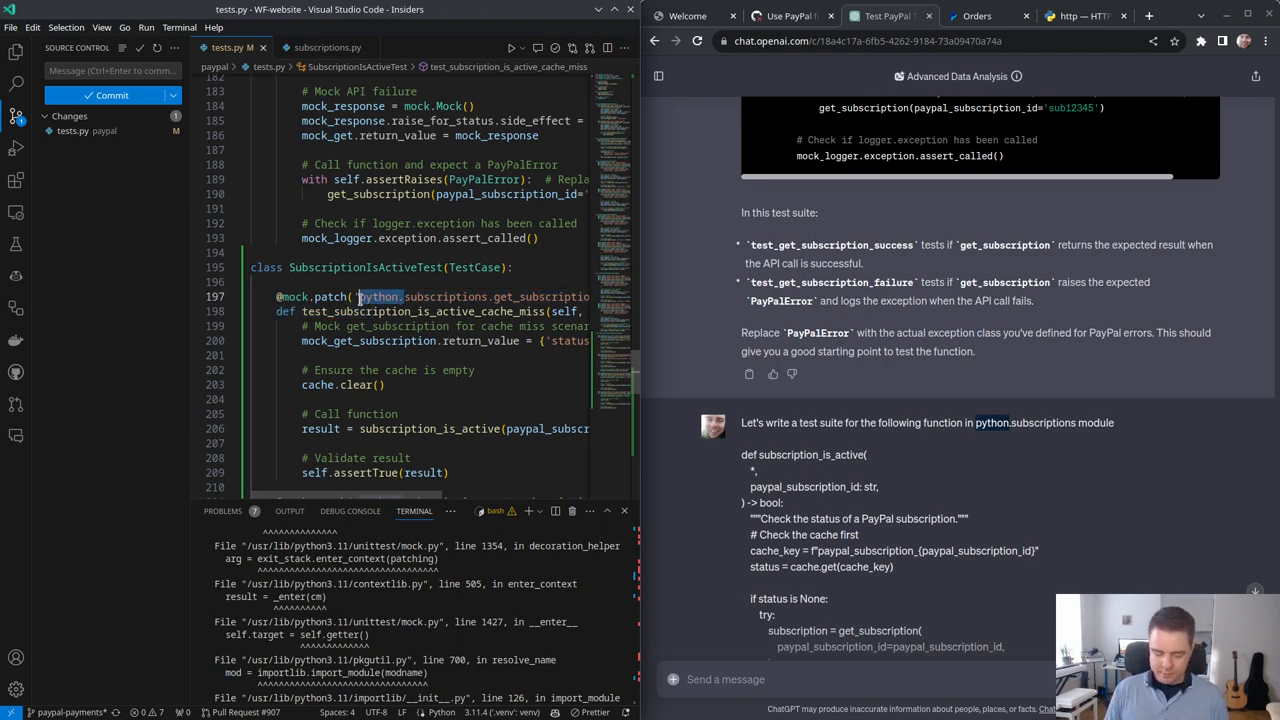
{"action": "scroll", "scroll_direction": "down", "scroll_amount": 3}
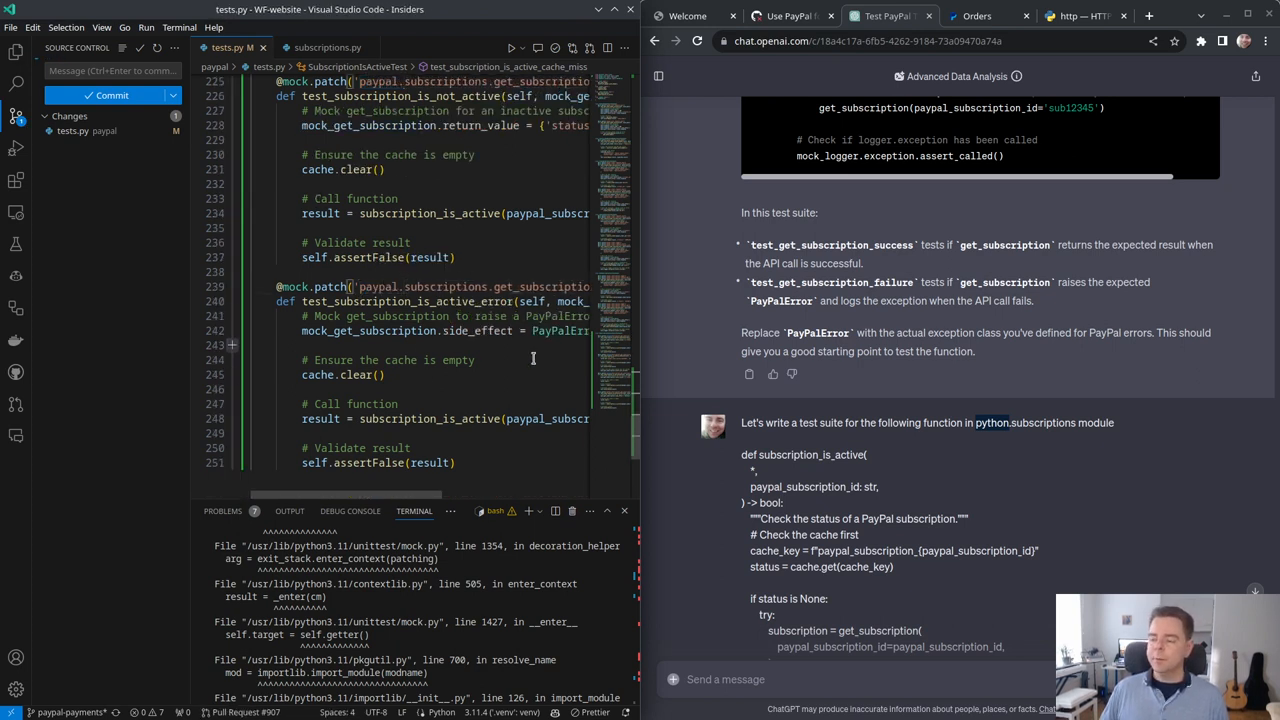
{"action": "scroll", "scroll_direction": "up", "scroll_amount": 3}
{"action": "type", "text": "python manage.py test paypal.tests.SubscriptionIsActiveTest --keepdb"}
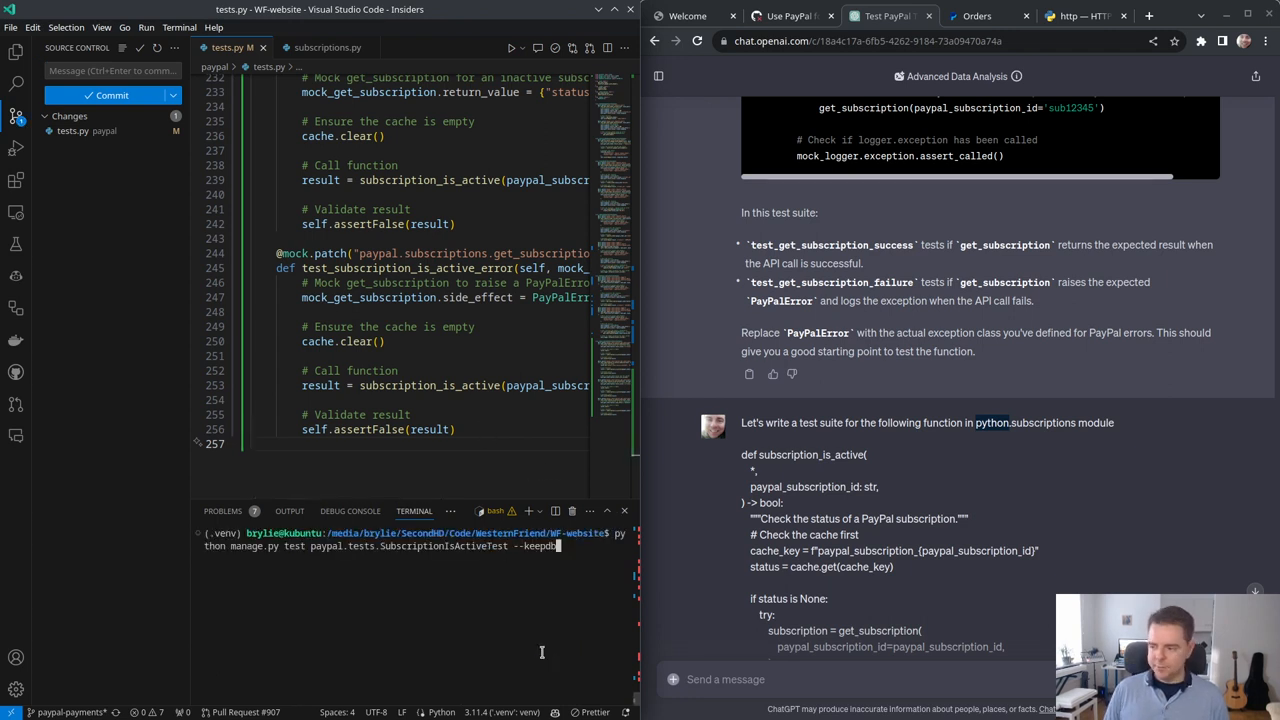
Step: Rerun SubscriptionIsActiveTest so four tests pass, and commit tests.py as 'Add SubscriptionIsActiveTest'
{"action": "key", "text": "Return"}
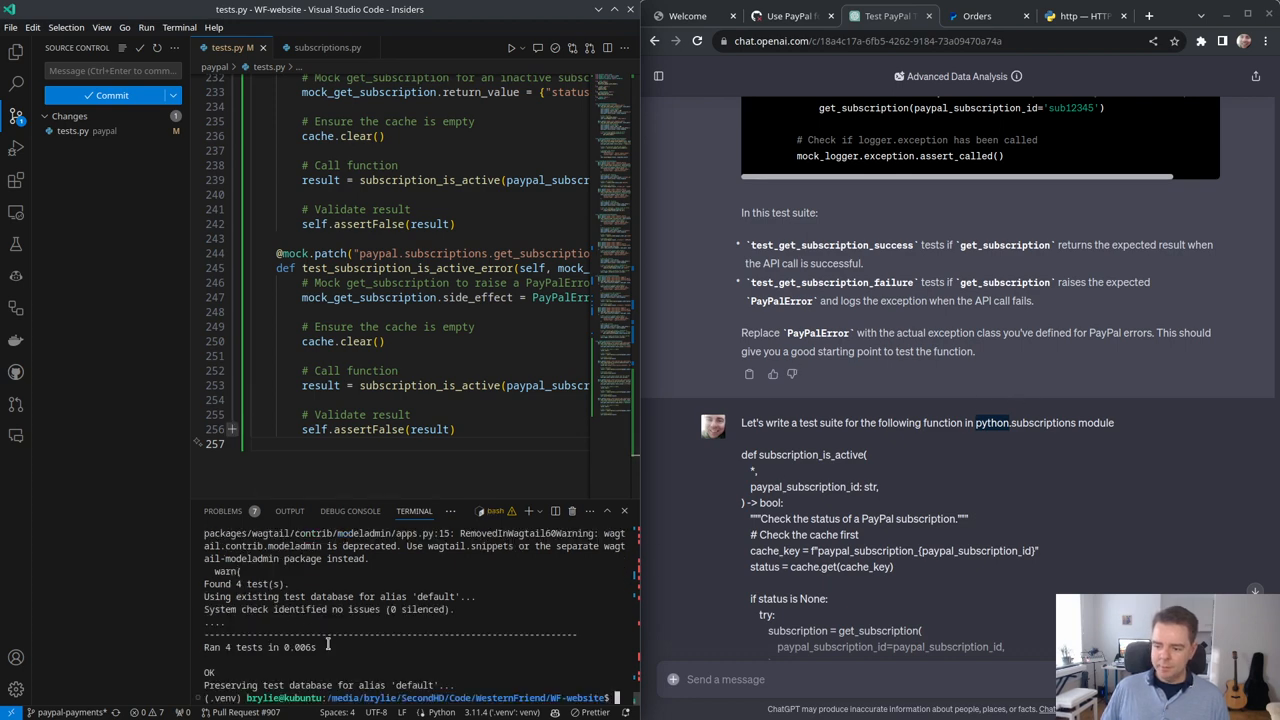
{"action": "scroll", "scroll_direction": "up", "scroll_amount": 3}
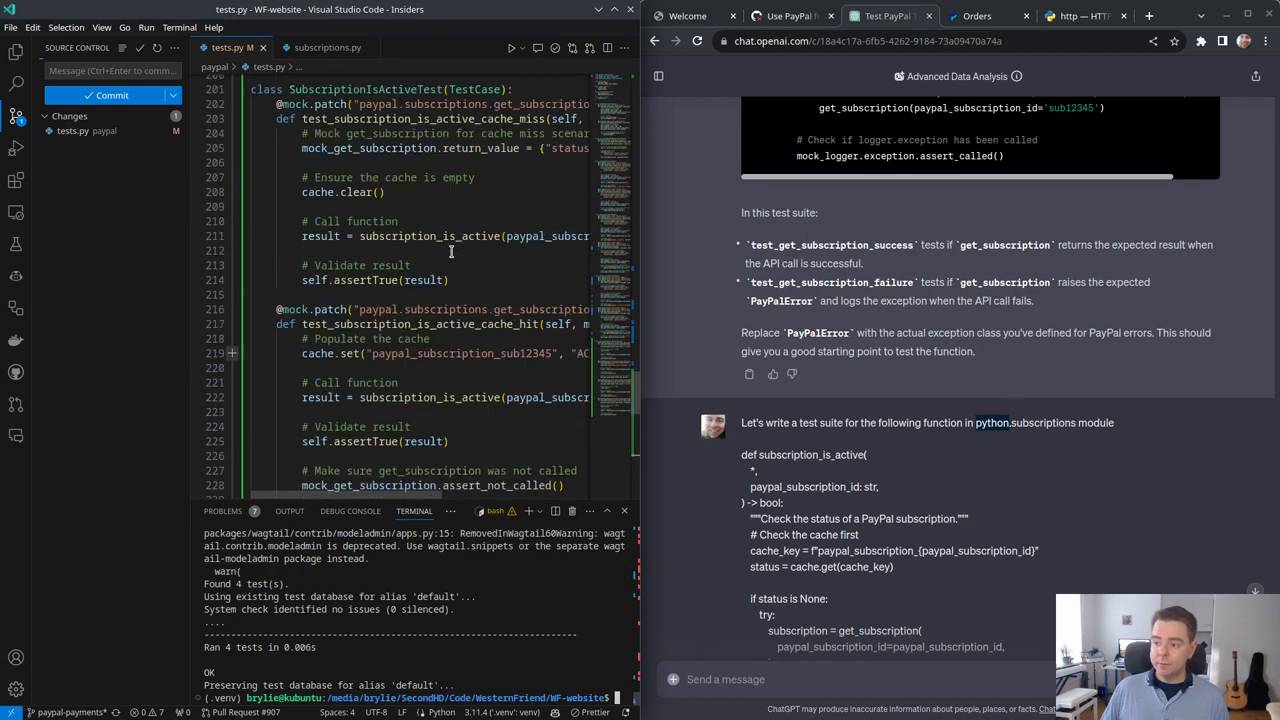
{"action": "scroll", "scroll_direction": "up", "scroll_amount": 3}
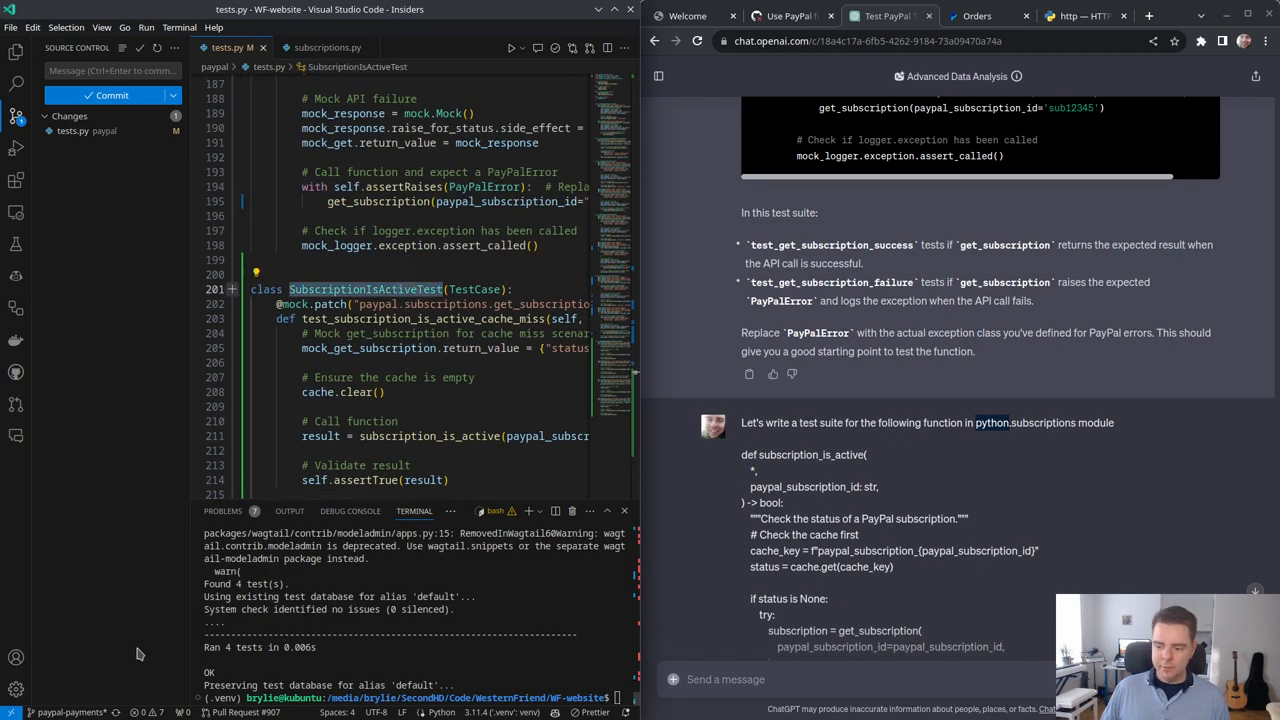
{"action": "mouse_move", "coordinate": [365, 289]}
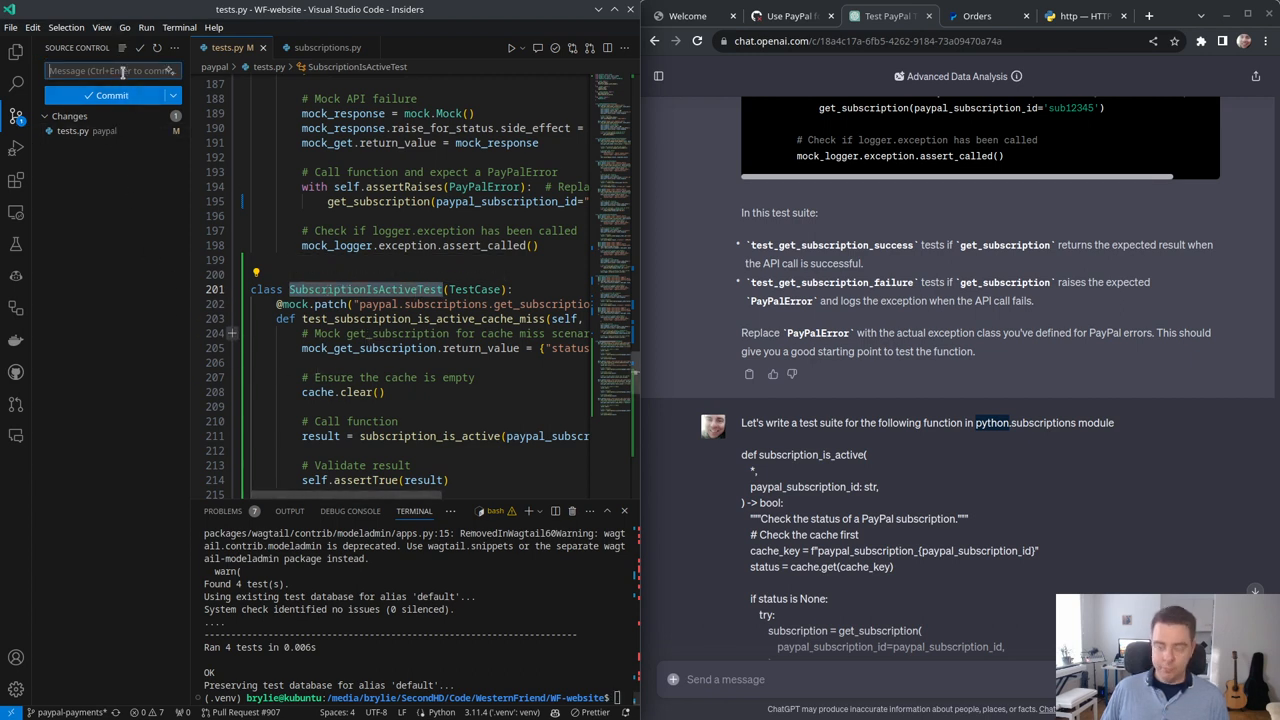
{"action": "left_click", "coordinate": [106, 95]}
{"action": "type", "text": "Add SubscriptionIsActiveTest"}
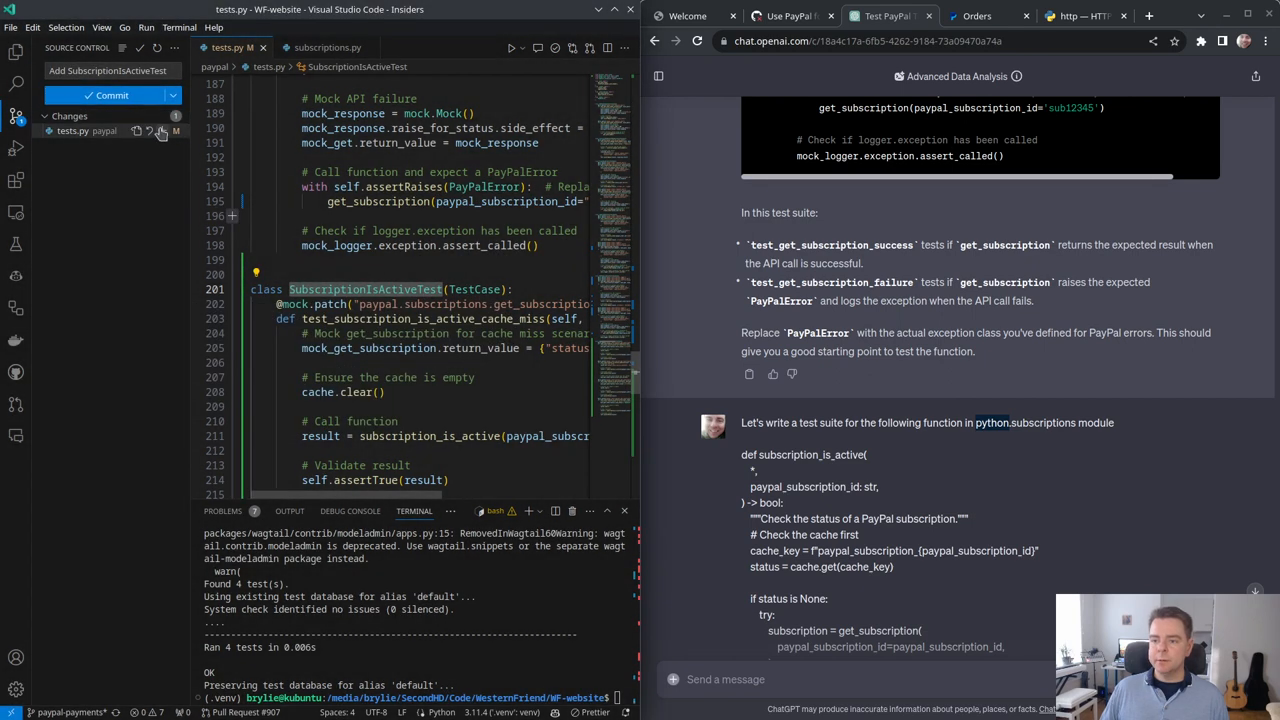
{"action": "left_click", "coordinate": [112, 95]}
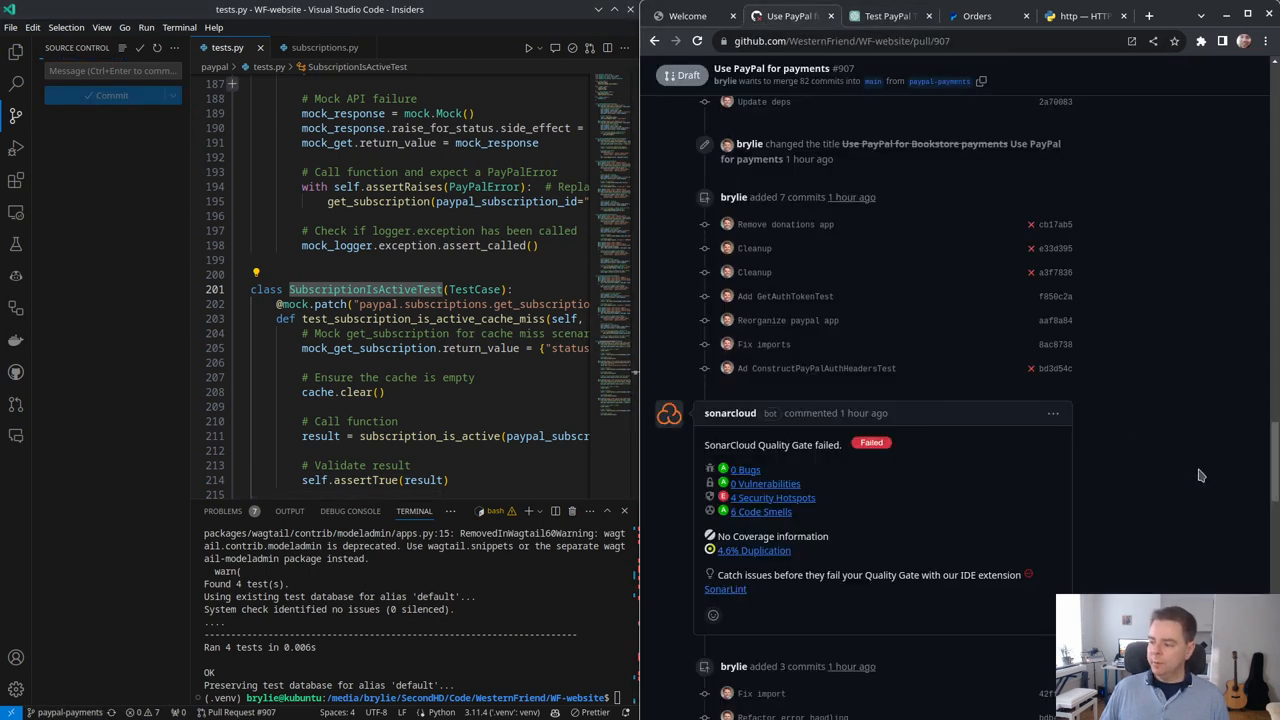
Step: Scroll the GitHub pull request timeline to the pep8speaks lint report on the paypal files
{"action": "scroll", "scroll_direction": "down", "scroll_amount": 3}
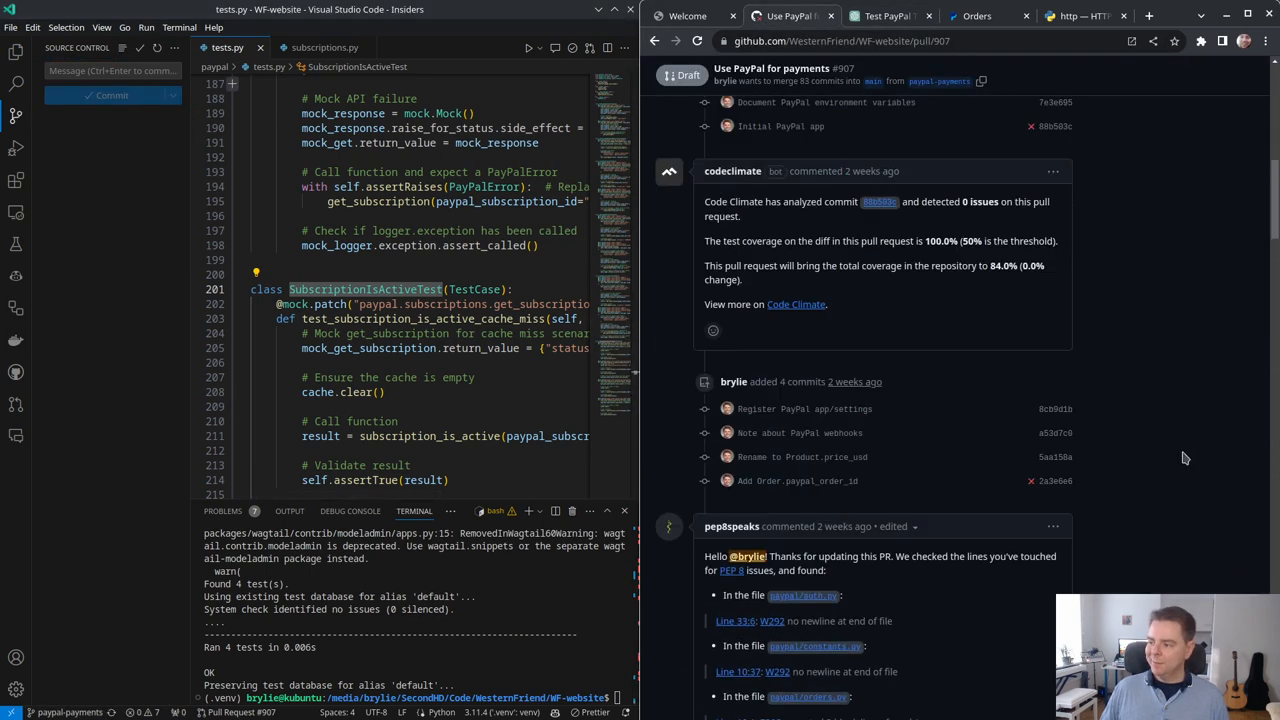
{"action": "scroll", "scroll_direction": "down", "scroll_amount": 3}
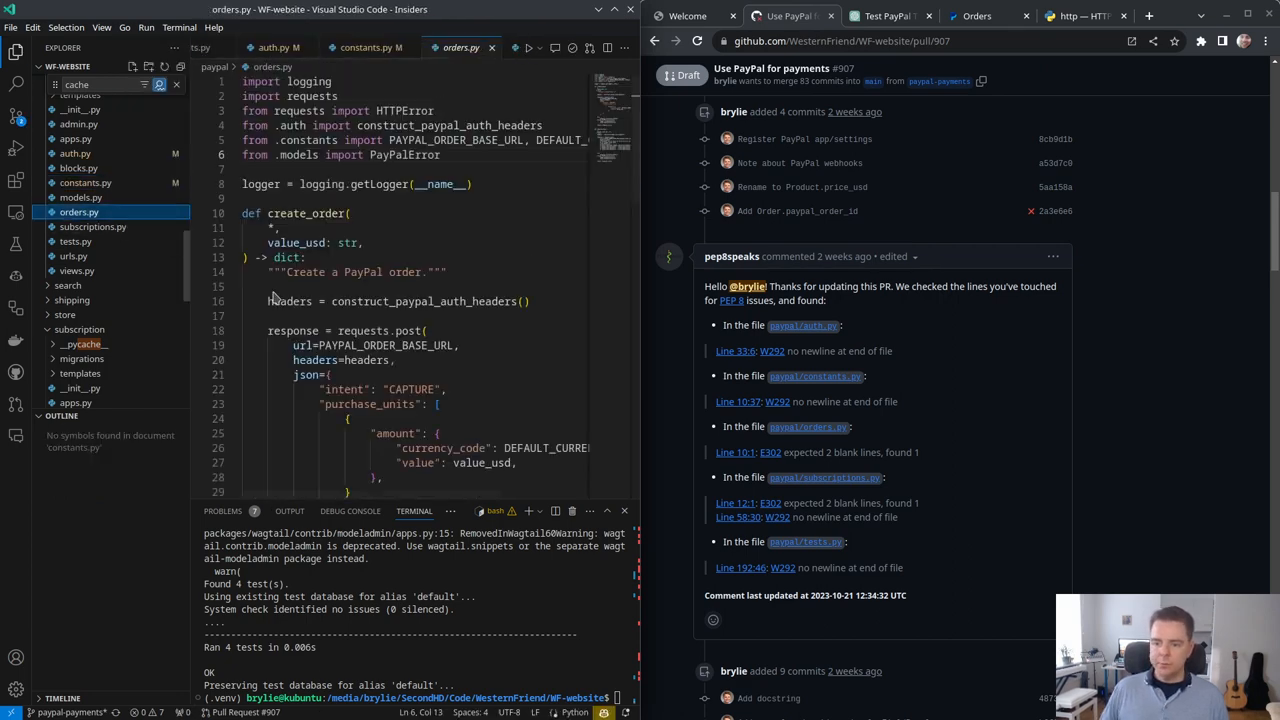
Step: Commit the auth, constants, orders and subscriptions lint fixes as 'Lint' and sync the branch
{"action": "left_click", "coordinate": [92, 227]}
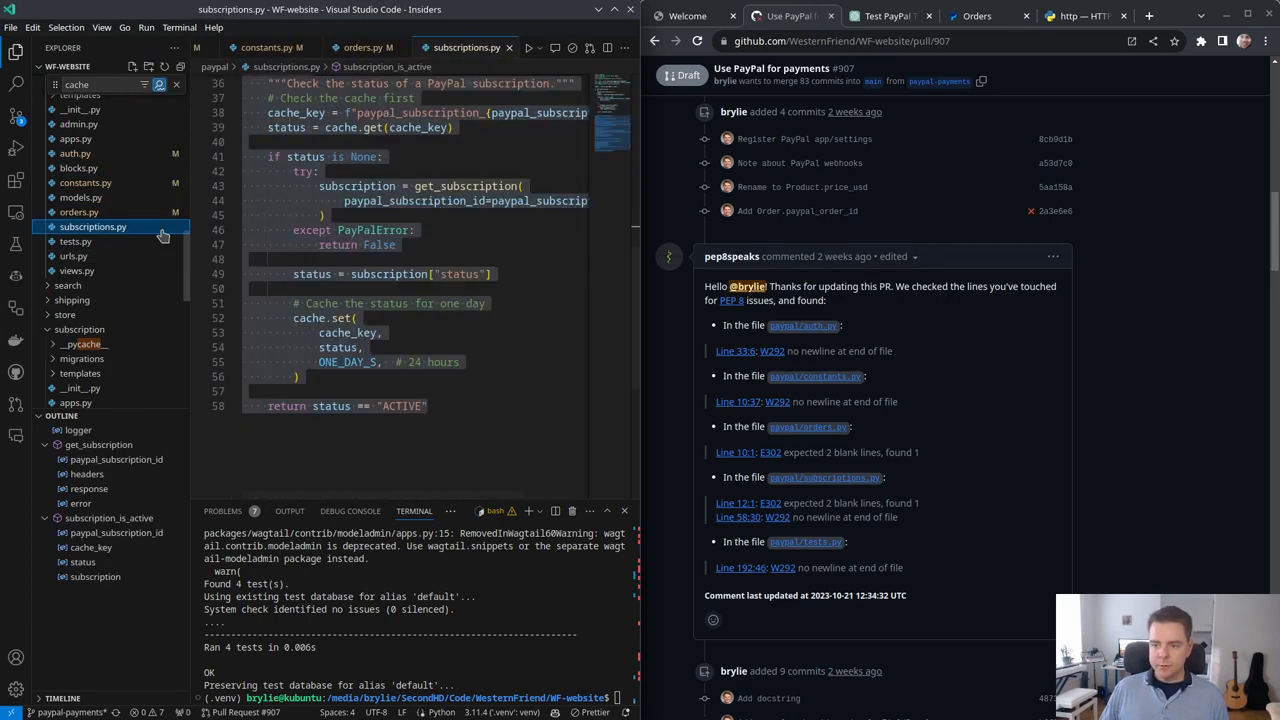
{"action": "left_click", "coordinate": [15, 117]}
{"action": "type", "text": "Lint"}
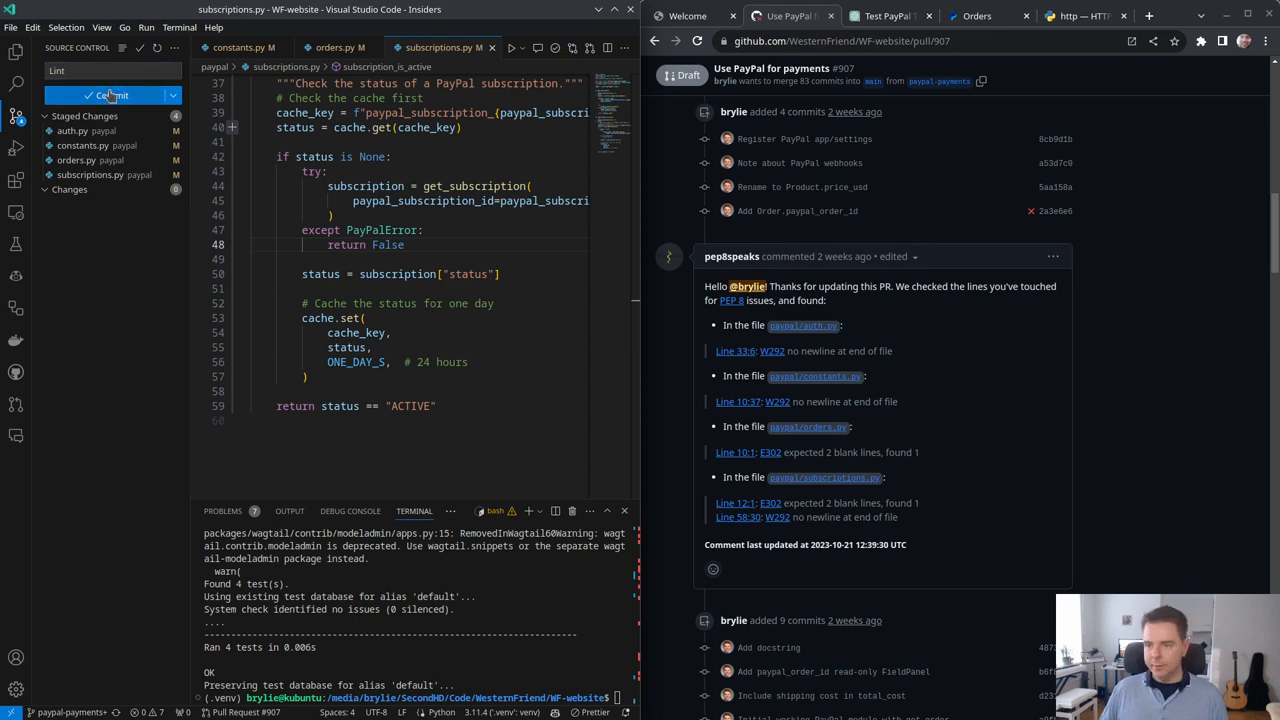
{"action": "left_click", "coordinate": [108, 95]}
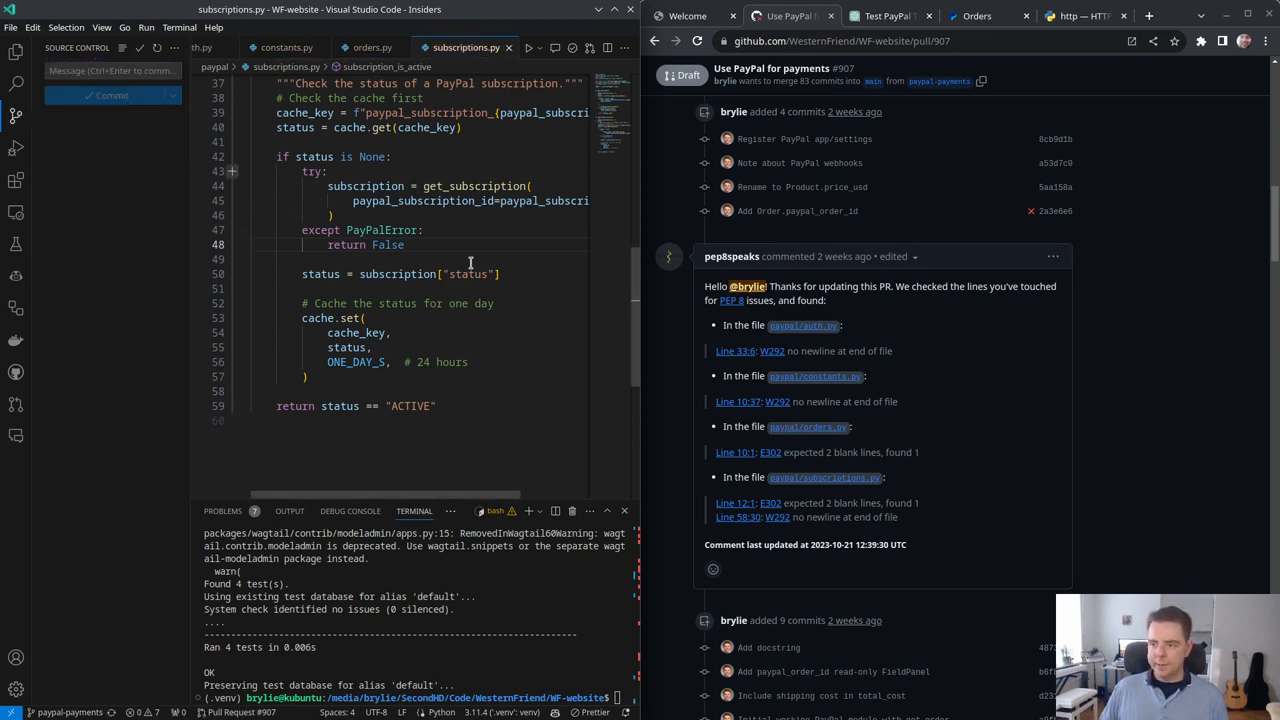
{"action": "scroll", "scroll_direction": "up", "scroll_amount": 3}
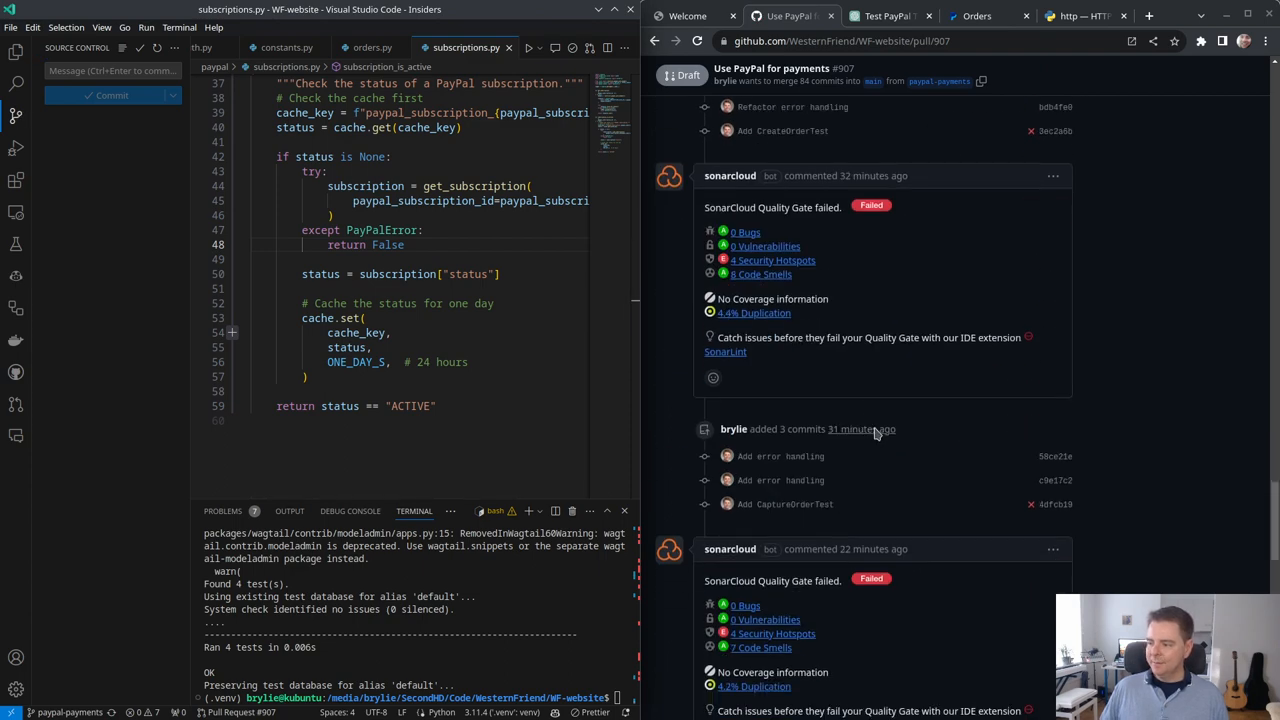
{"action": "scroll", "scroll_direction": "down", "scroll_amount": 3}
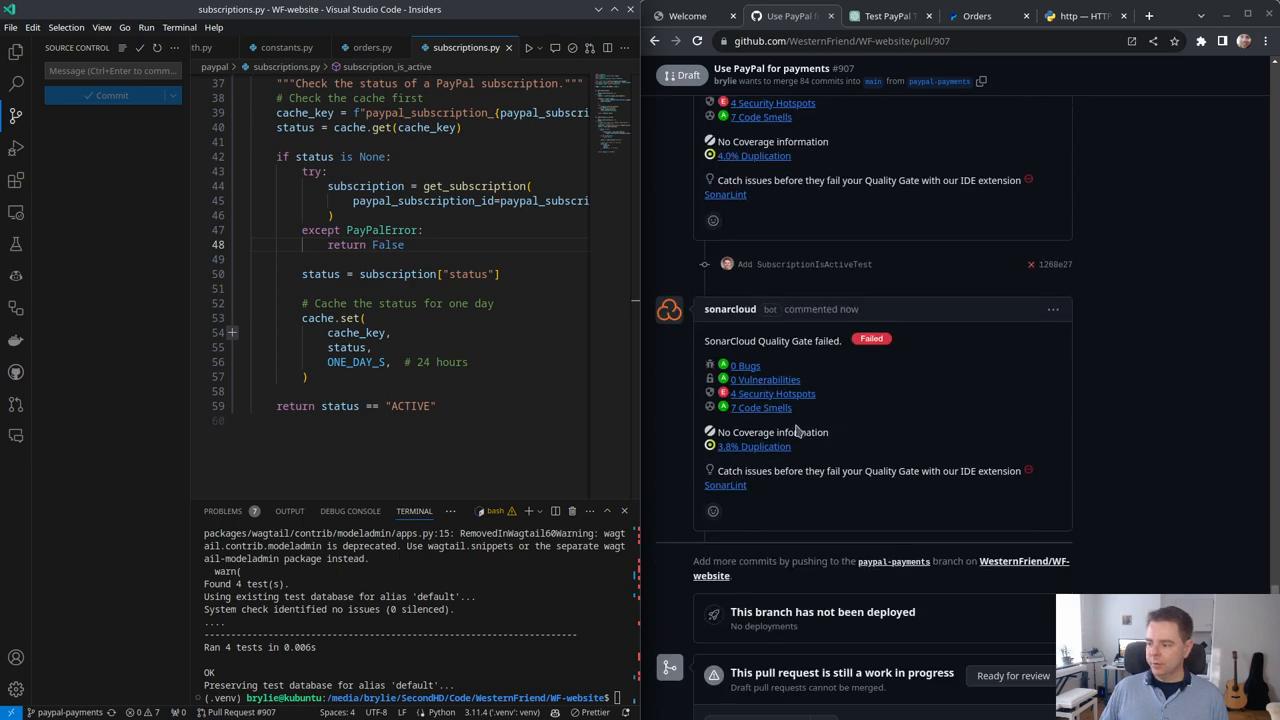
{"action": "scroll", "scroll_direction": "up", "scroll_amount": 3}
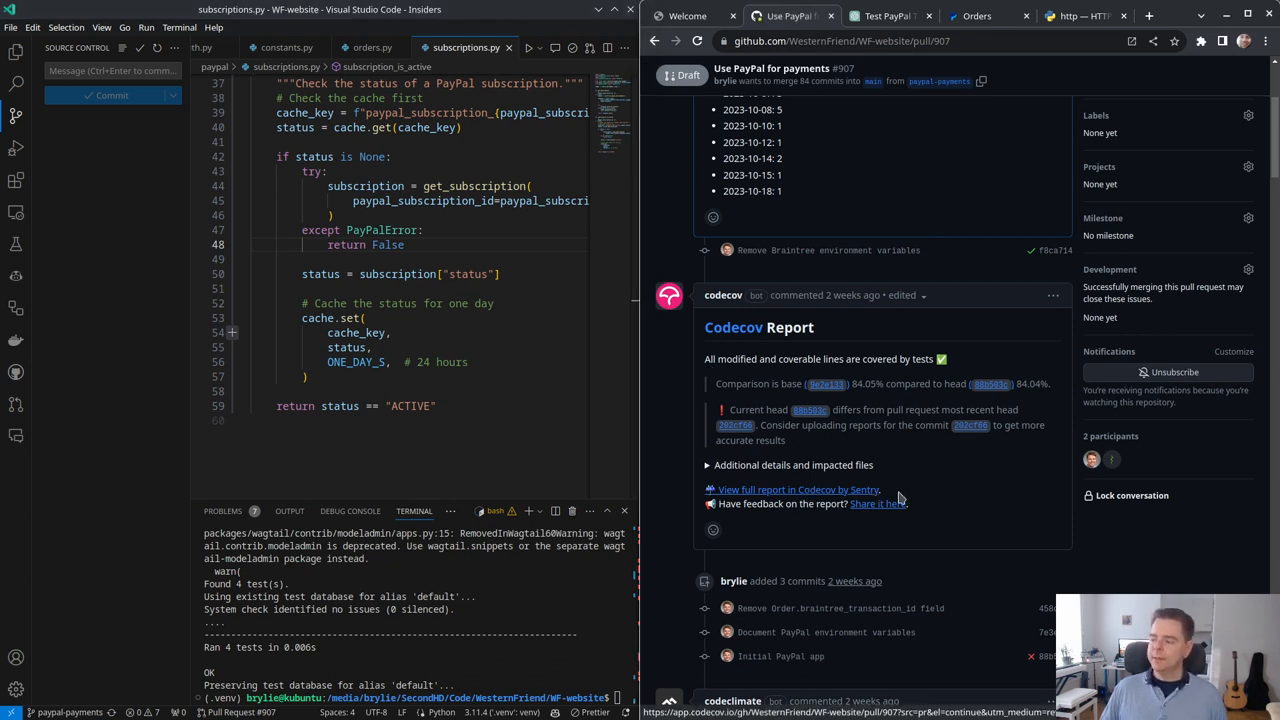
{"action": "mouse_move", "coordinate": [825, 497]}
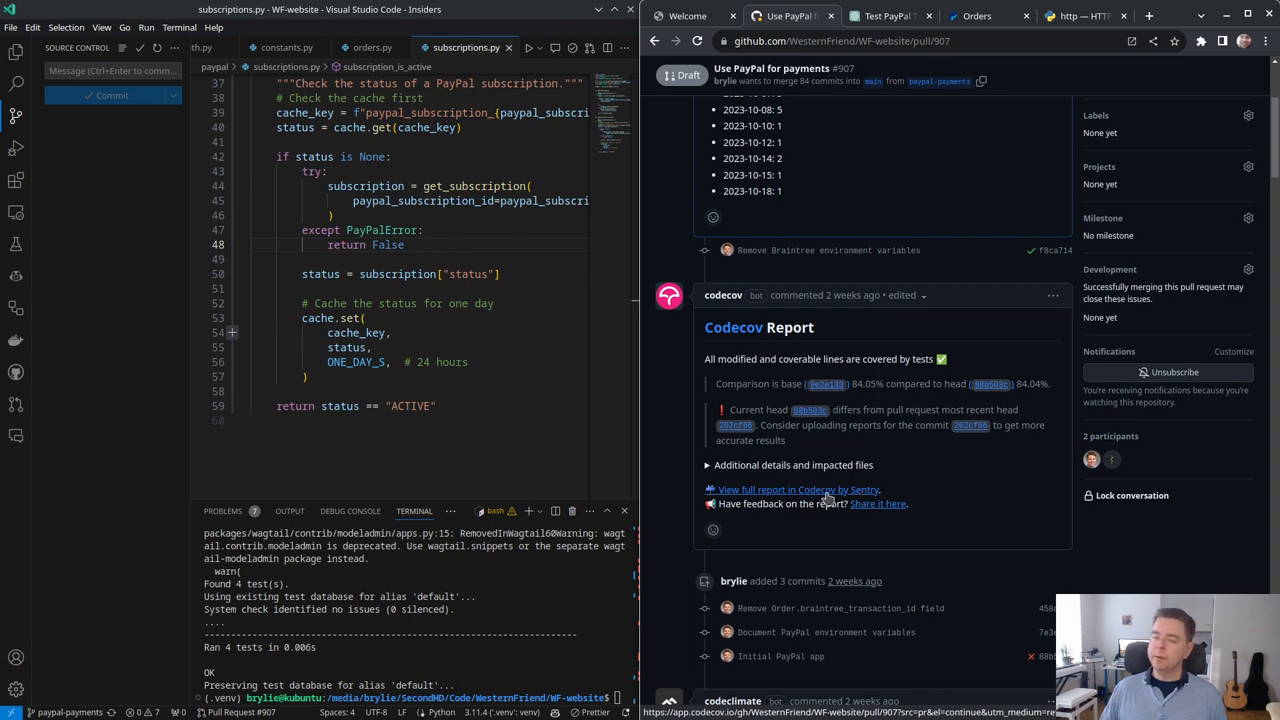
{"action": "mouse_move", "coordinate": [850, 421]}
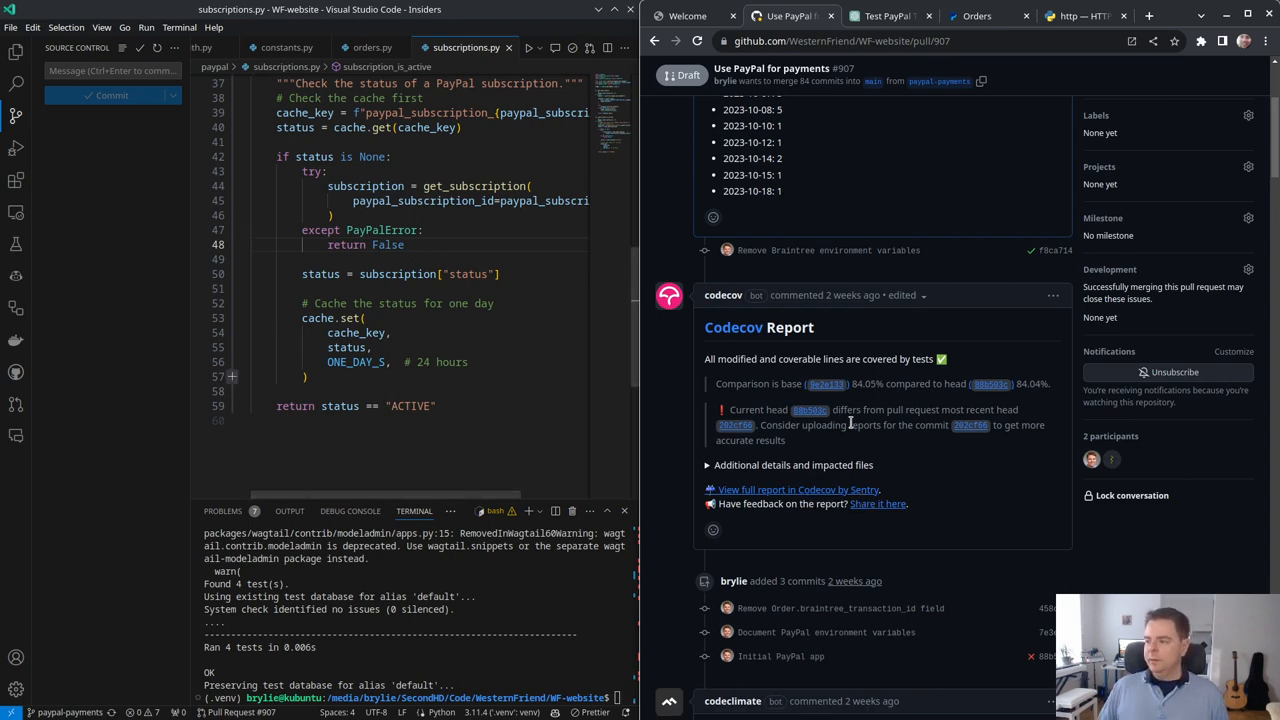
{"action": "scroll", "scroll_direction": "up", "scroll_amount": 3}
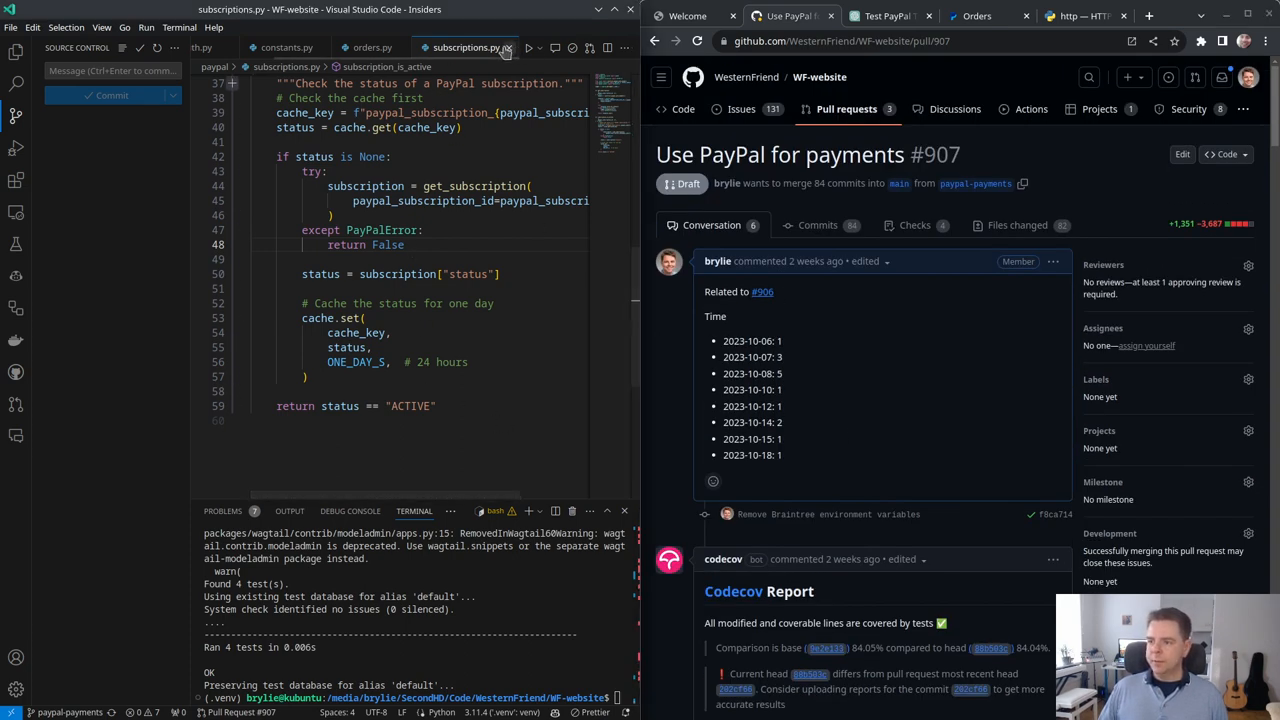
Step: Close the subscriptions and constants tabs and run 'python manage.py test', answering 'yes'
{"action": "left_click", "coordinate": [397, 47]}
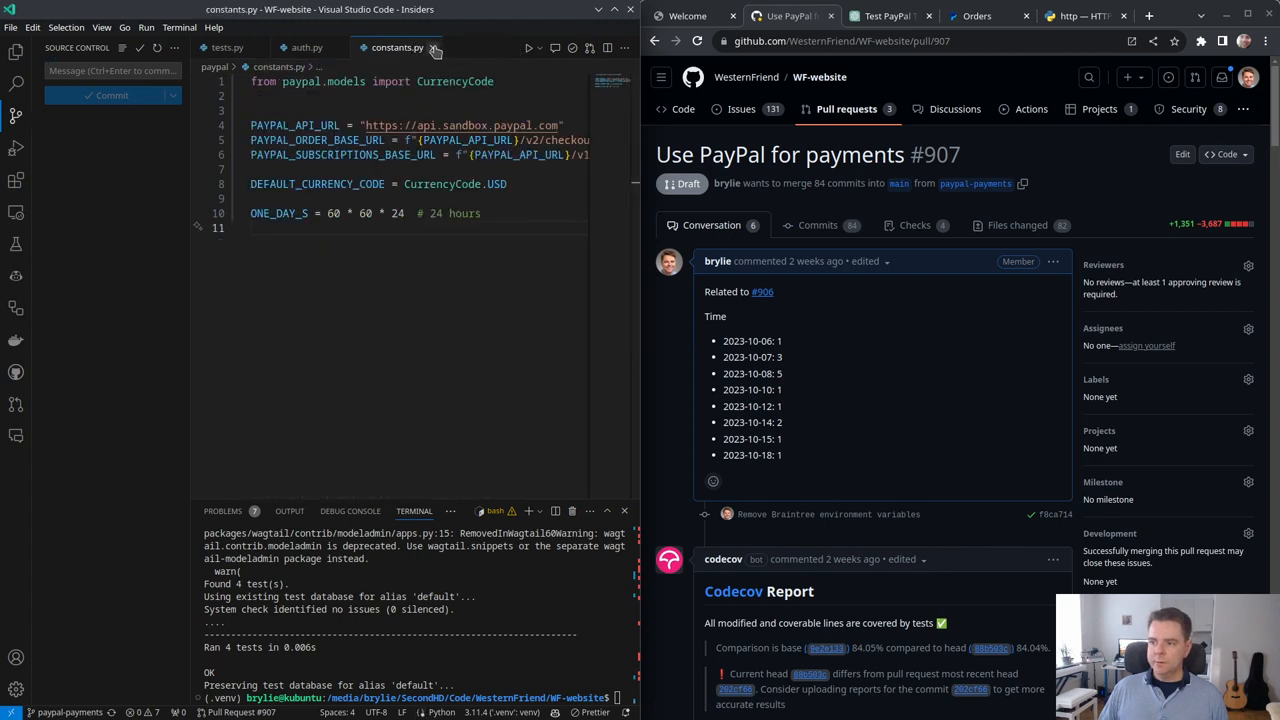
{"action": "left_click", "coordinate": [434, 47]}
{"action": "type", "text": "python"}
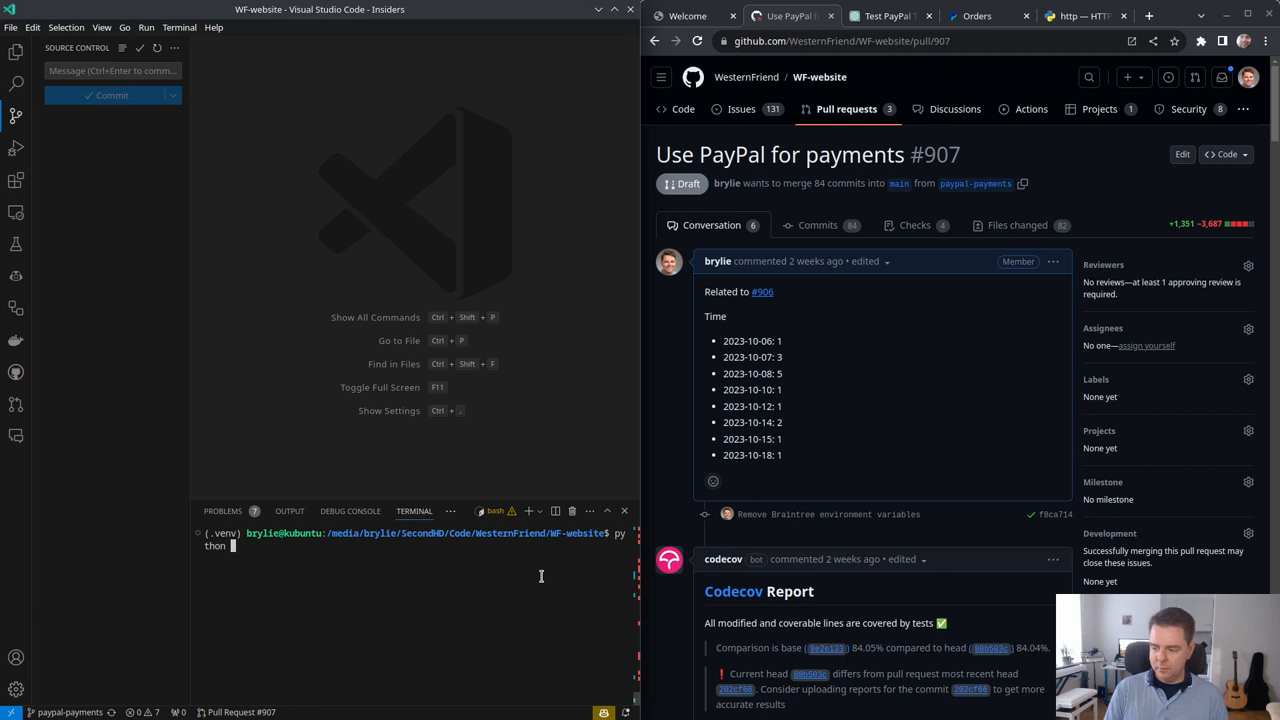
{"action": "type", "text": "manage.py test"}
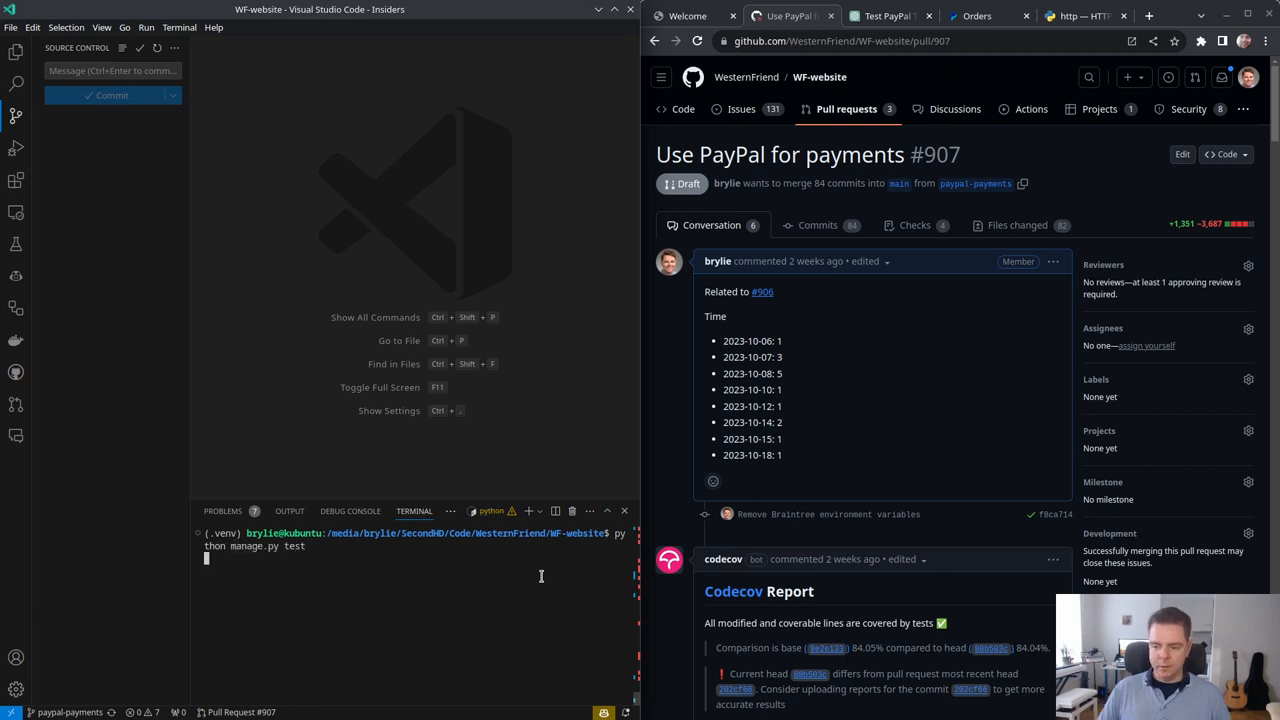
{"action": "key", "text": "Return"}
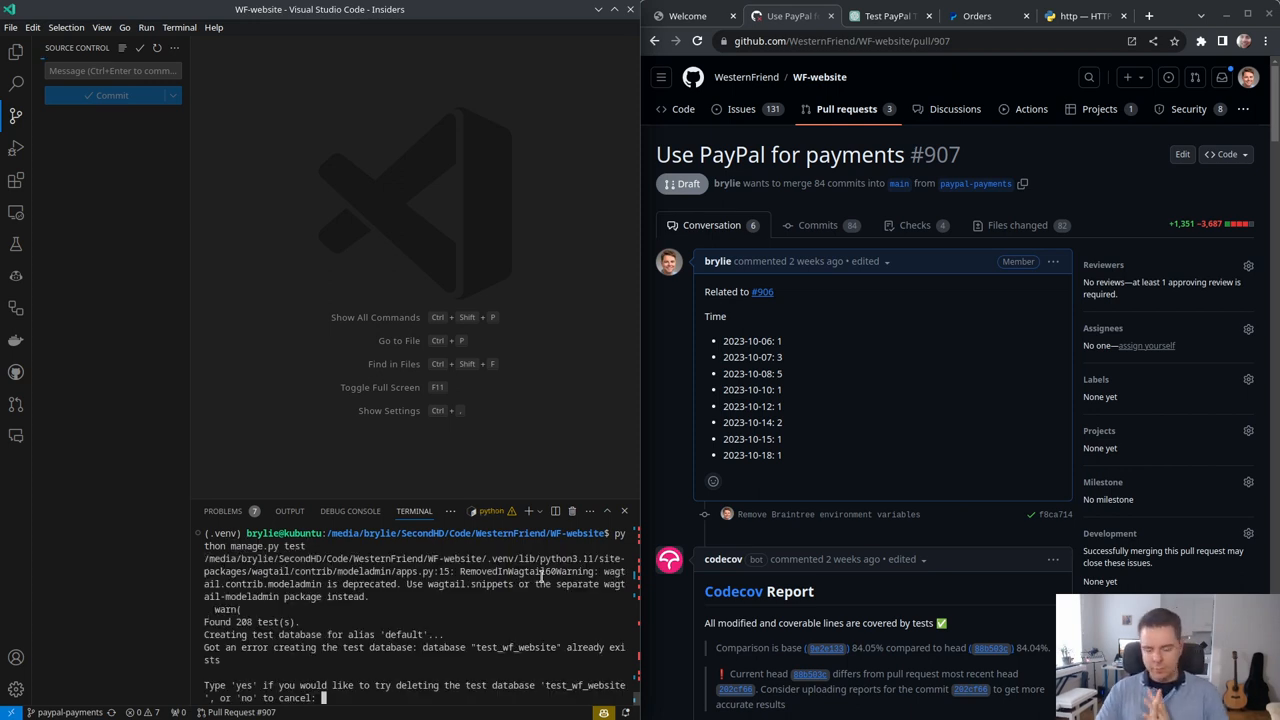
{"action": "type", "text": "yes"}
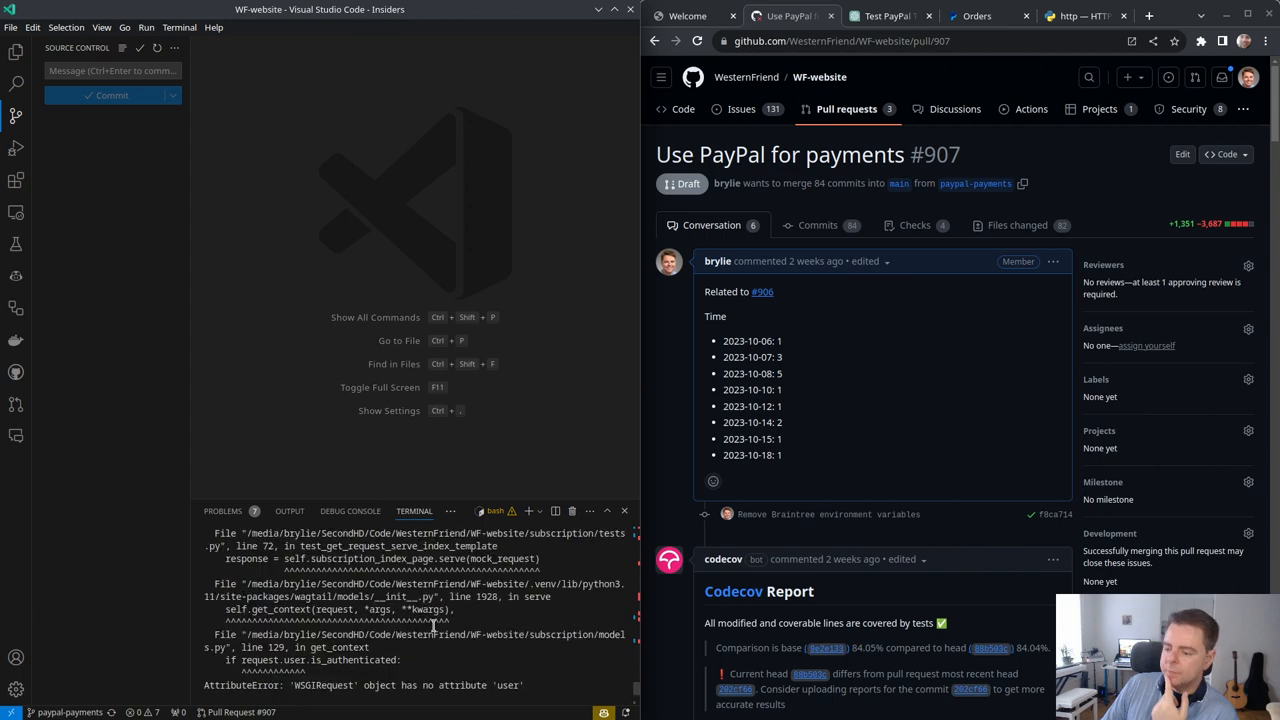
Step: Scroll through the test errors, selecting failing test_user_str_representation and test_is_subscriber
{"action": "scroll", "scroll_direction": "down", "scroll_amount": 3}
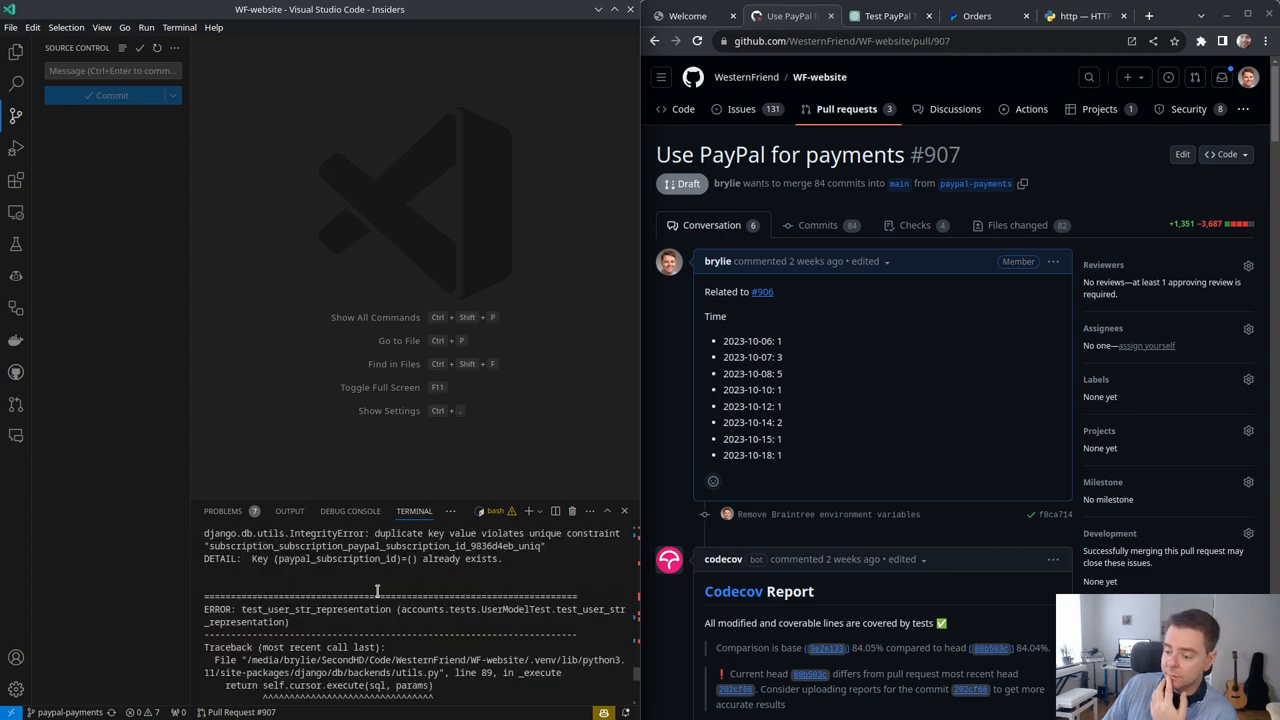
{"action": "double_click", "coordinate": [315, 609]}
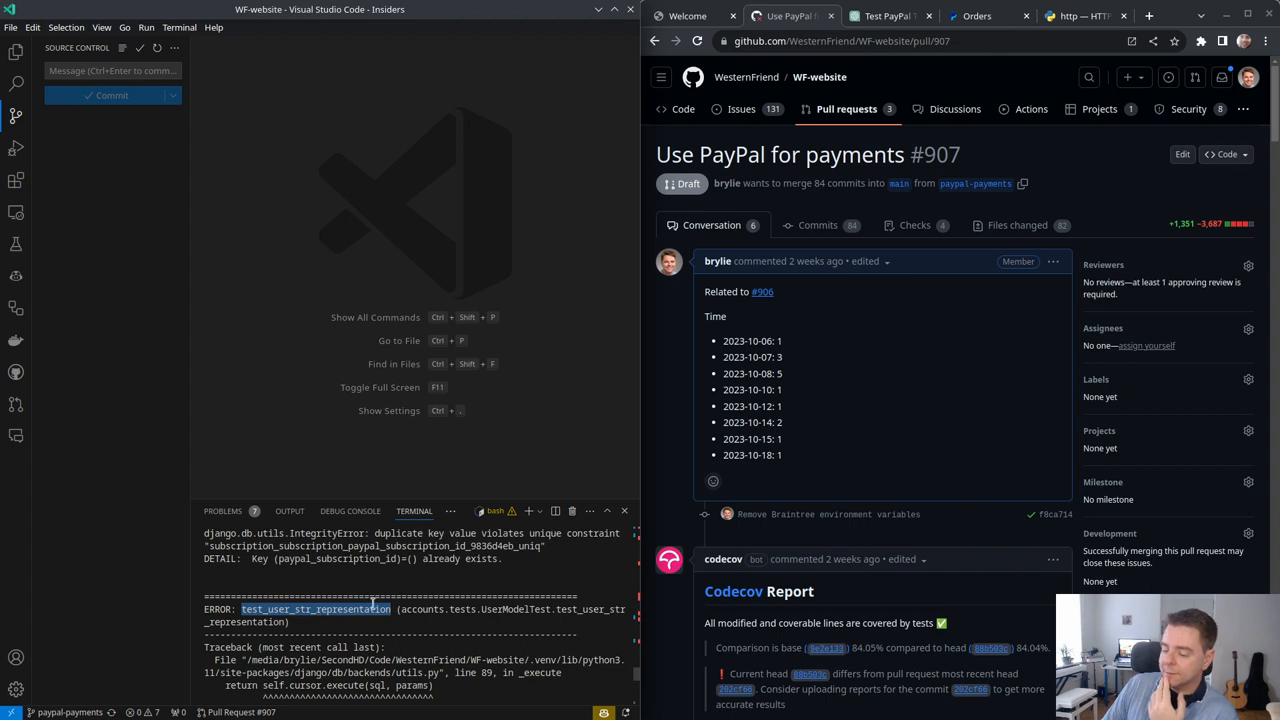
{"action": "scroll", "scroll_direction": "down", "scroll_amount": 3}
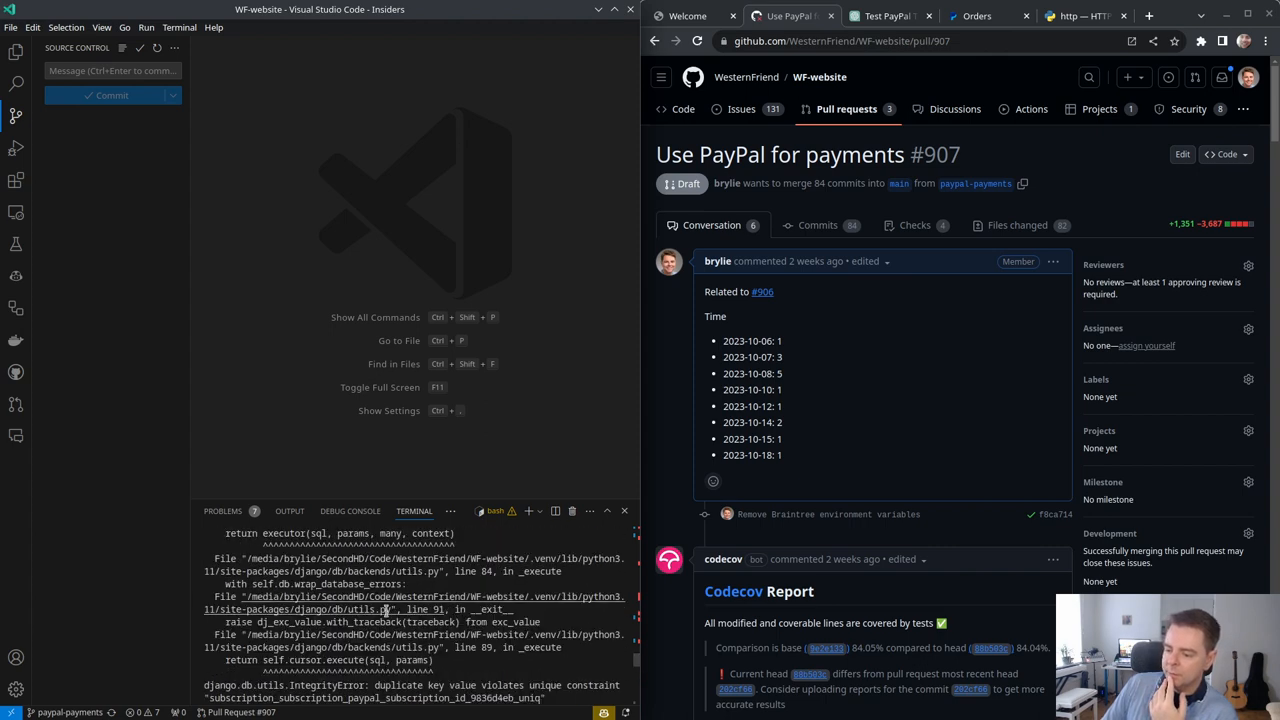
{"action": "scroll", "scroll_direction": "down", "scroll_amount": 3}
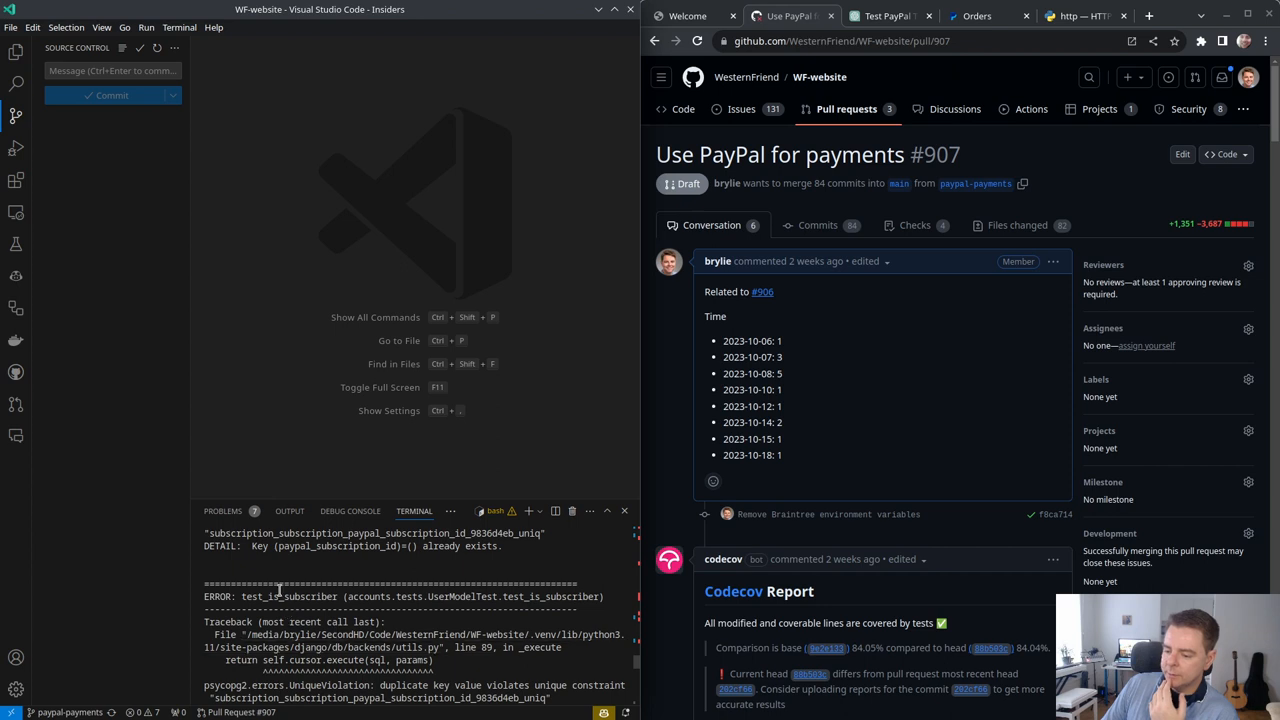
{"action": "double_click", "coordinate": [289, 596]}
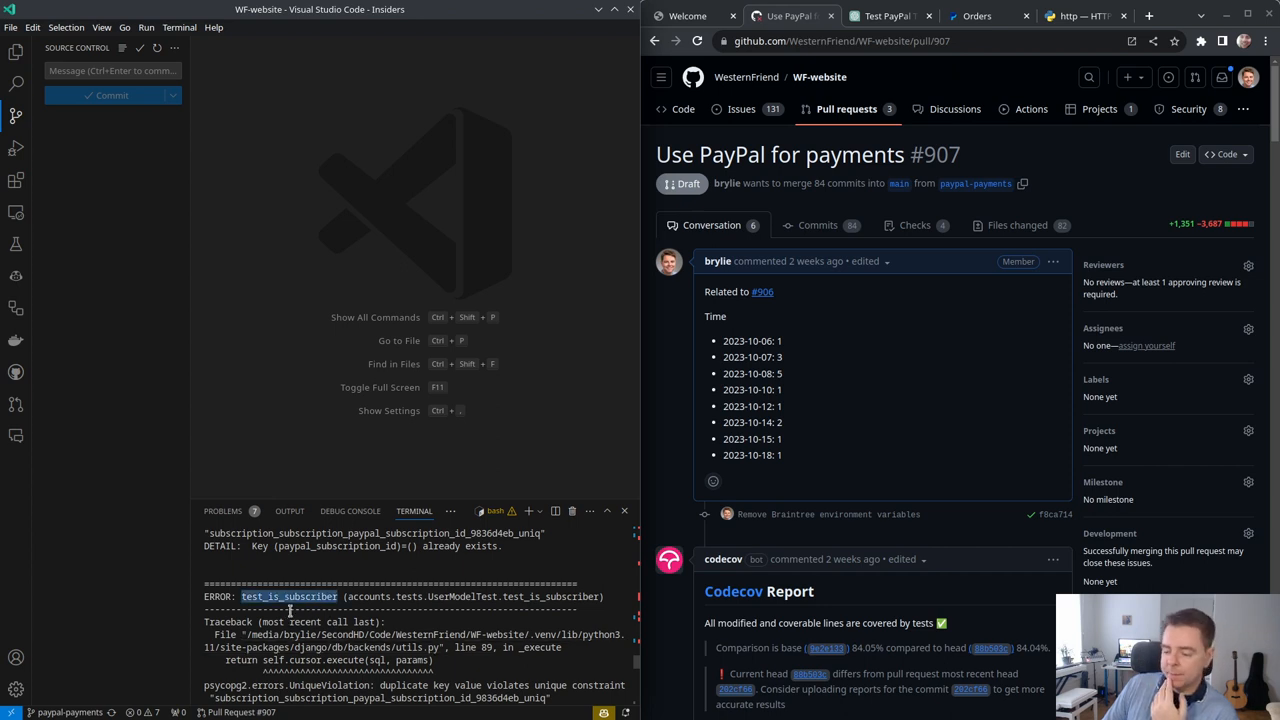